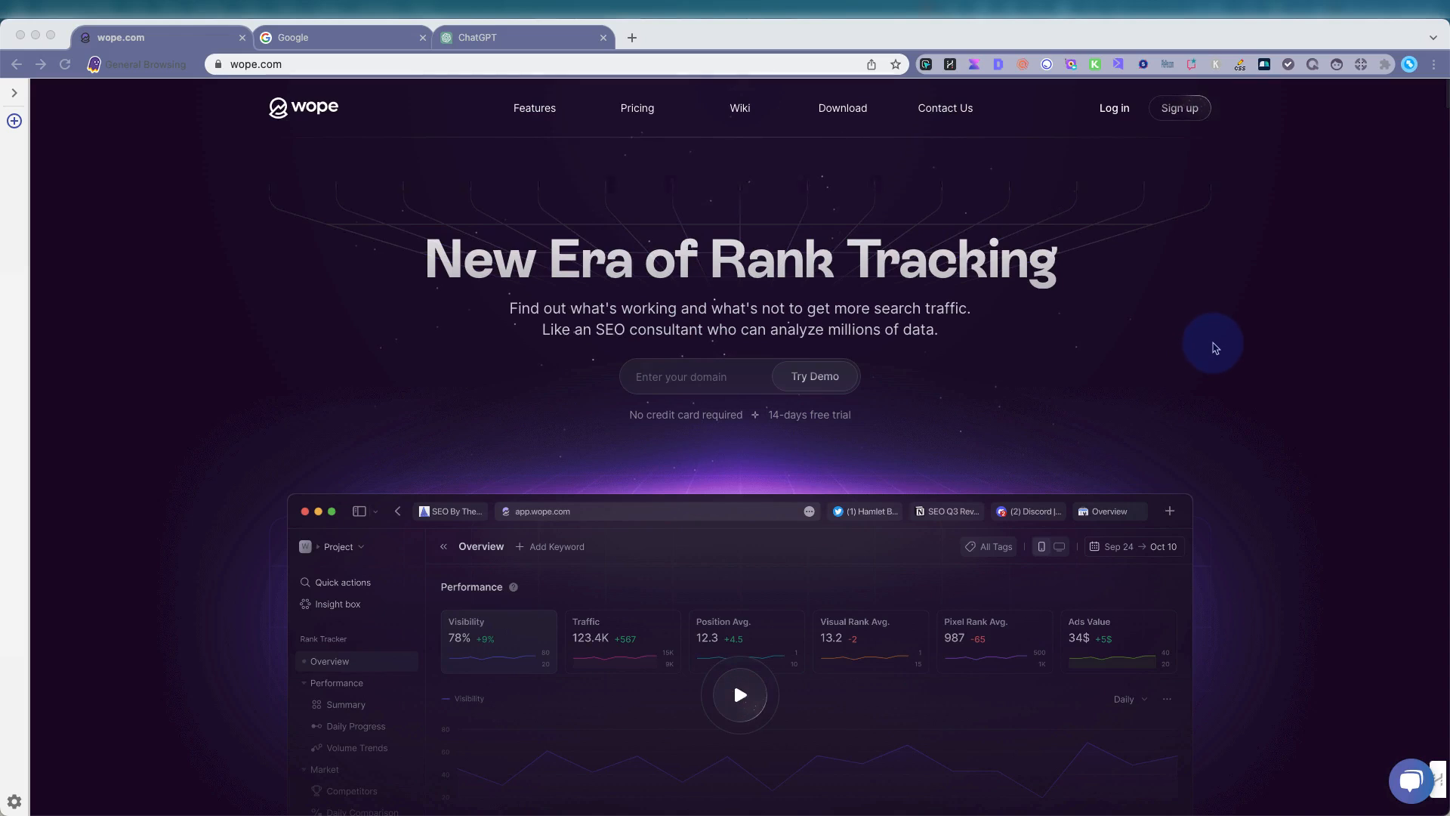
mouse_move(1228, 329)
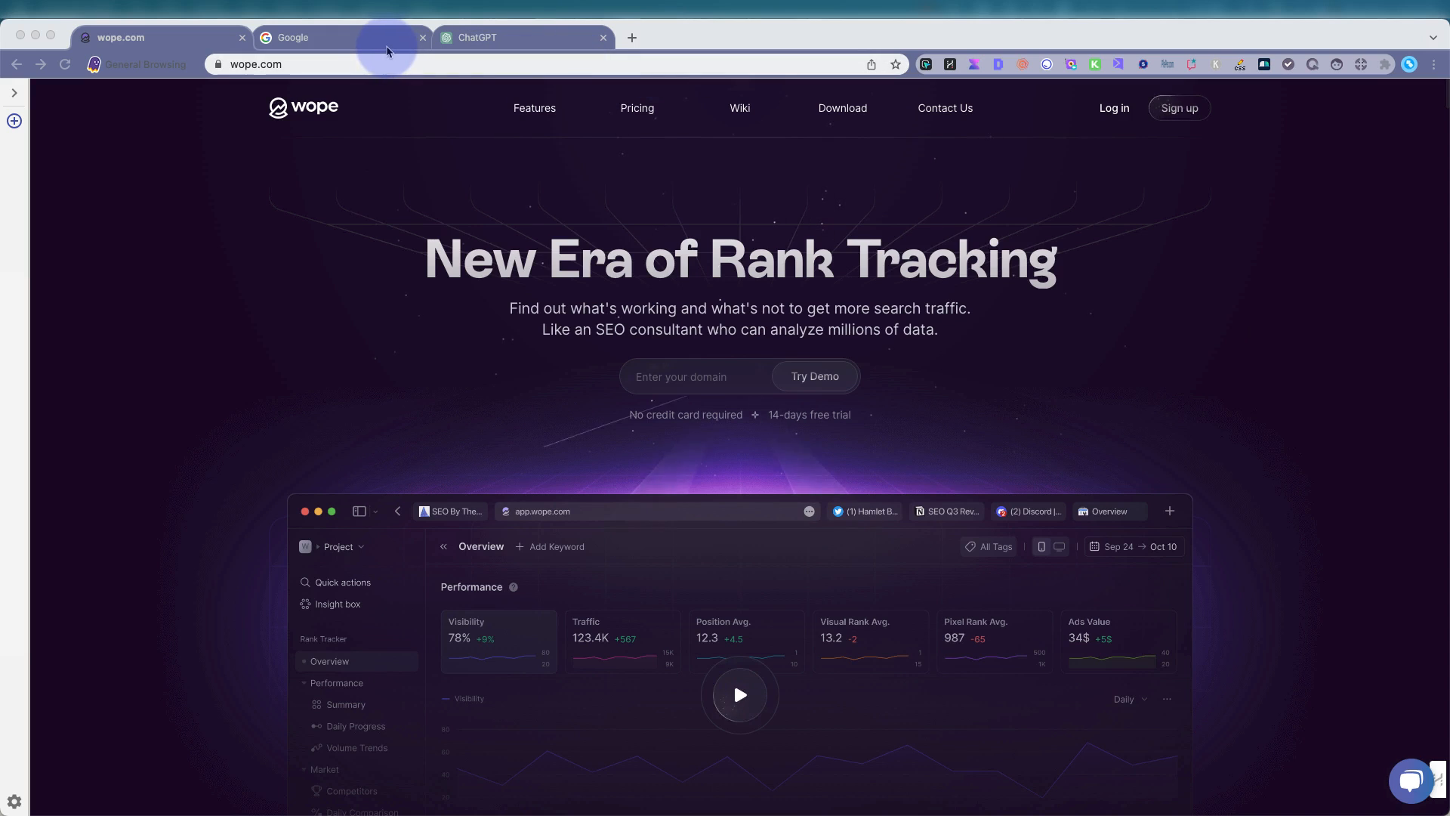
mouse_move(384, 46)
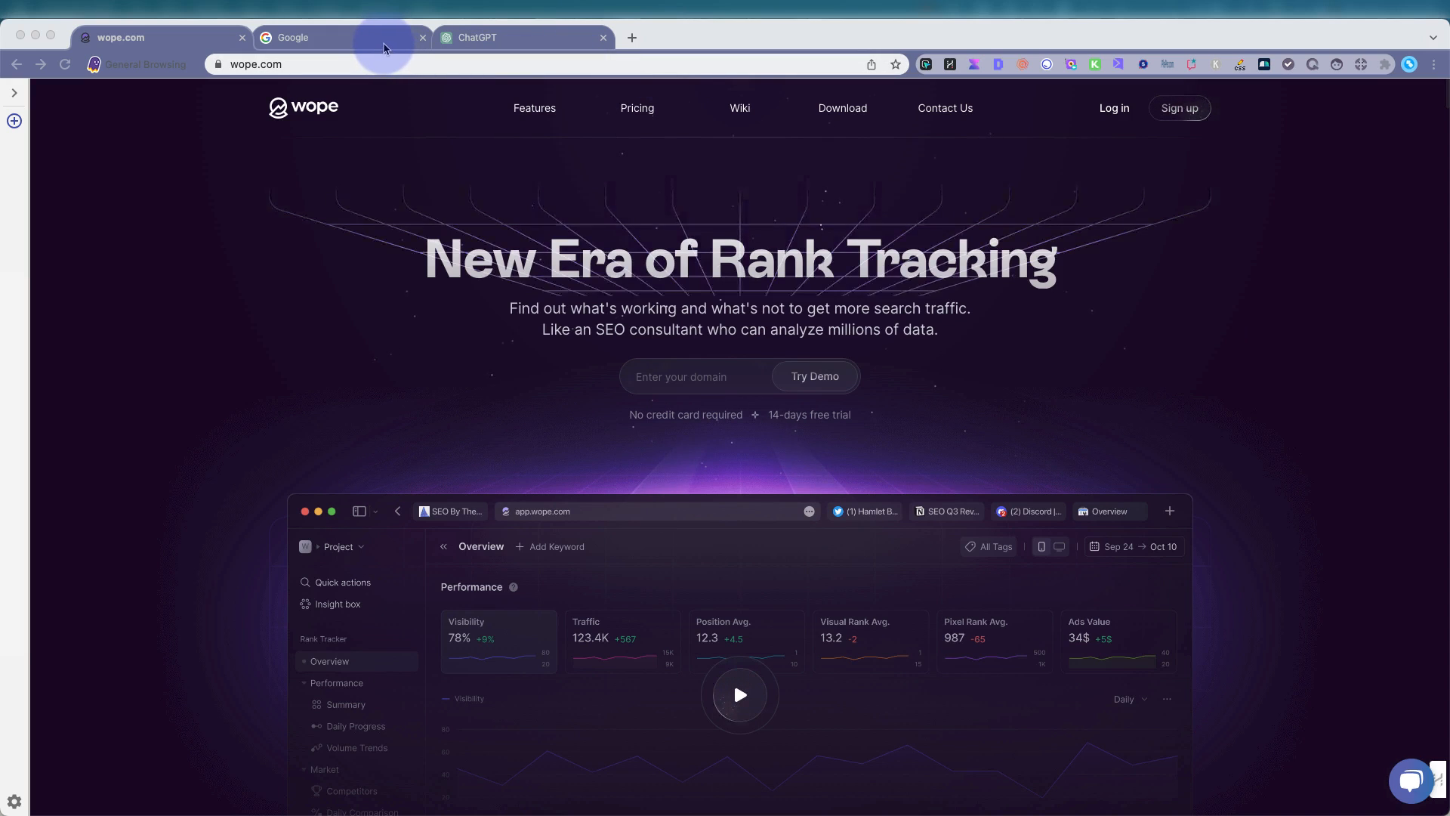
Search Google for 'plumber in NY' from the Google tab.
click(291, 37)
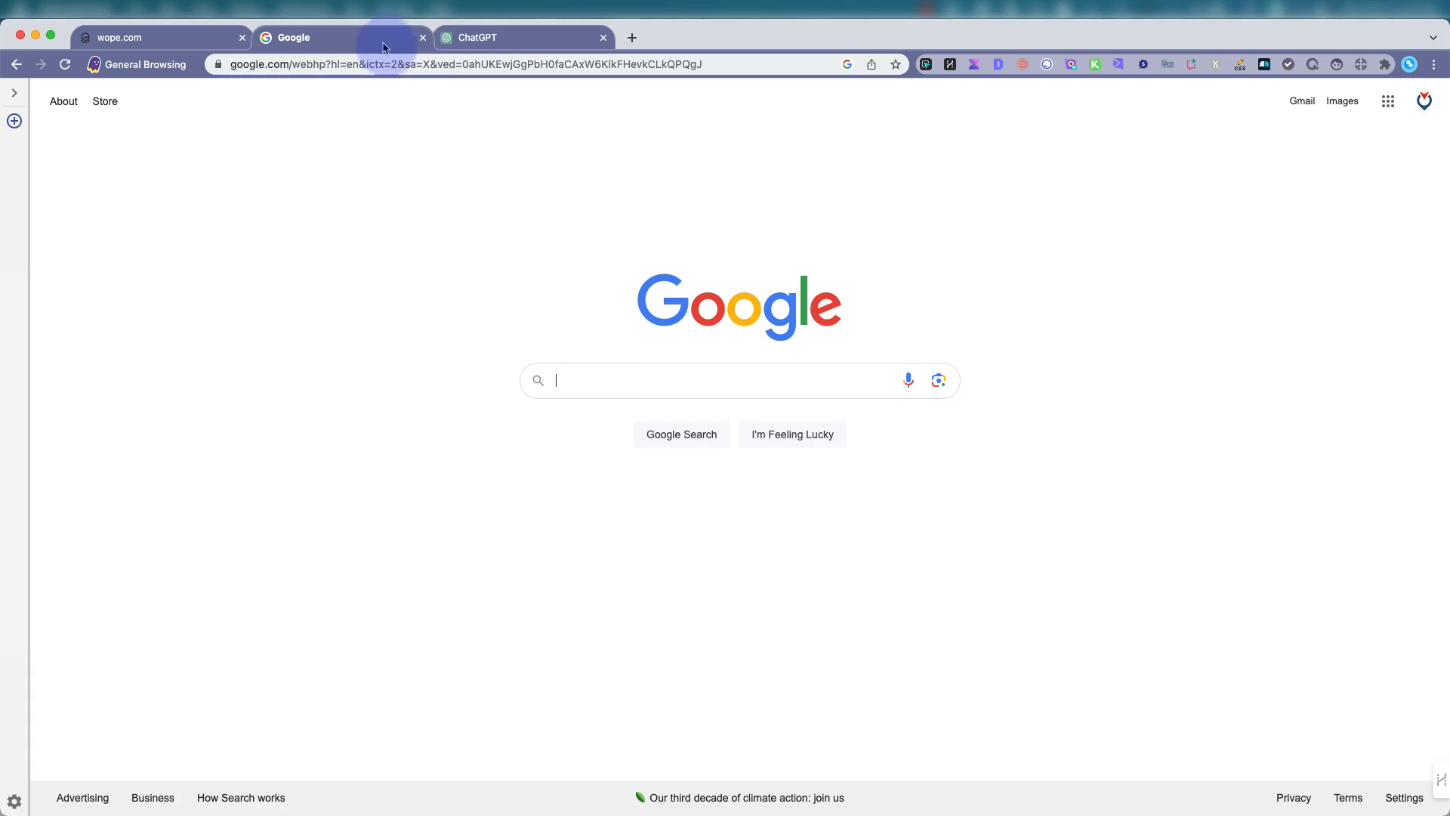
text(plumb)
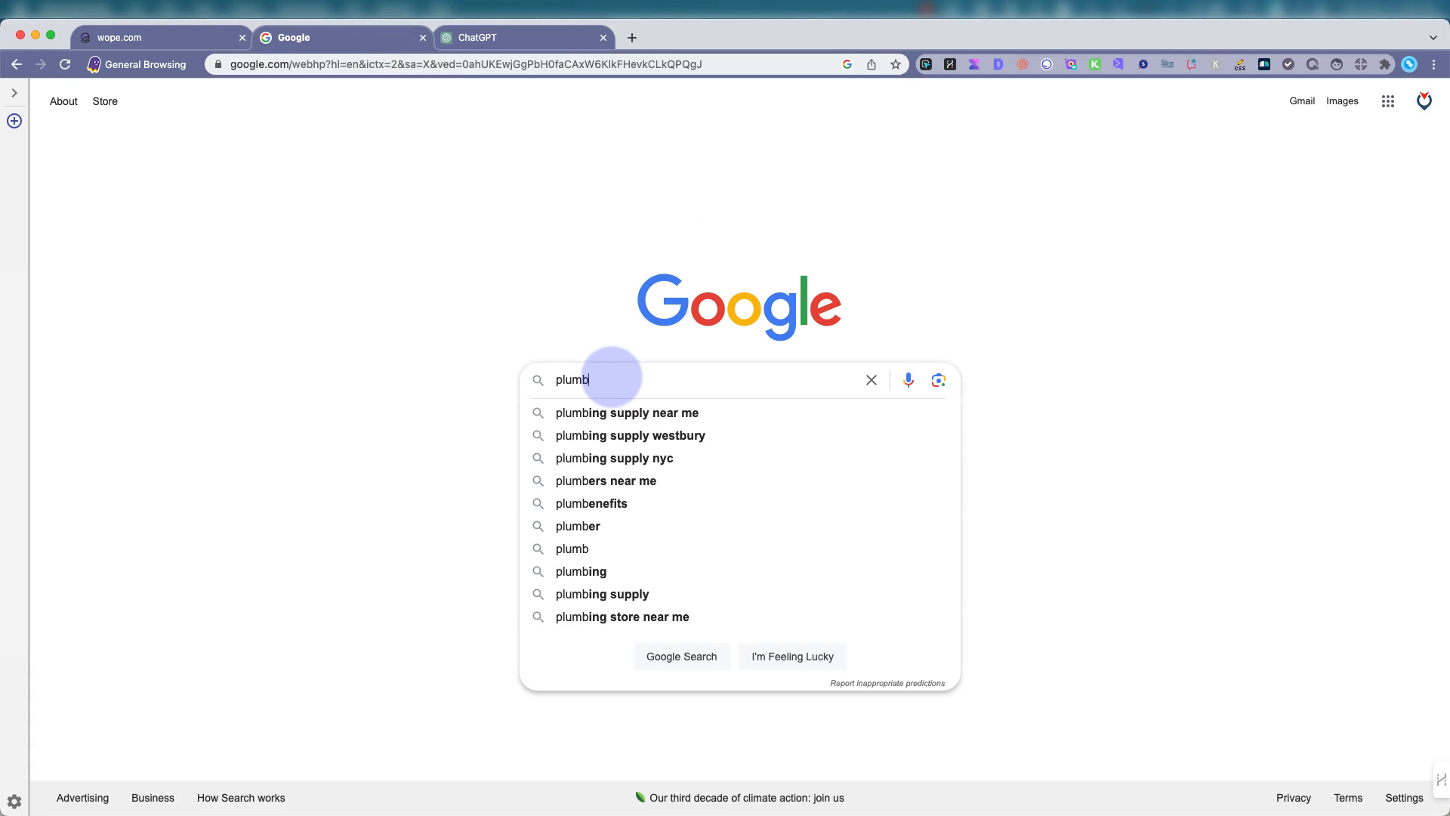
text(ing)
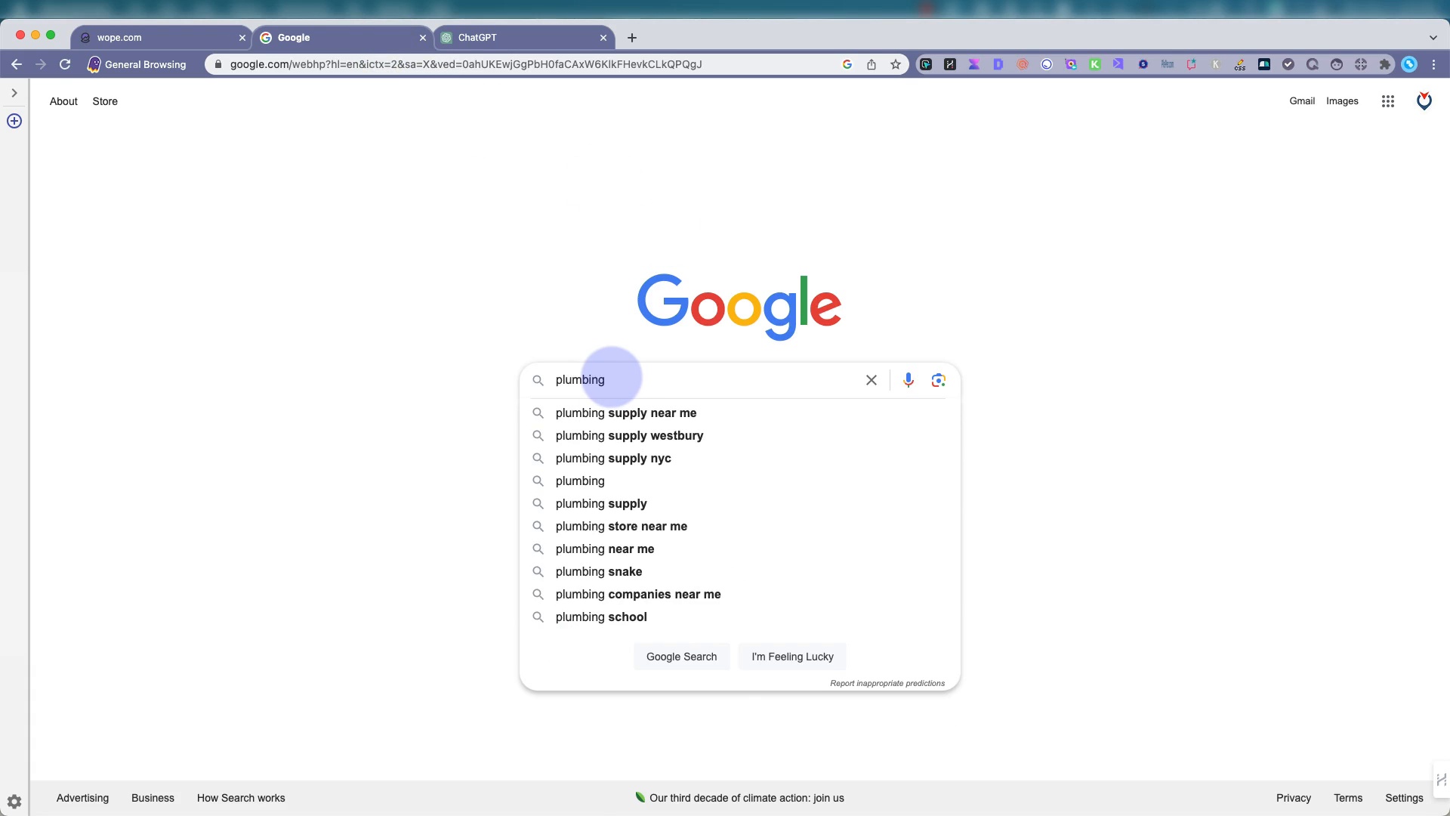
text(plumber in NY)
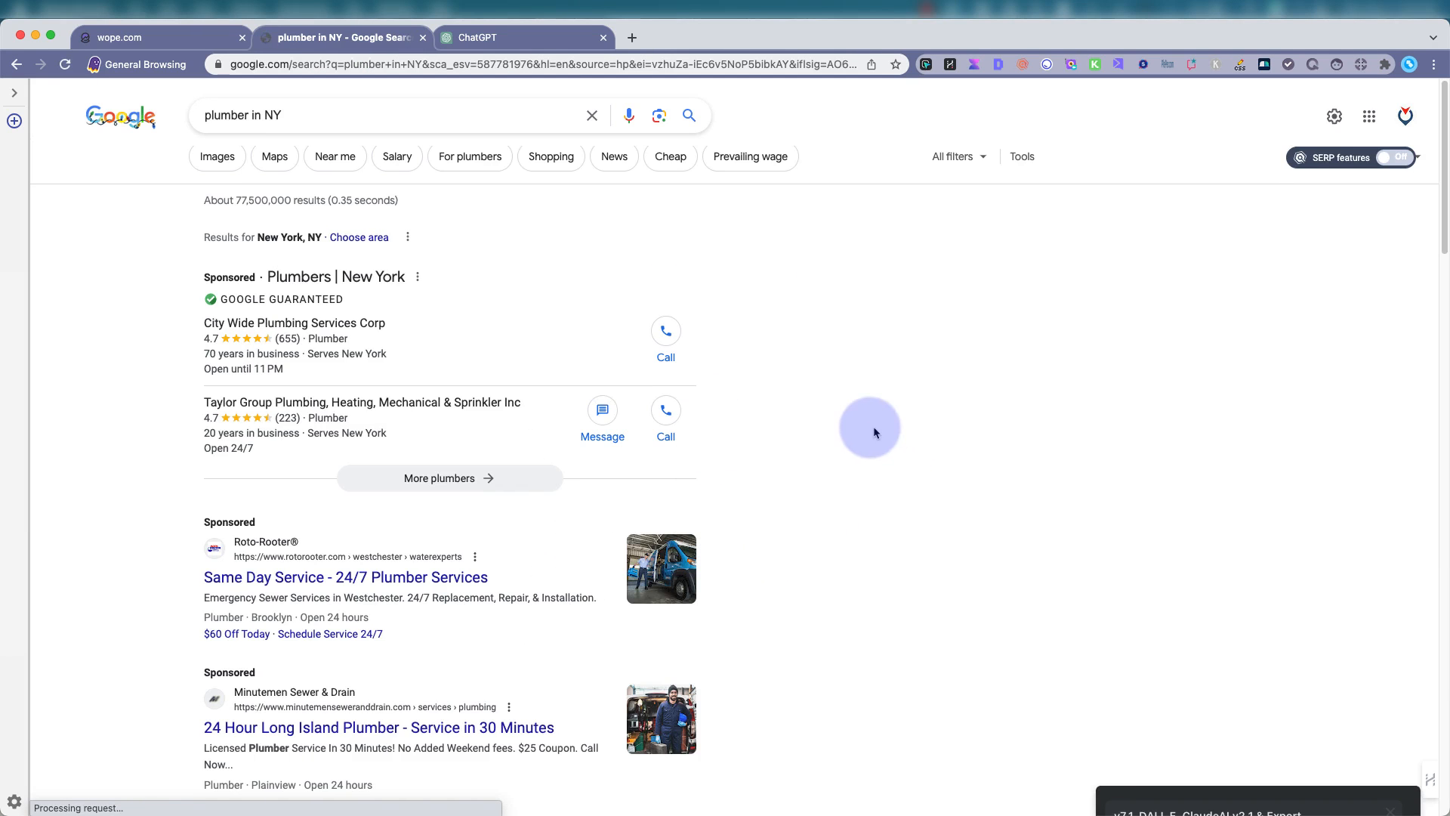
Look through the sponsored plumbers, local map results and forum links.
scroll(down, 3)
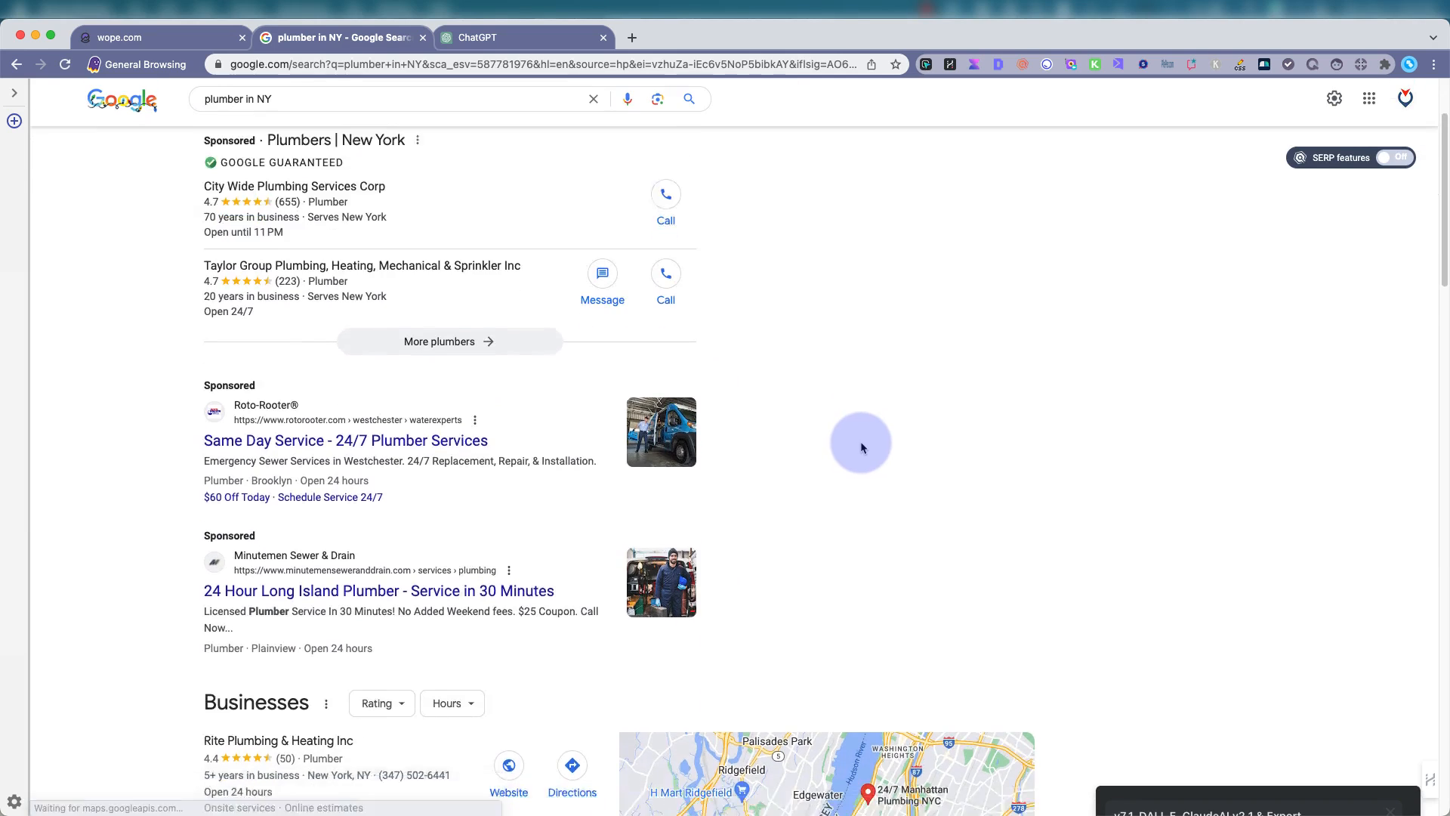
scroll(down, 3)
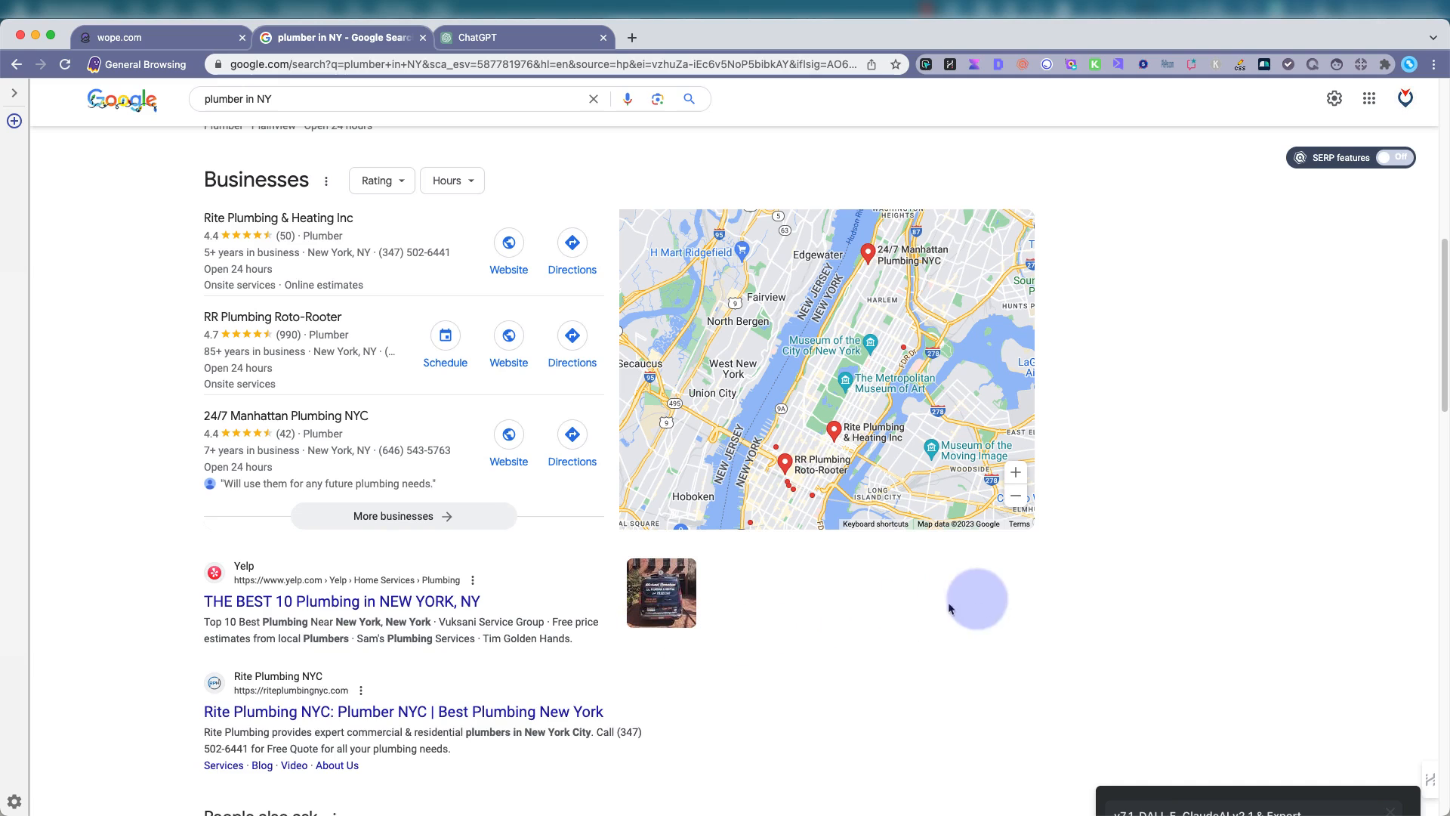
mouse_move(474, 643)
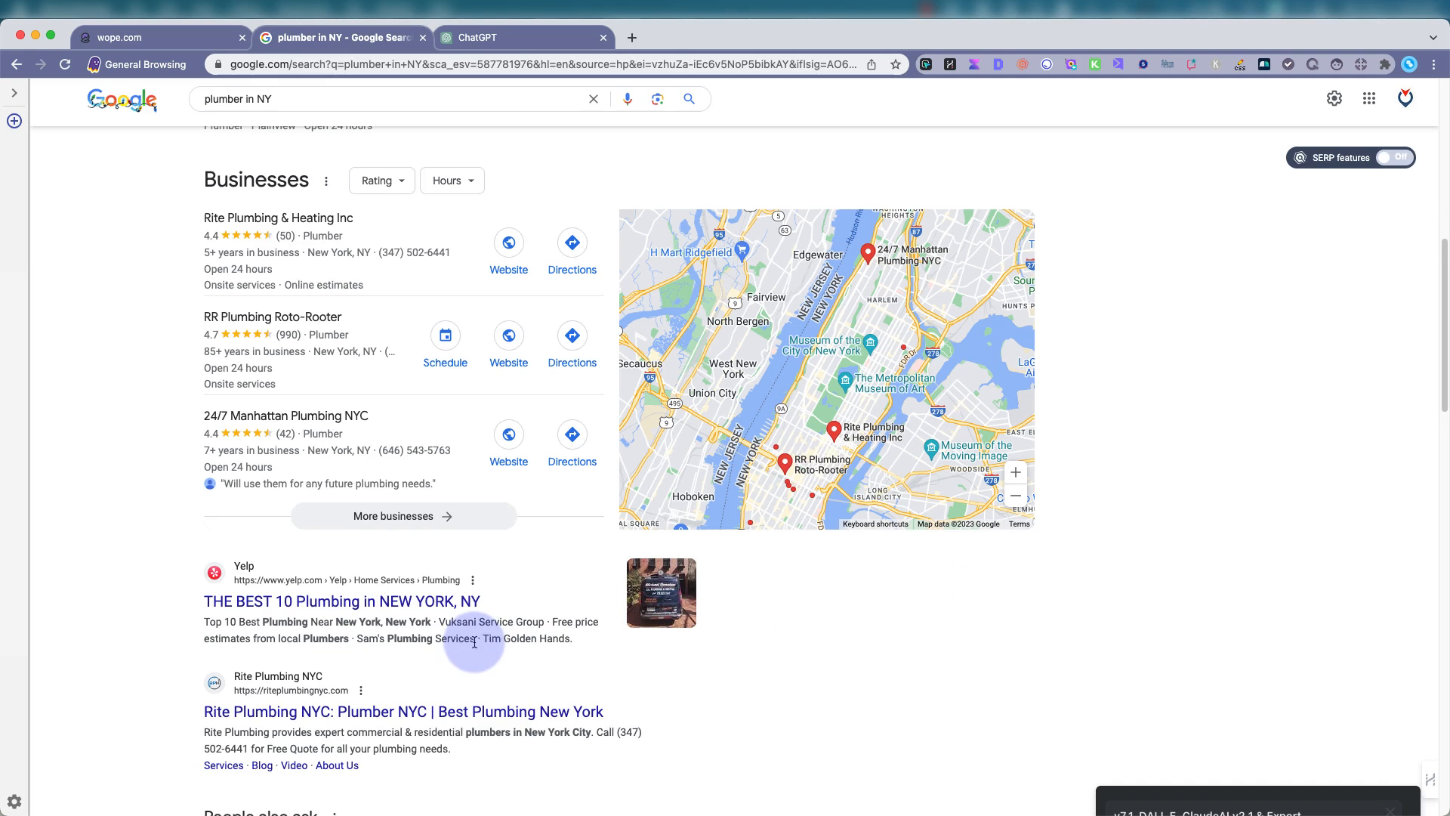
scroll(down, 3)
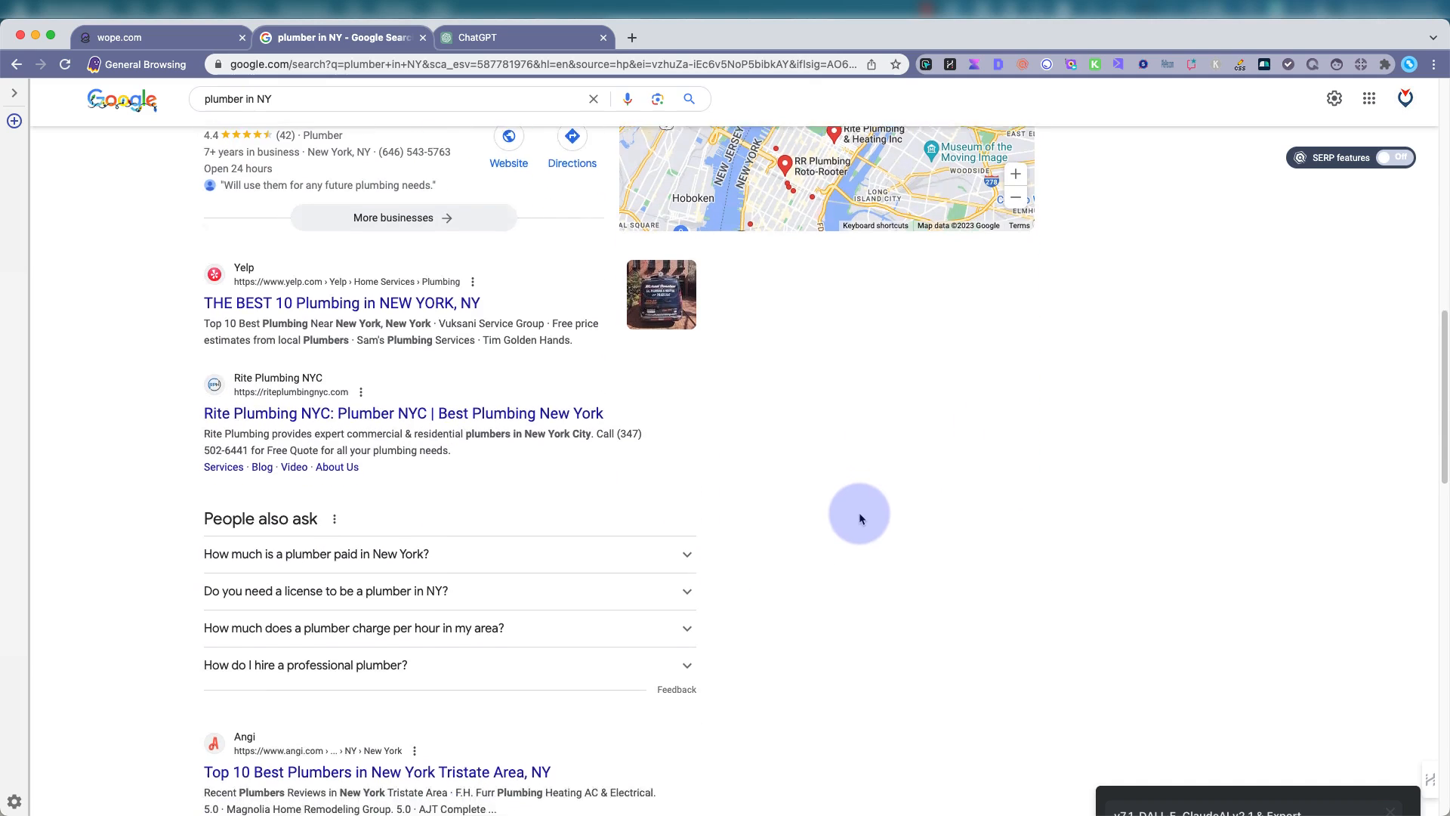
scroll(down, 3)
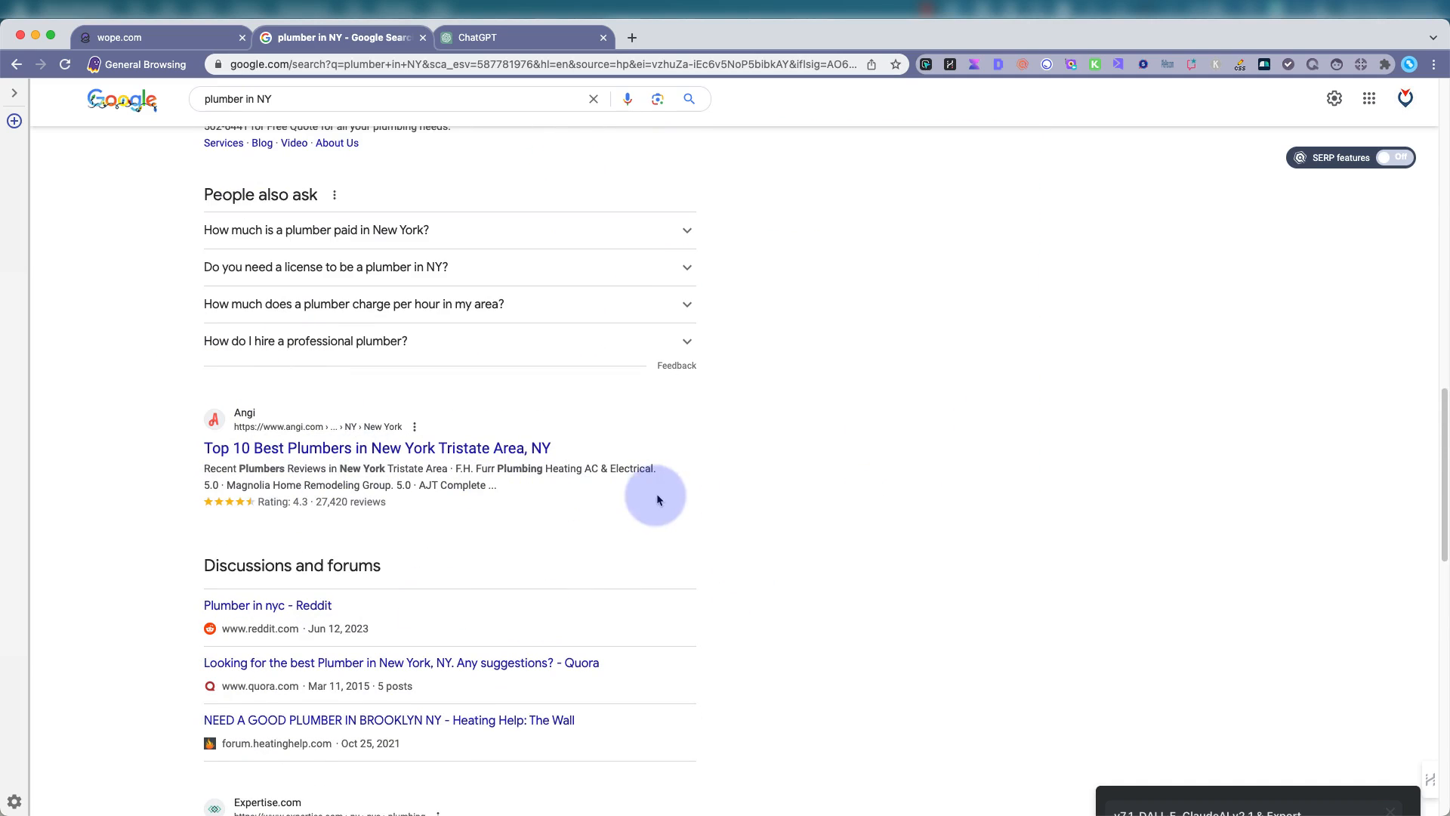
scroll(up, 3)
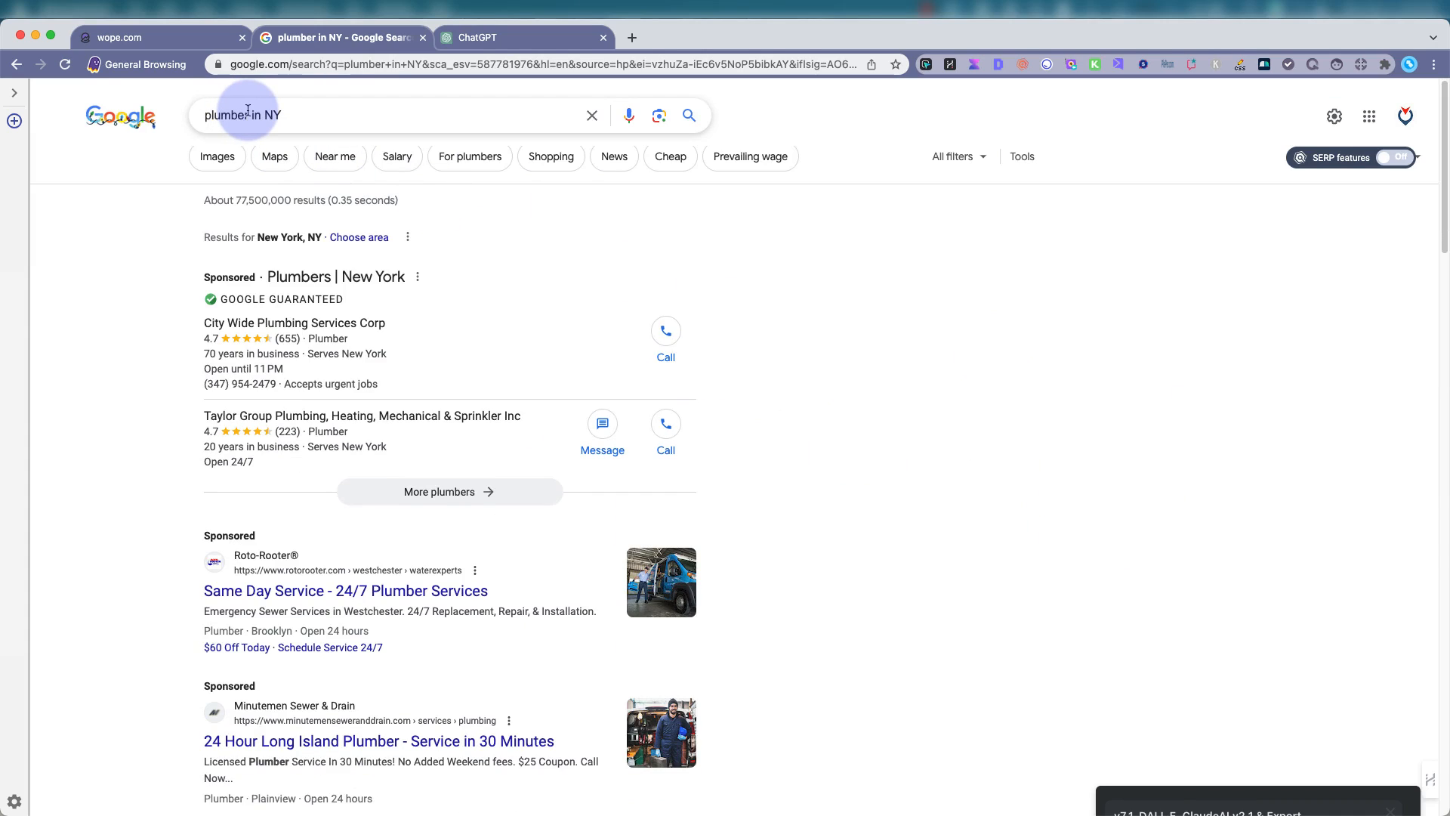
mouse_move(1074, 429)
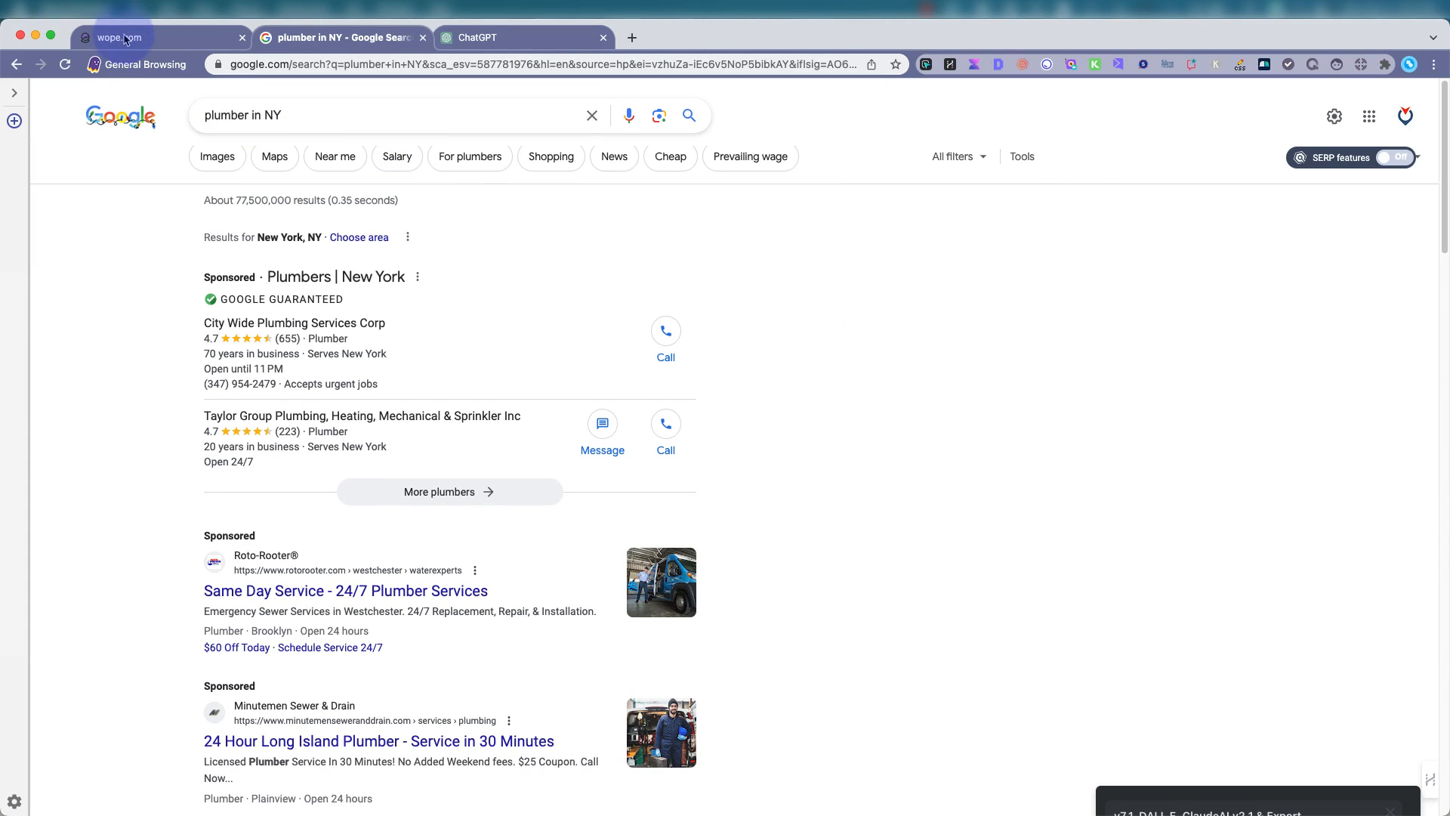
Return to the wope.com tab showing the rank tracking homepage.
click(139, 37)
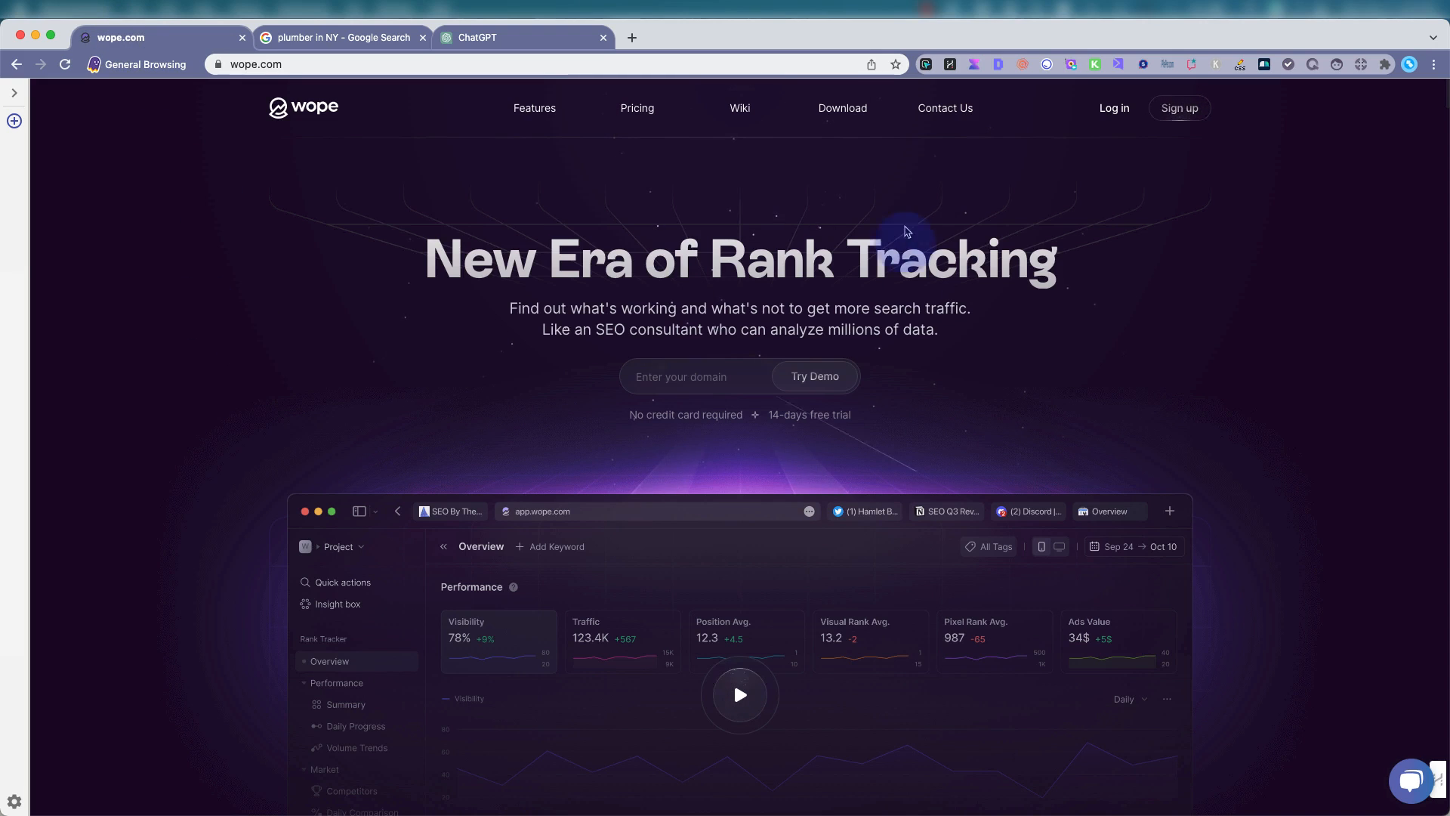
mouse_move(1004, 177)
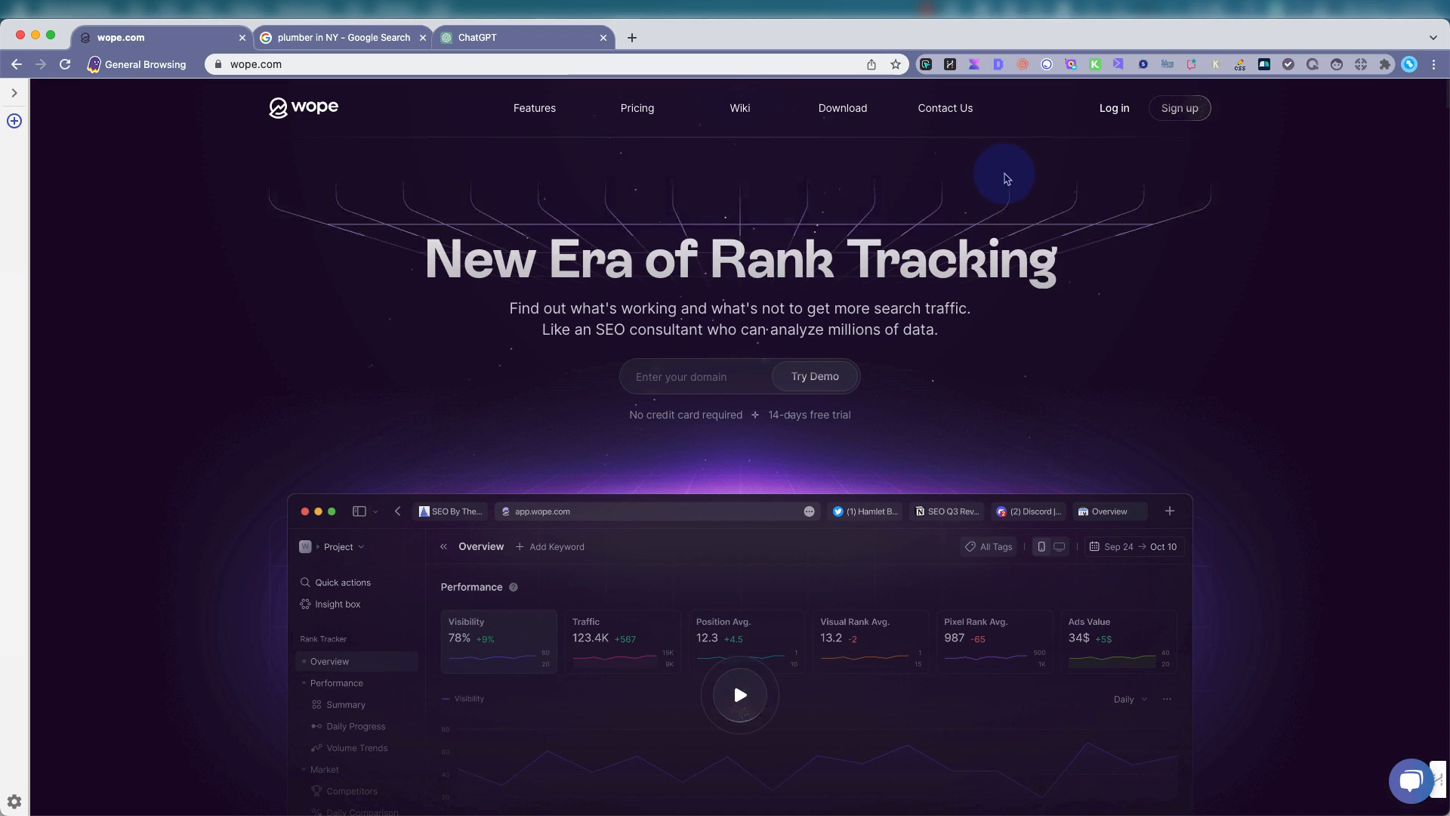
mouse_move(1102, 166)
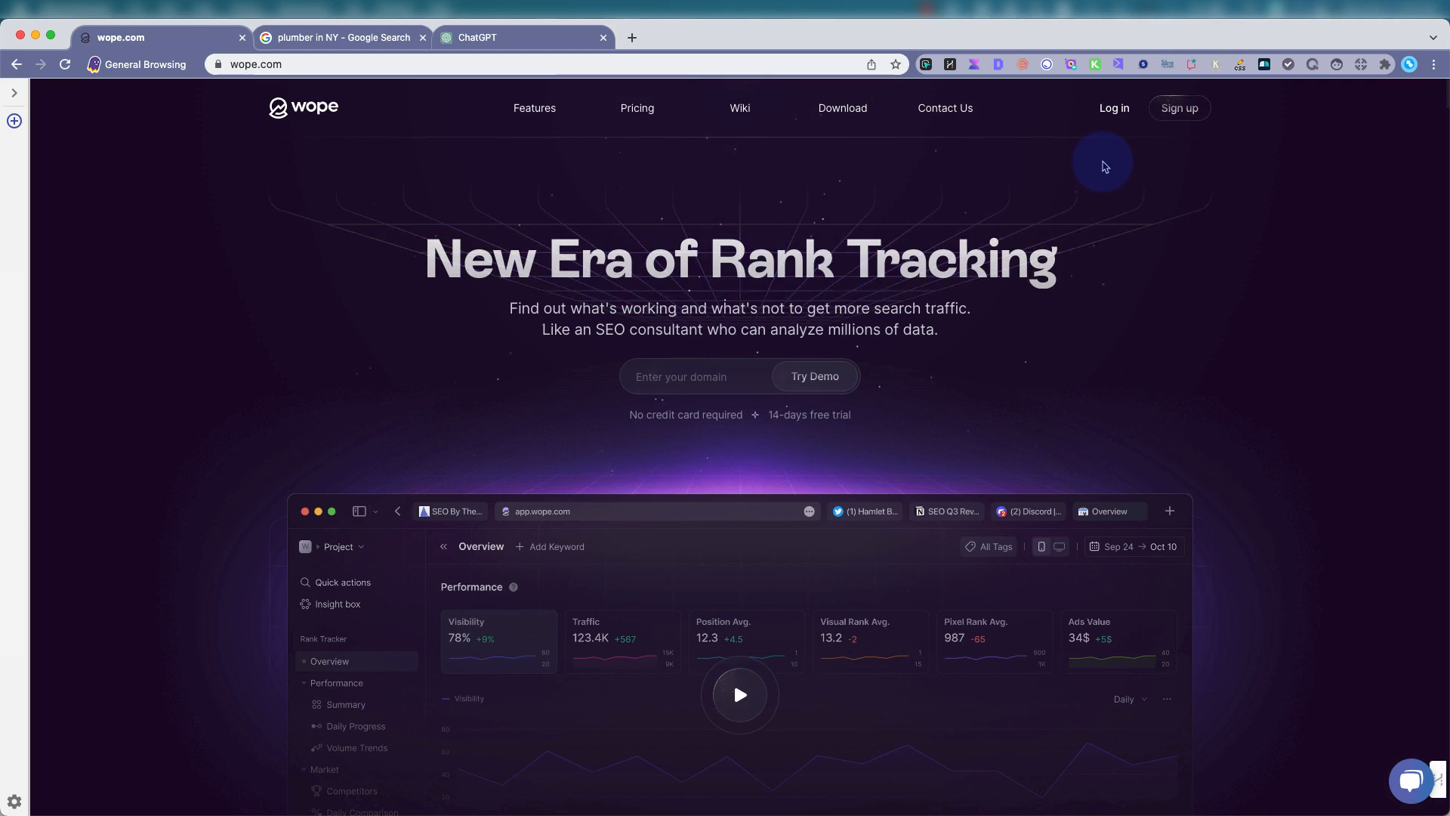
mouse_move(1170, 205)
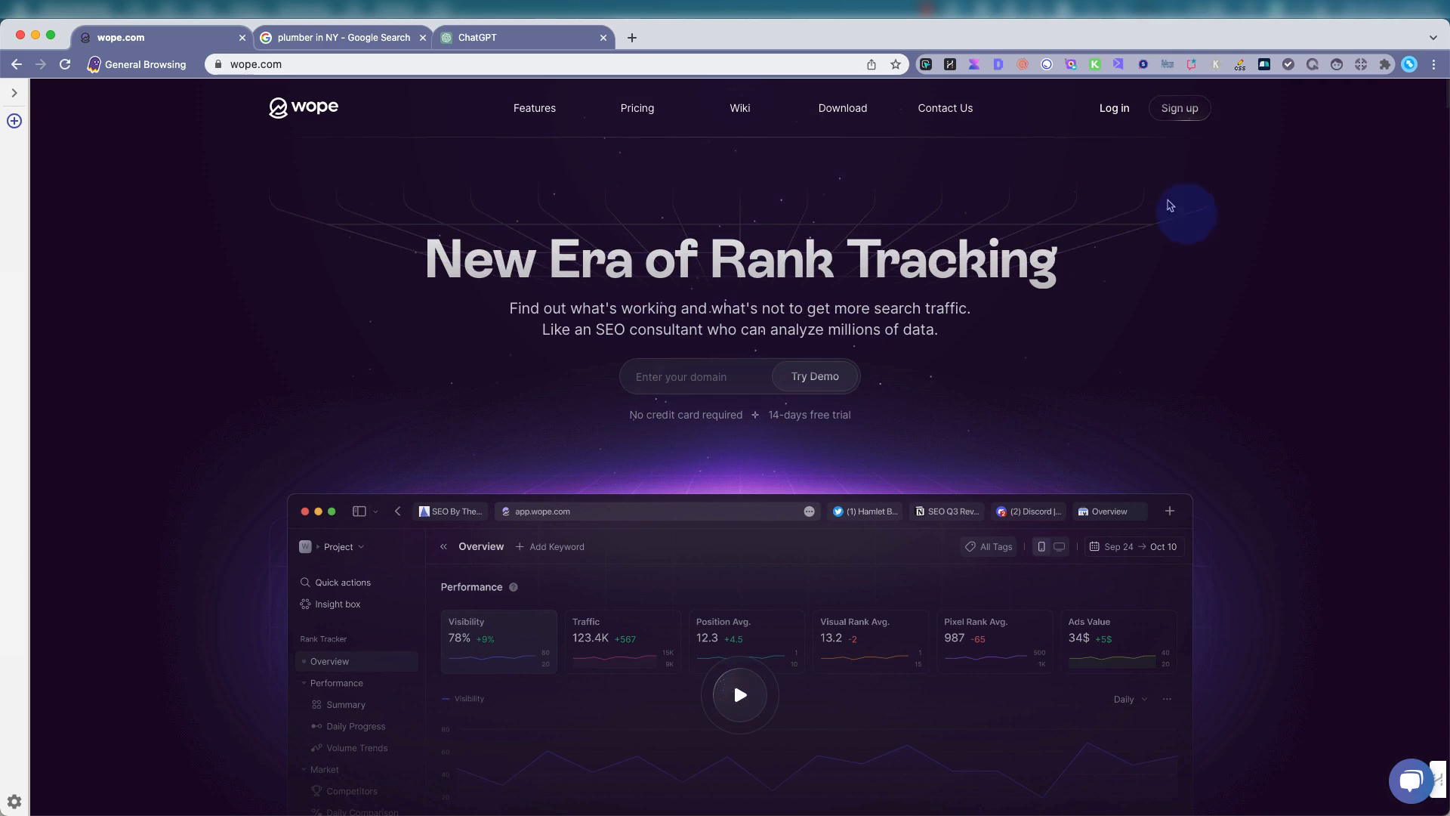
mouse_move(1245, 275)
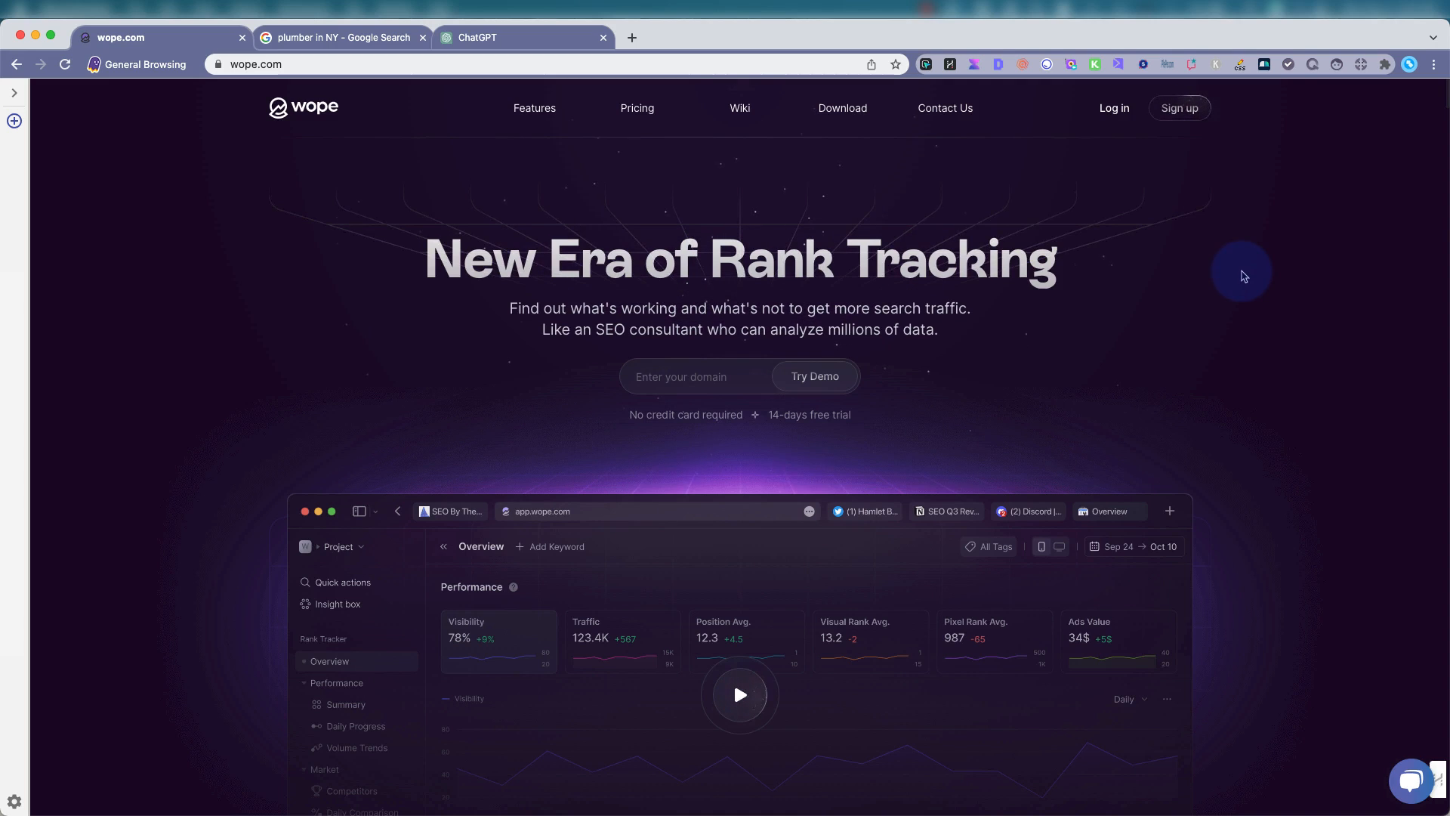
mouse_move(1228, 286)
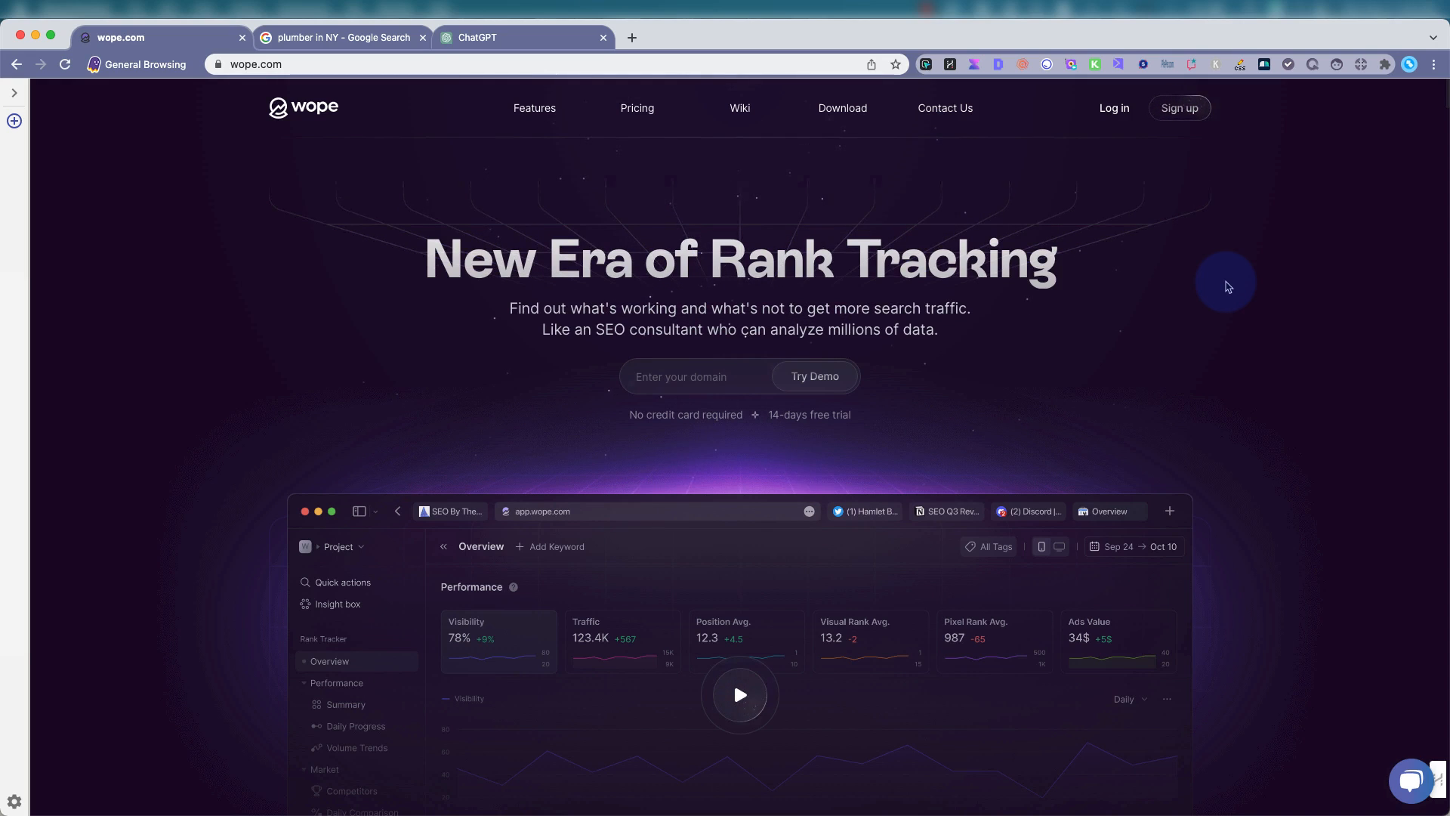
mouse_move(1141, 114)
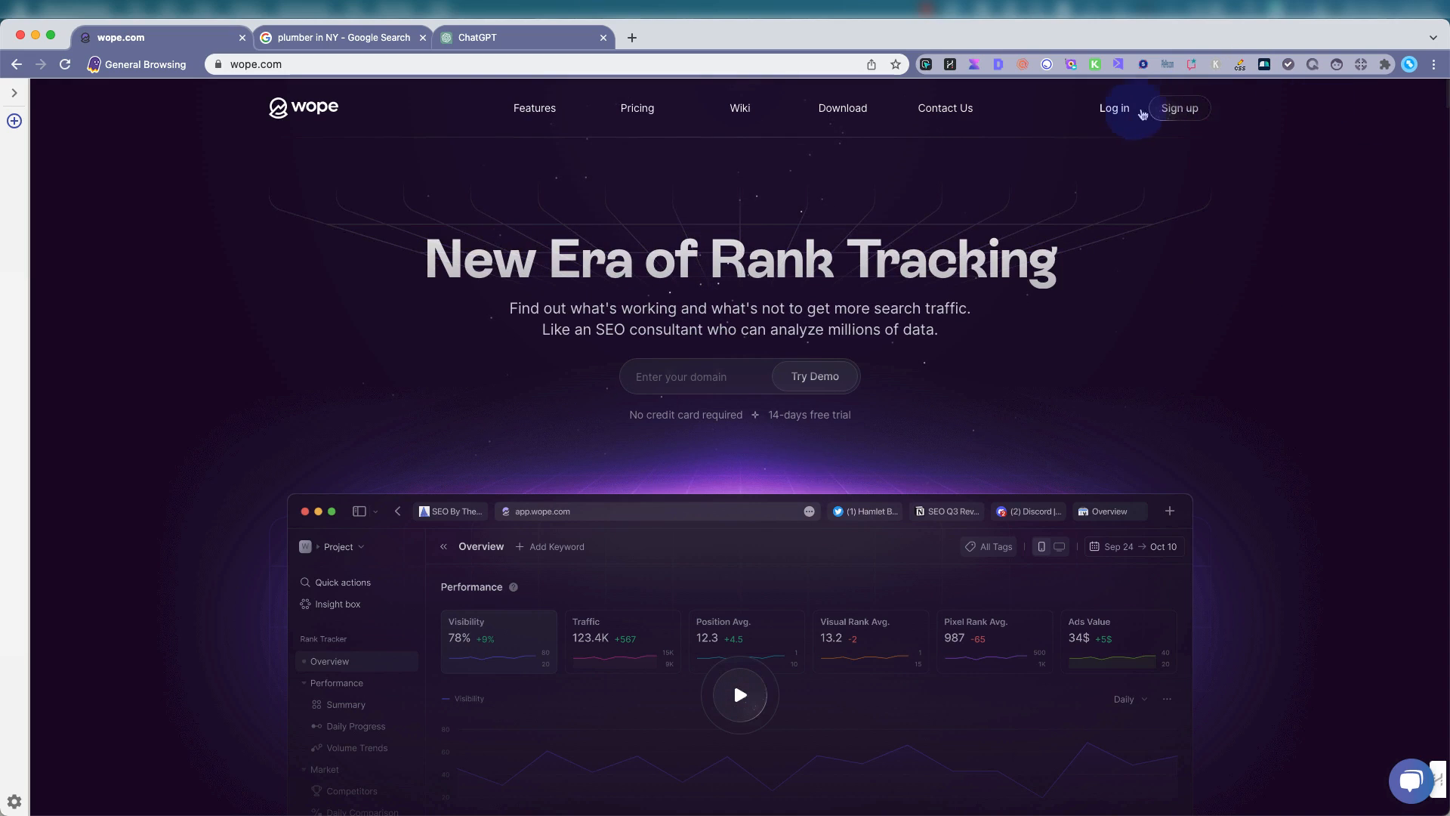
mouse_move(1116, 95)
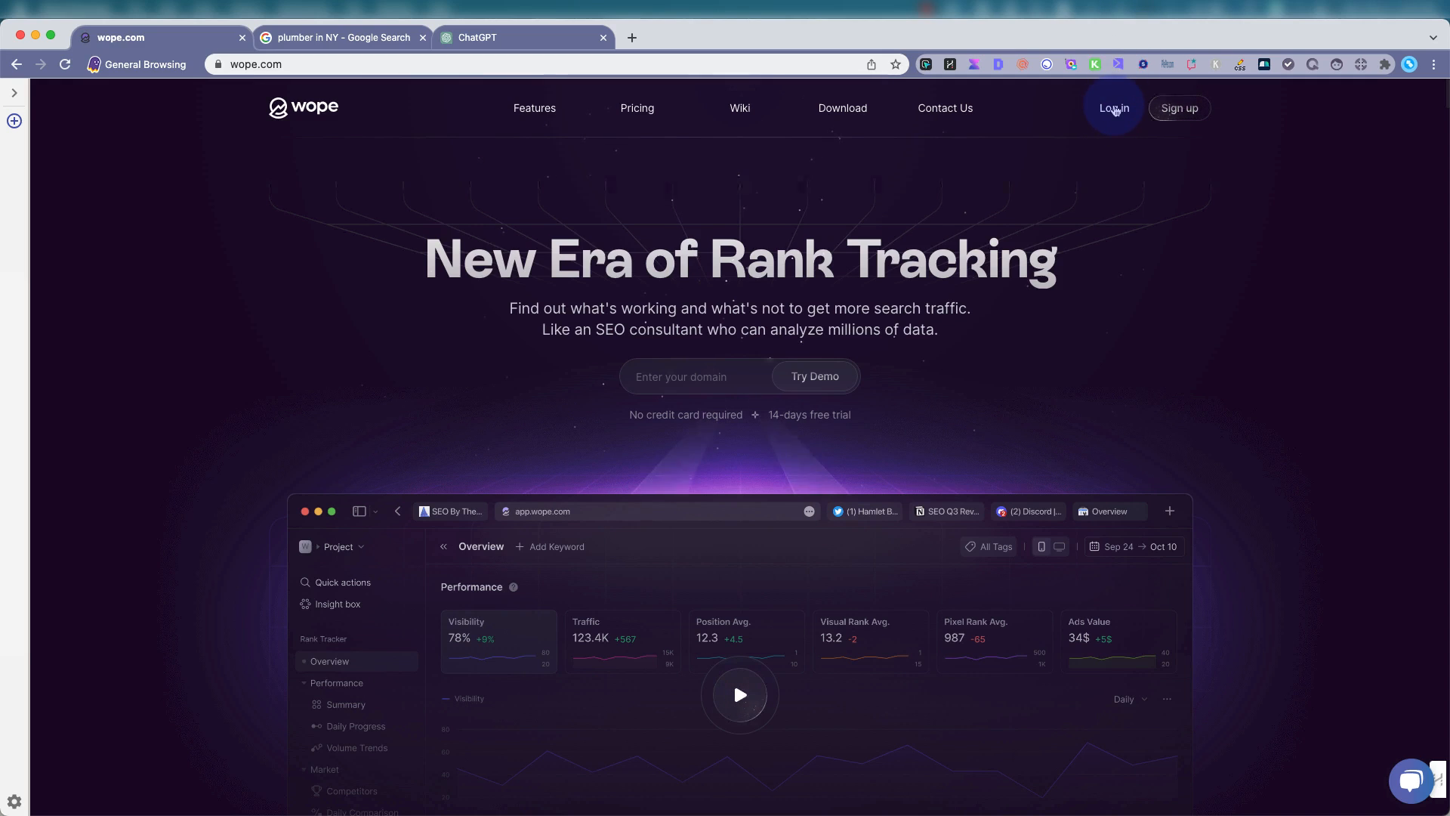
Log in to the Wope dashboard and expand the project and account menu.
click(1113, 107)
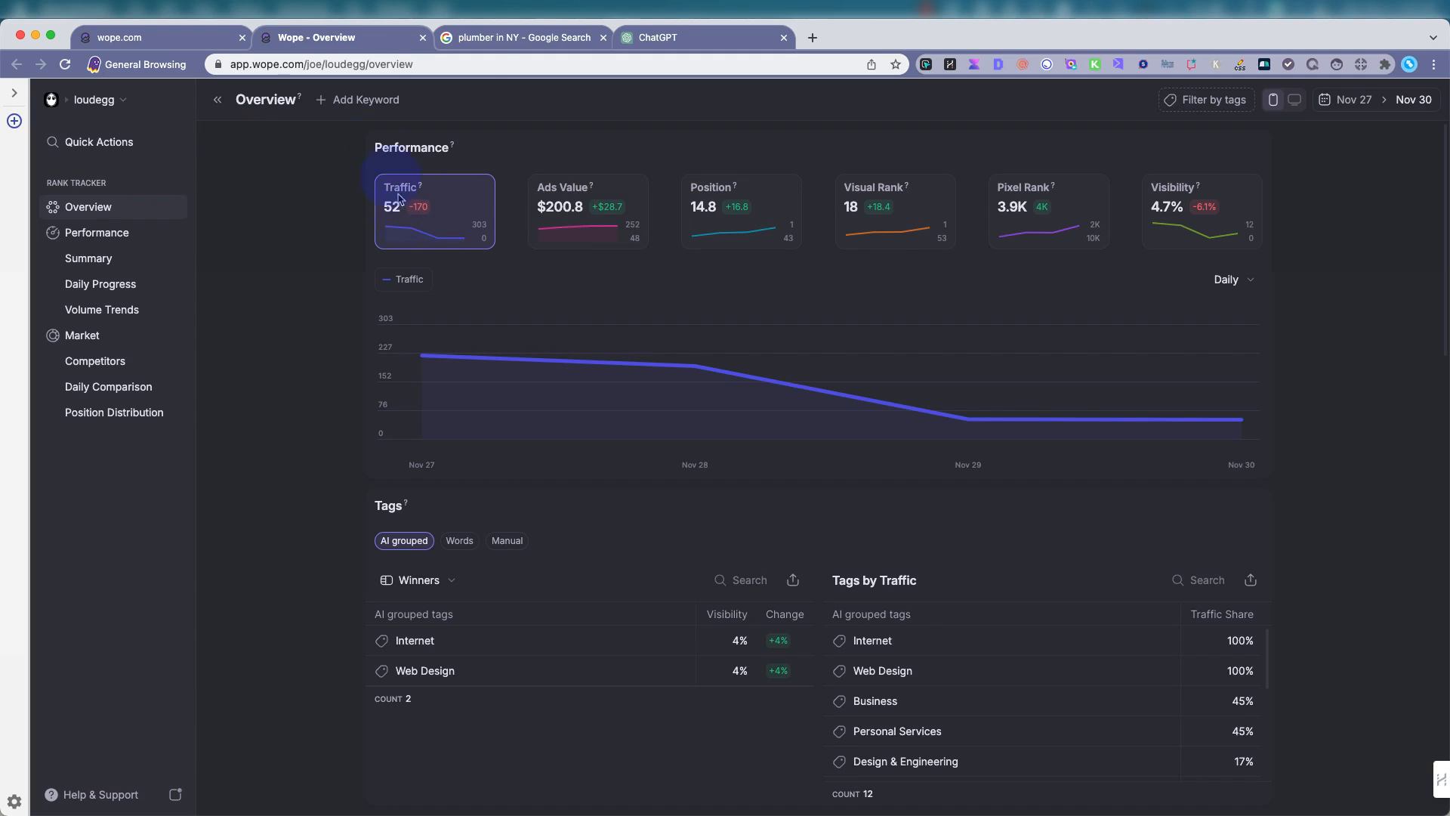
mouse_move(446, 153)
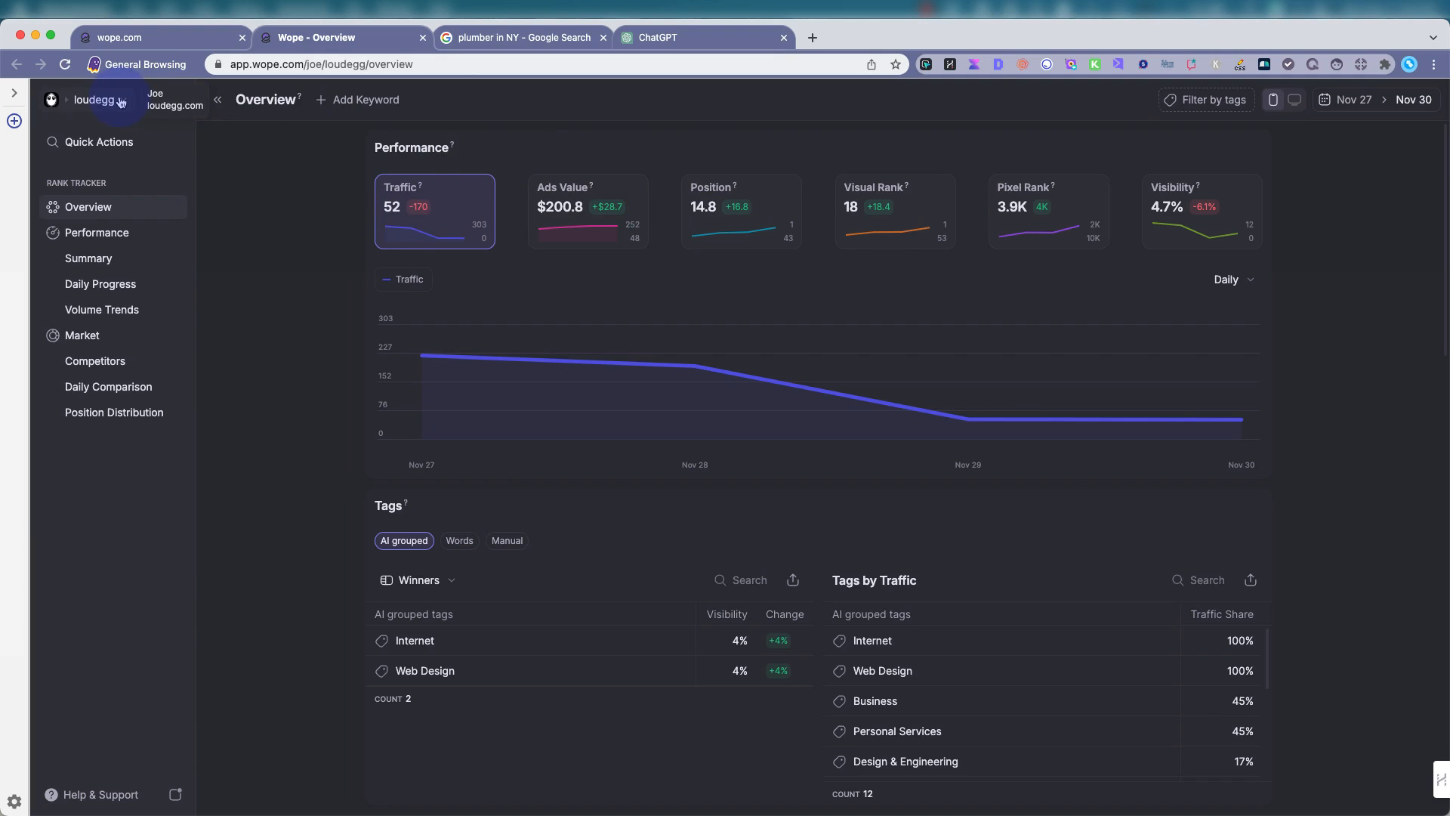
click(96, 99)
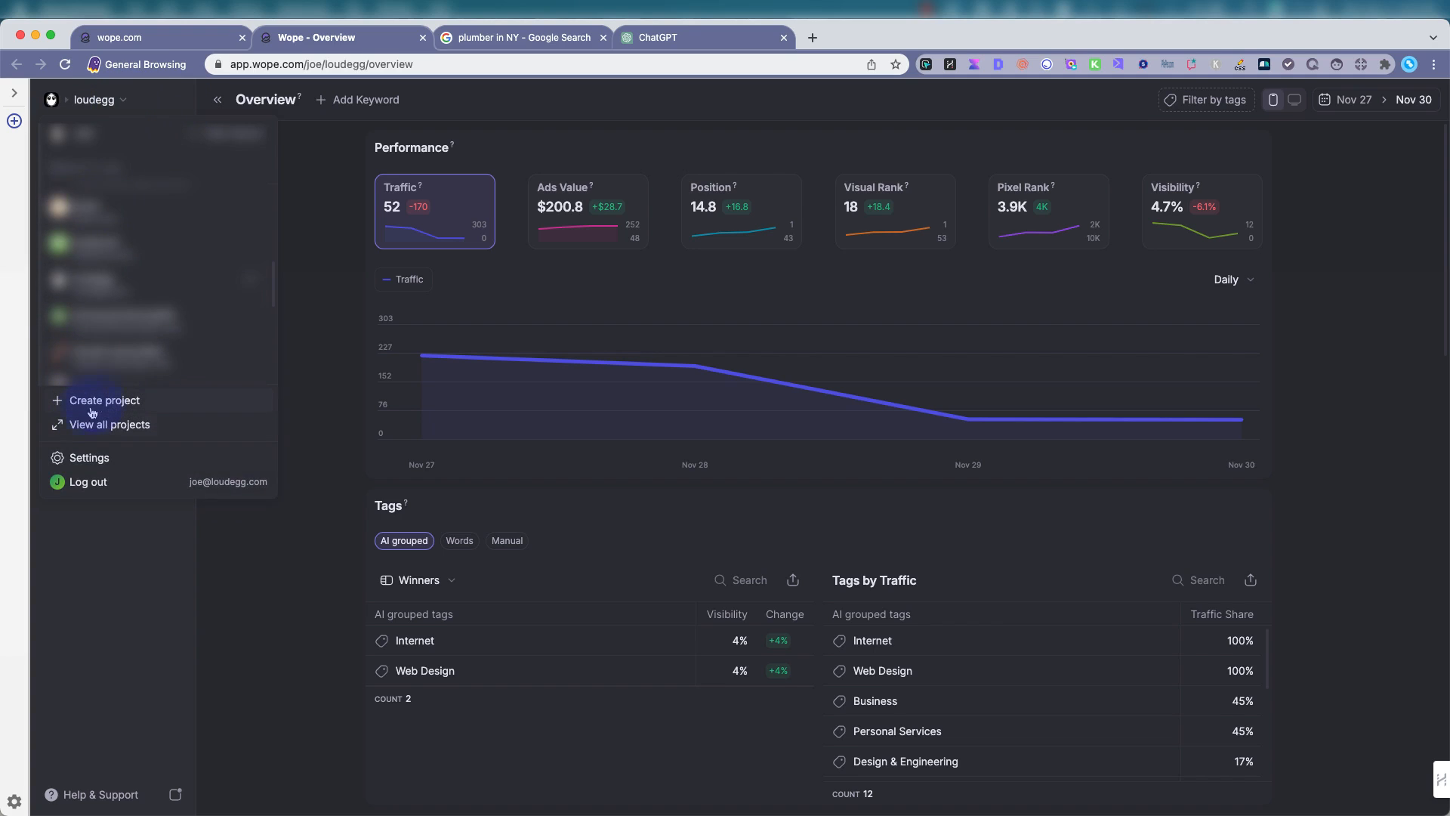
Create a project for bobsonehourphoto.com with United States location and continue to competitors.
click(102, 400)
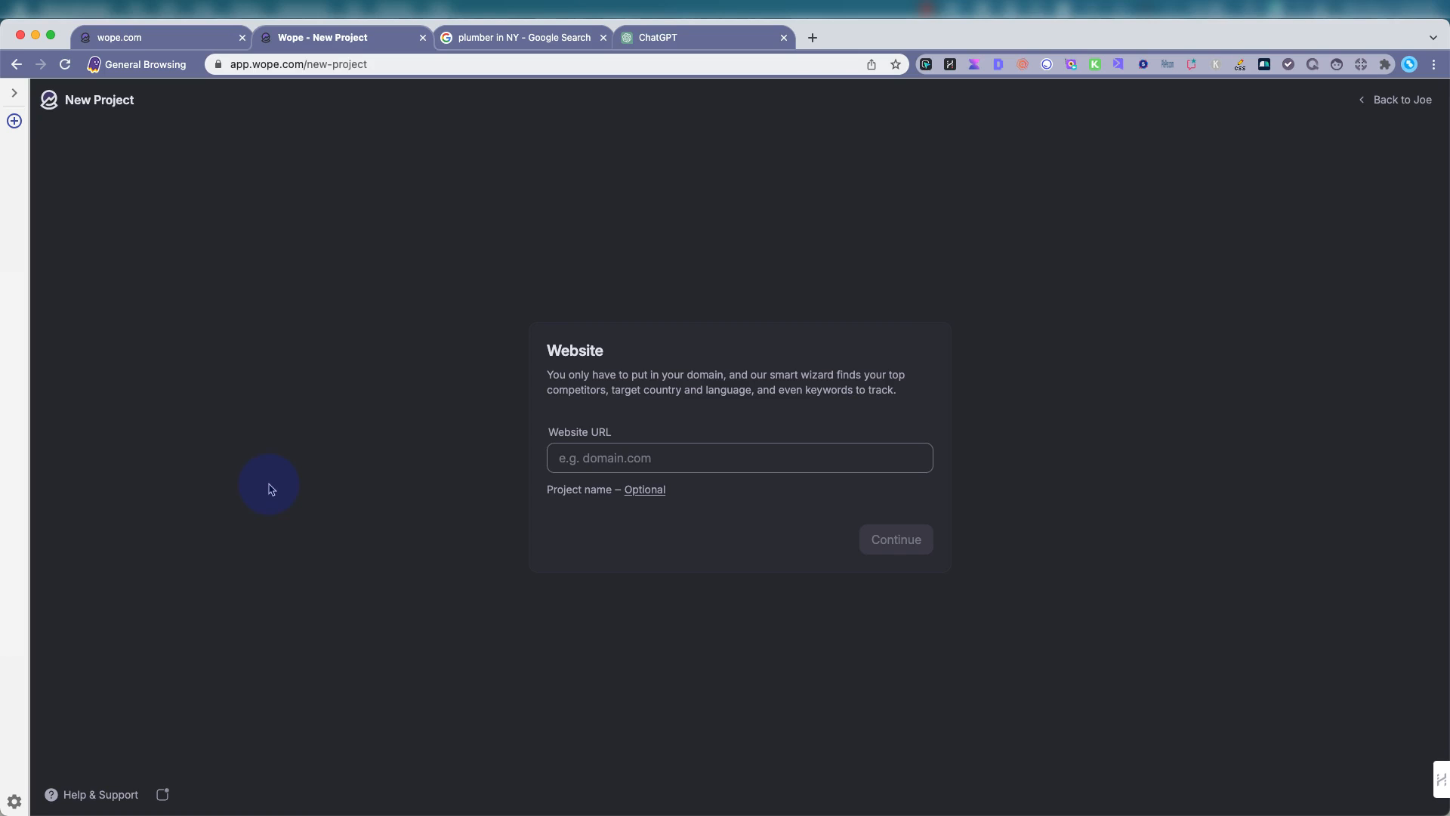
text(bobsonehou)
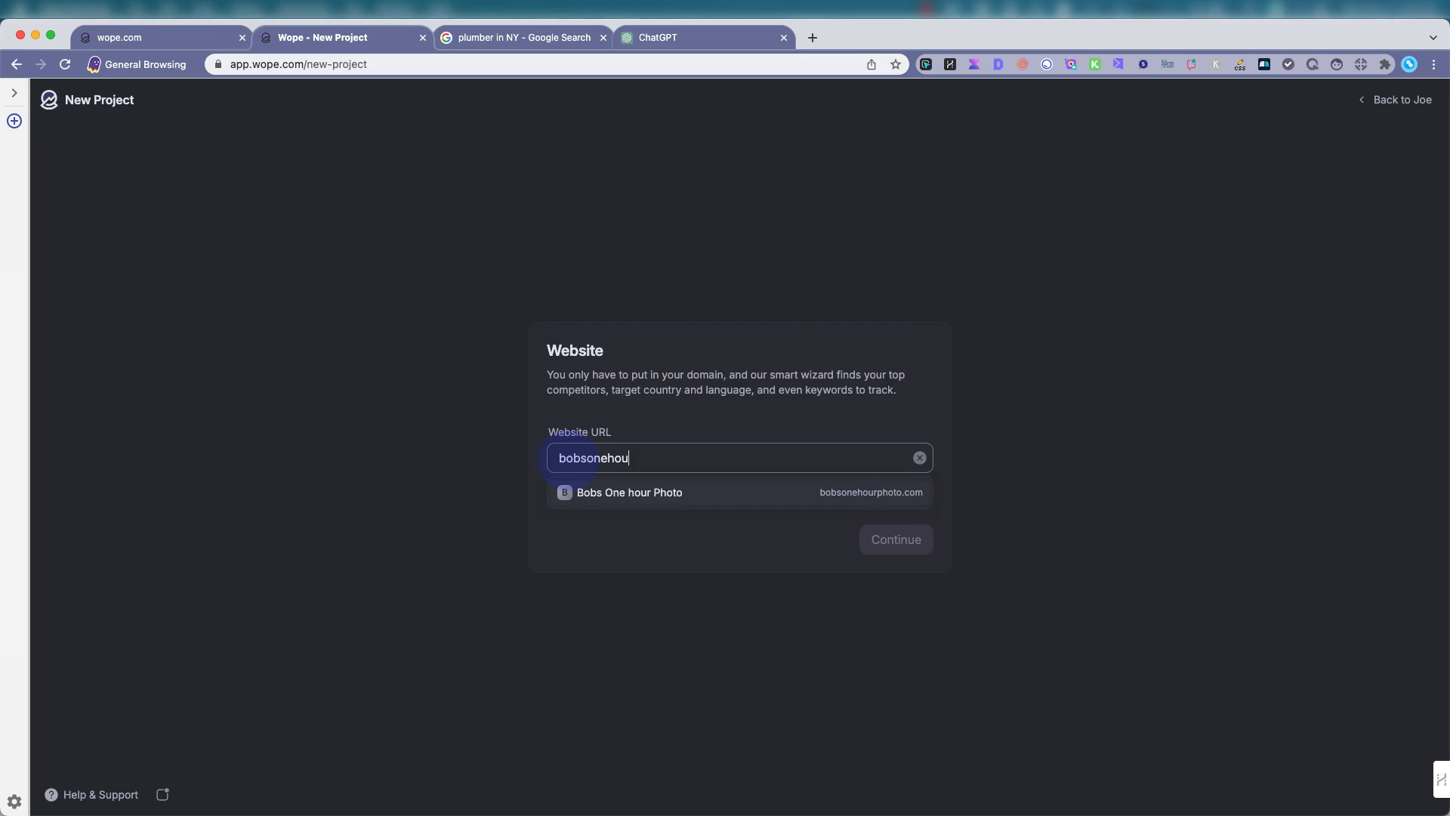
text(rphoto)
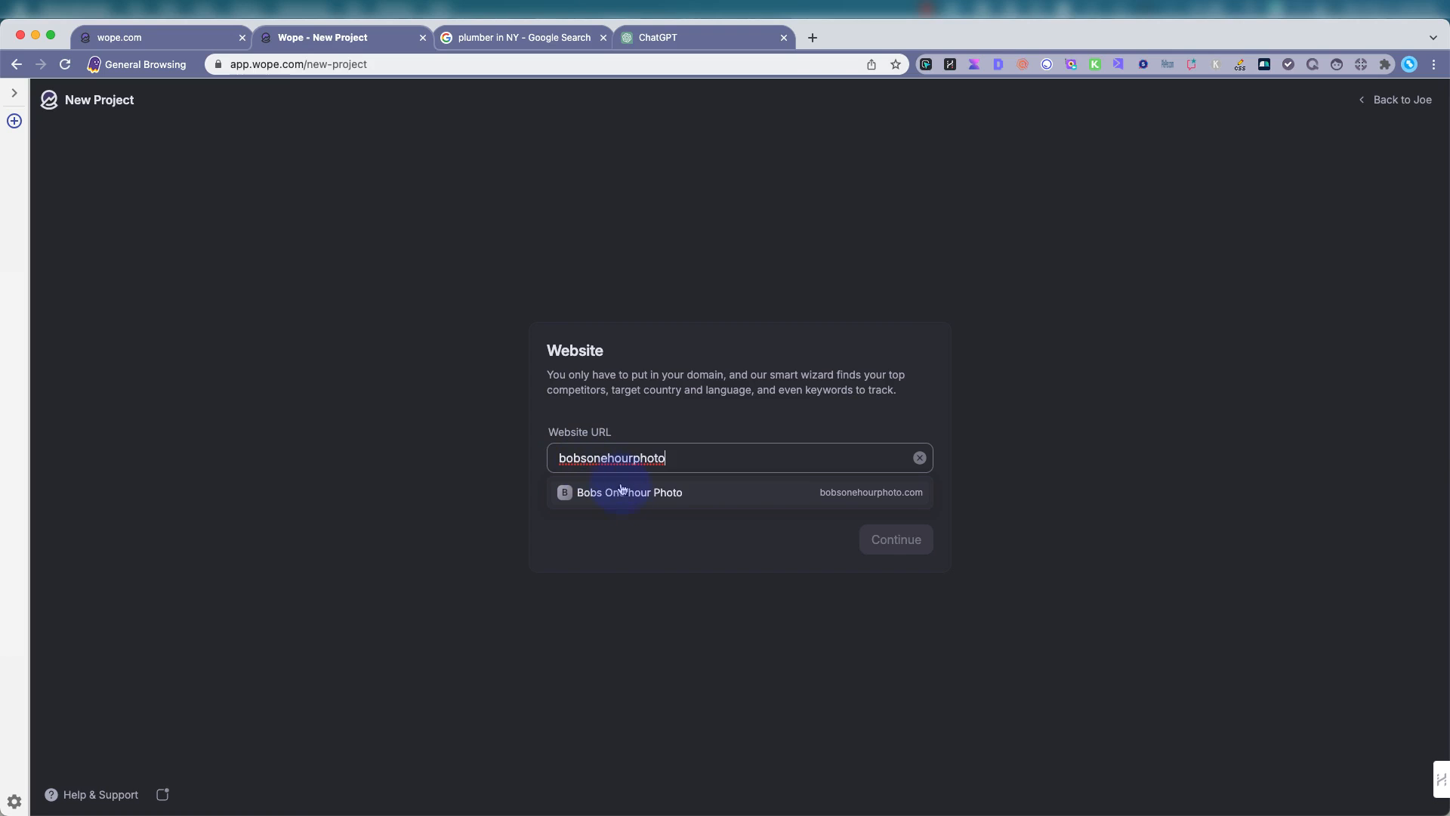
click(627, 492)
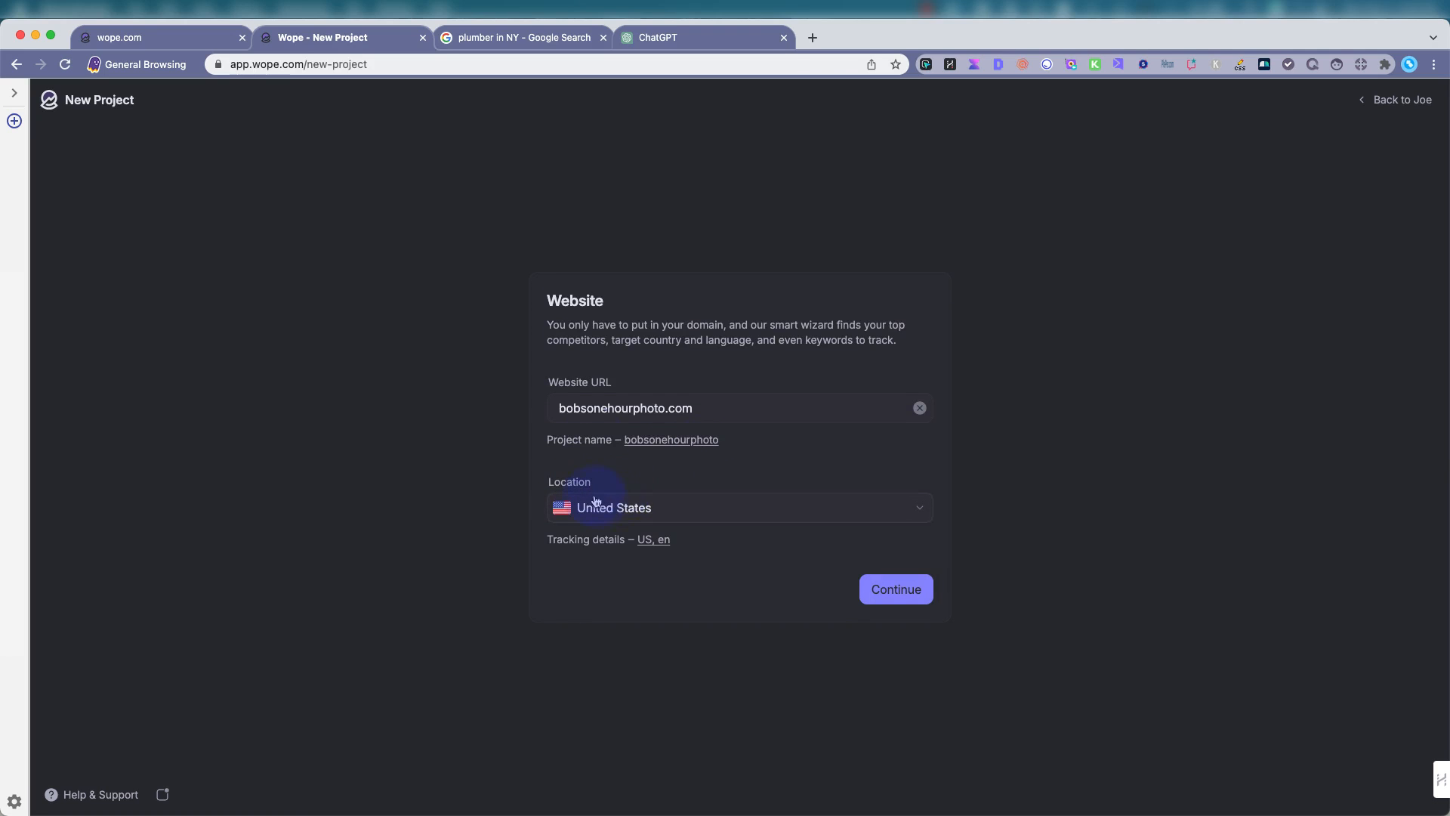
mouse_move(837, 571)
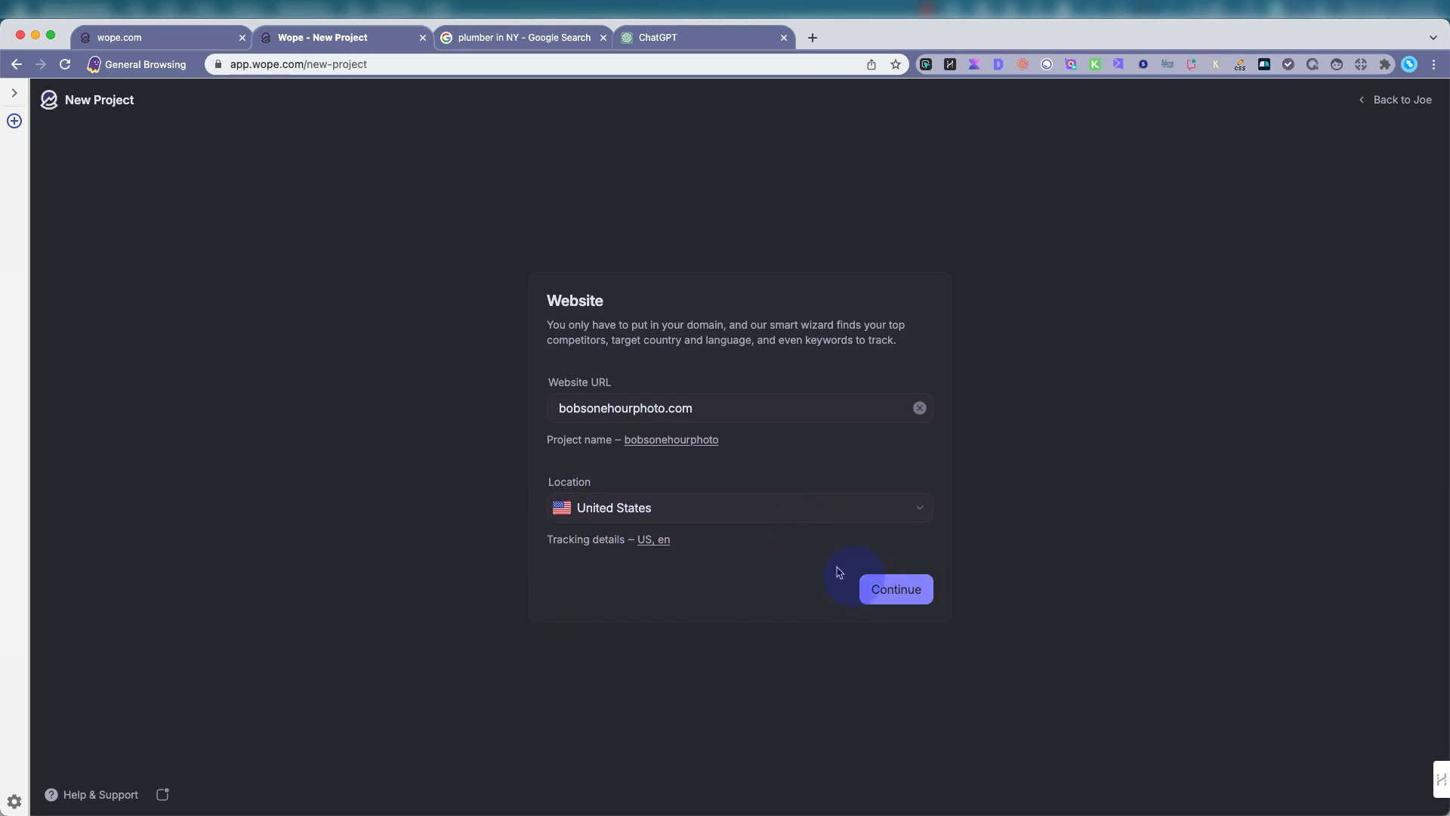
click(894, 589)
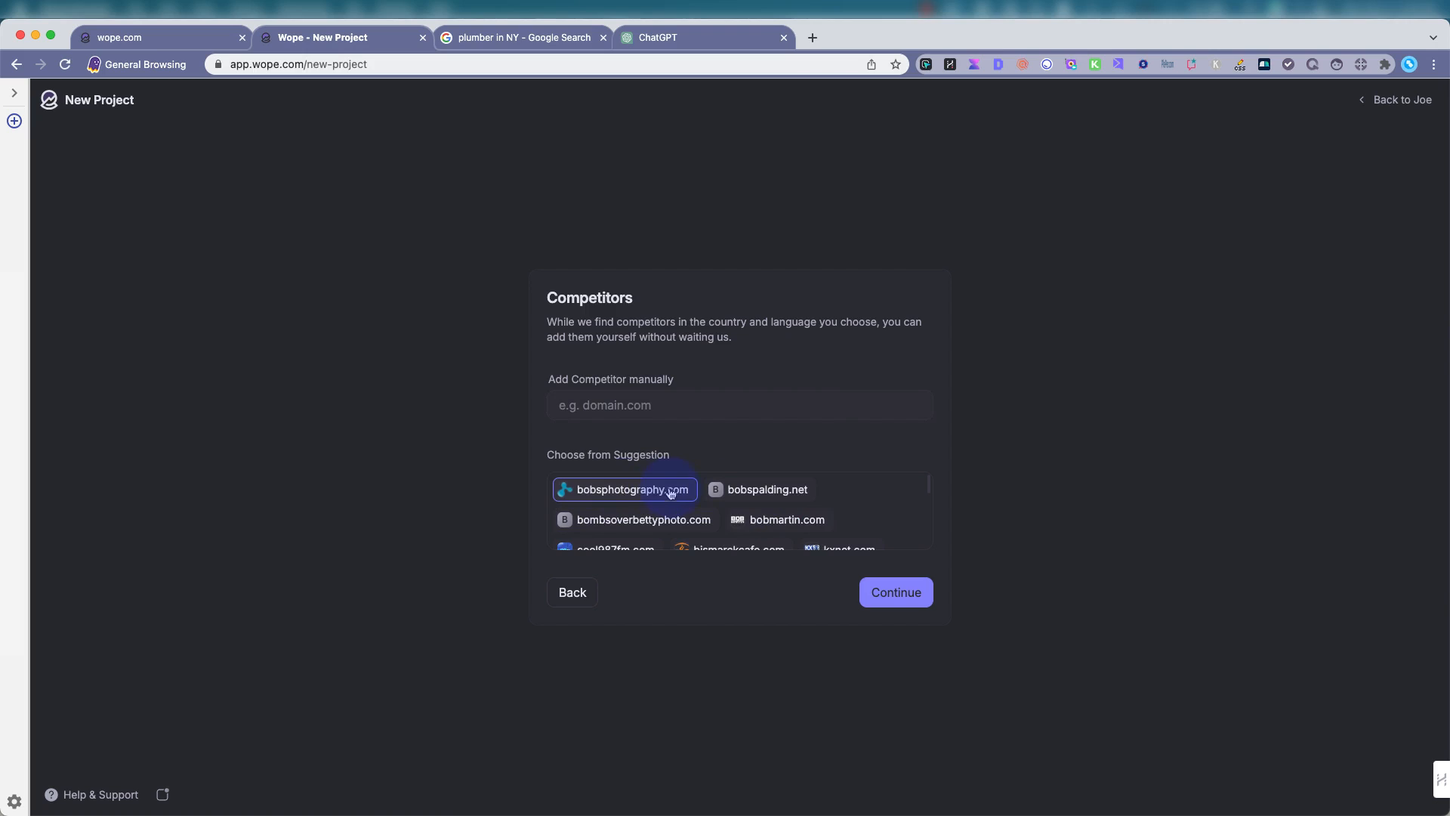
Select bobsphotography.com and weddingwire.com as competitors and continue to keywords.
scroll(down, 3)
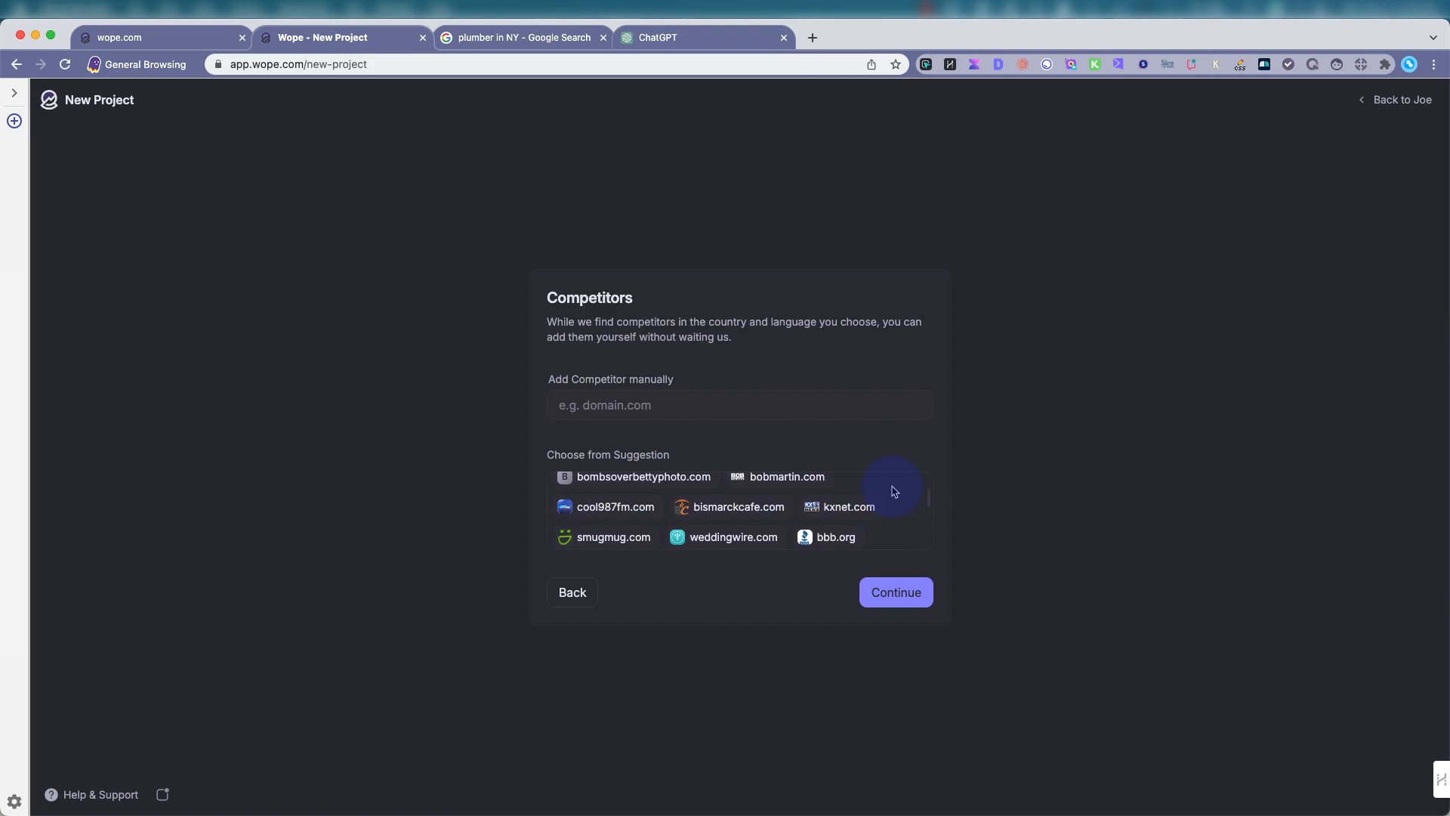
scroll(down, 3)
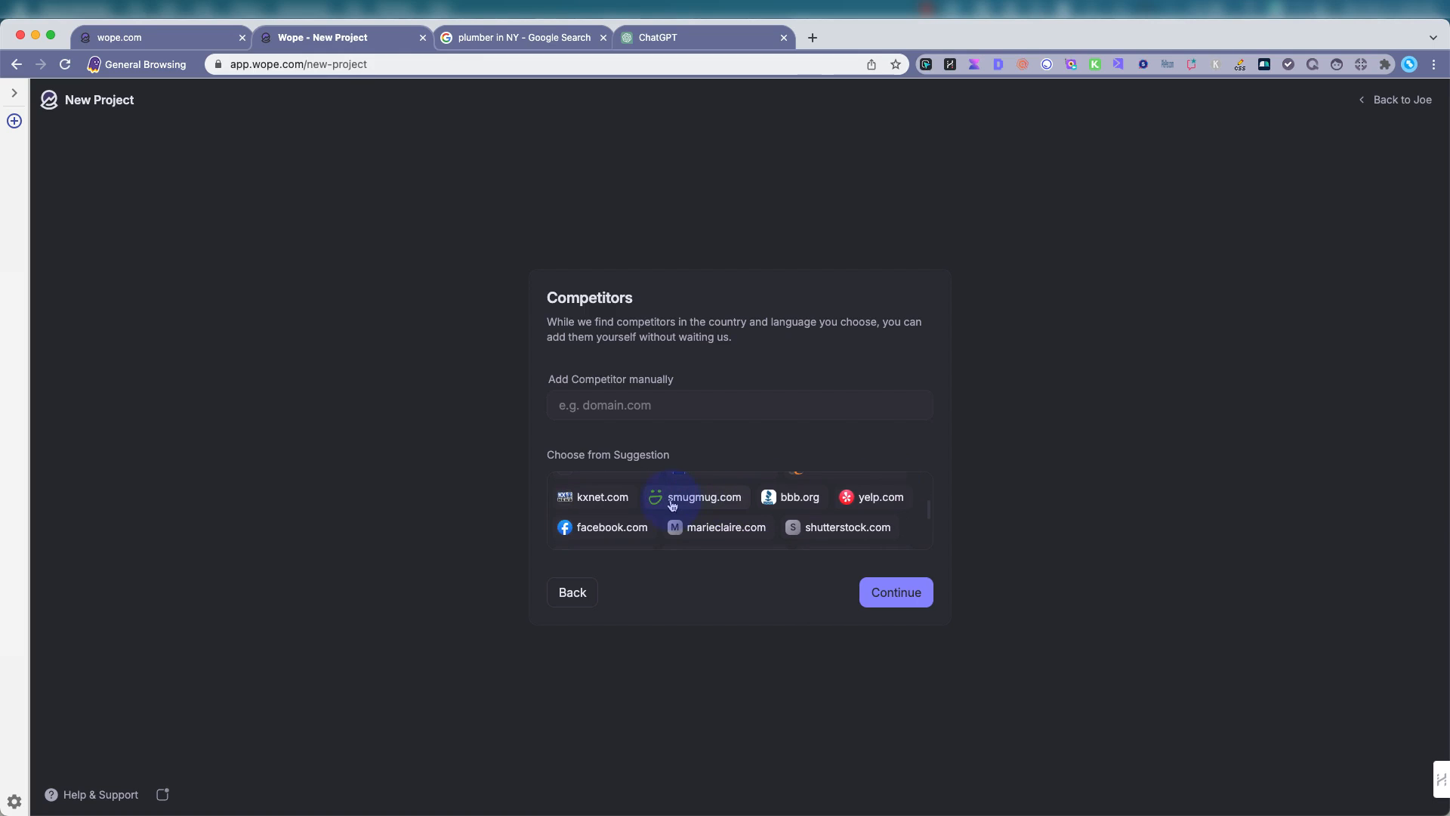
scroll(down, 3)
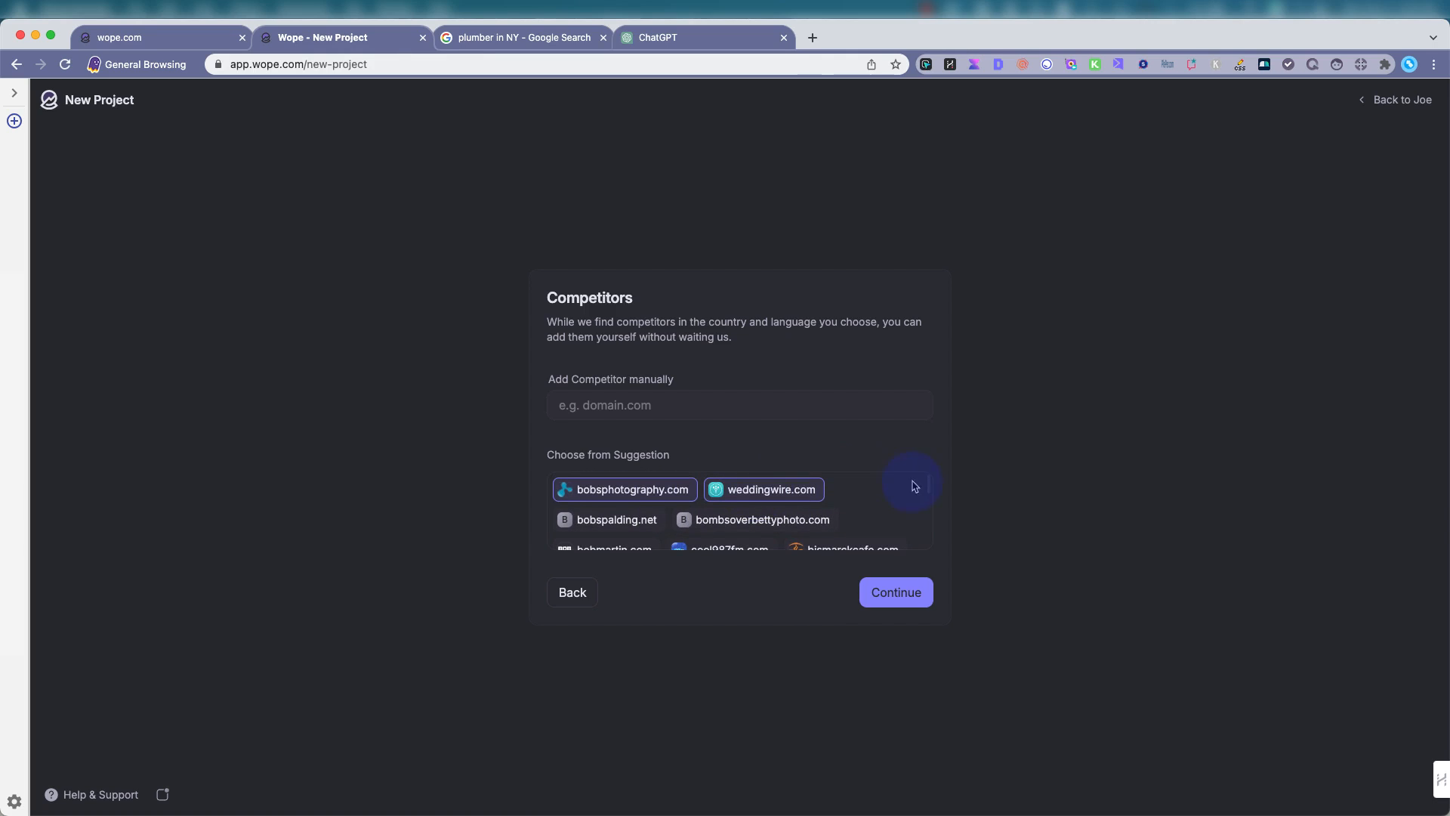
click(613, 405)
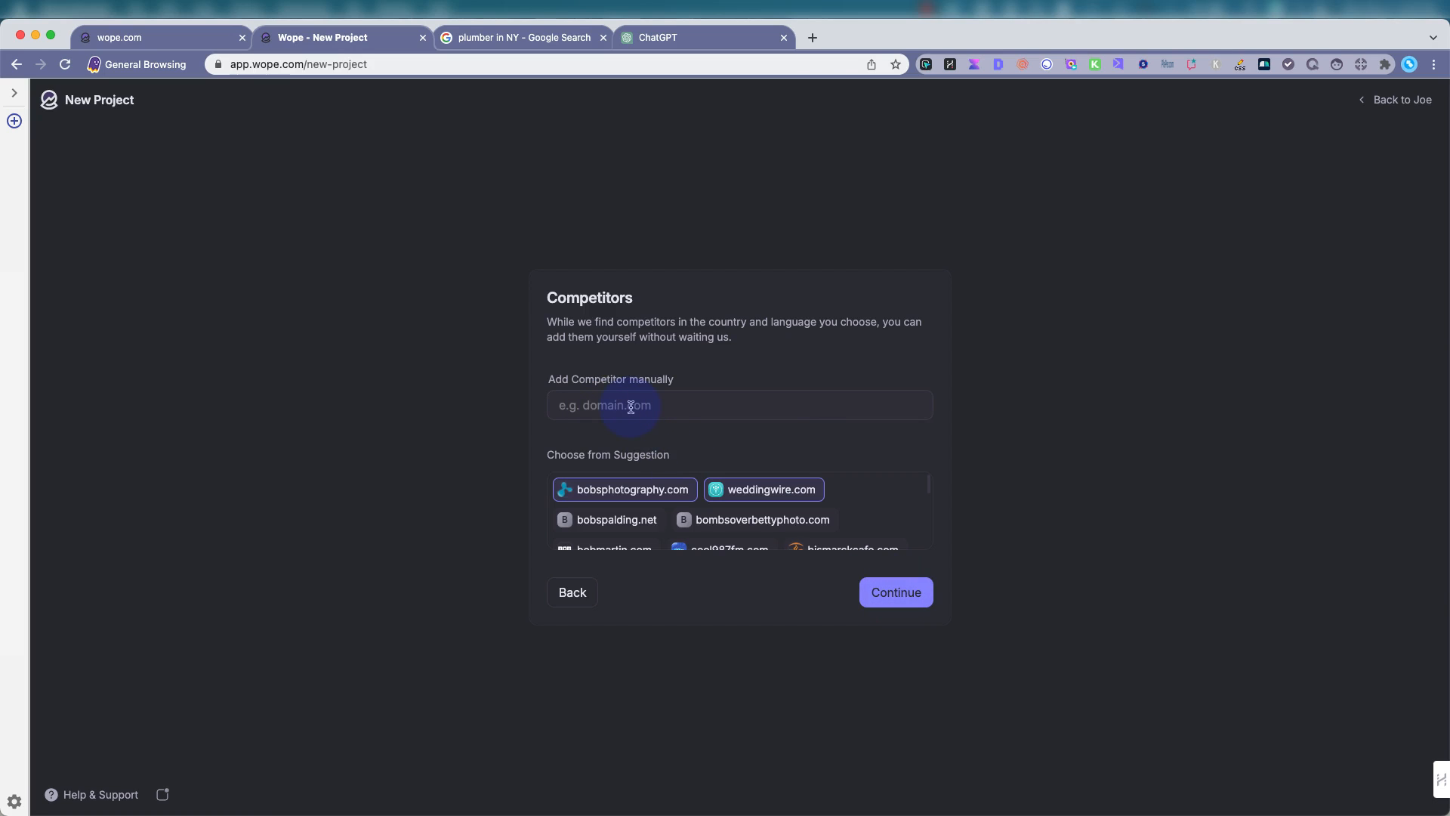
click(894, 593)
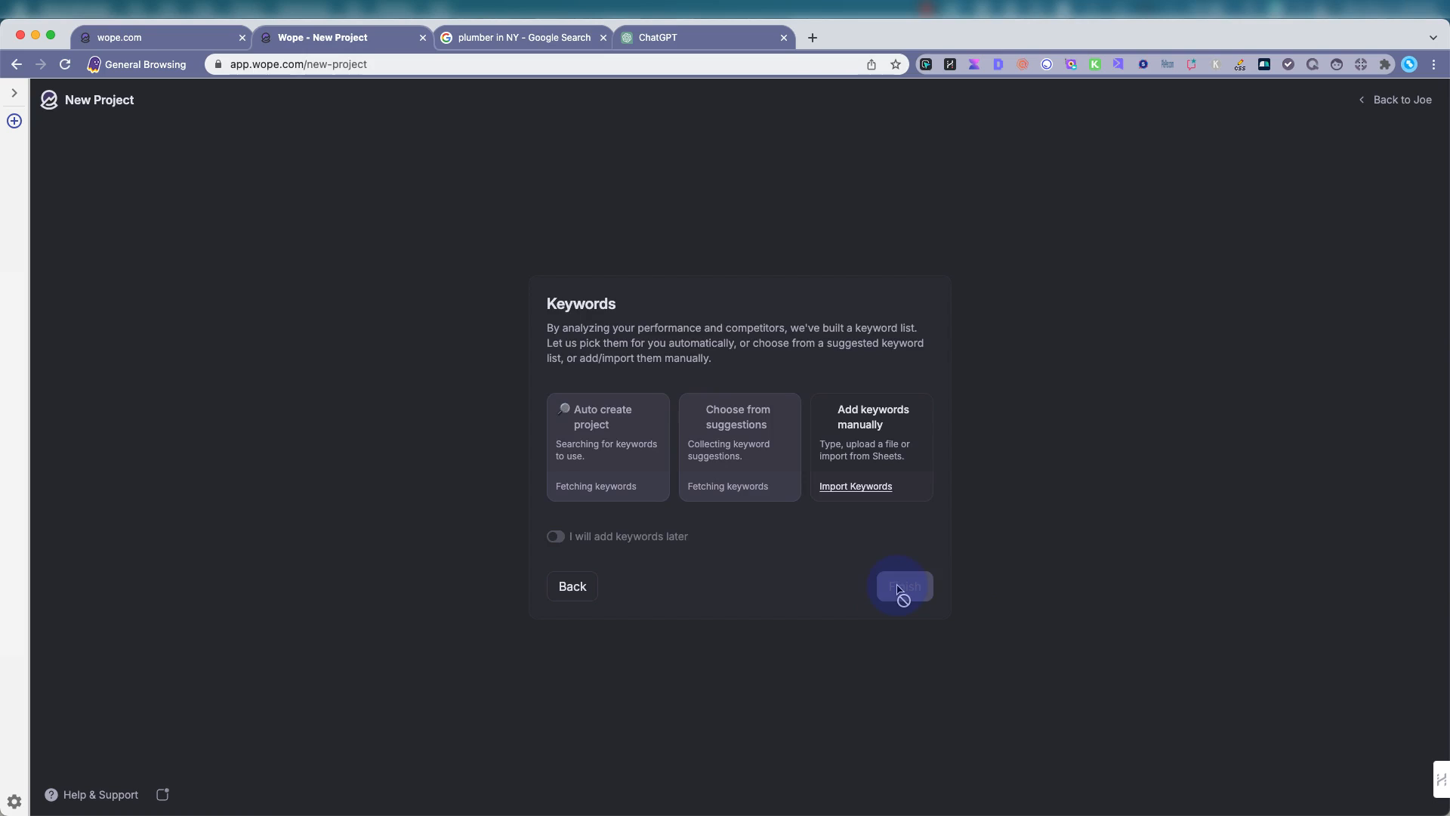
mouse_move(708, 592)
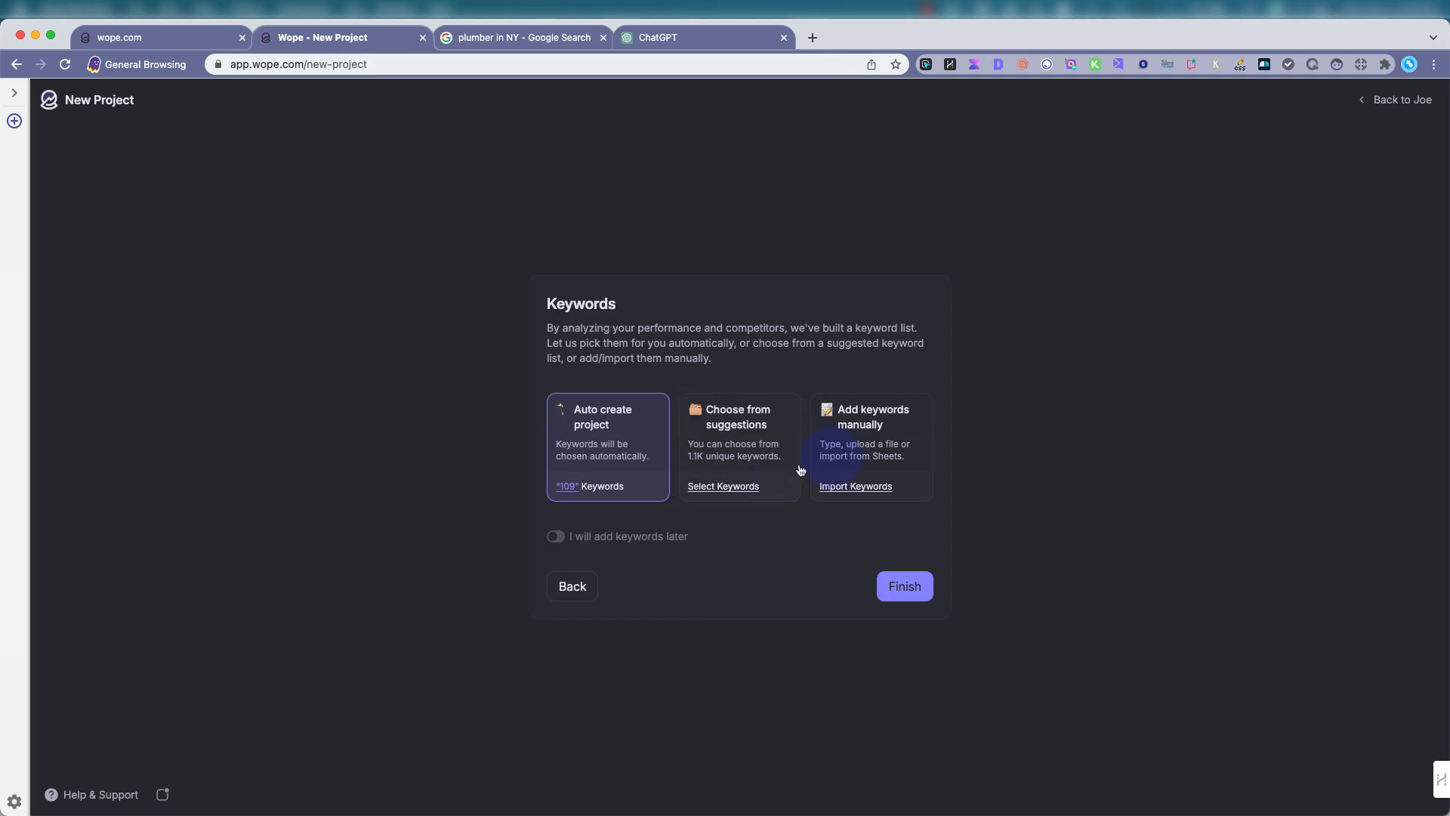
mouse_move(746, 449)
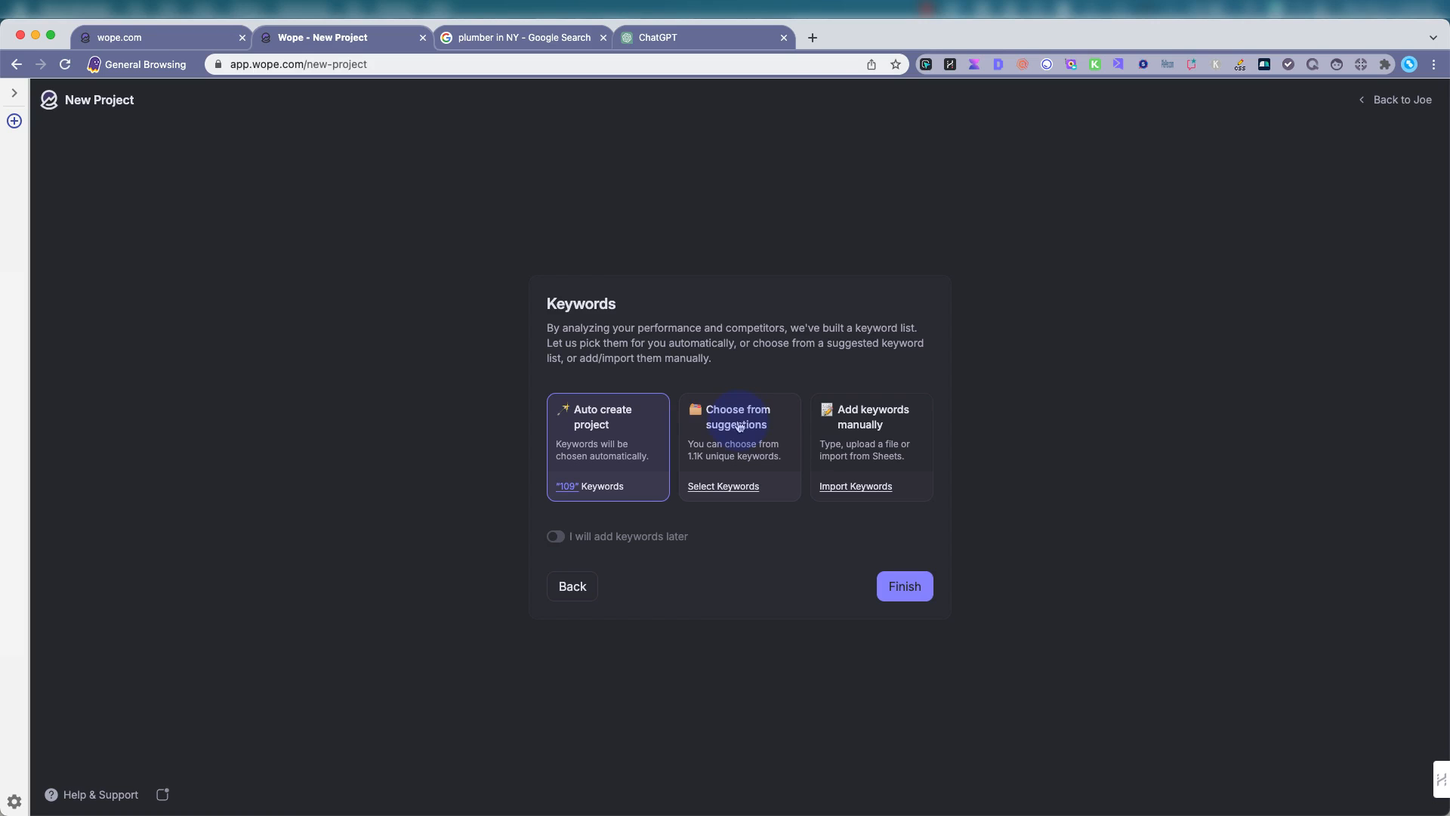
In Select Keywords, tick one hour photo studio and quality one hour photo.
click(722, 486)
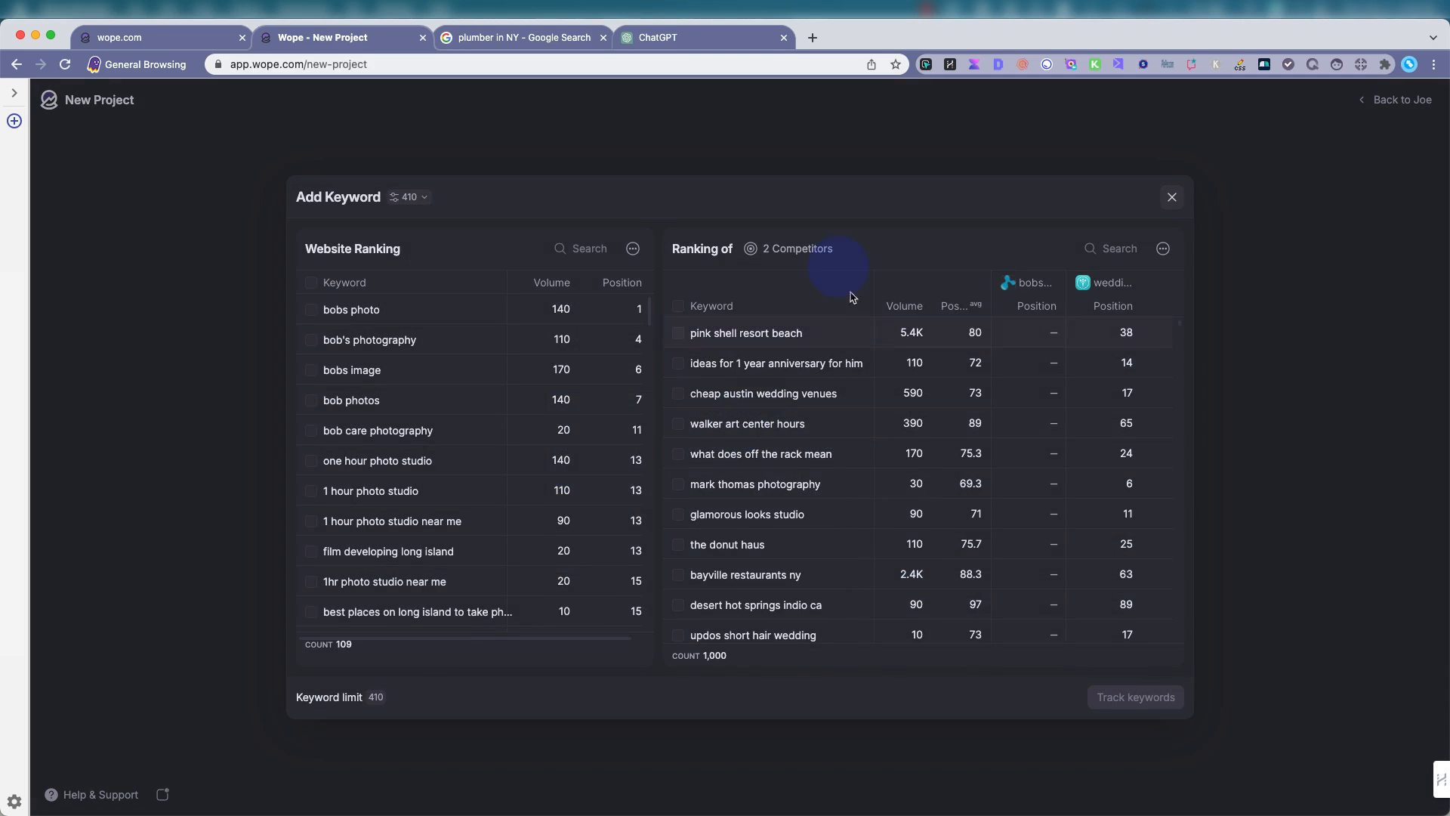
mouse_move(368, 213)
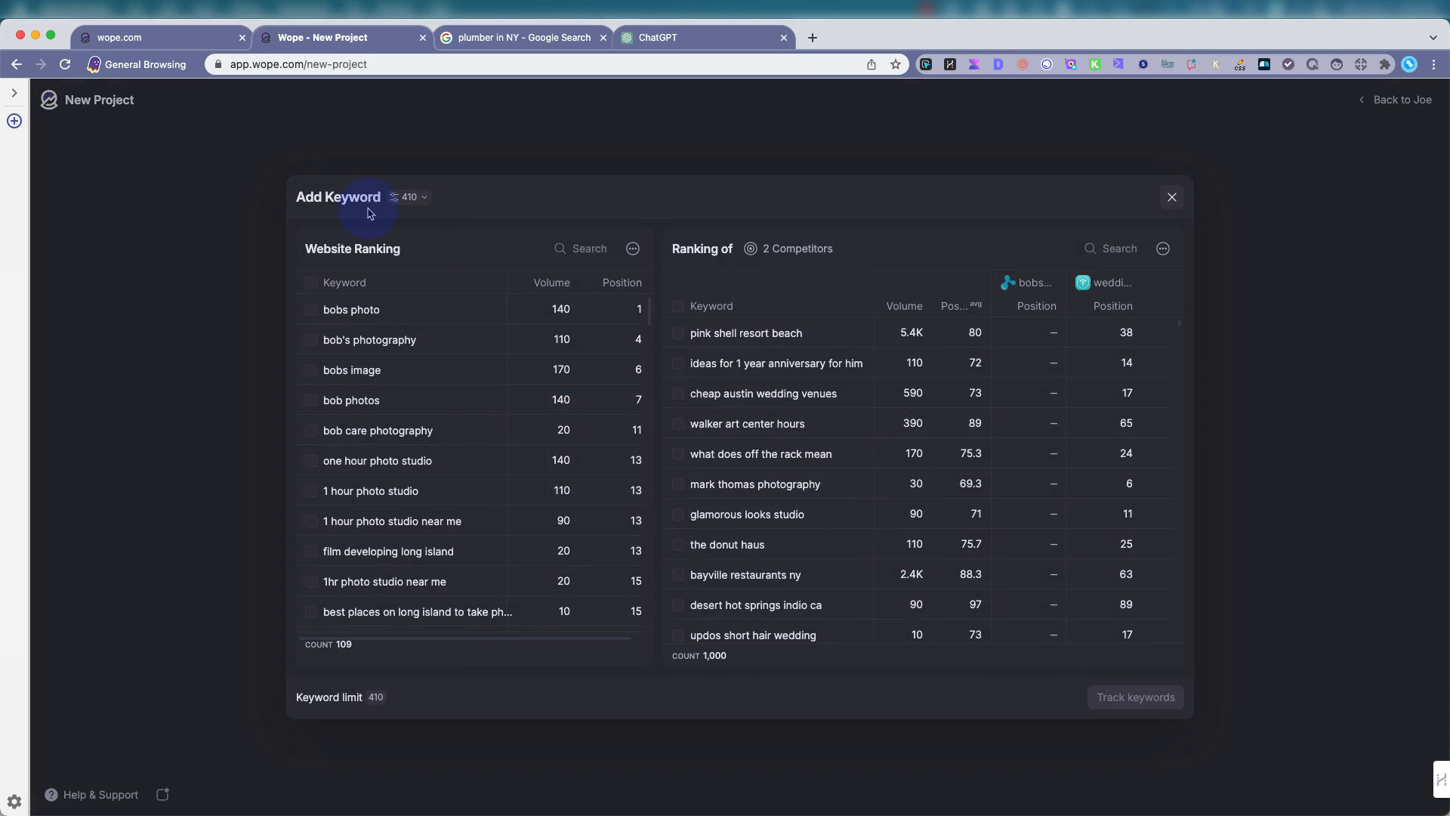
mouse_move(424, 265)
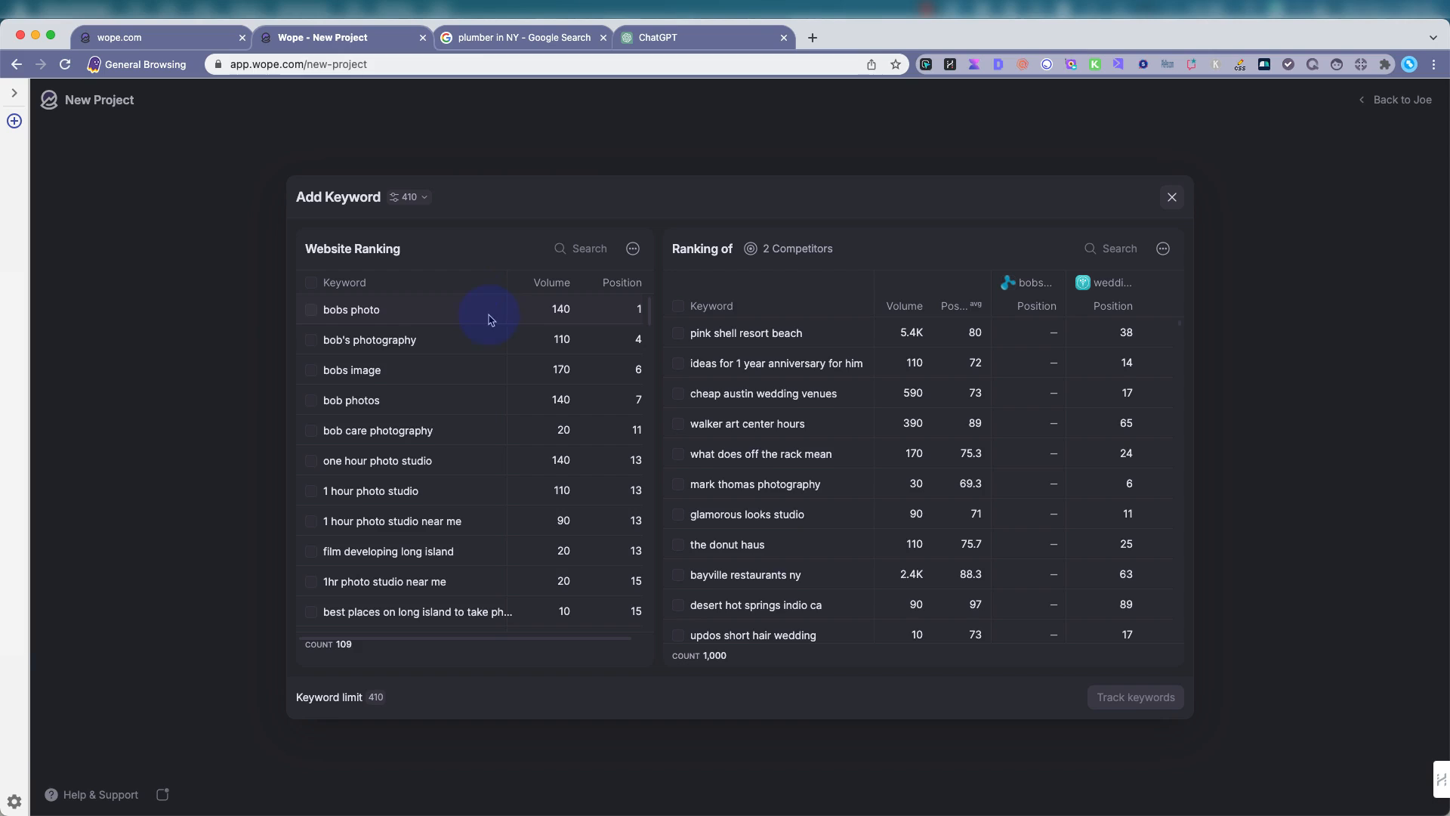
mouse_move(761, 262)
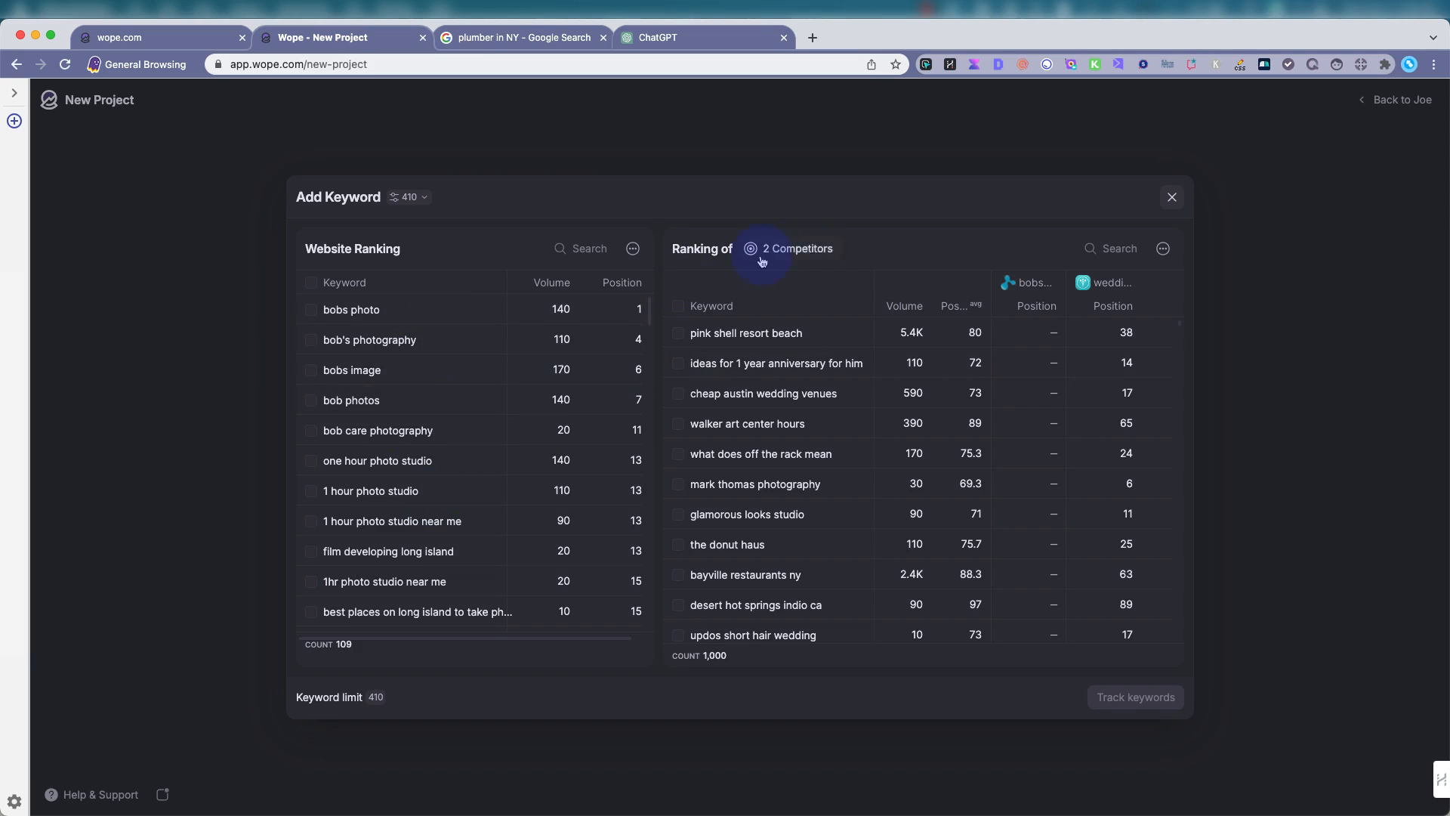
mouse_move(396, 344)
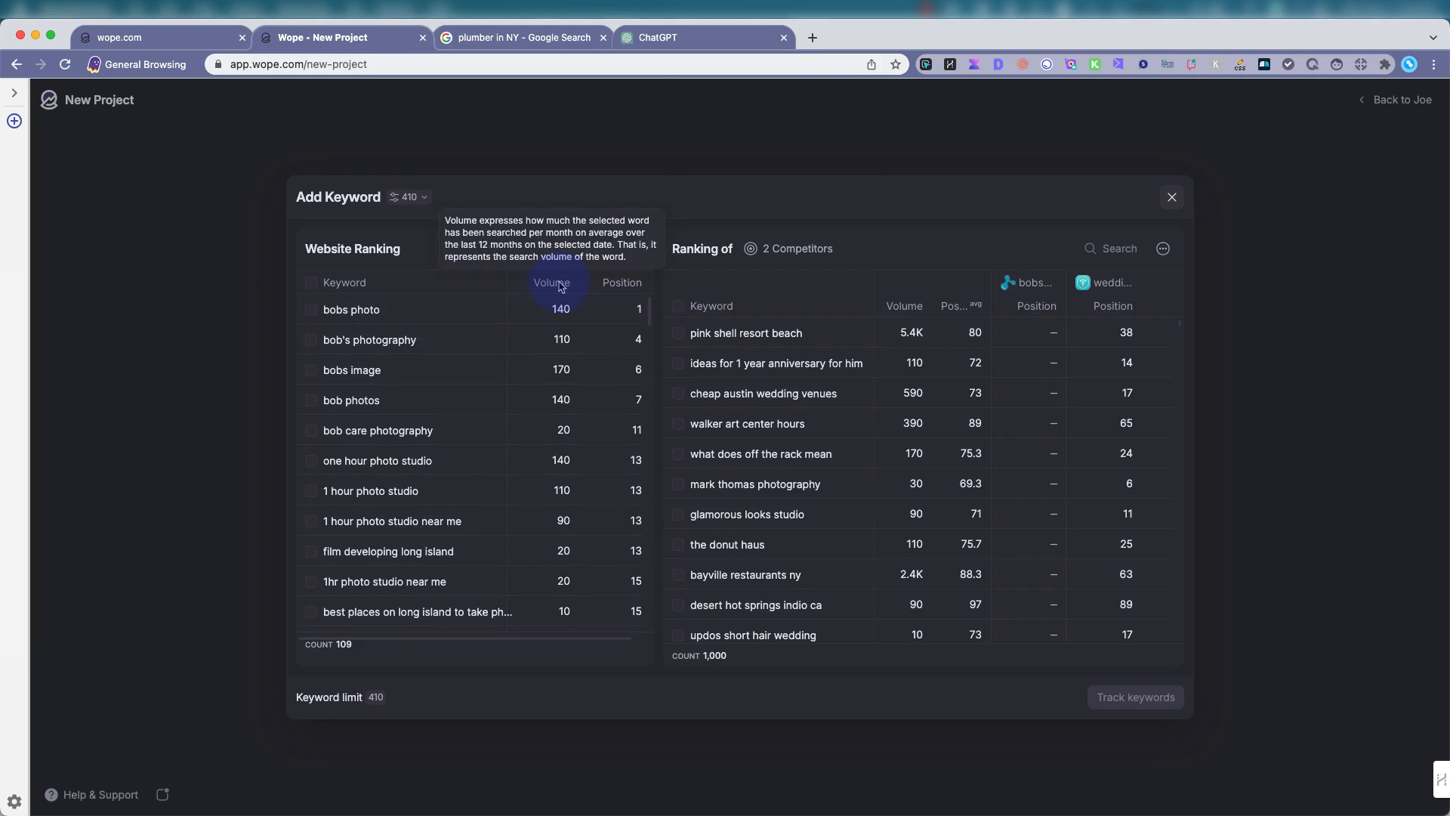
mouse_move(413, 320)
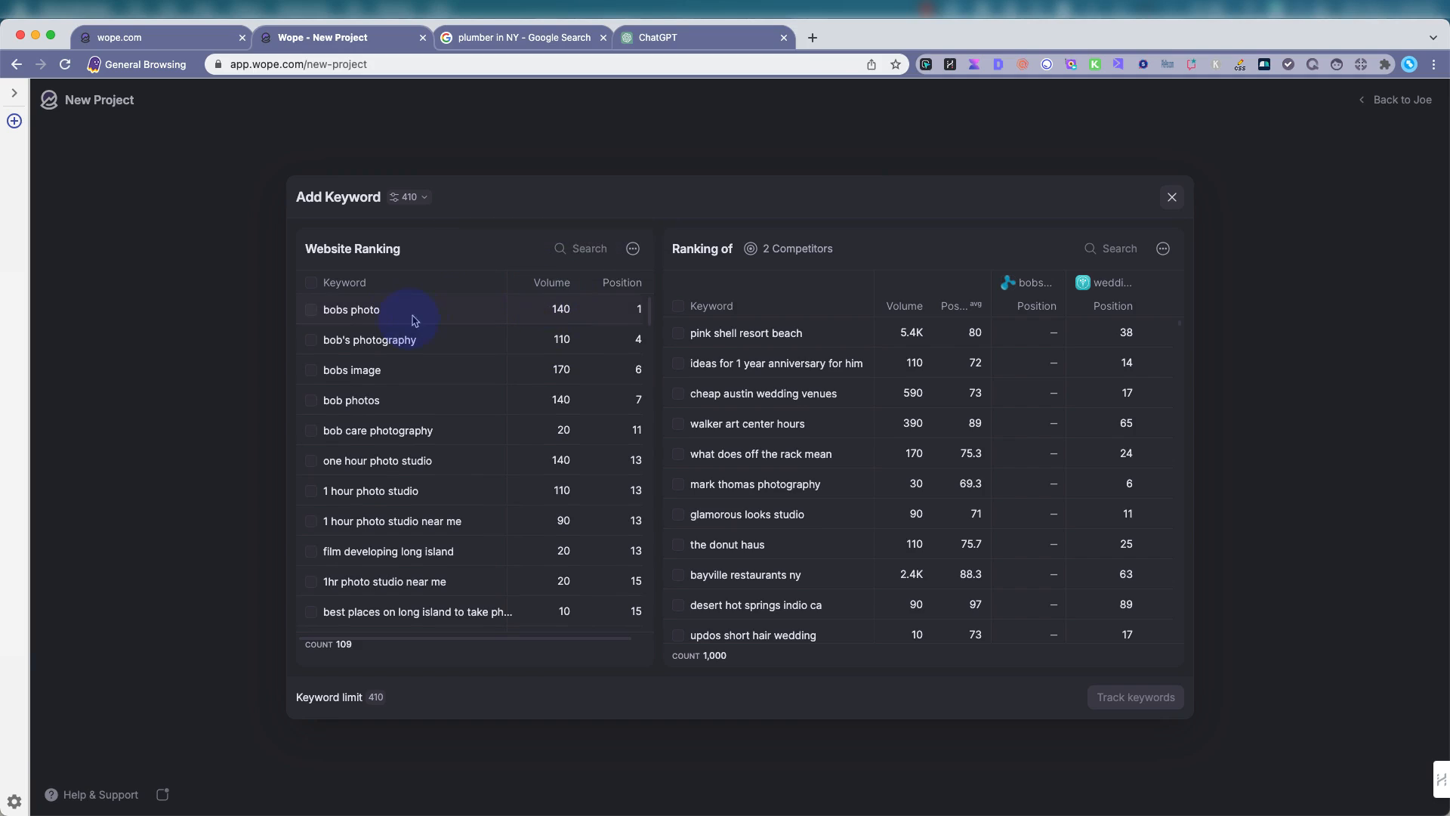
mouse_move(639, 315)
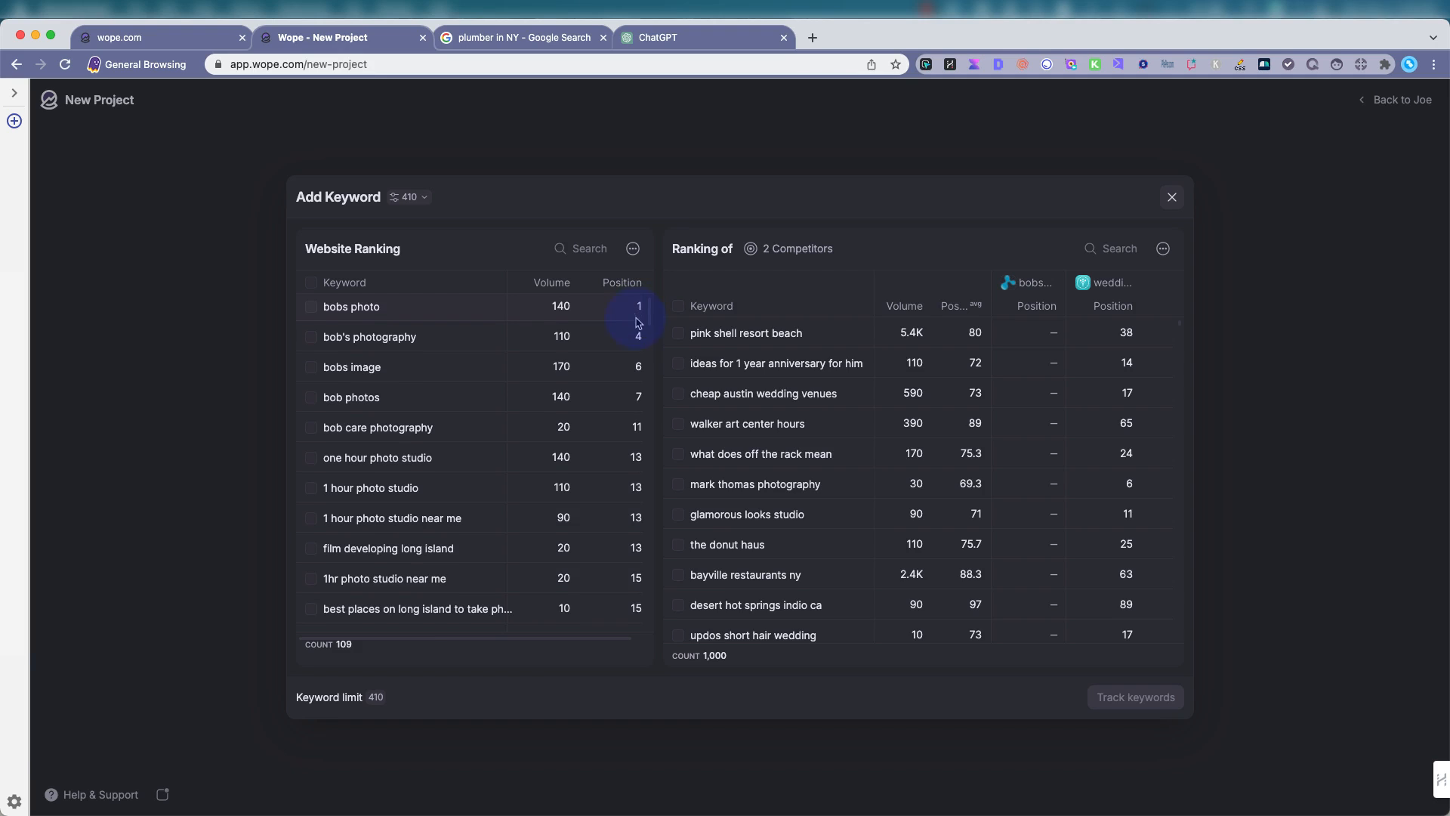
scroll(down, 3)
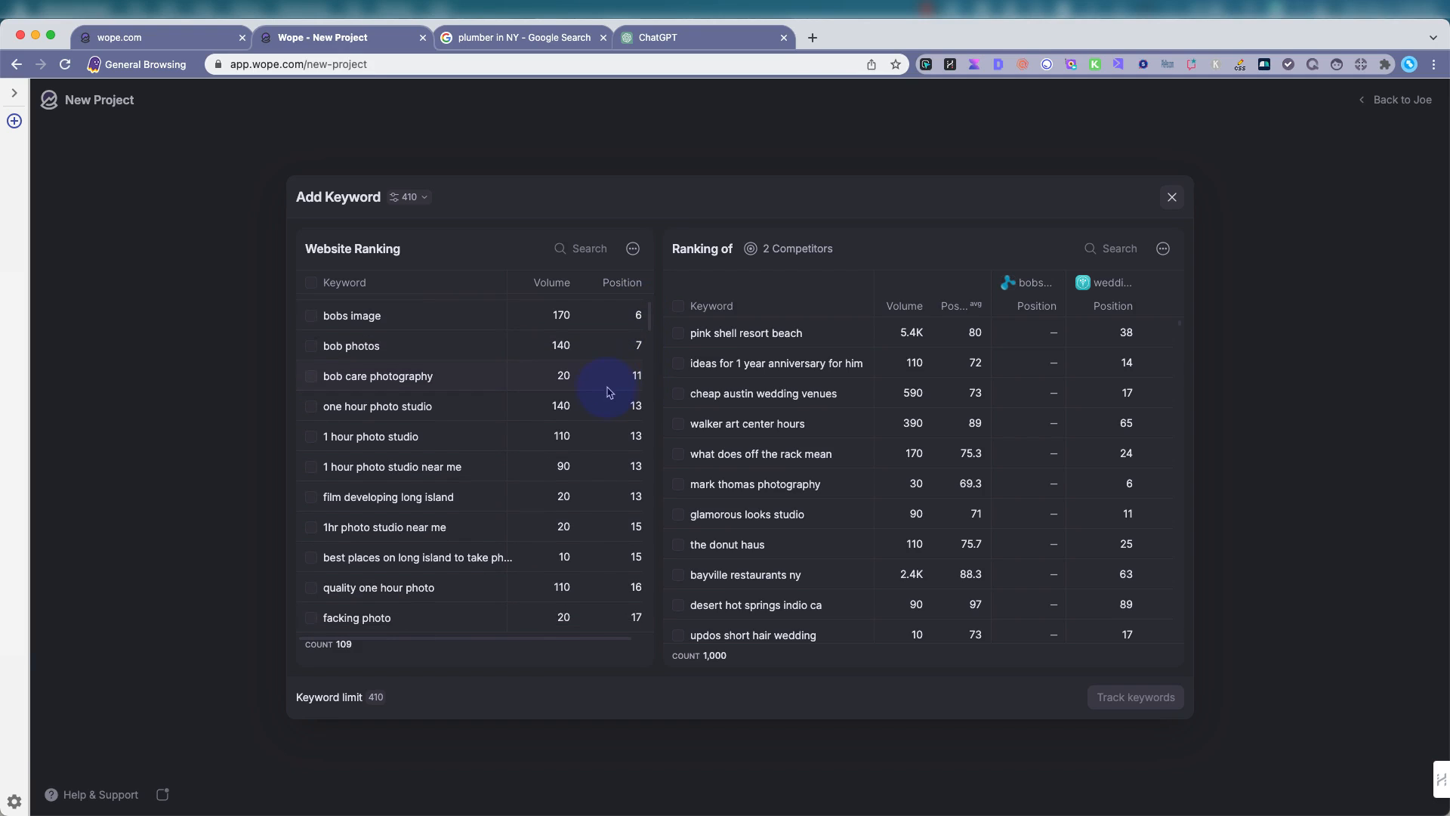
mouse_move(625, 474)
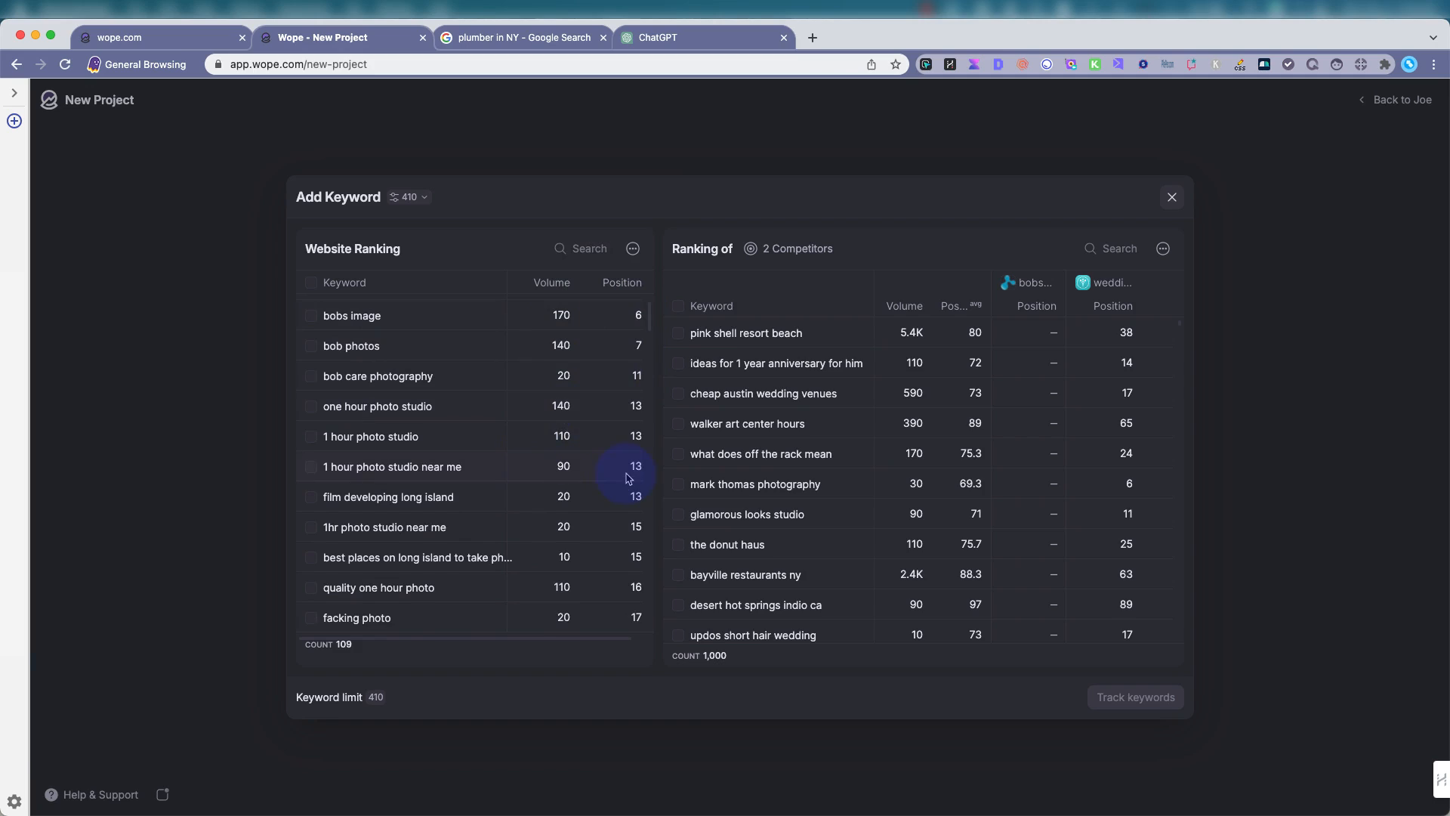
mouse_move(506, 404)
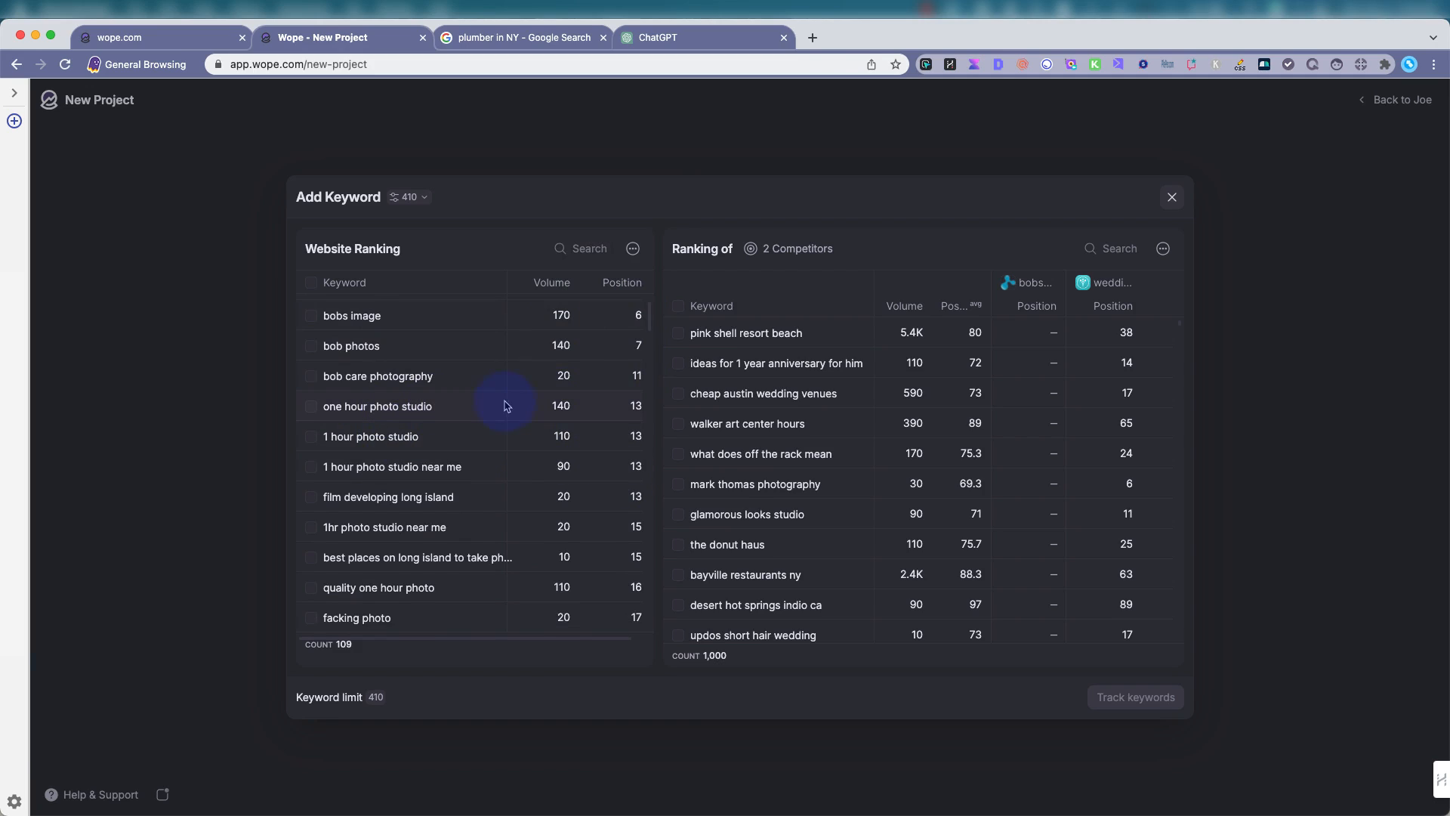
click(310, 407)
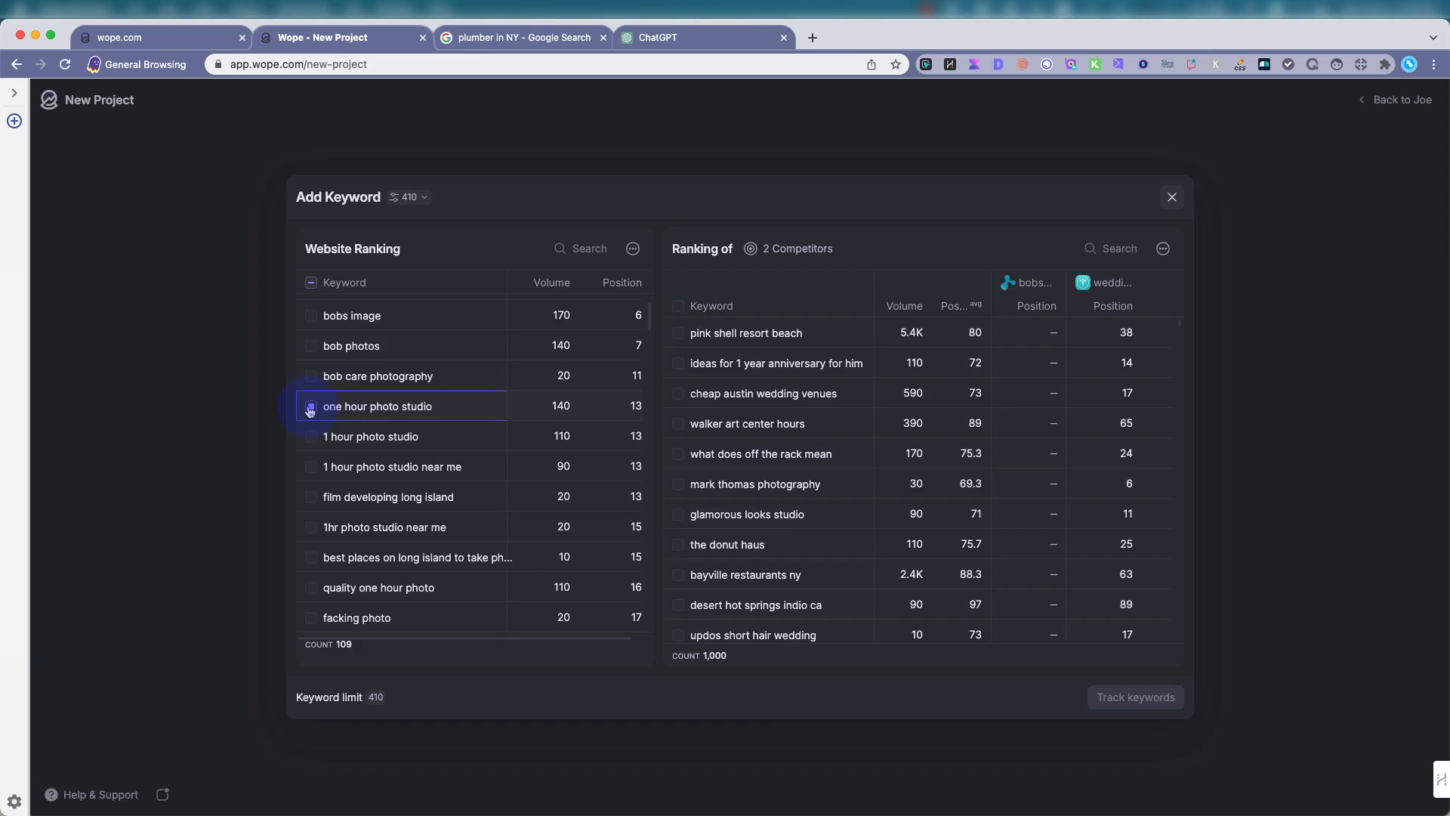
click(310, 407)
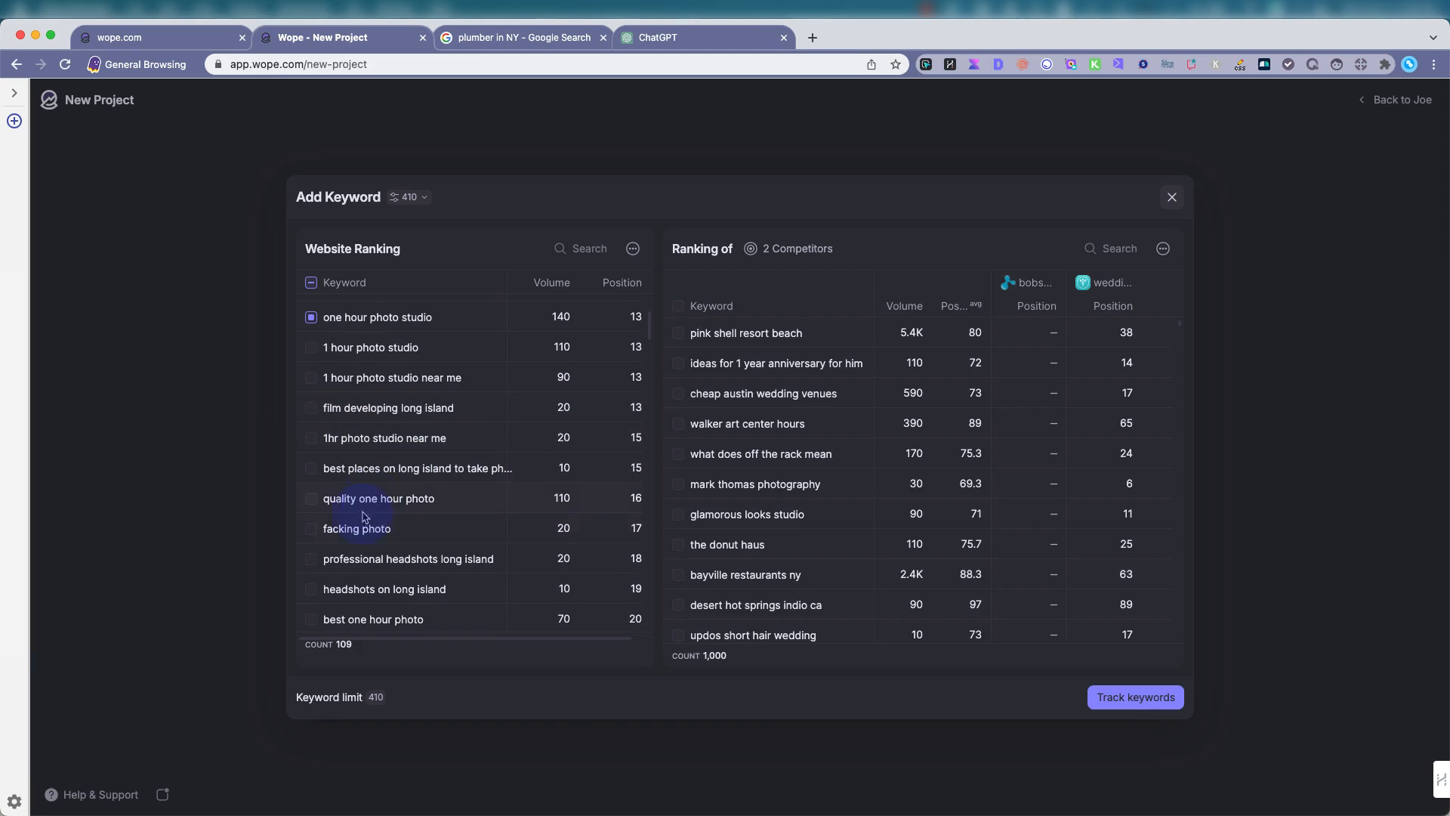
click(310, 498)
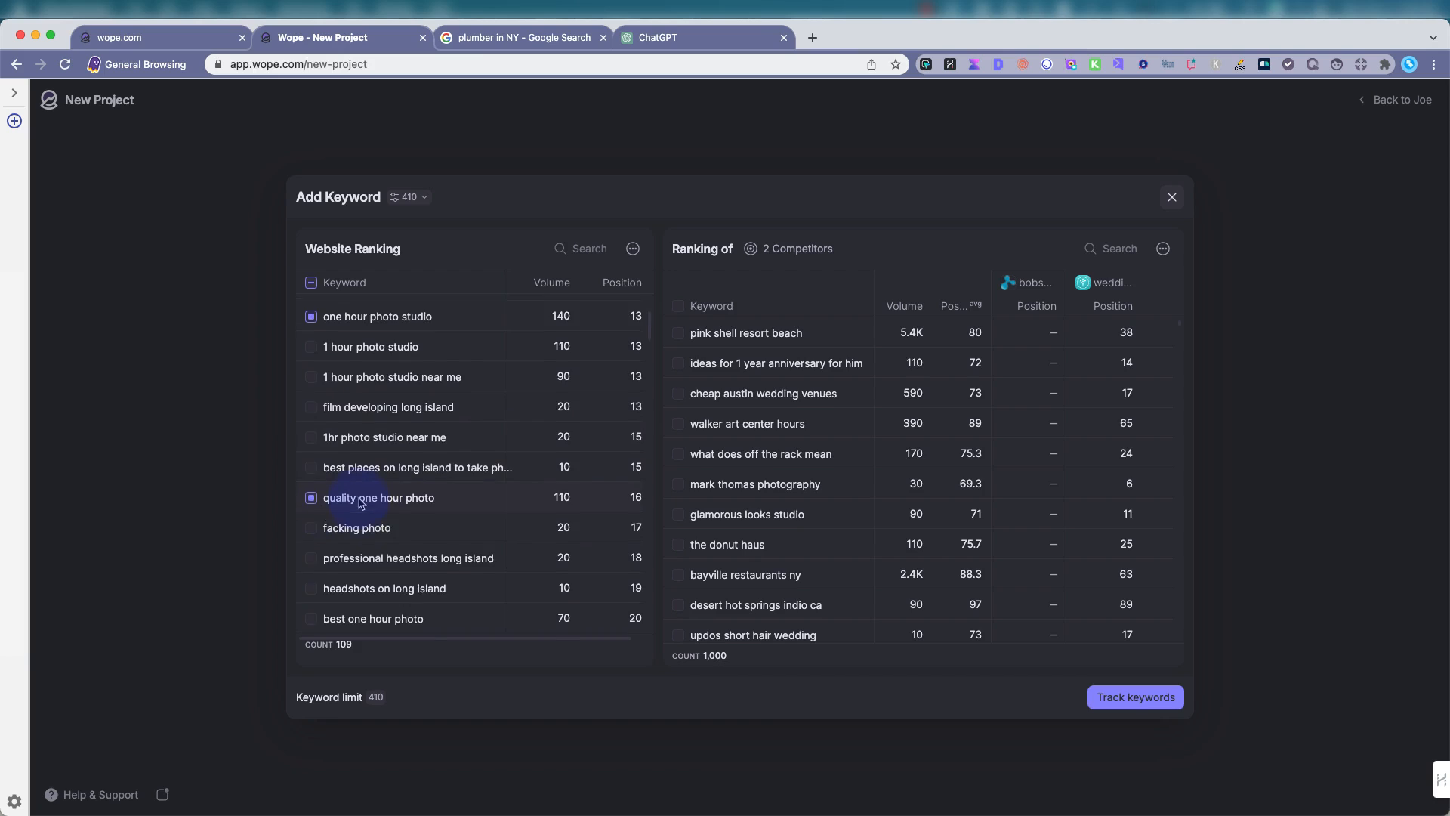
Browse down the site and competitor keyword lists for further picks.
scroll(down, 3)
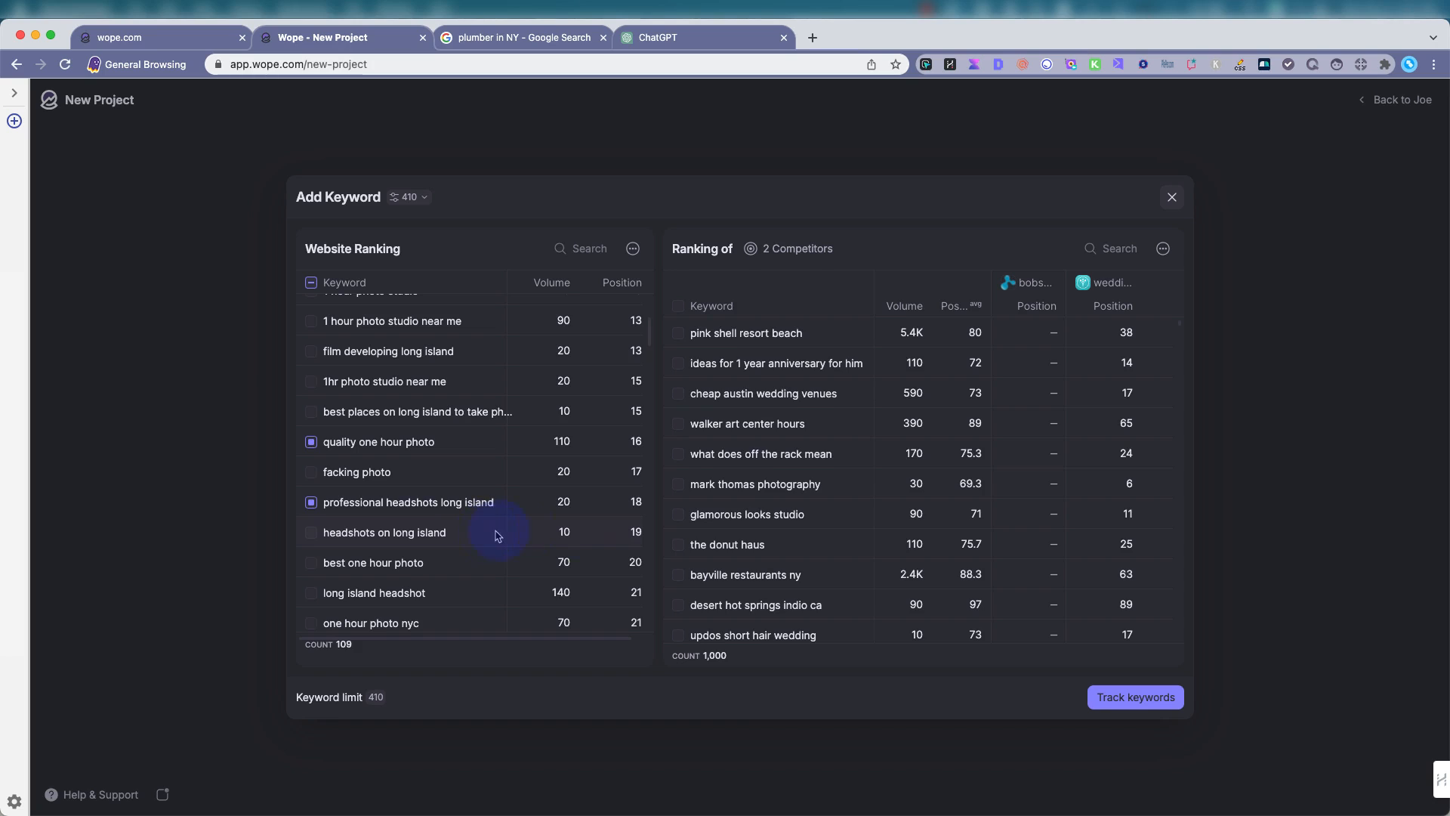
mouse_move(766, 514)
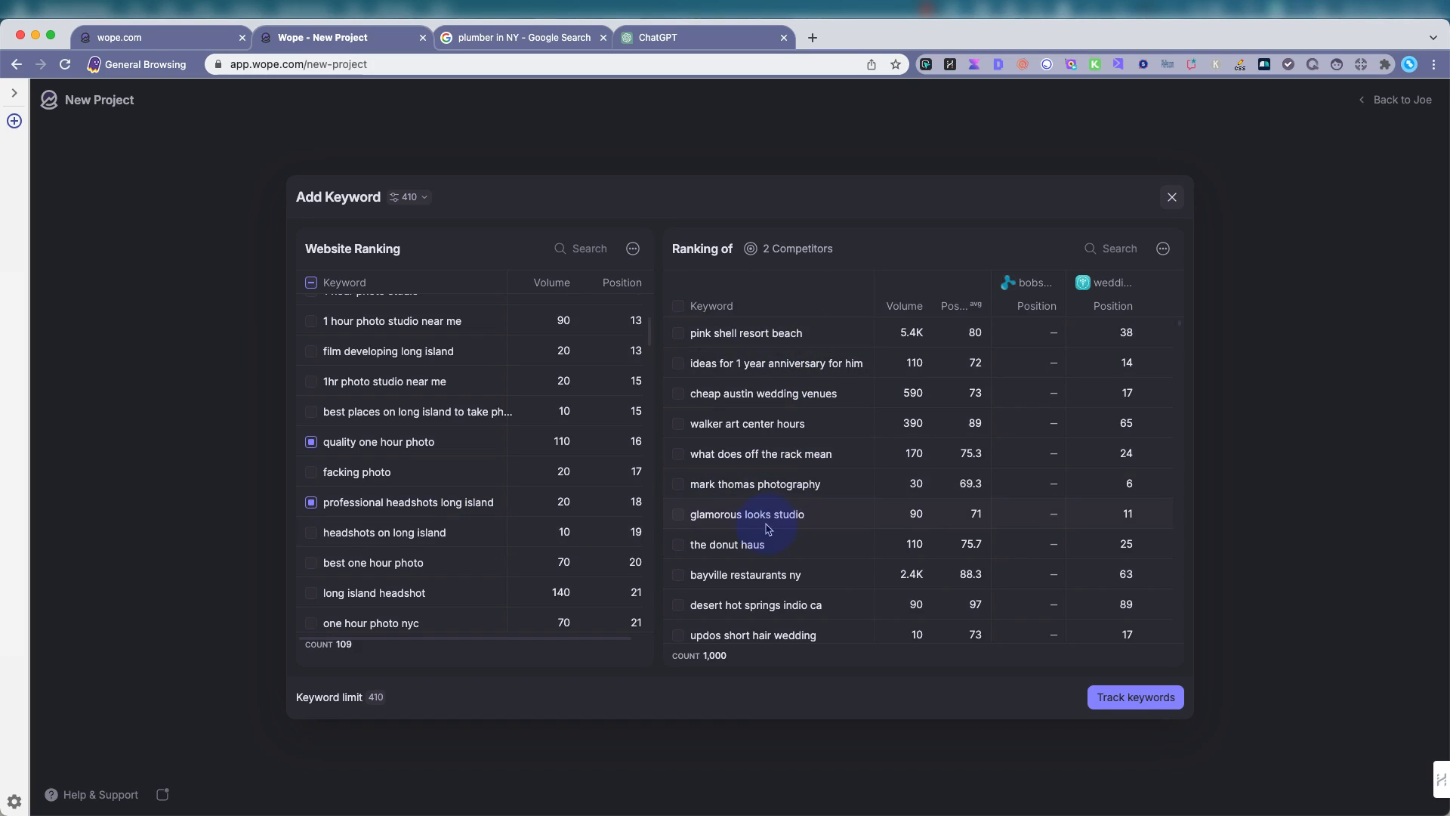
scroll(down, 3)
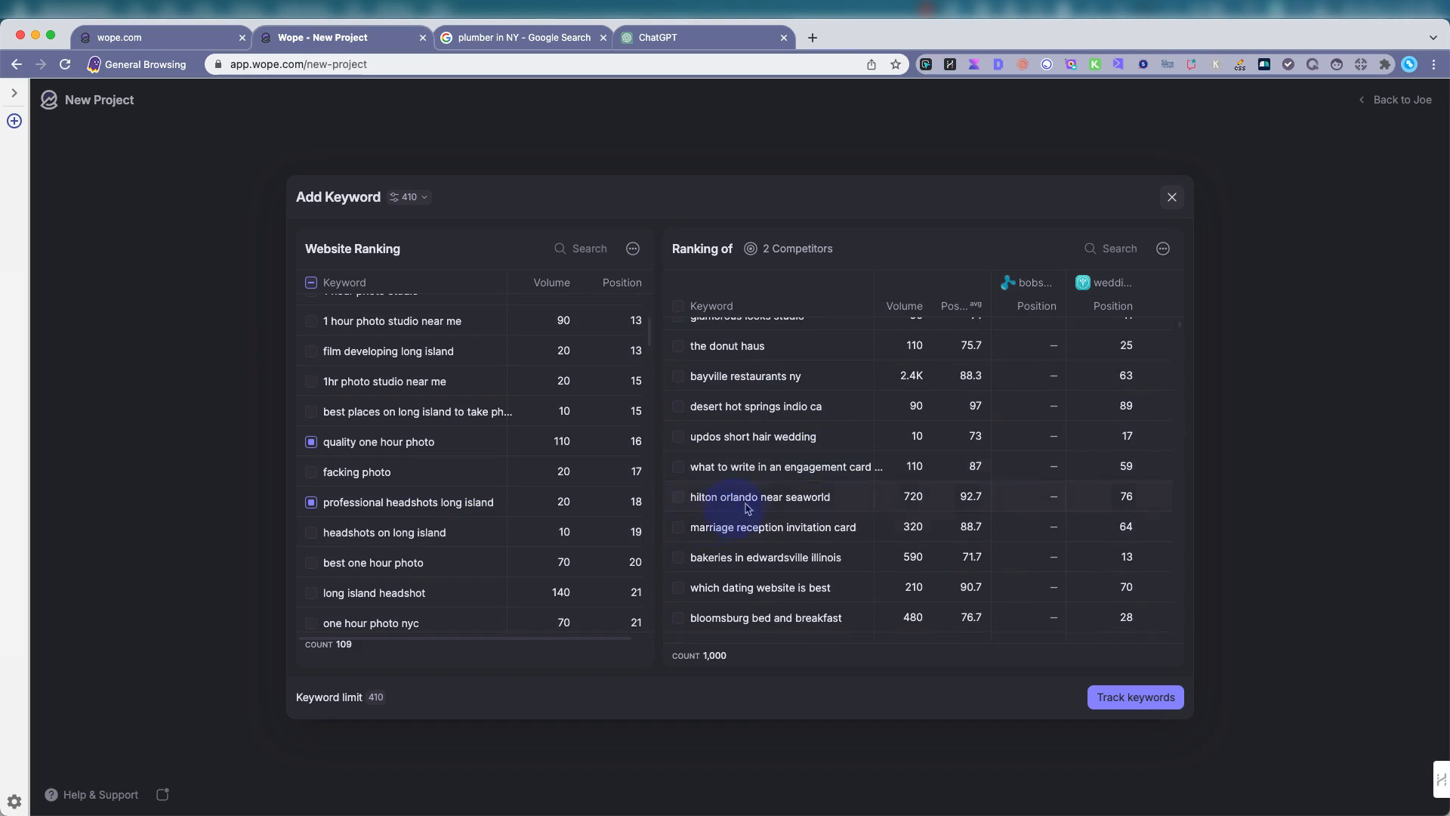
scroll(down, 3)
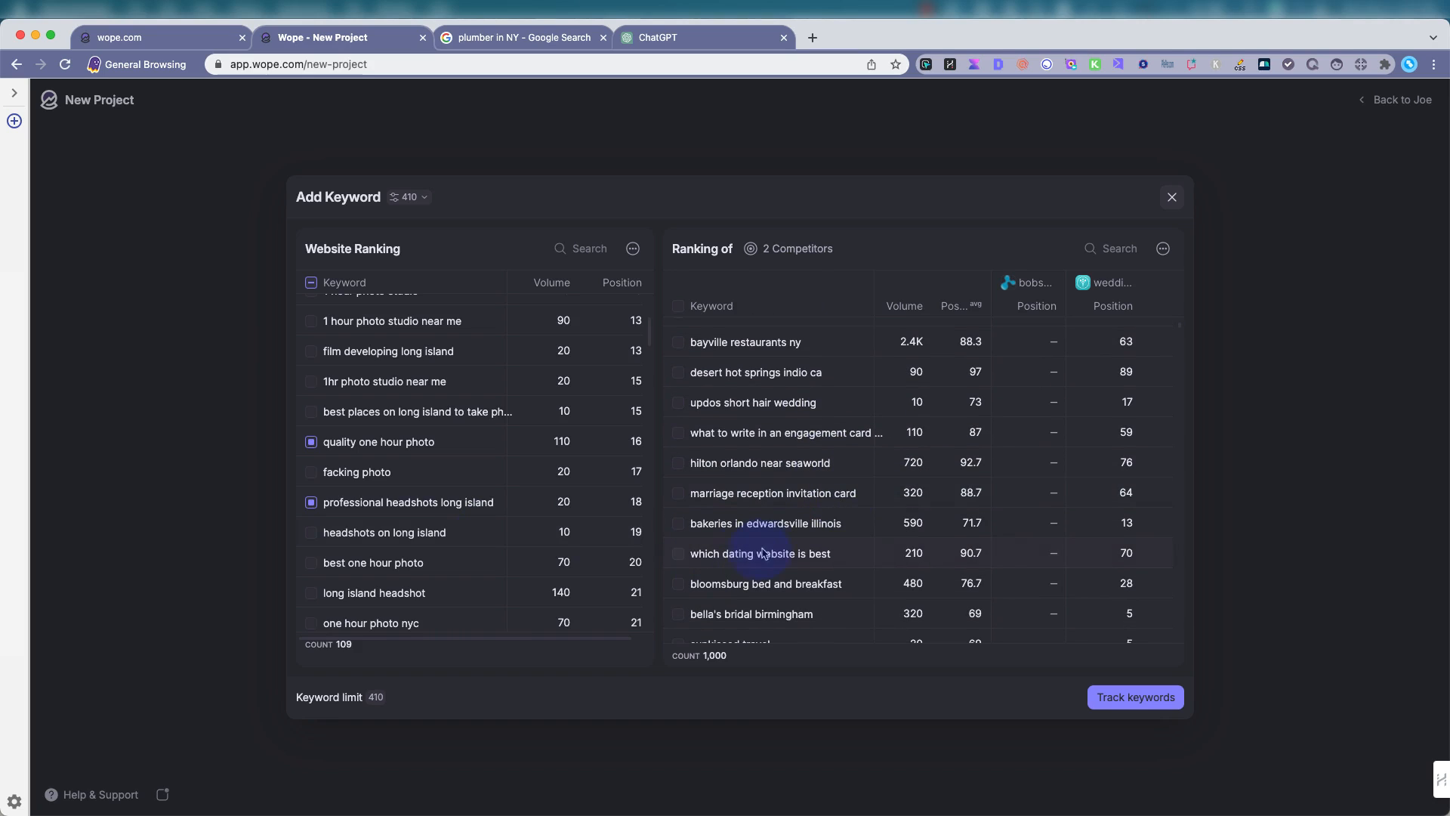
scroll(down, 3)
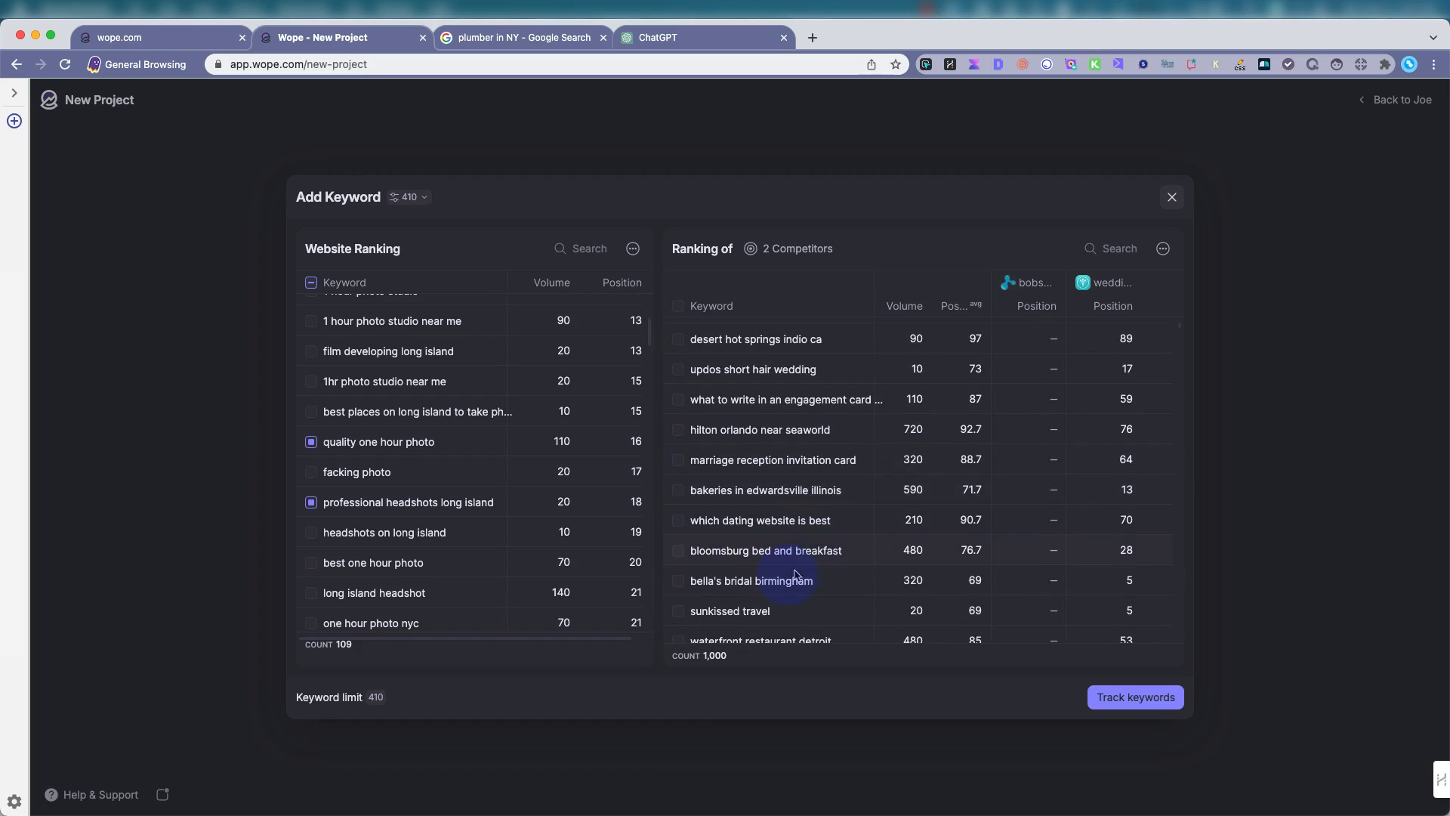
scroll(down, 3)
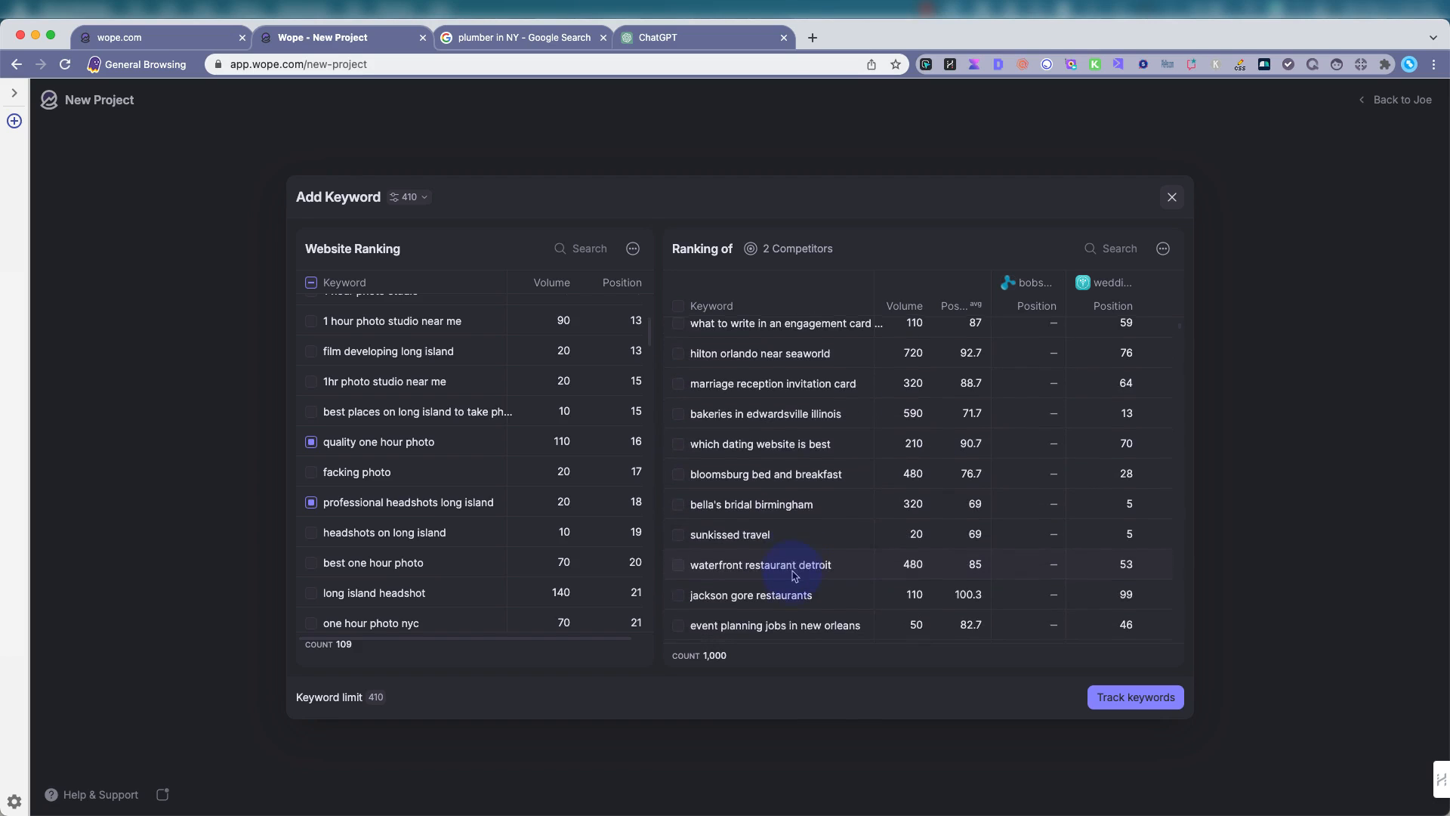
scroll(down, 3)
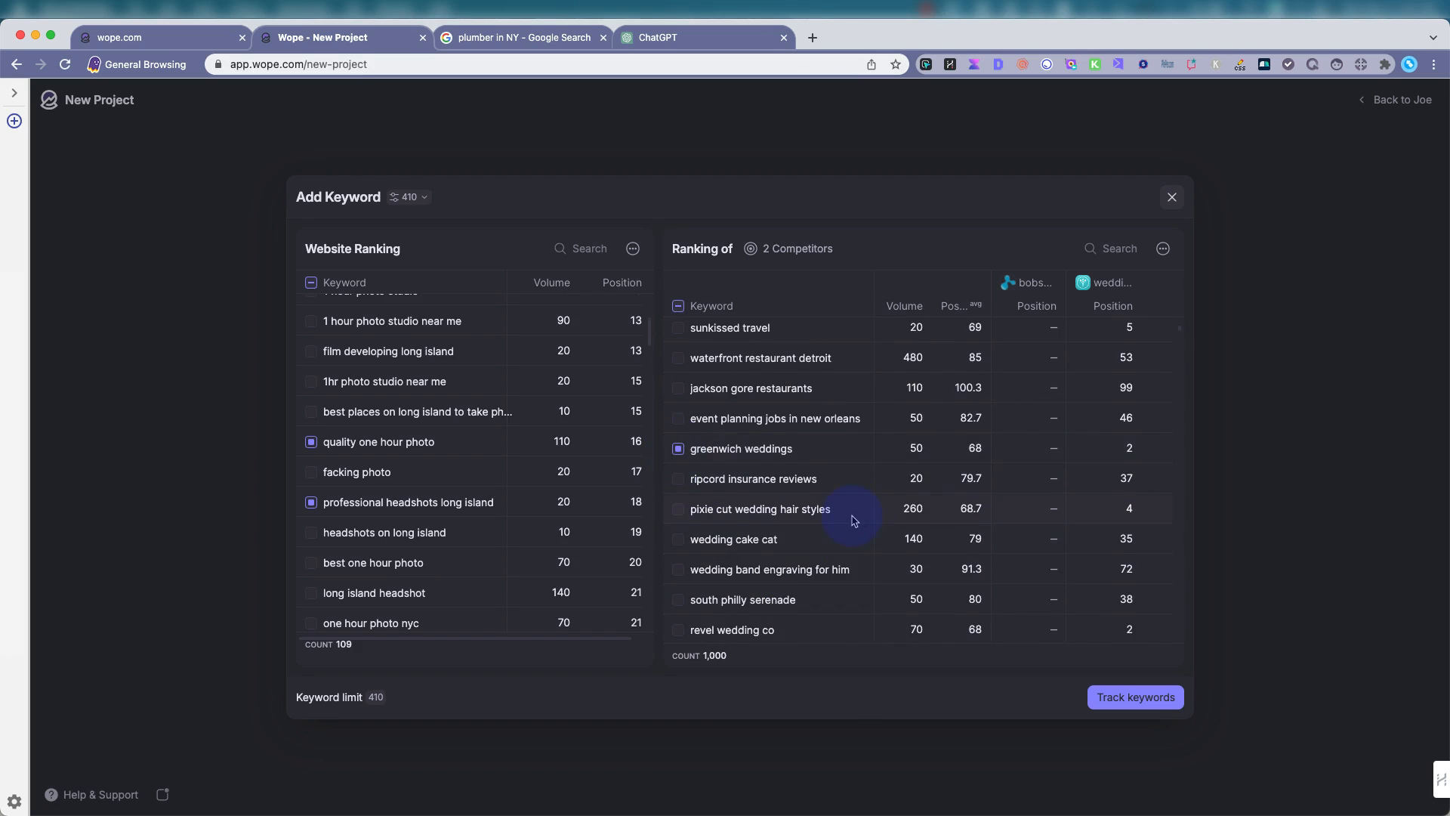
scroll(down, 3)
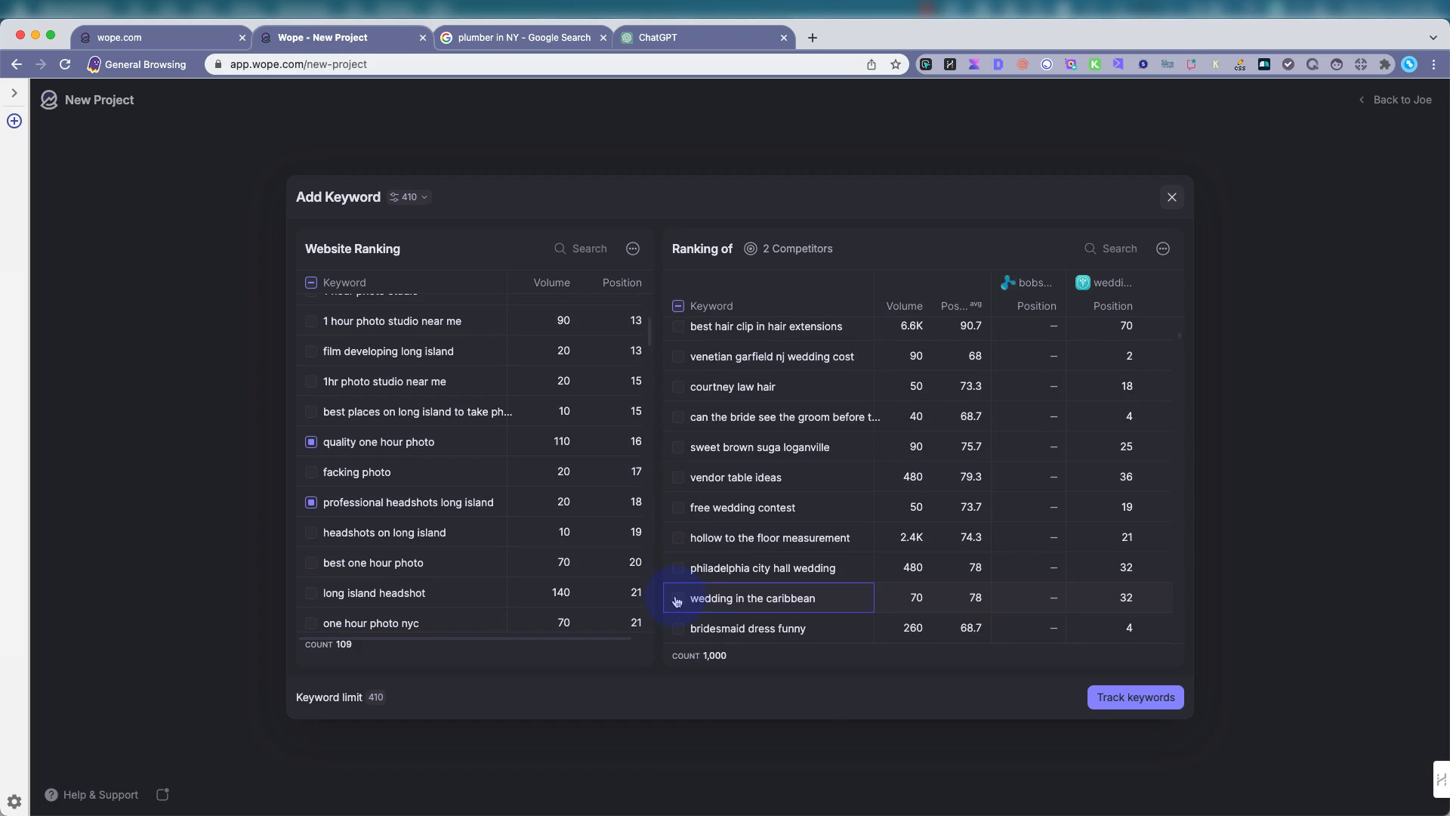
Track the chosen keywords and enter the new project's Rank Tracker.
click(1134, 696)
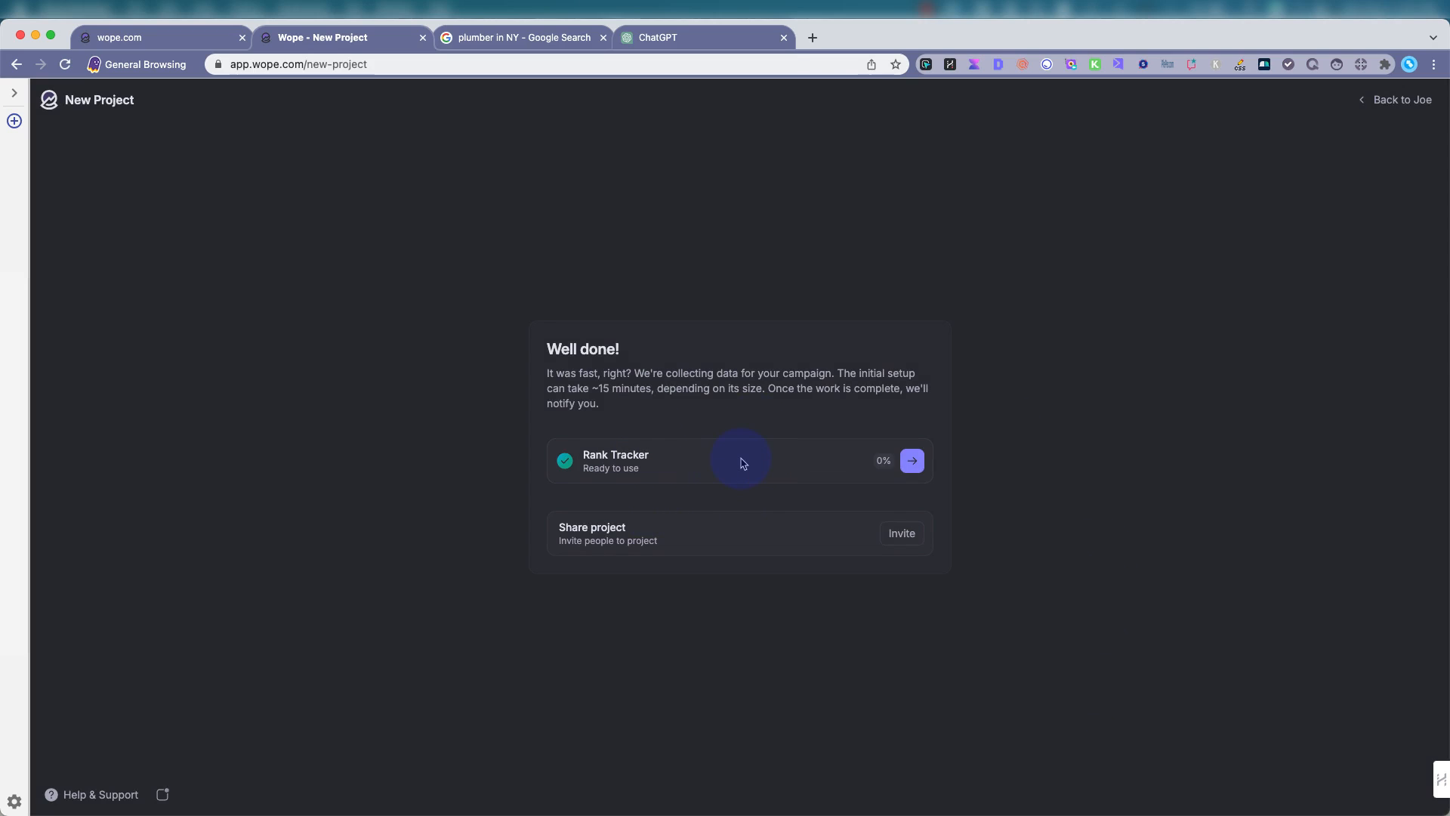
mouse_move(757, 453)
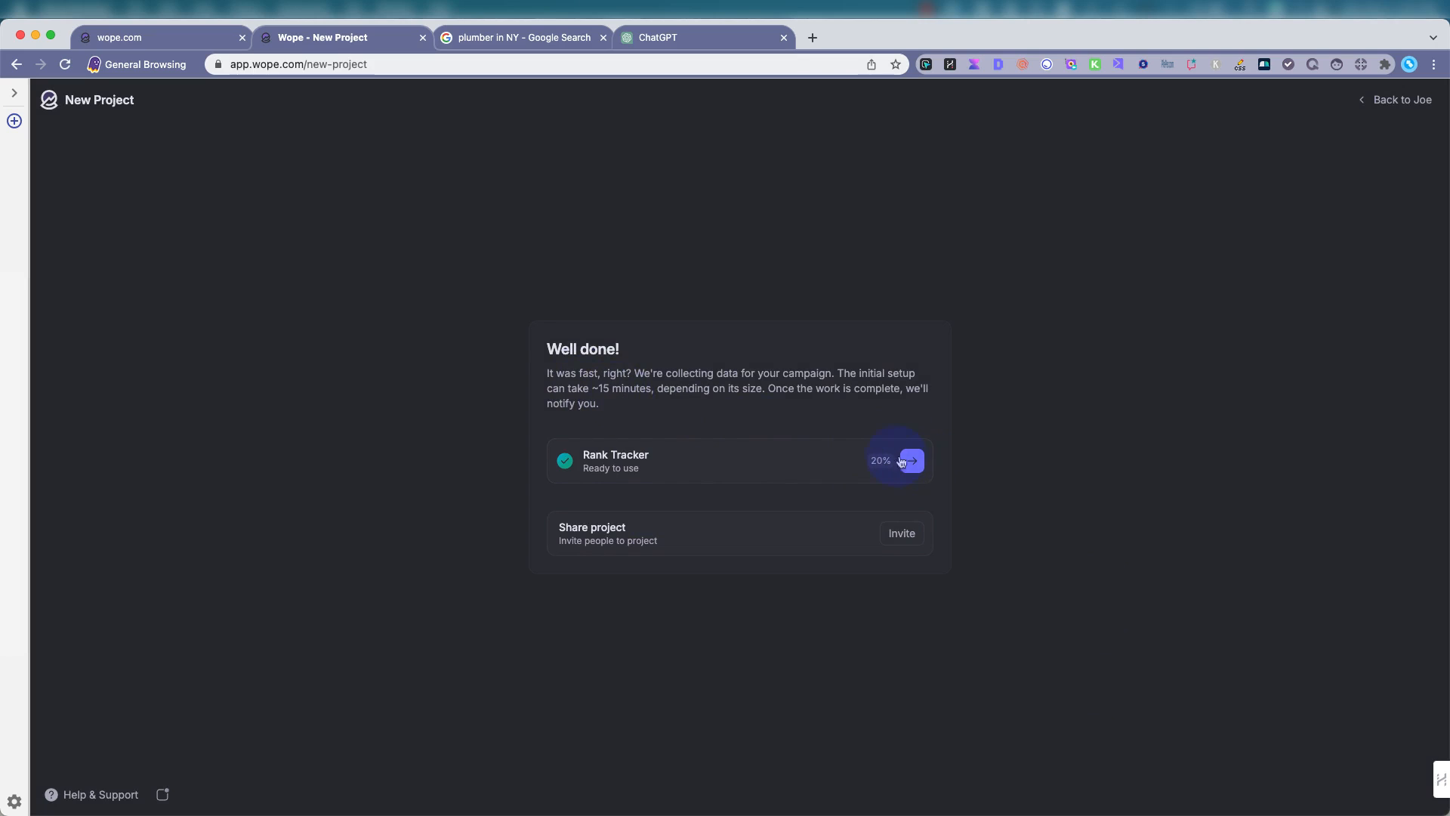
click(910, 461)
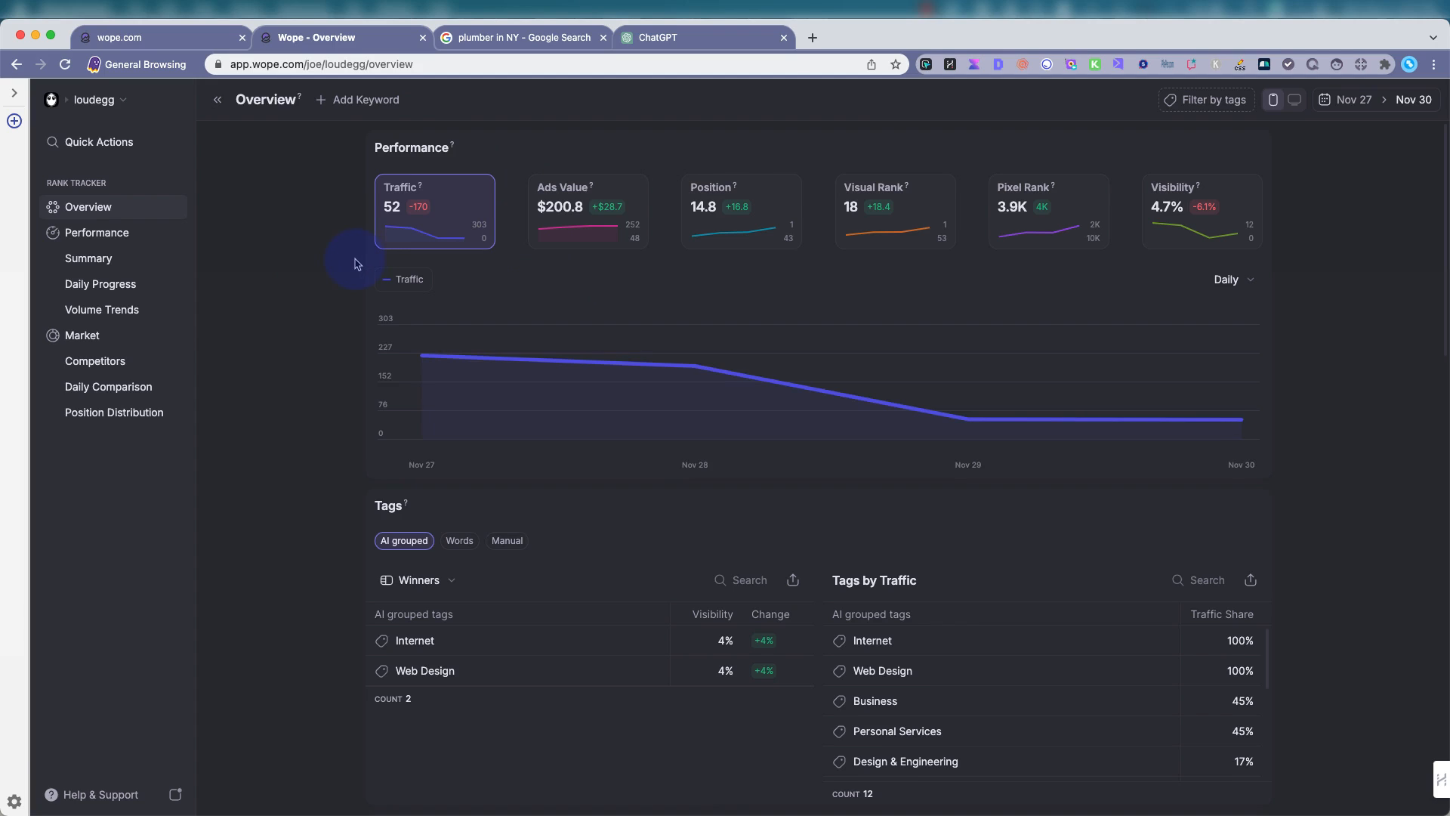
mouse_move(481, 250)
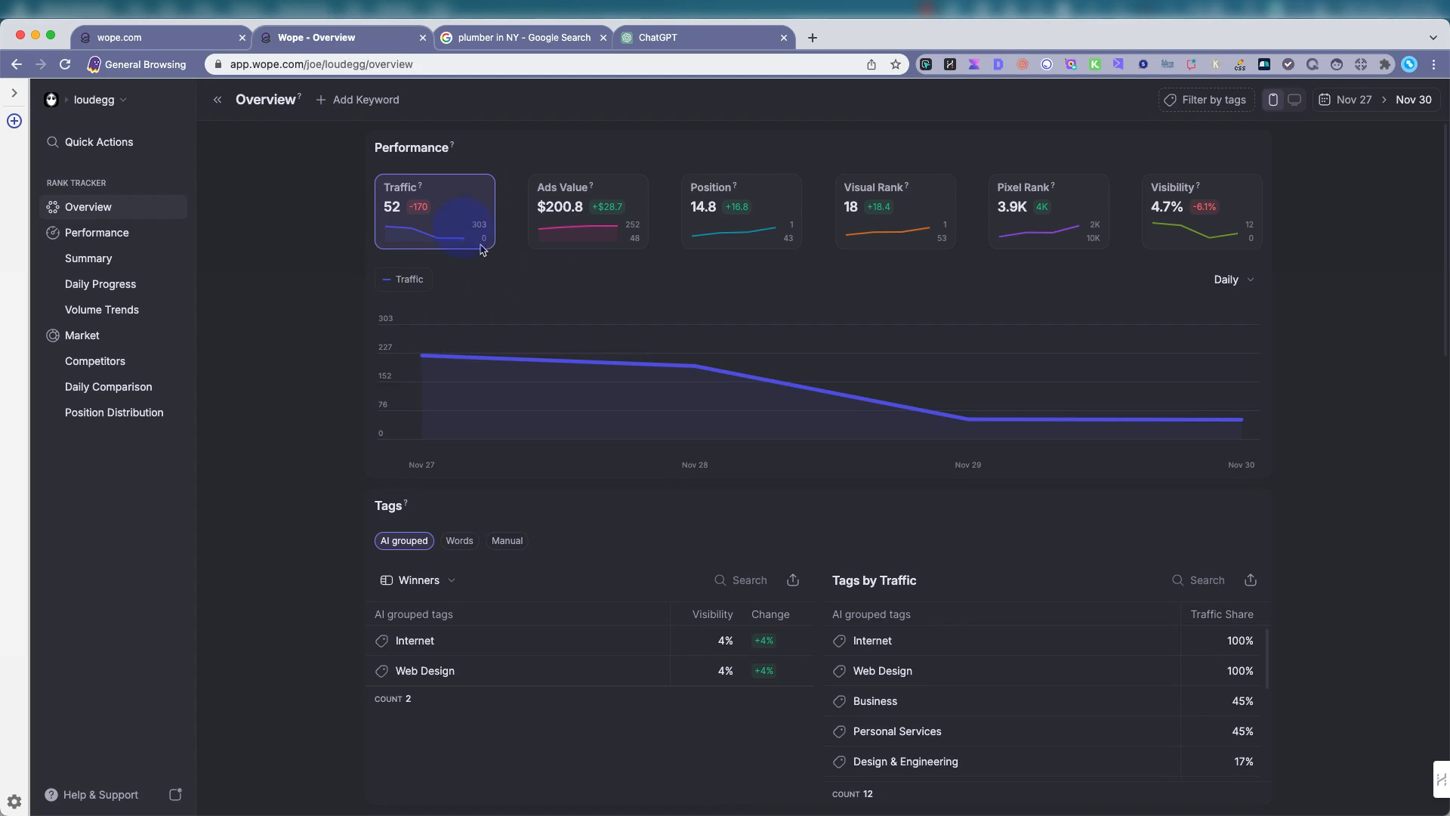
mouse_move(437, 210)
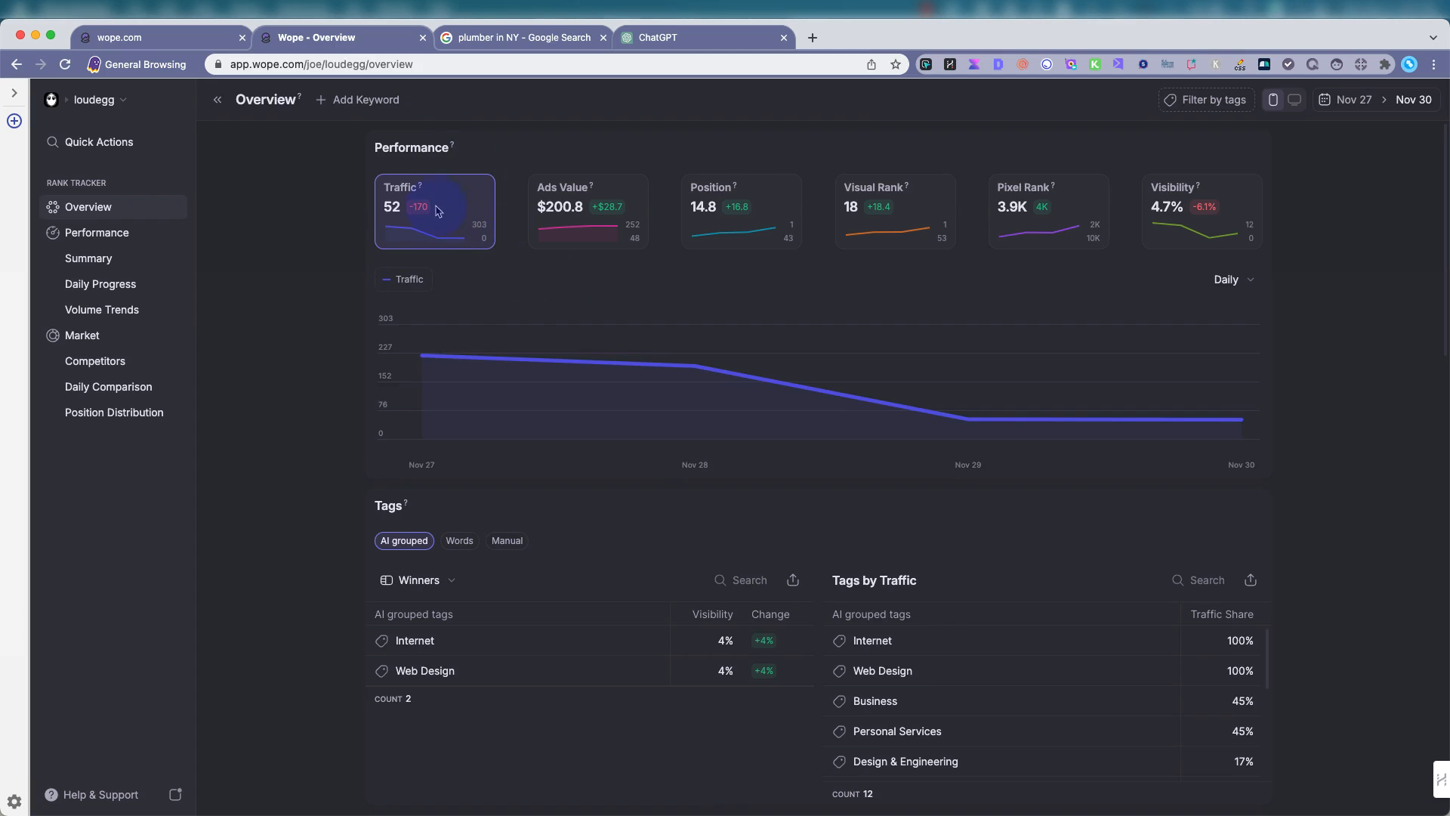
mouse_move(721, 211)
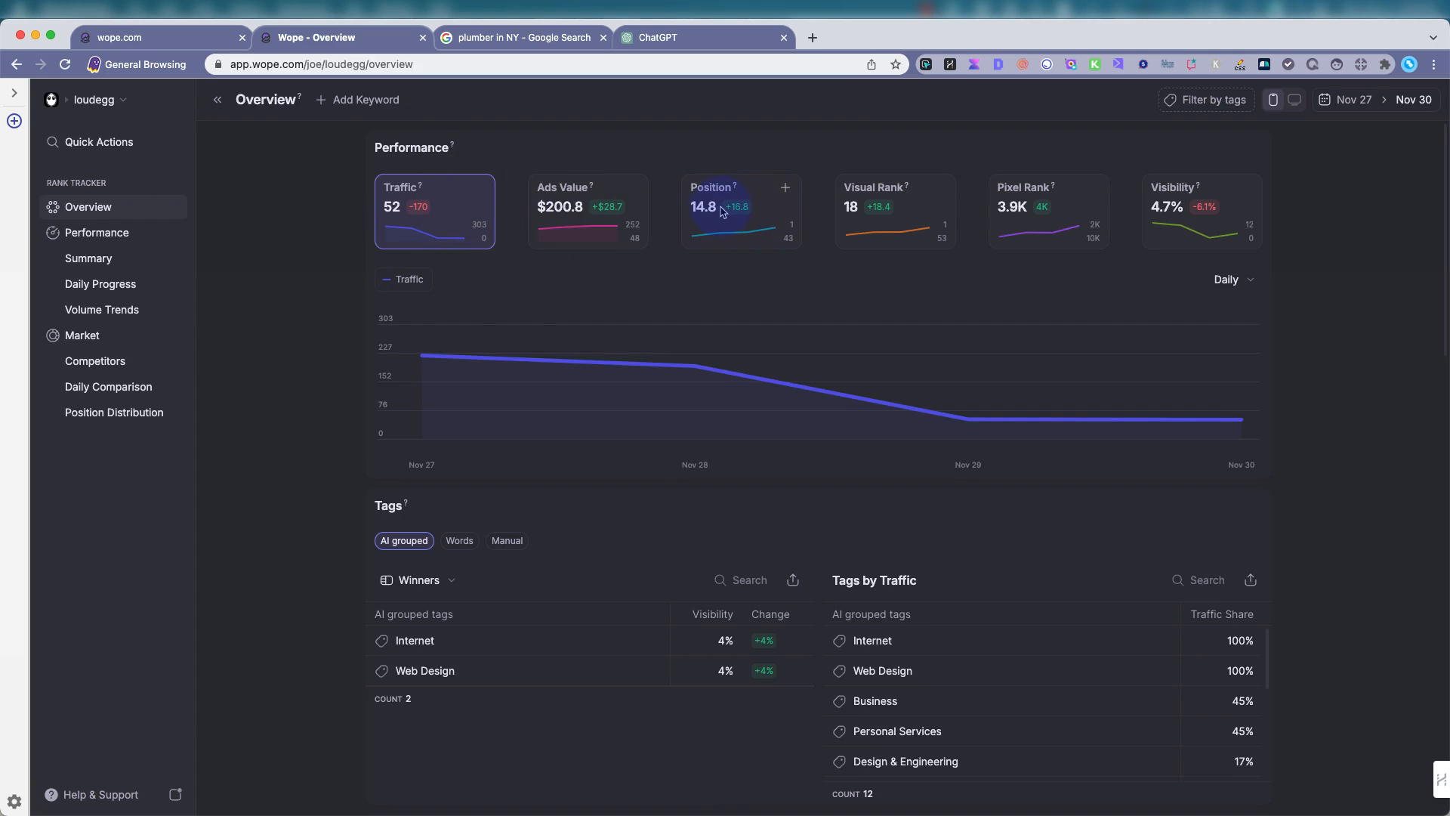
View the Visual Rank, Pixel Rank and Visibility trend charts for Nov 27–30.
click(740, 211)
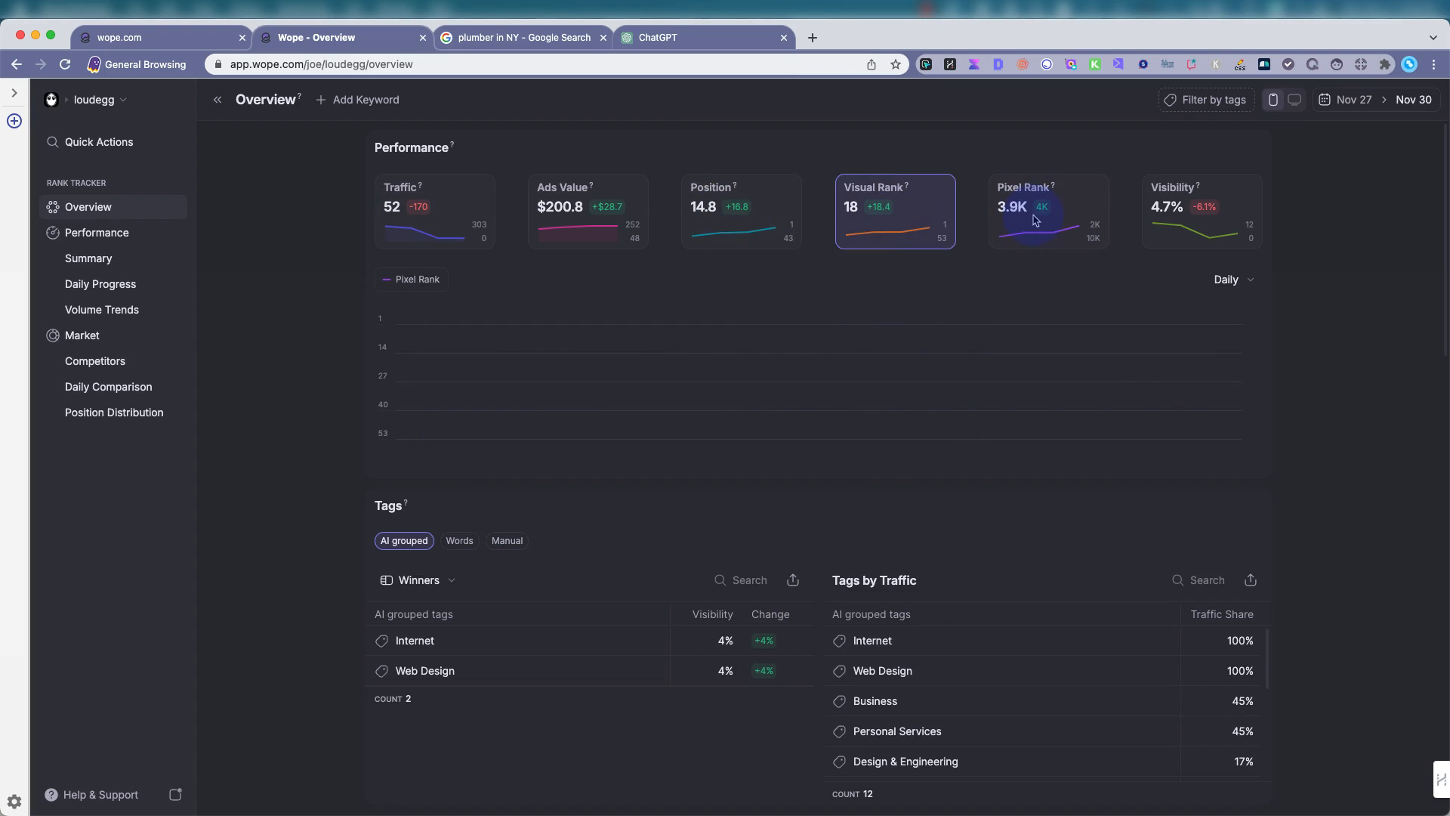
click(1047, 210)
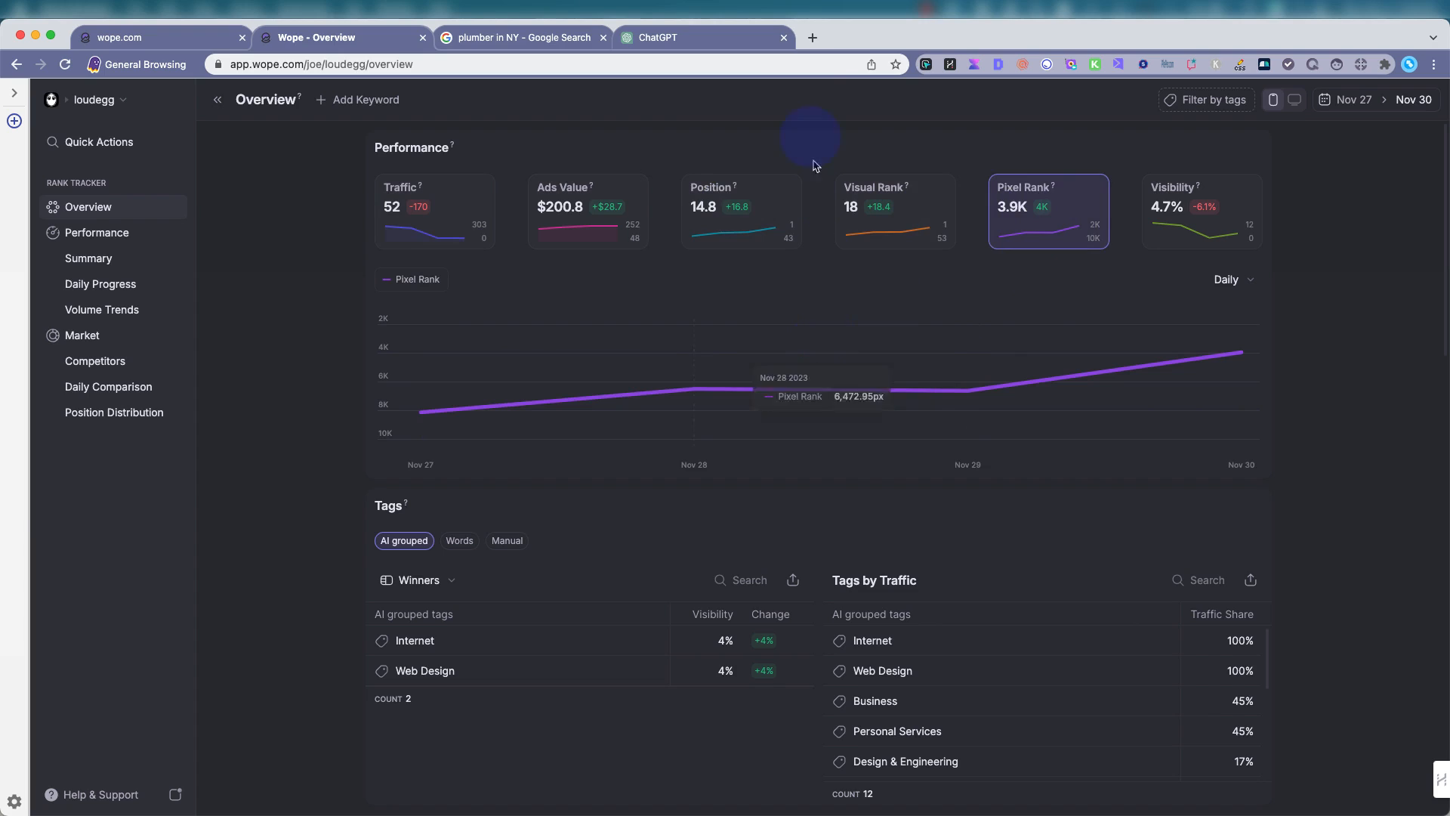
mouse_move(771, 404)
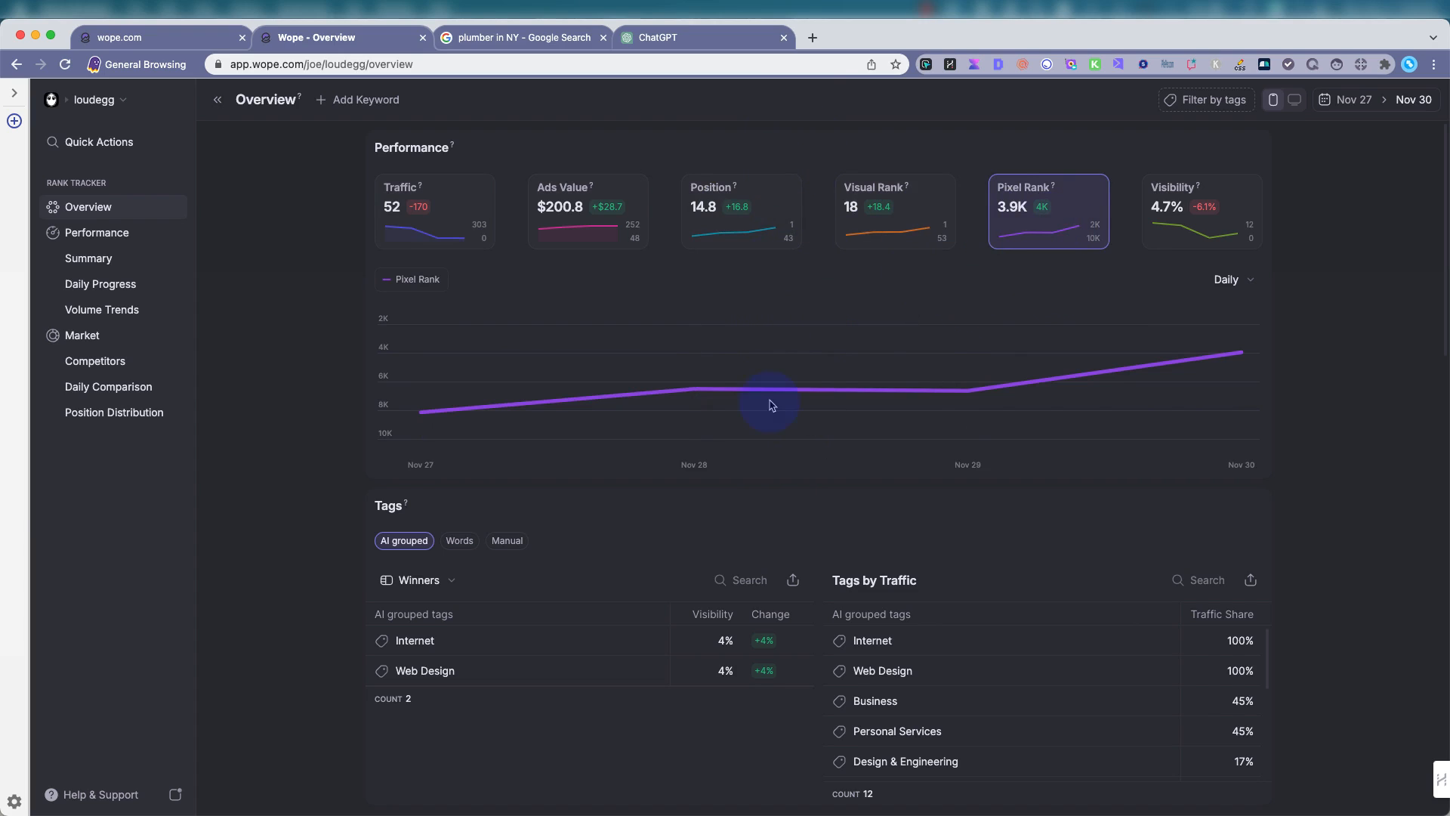
mouse_move(1144, 519)
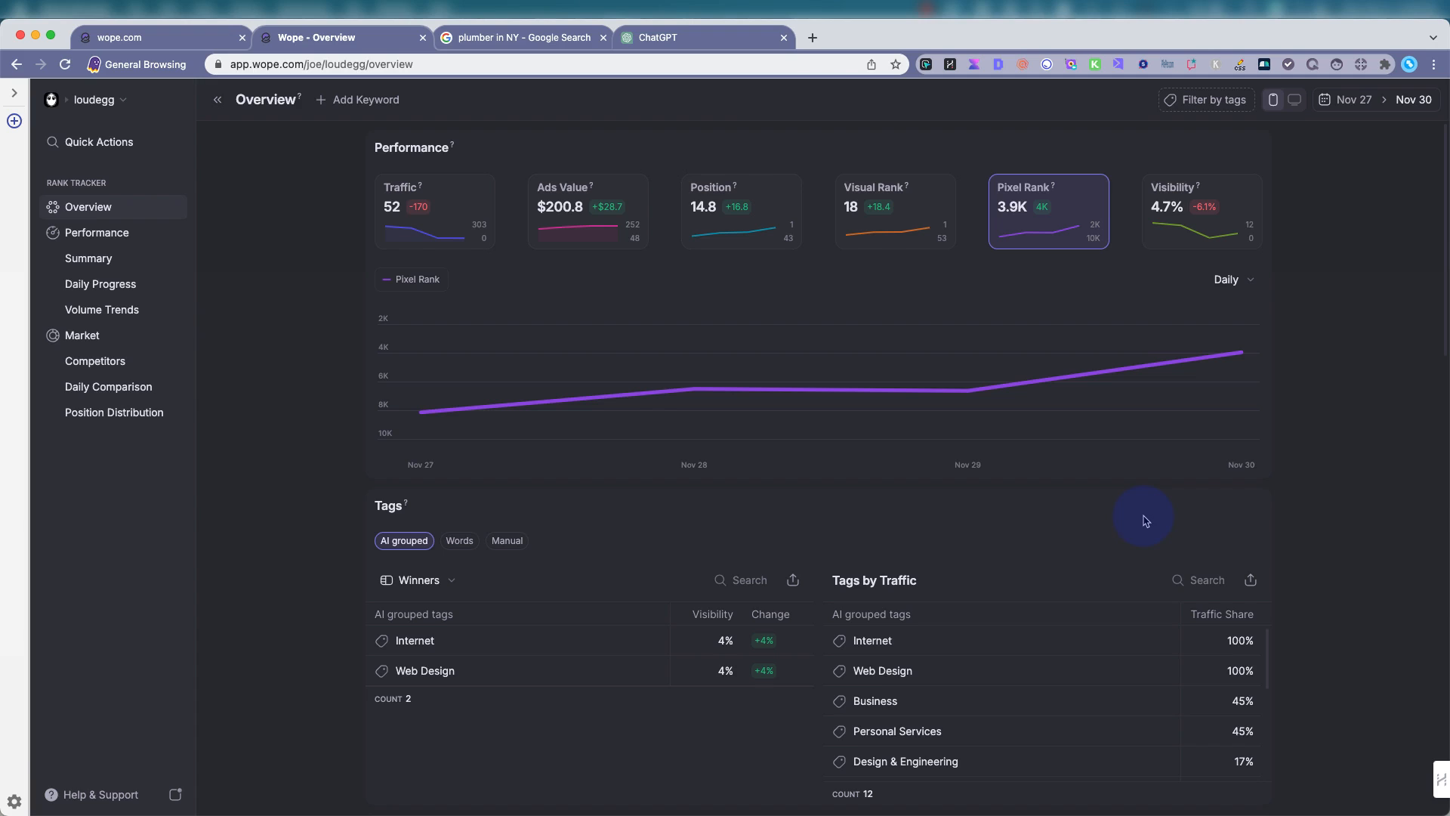
mouse_move(1248, 185)
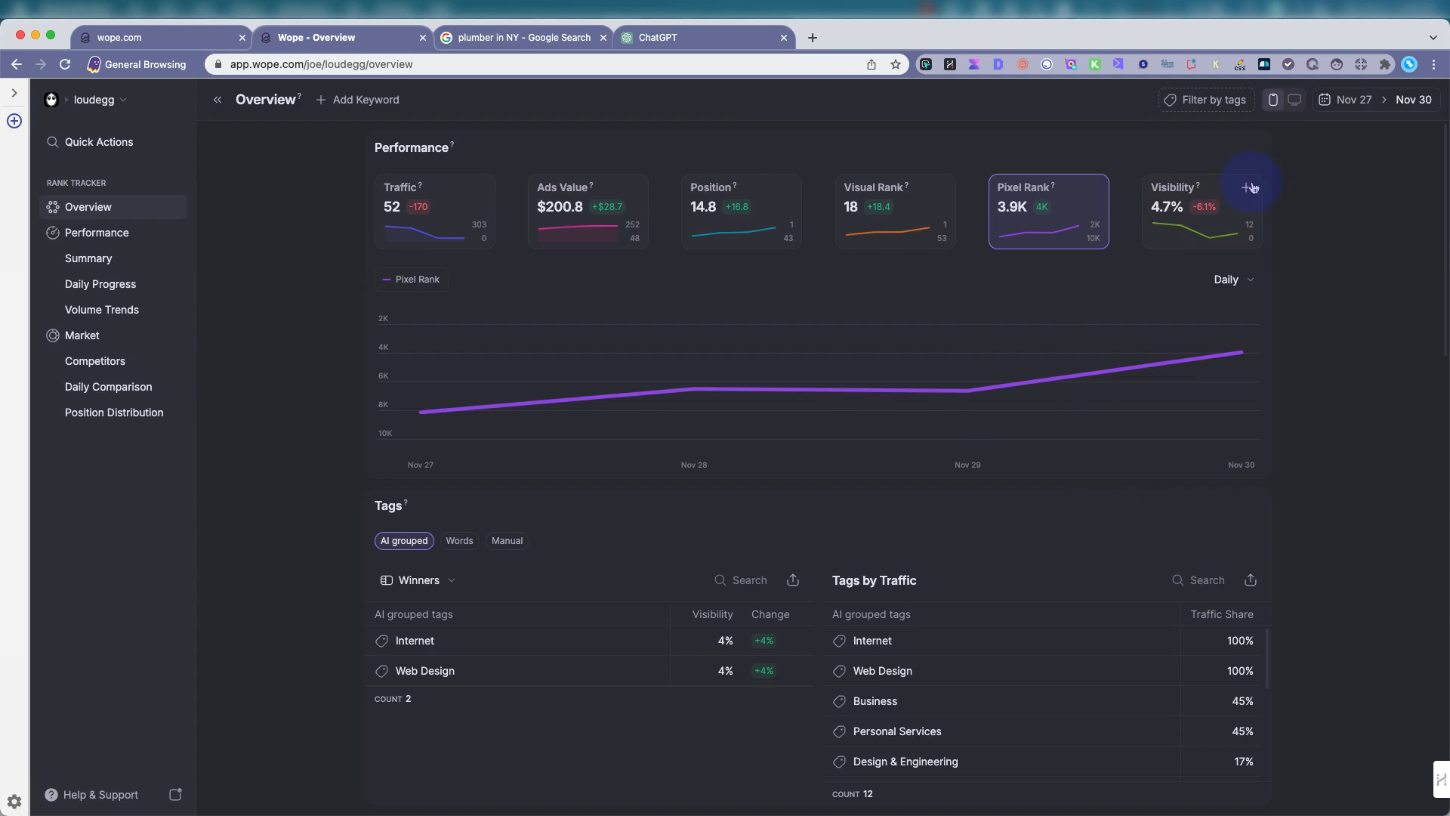
click(1202, 211)
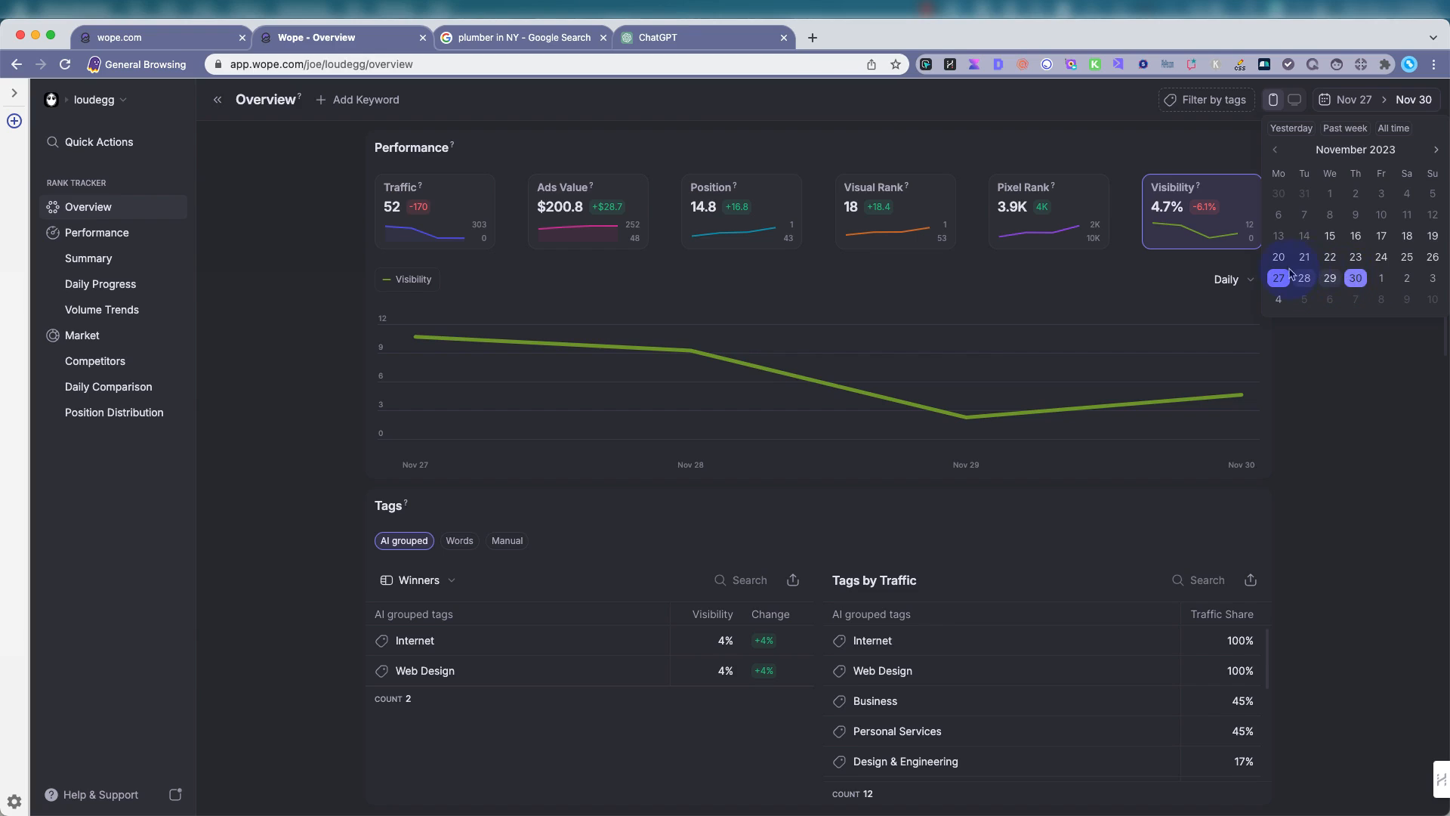
mouse_move(1343, 231)
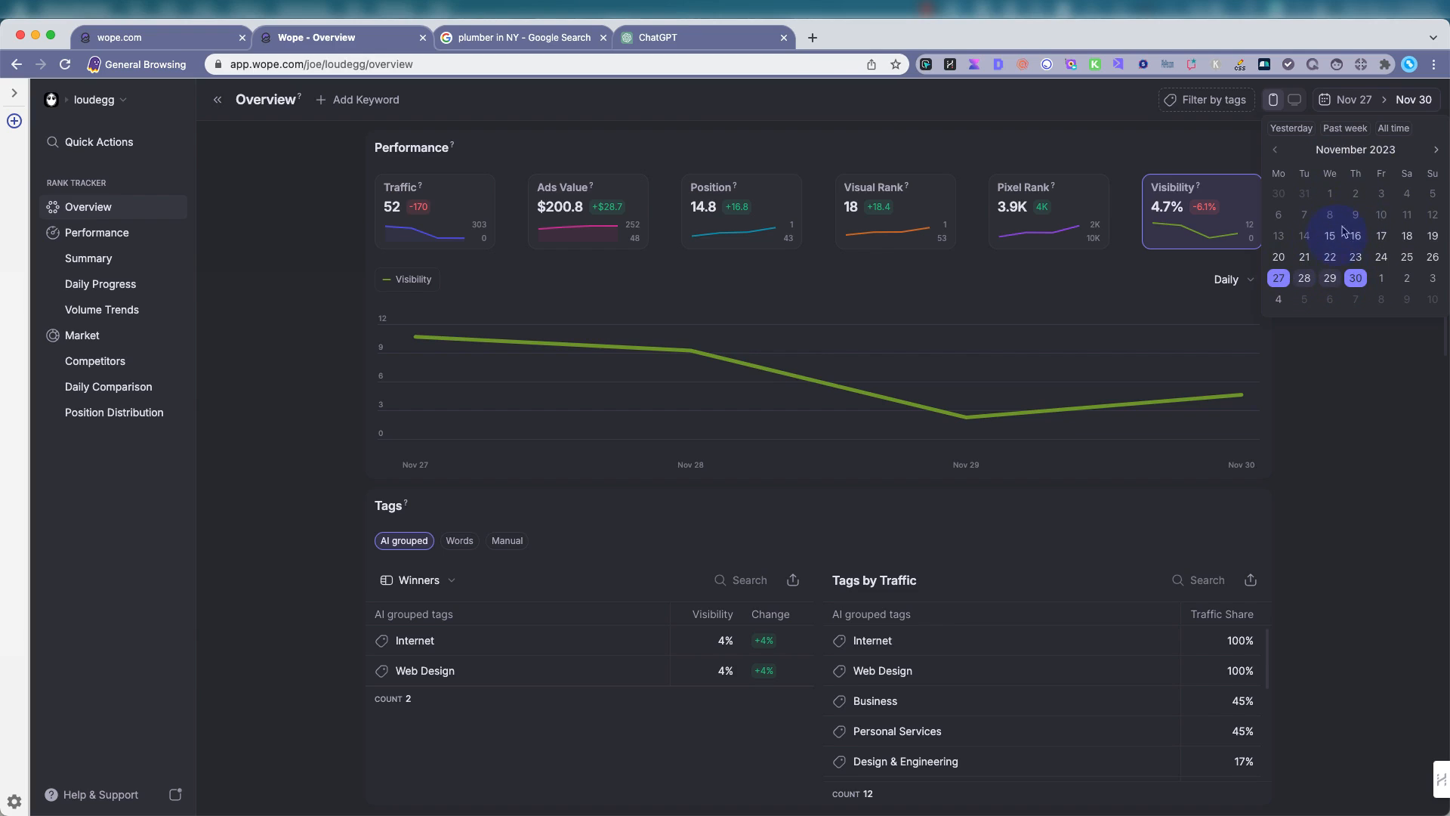
mouse_move(1355, 235)
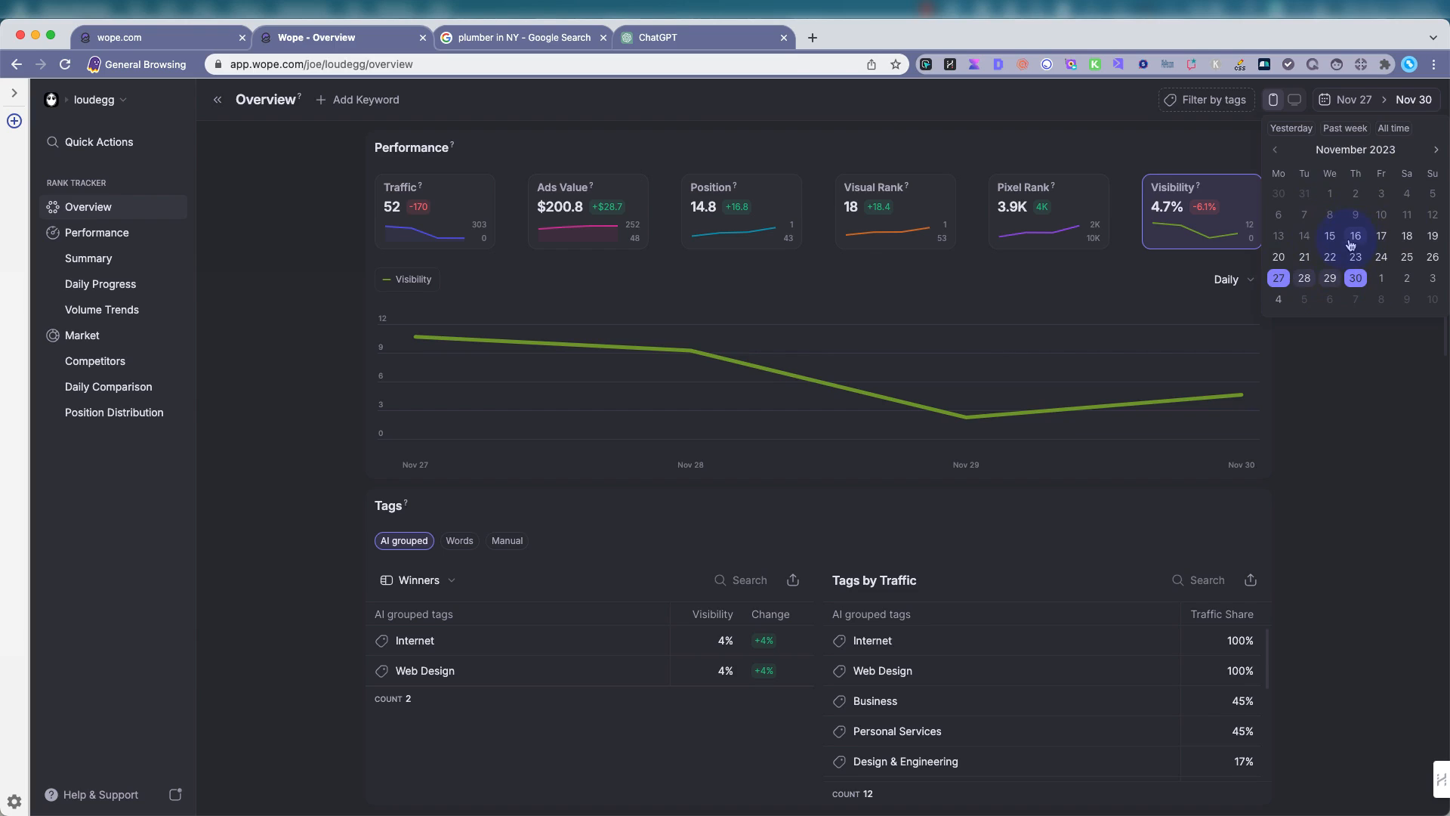
mouse_move(1330, 235)
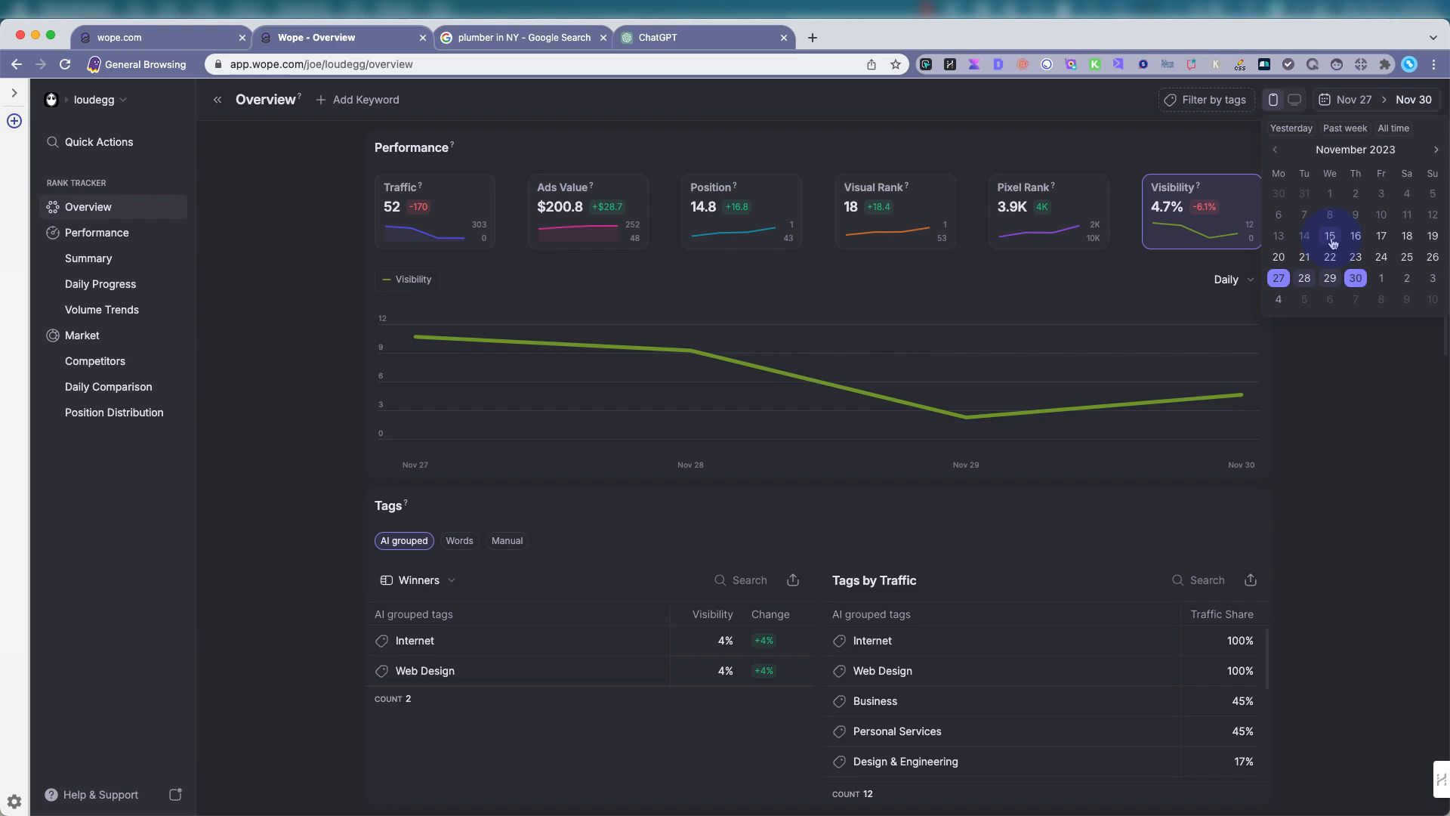
mouse_move(1329, 219)
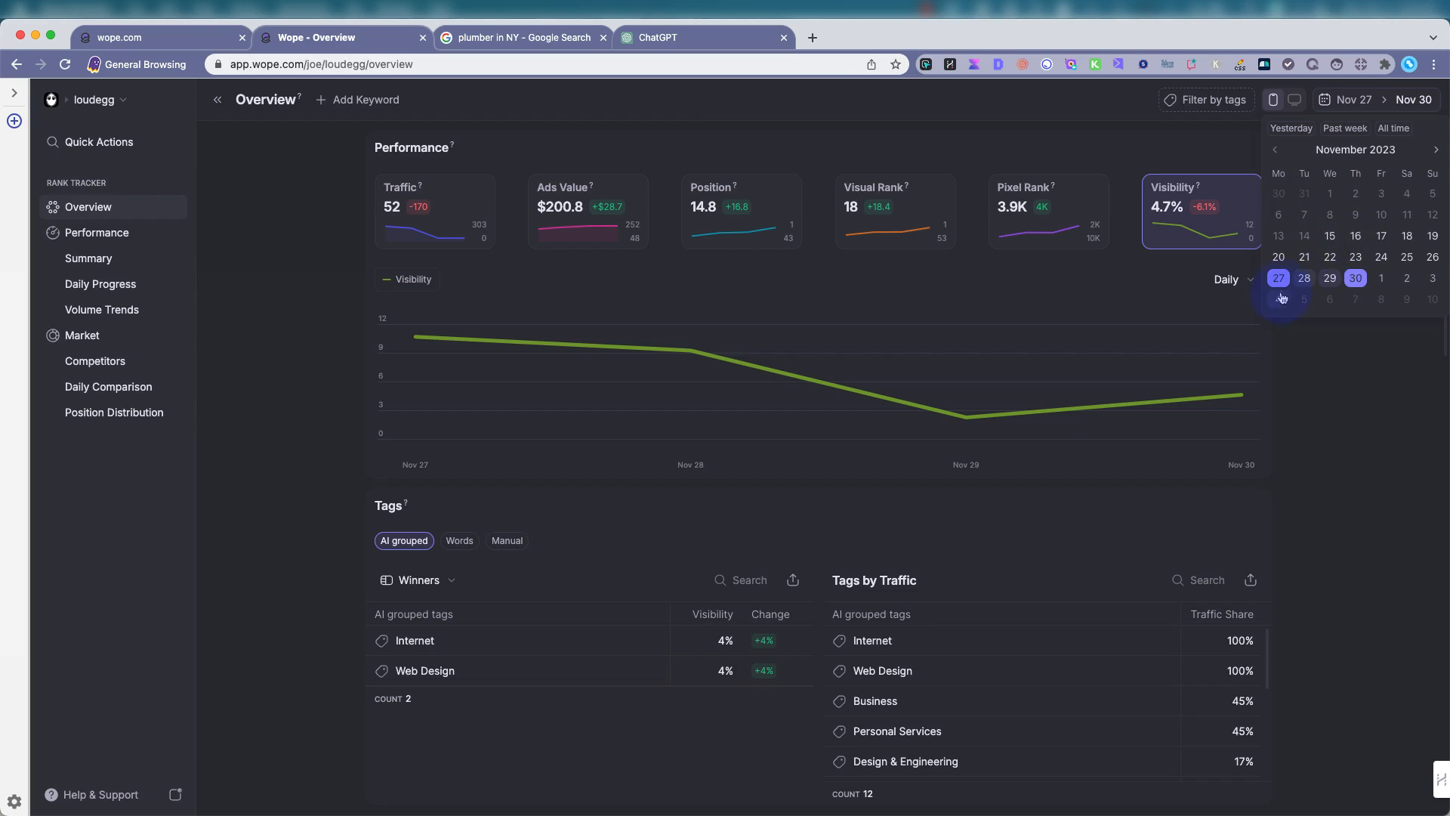
mouse_move(1281, 302)
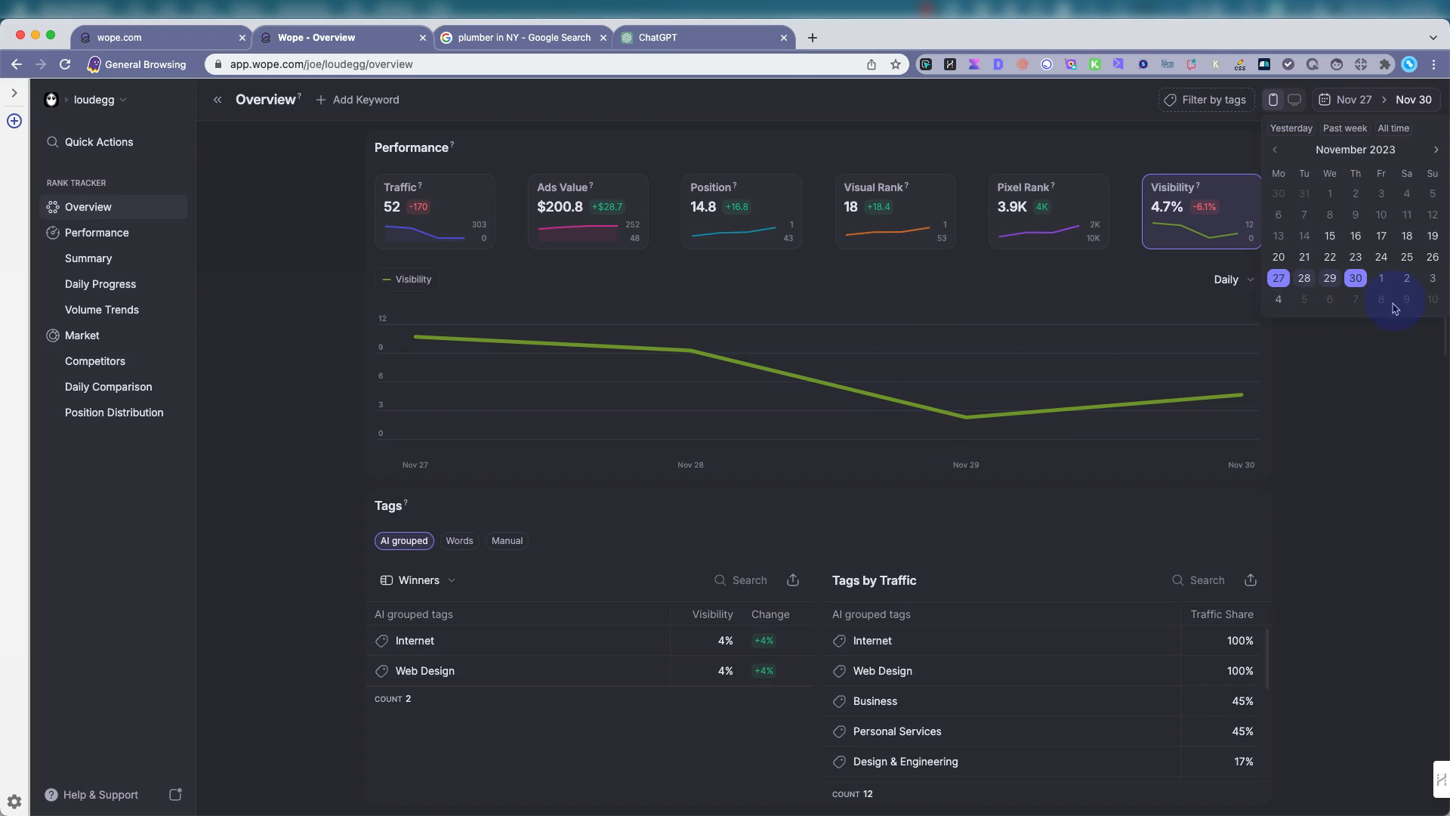
mouse_move(1382, 391)
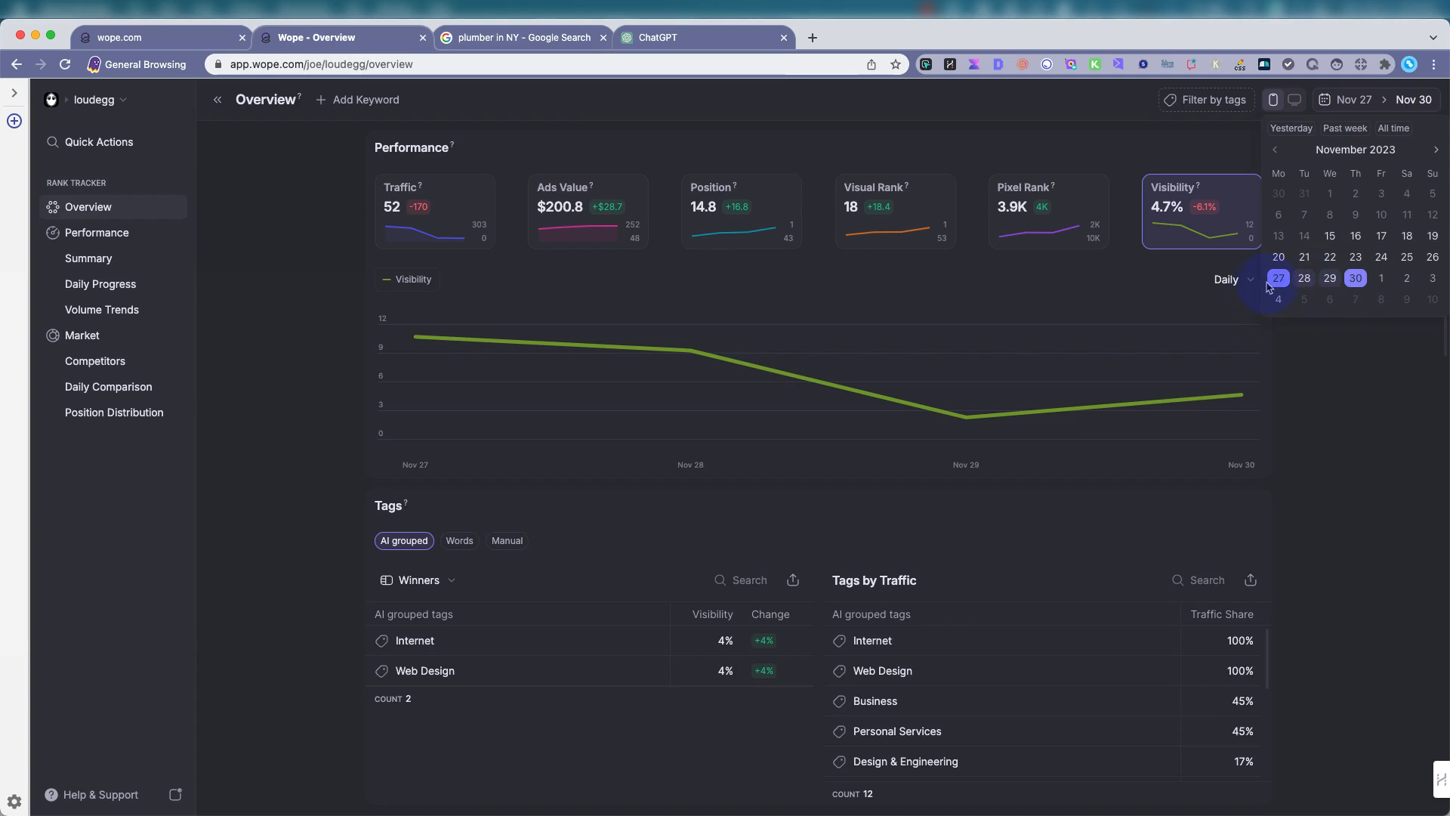
View the Ads Value chart, then set the chart back to Traffic.
click(586, 211)
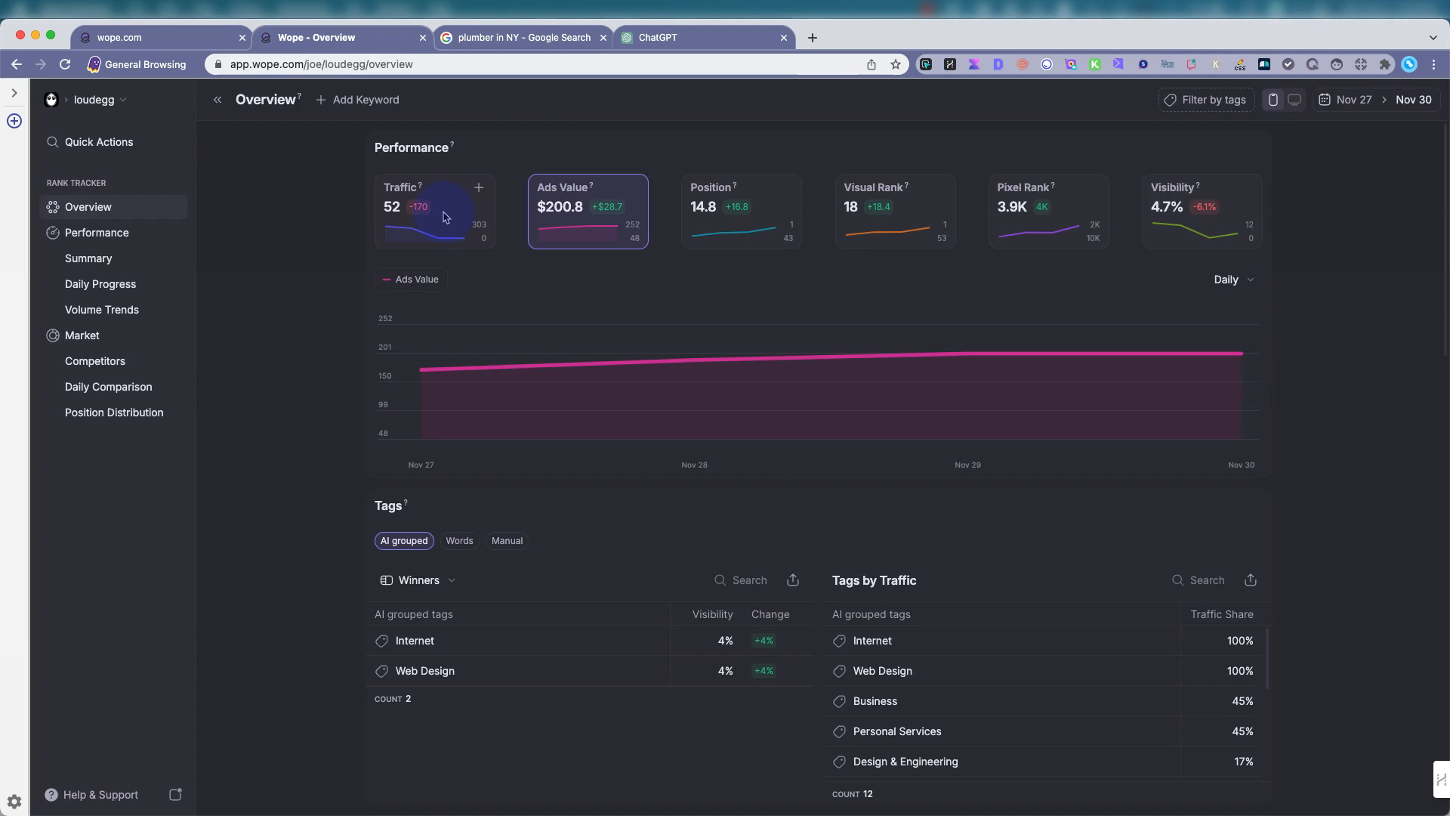
click(435, 211)
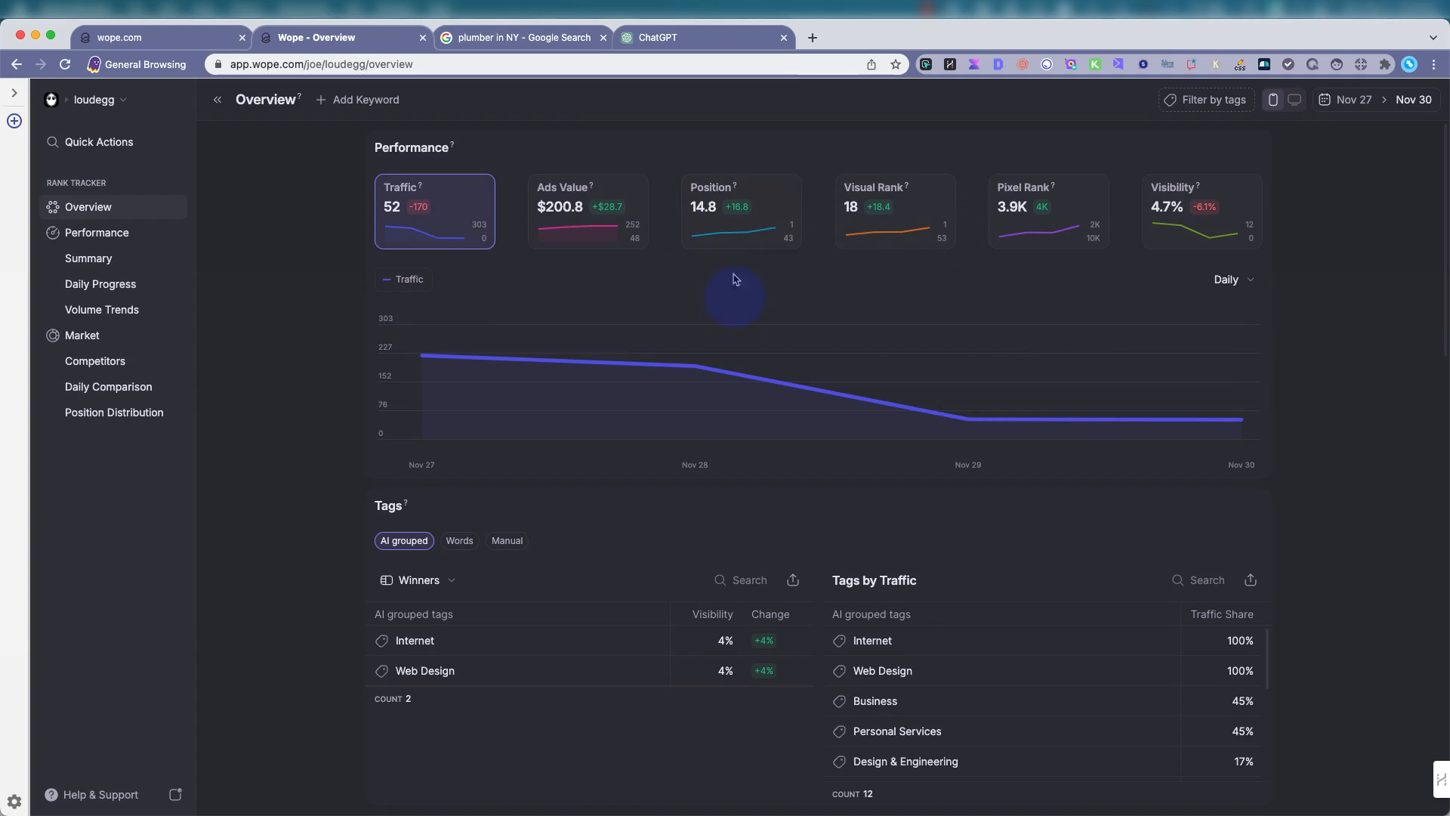
Review the Competitors Market Share, Daily Progress and Position Distribution sections.
scroll(down, 3)
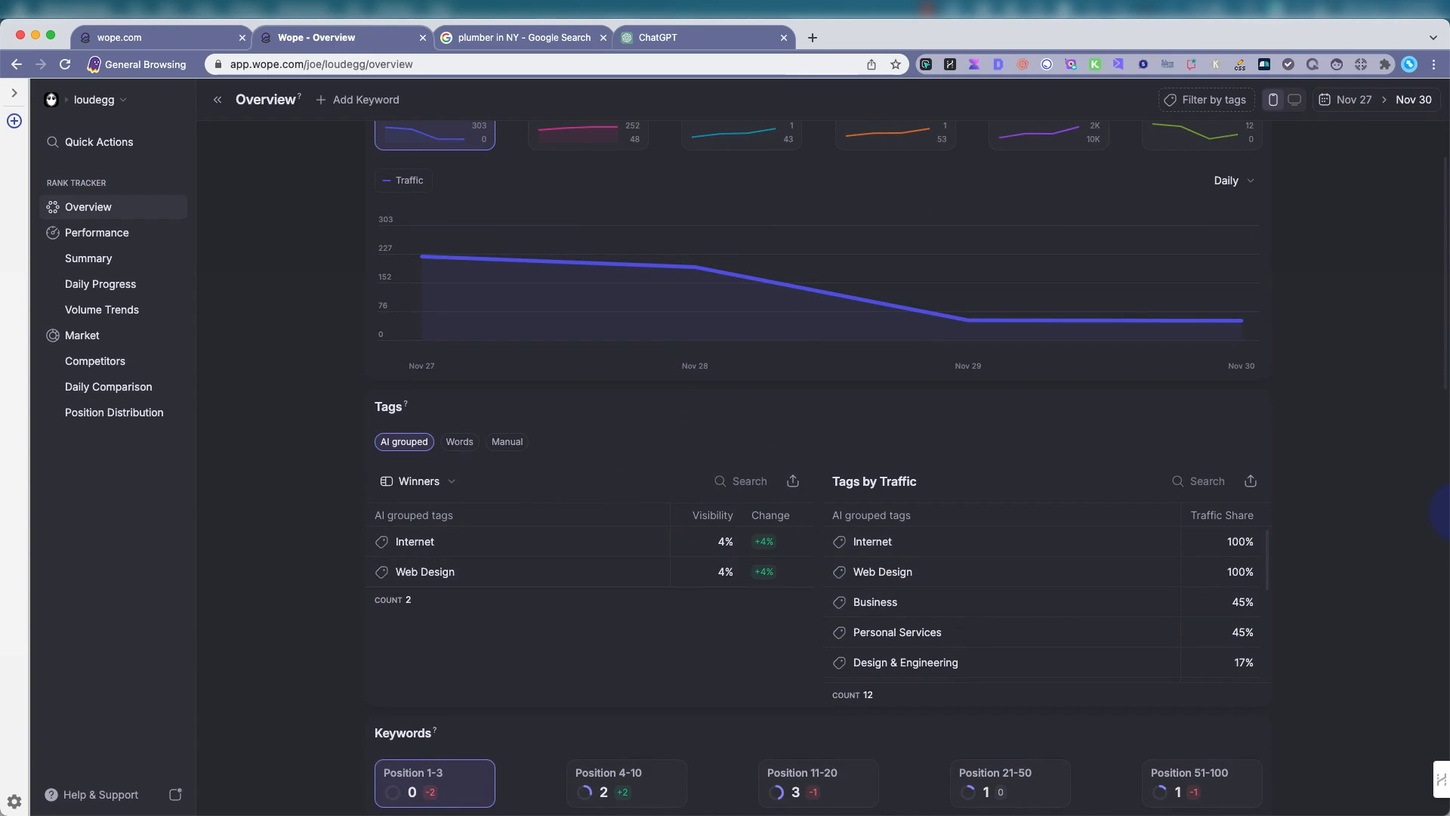
scroll(down, 3)
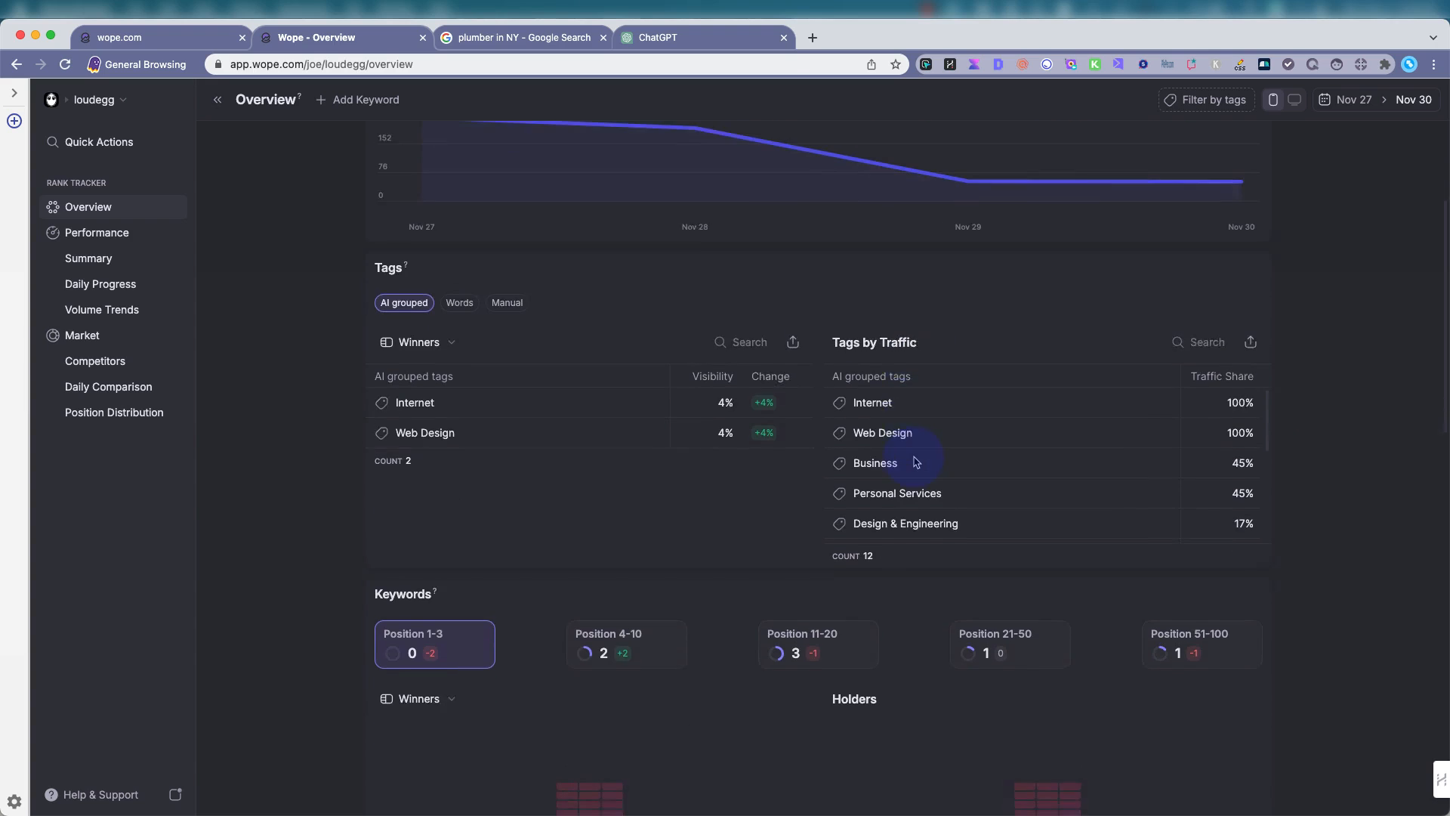
scroll(down, 3)
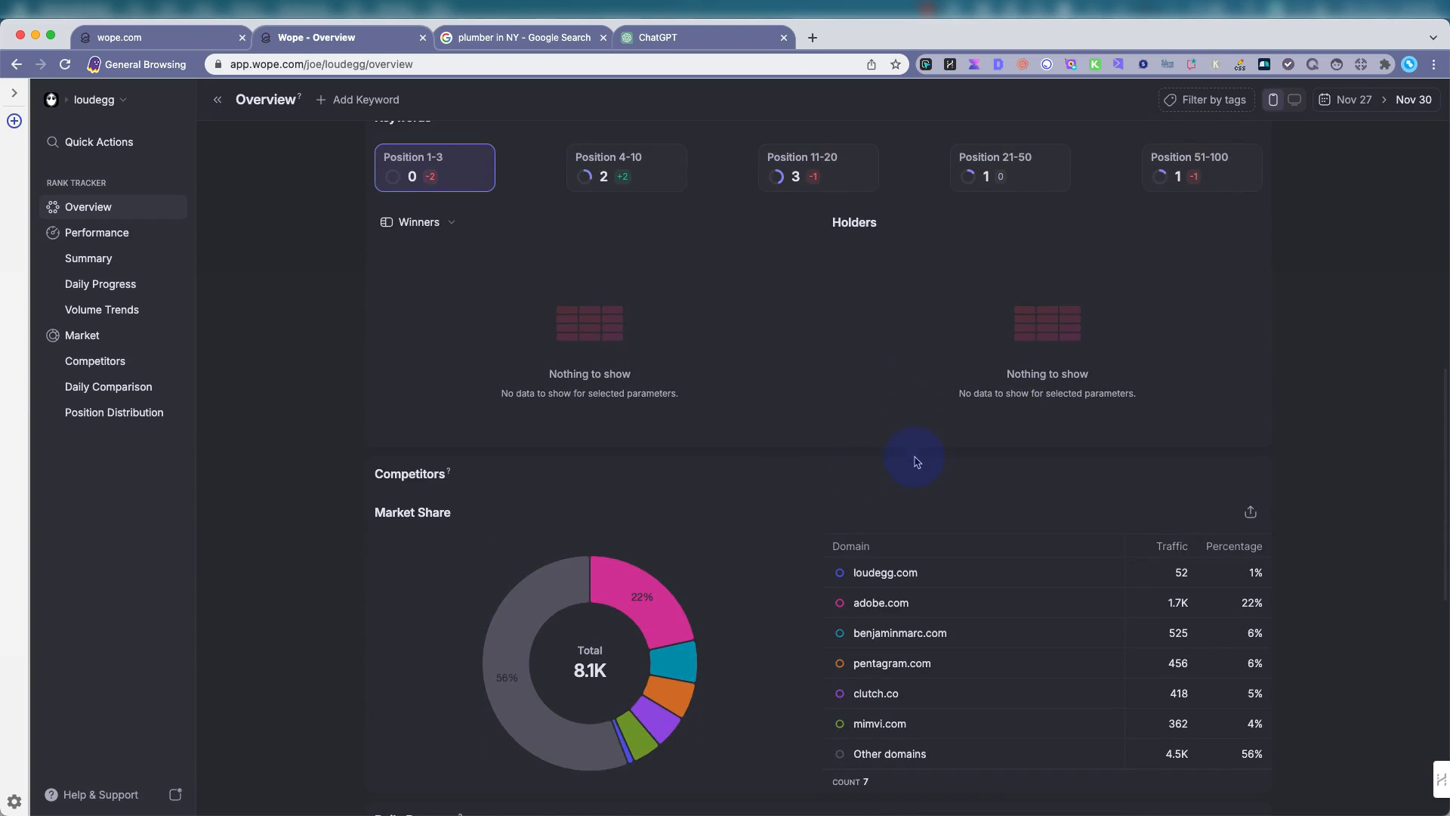
scroll(down, 3)
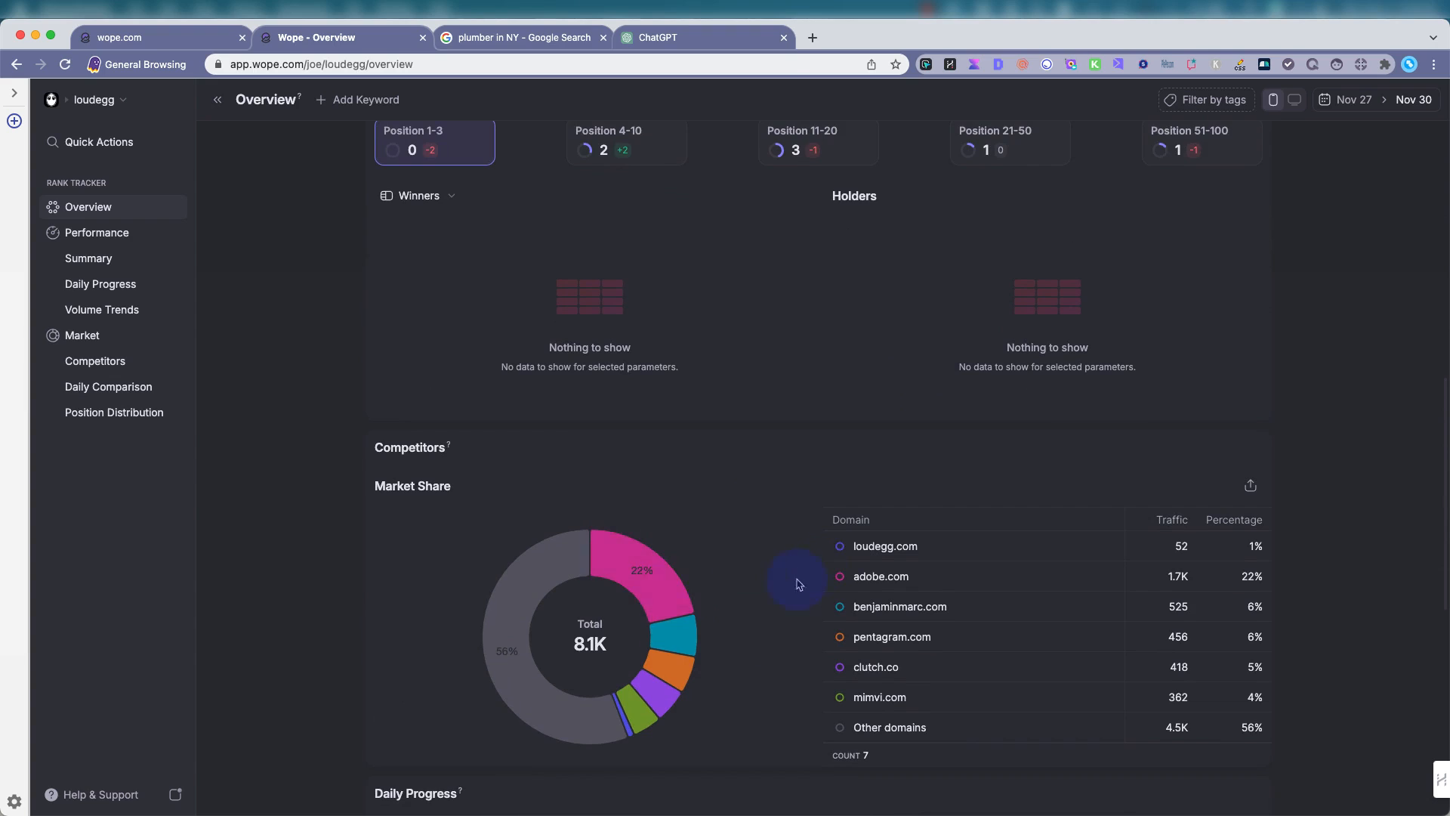
scroll(down, 3)
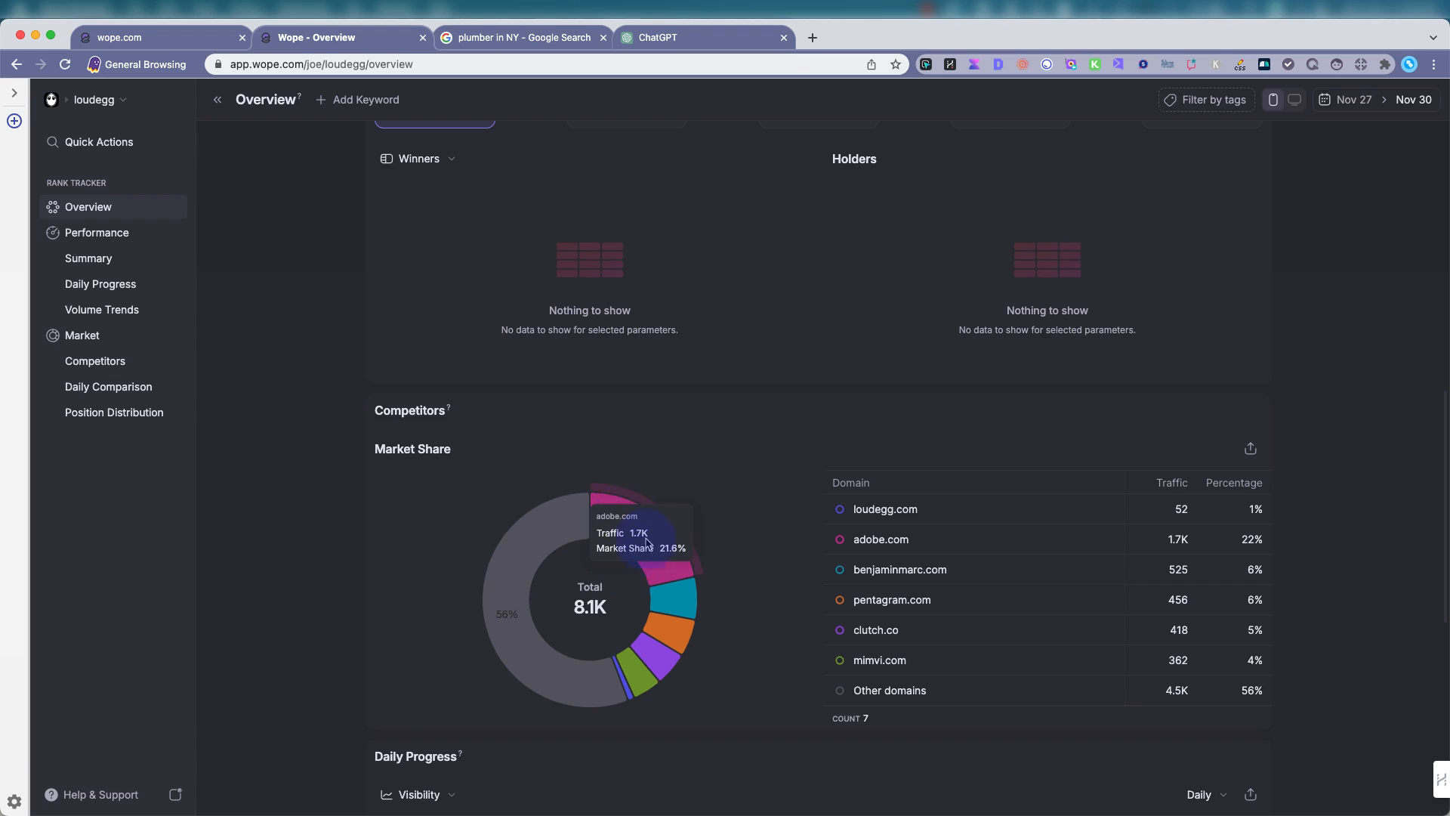
mouse_move(503, 565)
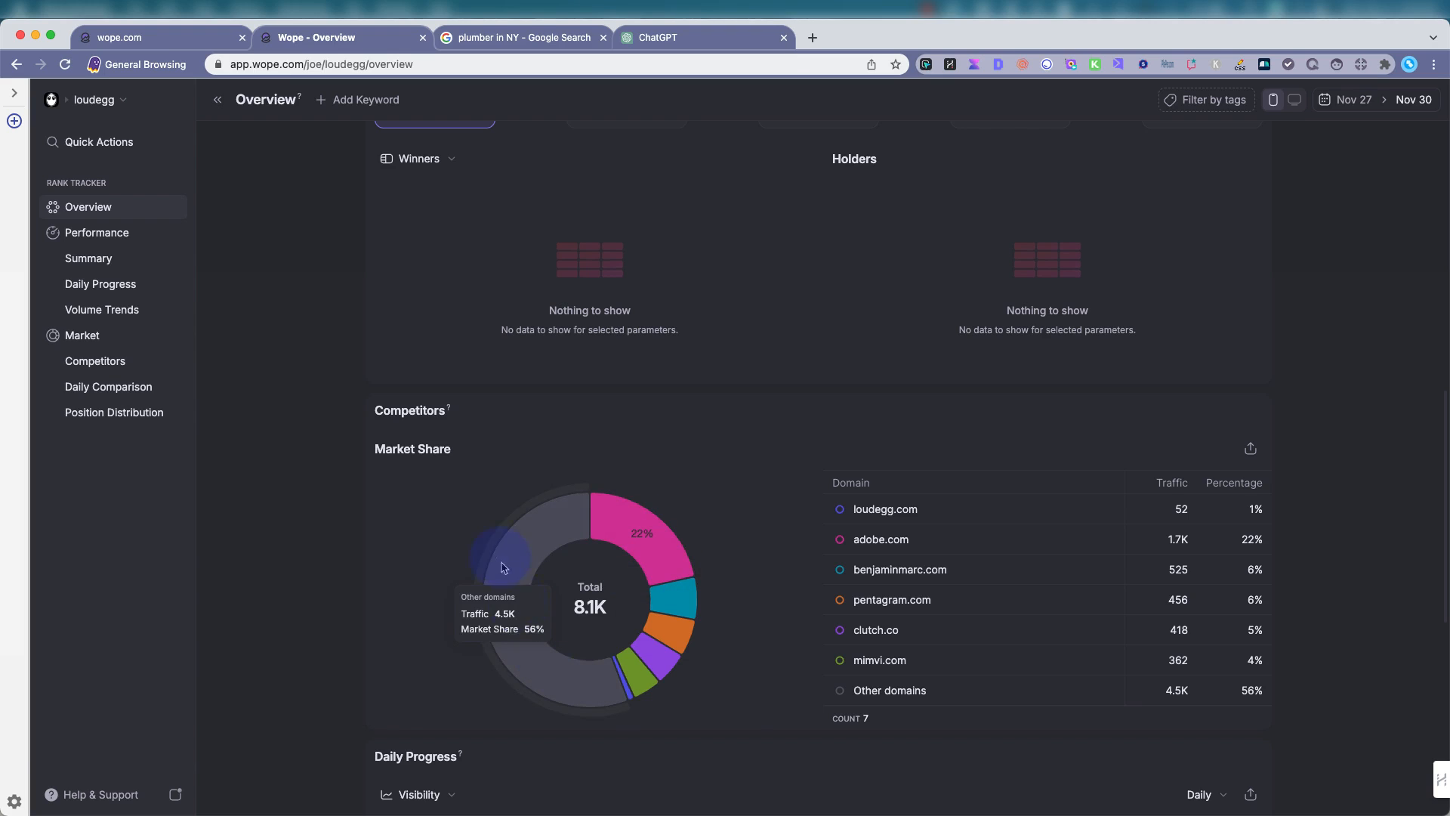
mouse_move(662, 629)
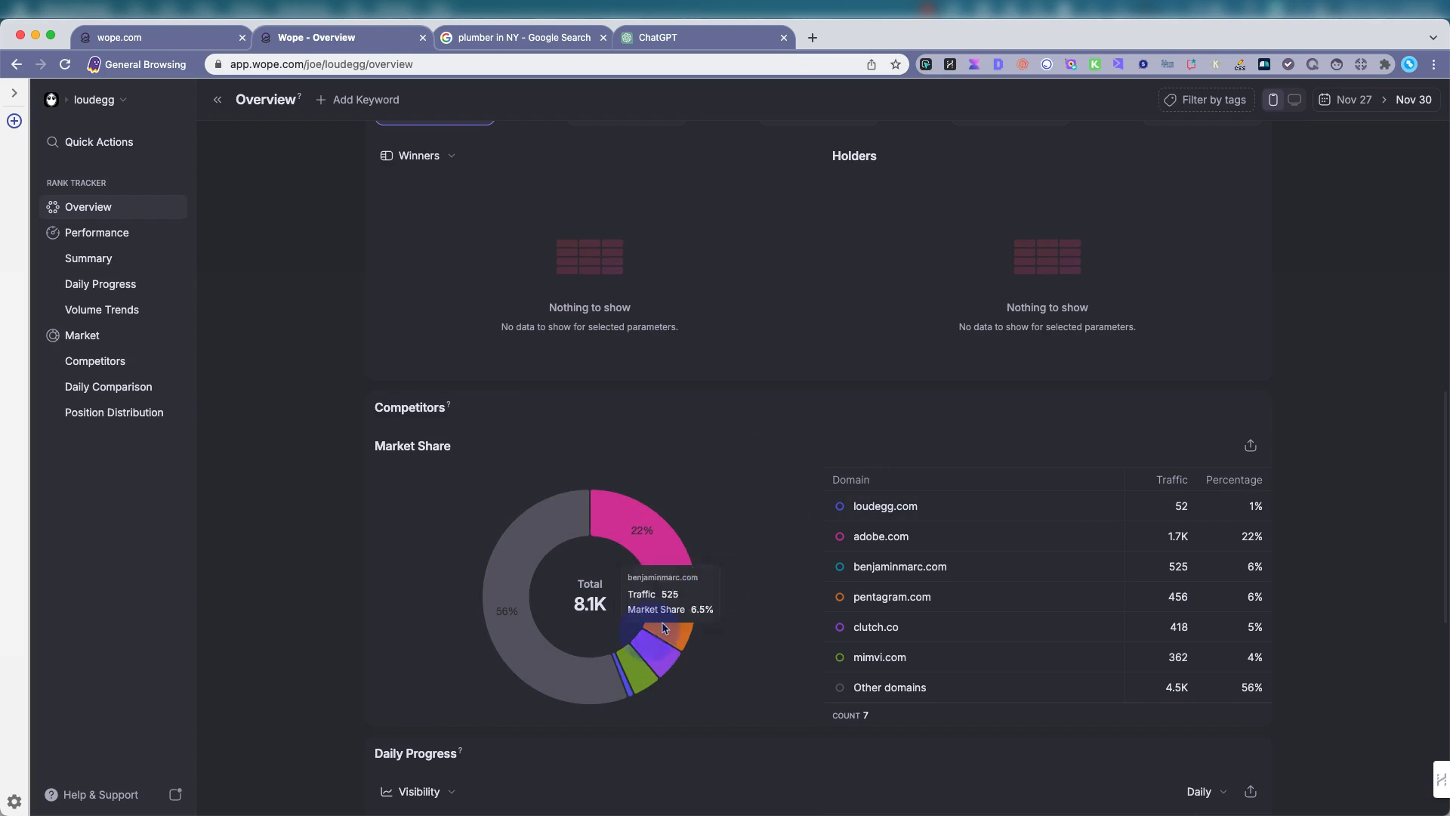
mouse_move(772, 651)
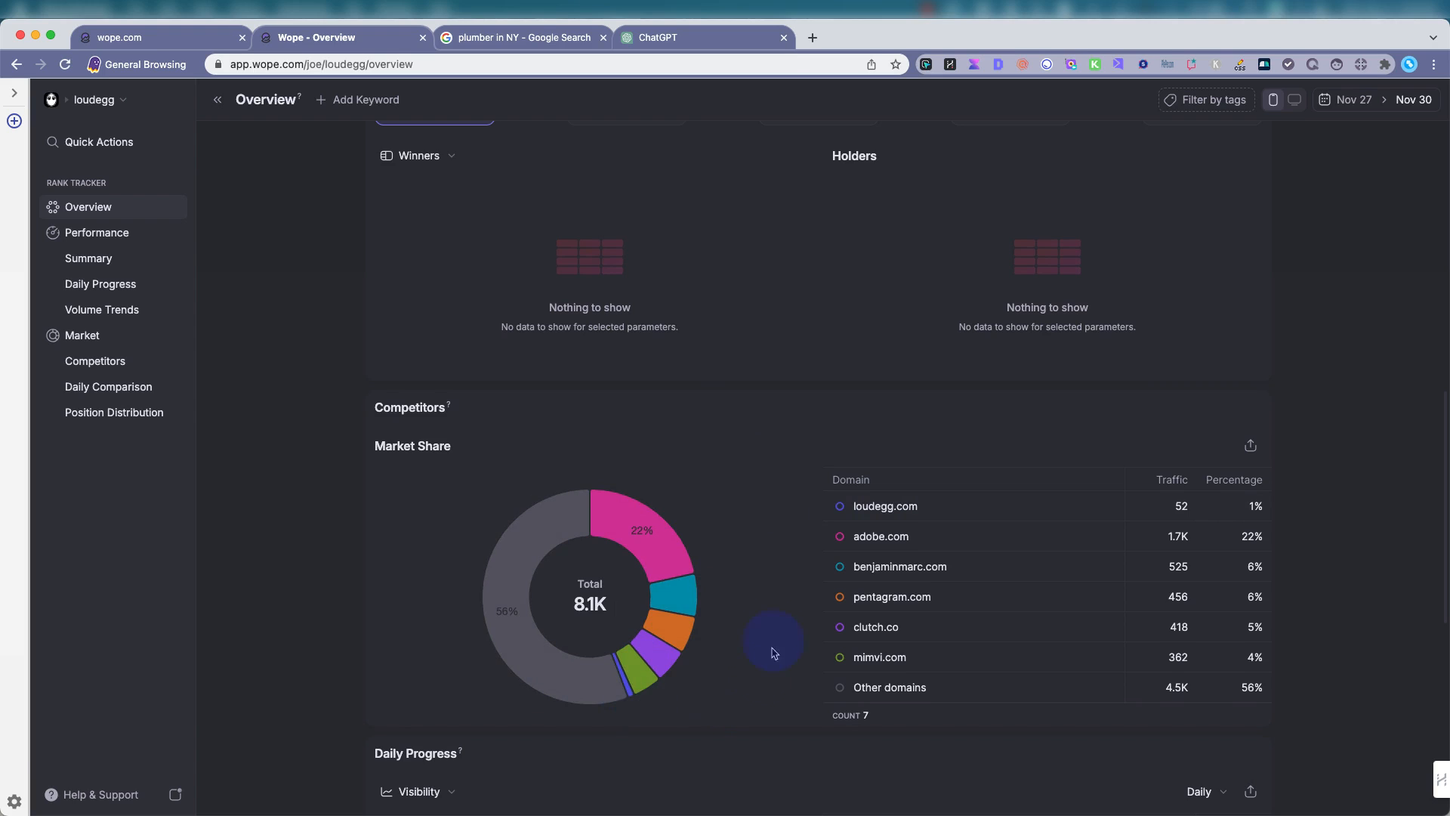
scroll(down, 3)
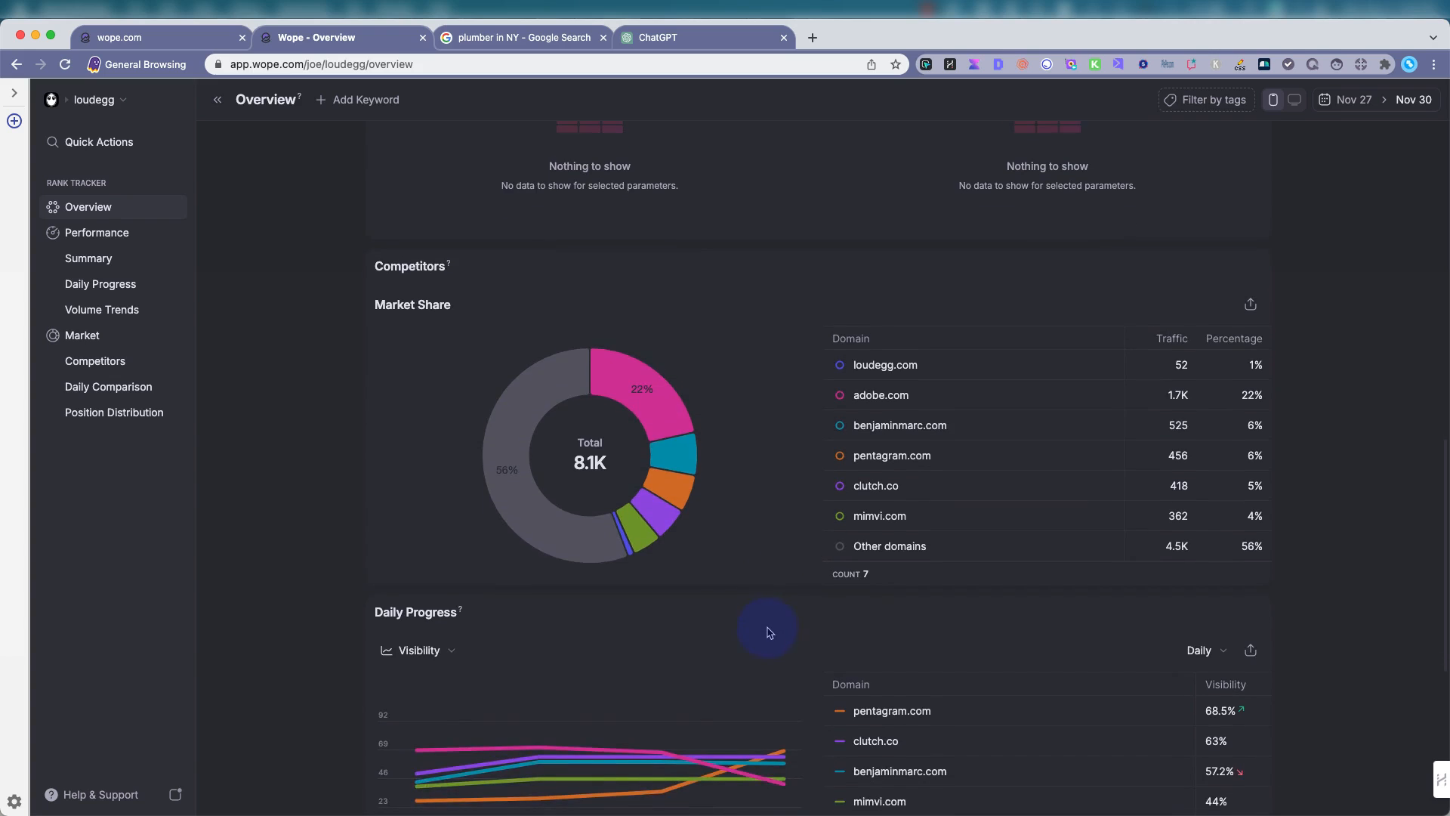
scroll(down, 3)
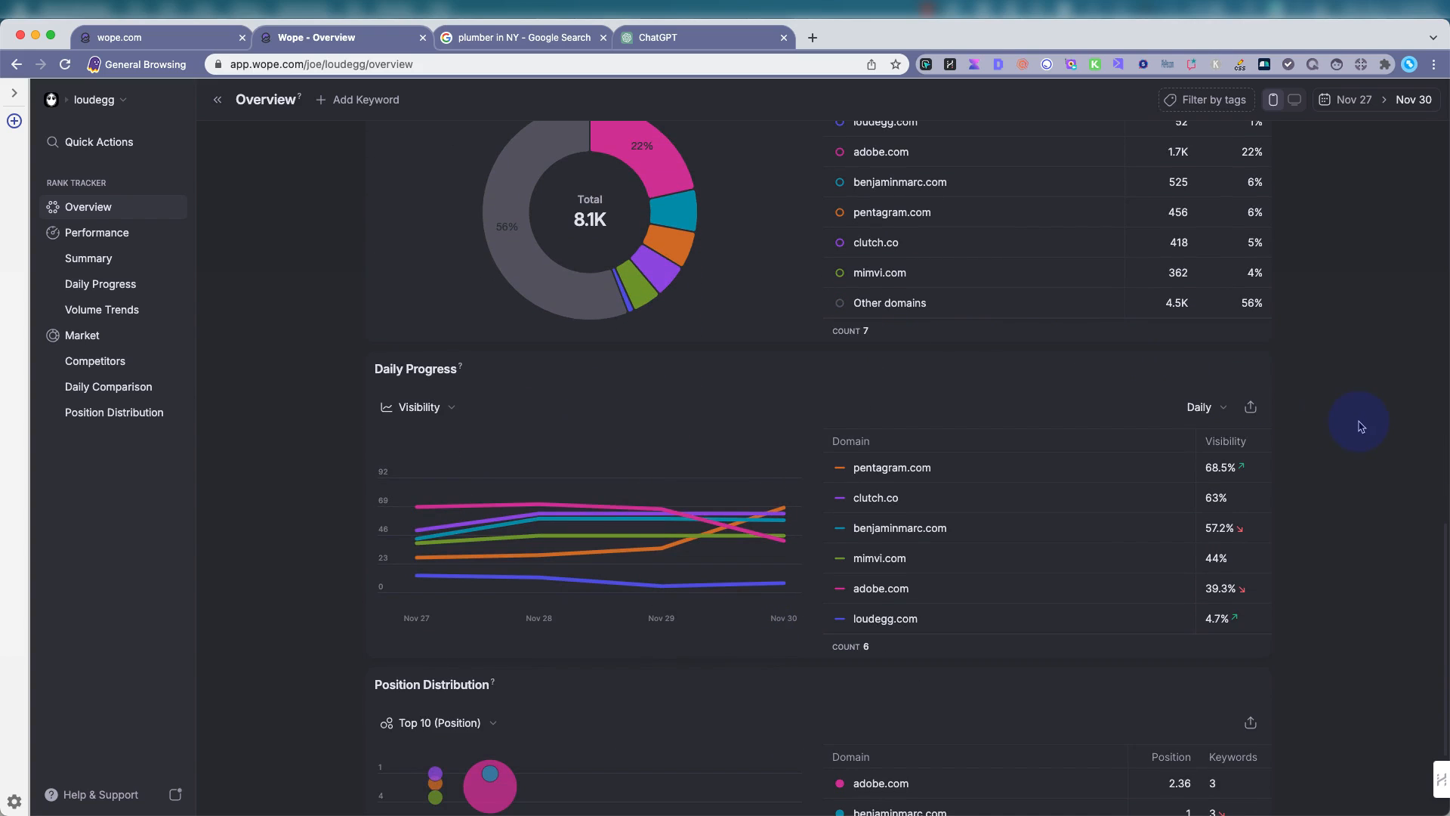
mouse_move(1351, 391)
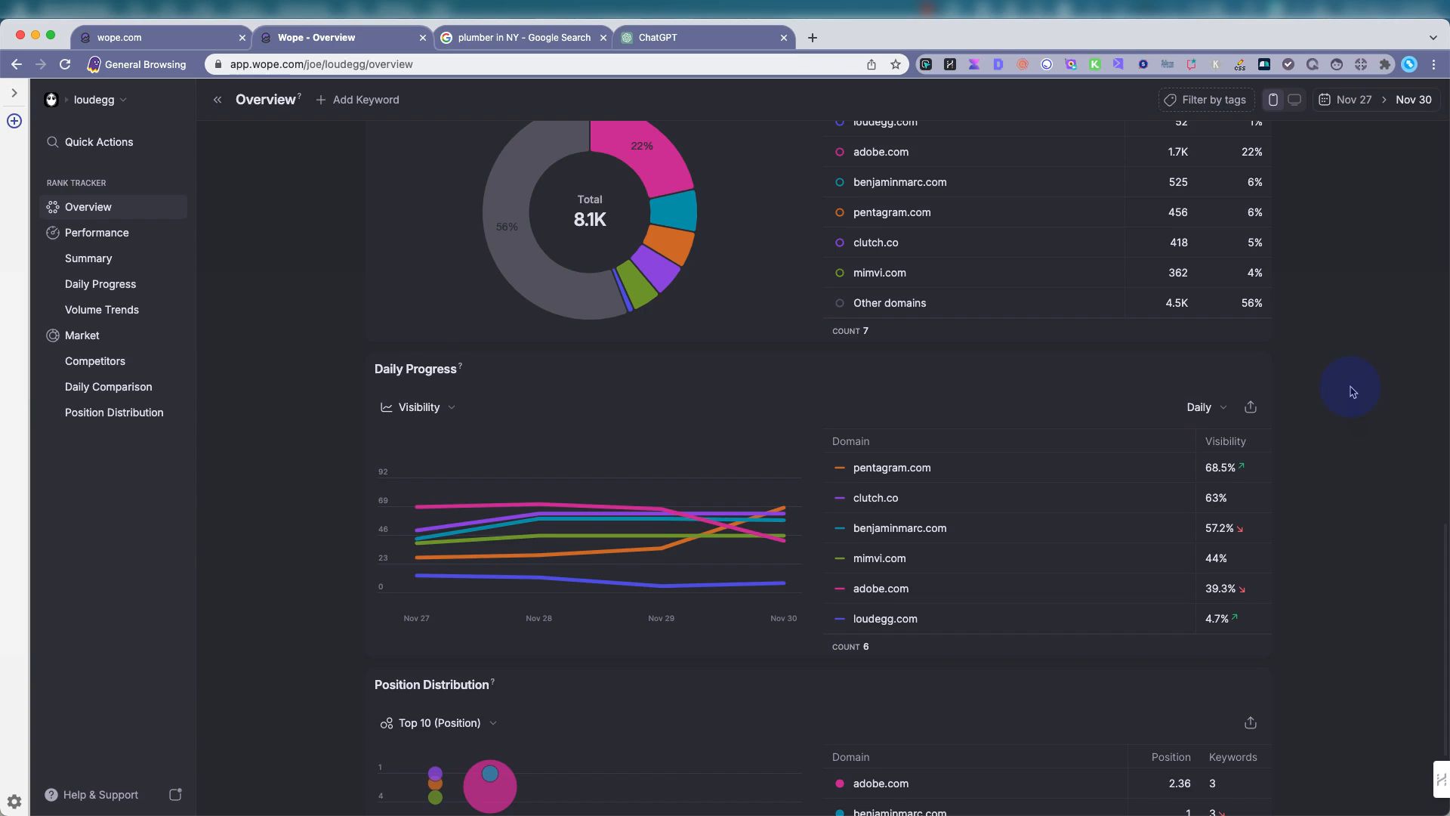
mouse_move(1334, 370)
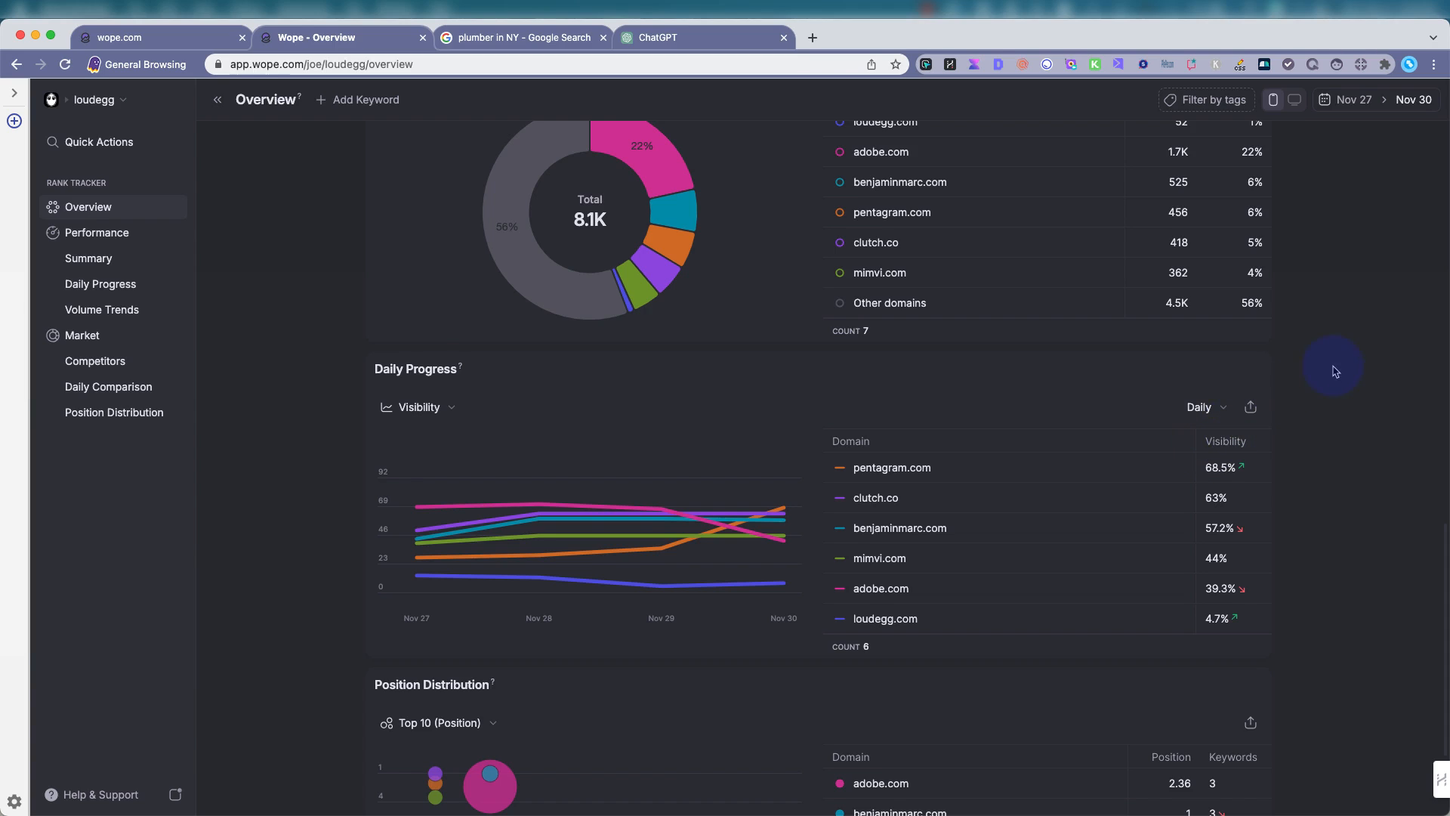
mouse_move(1300, 390)
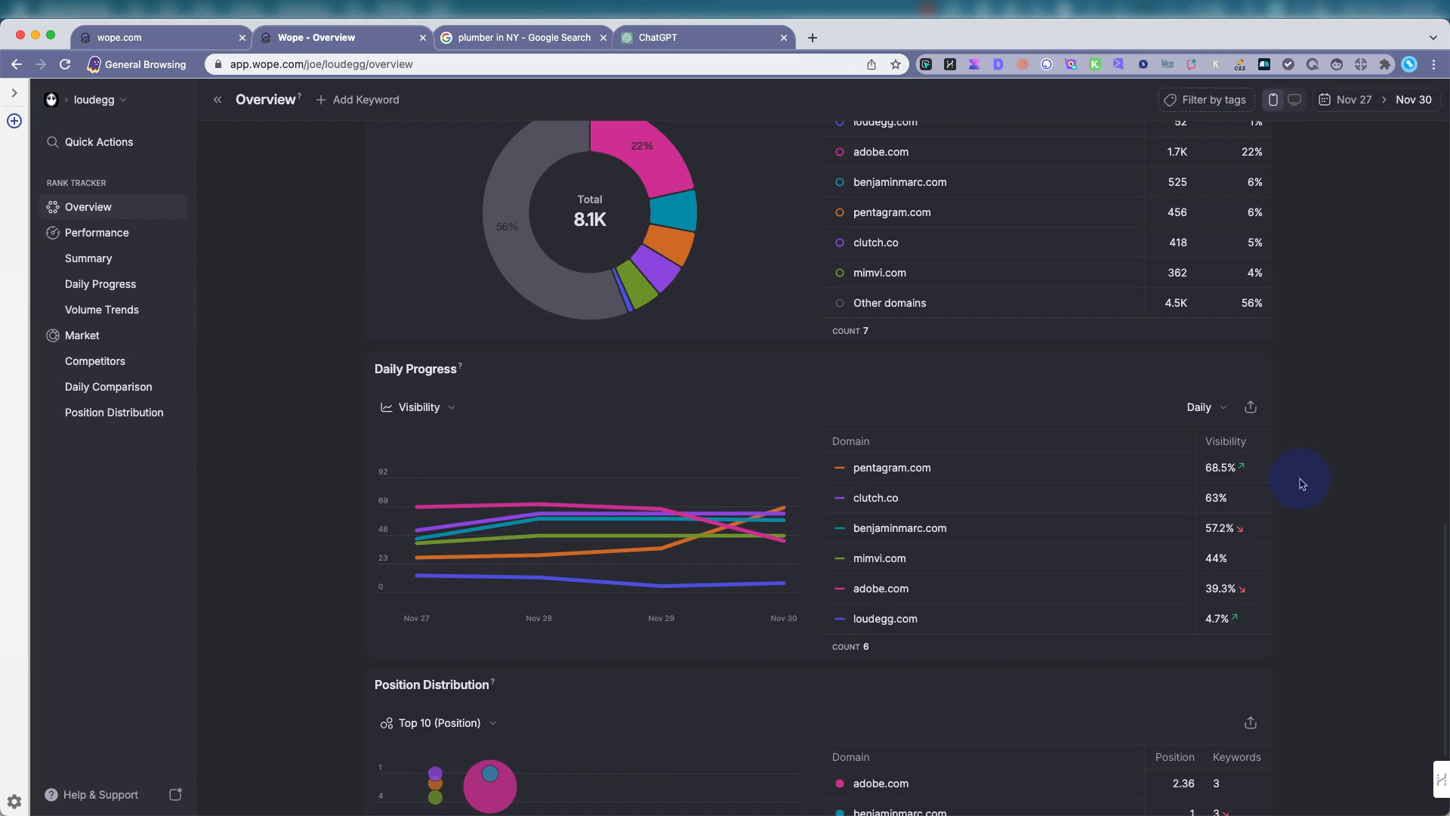
mouse_move(1361, 508)
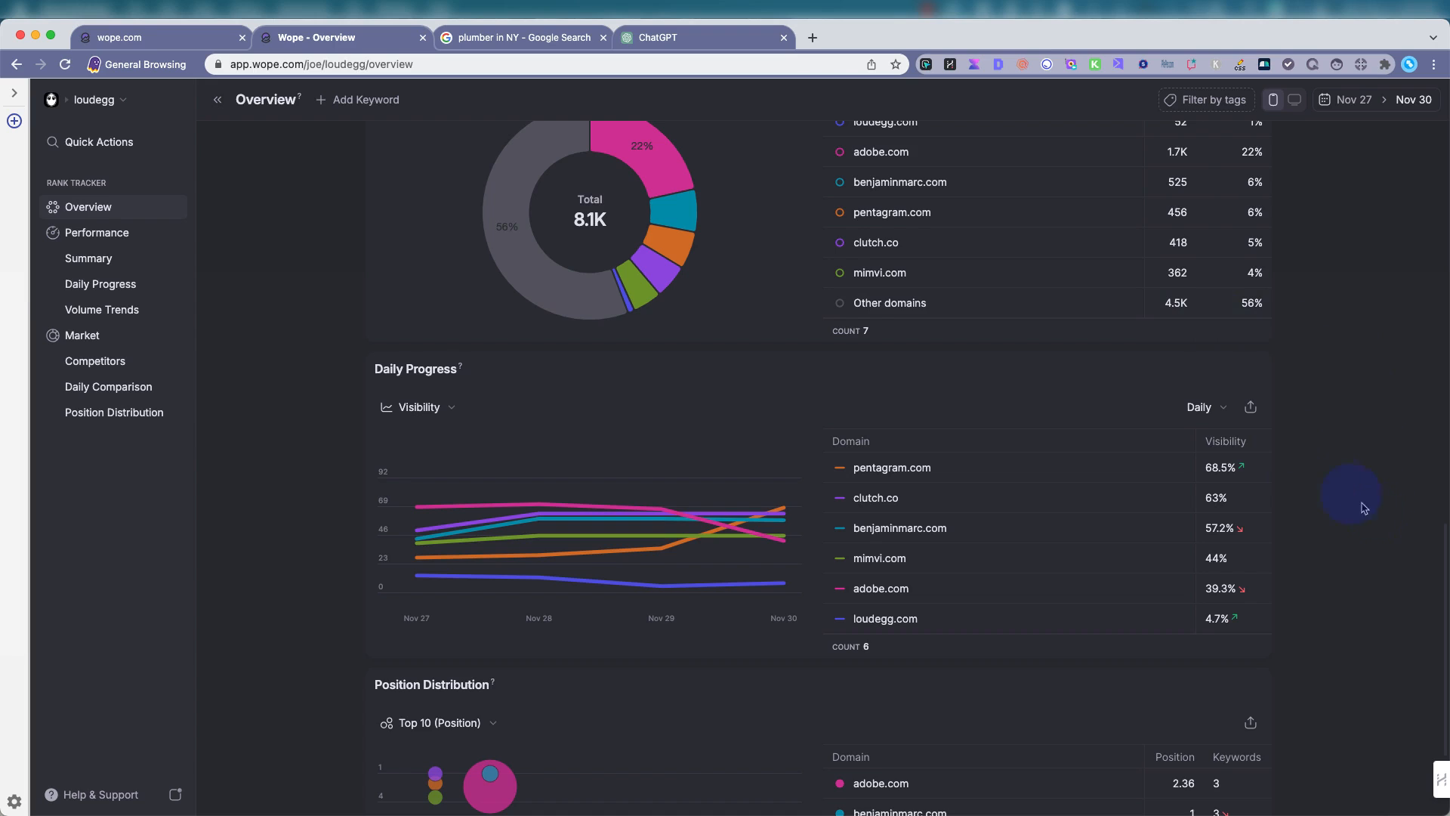
scroll(down, 3)
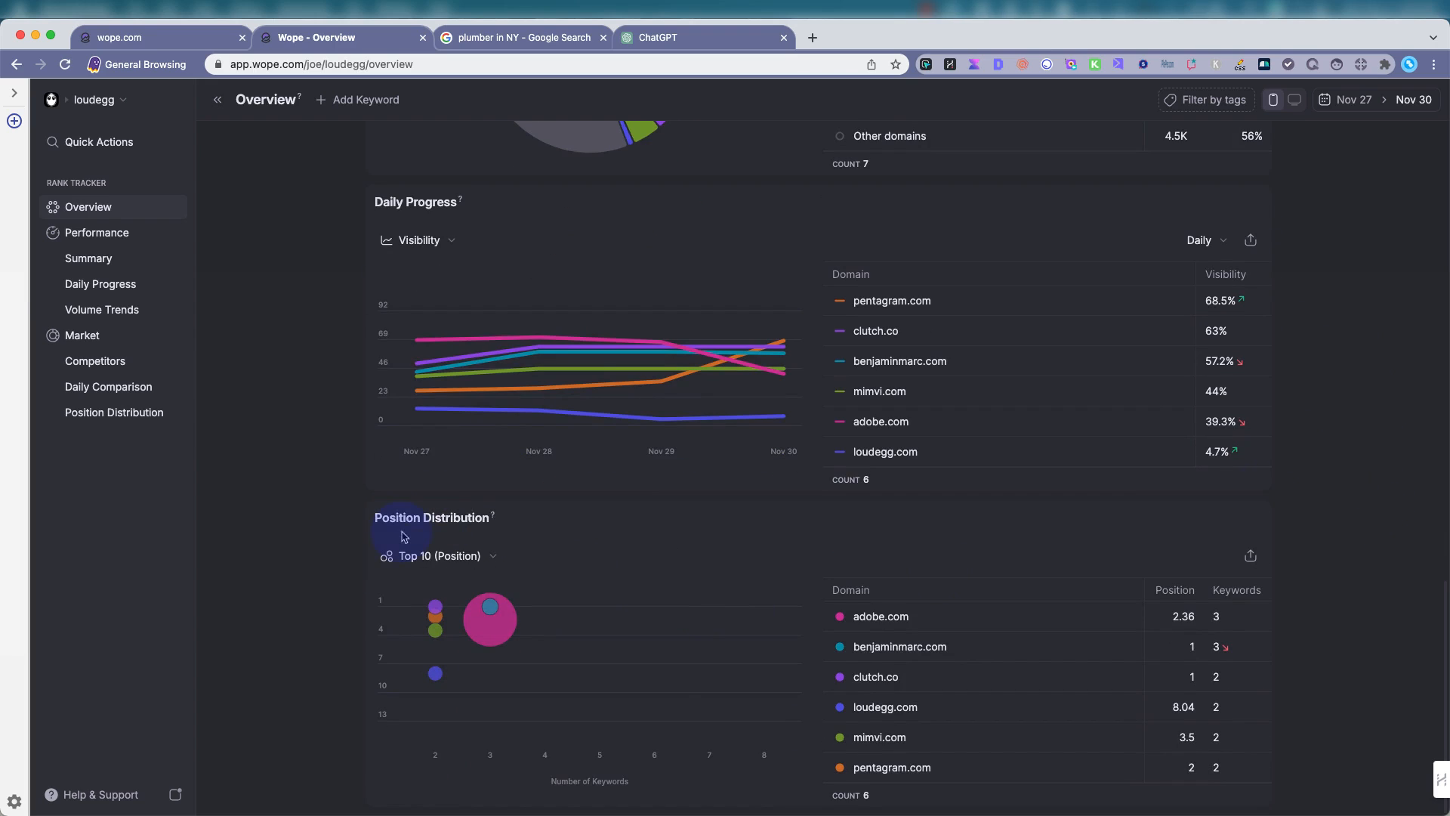
mouse_move(581, 616)
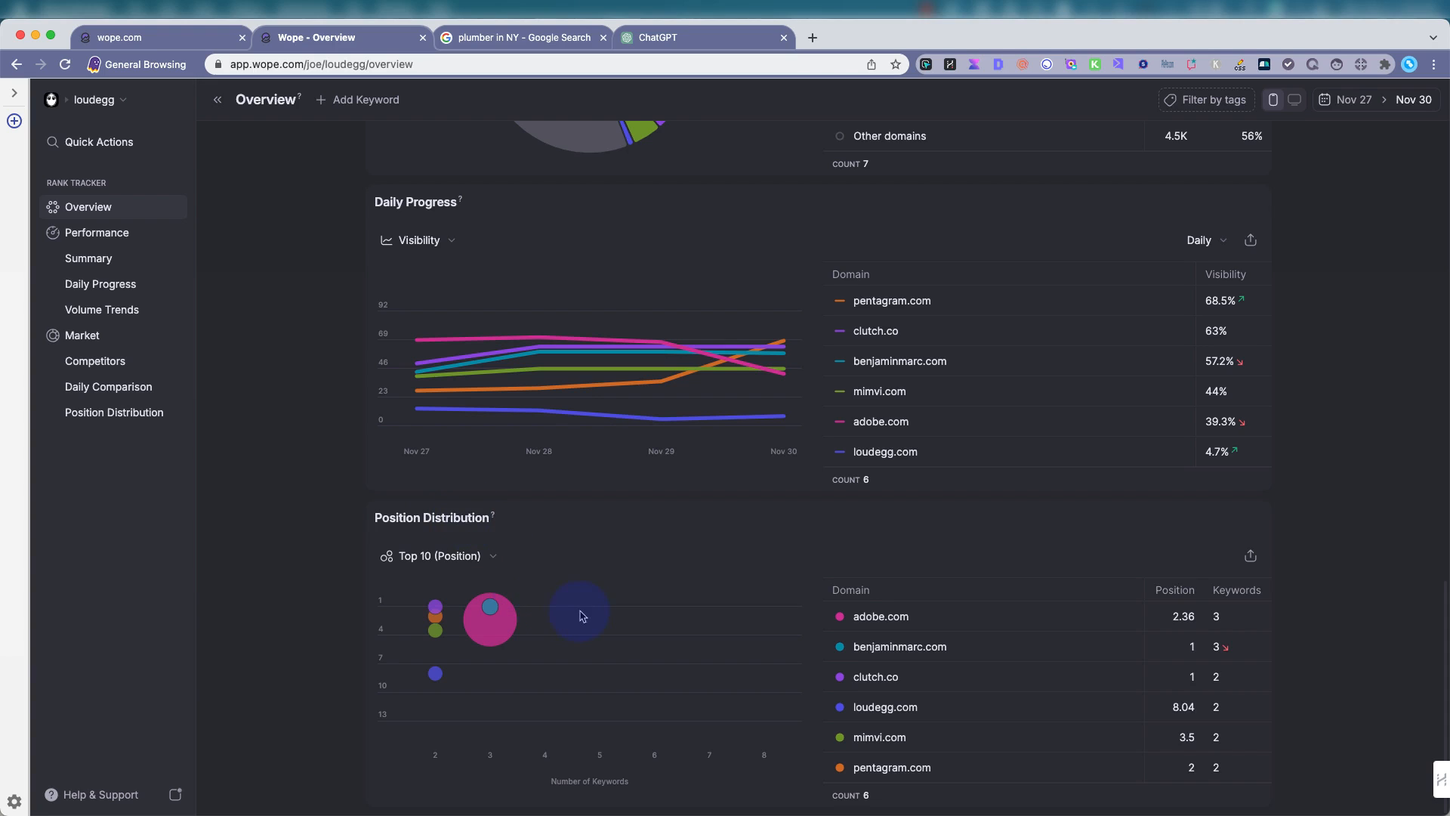
mouse_move(490, 631)
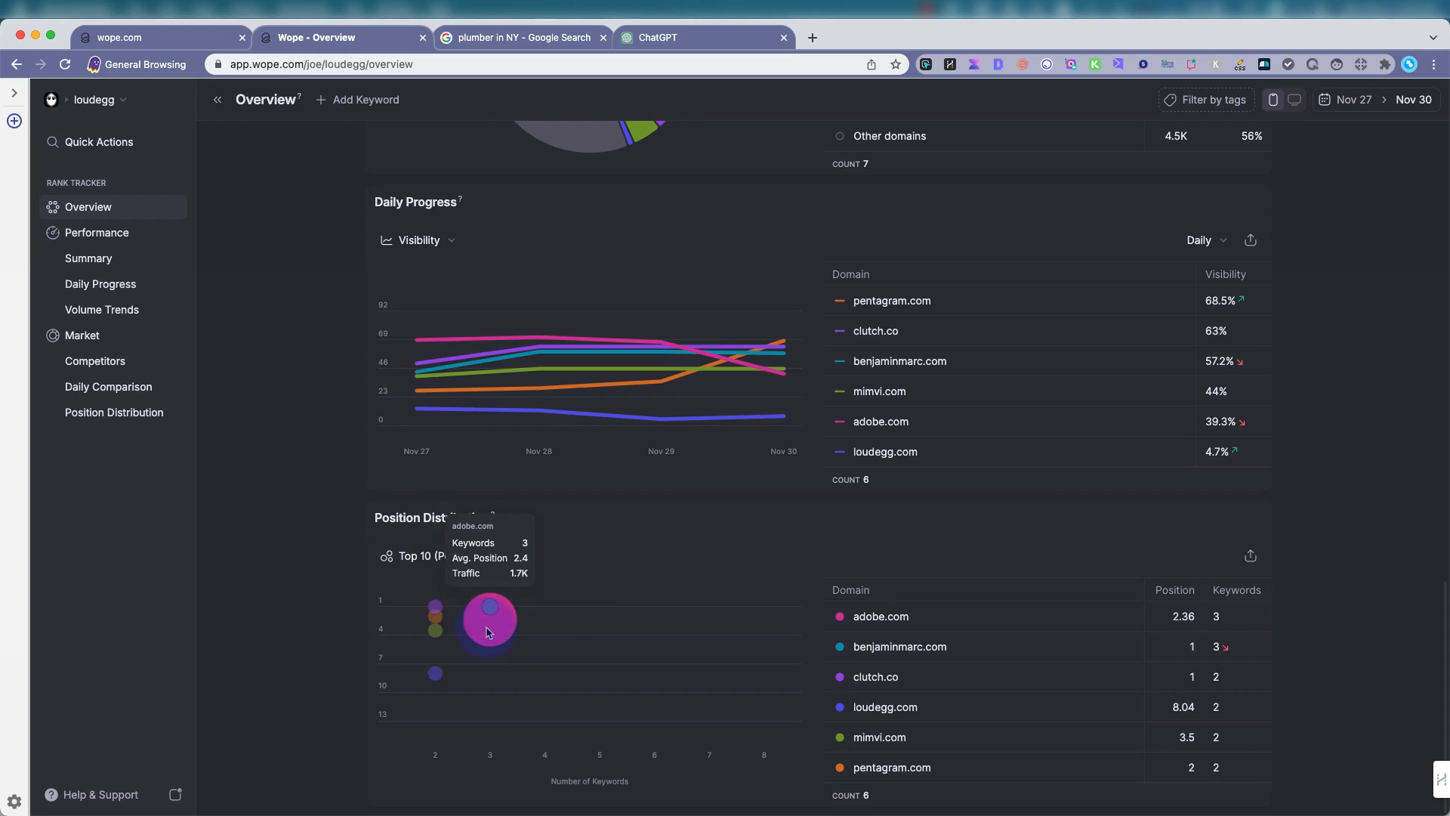
mouse_move(584, 628)
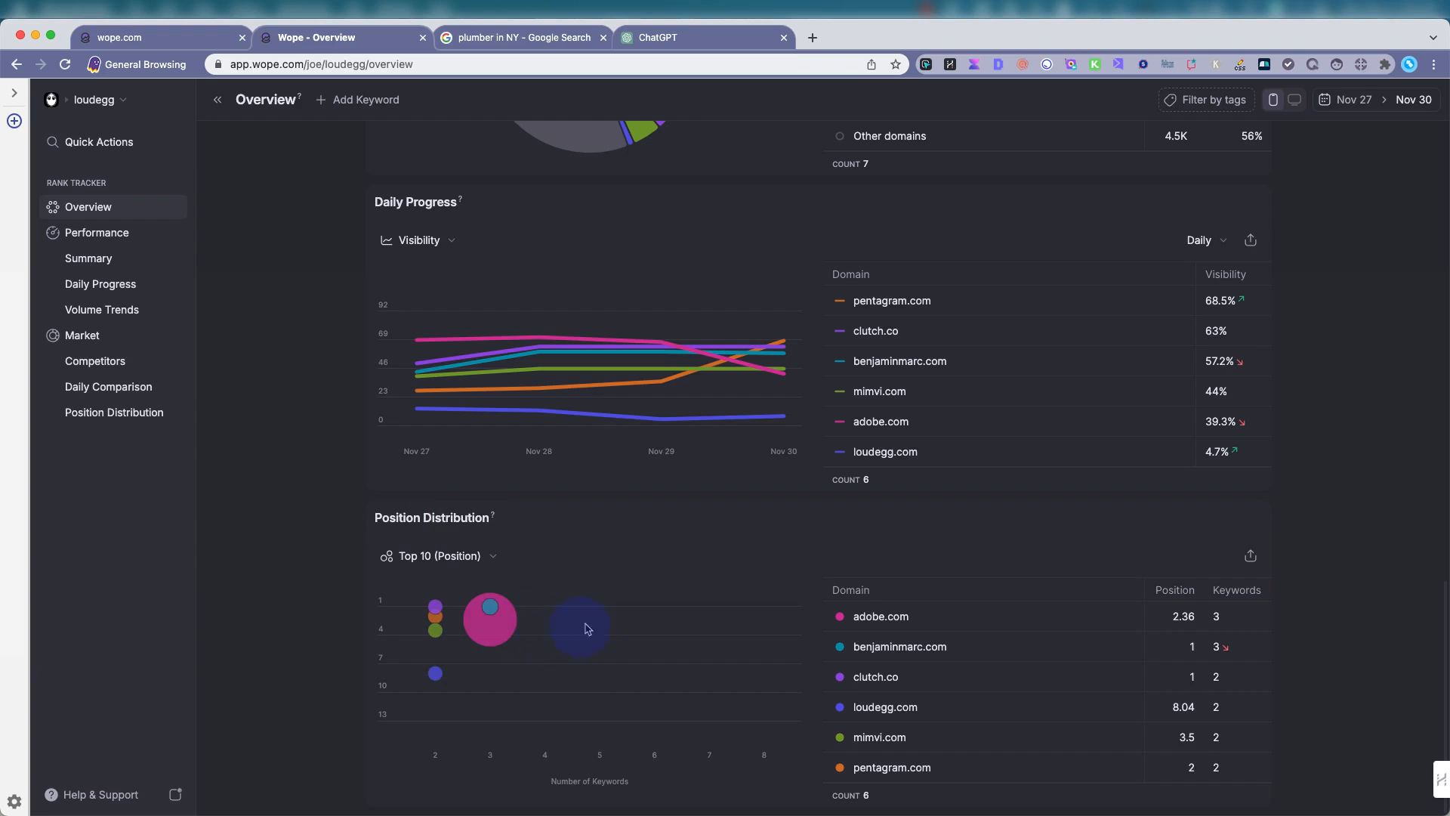
mouse_move(490, 609)
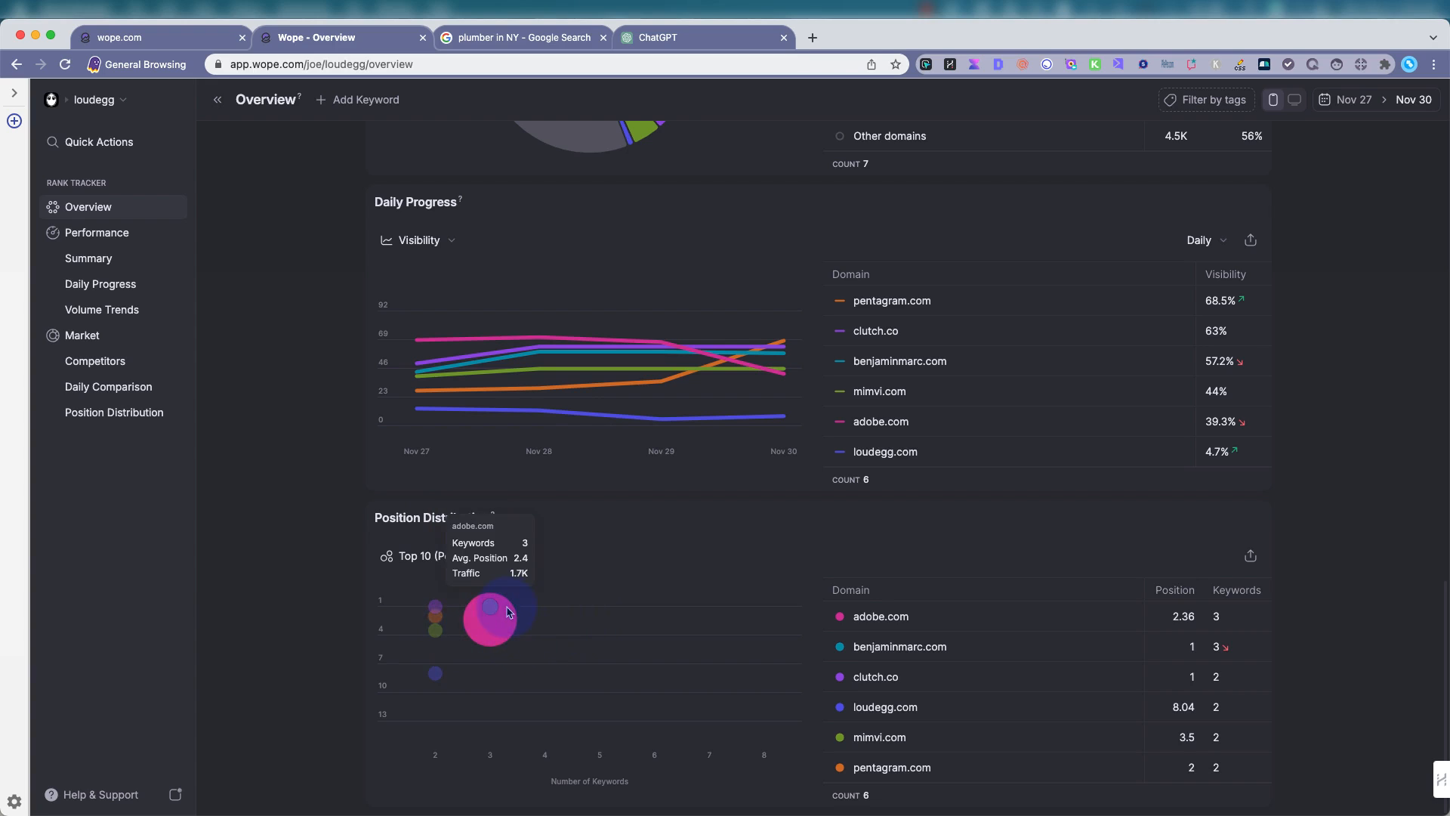
scroll(up, 3)
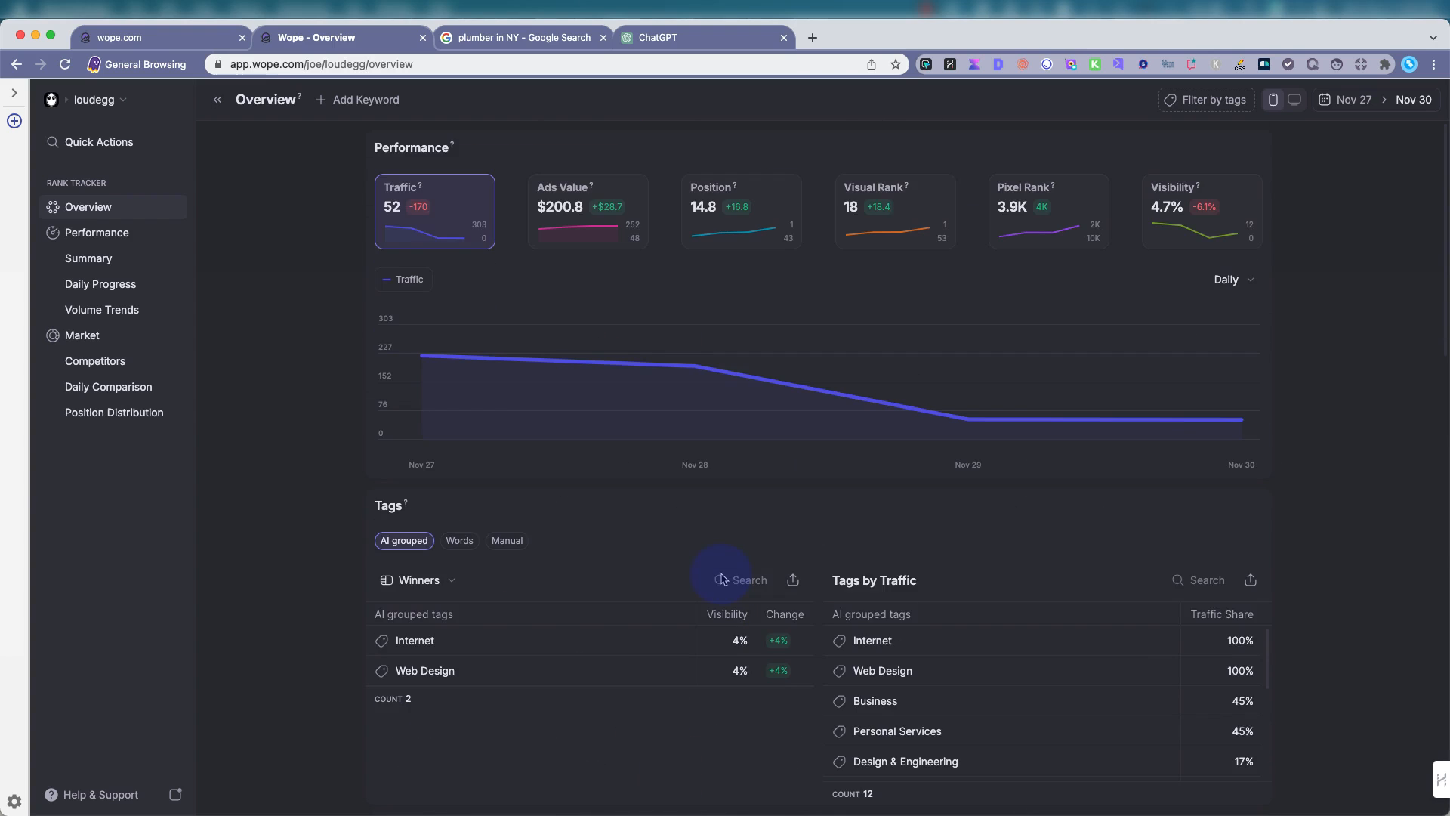
mouse_move(95, 233)
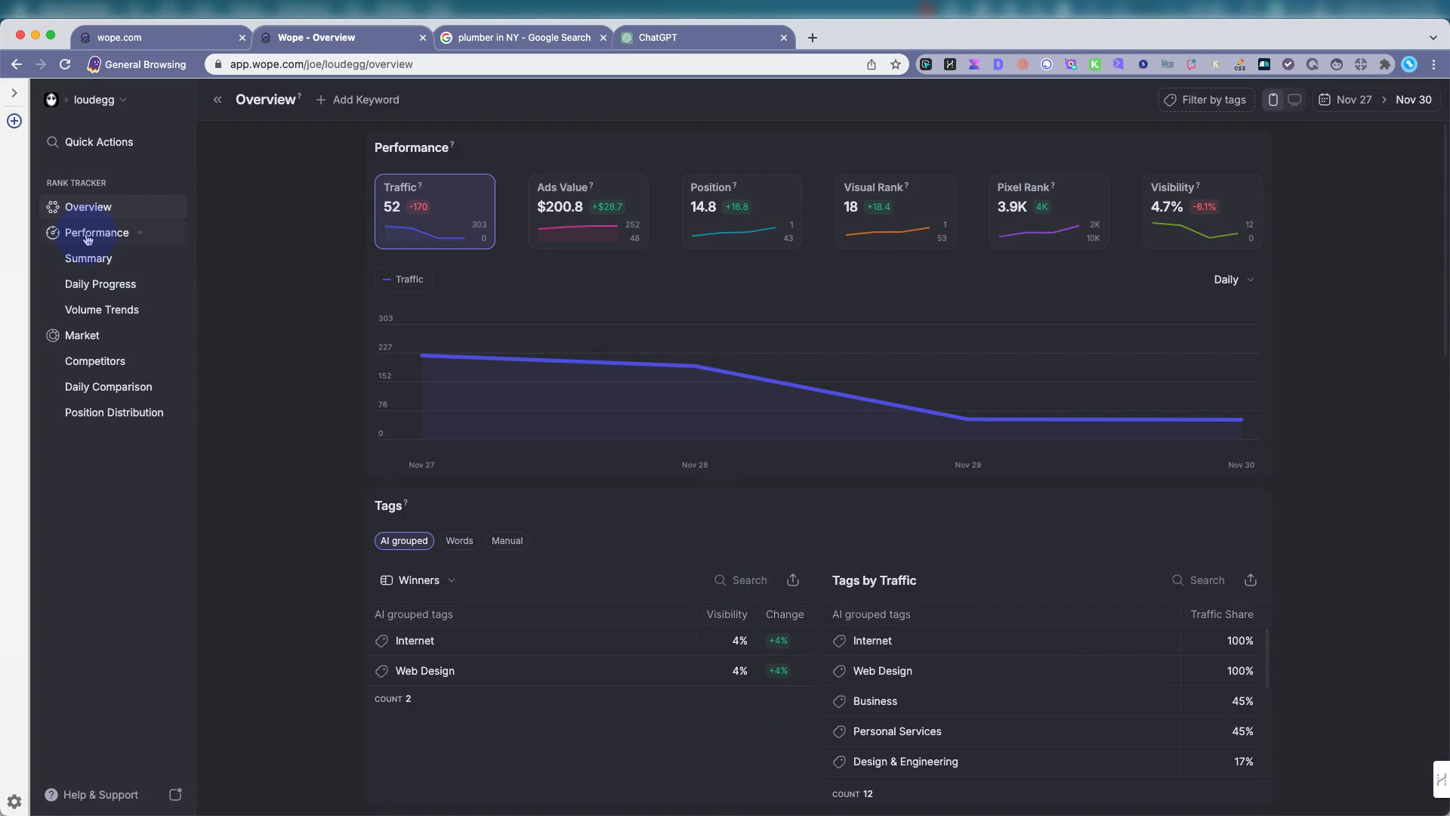
mouse_move(89, 258)
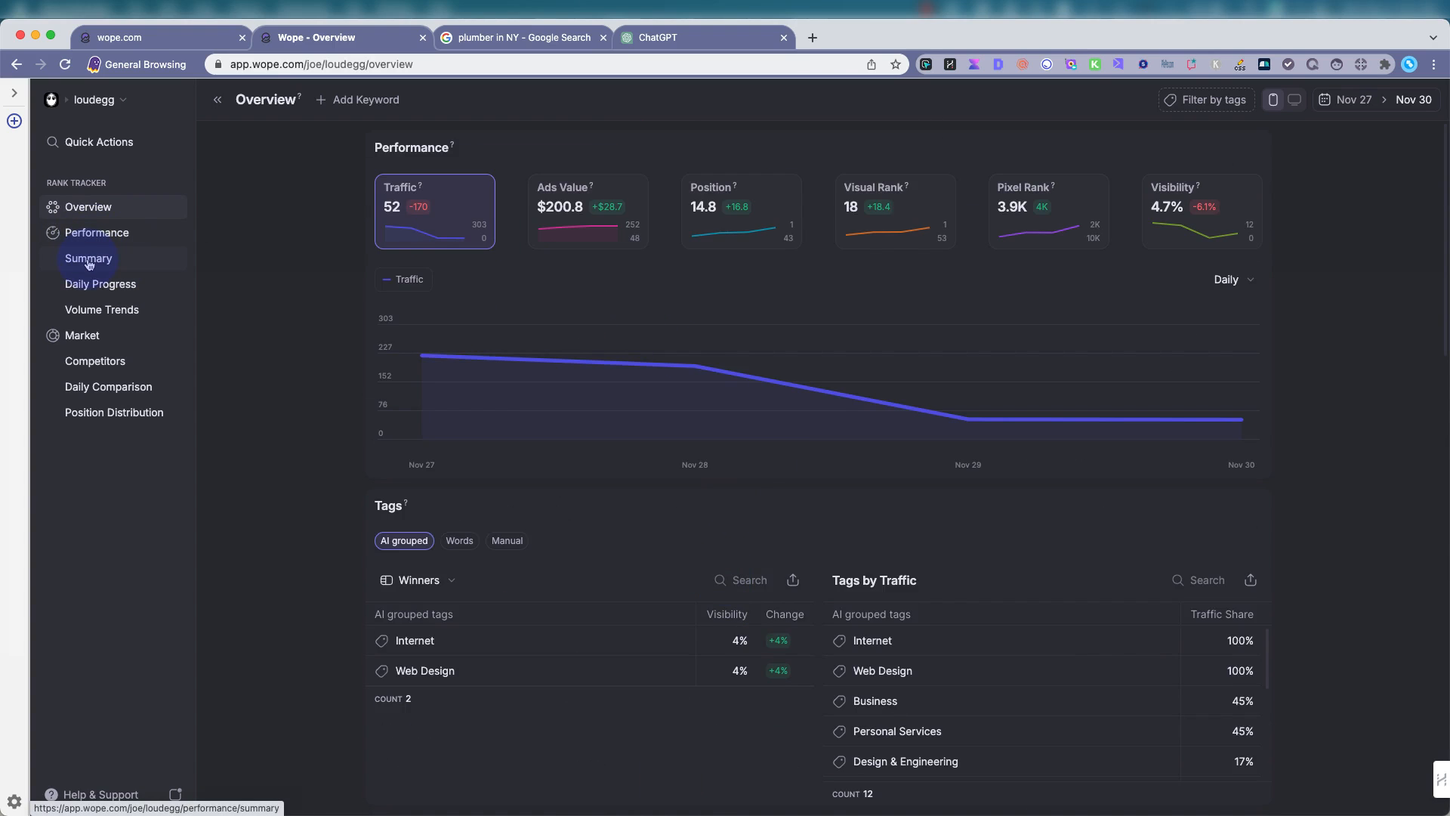
Show Performance > Summary's 13 tracked keywords and preview the Add Keyword dialog.
click(89, 259)
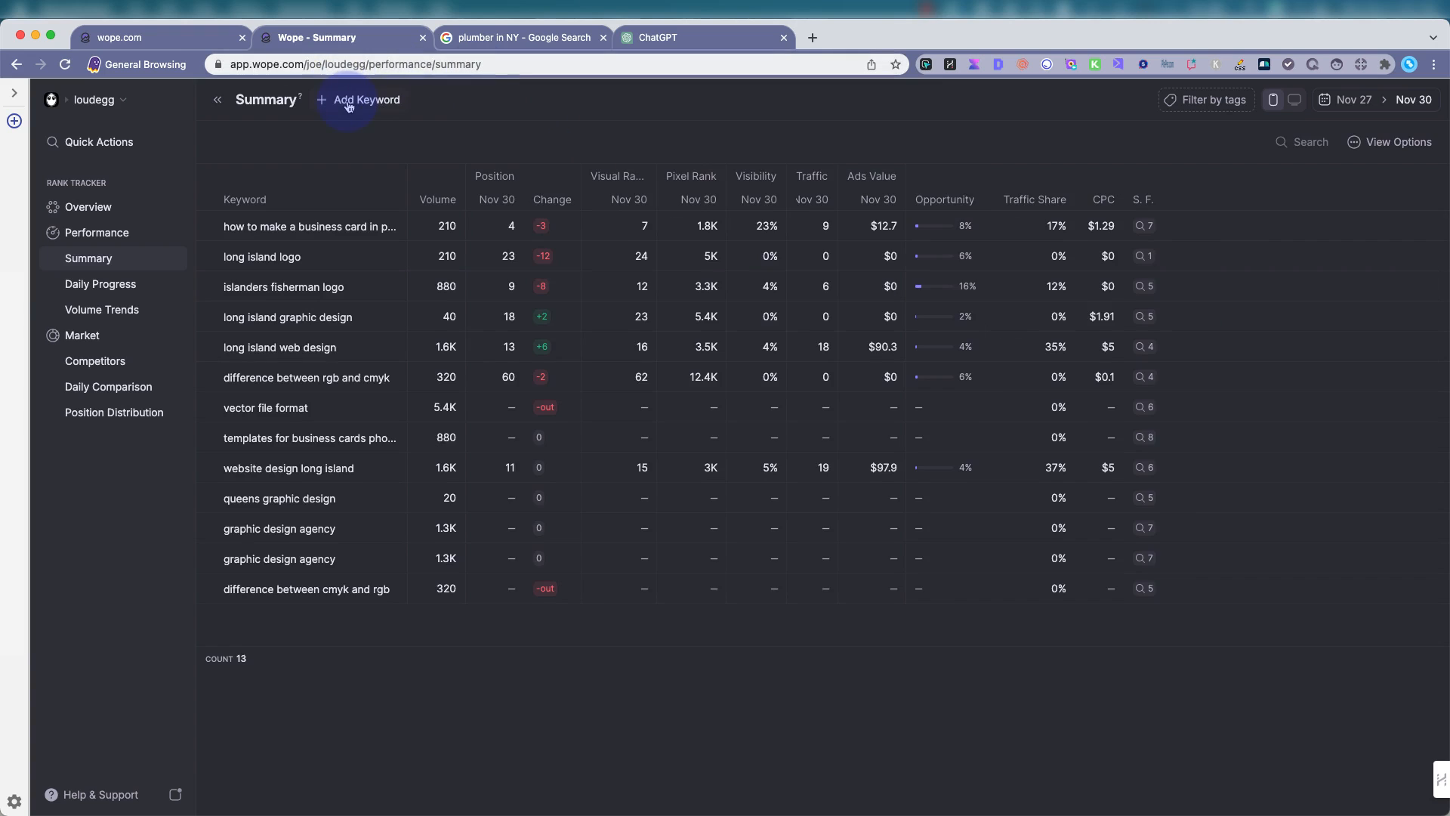
click(366, 100)
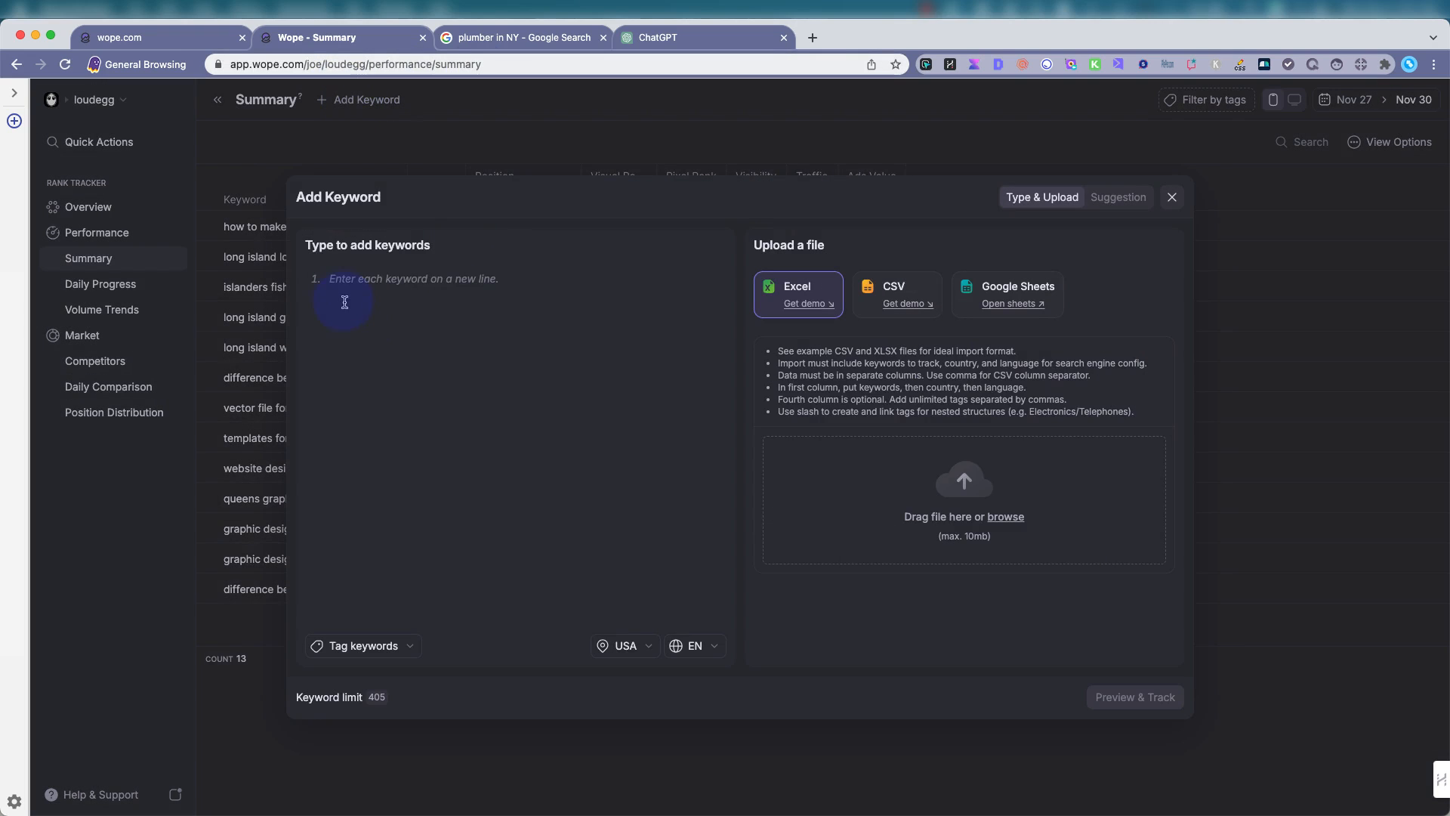
mouse_move(379, 218)
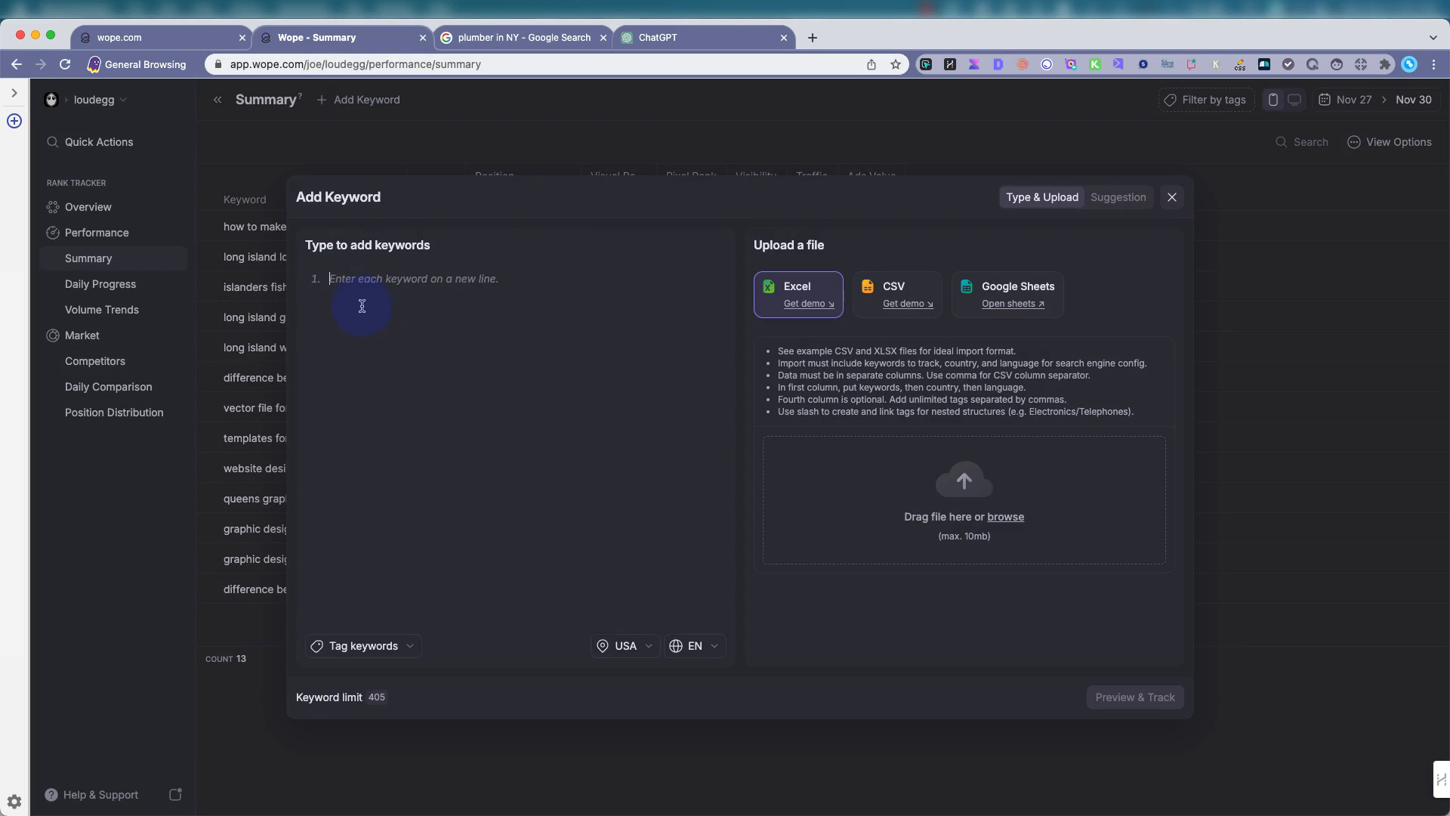
click(1171, 197)
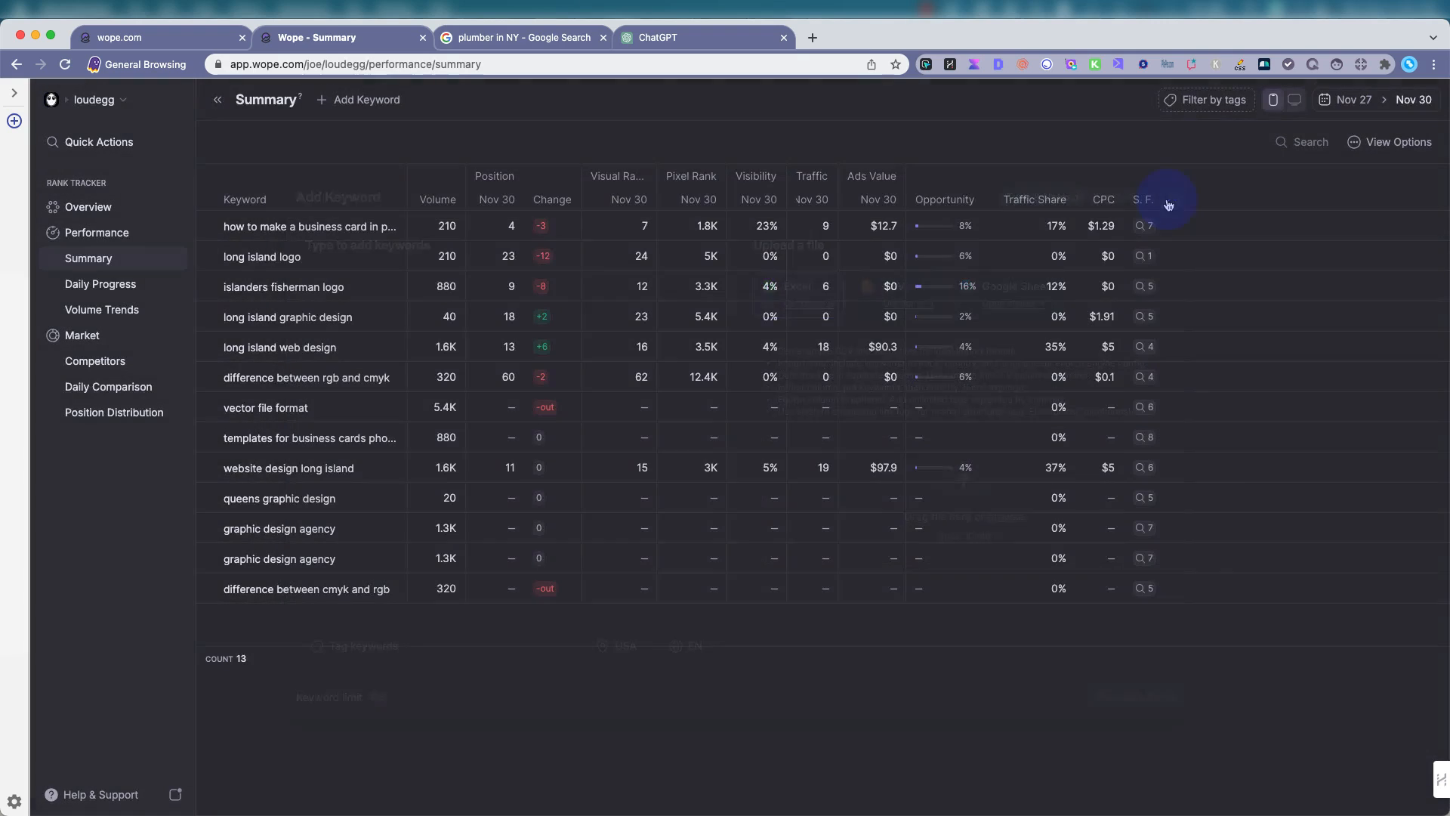
mouse_move(436, 199)
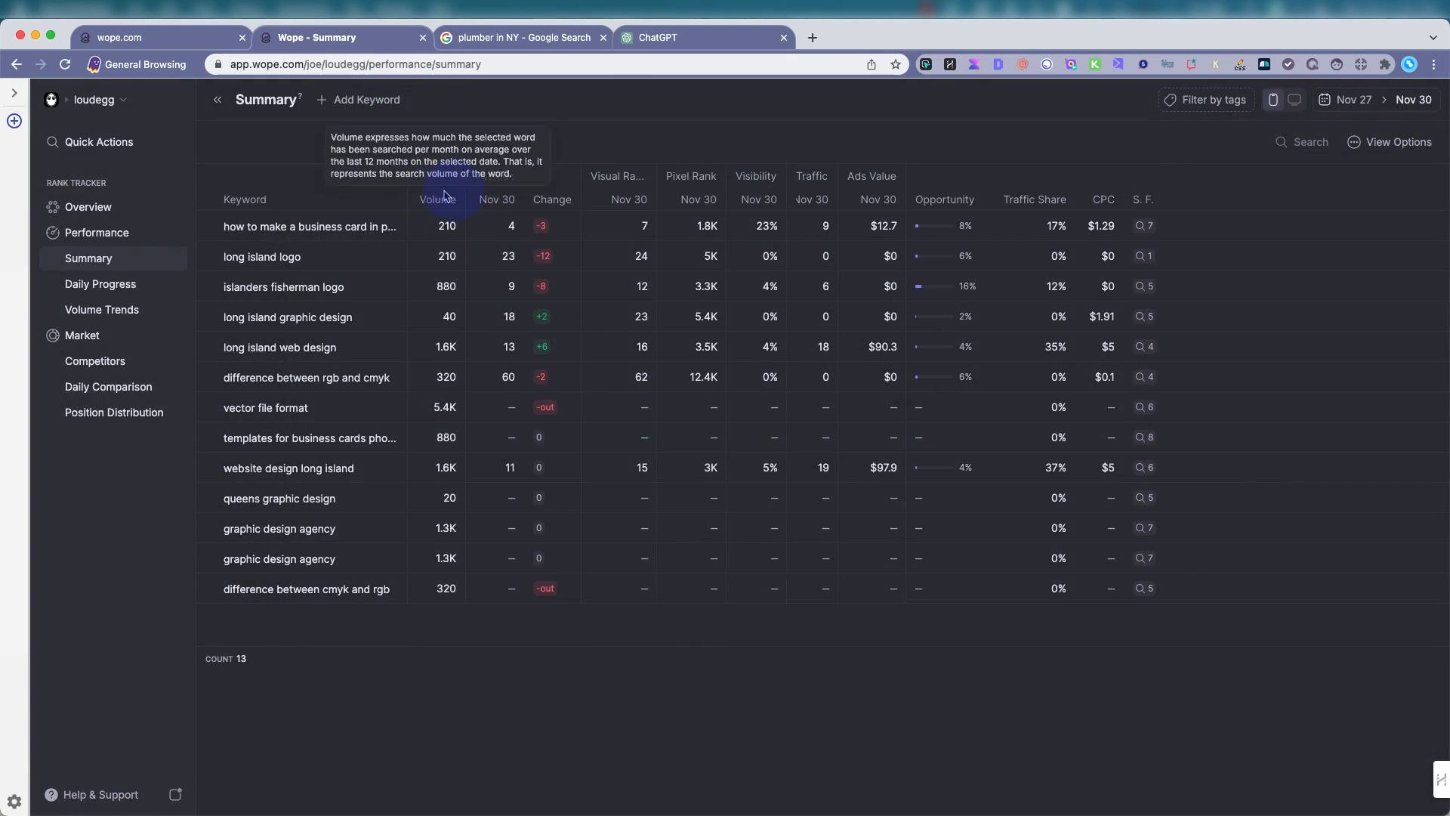
mouse_move(494, 181)
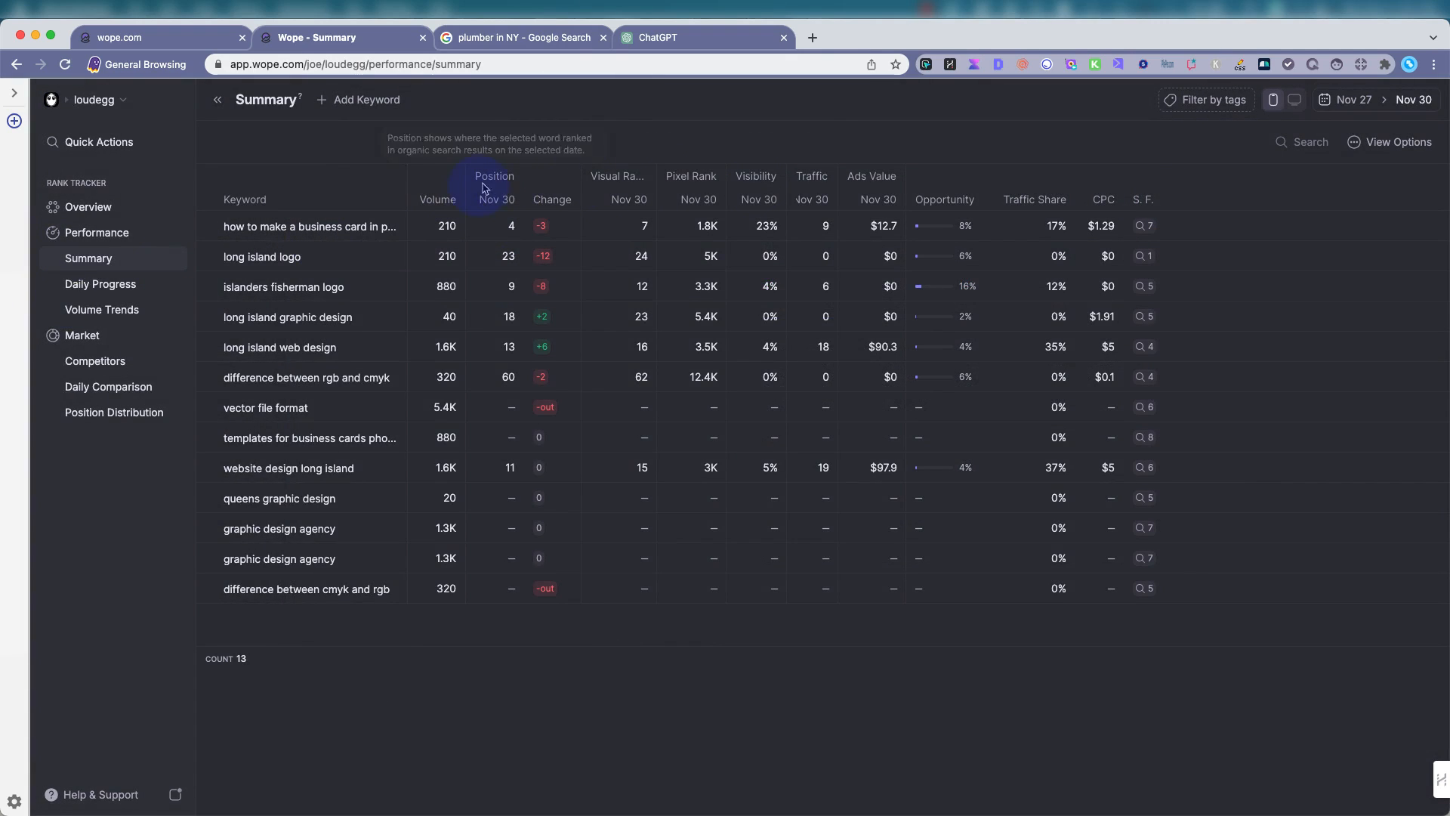
mouse_move(552, 199)
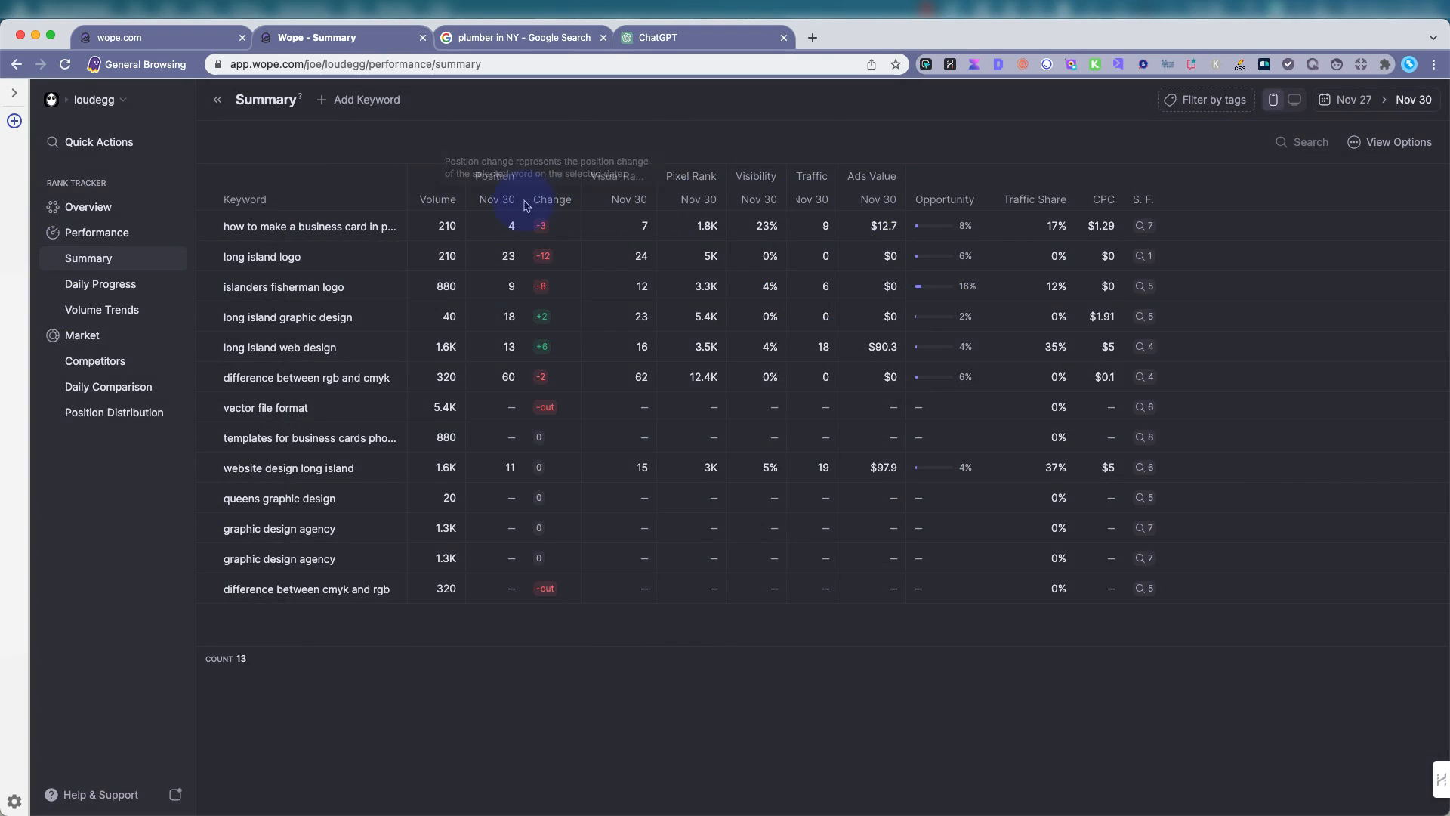
mouse_move(277, 227)
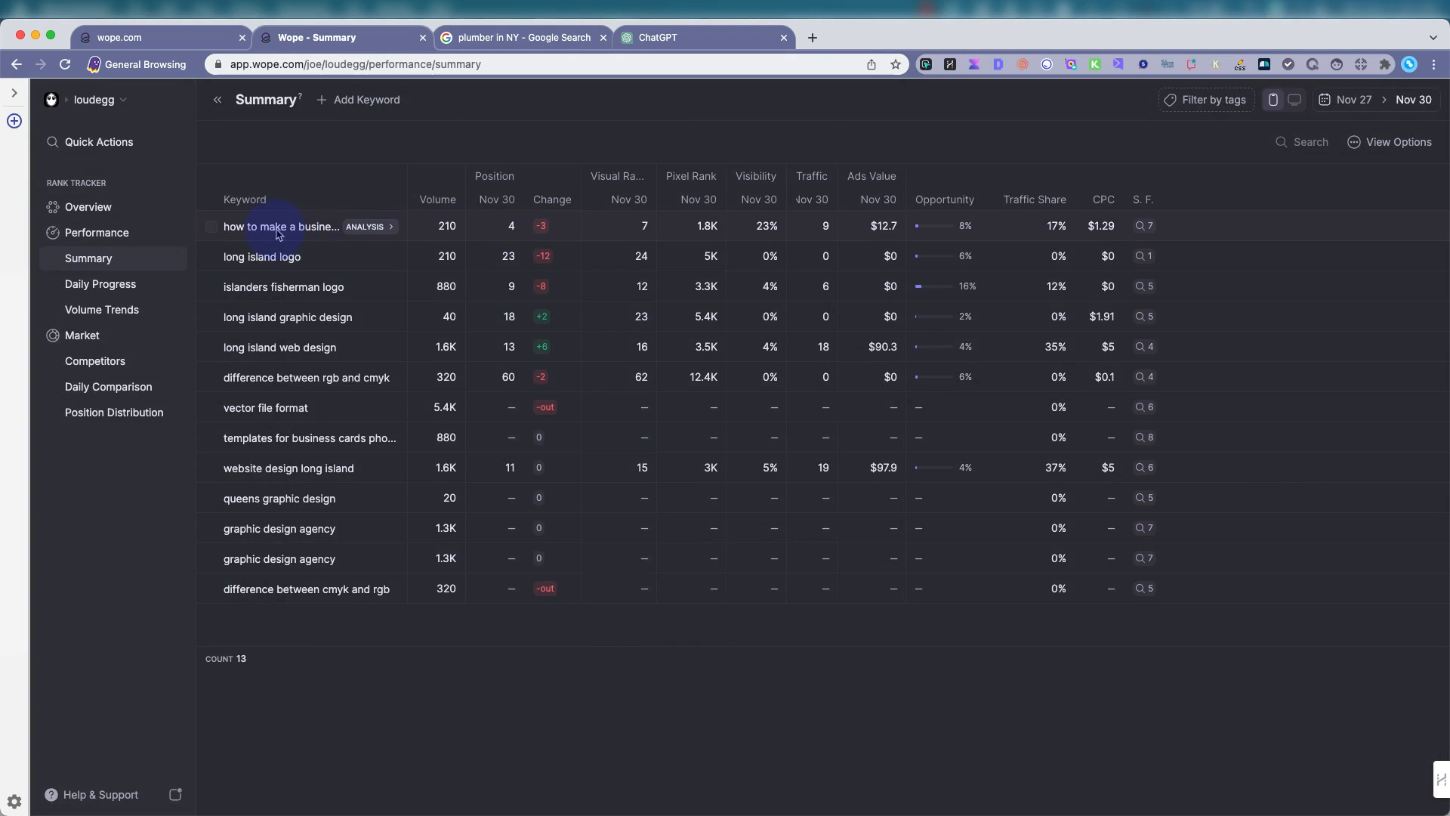
mouse_move(510, 227)
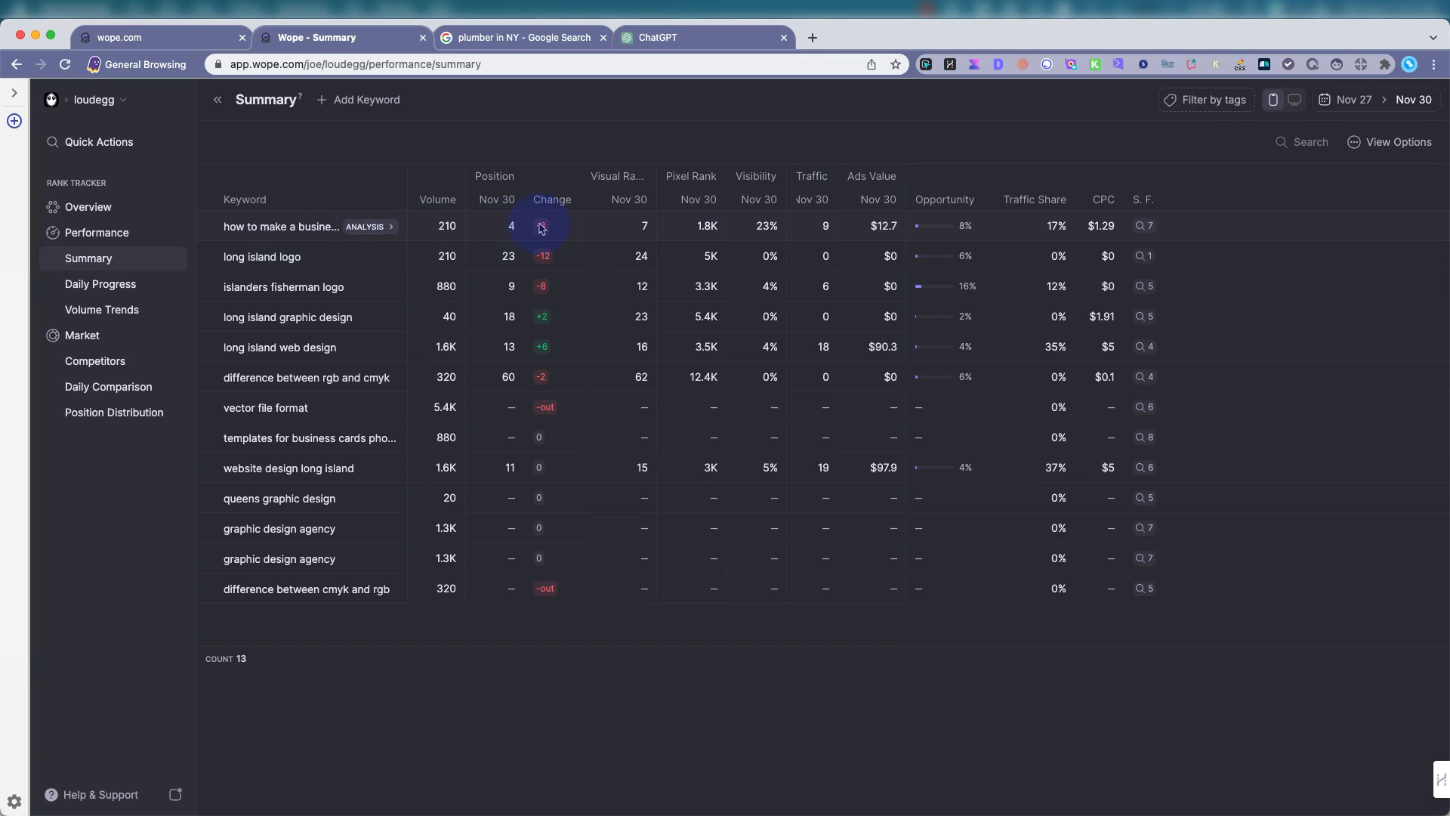
mouse_move(630, 229)
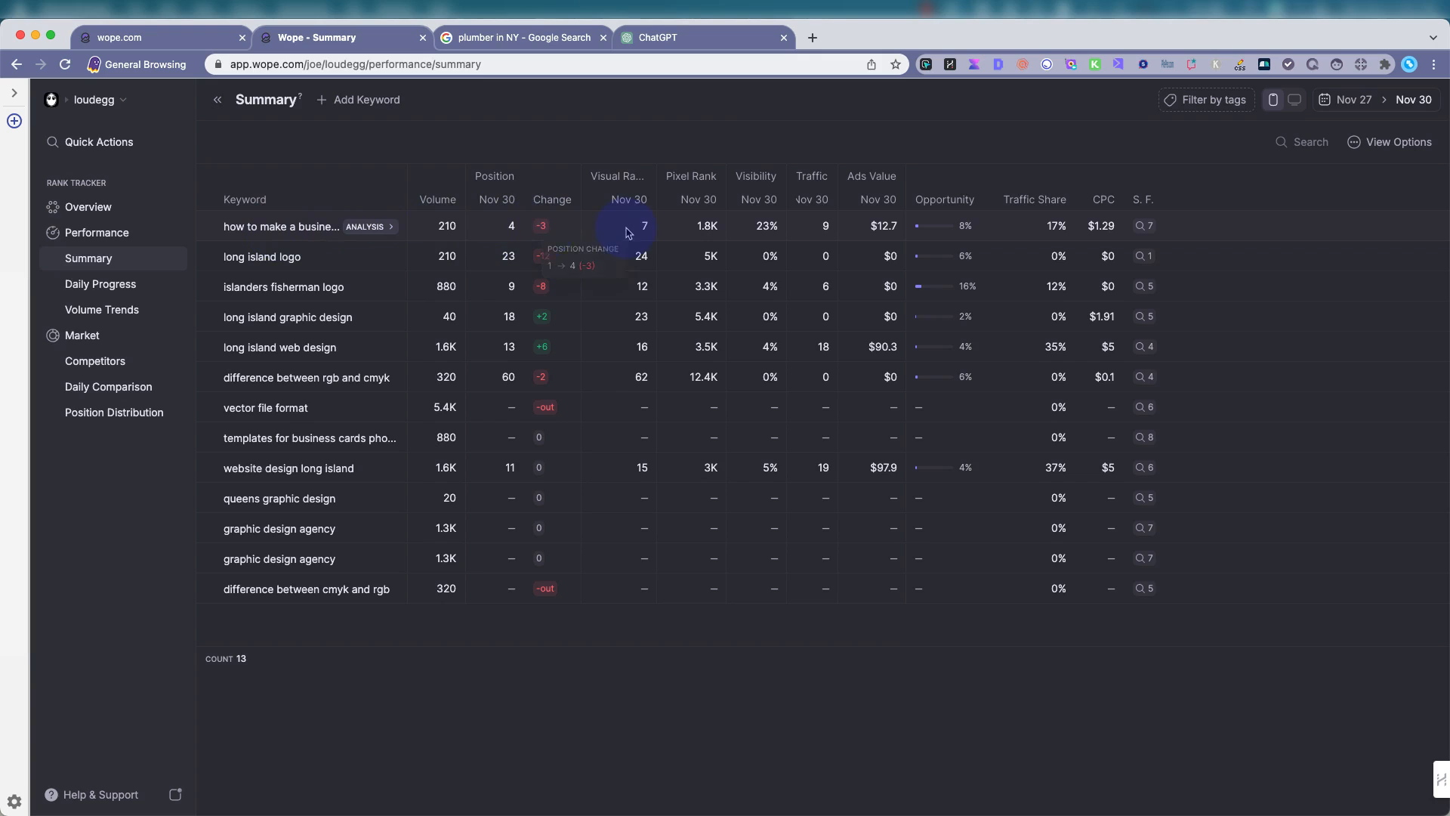
mouse_move(685, 218)
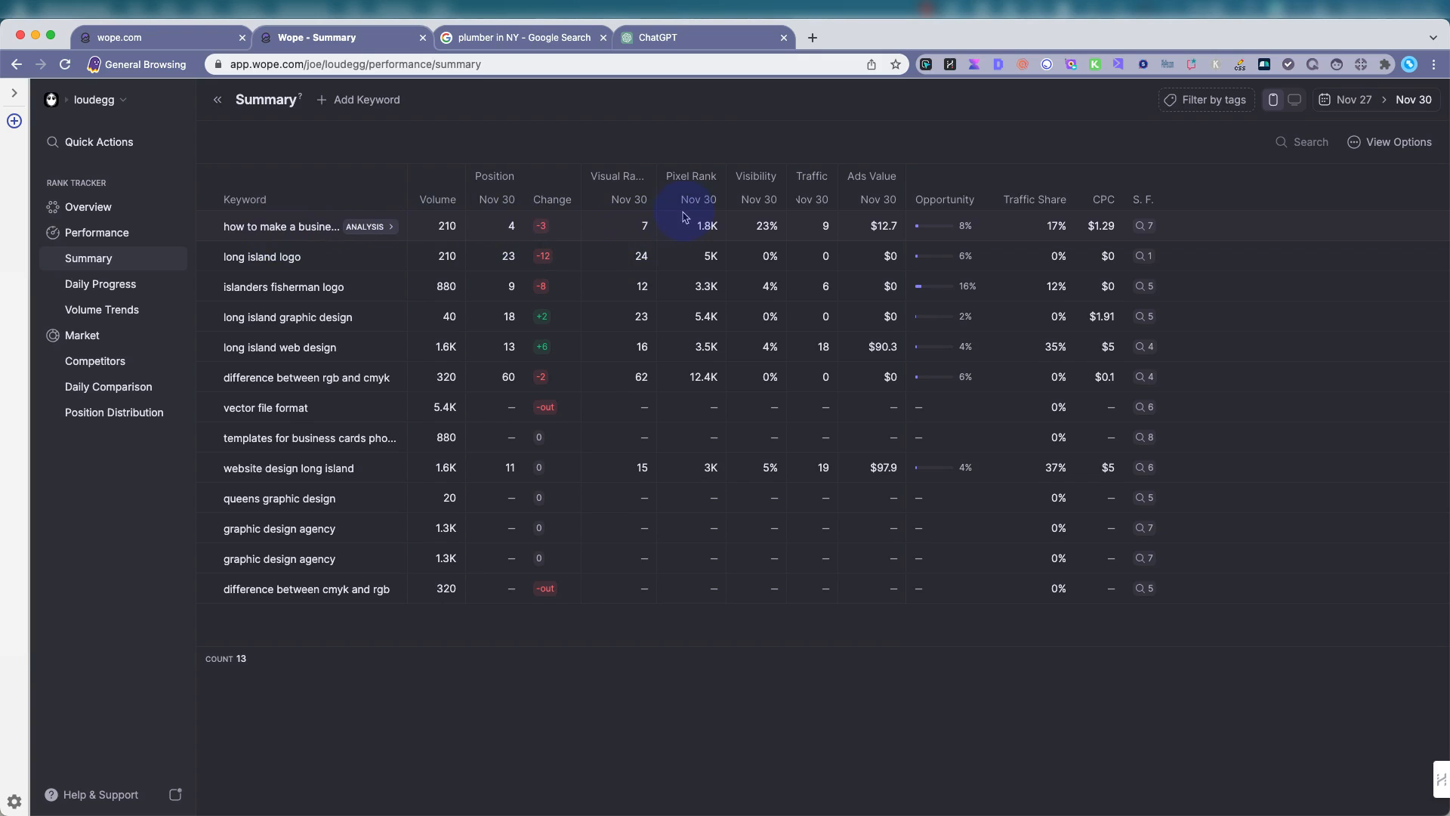
mouse_move(886, 219)
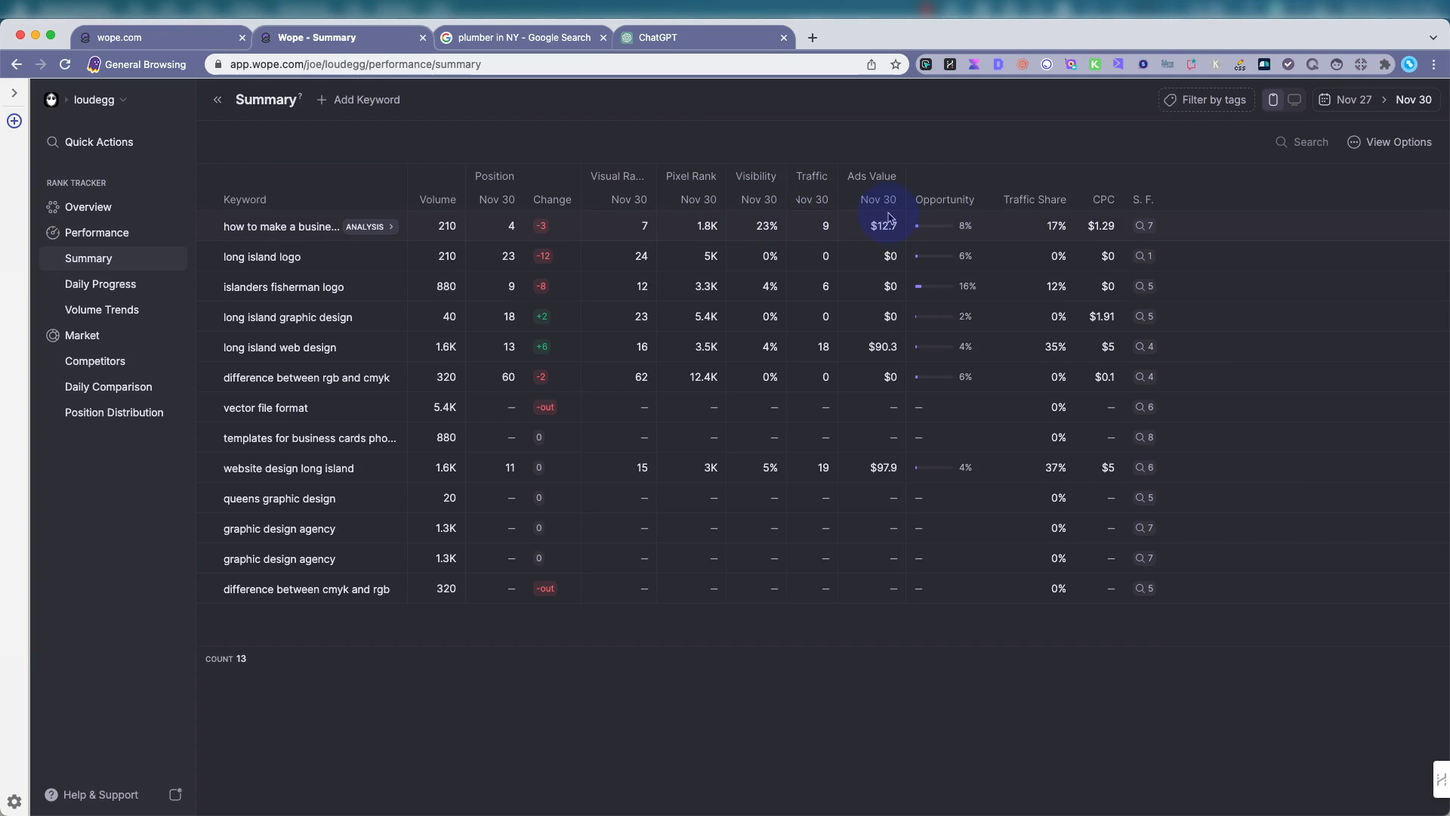
mouse_move(369, 226)
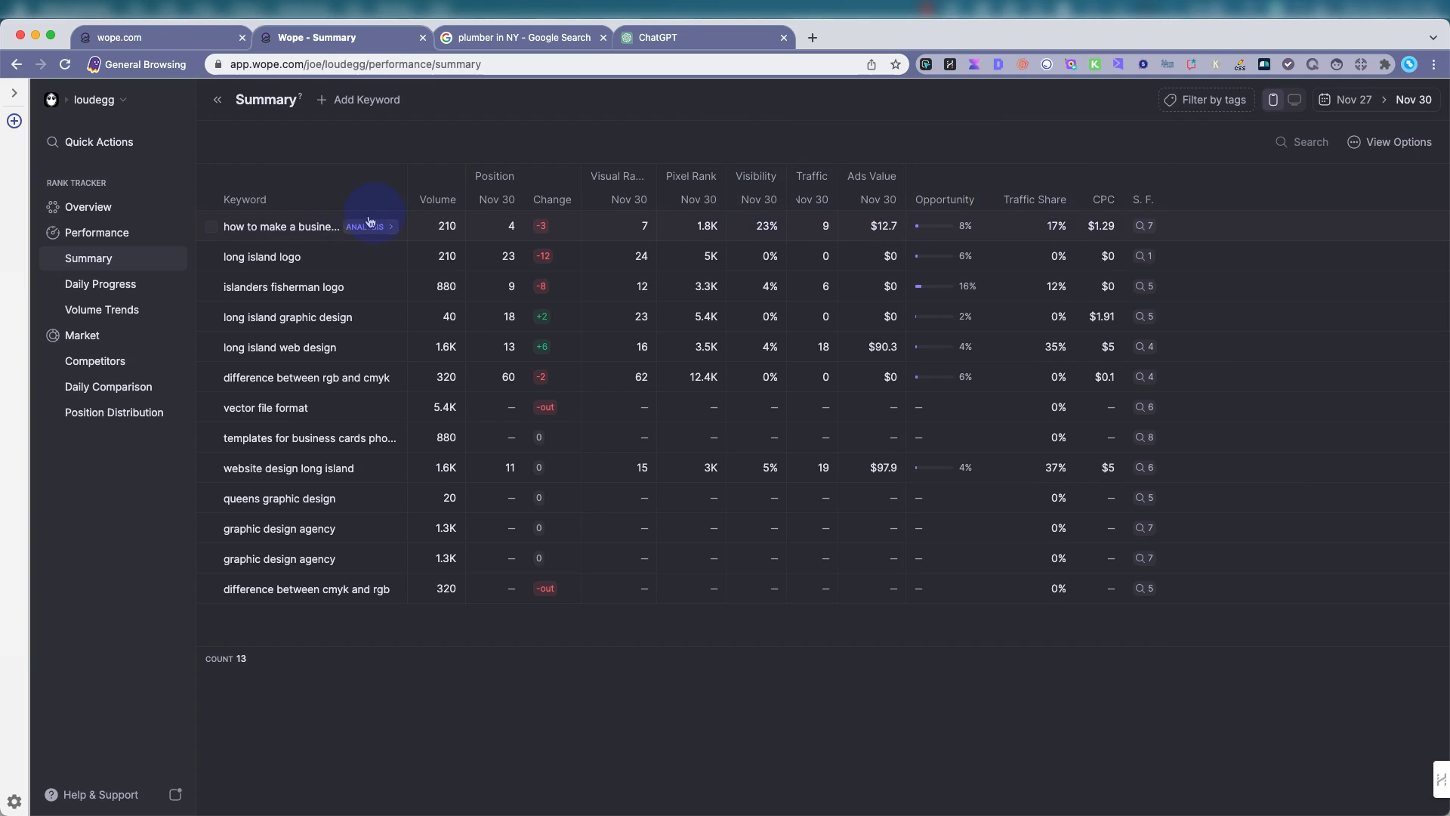
mouse_move(330, 317)
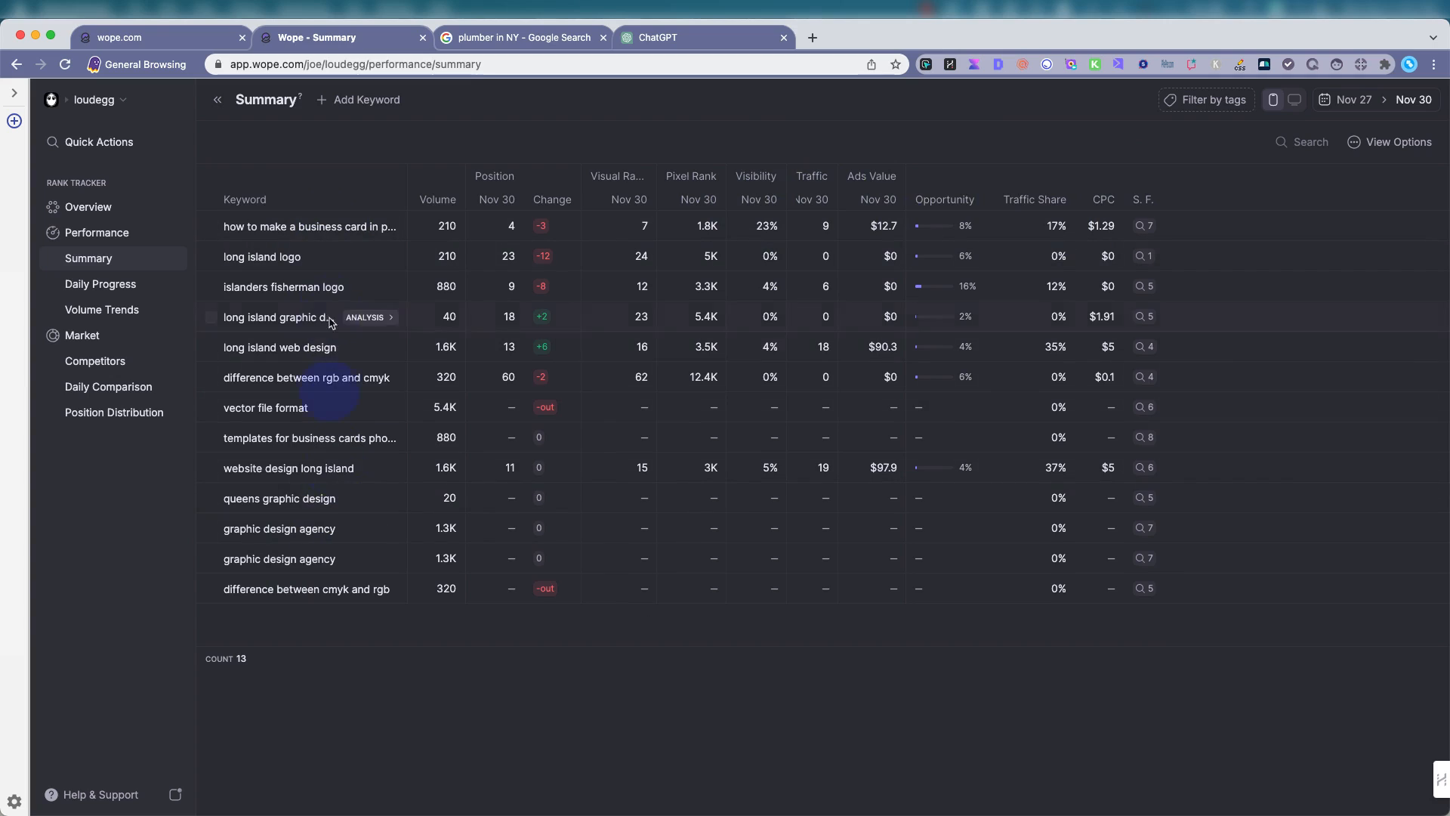
click(435, 659)
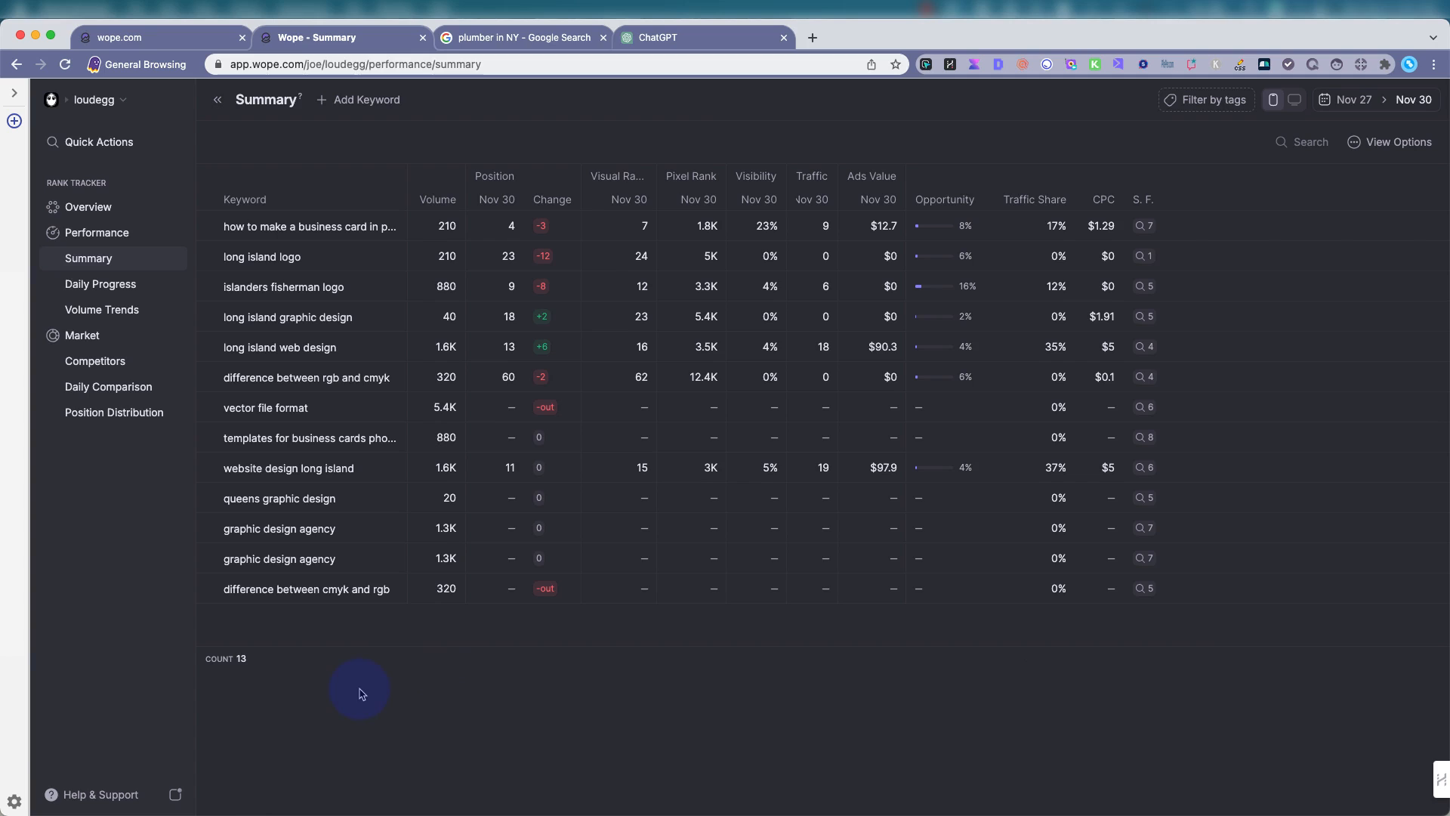
mouse_move(329, 227)
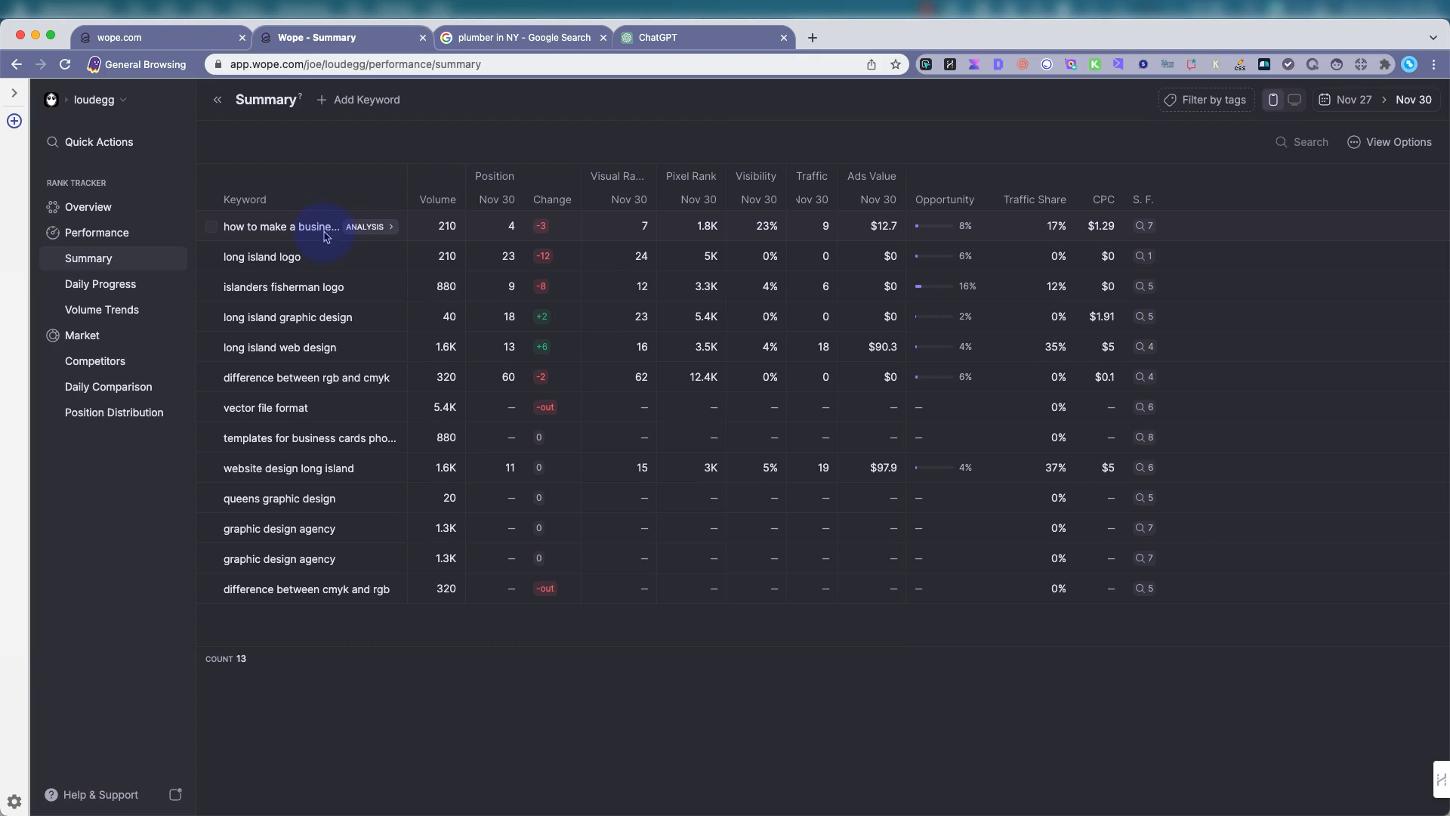
mouse_move(474, 695)
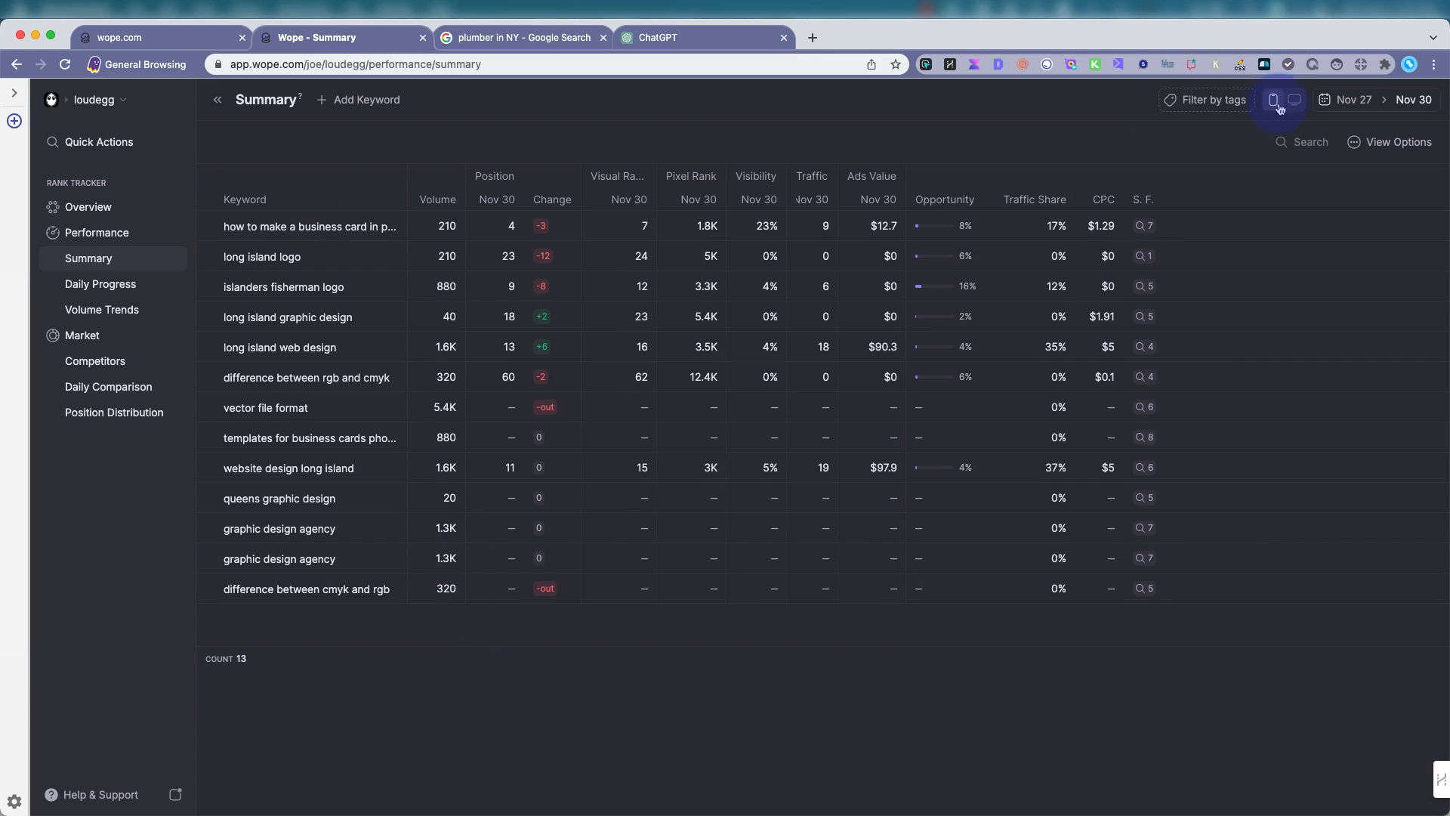
click(1293, 99)
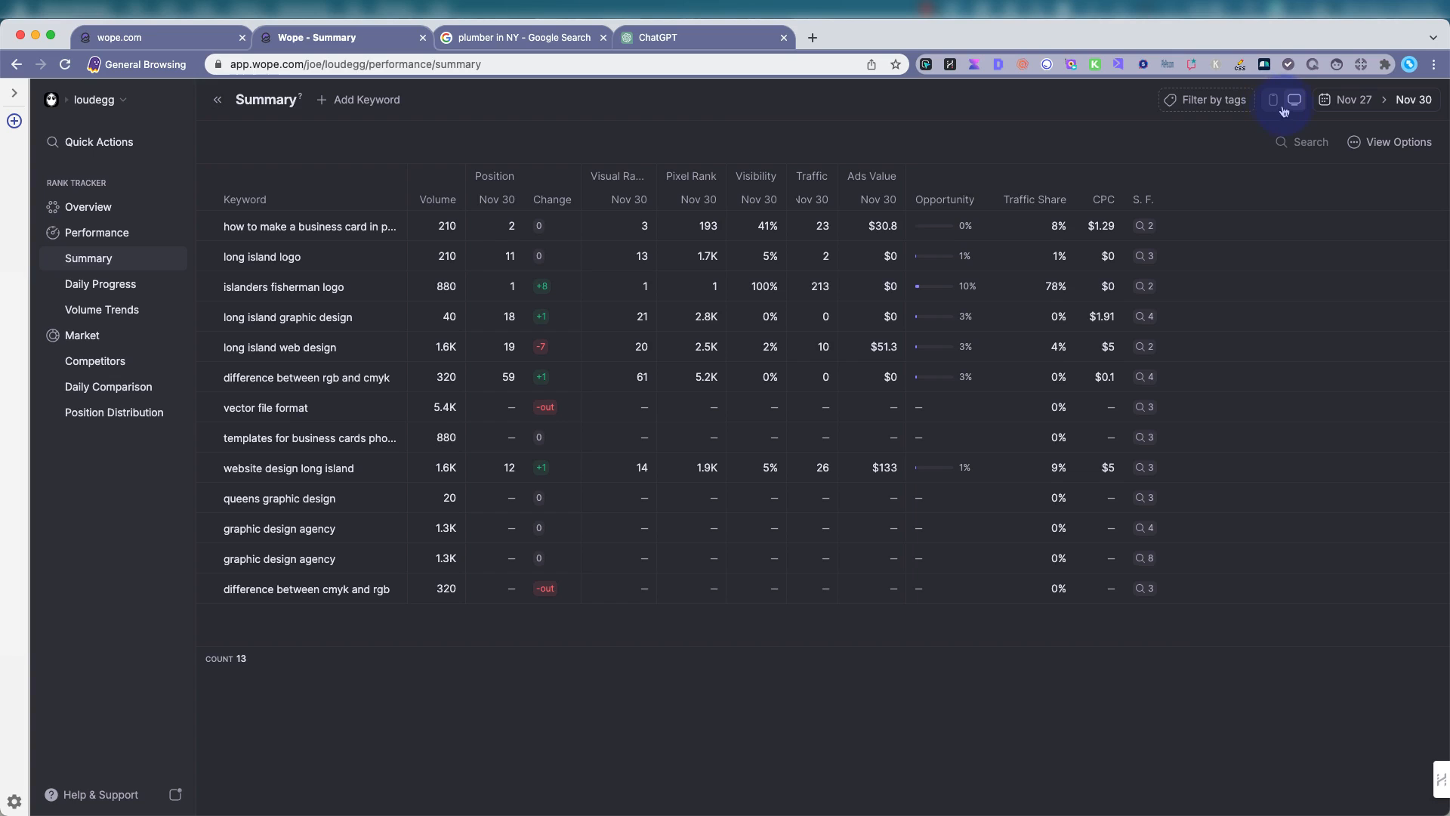
click(1273, 99)
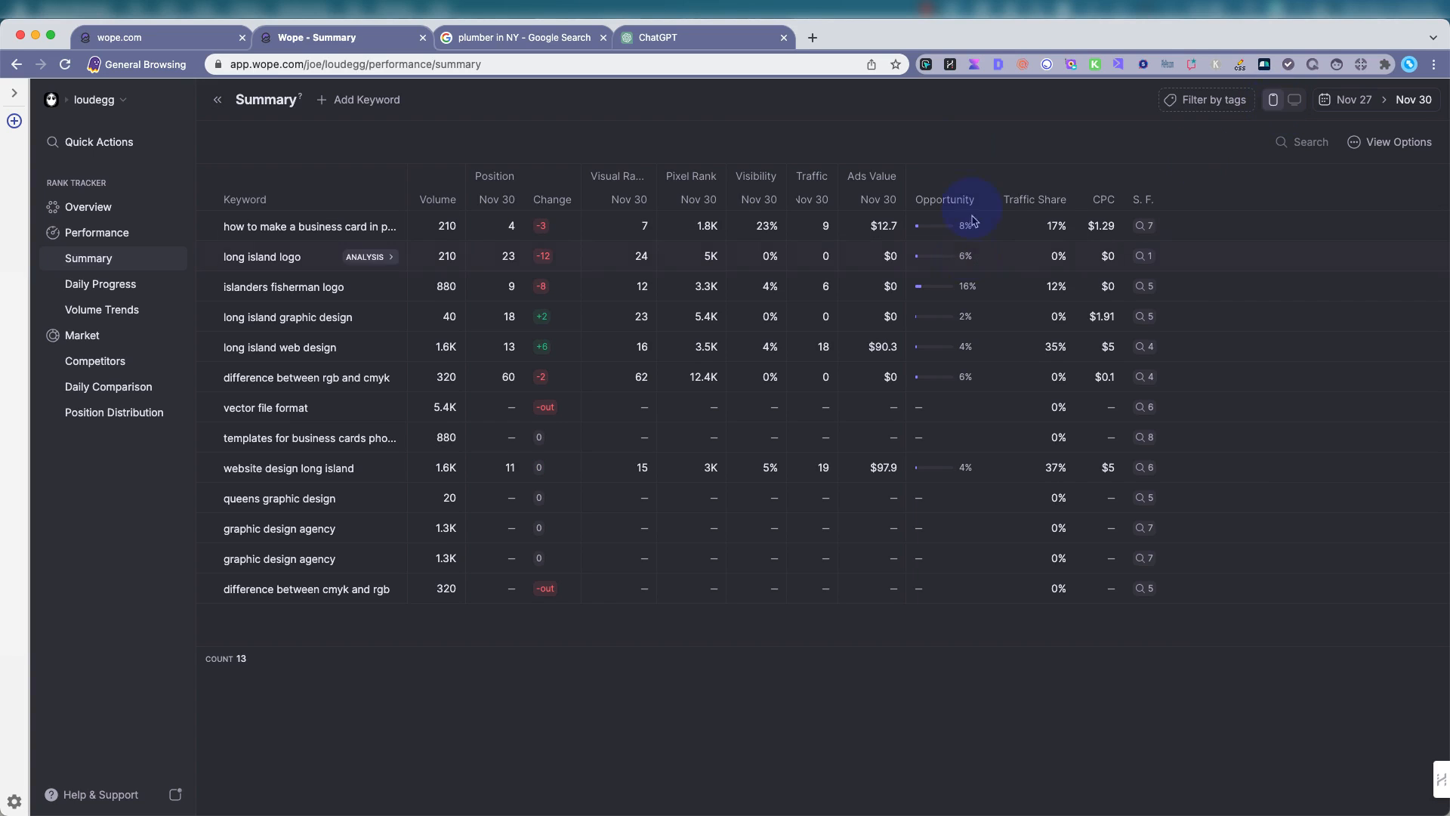
mouse_move(502, 213)
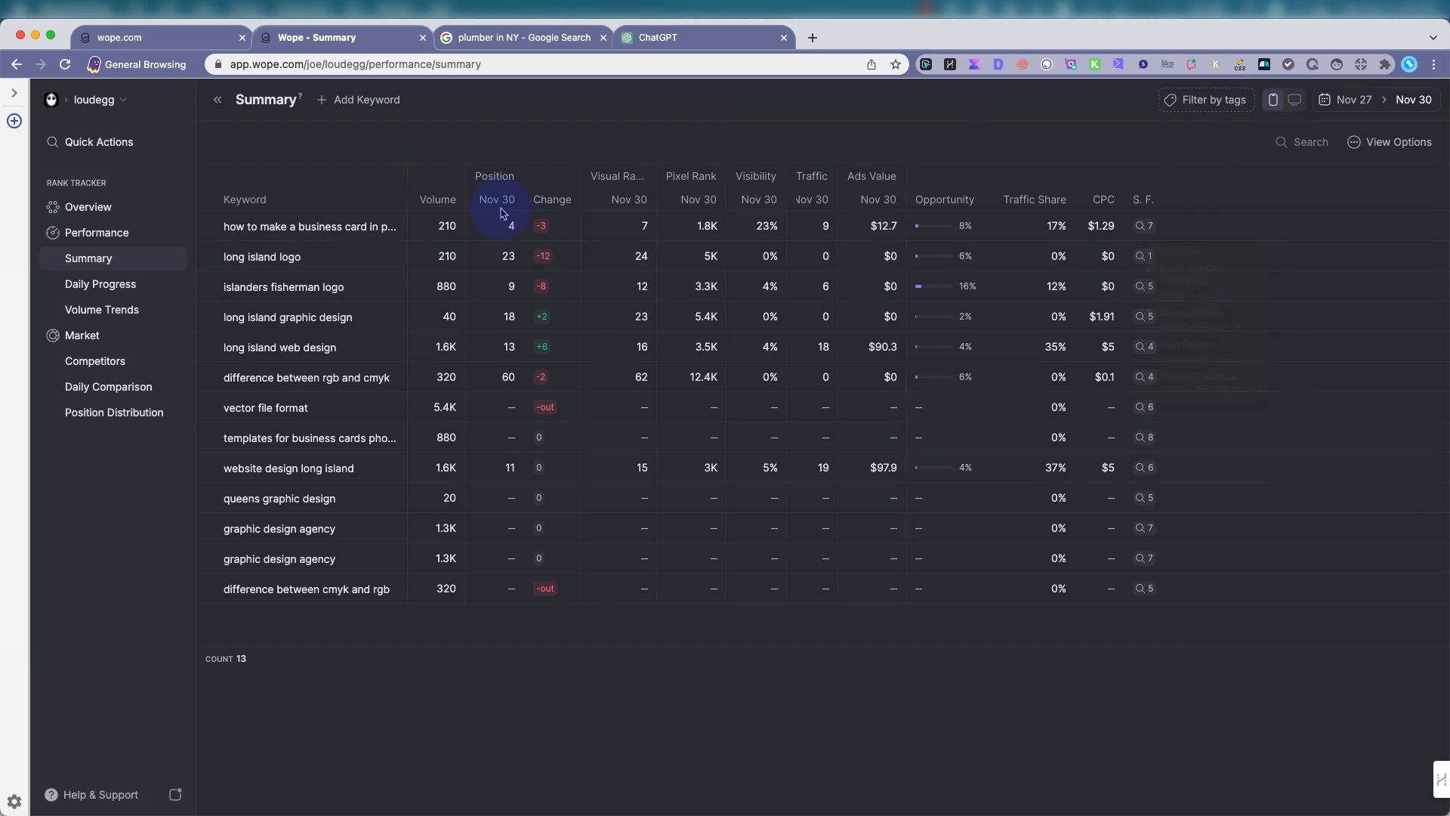
mouse_move(721, 120)
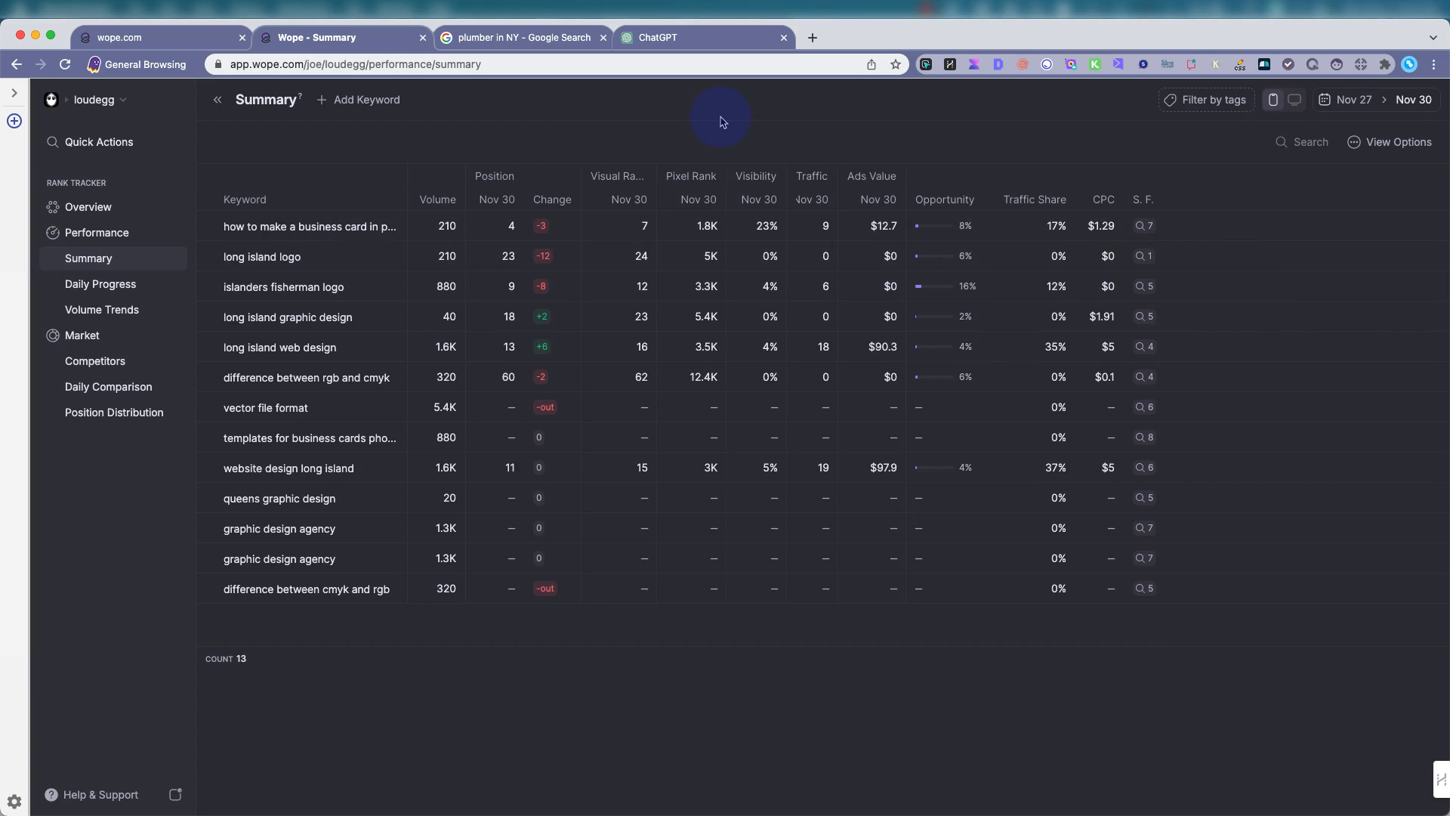
mouse_move(333, 233)
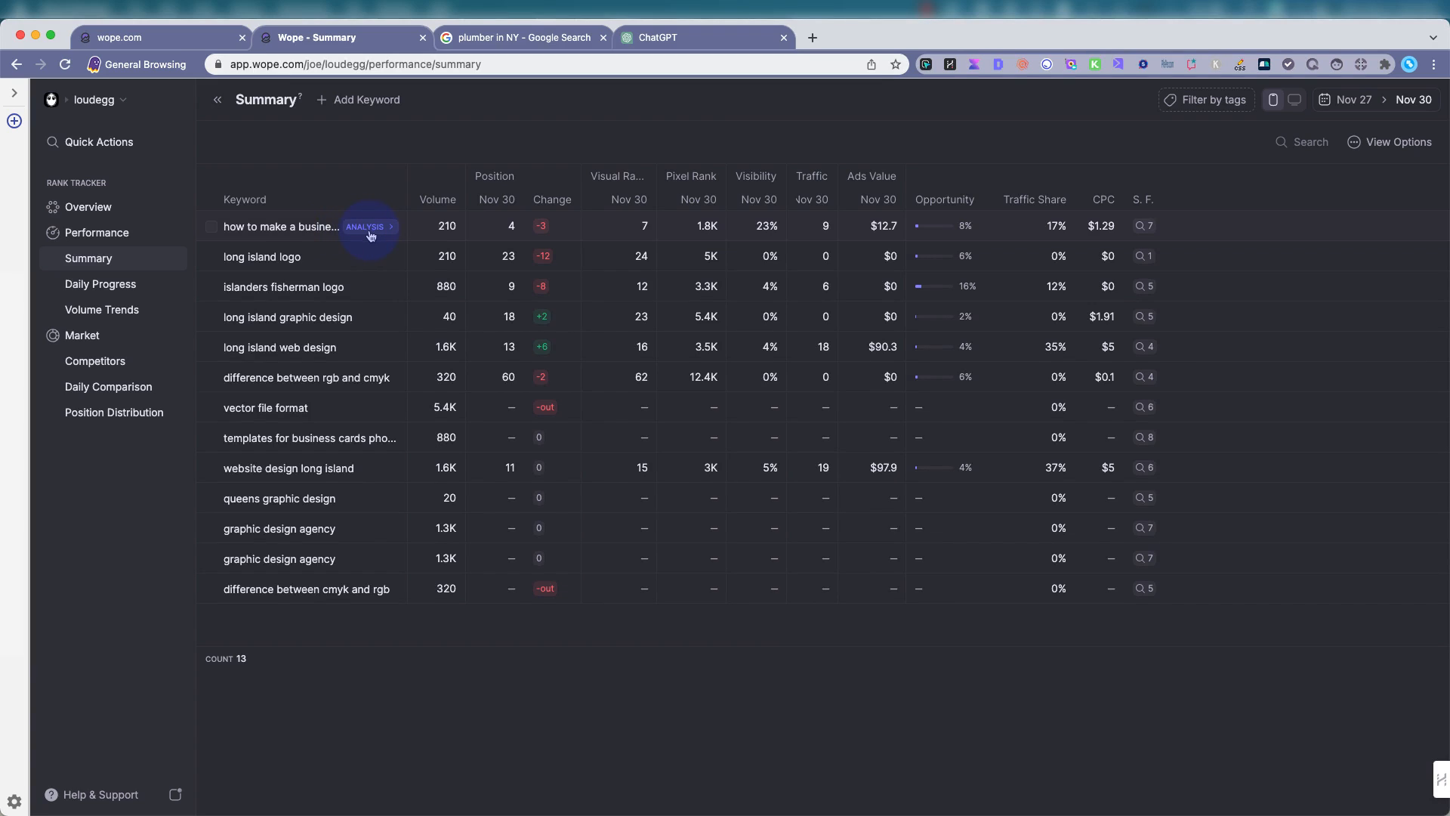
mouse_move(363, 287)
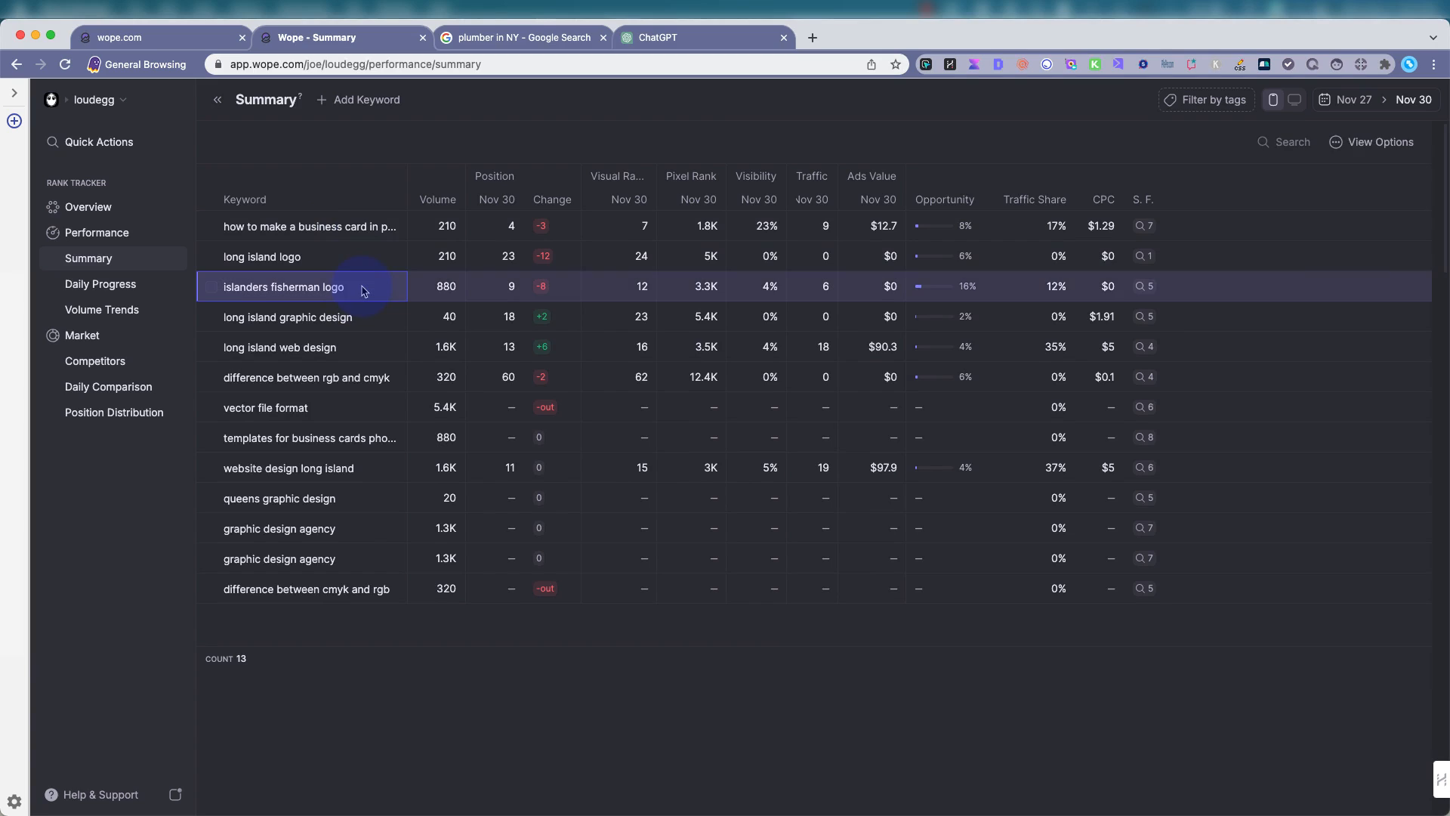
click(285, 287)
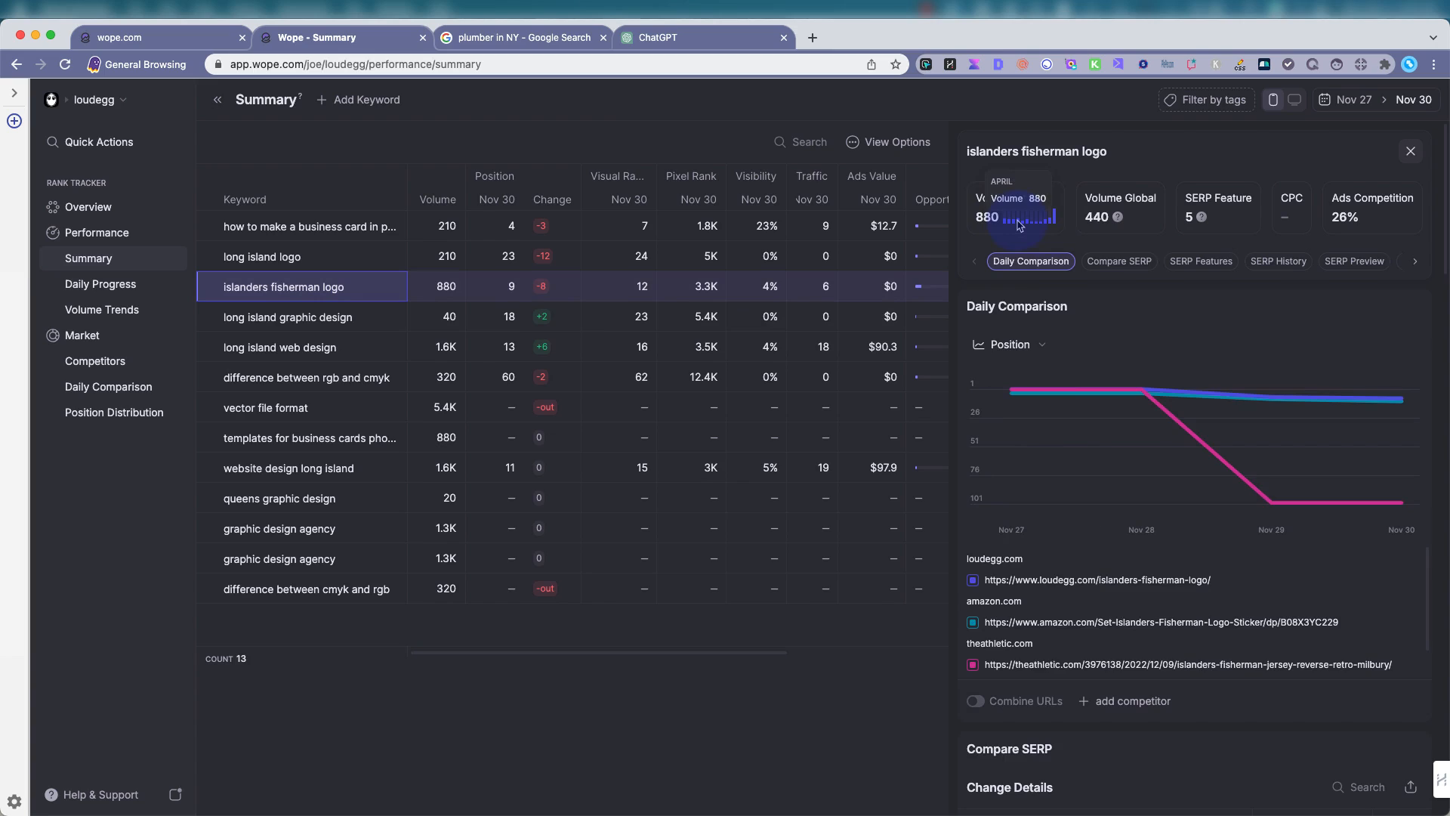
mouse_move(1015, 225)
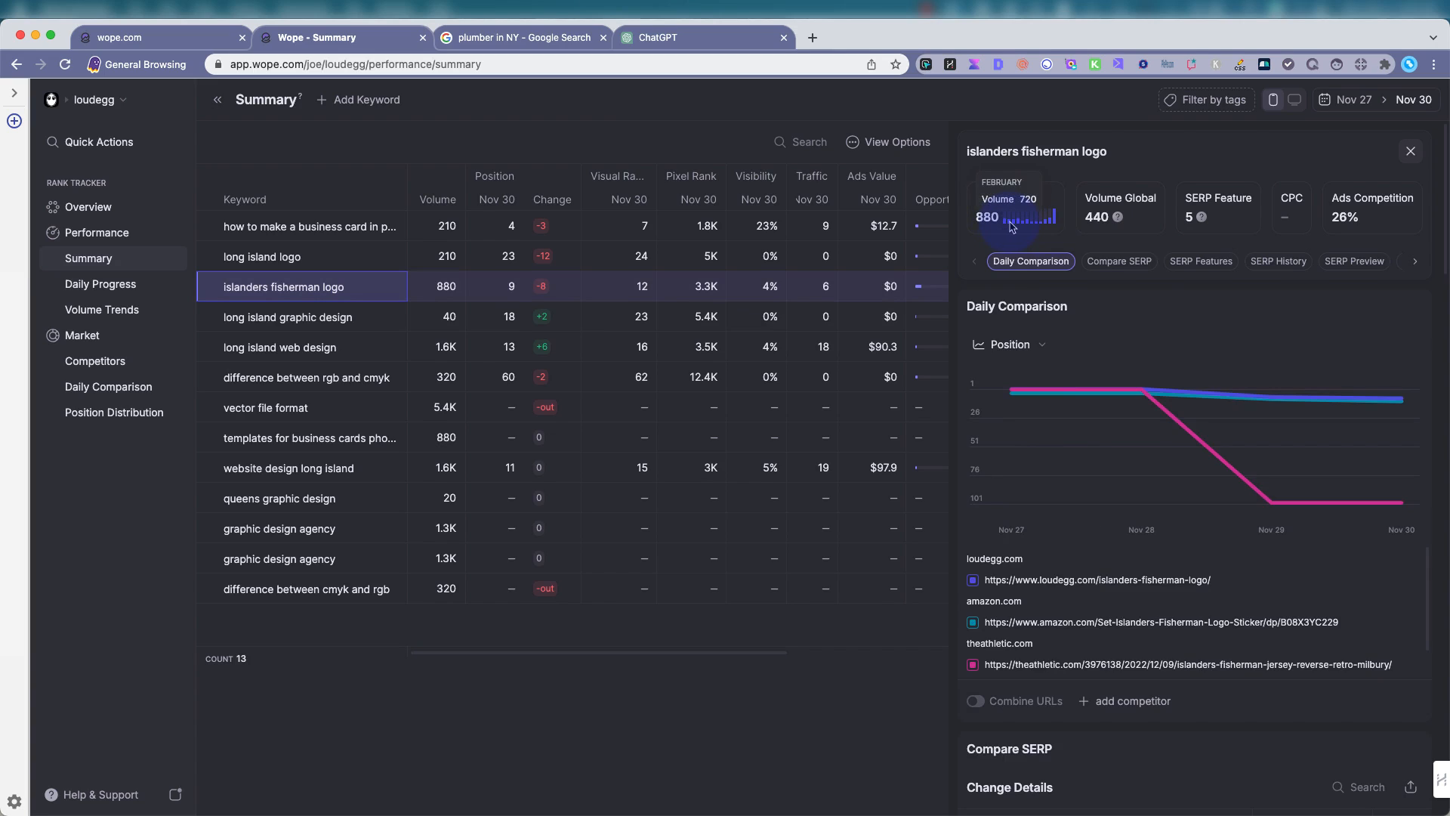
mouse_move(1027, 227)
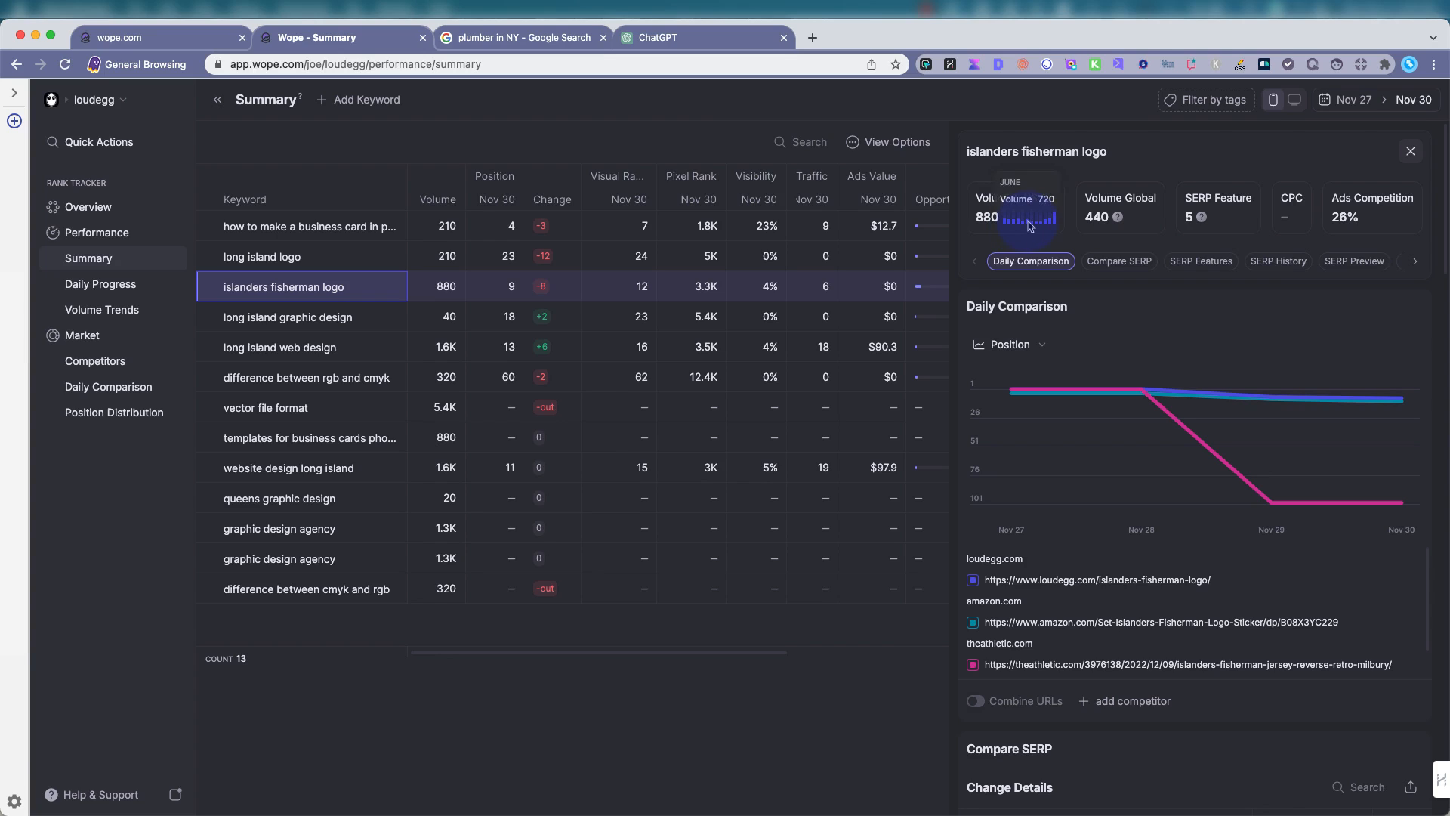
mouse_move(1008, 225)
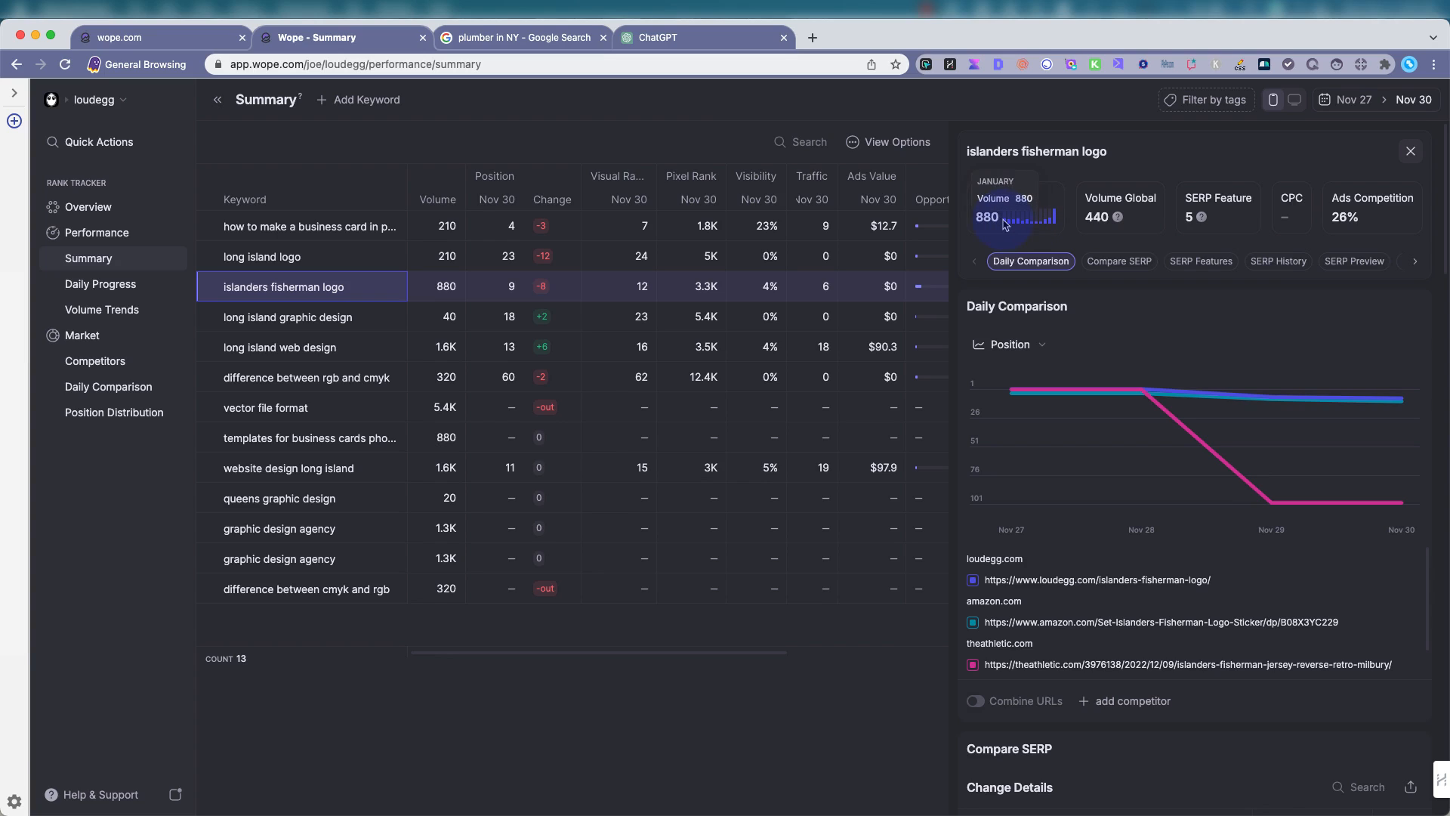
mouse_move(1005, 219)
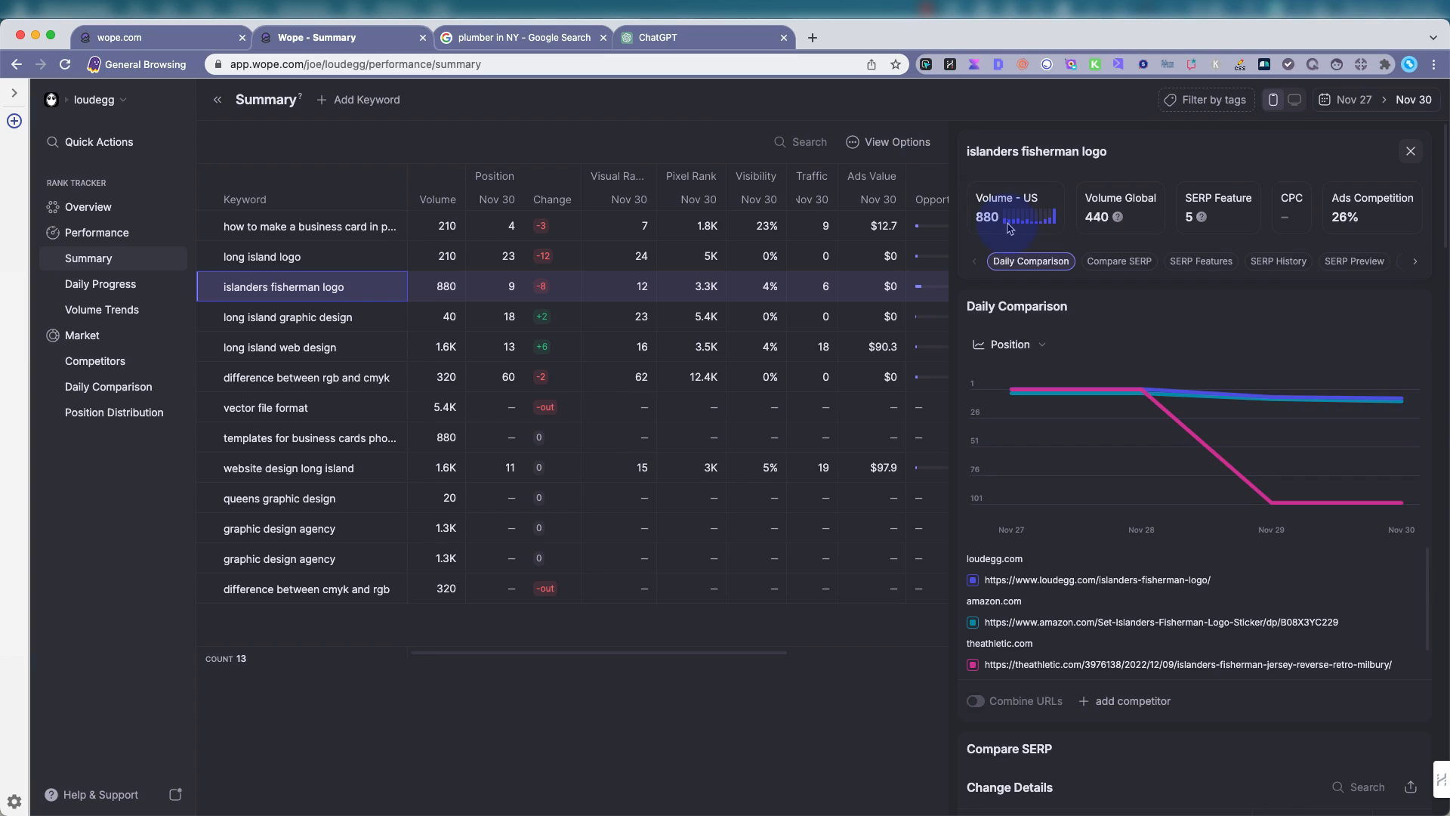
mouse_move(1034, 229)
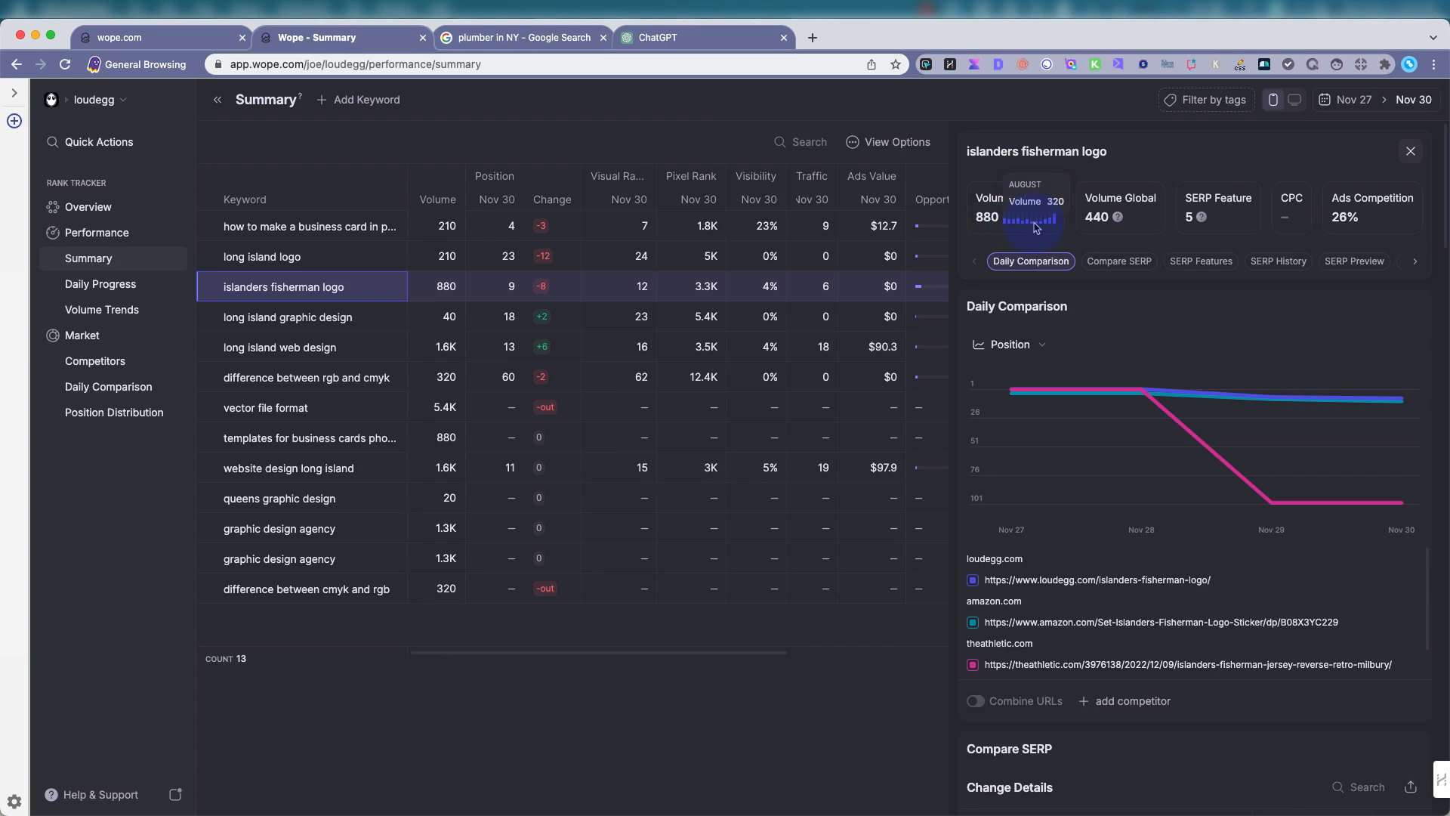
mouse_move(1043, 228)
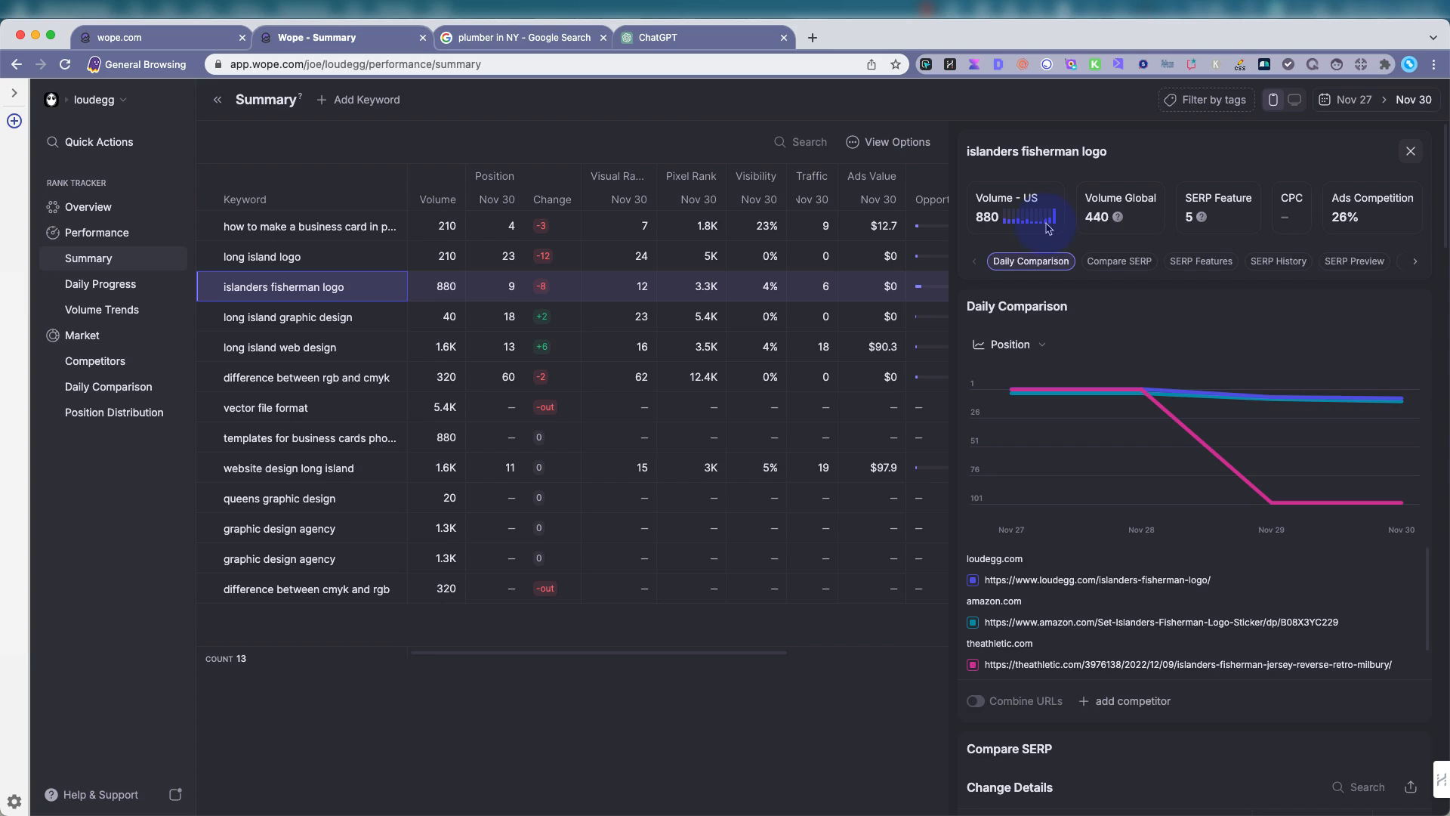
mouse_move(1048, 222)
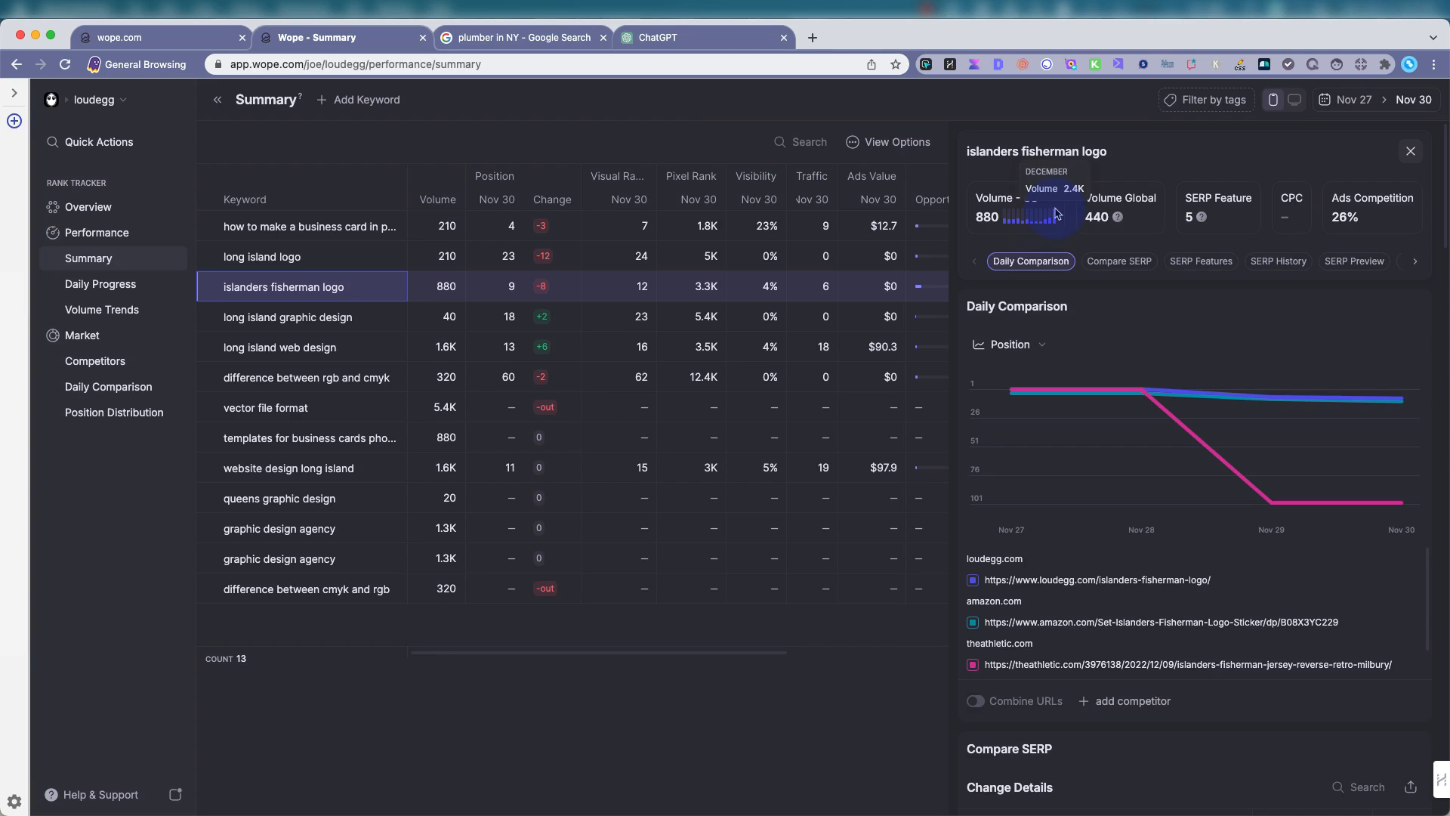
mouse_move(1127, 222)
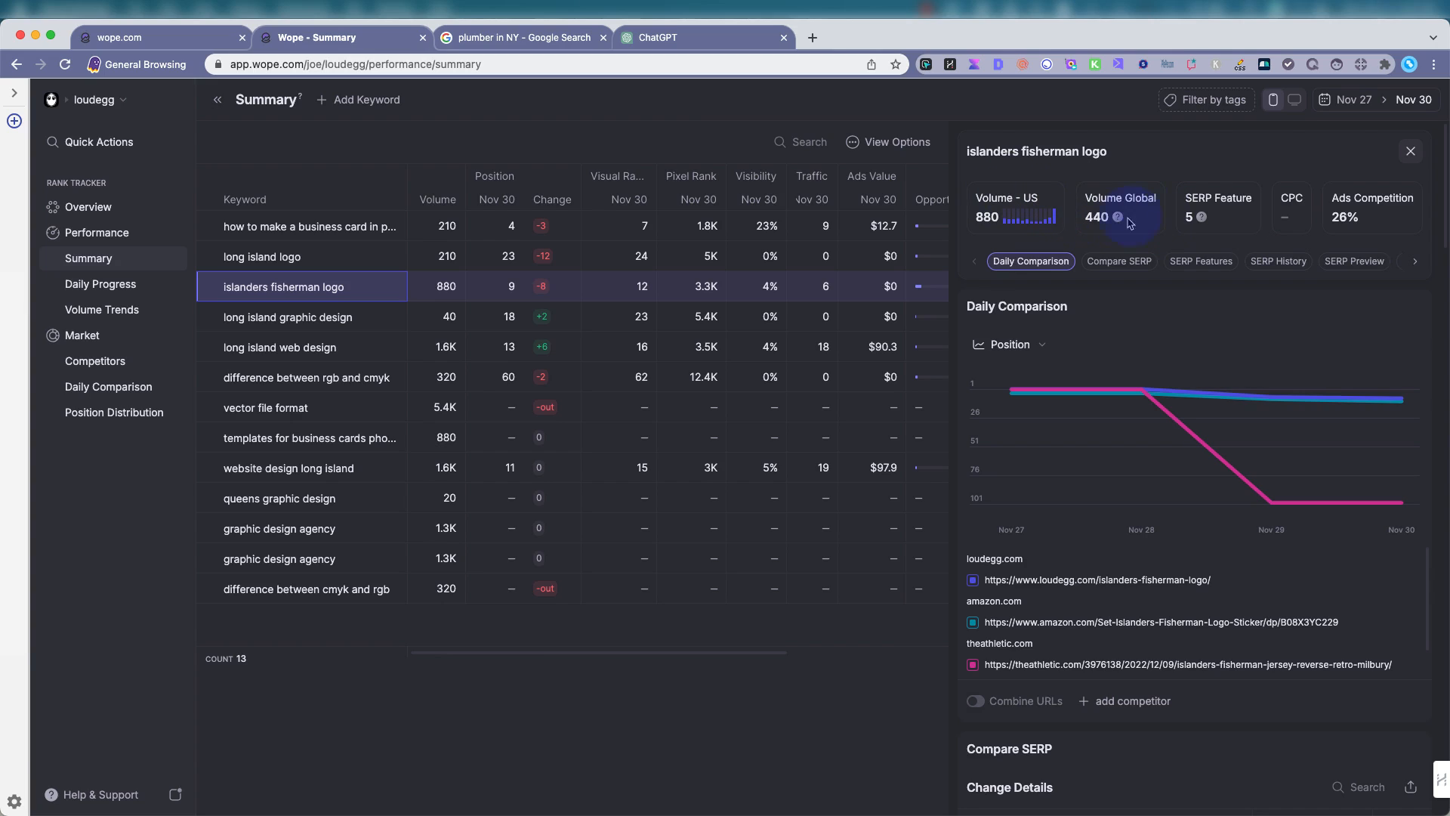
mouse_move(1105, 222)
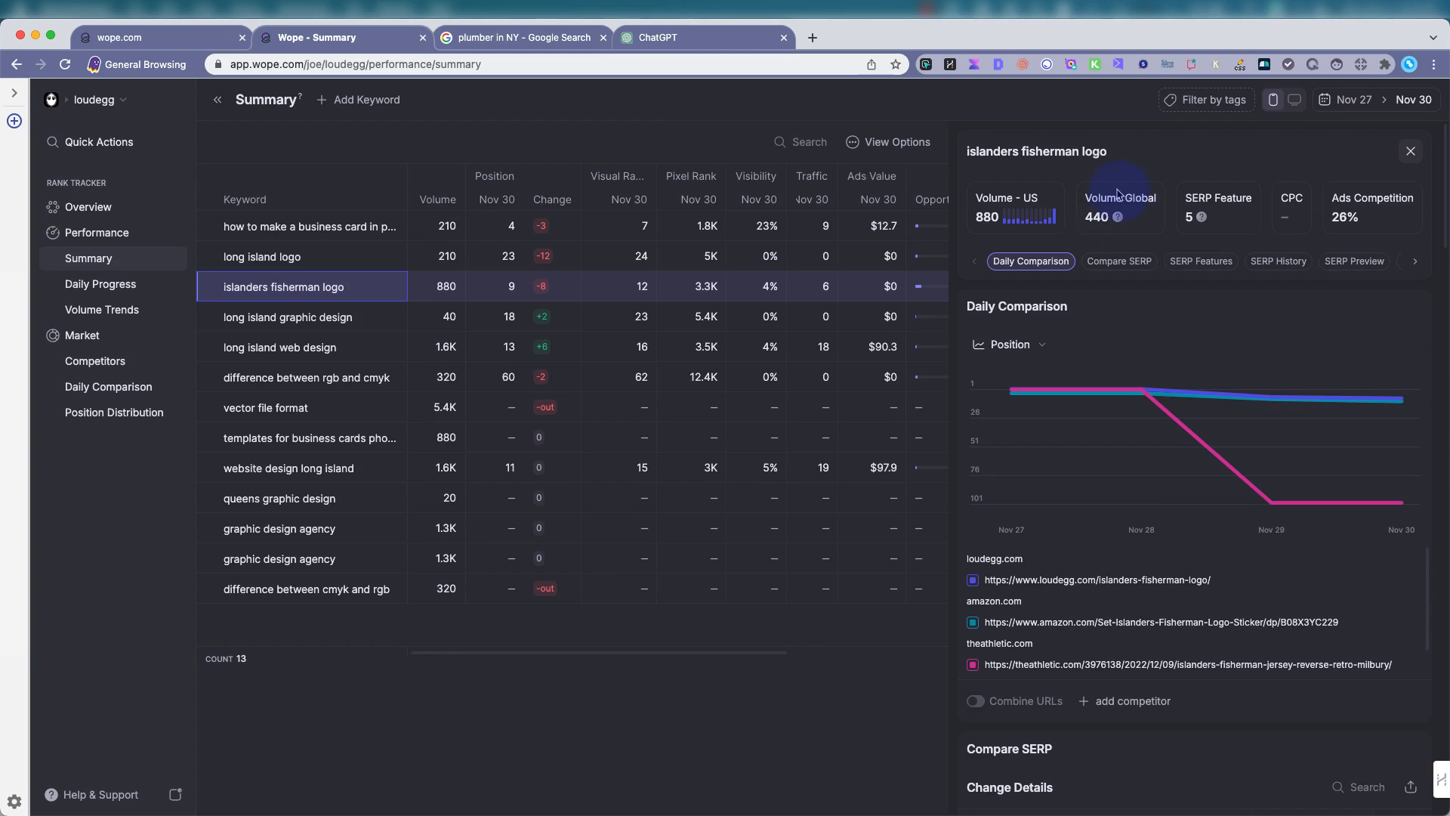
mouse_move(1140, 145)
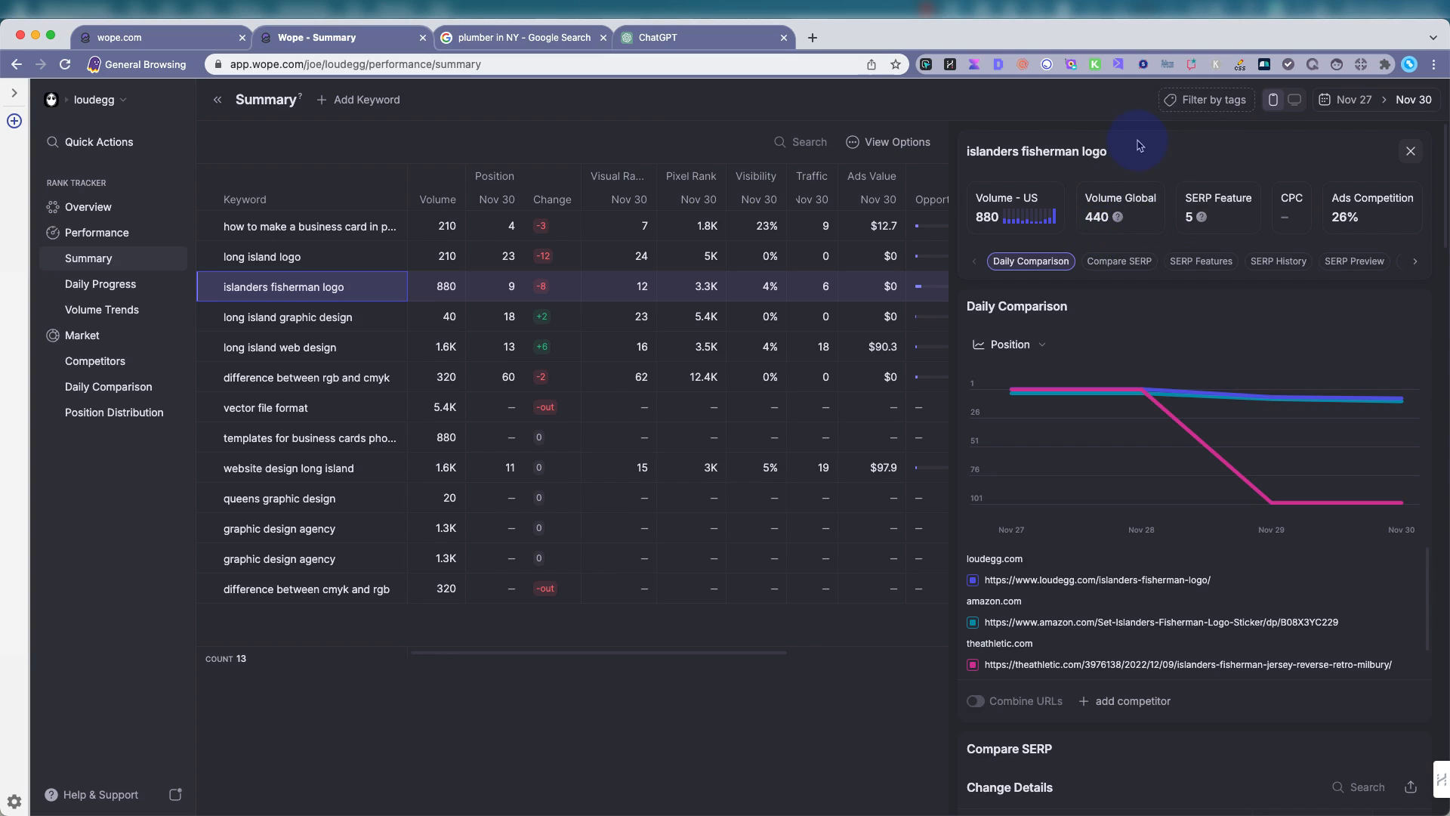
mouse_move(1287, 210)
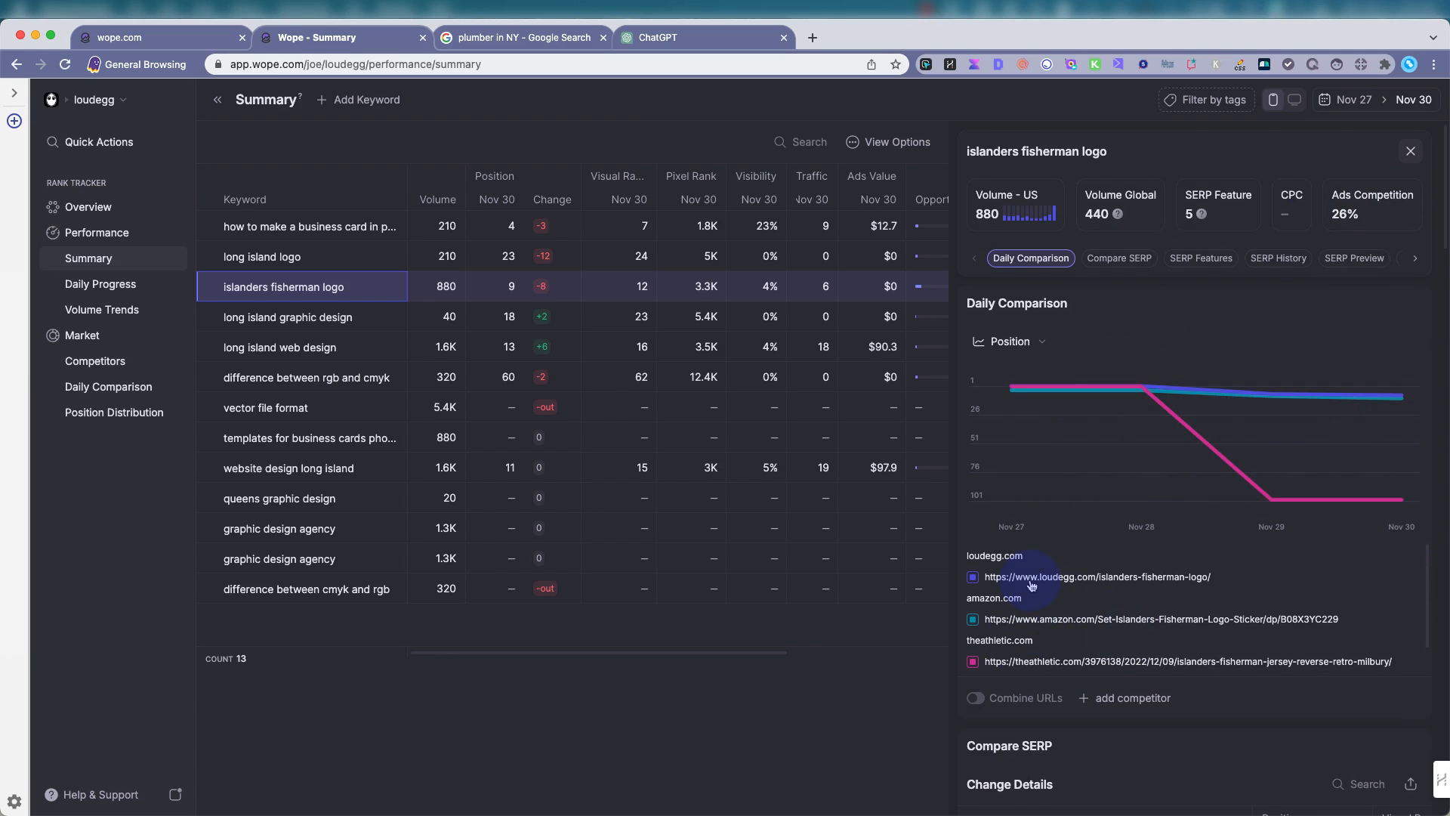
mouse_move(1075, 581)
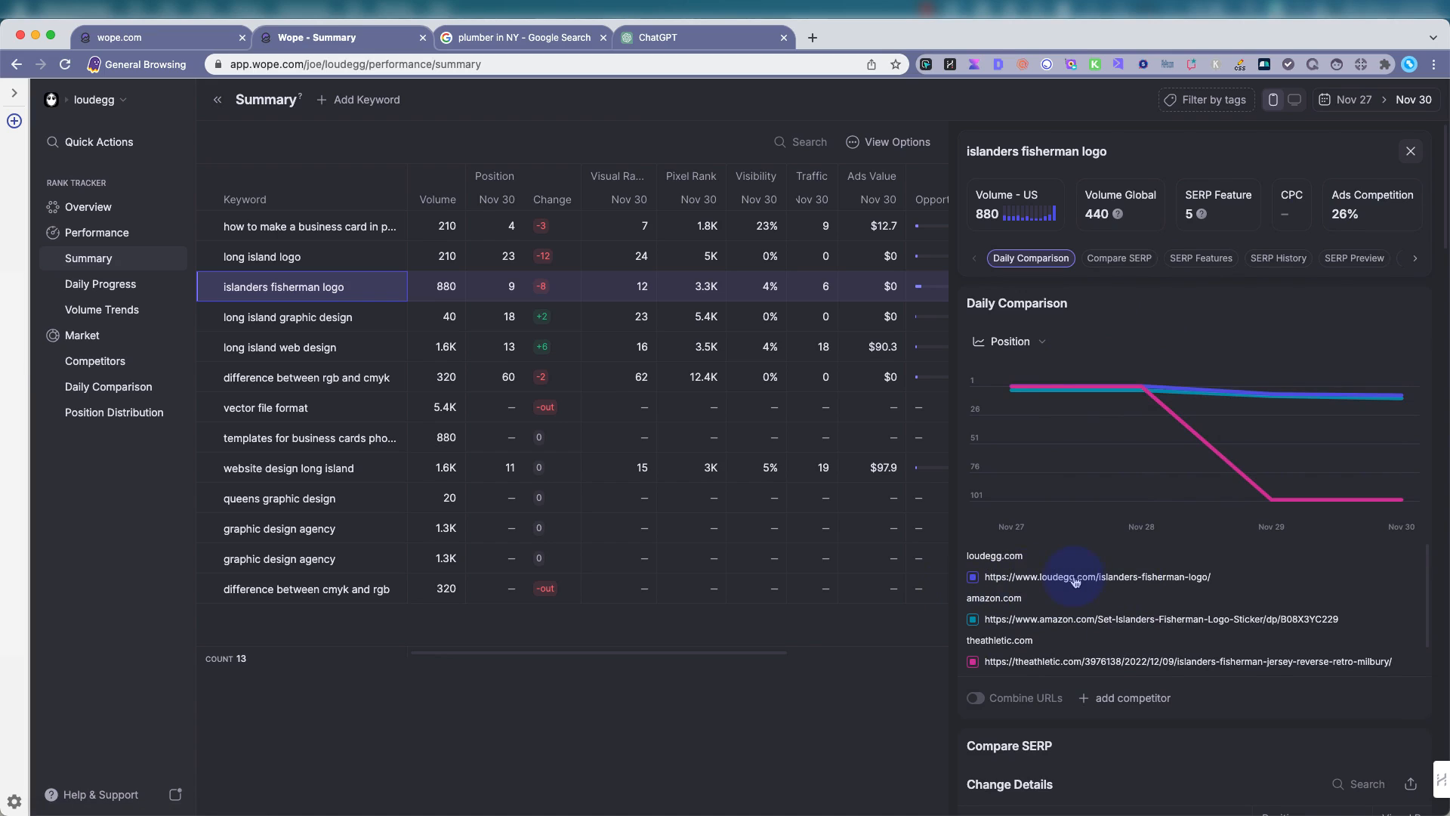
mouse_move(1185, 387)
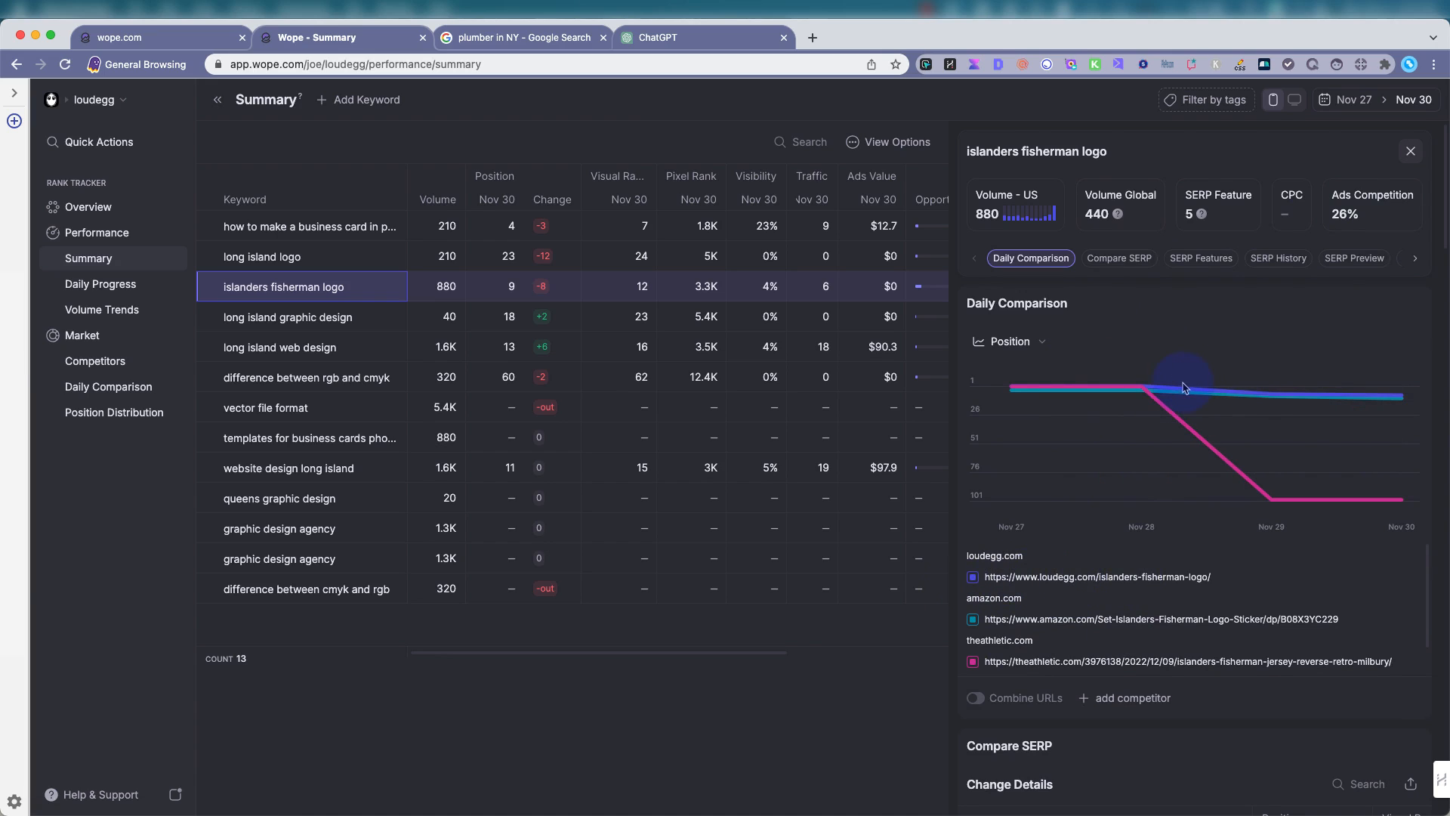
mouse_move(1044, 623)
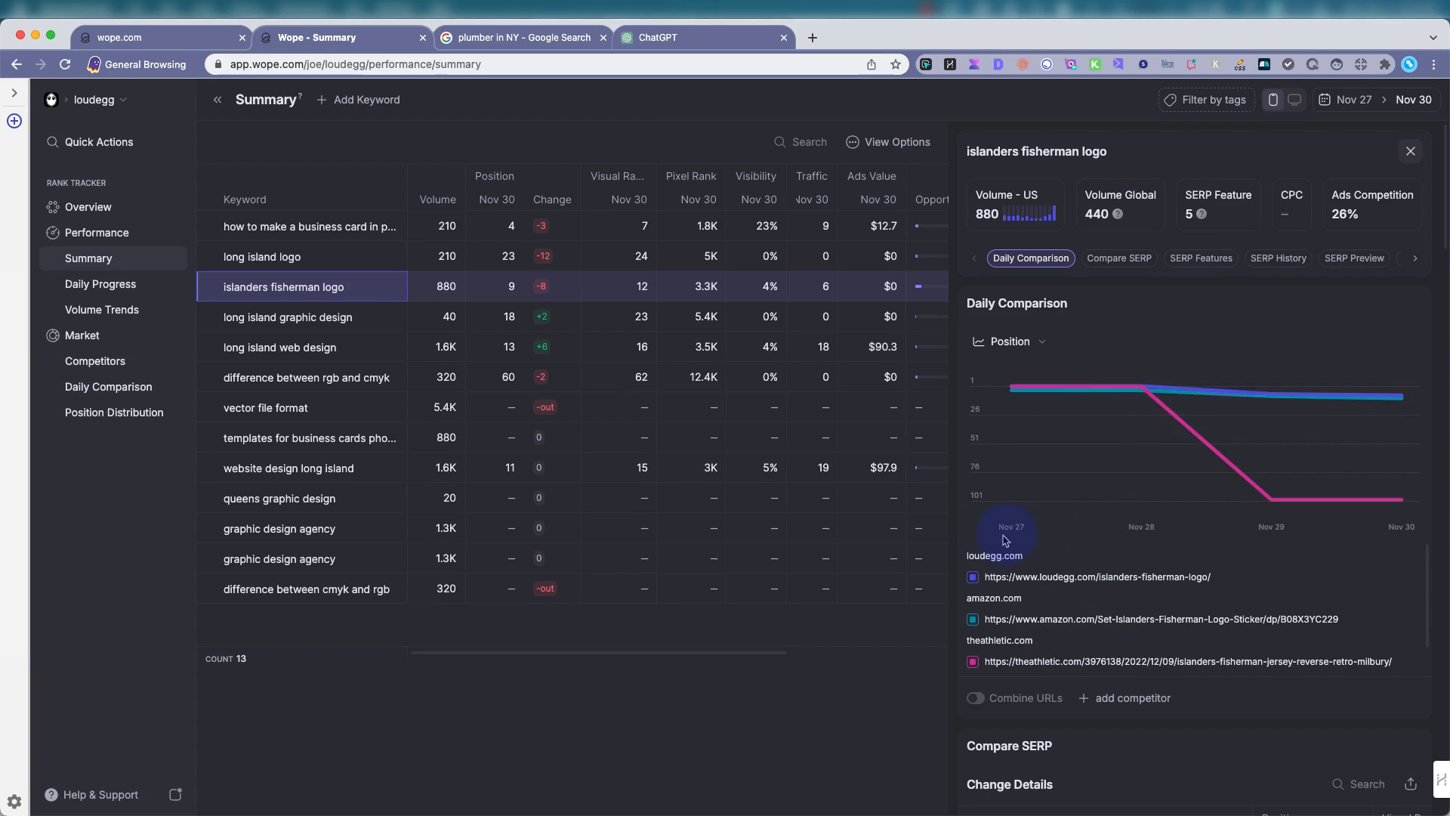
mouse_move(1346, 506)
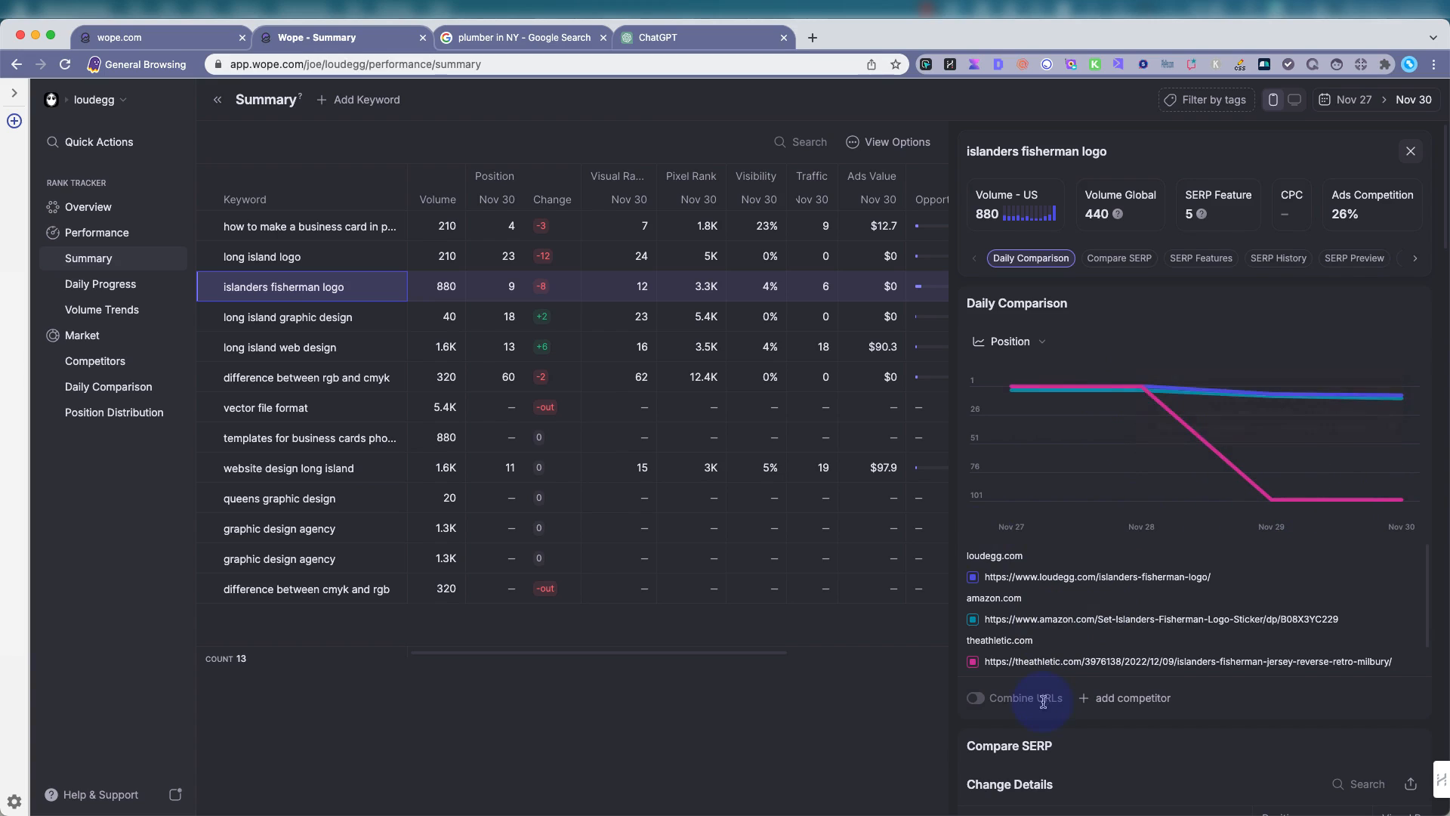
mouse_move(1249, 399)
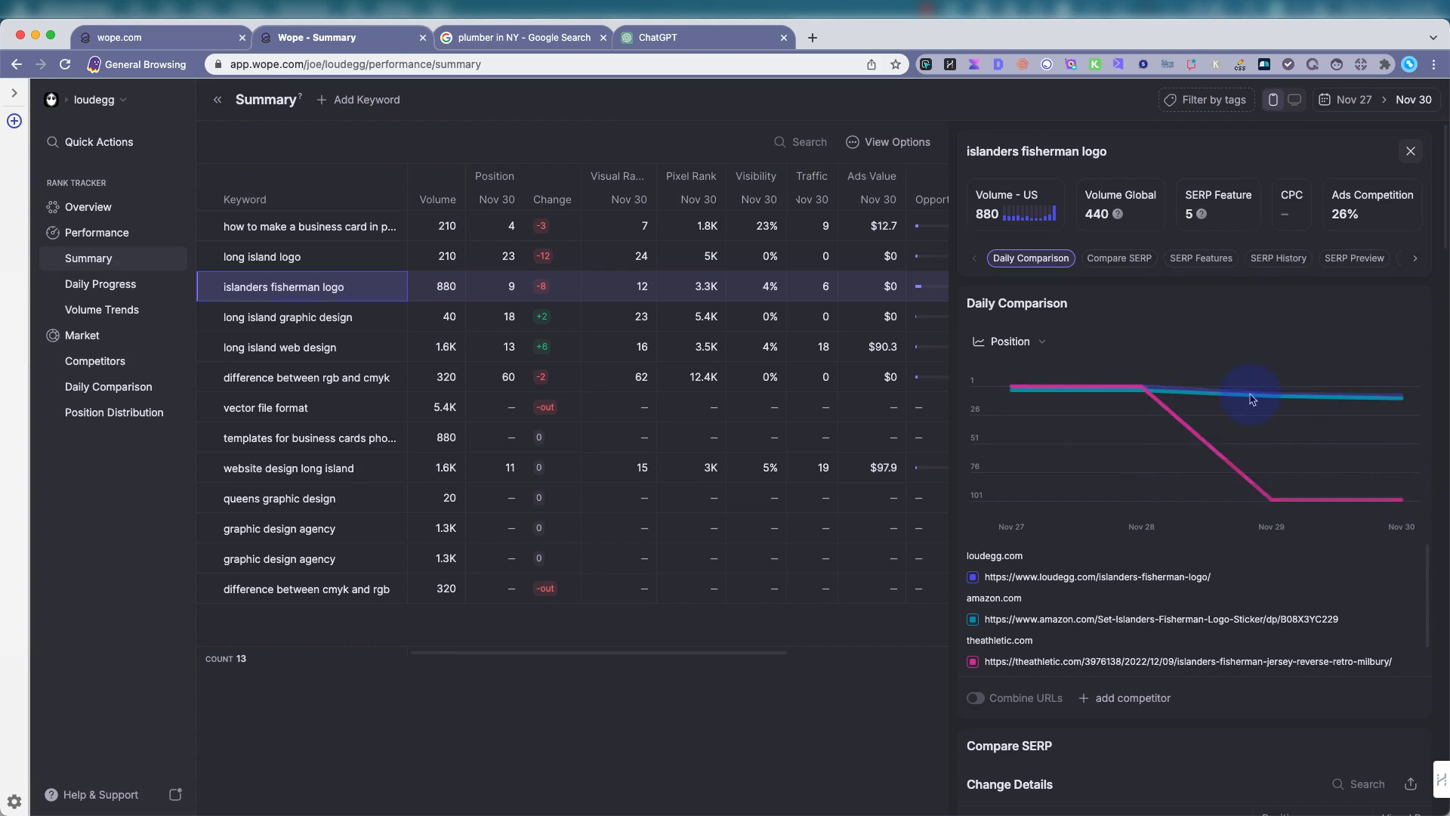
mouse_move(1347, 404)
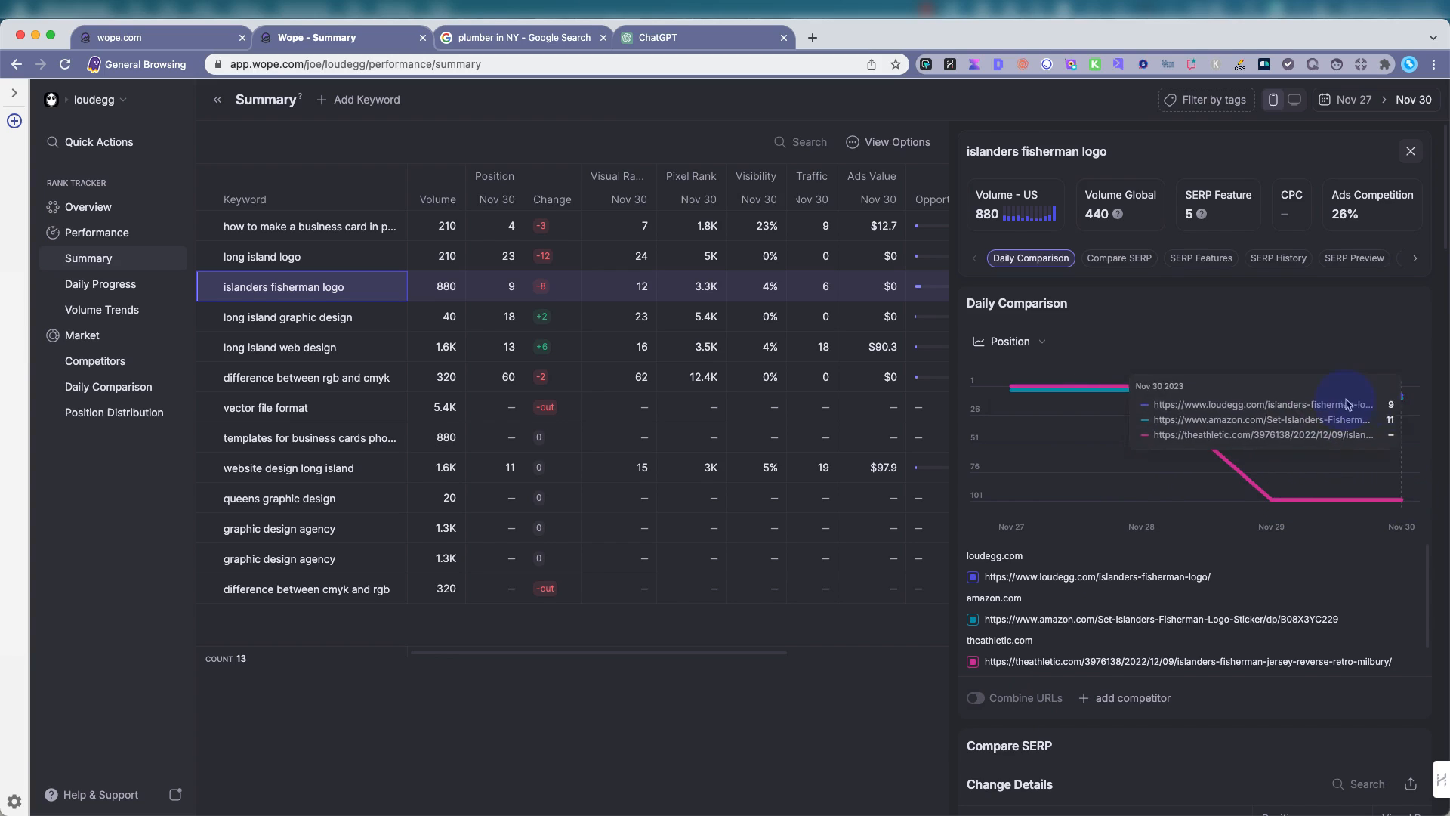
mouse_move(979, 583)
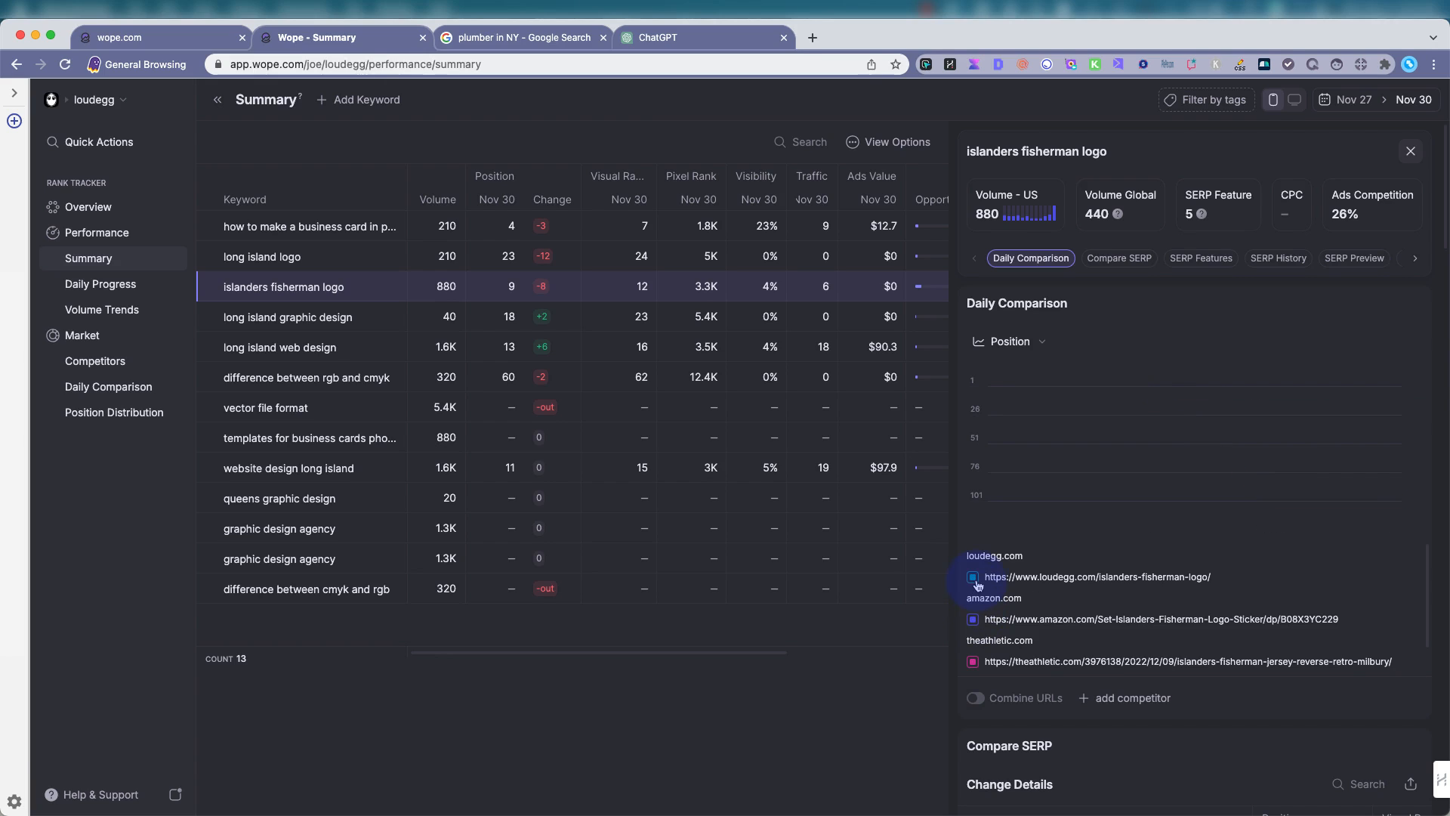
Toggle Combine URLs on then off in the Daily Comparison card, reaching the Compare SERP change details.
click(973, 697)
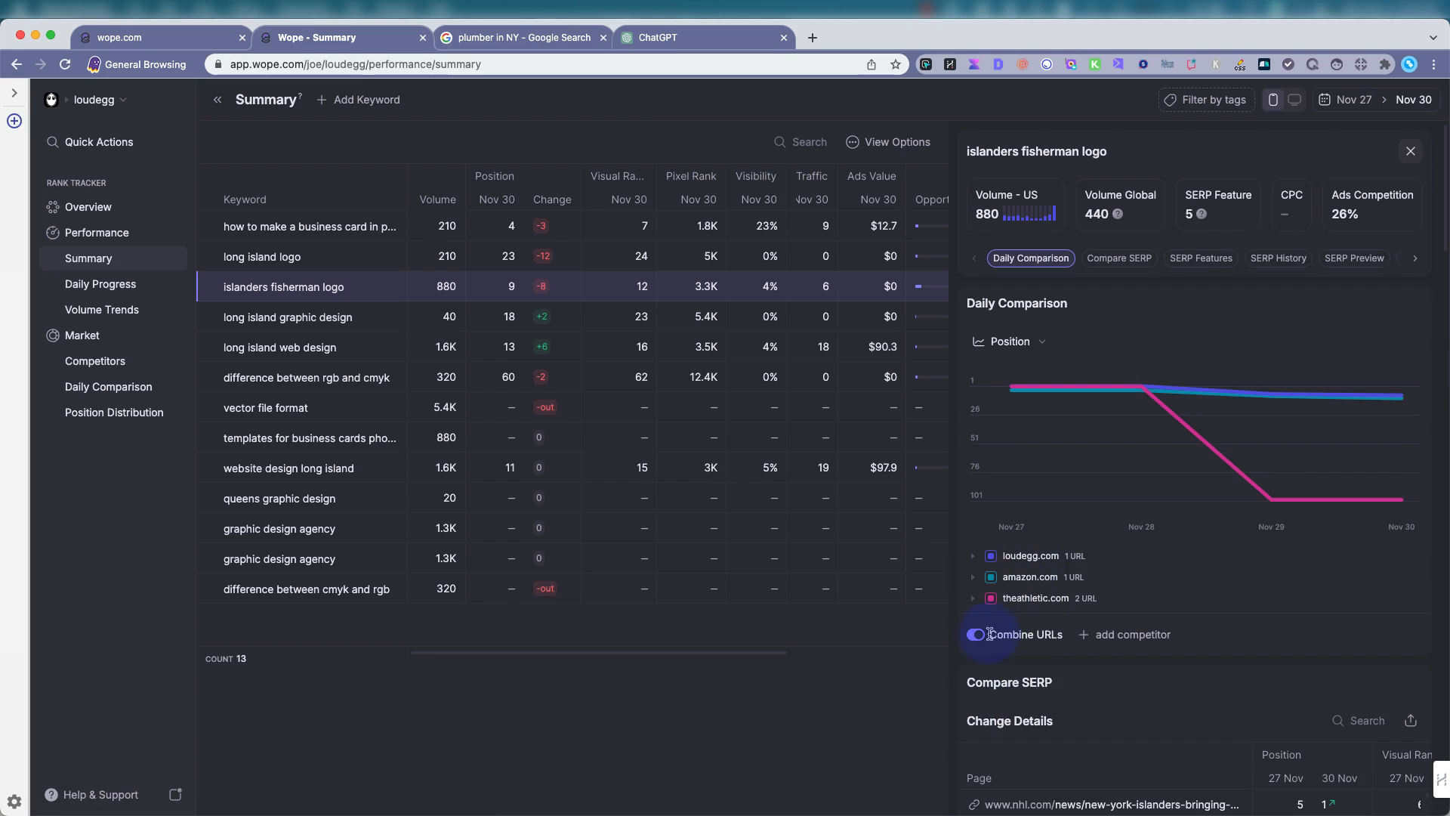
click(974, 634)
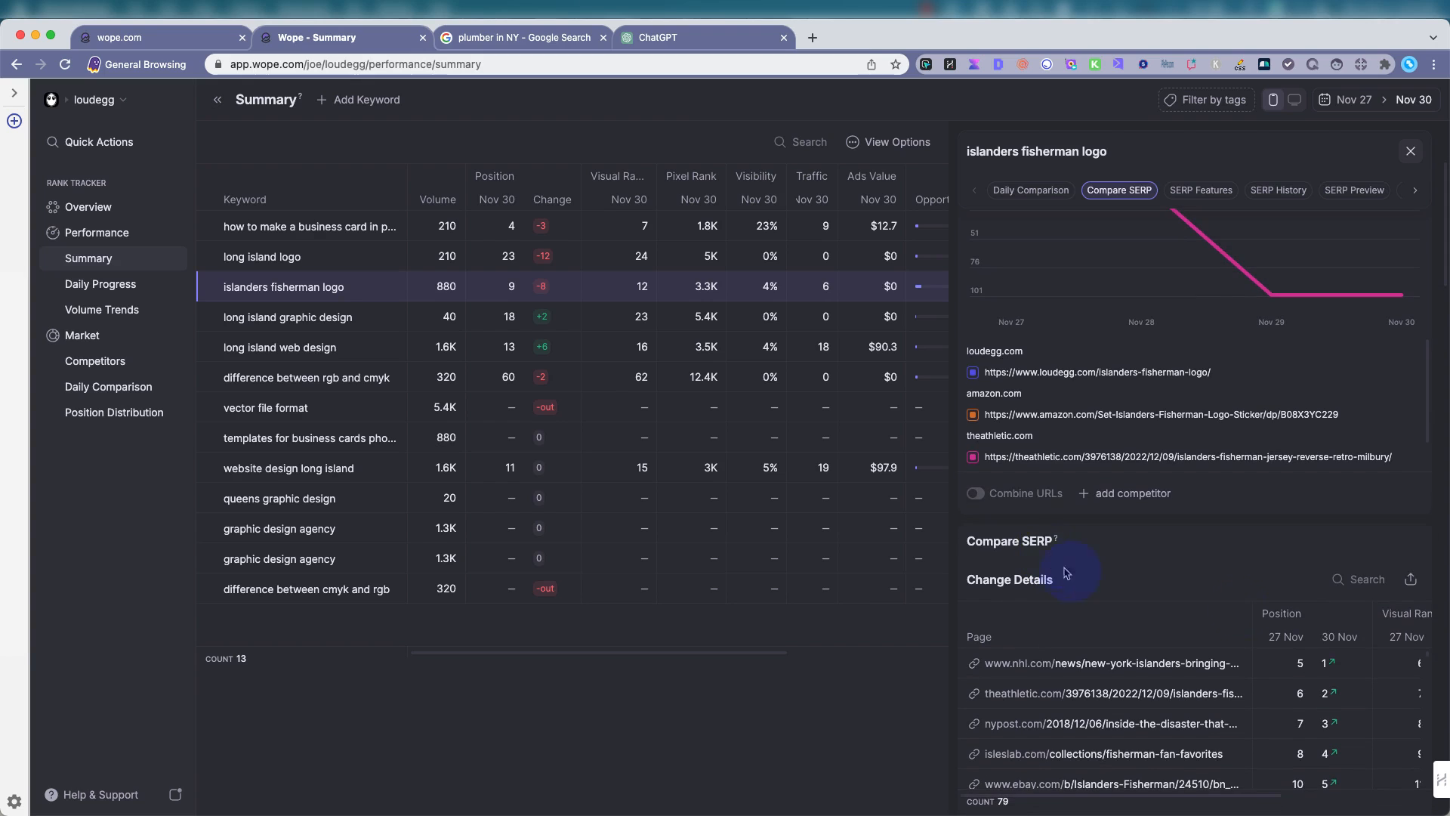
Jump to SERP Features and scroll to the SERP History changes by date for loudegg.com.
click(1199, 190)
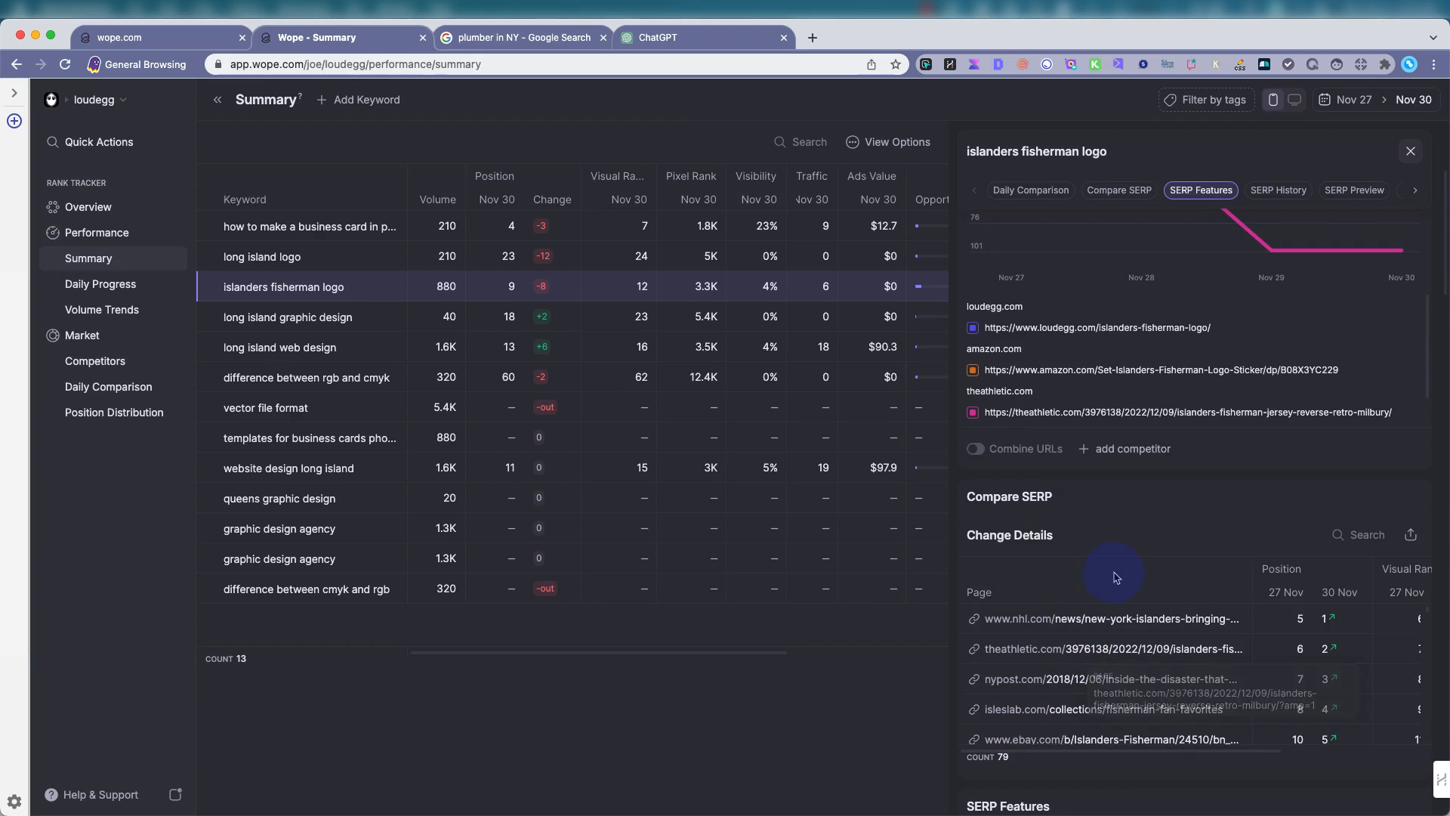
scroll(down, 3)
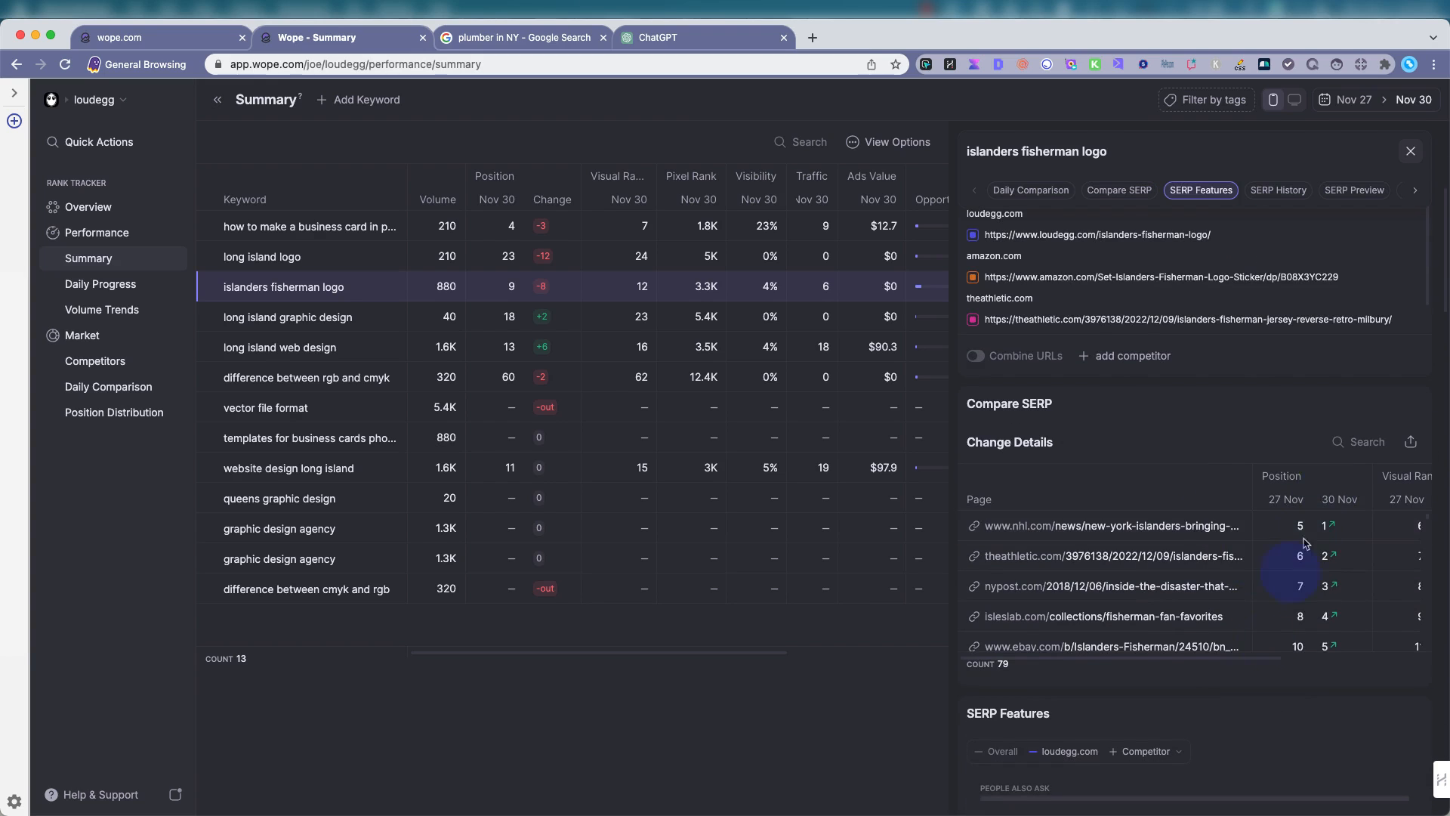
scroll(right, 3)
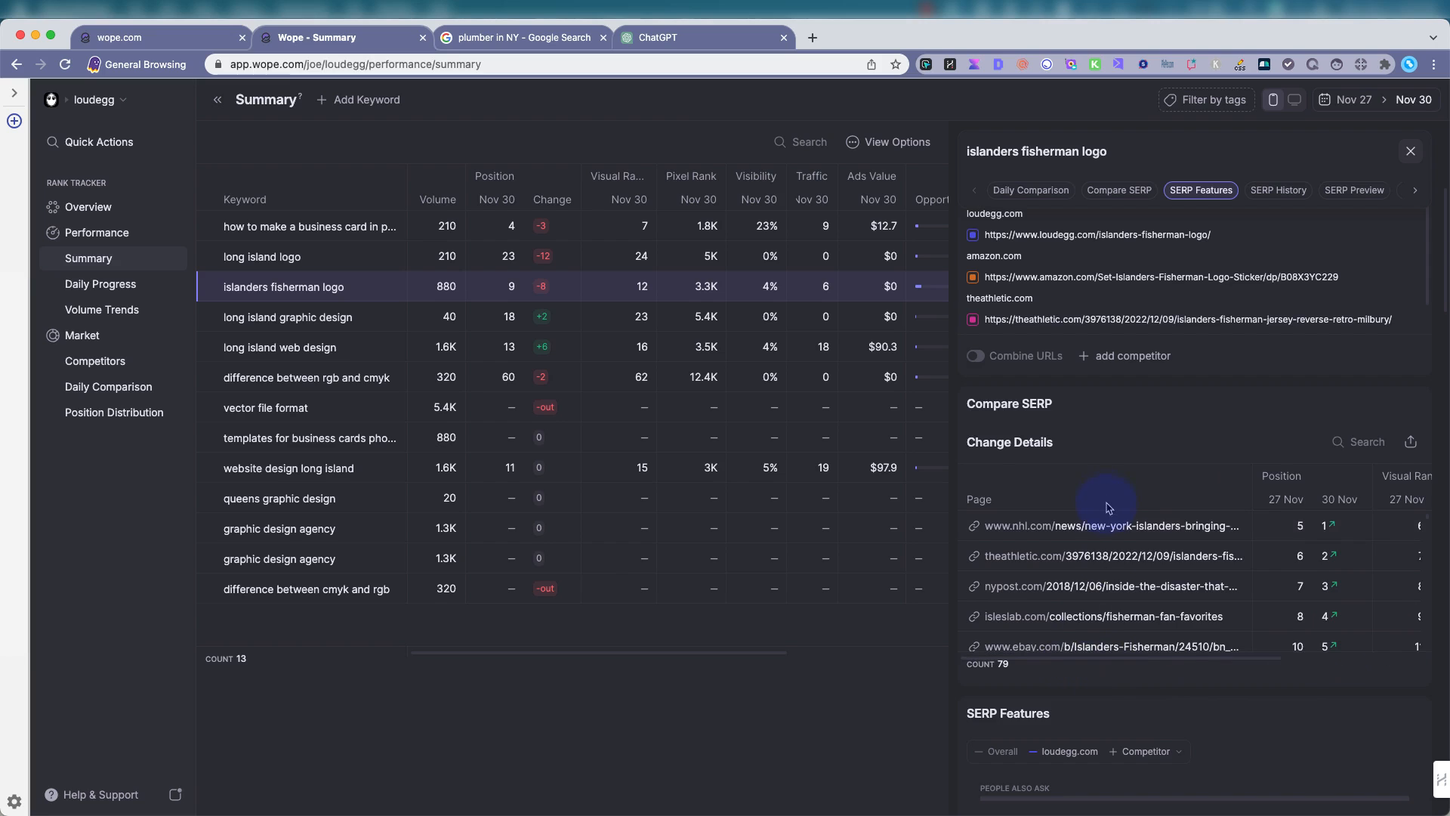
scroll(down, 3)
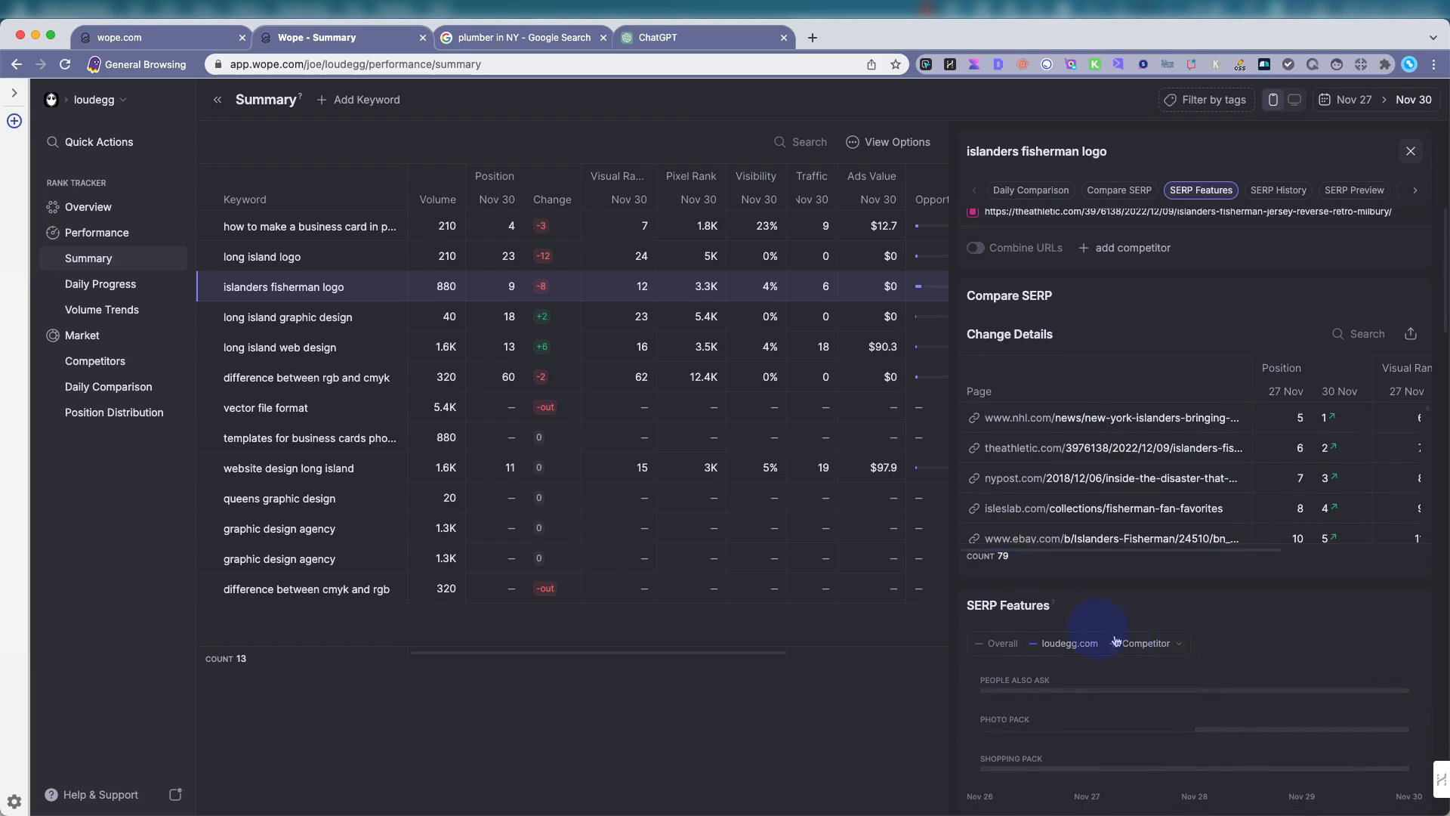
scroll(down, 3)
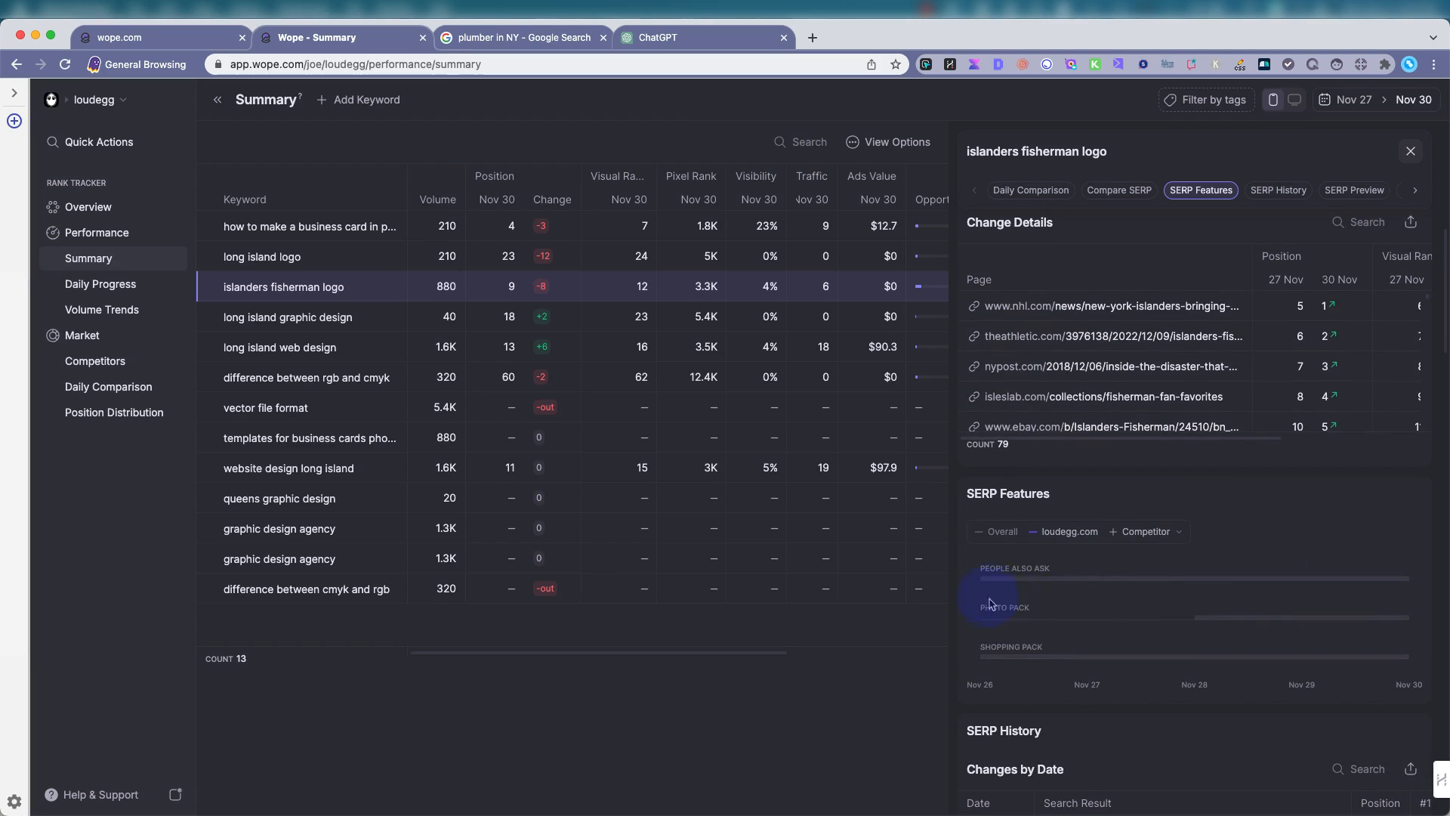
mouse_move(1144, 638)
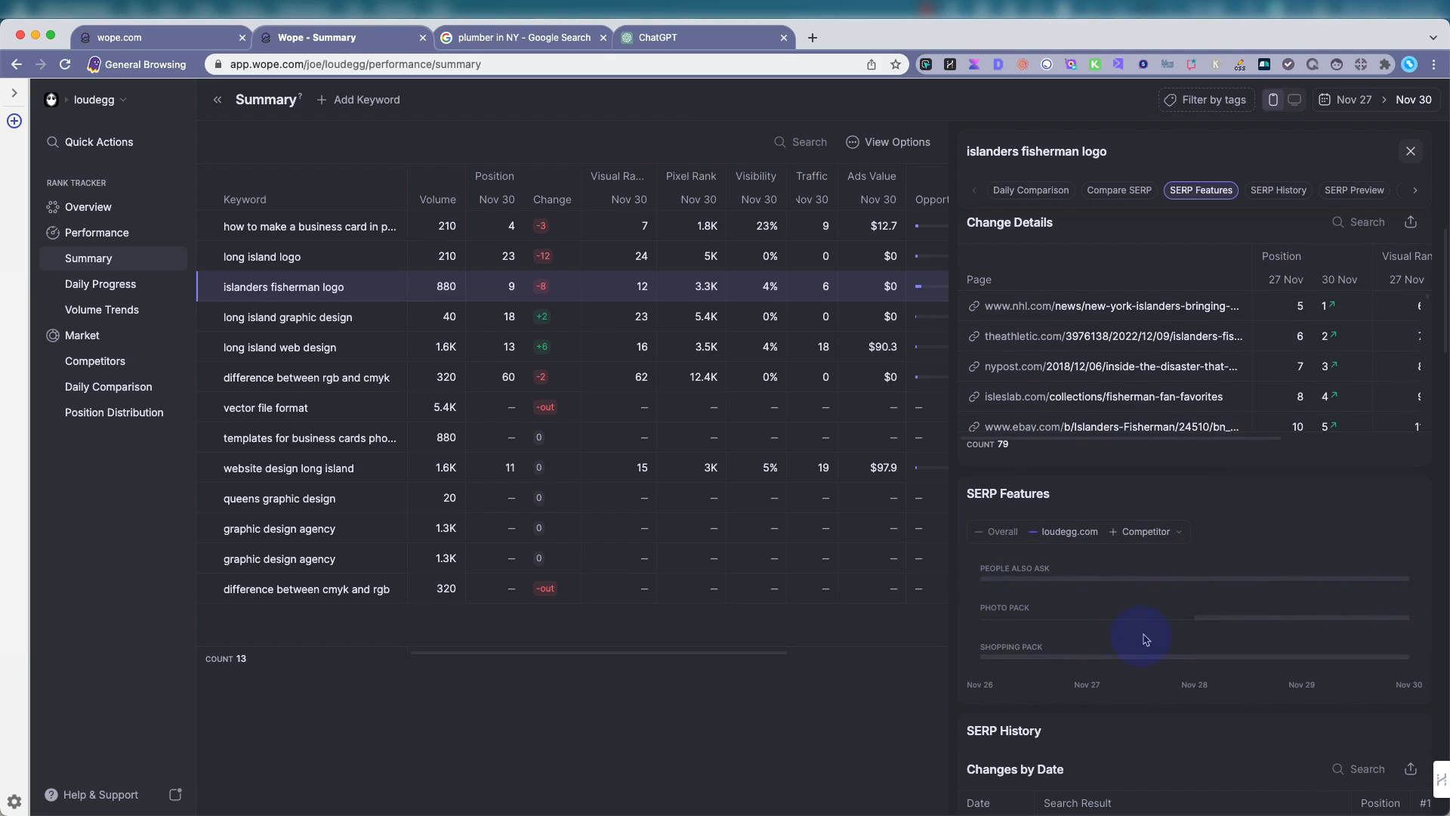
scroll(down, 3)
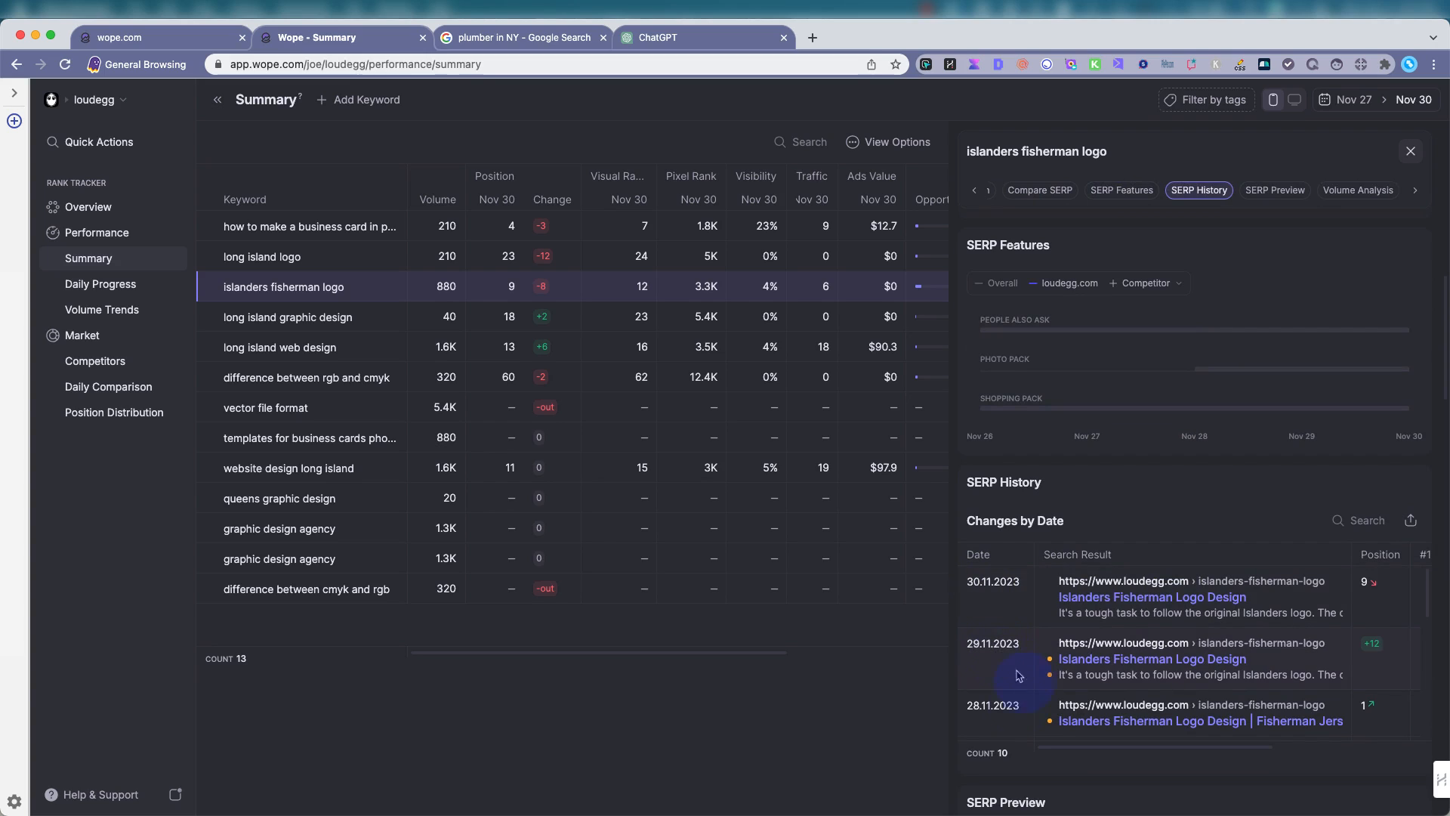
Scroll past SERP History into the SERP Preview results list with loudegg.com at position 9.
scroll(down, 3)
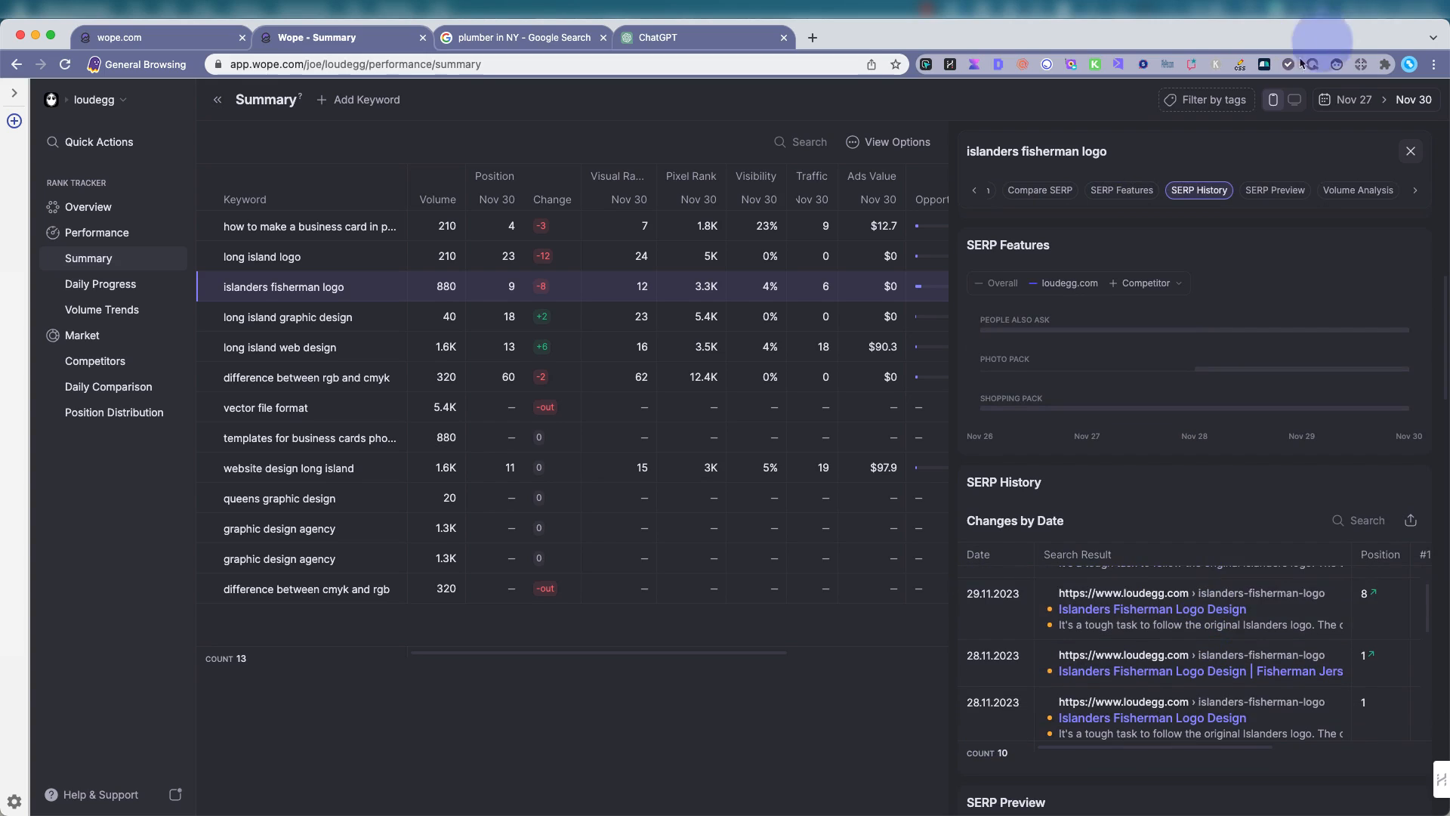
scroll(down, 3)
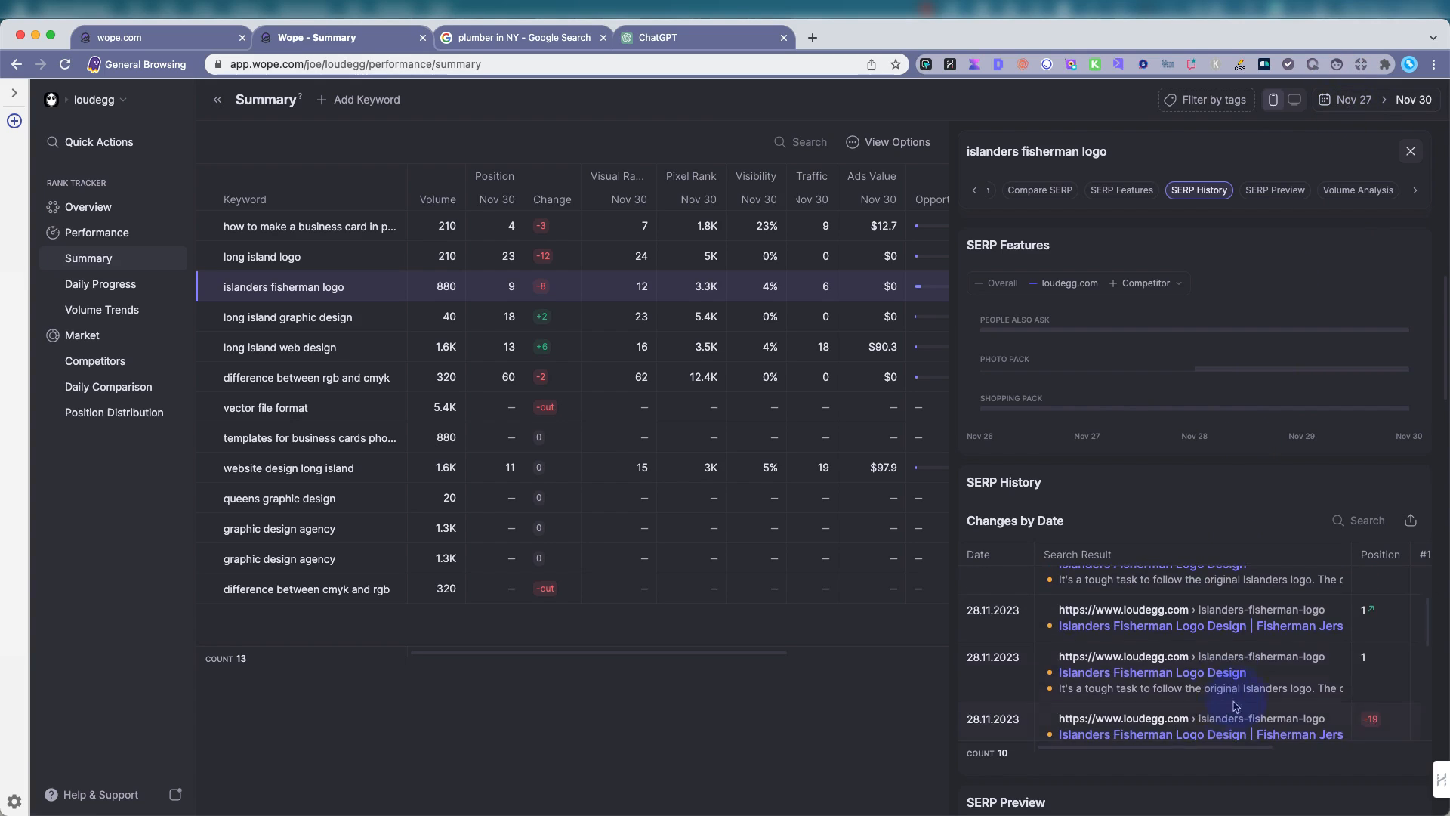
scroll(up, 3)
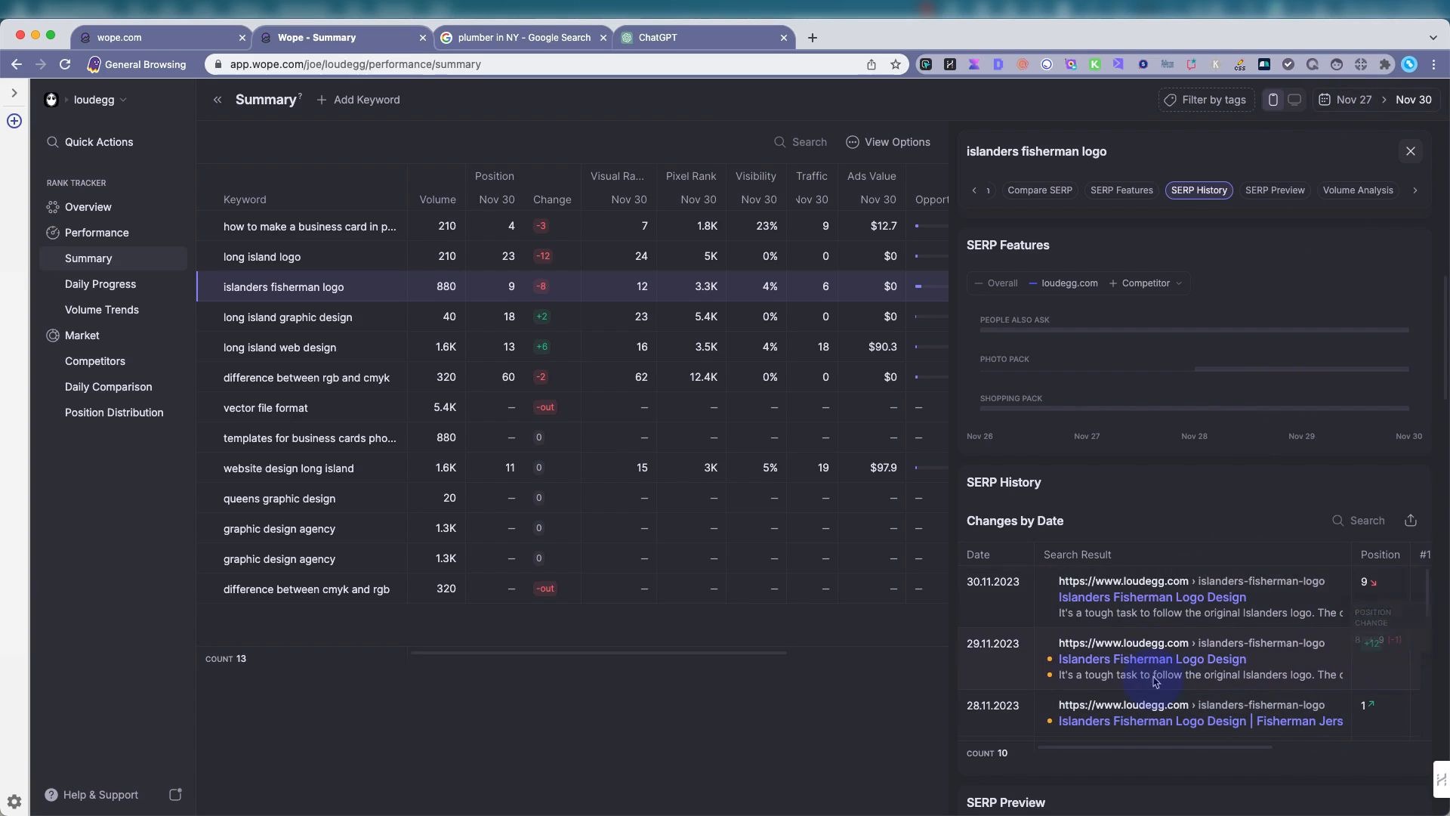
scroll(down, 3)
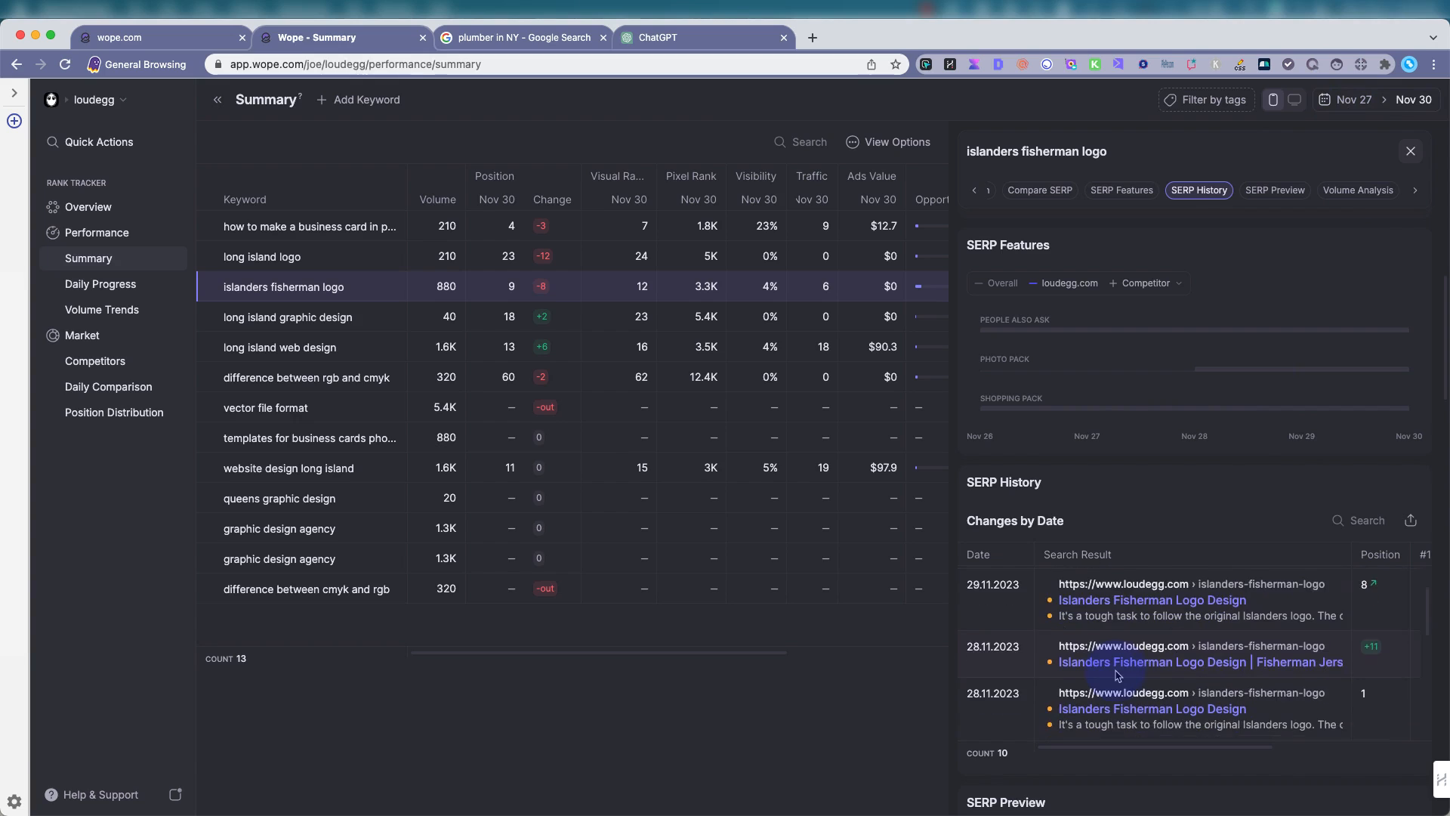
scroll(down, 3)
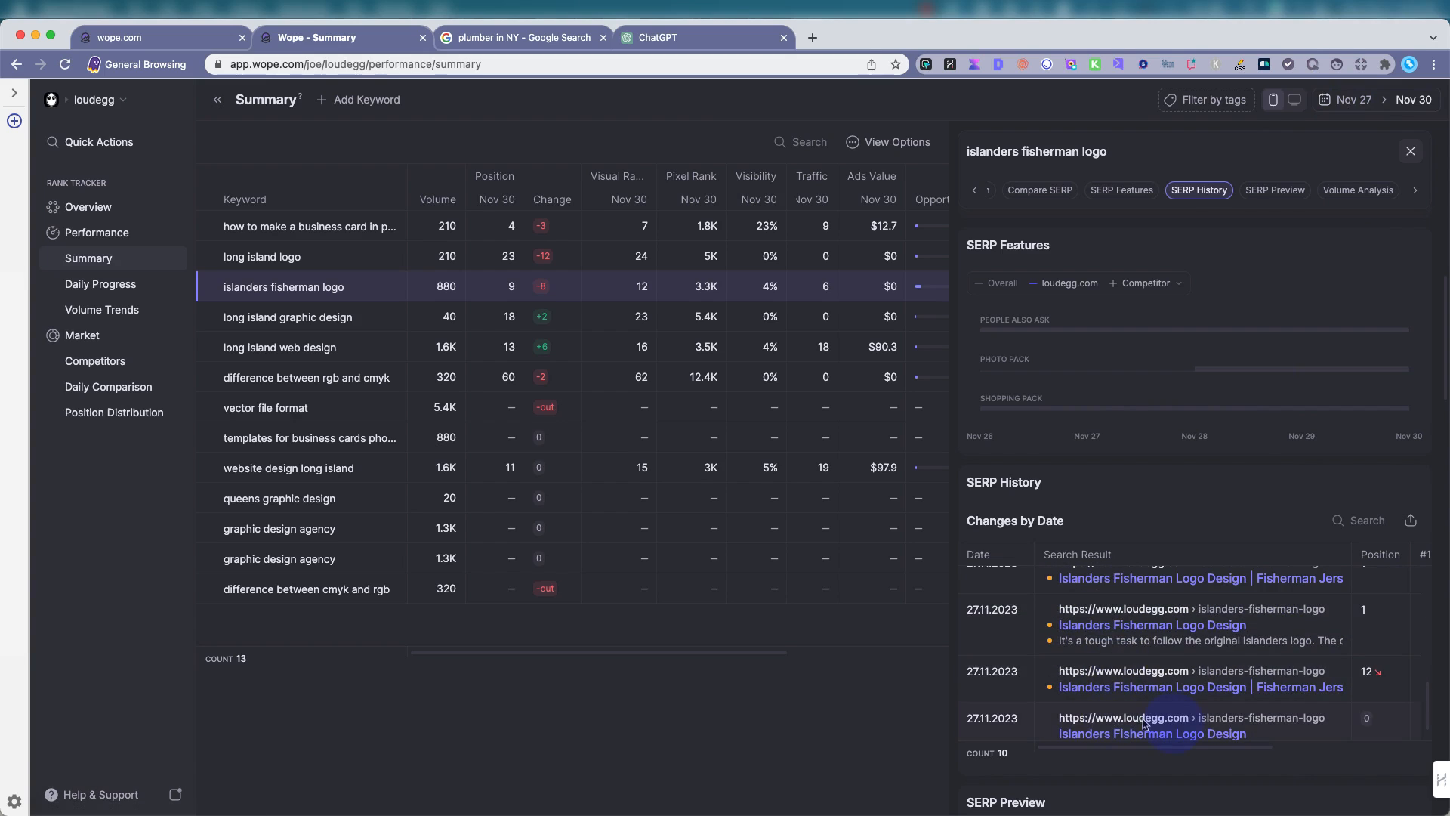
scroll(down, 3)
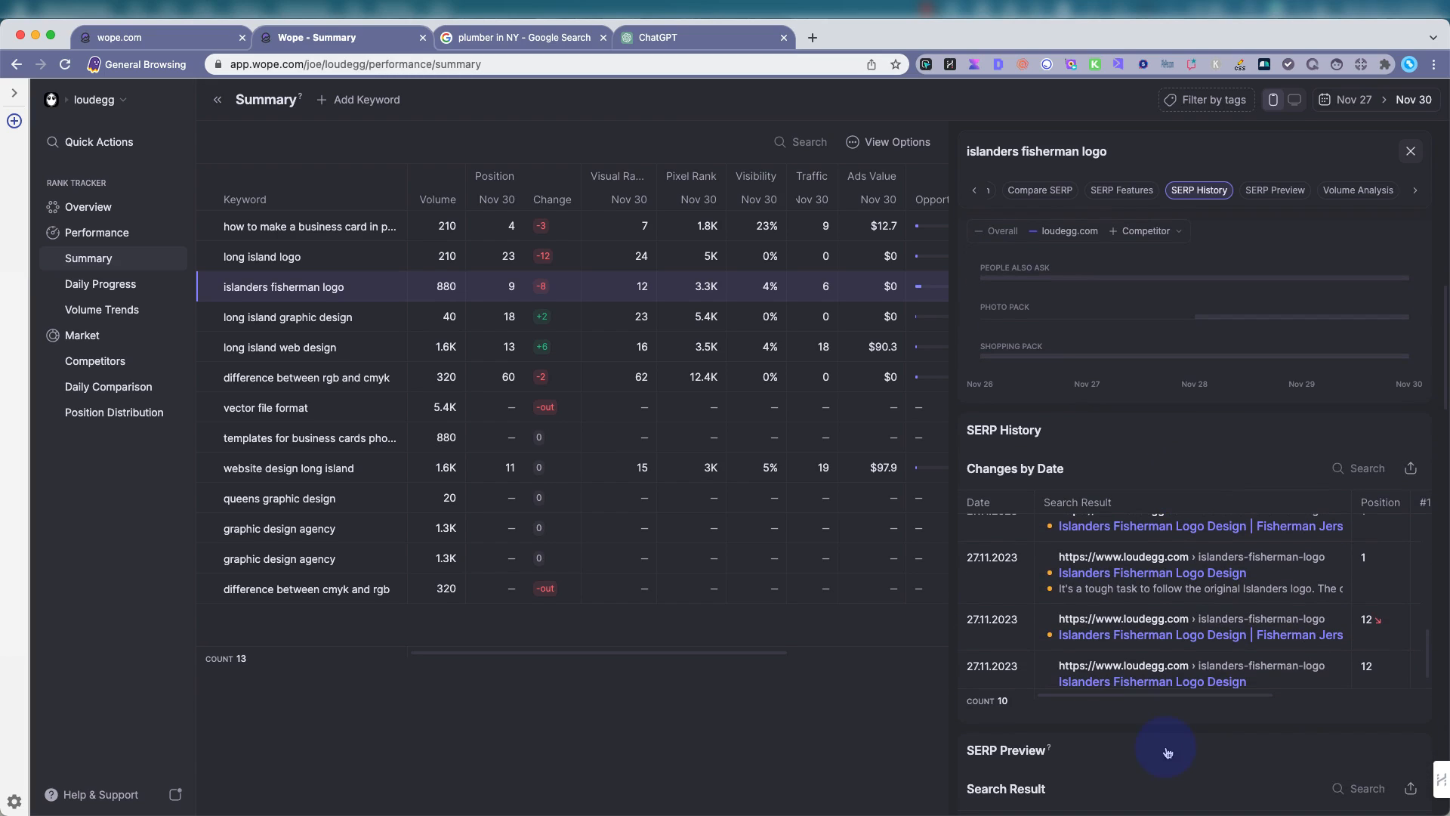
mouse_move(1162, 747)
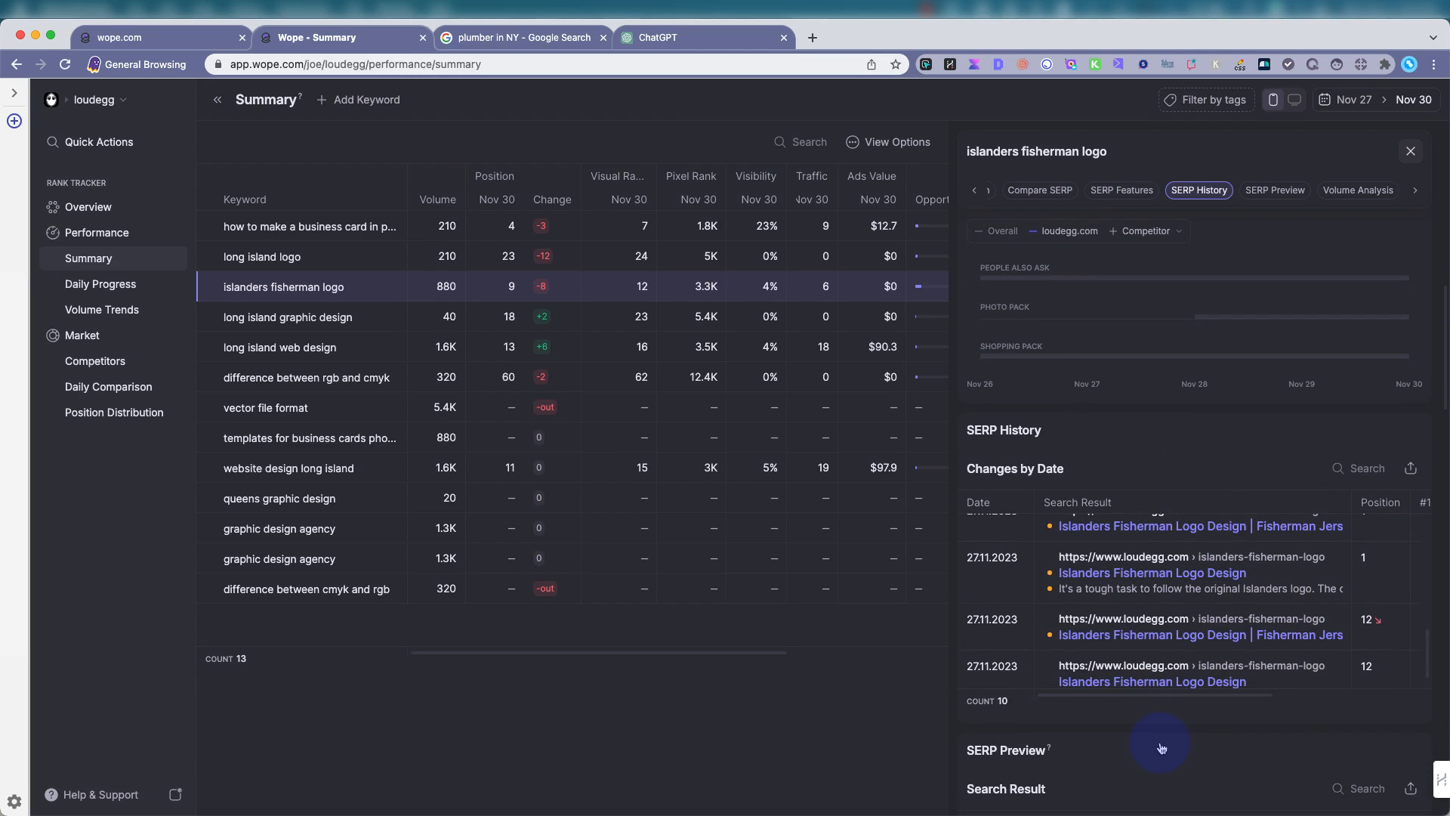
Continue down the SERP Preview's 49 results until the Volume Analysis section appears.
scroll(down, 3)
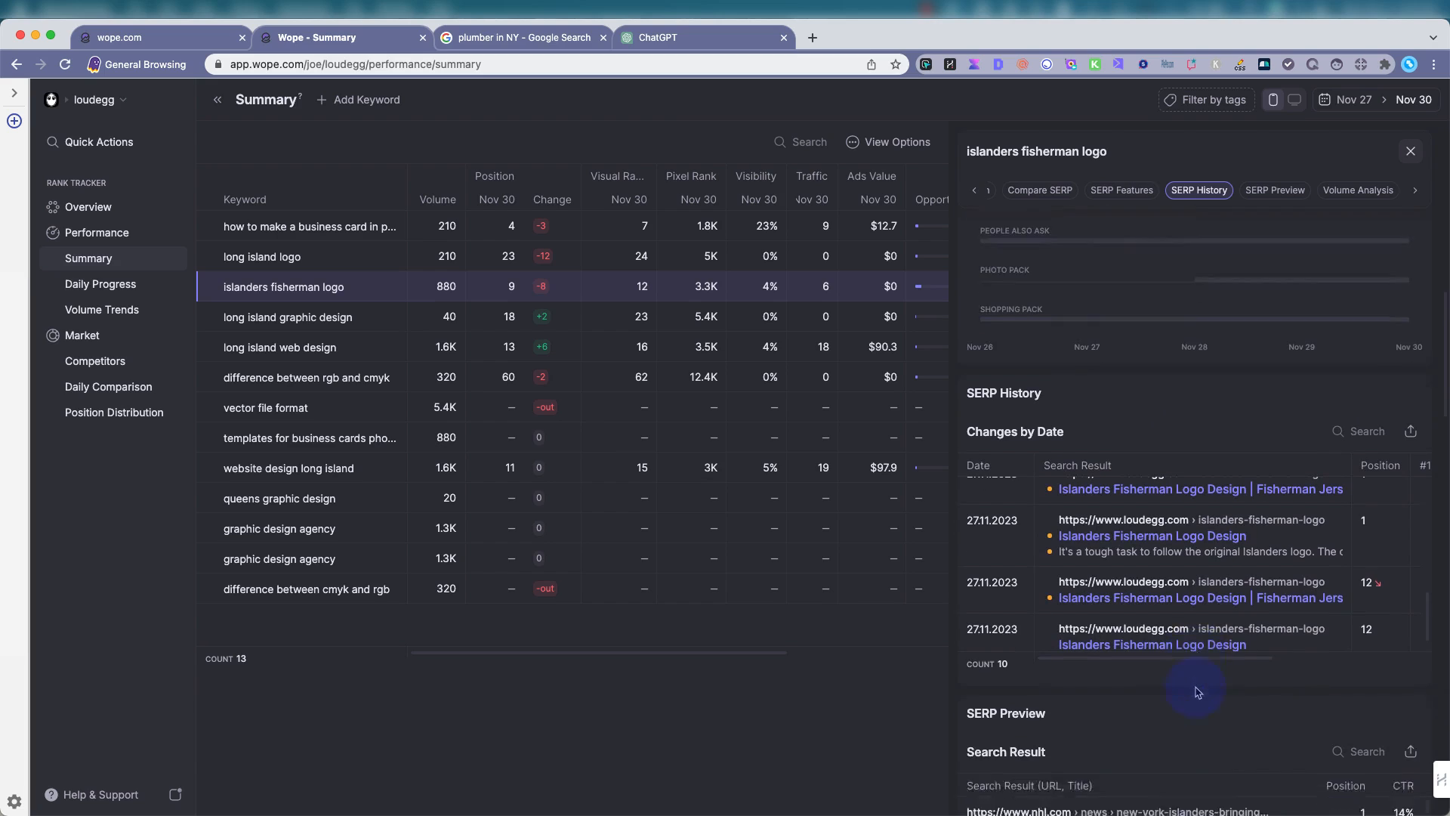
scroll(down, 3)
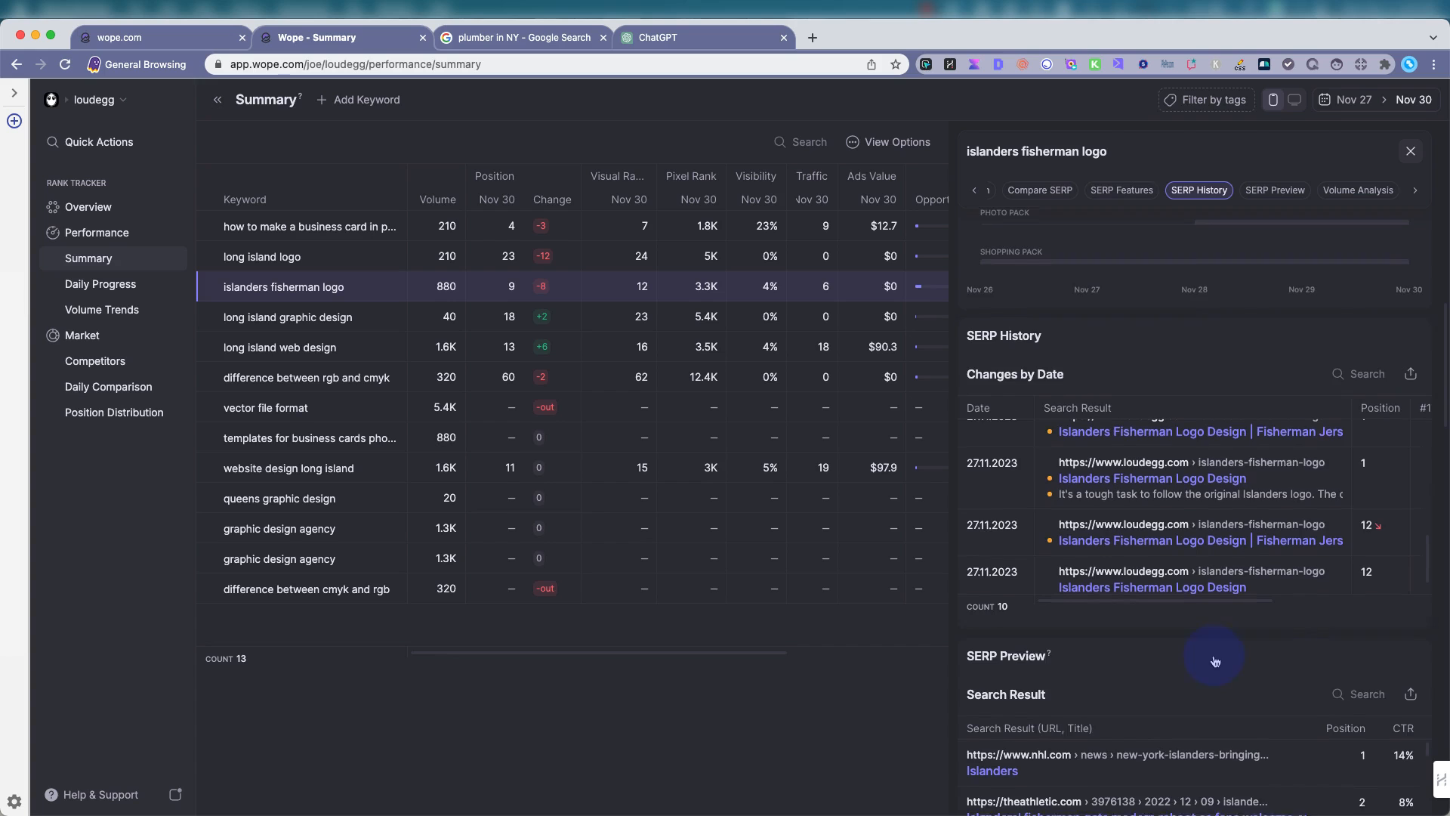
scroll(down, 3)
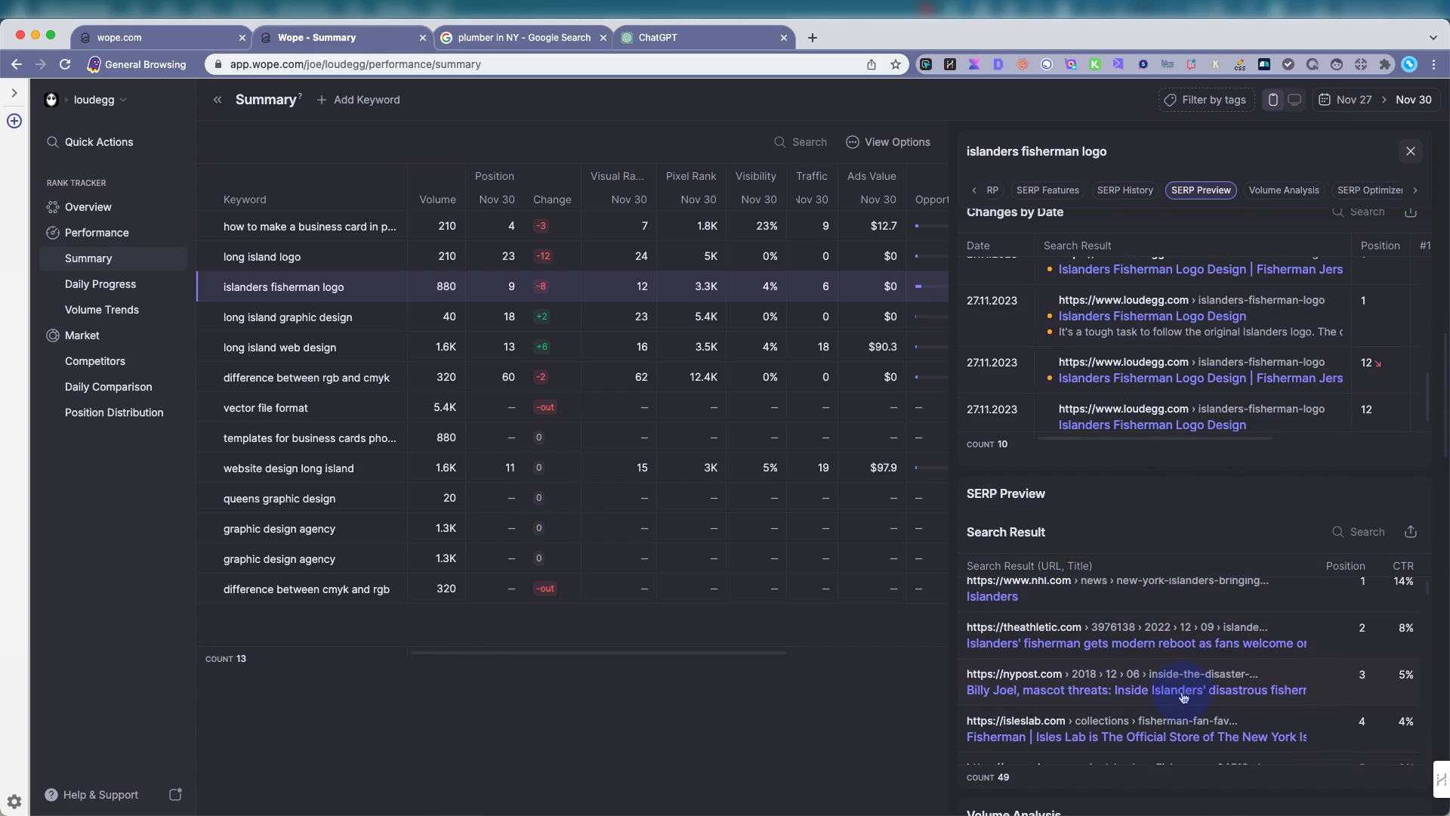
scroll(down, 3)
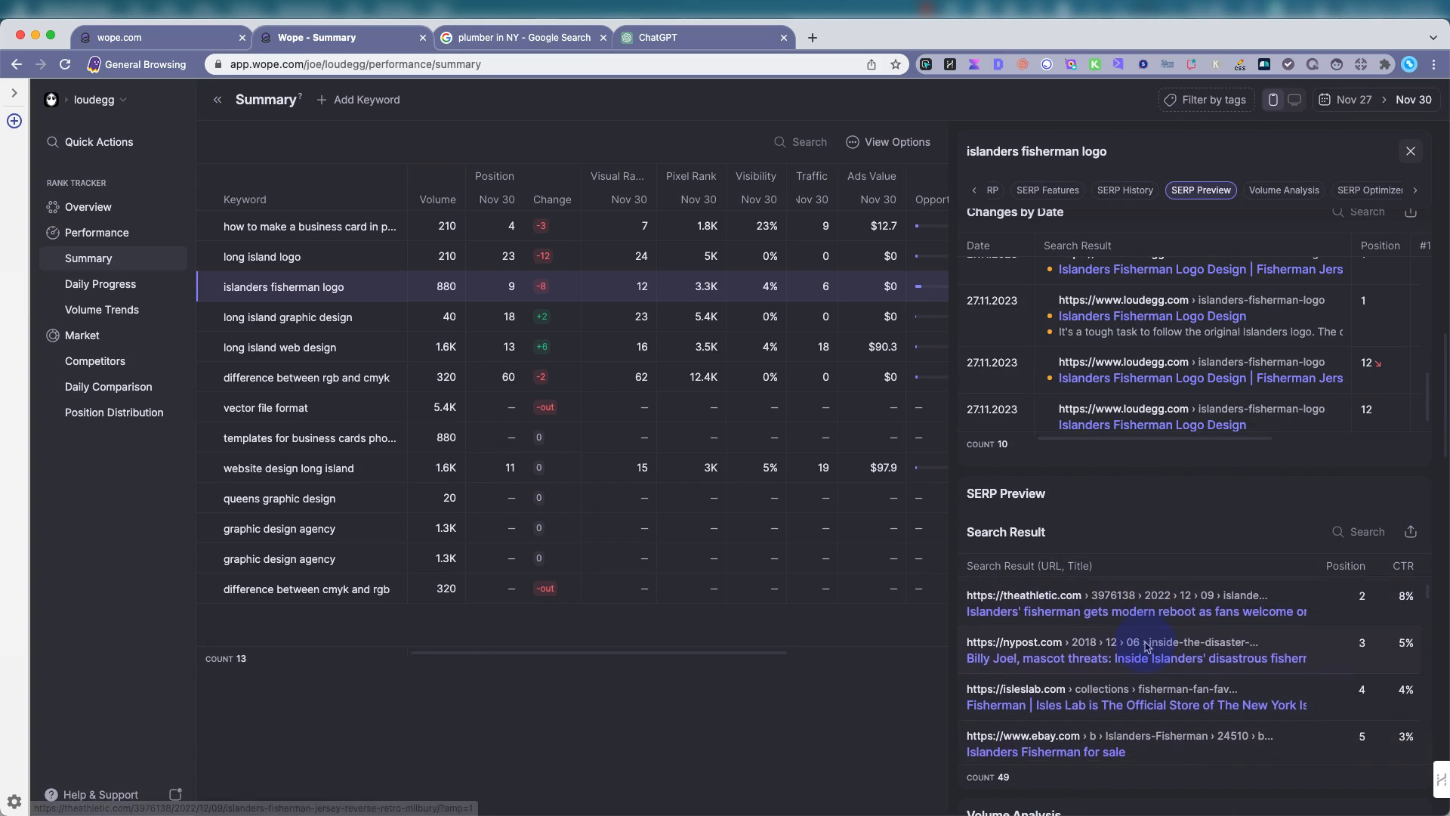
scroll(down, 3)
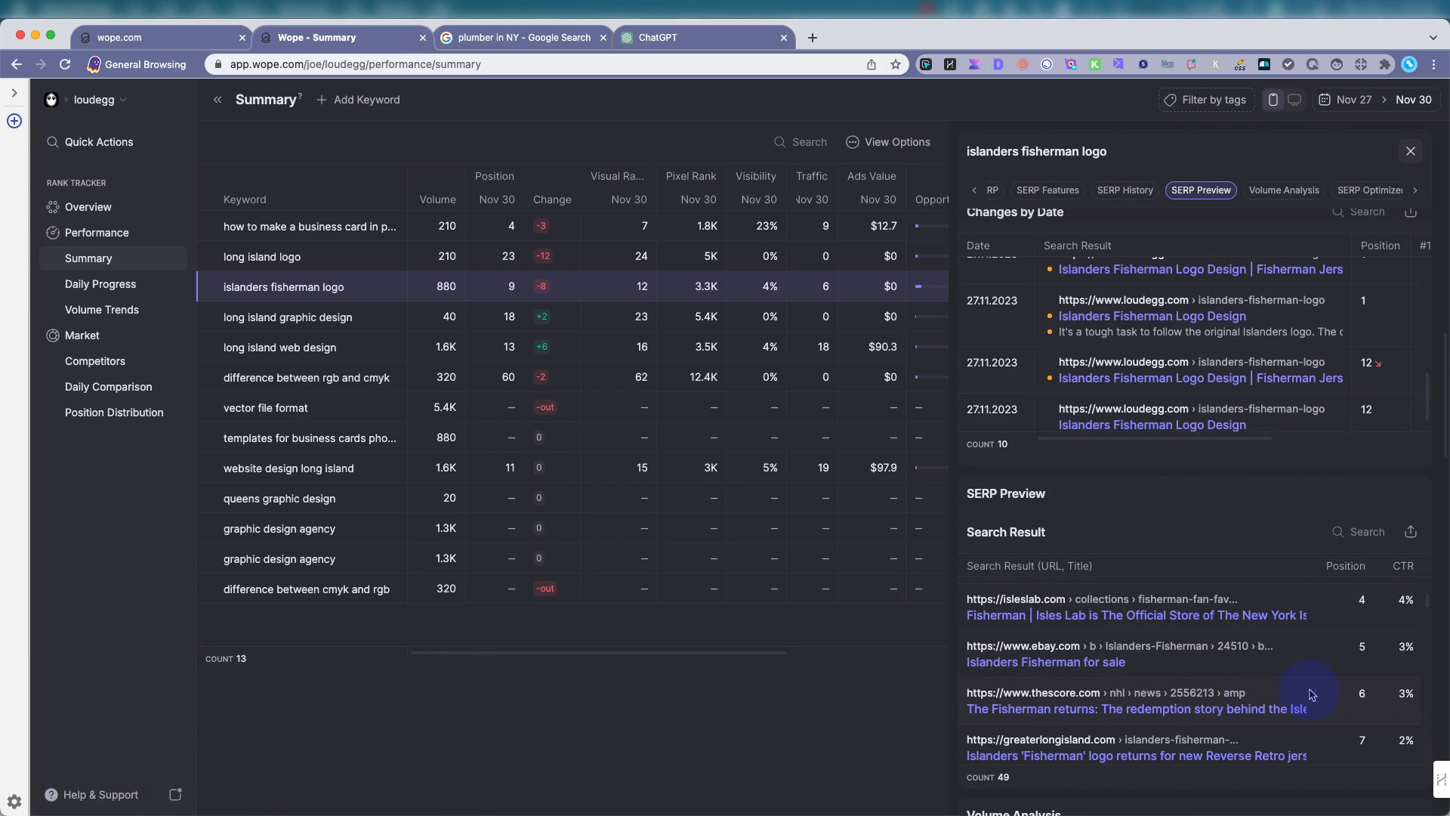
scroll(down, 3)
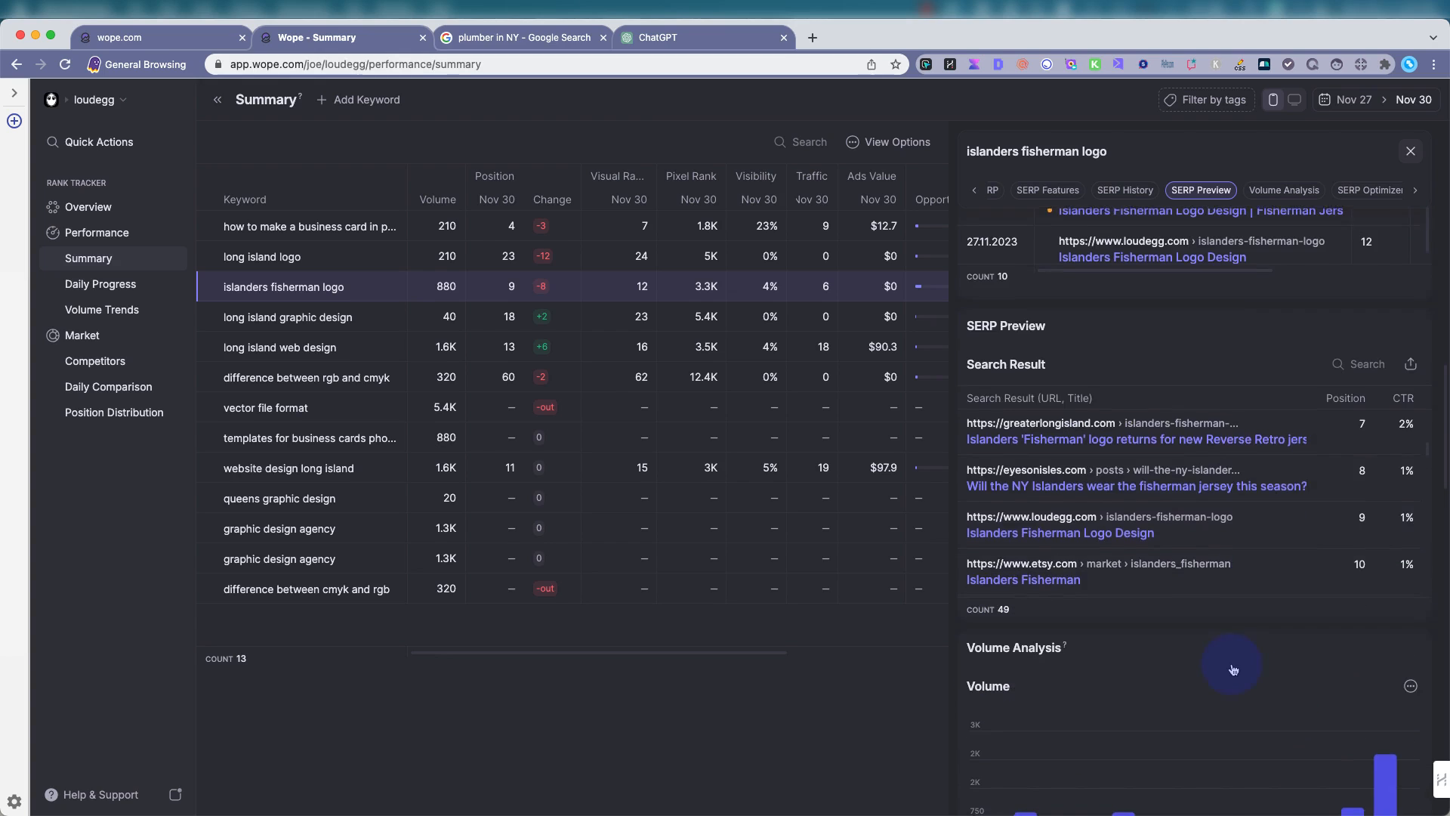
Review the Volume Analysis monthly bars, then scroll through Included Keywords to the SERP Optimizer.
click(1204, 190)
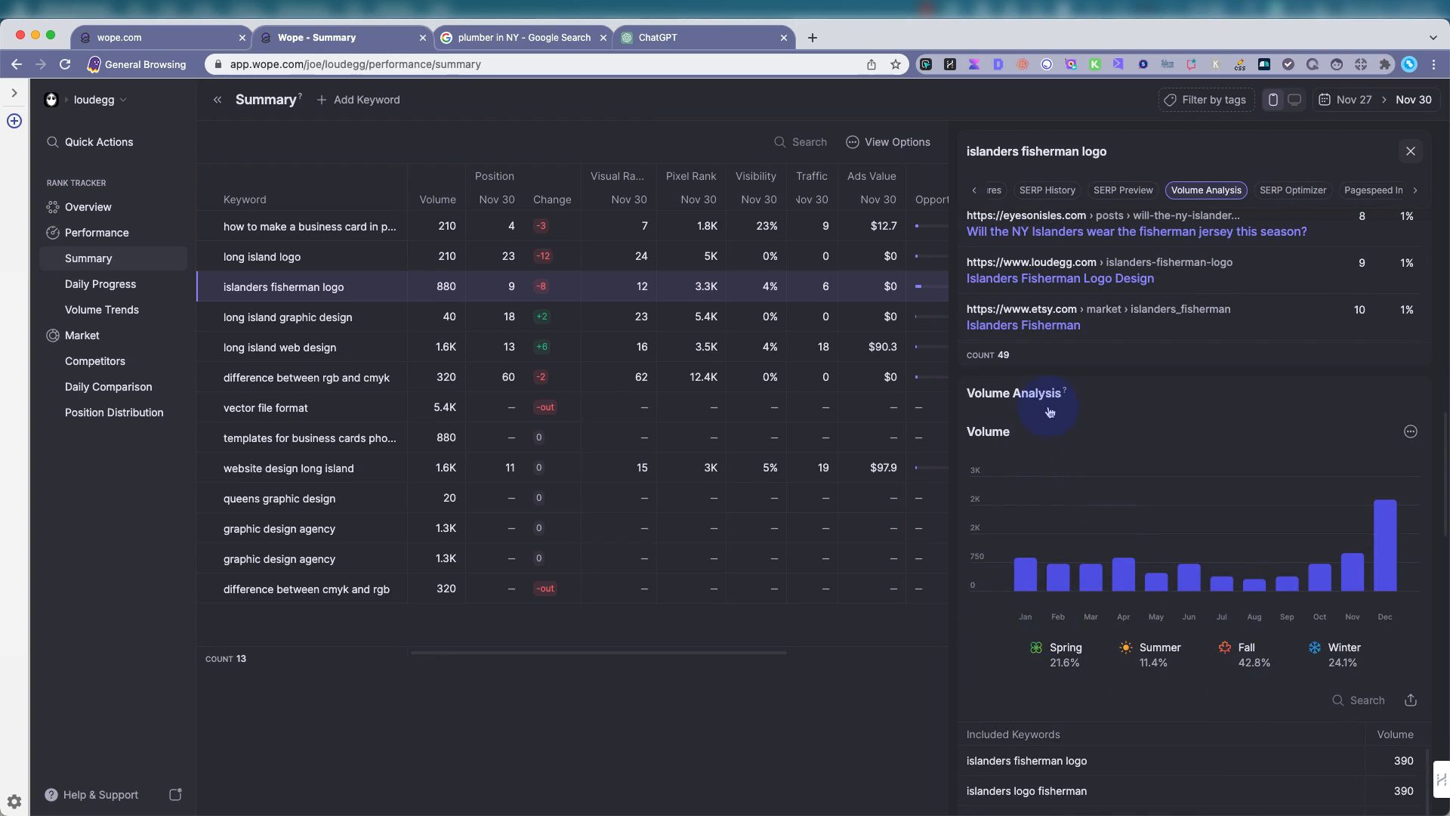
mouse_move(1061, 363)
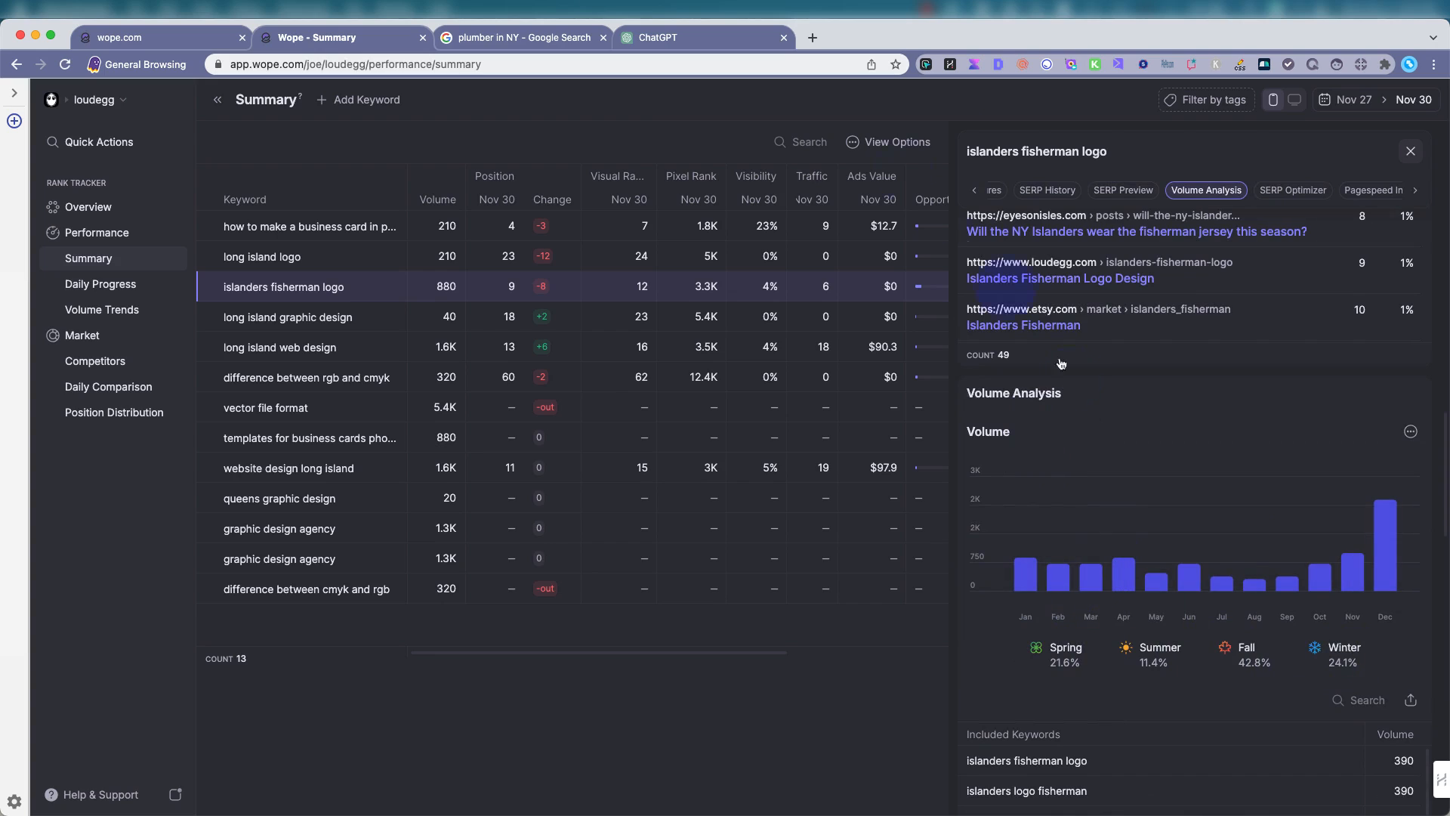
mouse_move(1057, 549)
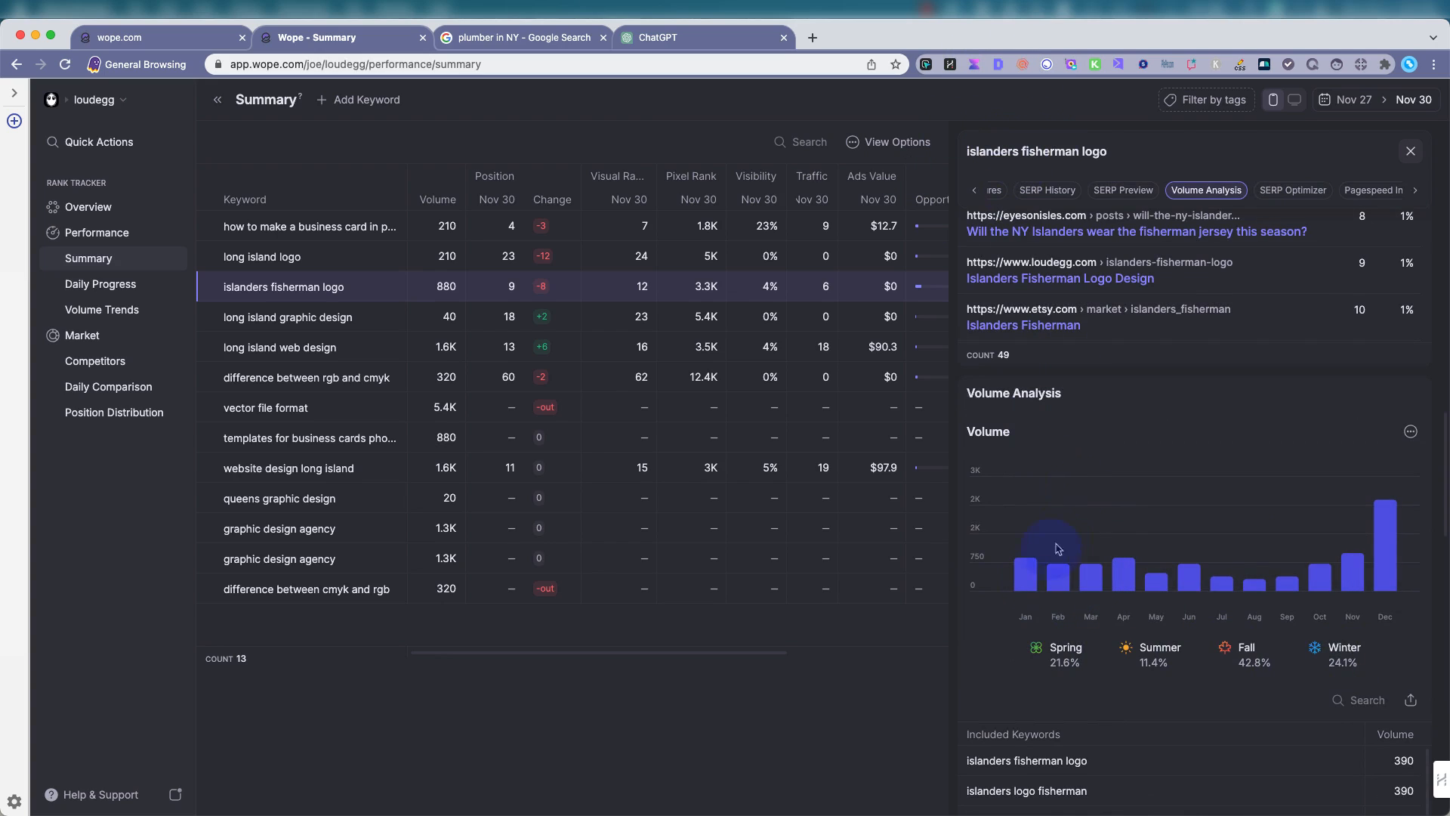
mouse_move(1343, 647)
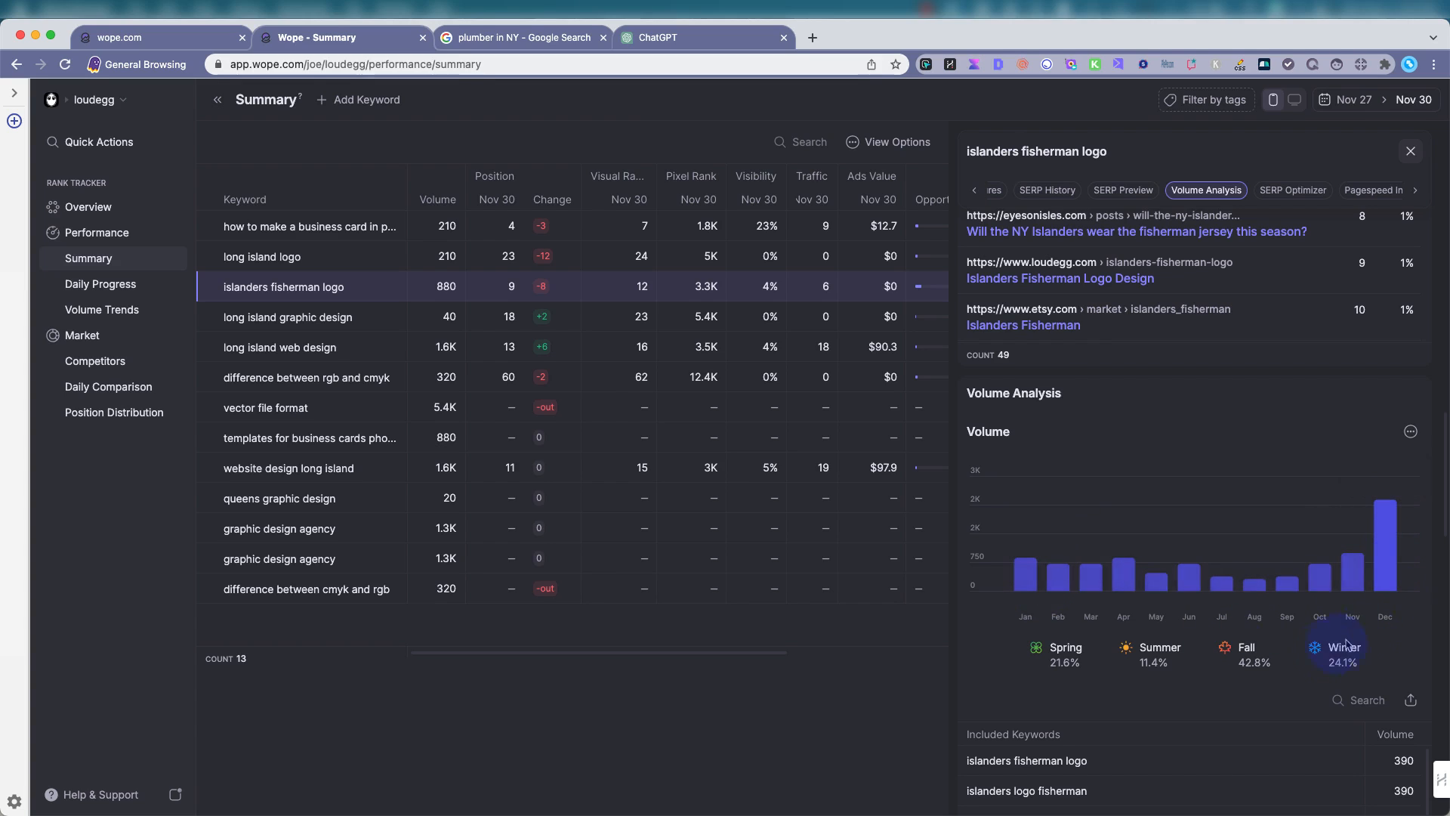
mouse_move(1367, 536)
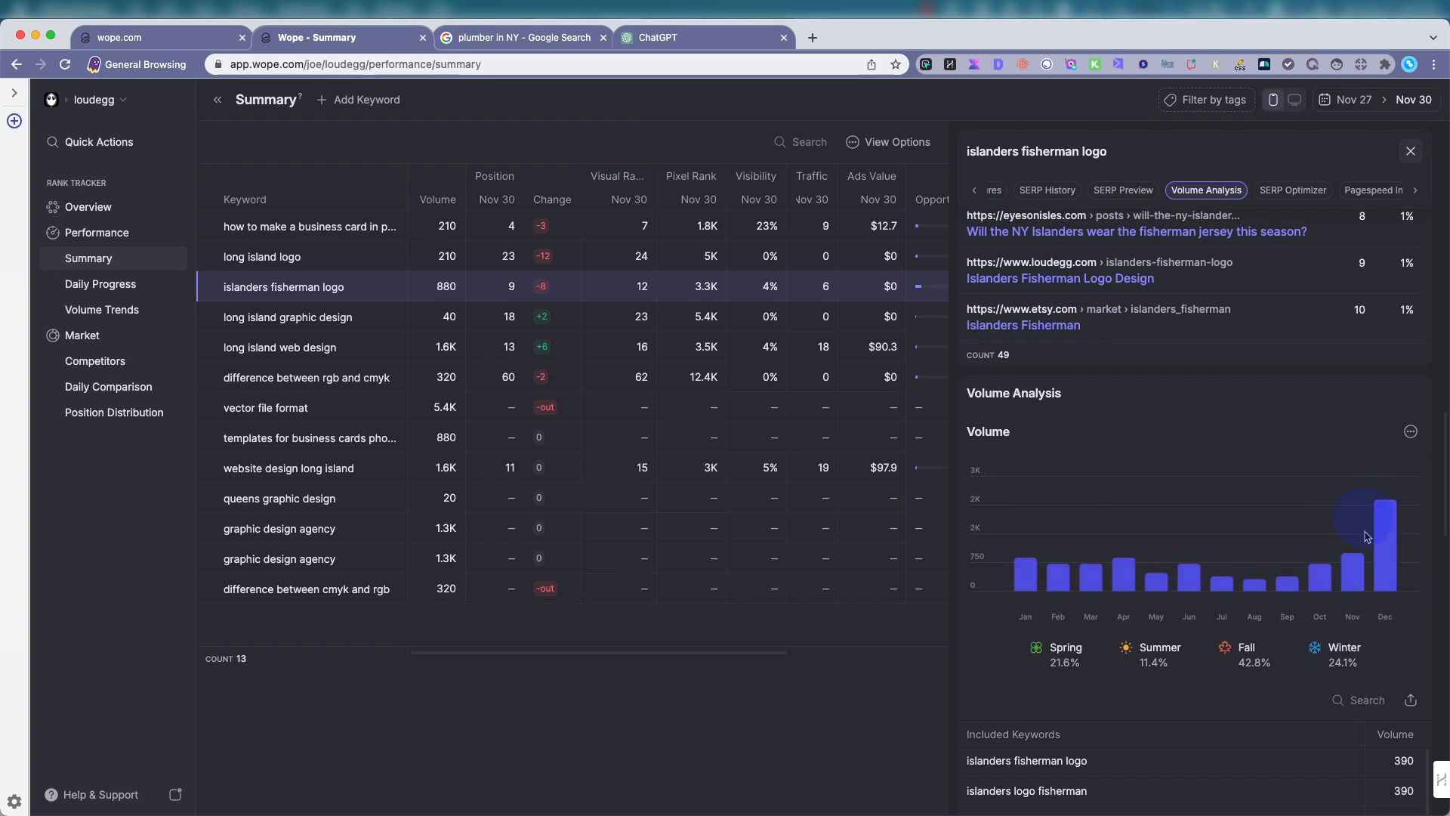
mouse_move(1385, 564)
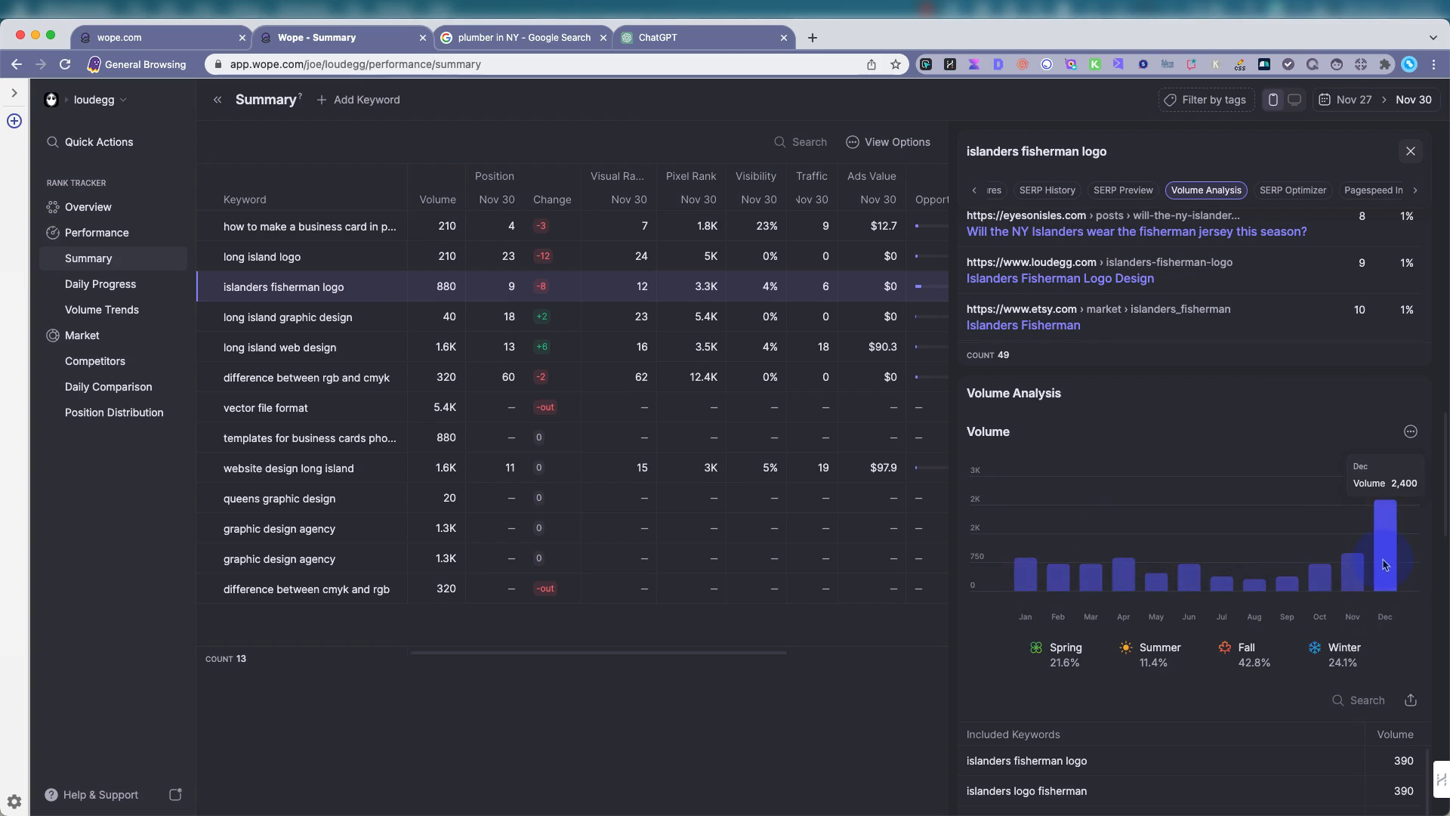
mouse_move(1046, 392)
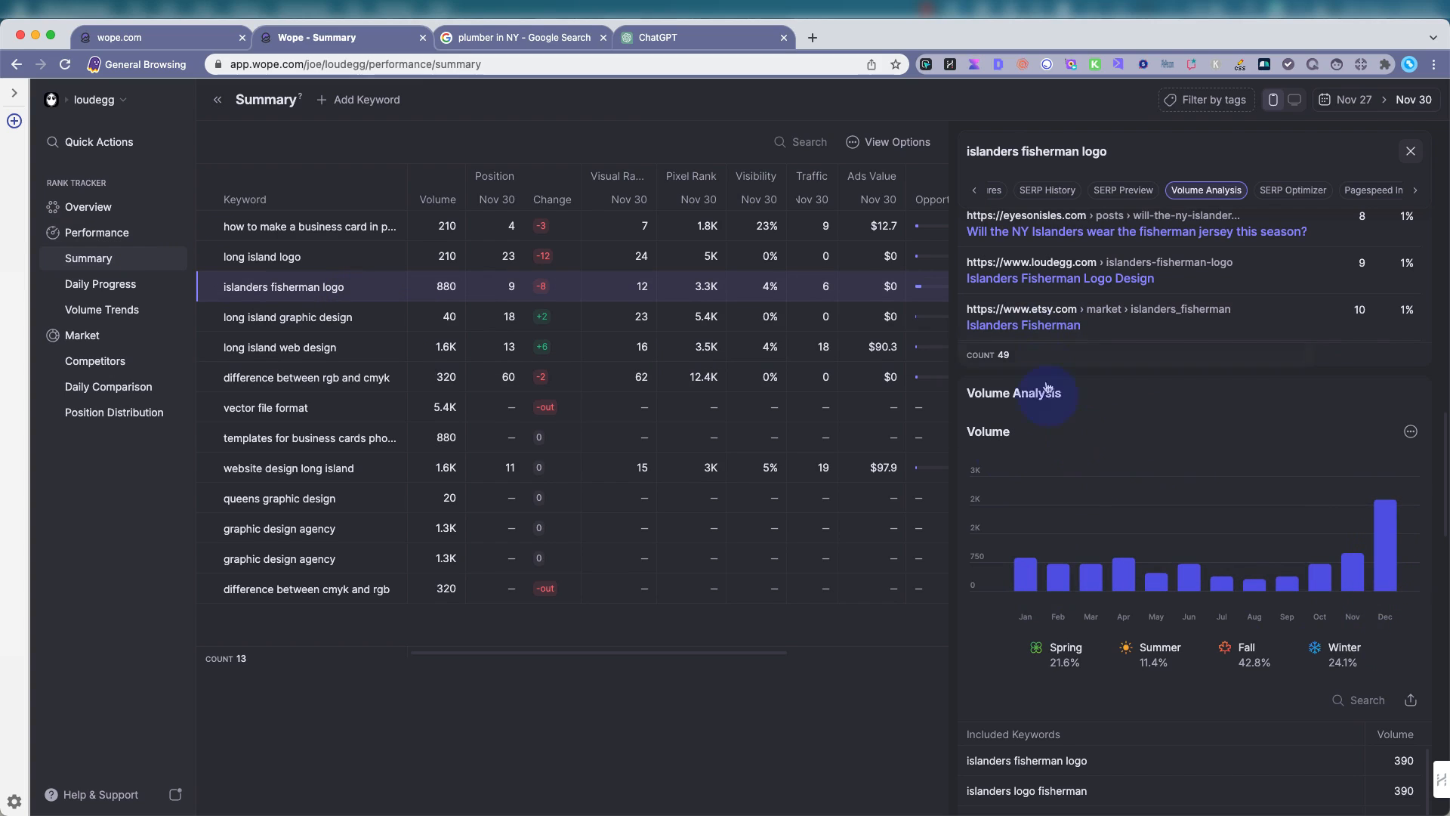
mouse_move(1178, 589)
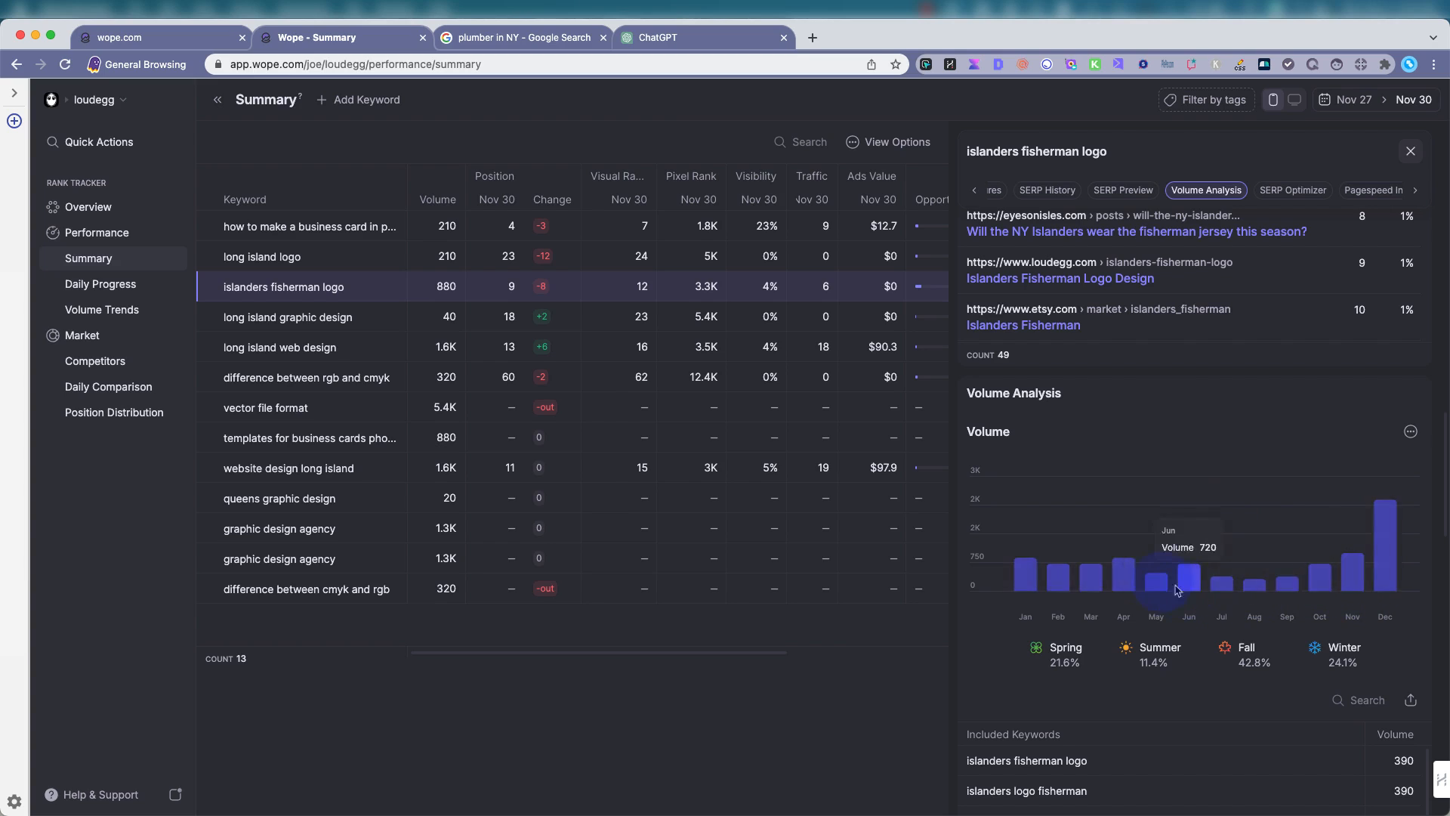
mouse_move(1245, 590)
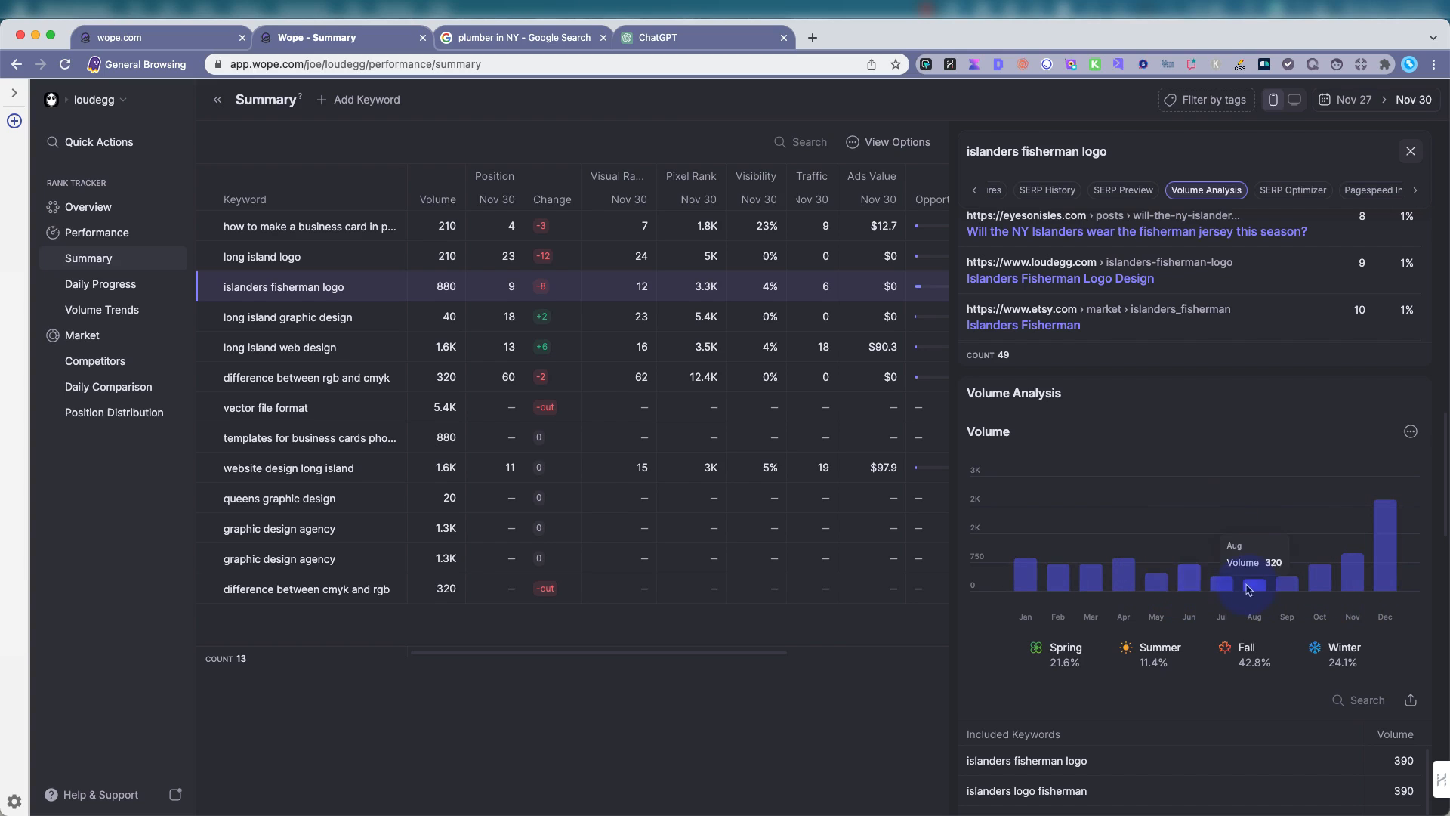
mouse_move(1330, 584)
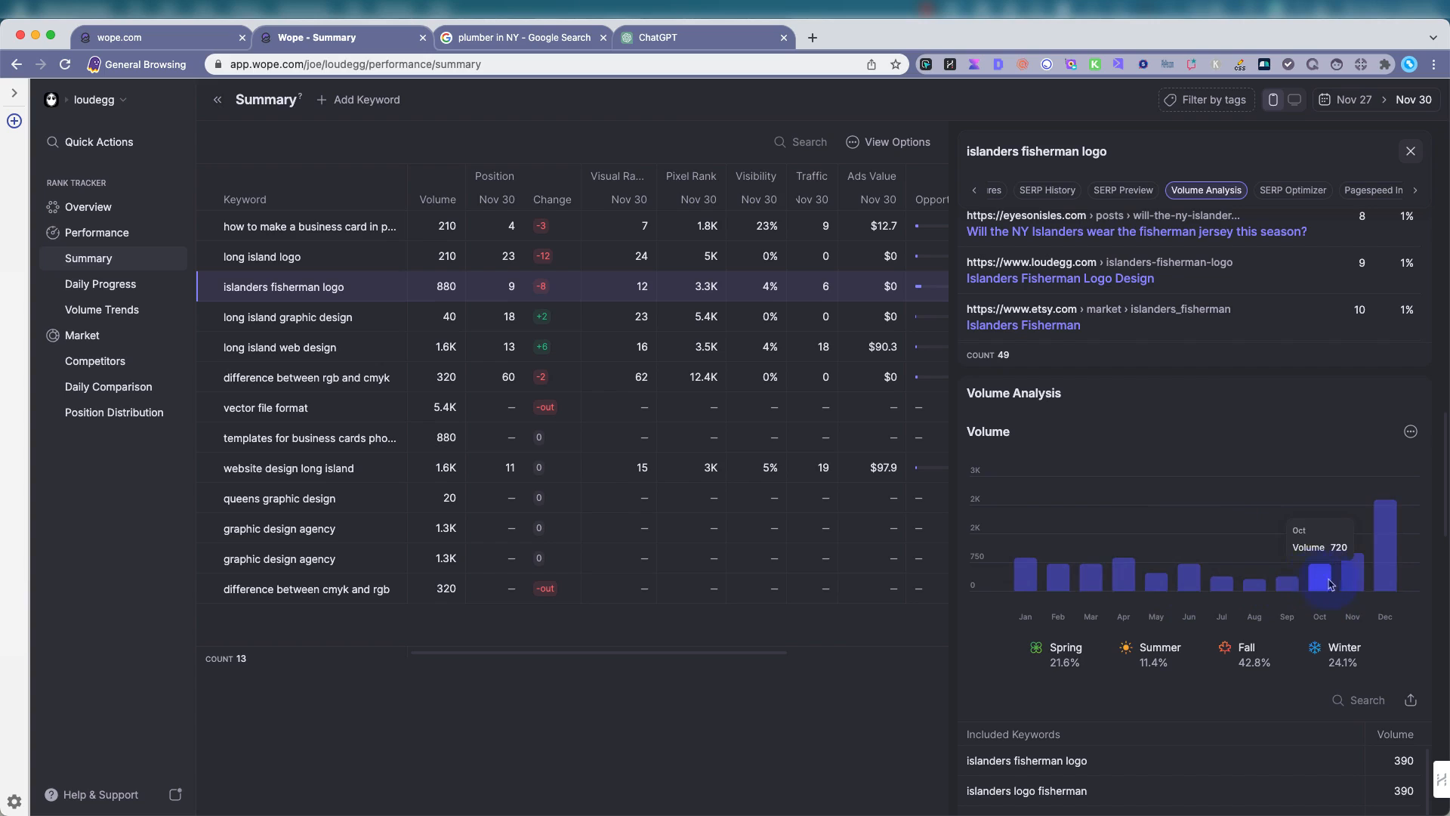
mouse_move(1388, 536)
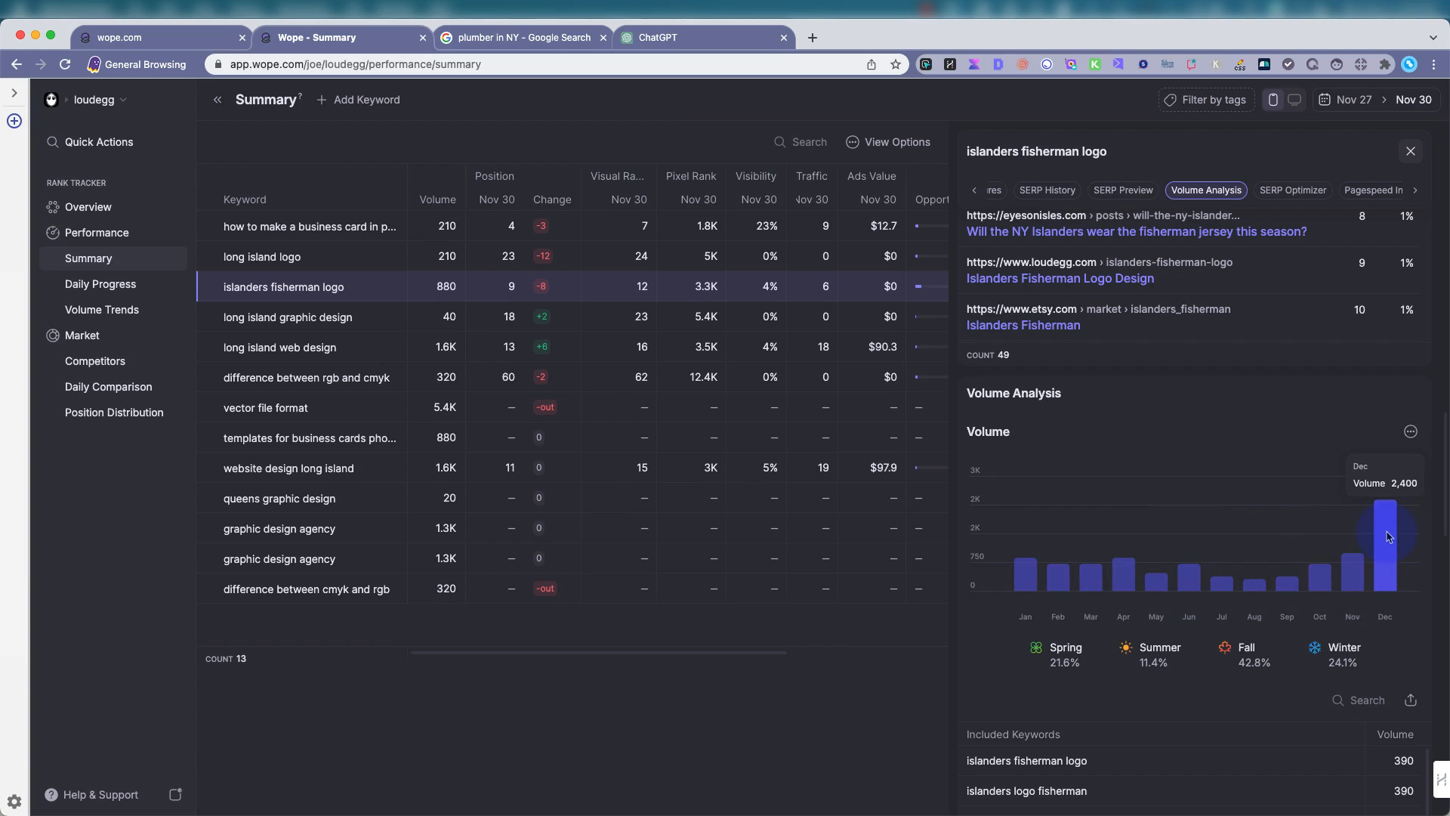
mouse_move(1395, 503)
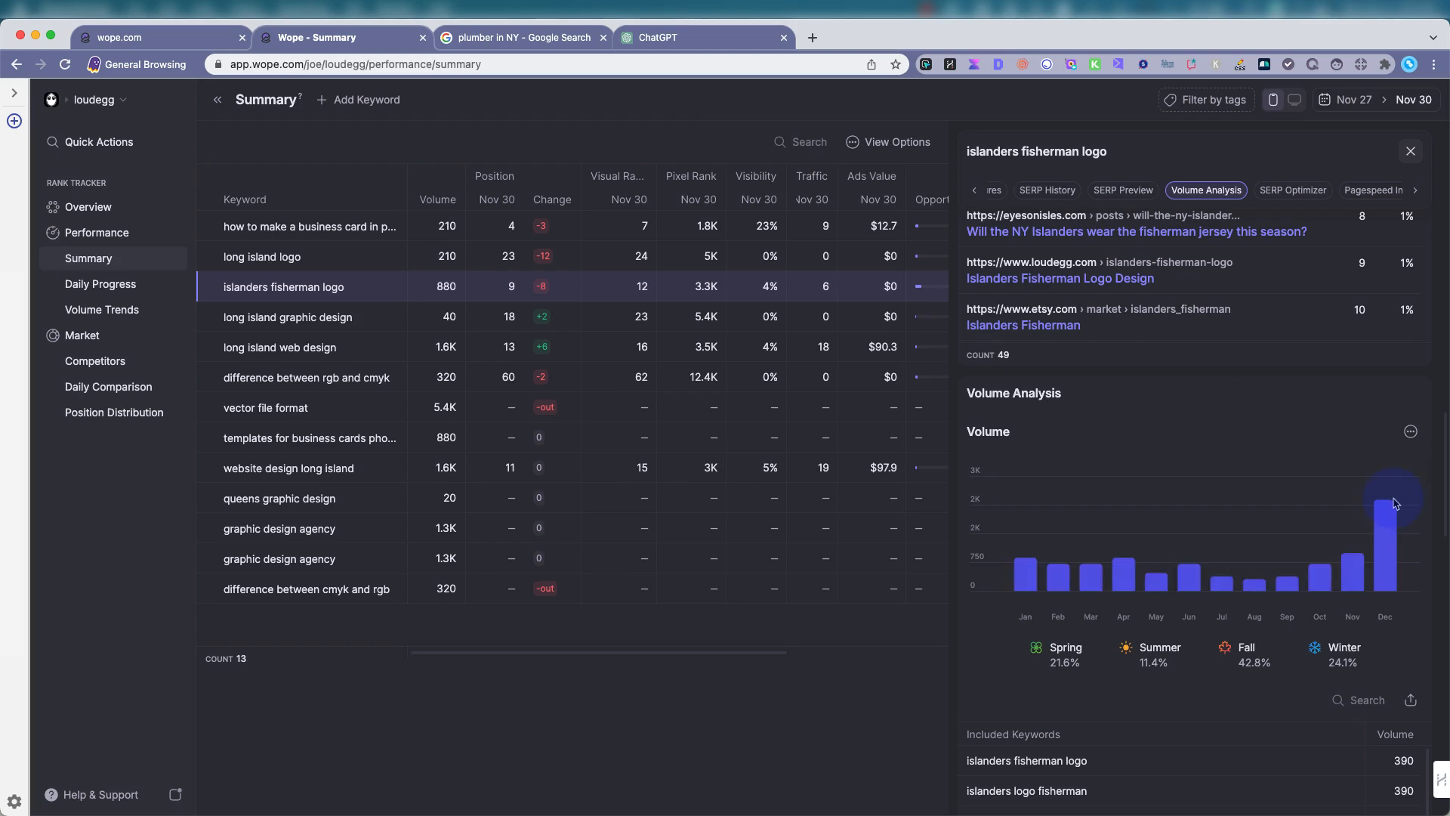
mouse_move(1352, 540)
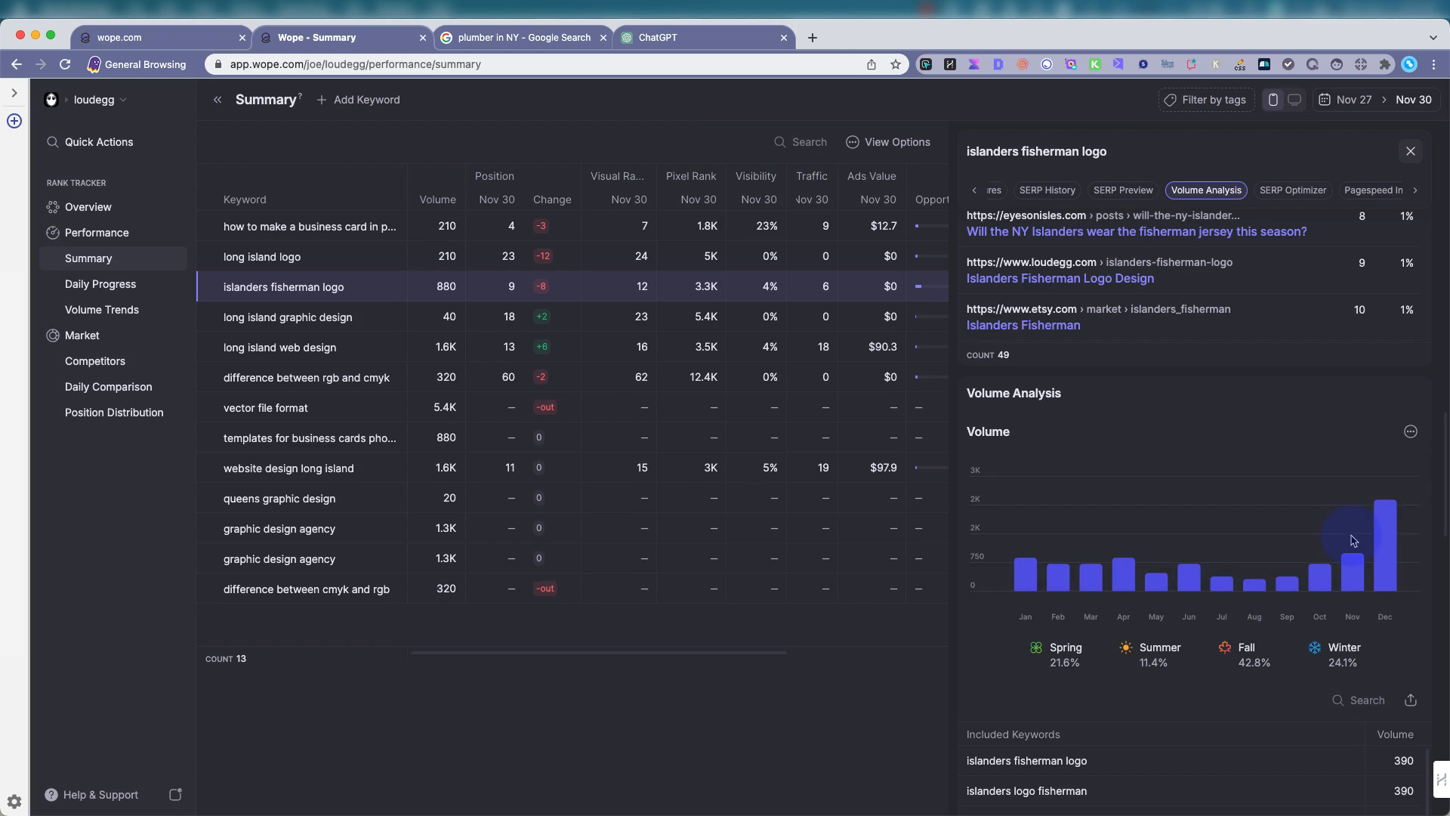
mouse_move(1381, 535)
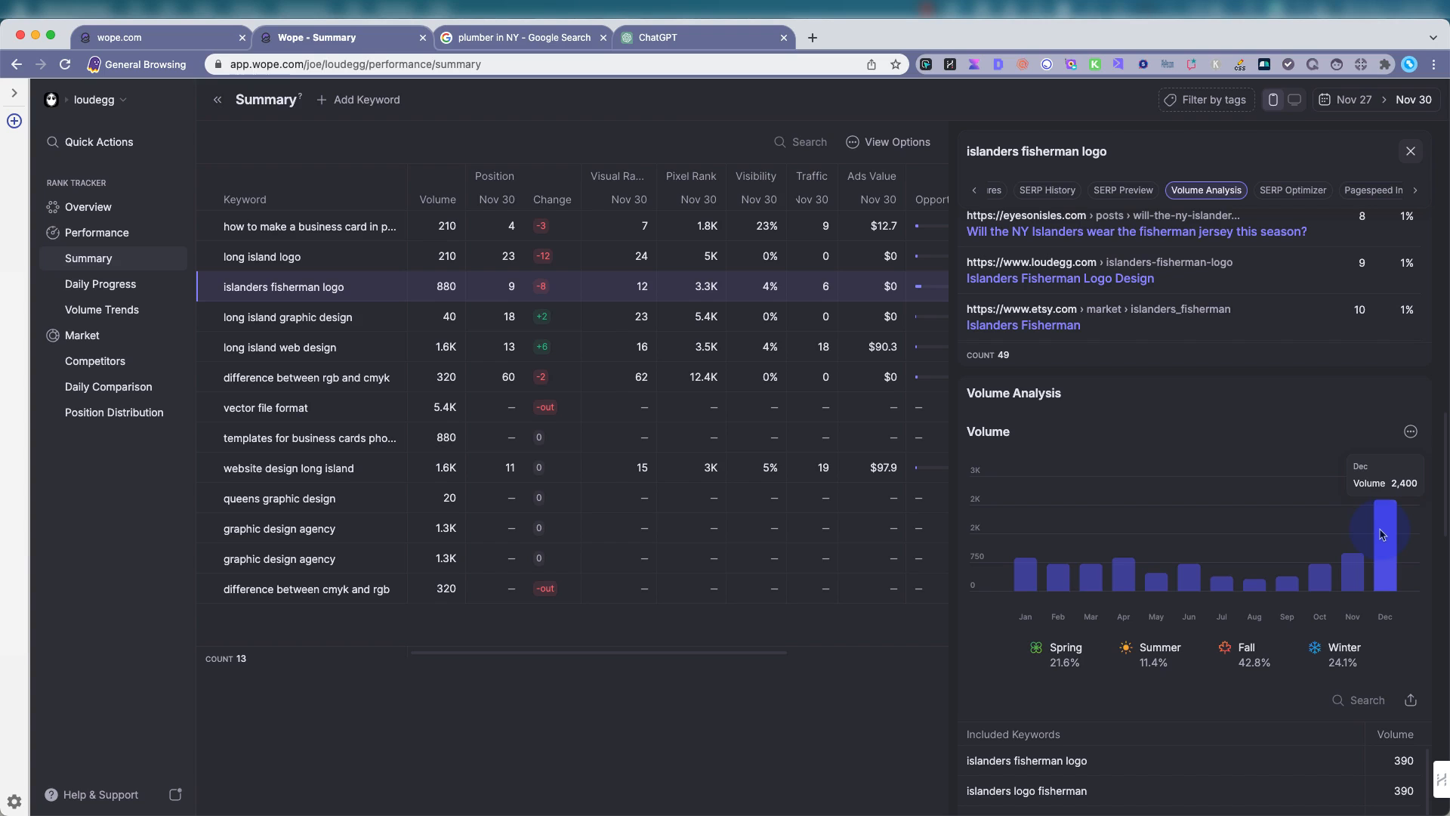
scroll(down, 3)
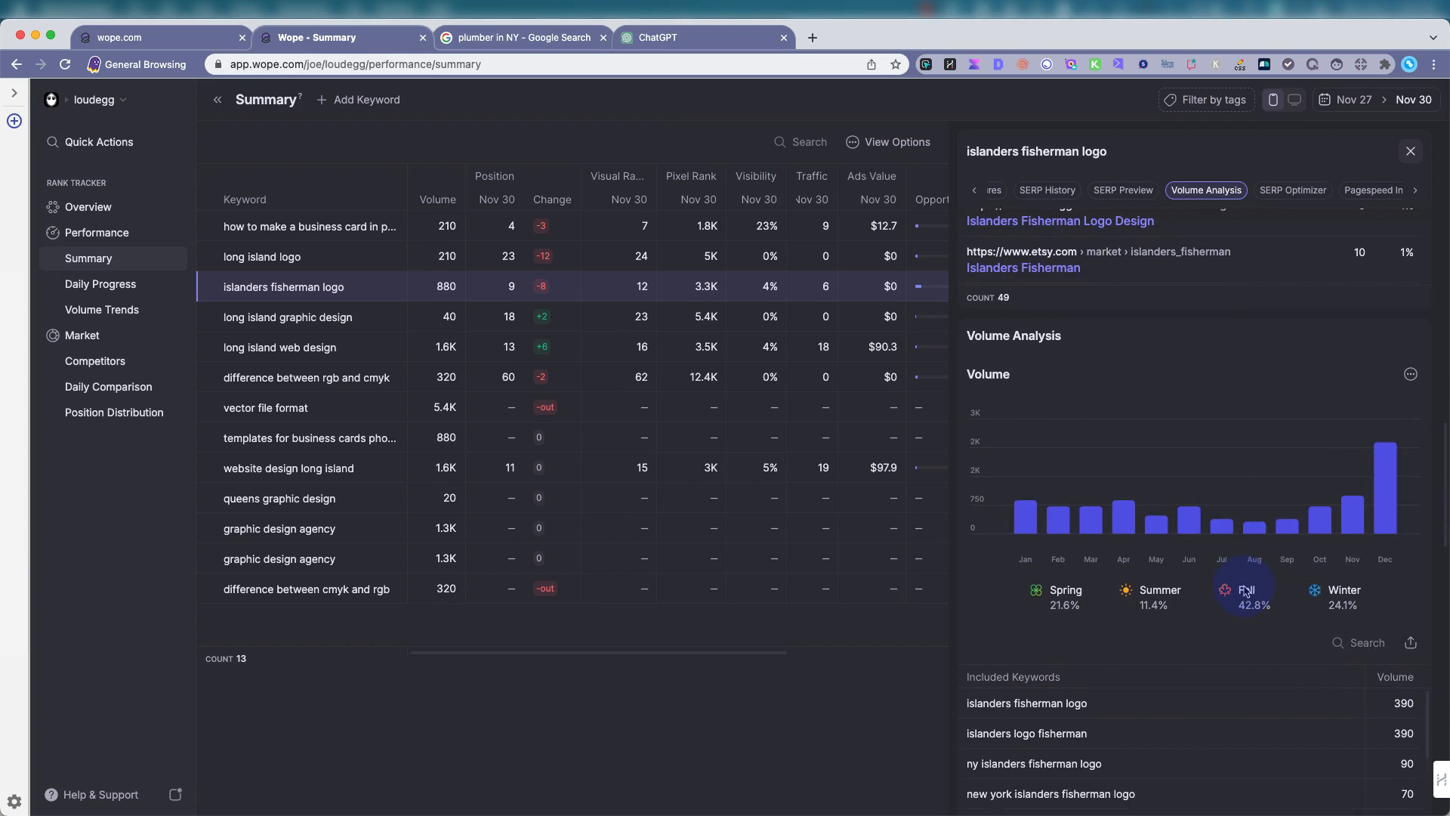
scroll(down, 3)
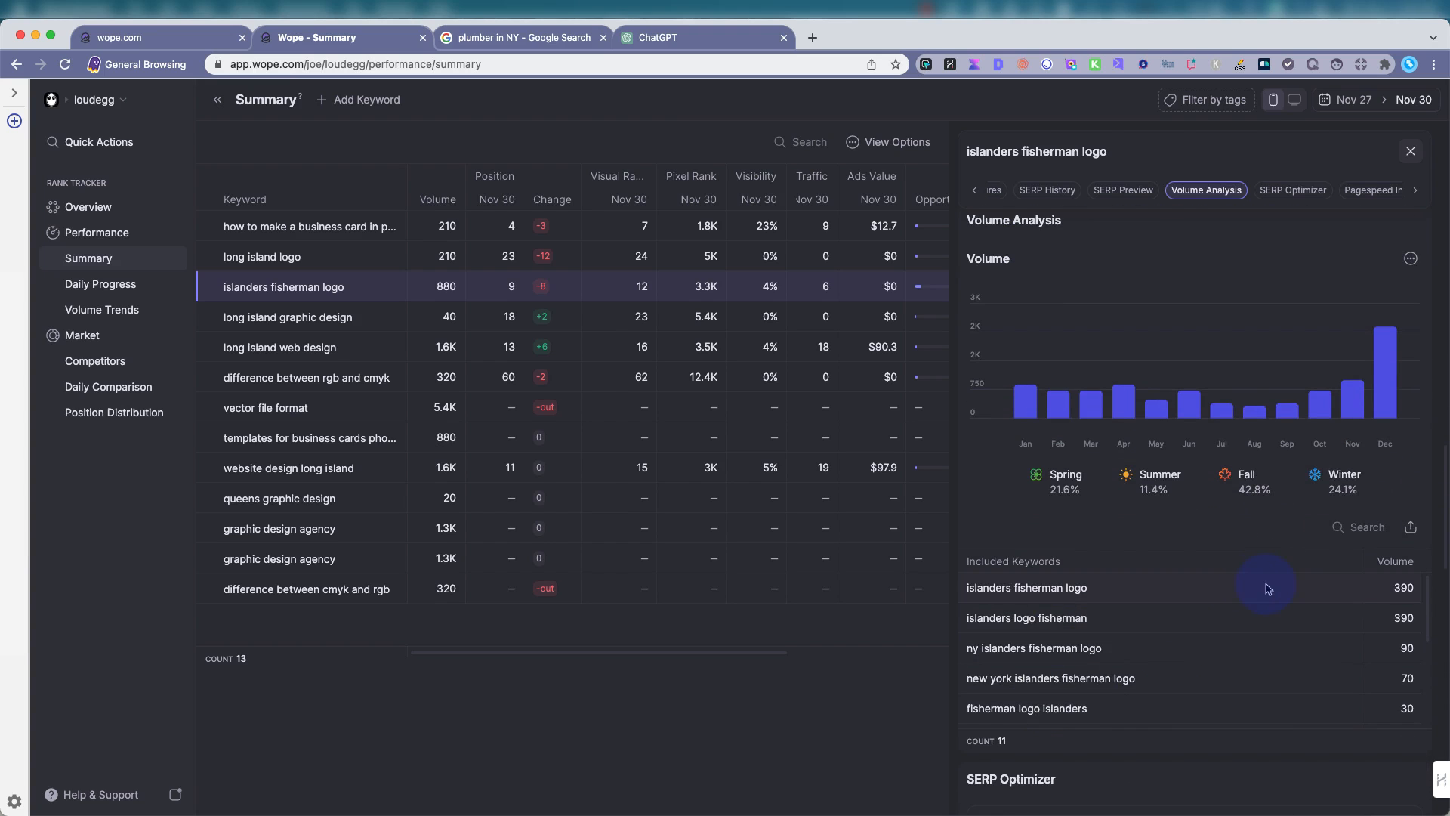
scroll(down, 3)
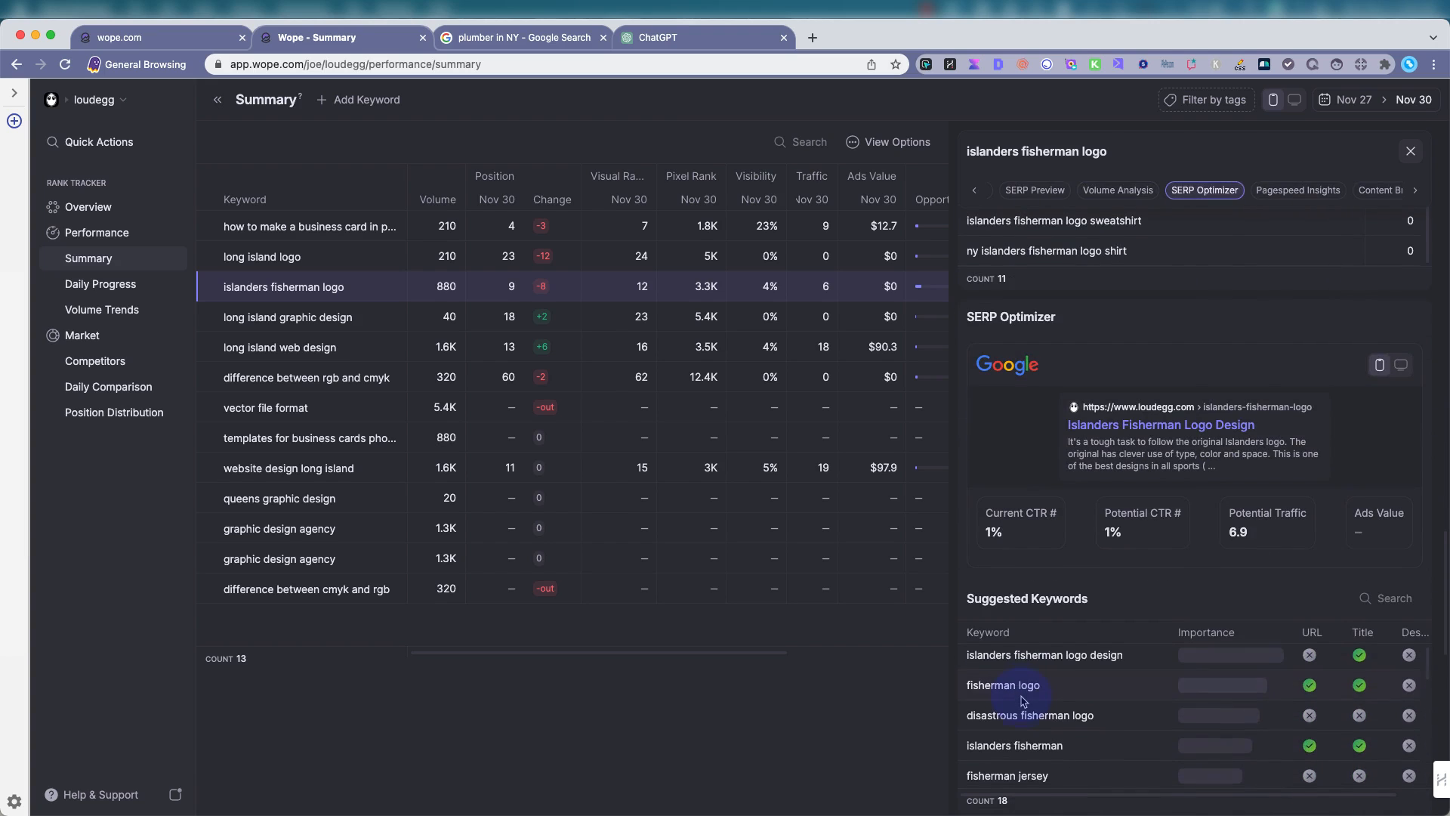
Scroll past the SERP Optimizer into the Pagespeed Insights results scoring 73.
scroll(down, 3)
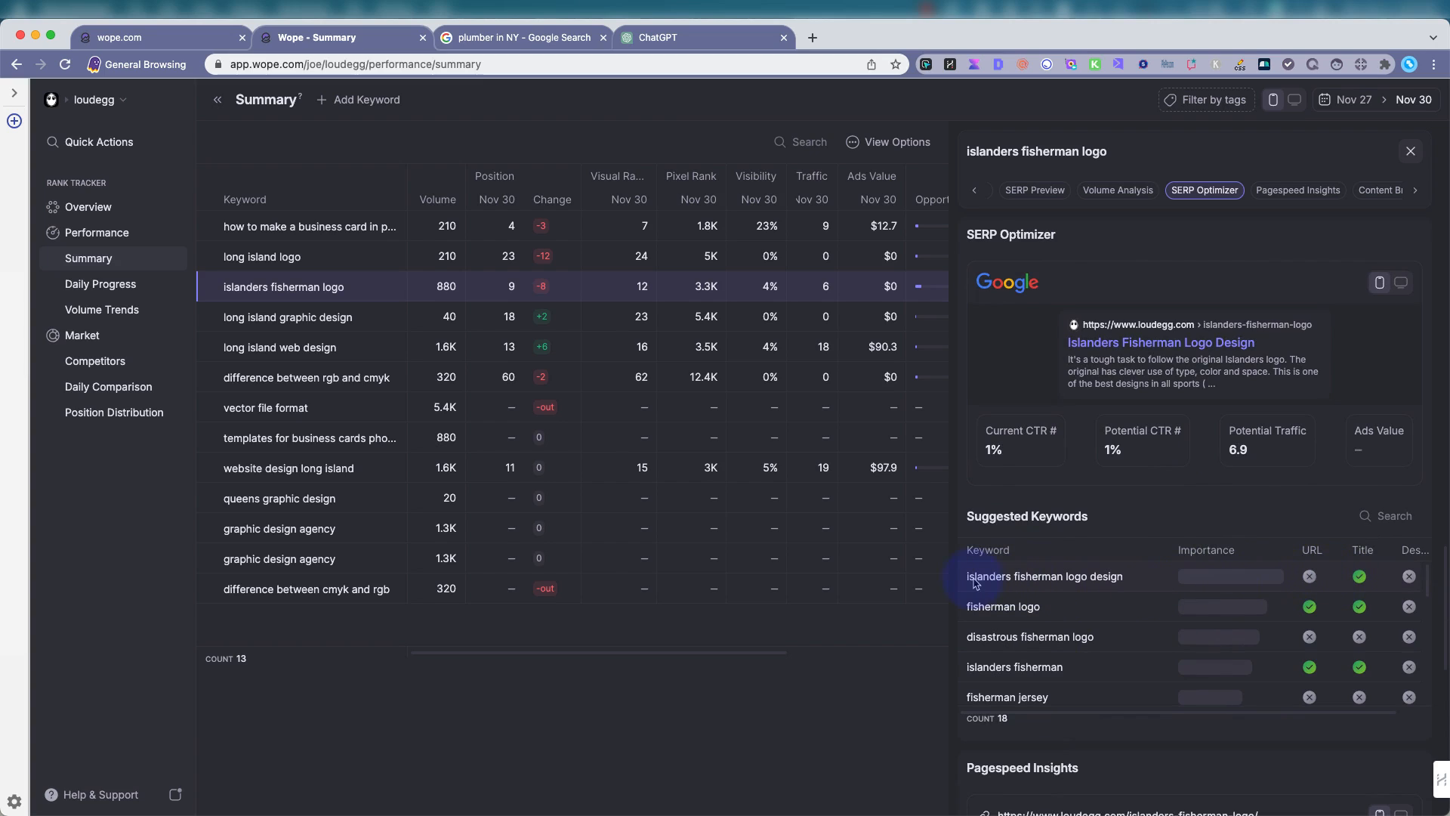
click(1359, 577)
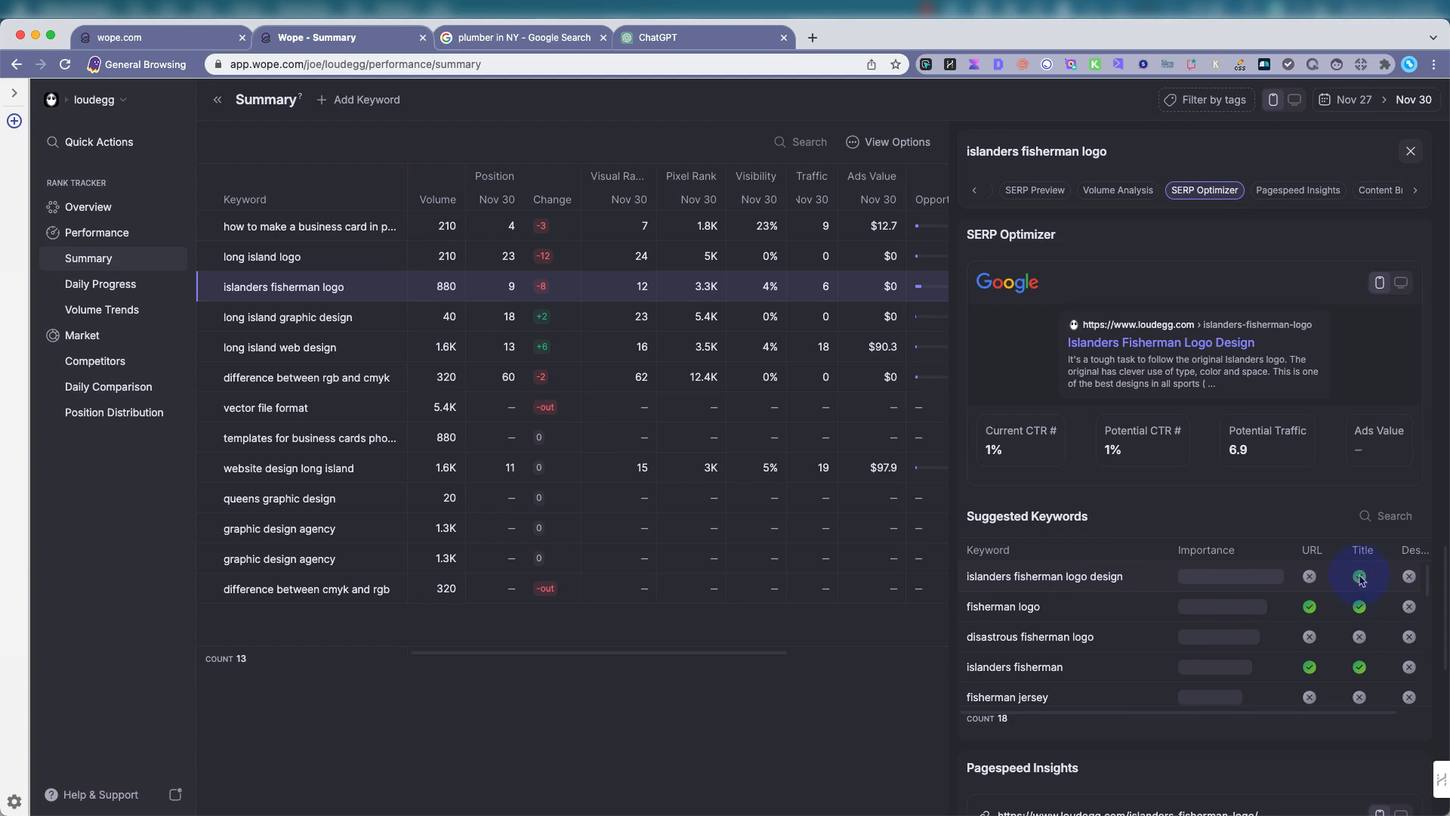
click(1359, 576)
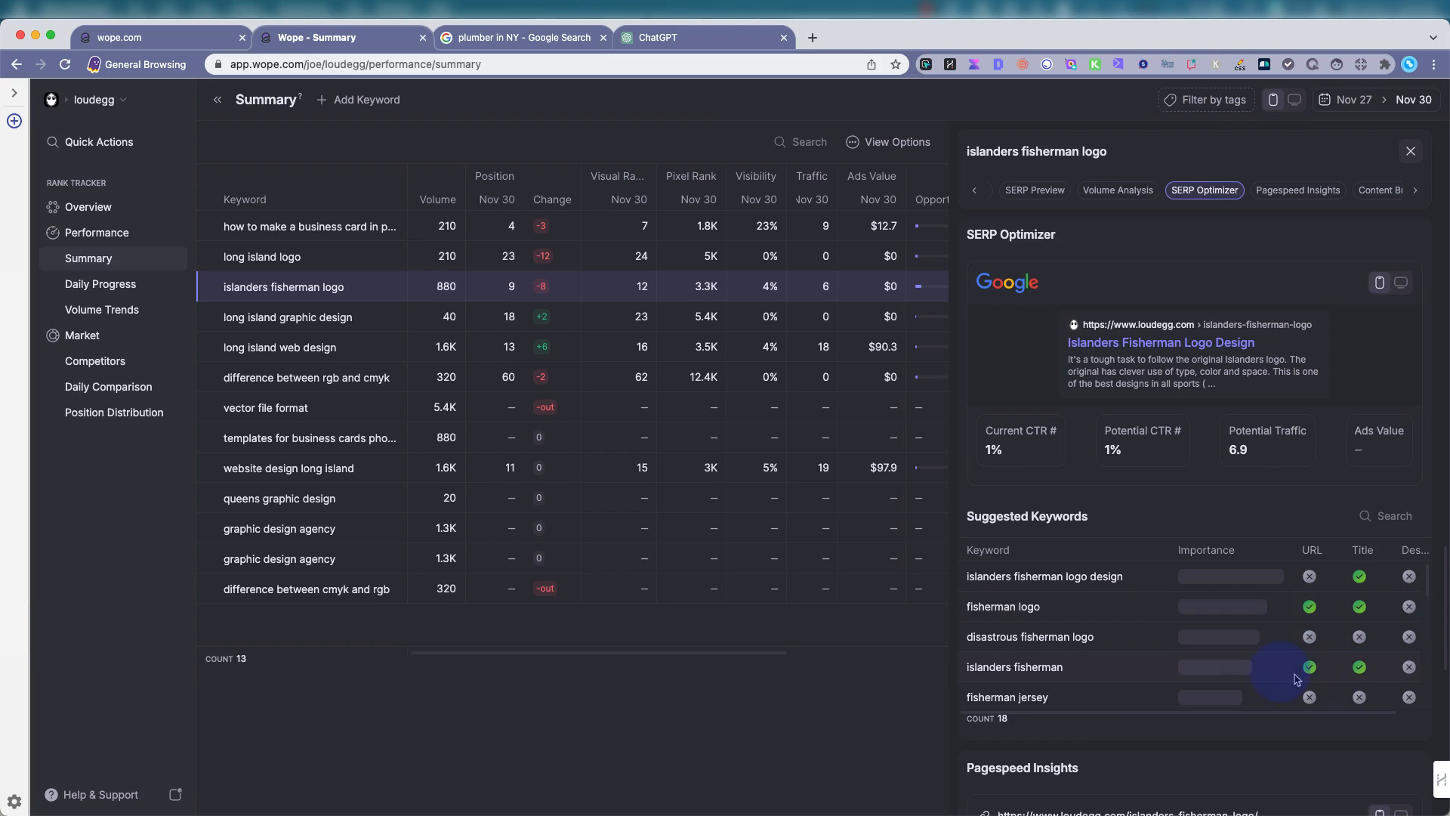
scroll(down, 3)
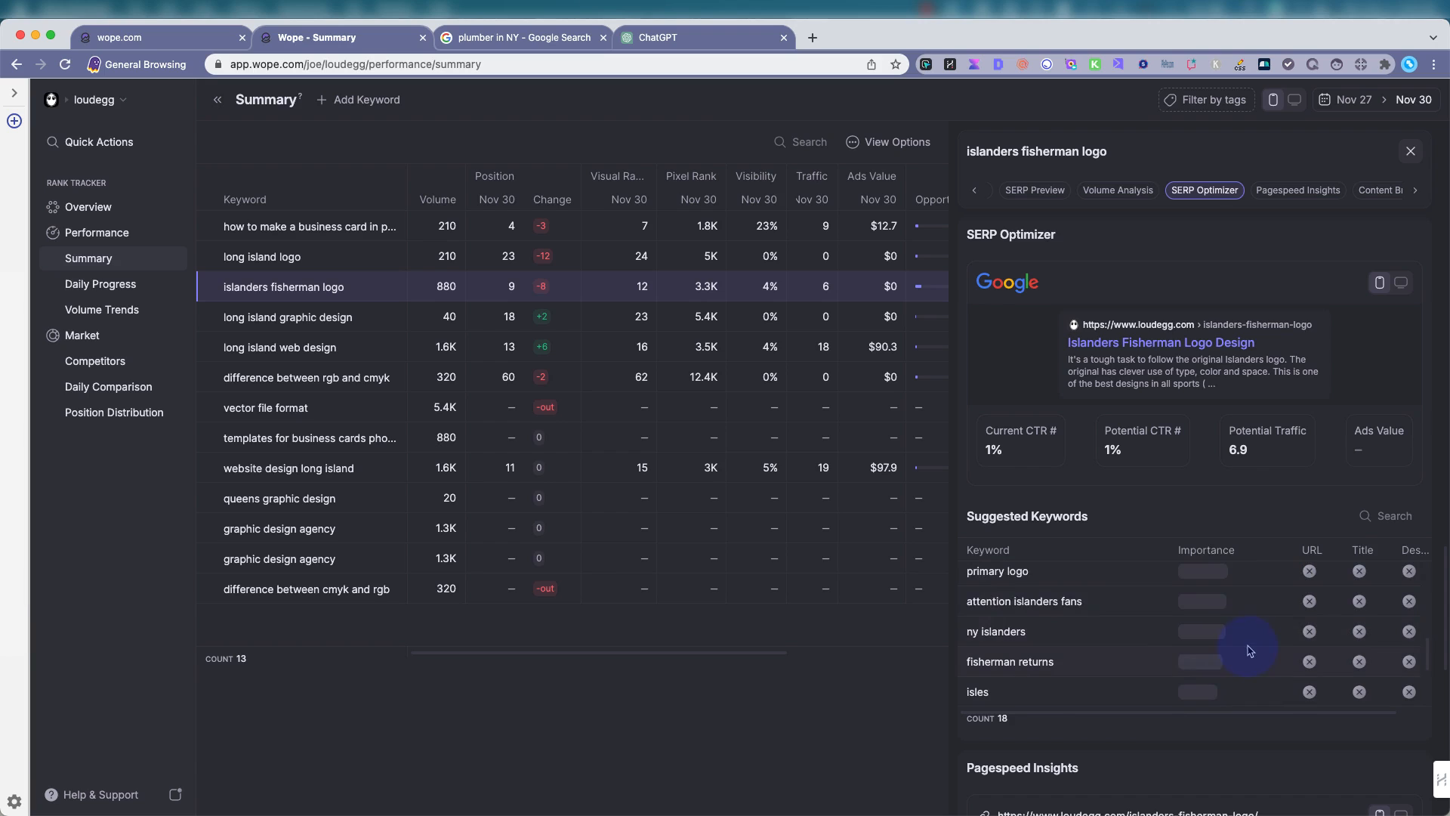
Scroll on to the Content Brief Generator outline with its suggested title.
scroll(down, 3)
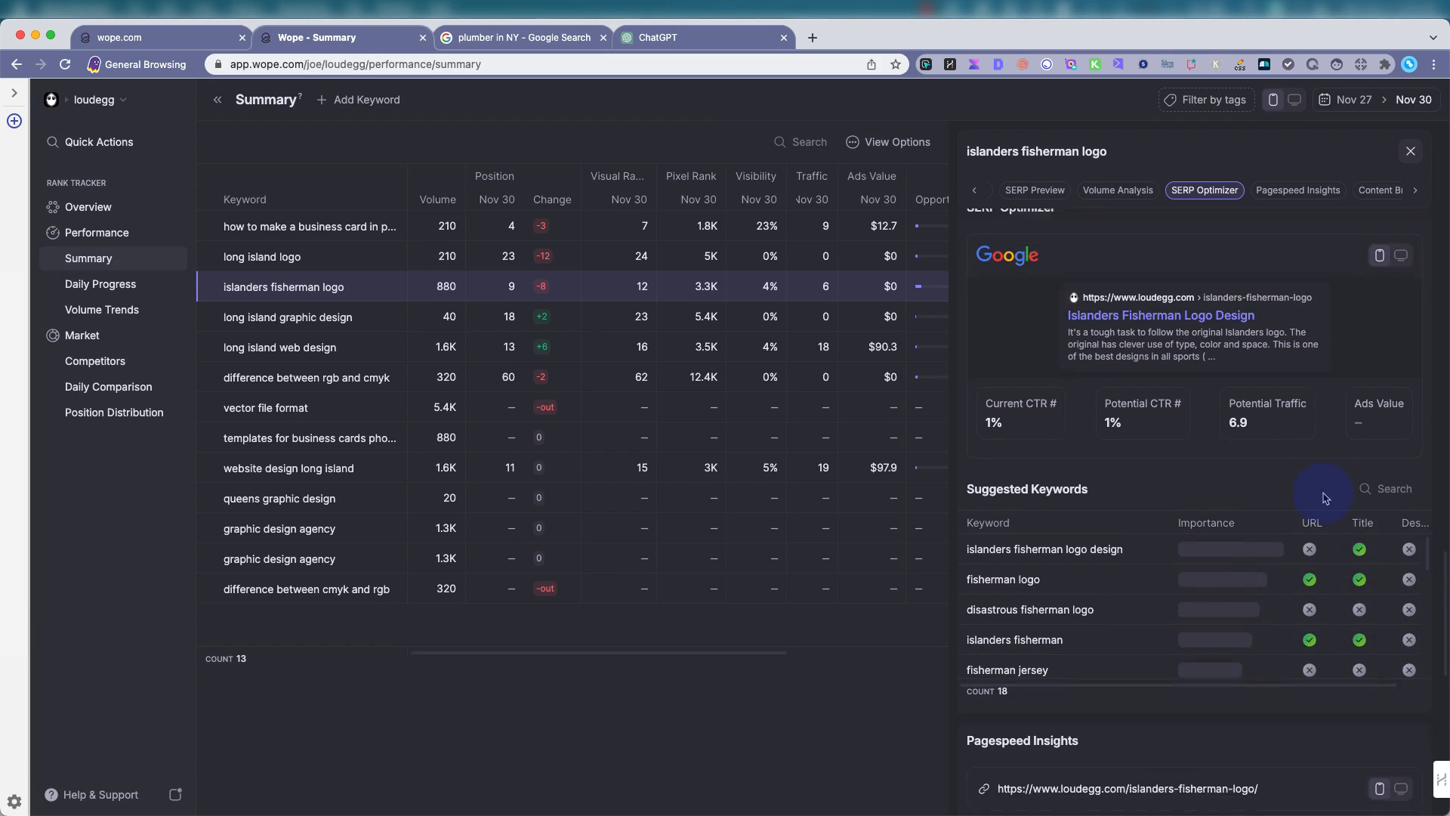
mouse_move(1311, 513)
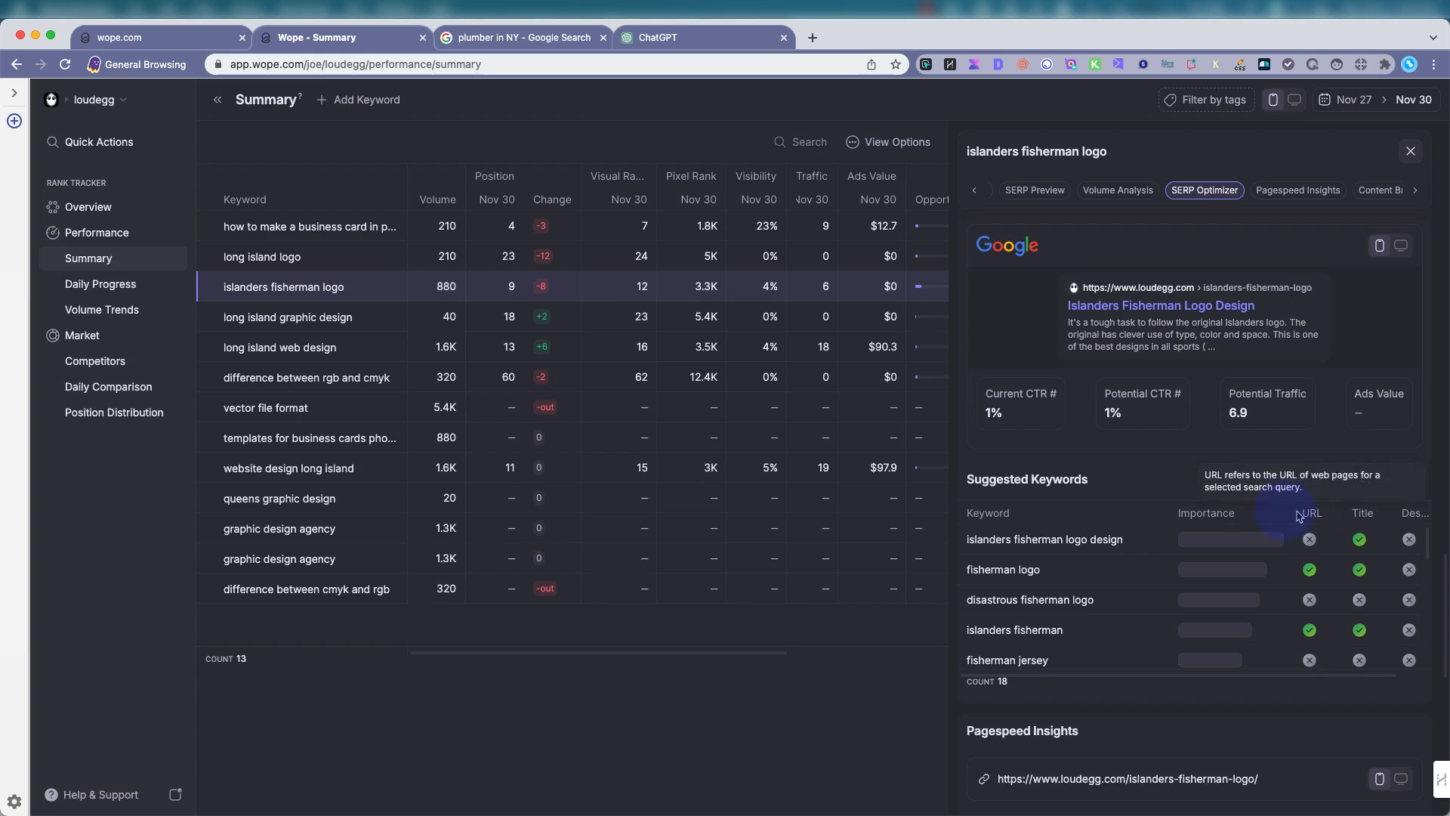
scroll(down, 3)
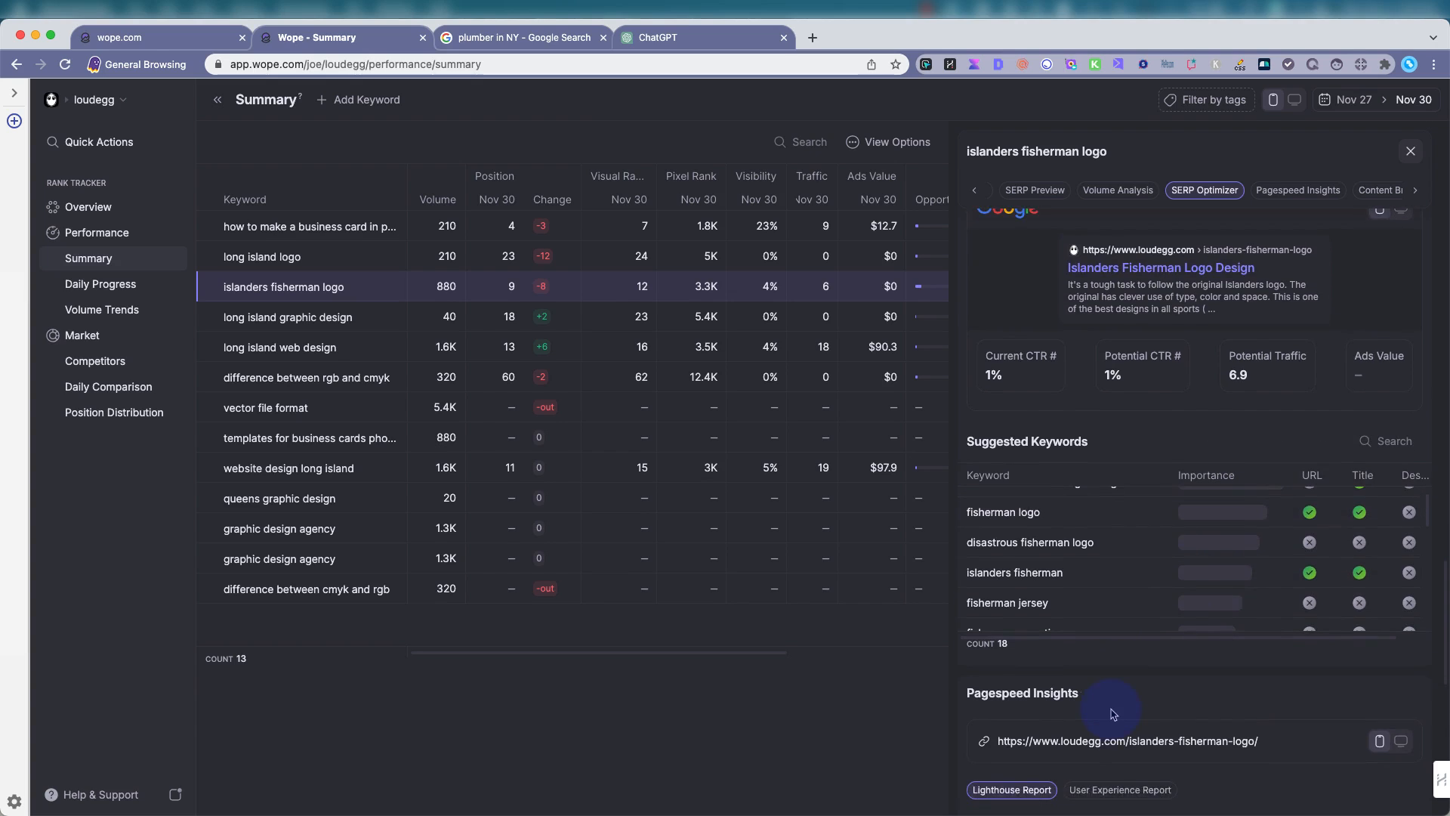
scroll(down, 3)
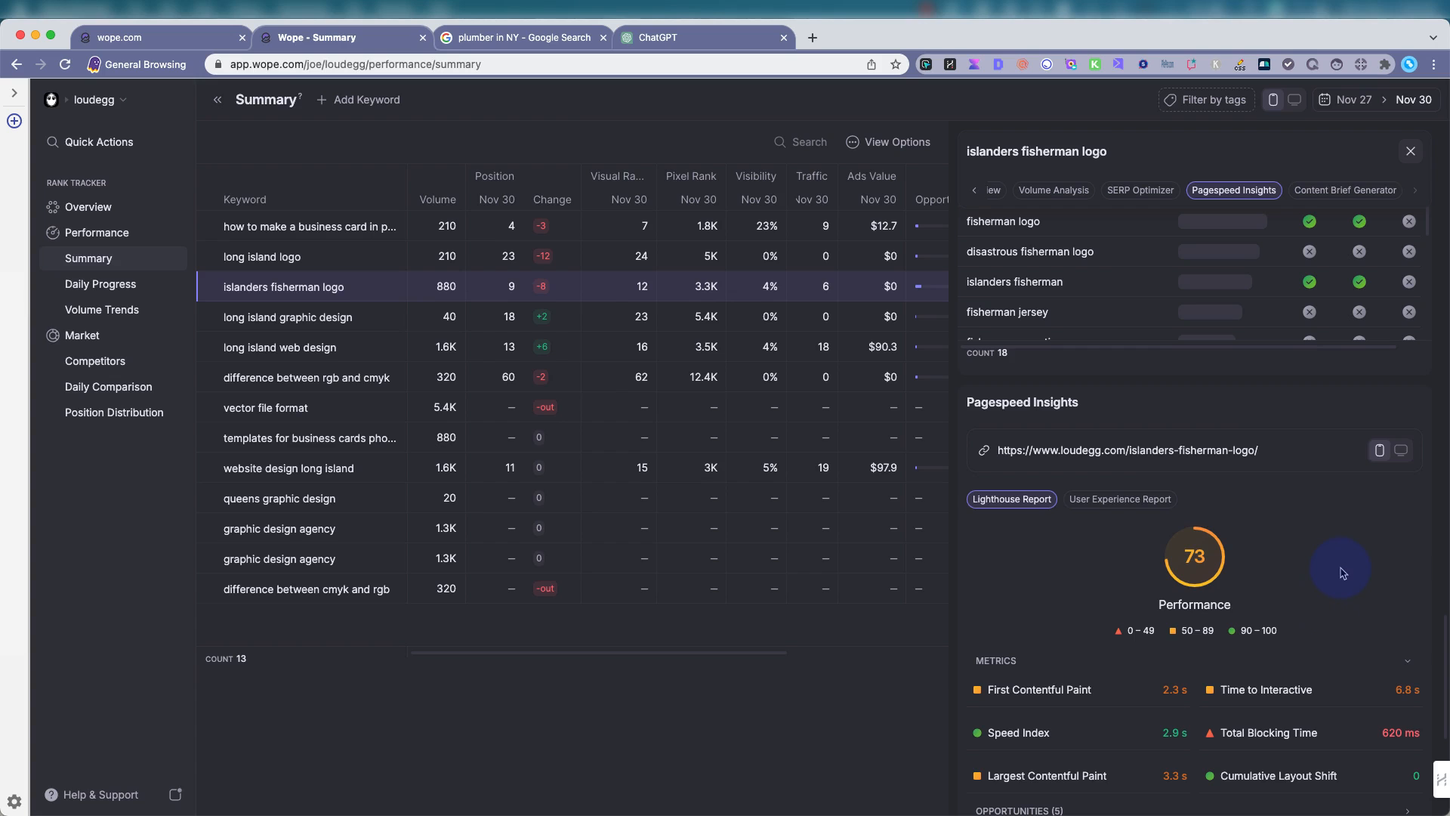
scroll(down, 3)
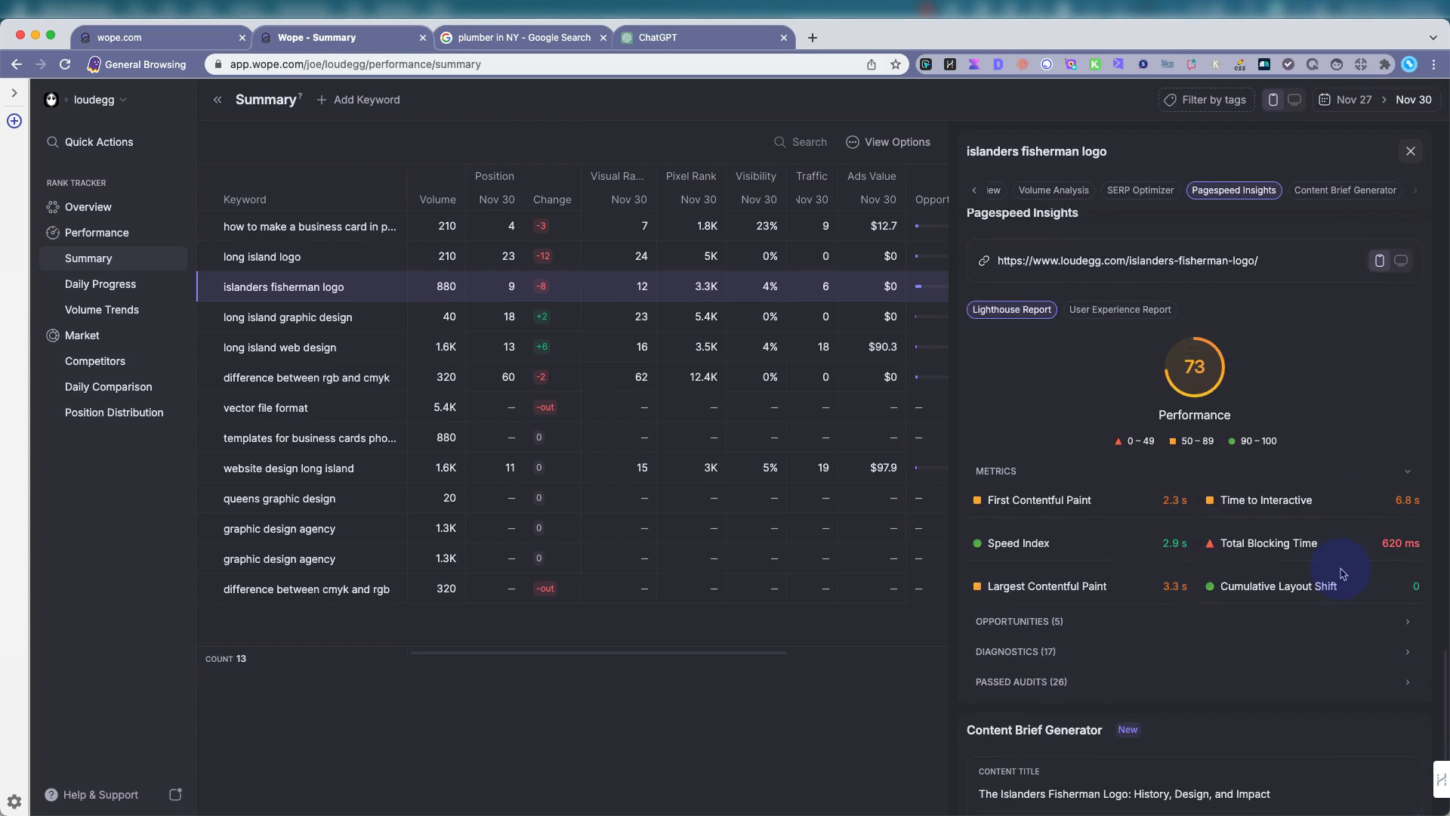
click(1343, 189)
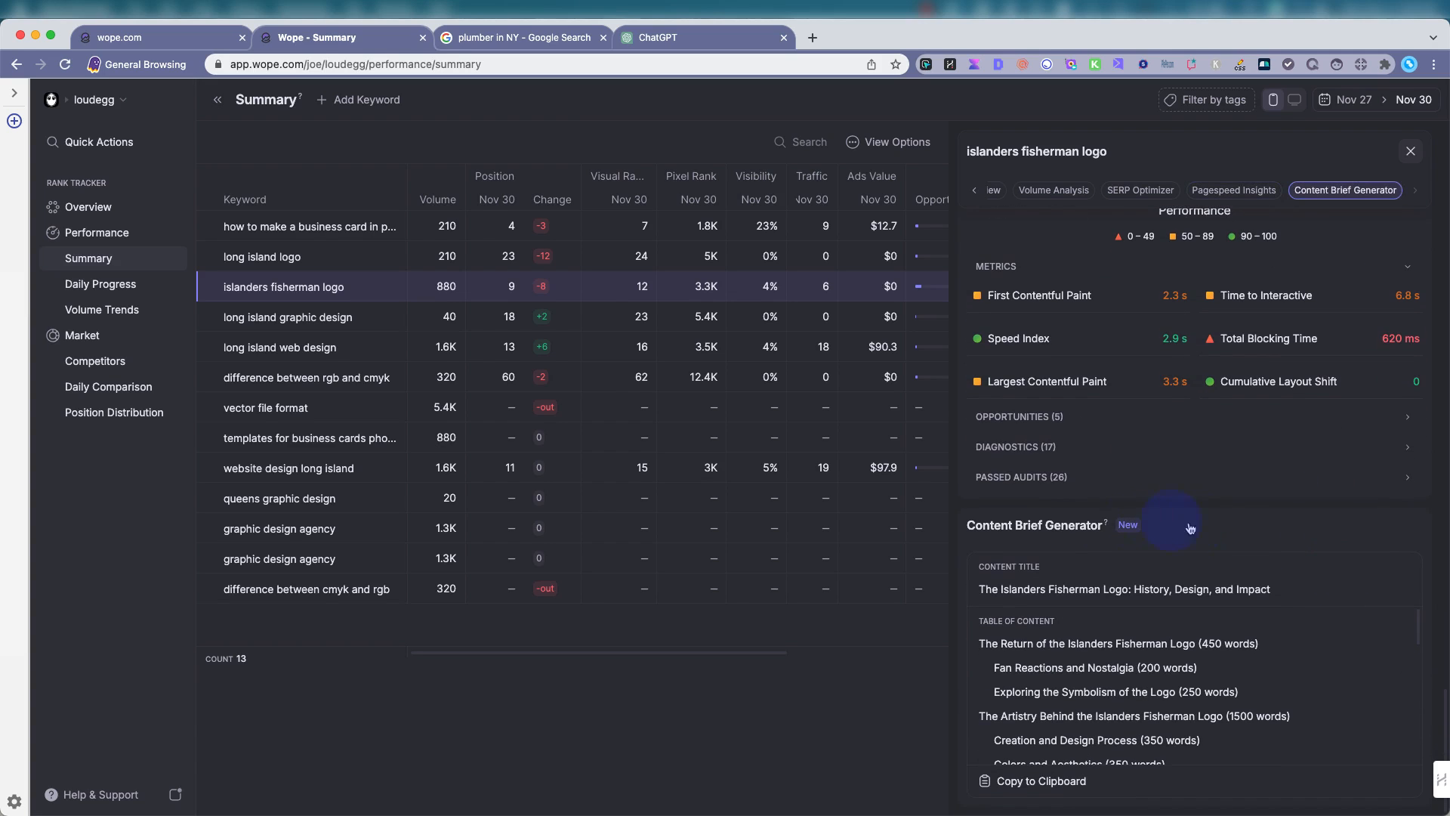
mouse_move(1360, 508)
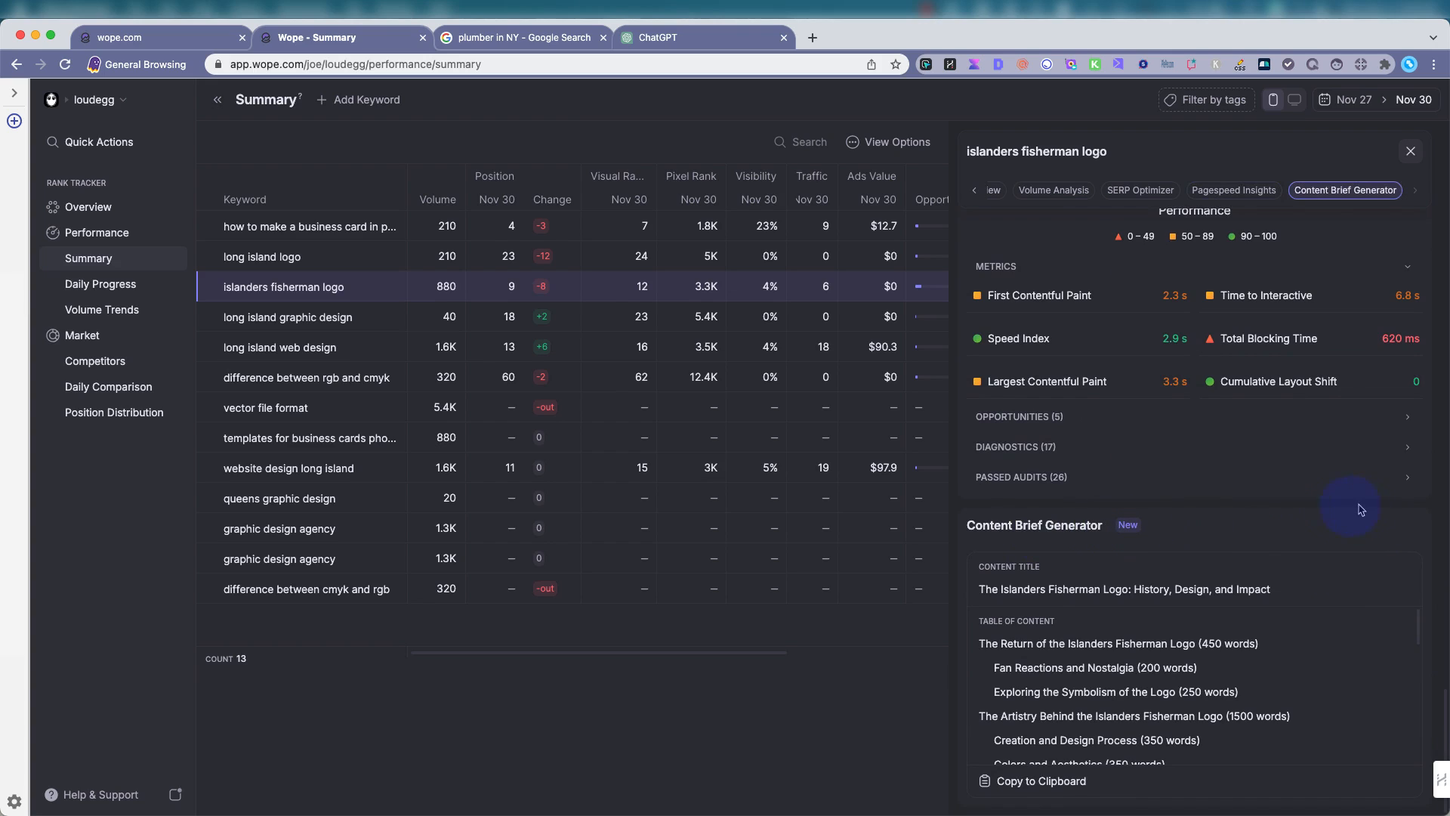
mouse_move(1192, 545)
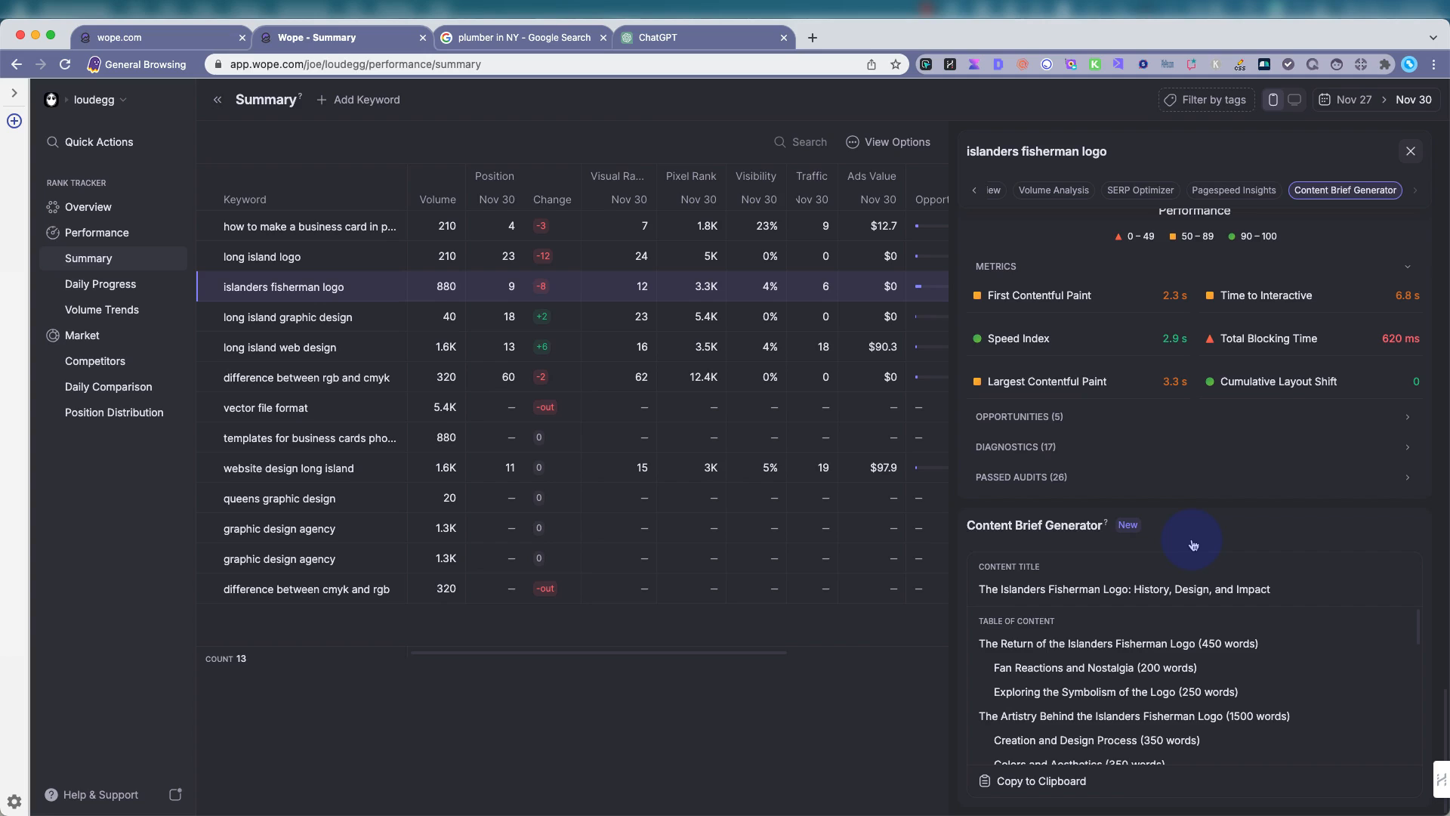
mouse_move(1170, 530)
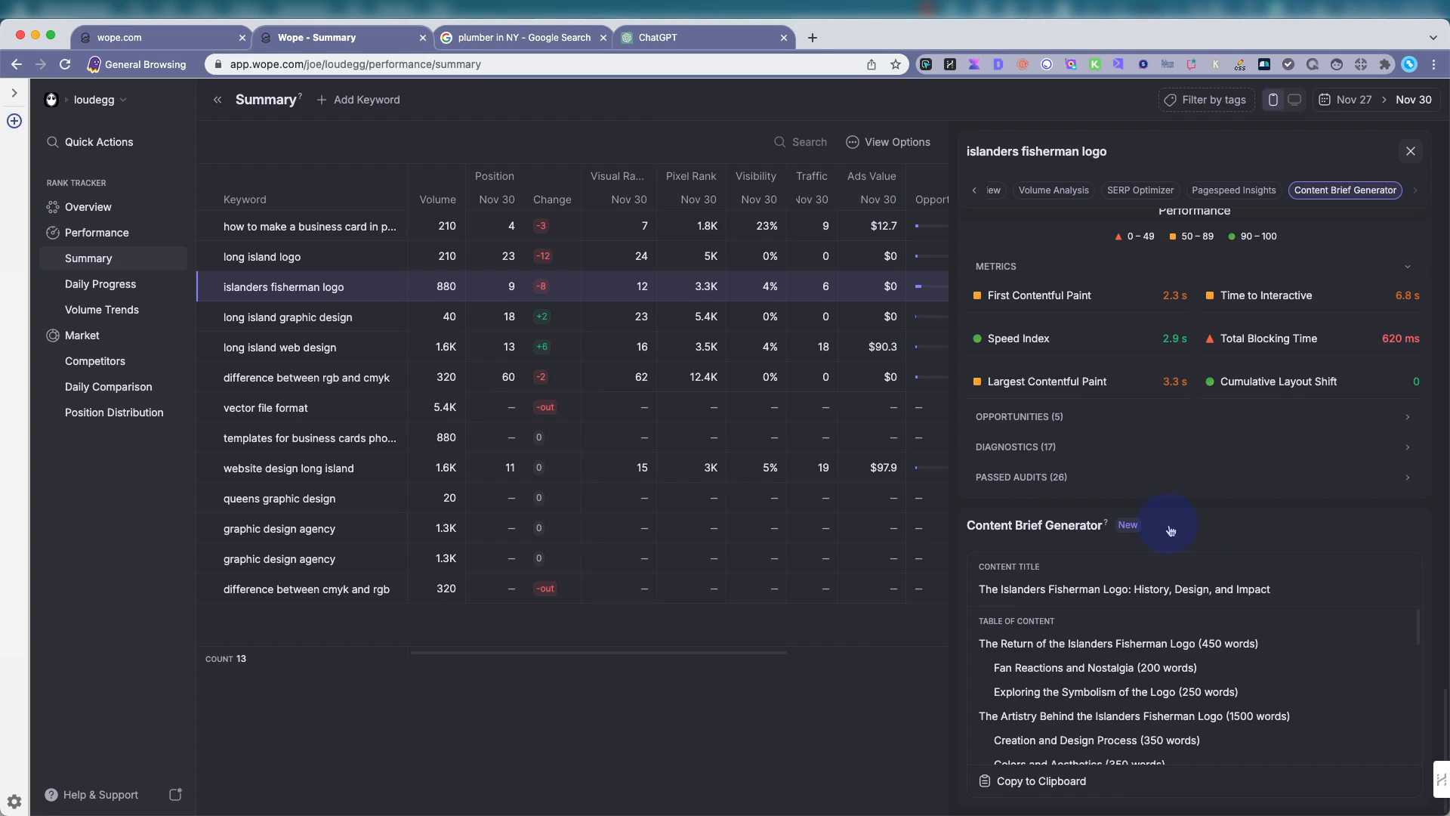
mouse_move(153, 312)
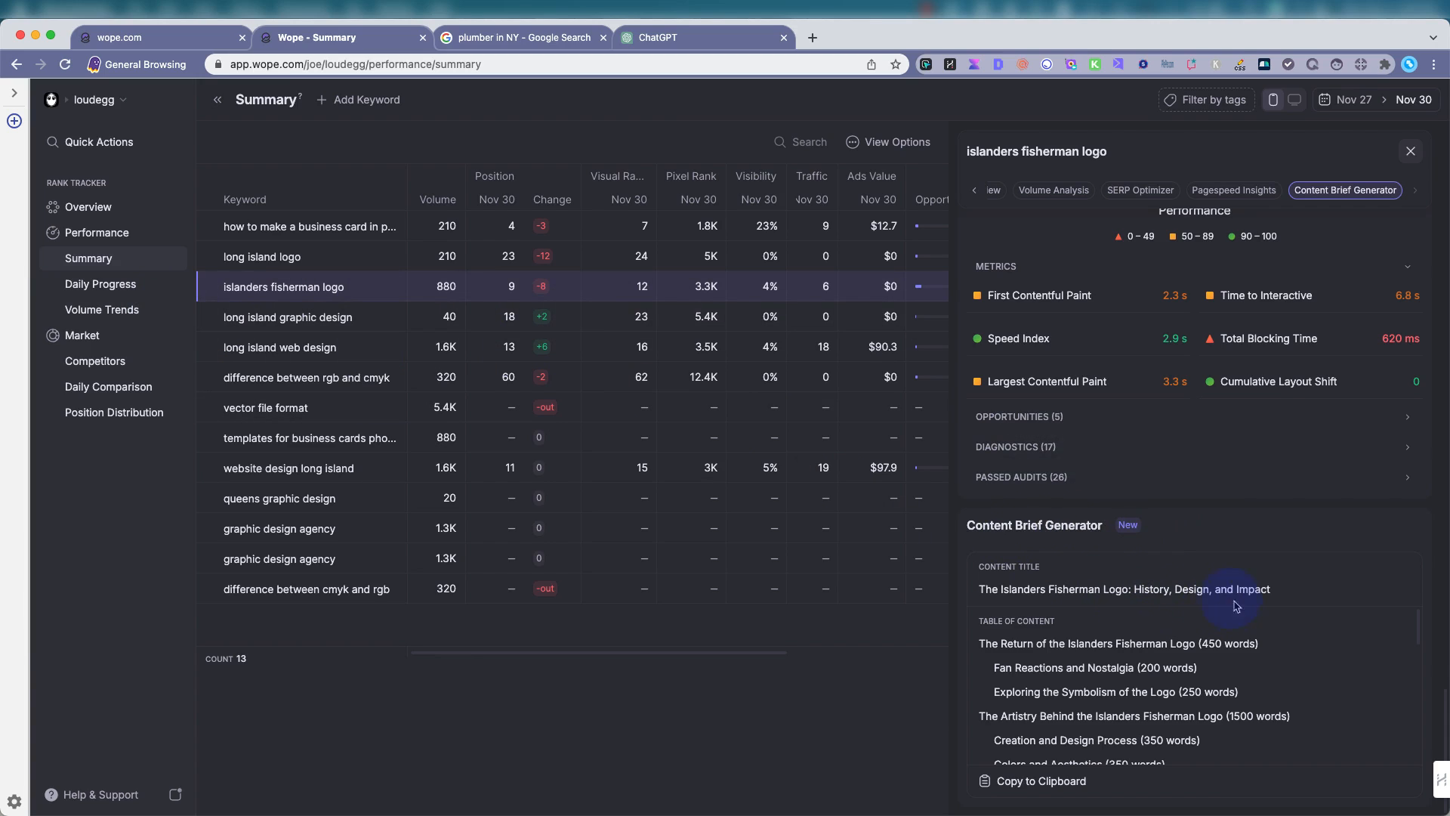
Scroll through the brief's table of contents and copy the whole content brief to the clipboard.
scroll(down, 3)
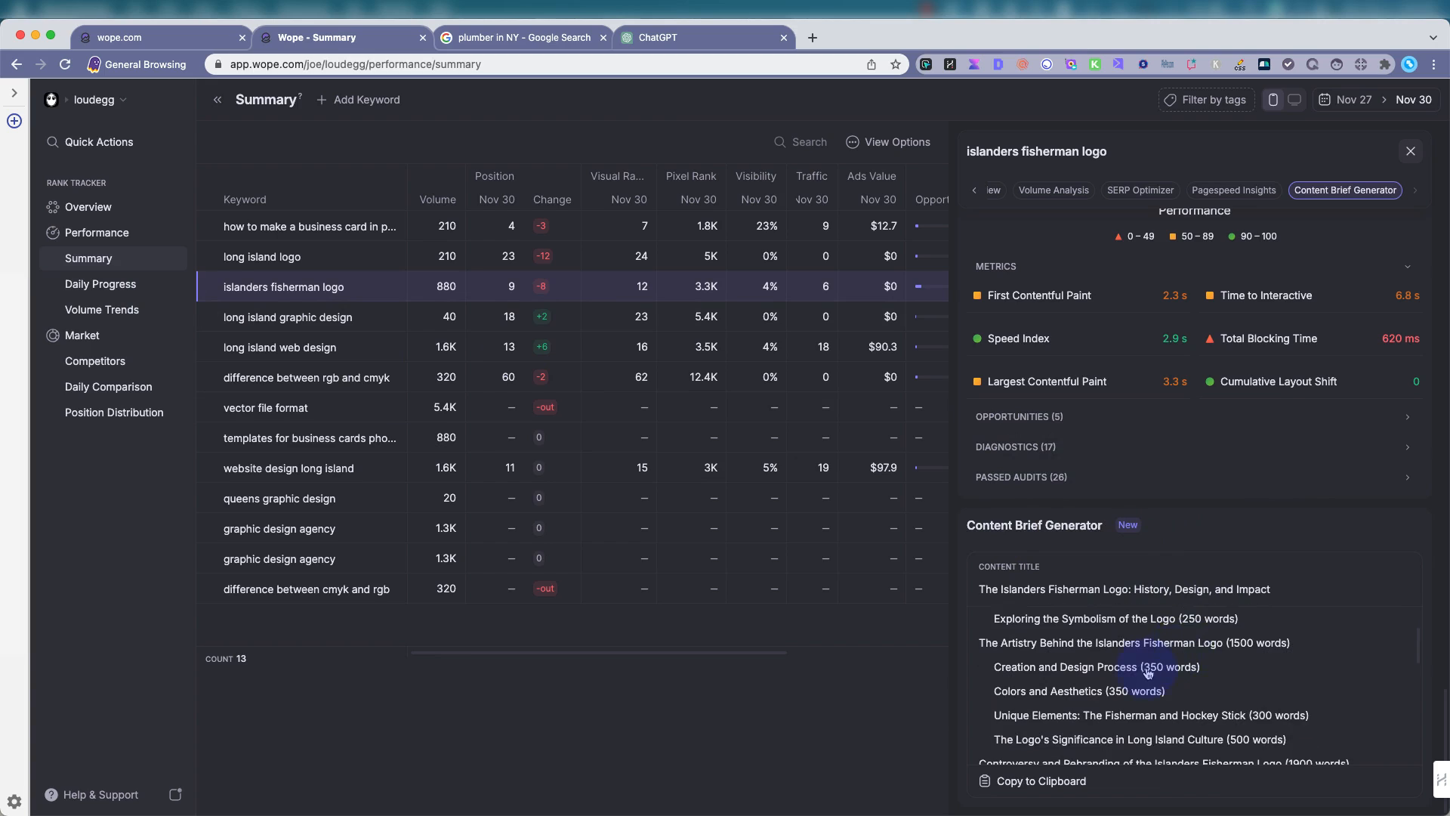
scroll(down, 3)
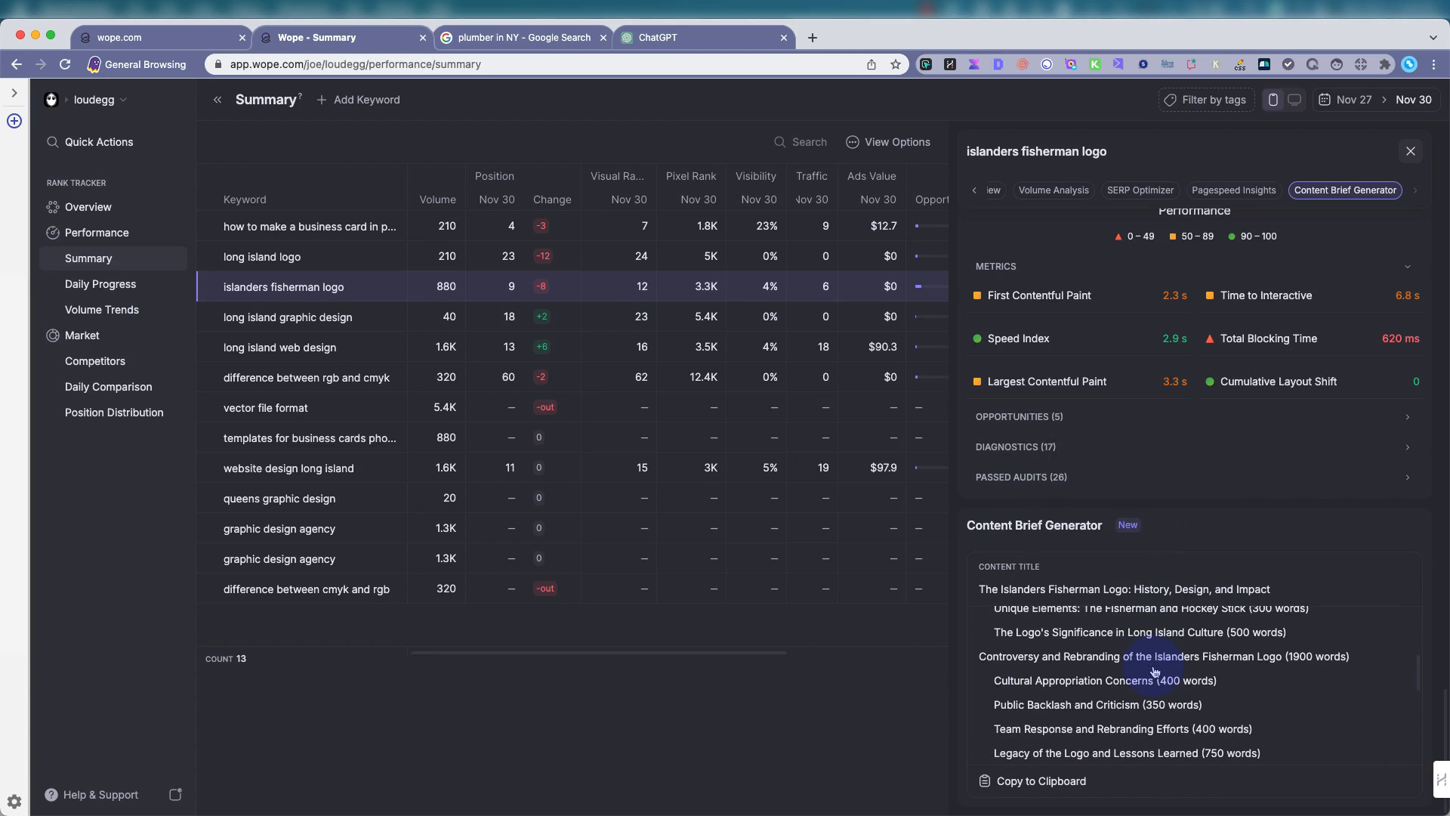
scroll(down, 3)
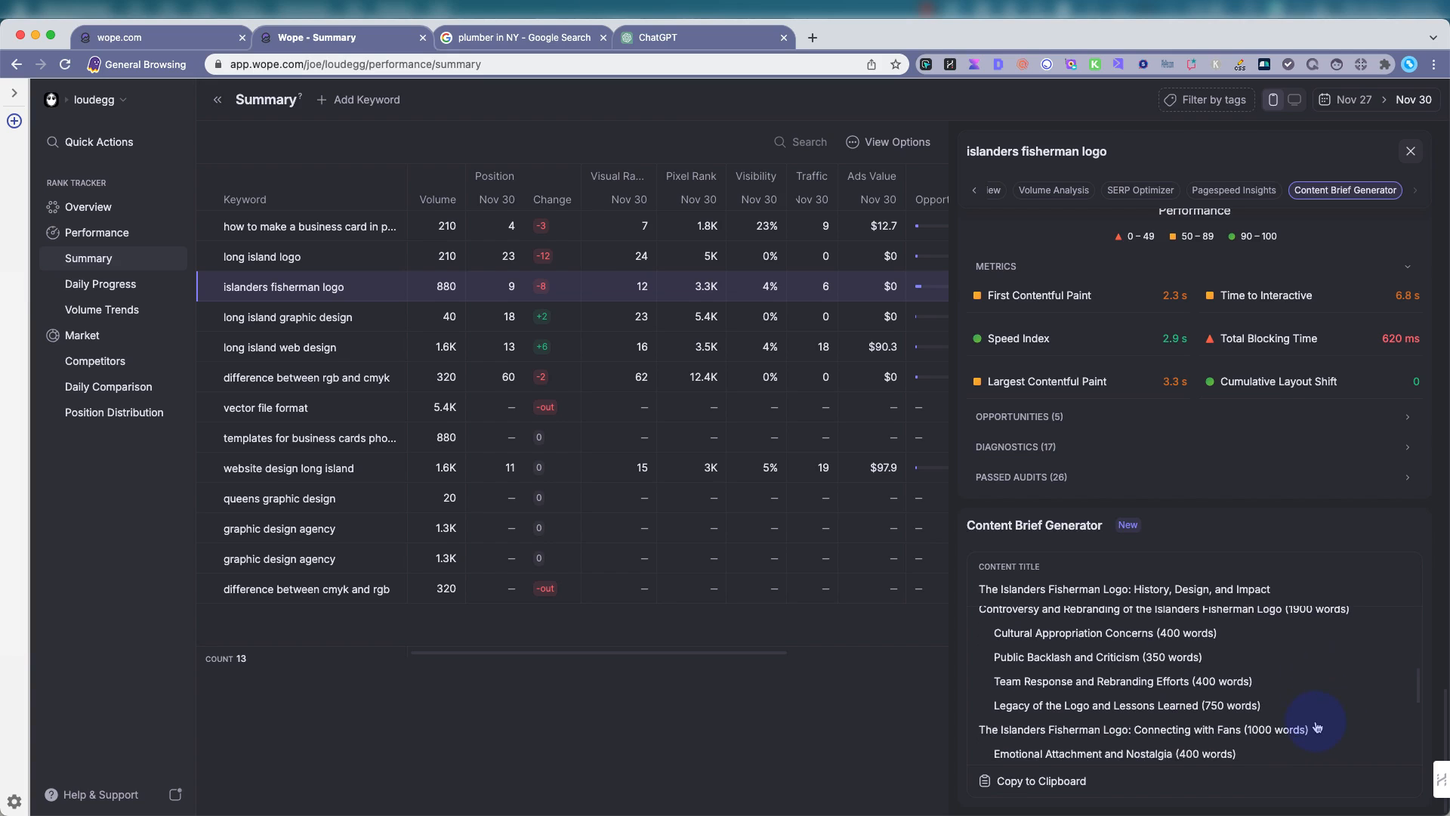
scroll(down, 3)
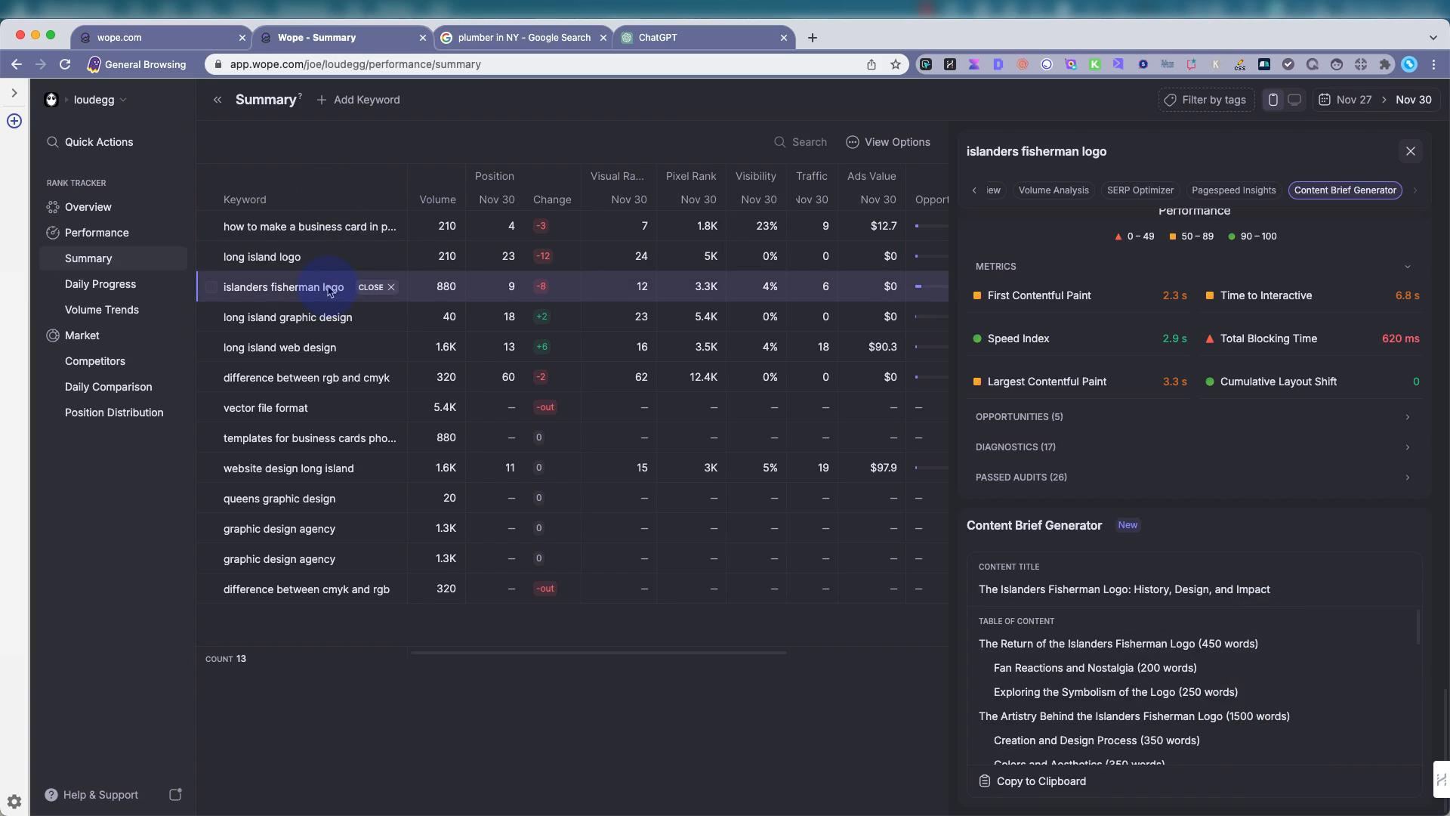
mouse_move(275, 346)
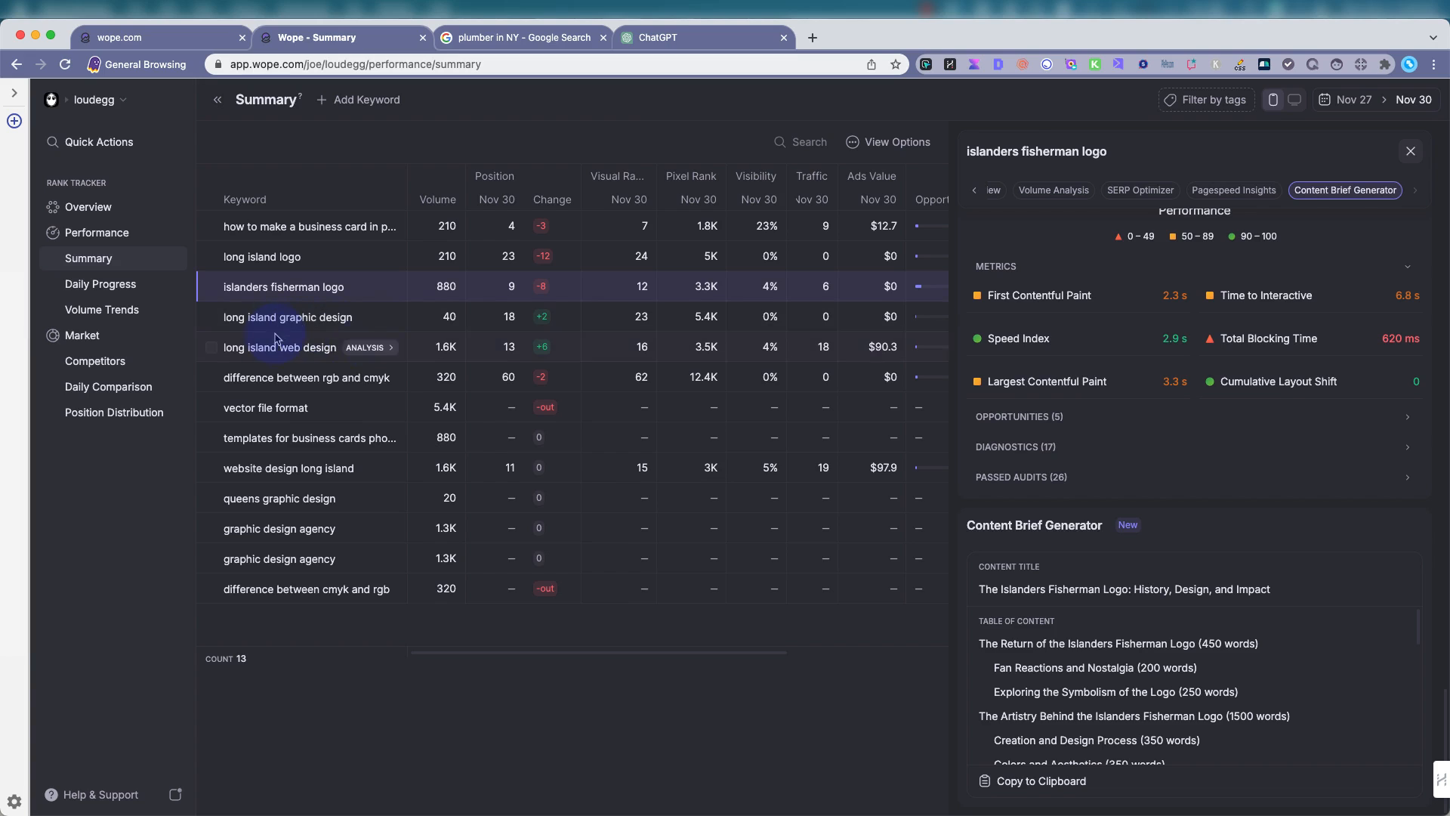
mouse_move(333, 387)
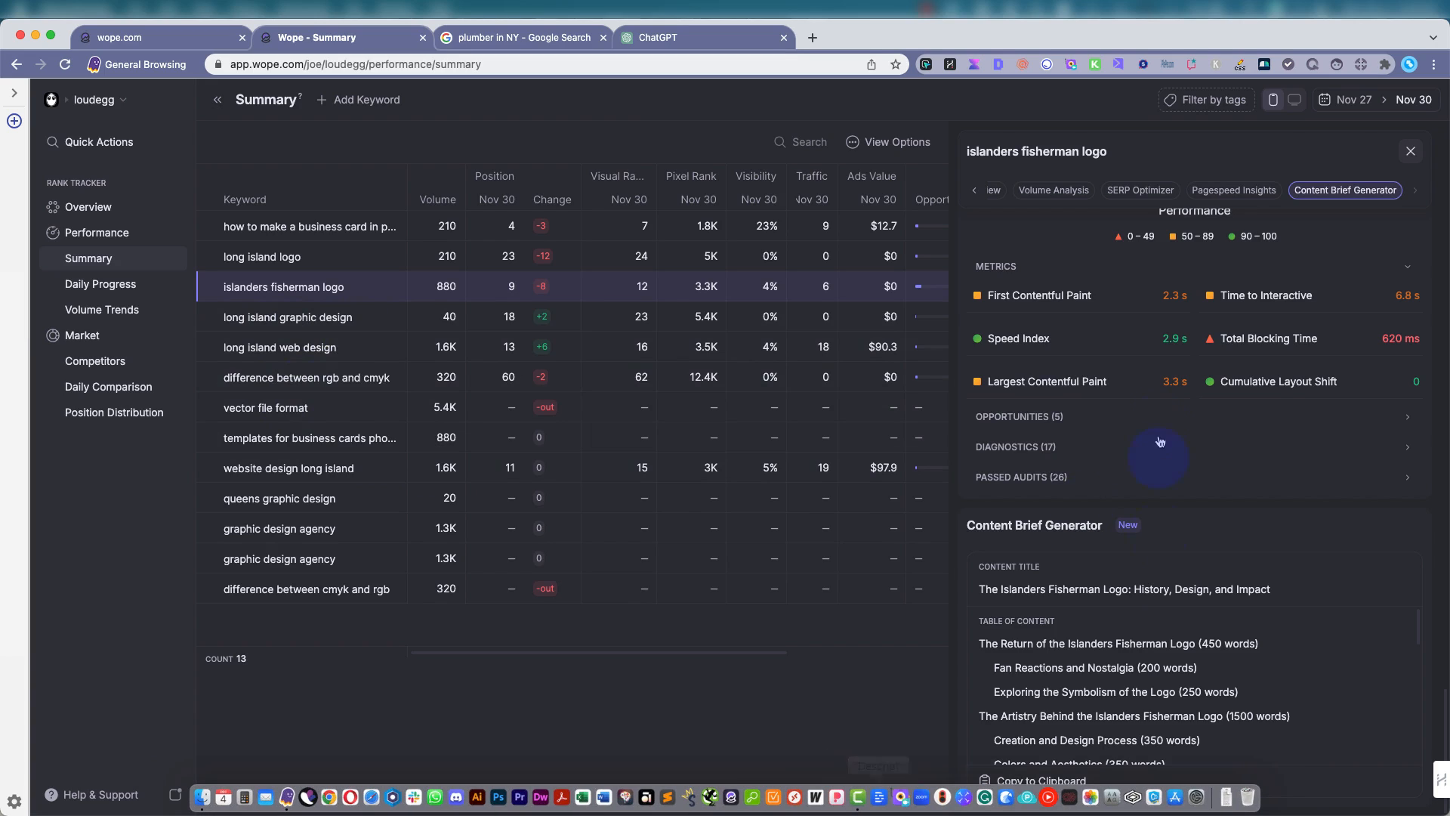
mouse_move(1029, 584)
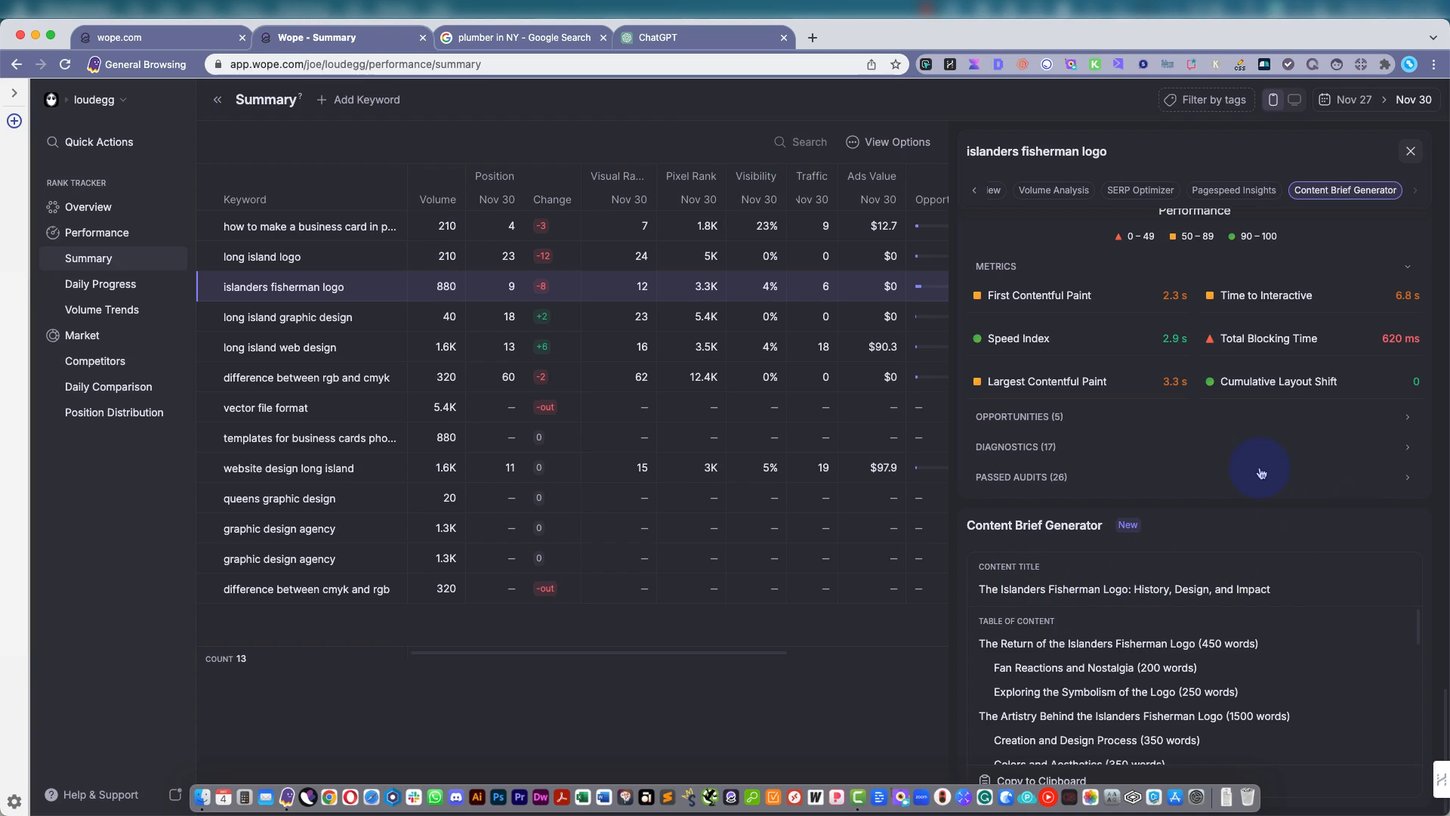
mouse_move(1231, 626)
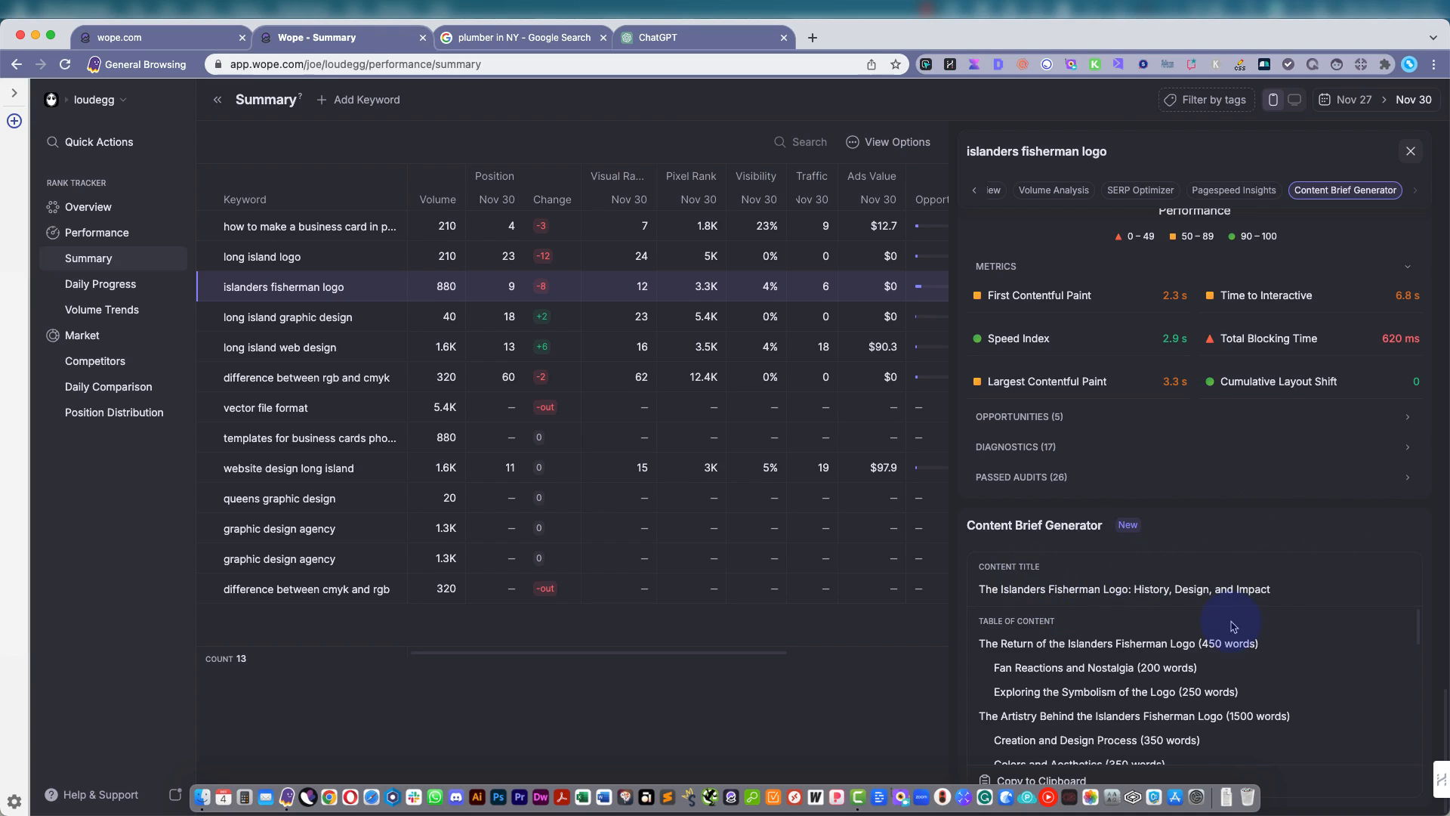
mouse_move(1307, 593)
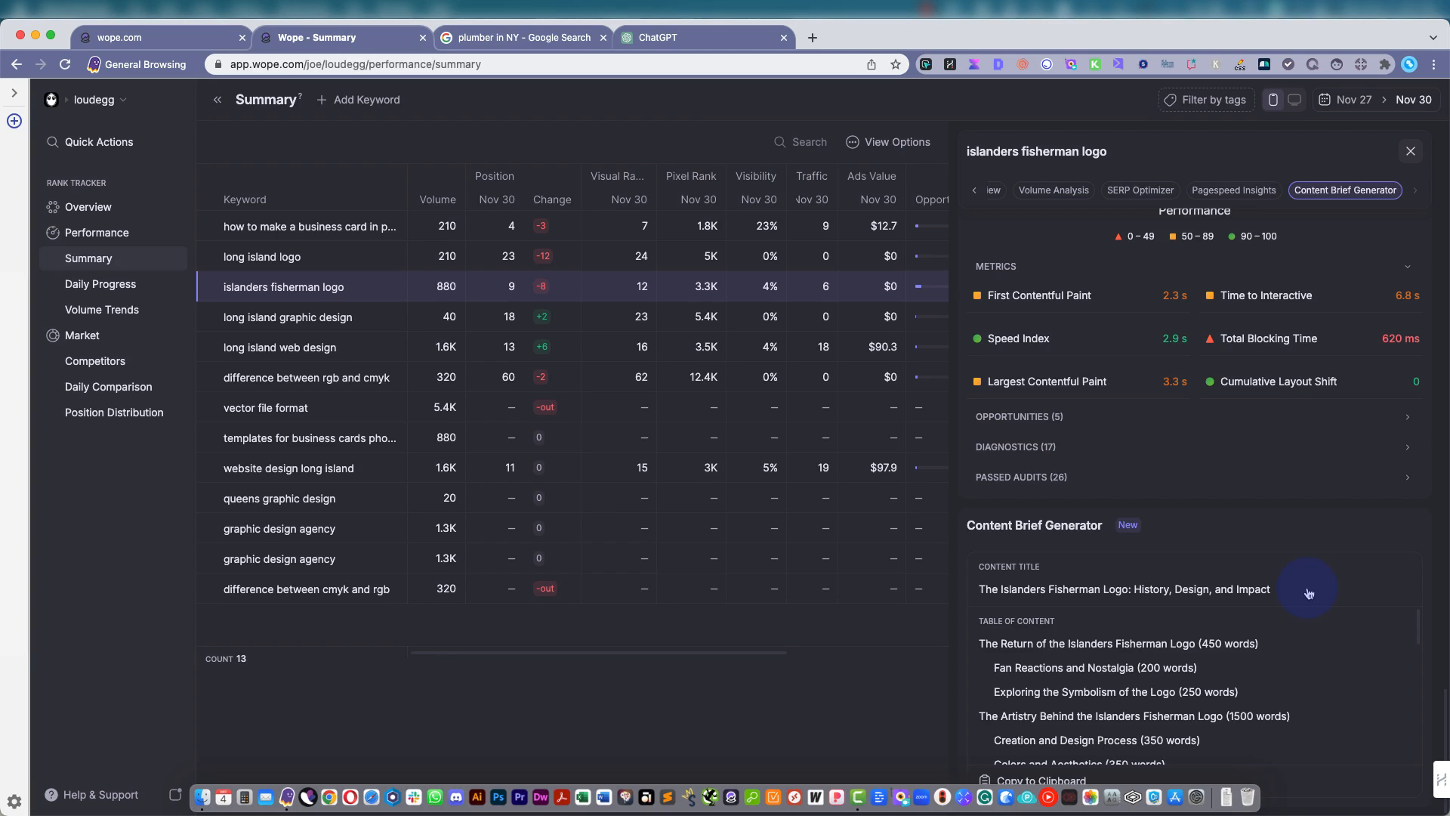
mouse_move(1220, 607)
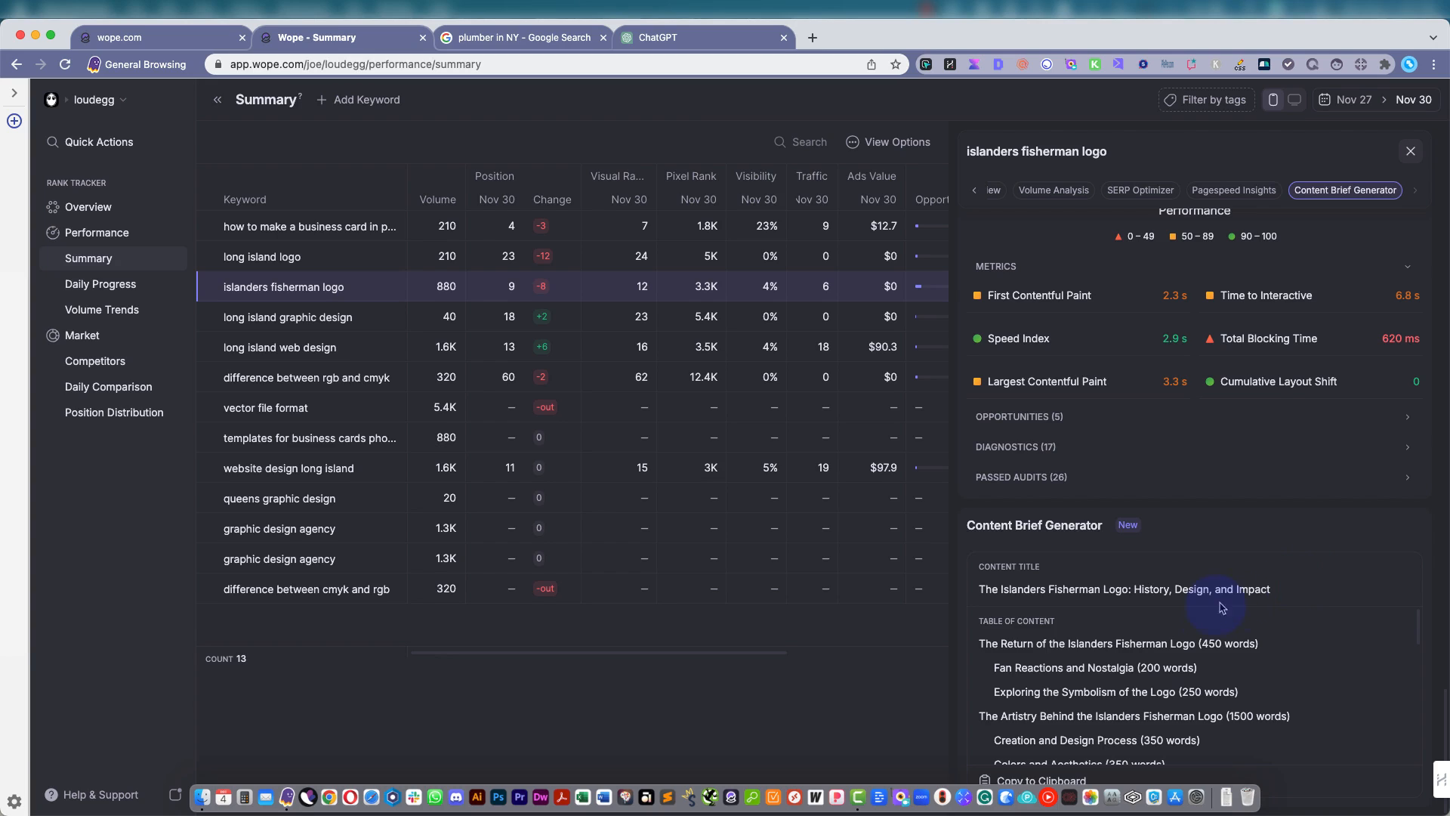
mouse_move(1030, 775)
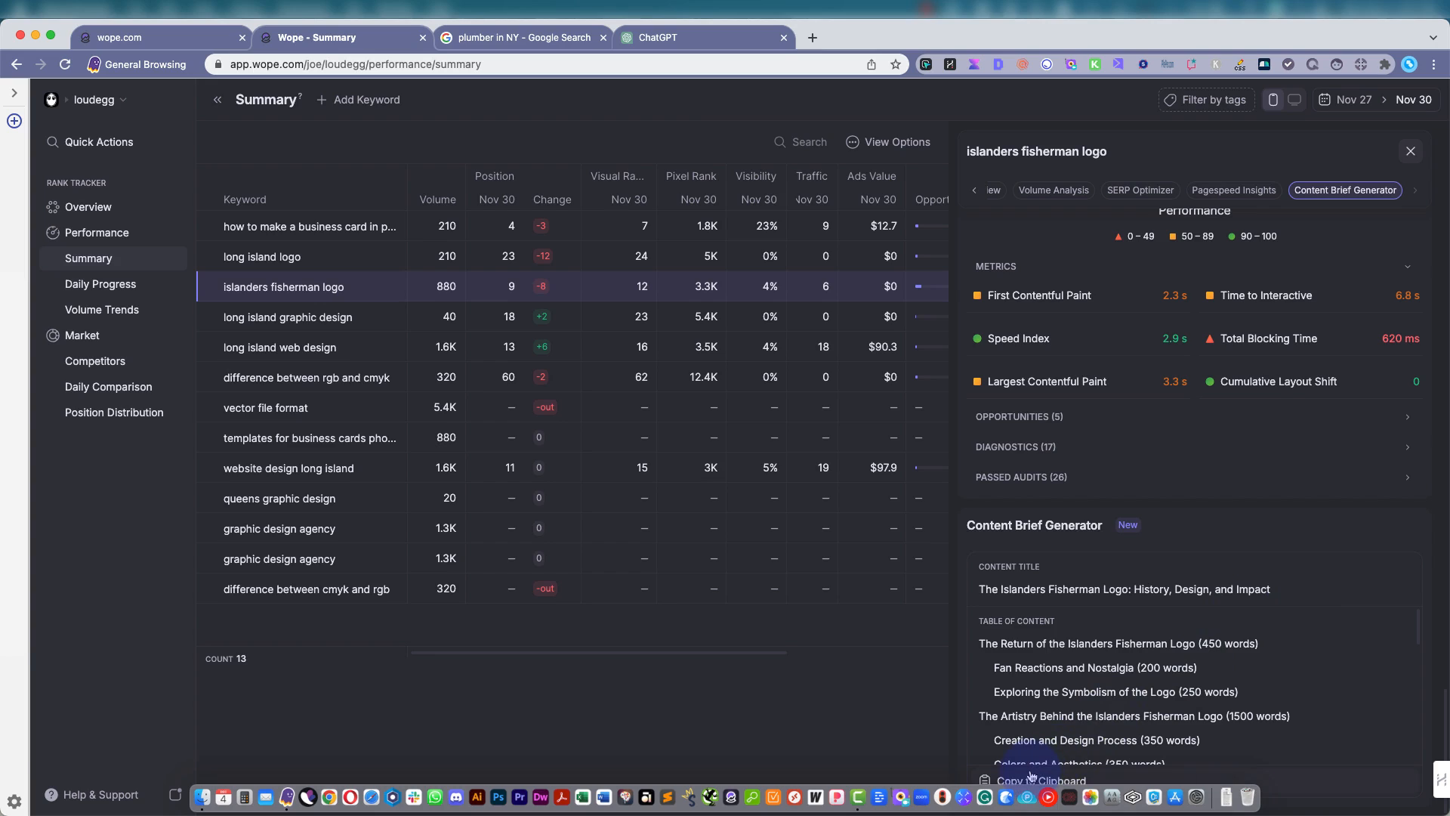
click(1040, 780)
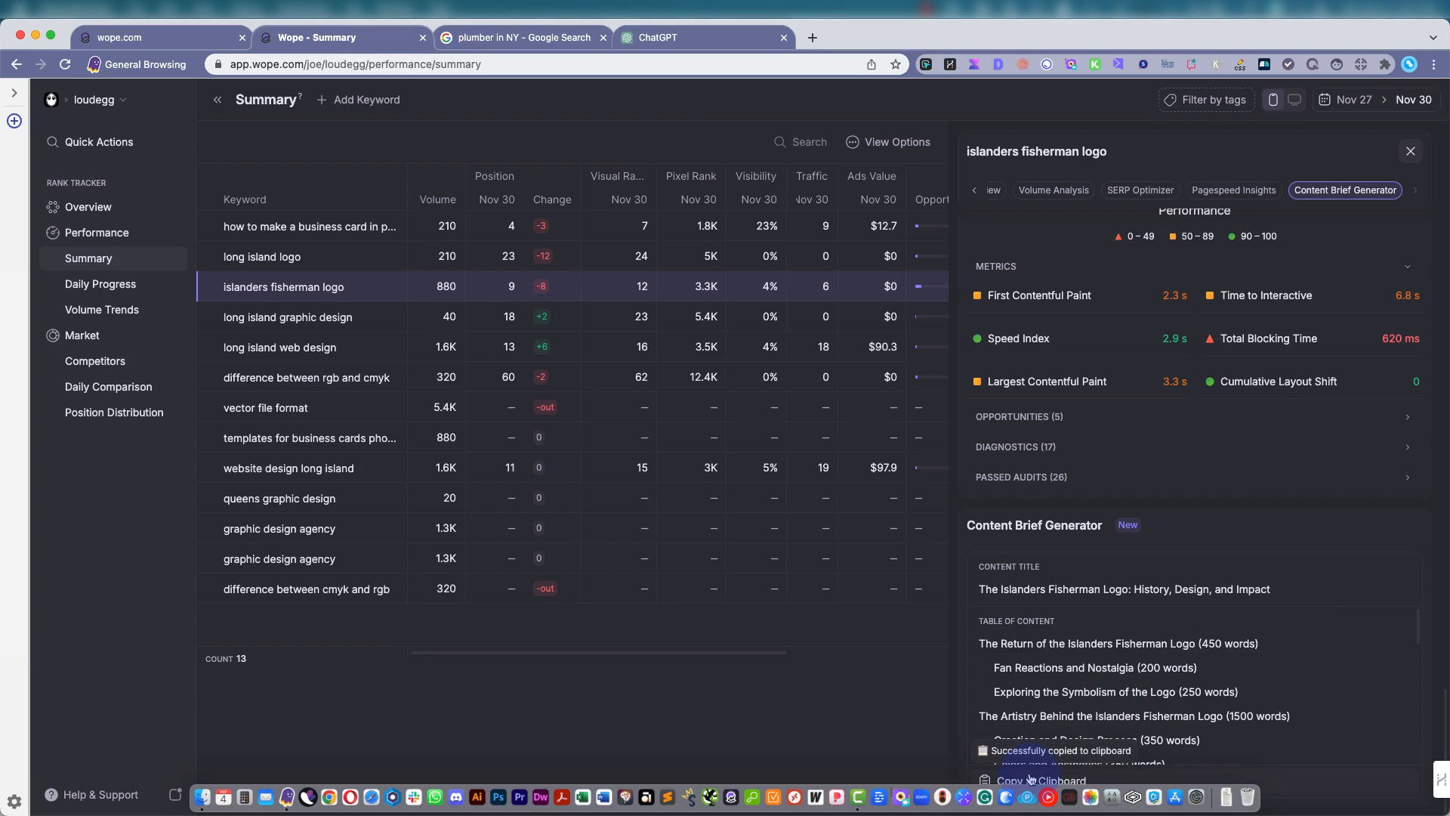
mouse_move(703, 38)
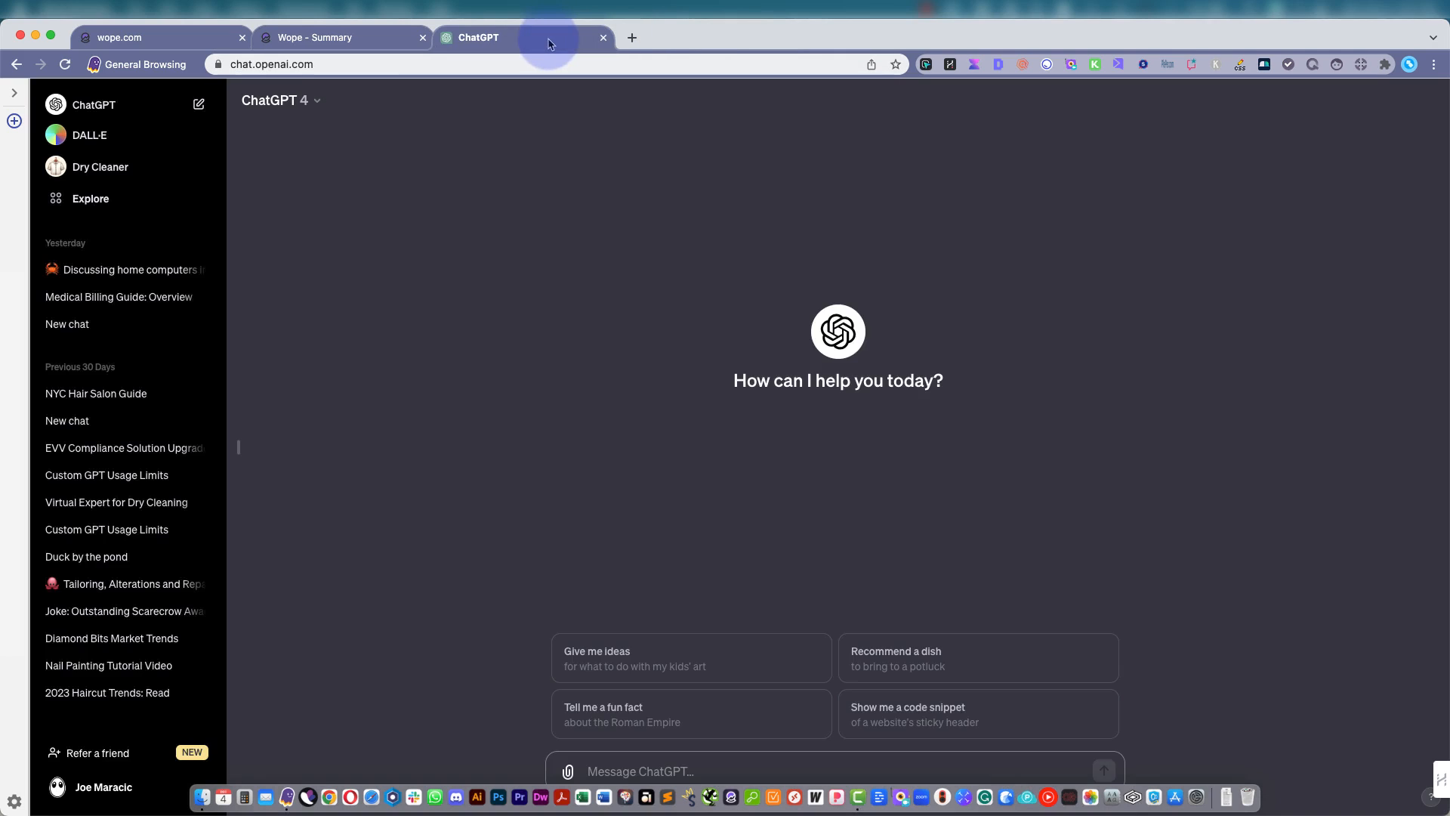
mouse_move(771, 651)
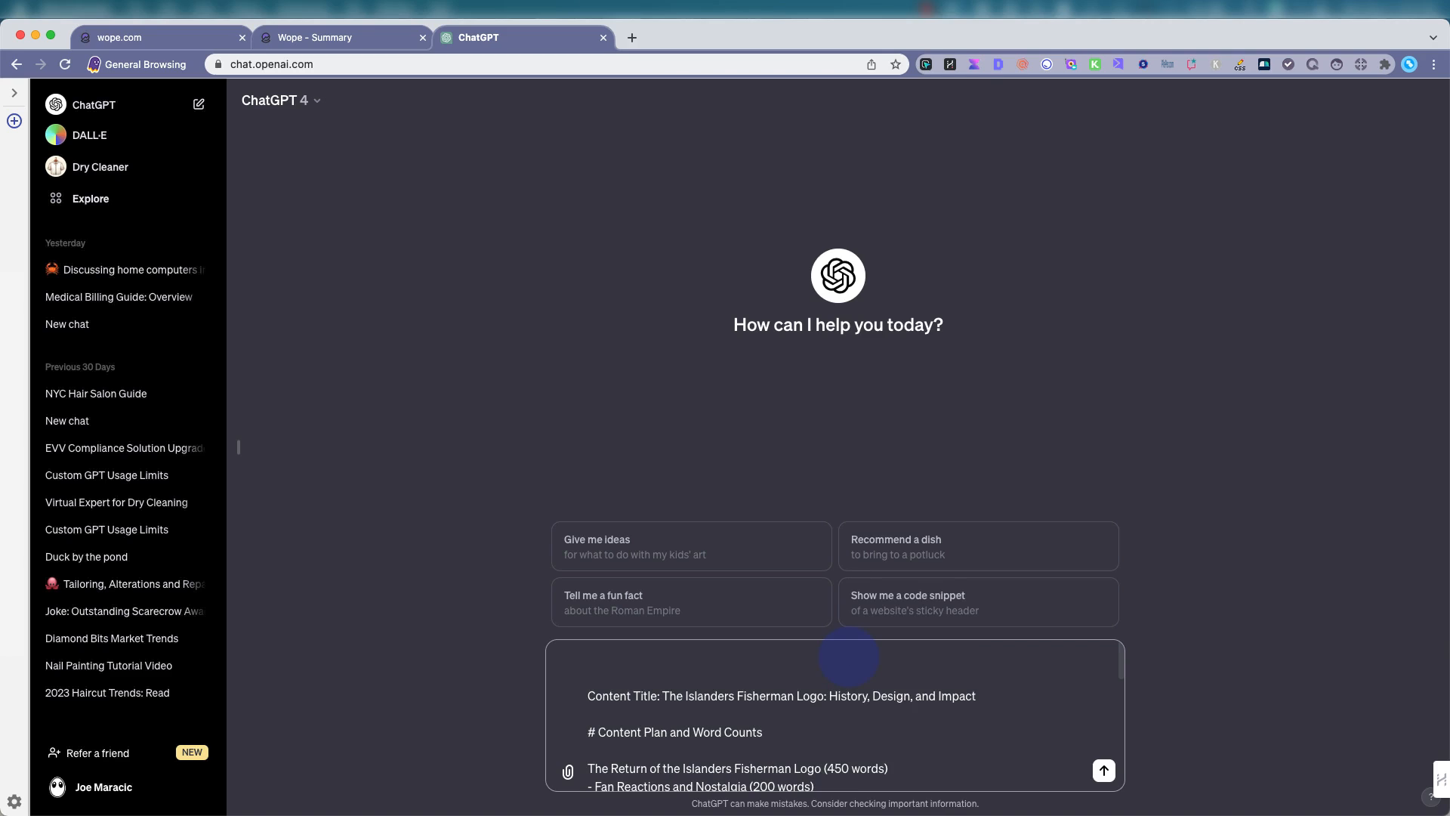
Write 'Make a comprehensive plan to create content based on the following plan' above the pasted brief.
text(Make a compre)
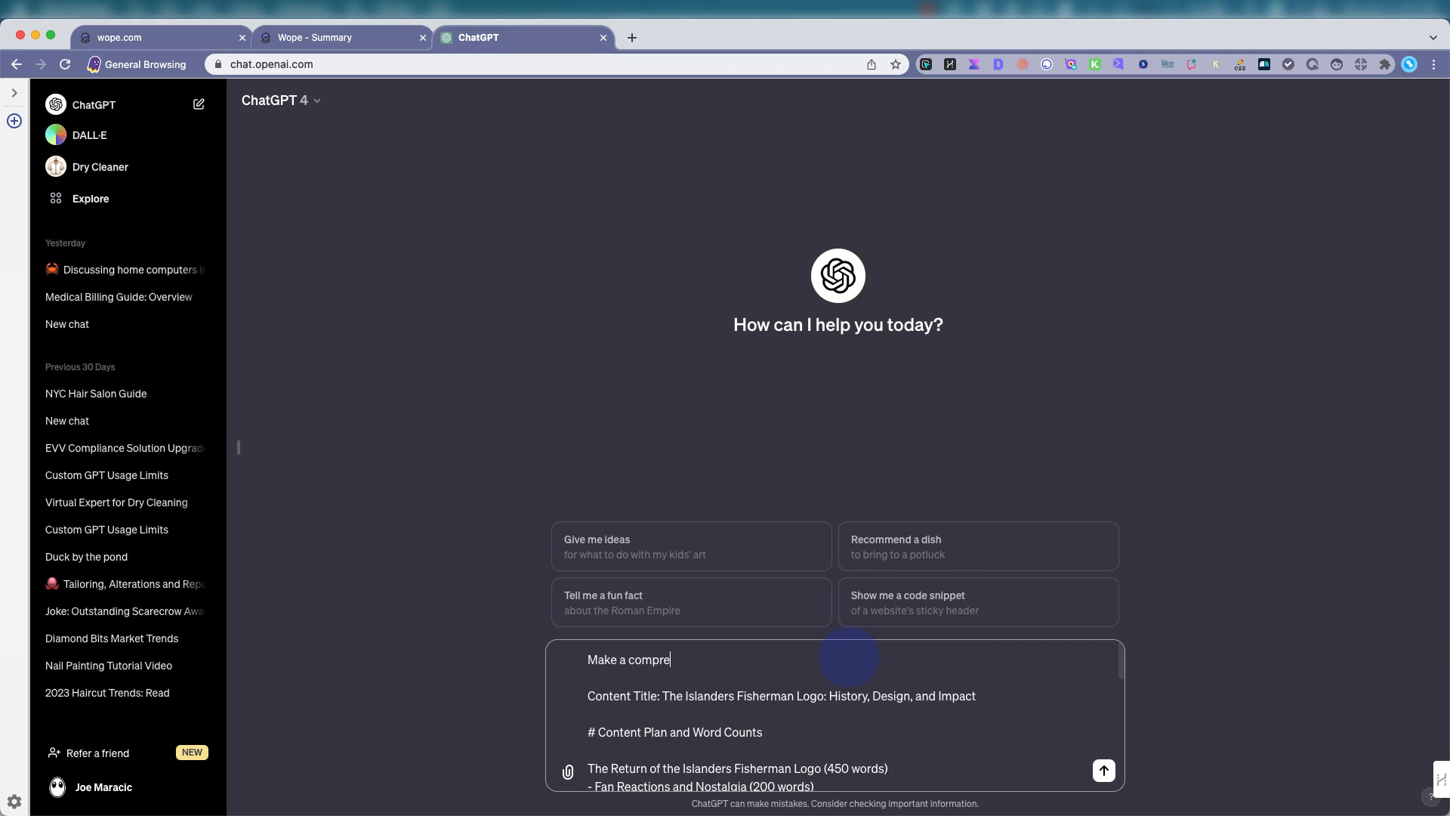
text(he)
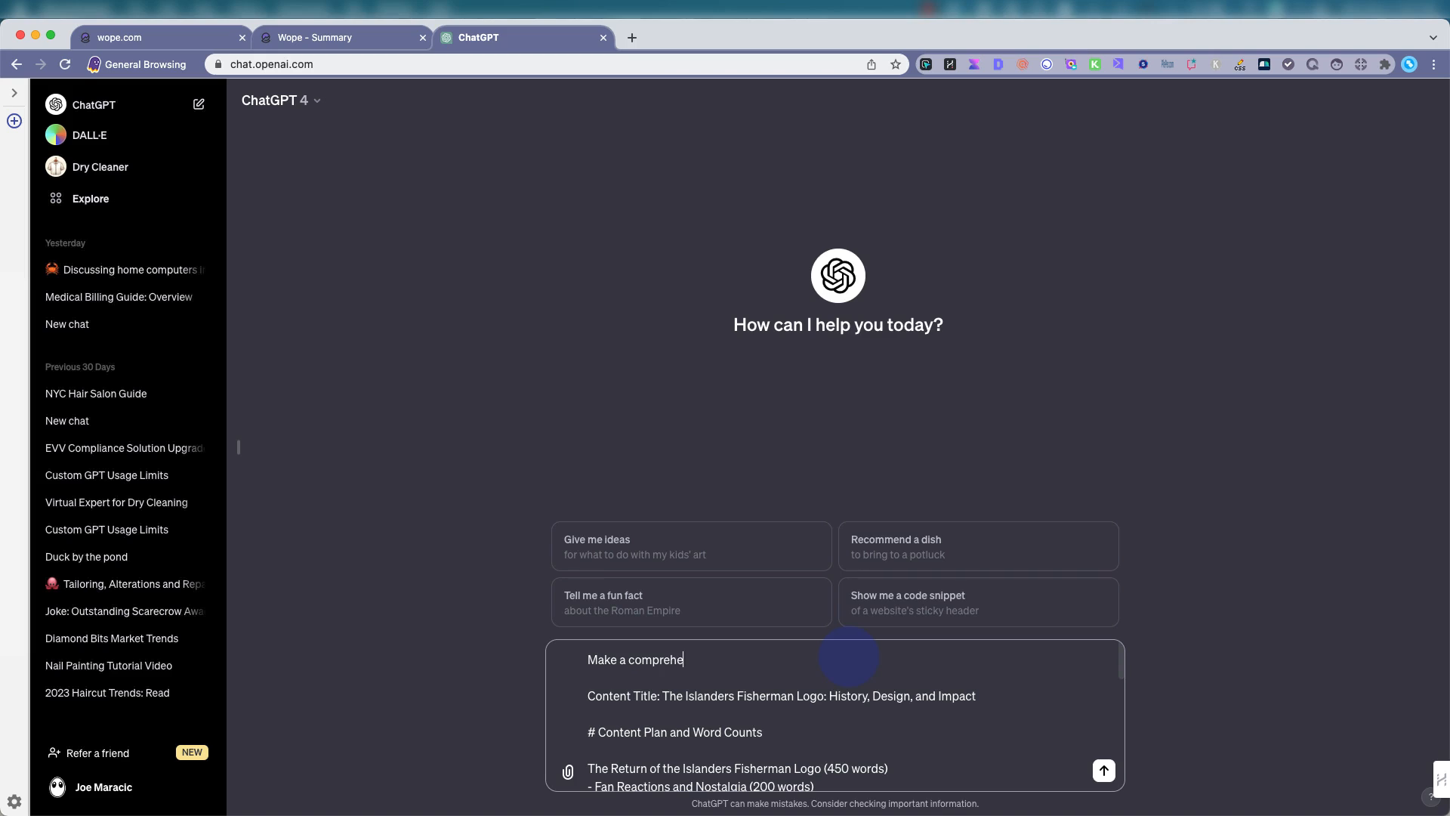
text(nsive)
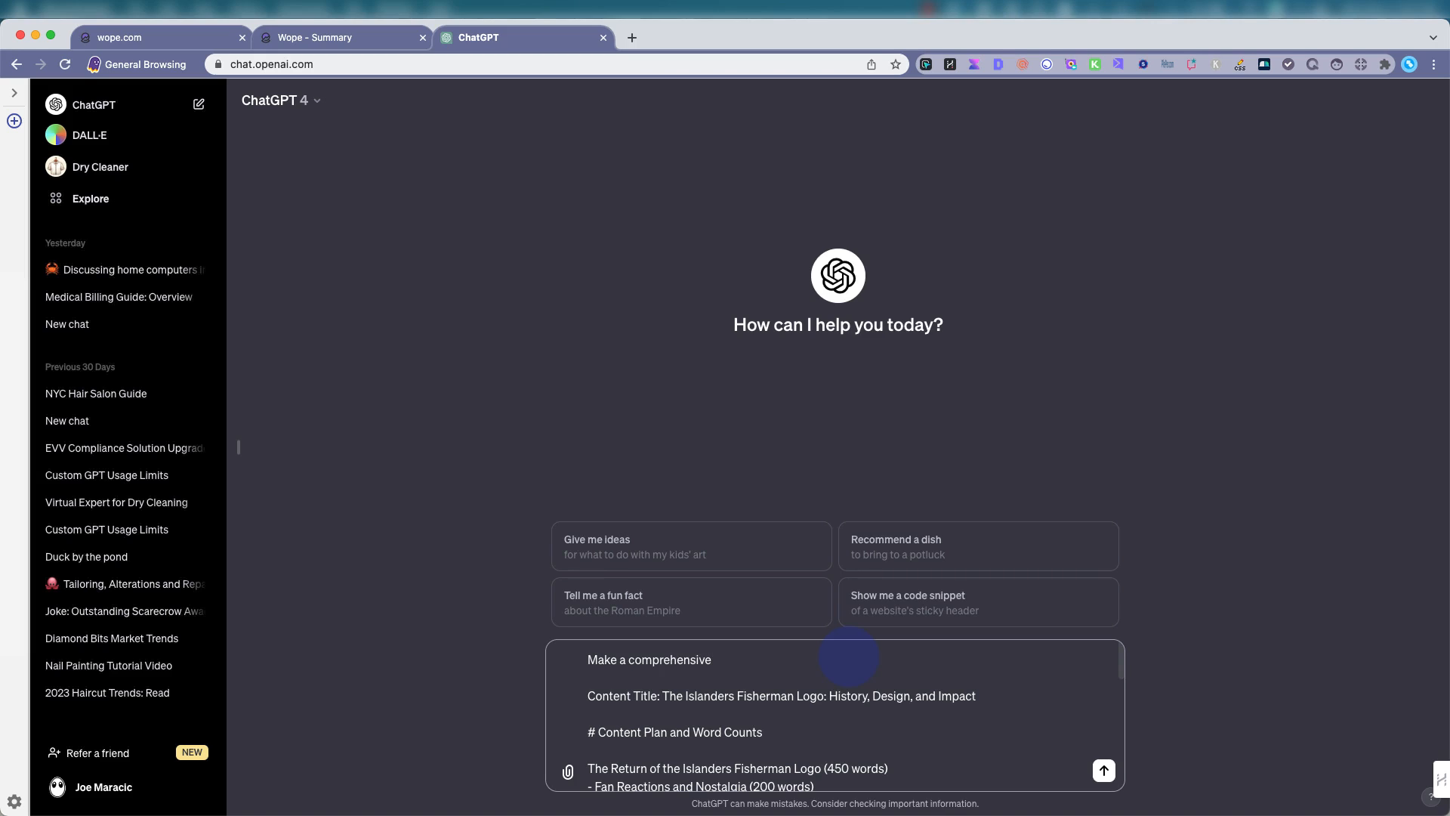
text(plan to)
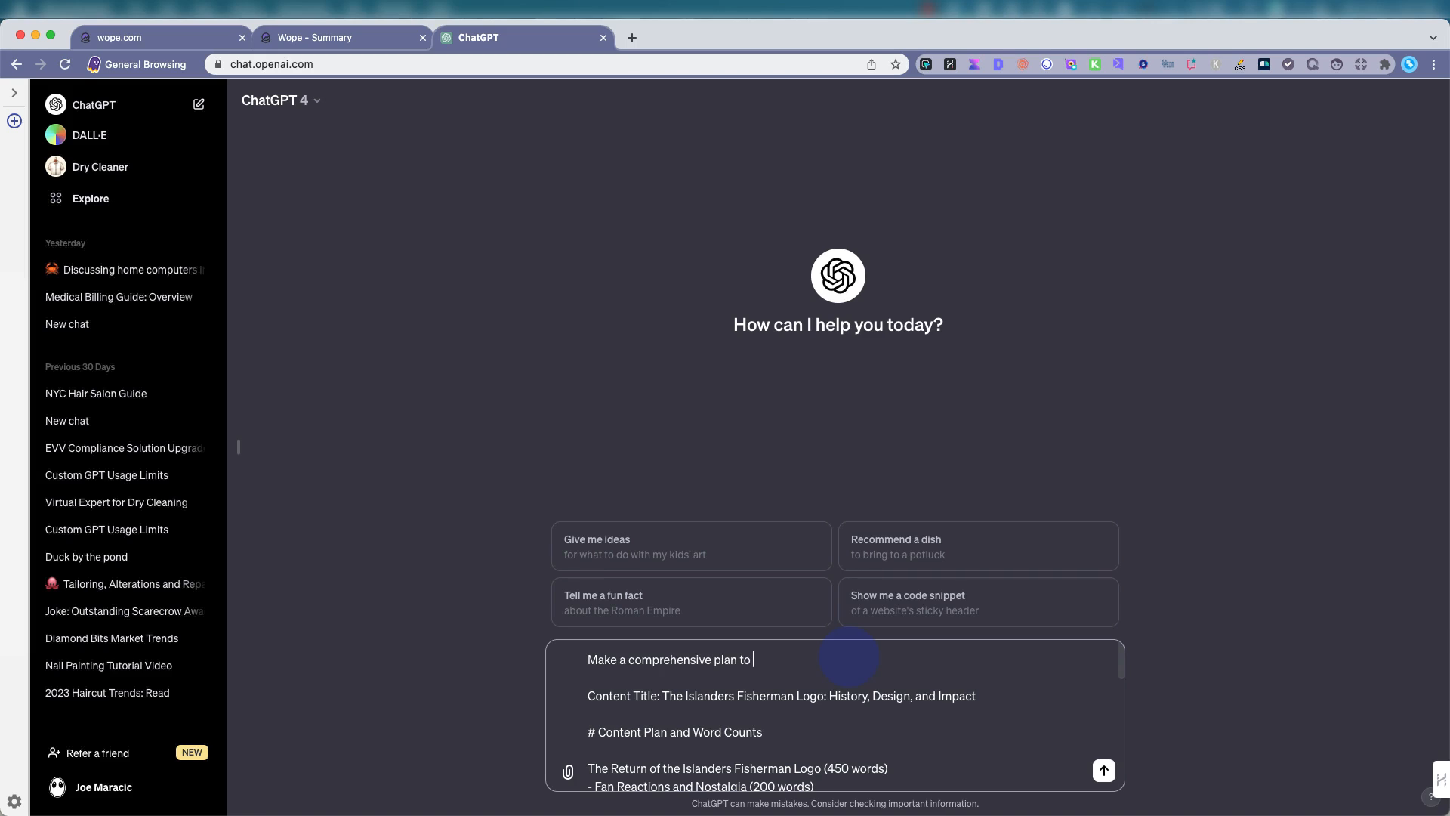
text(create)
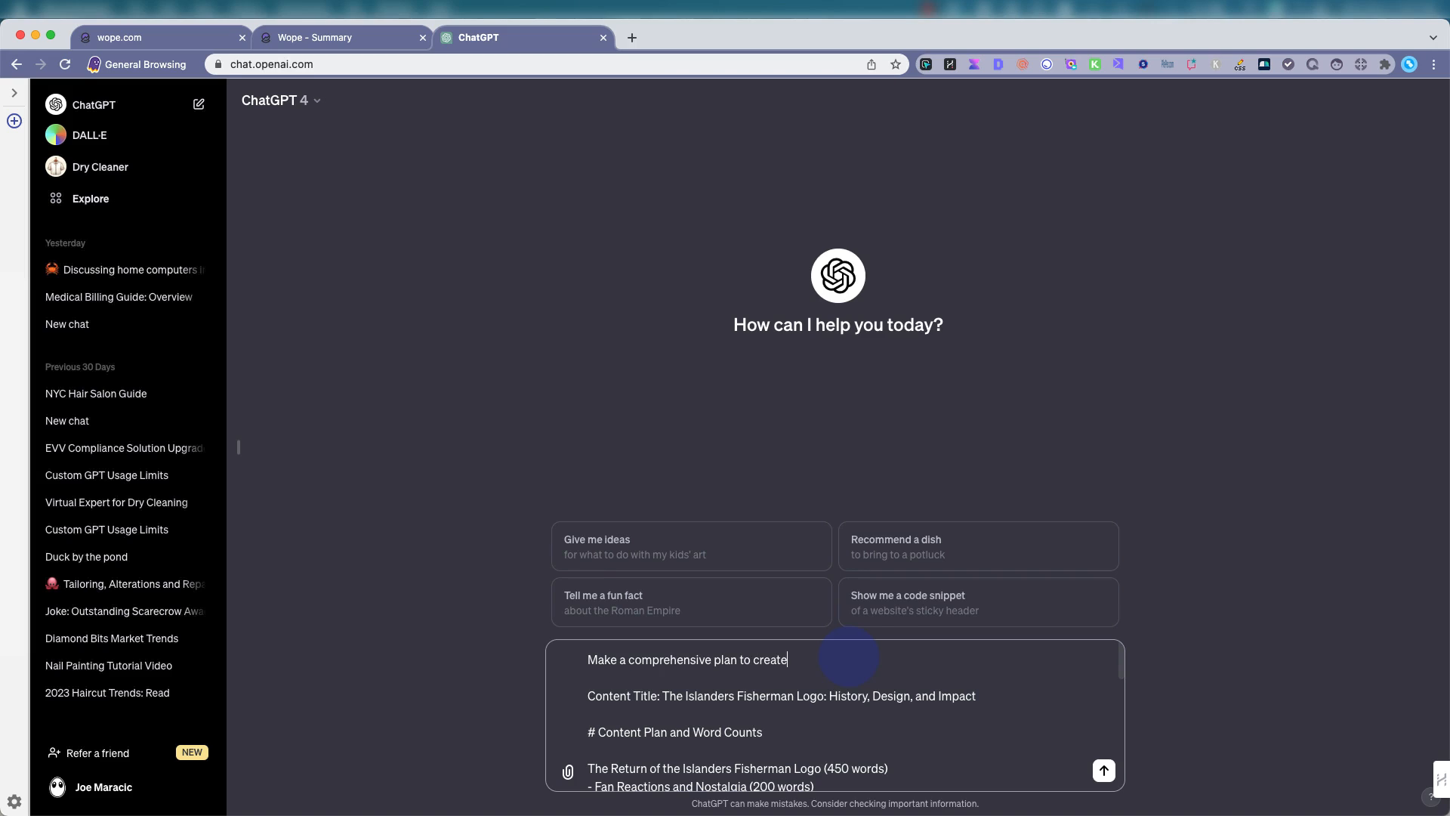
text(content bas)
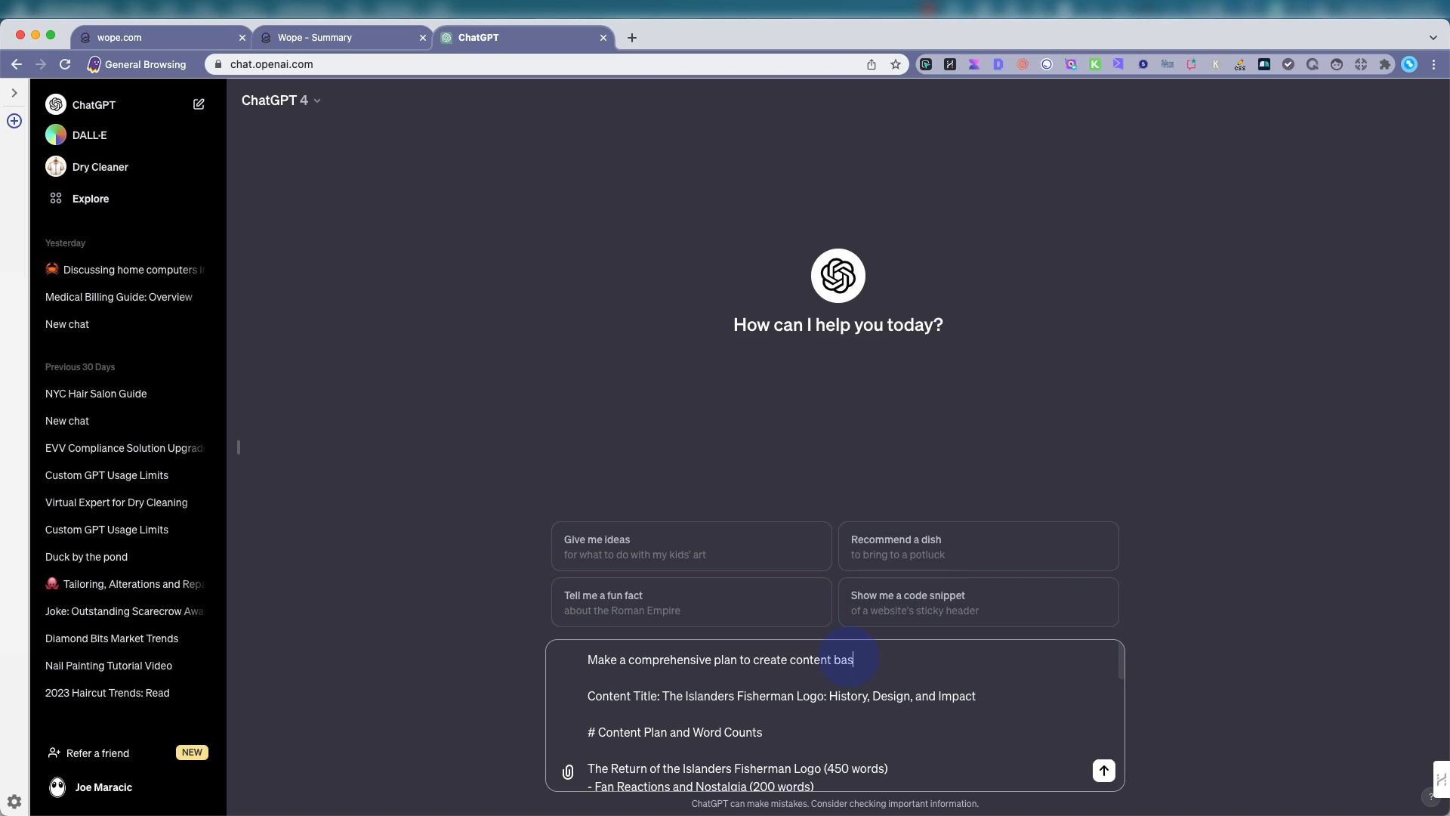
text(ed)
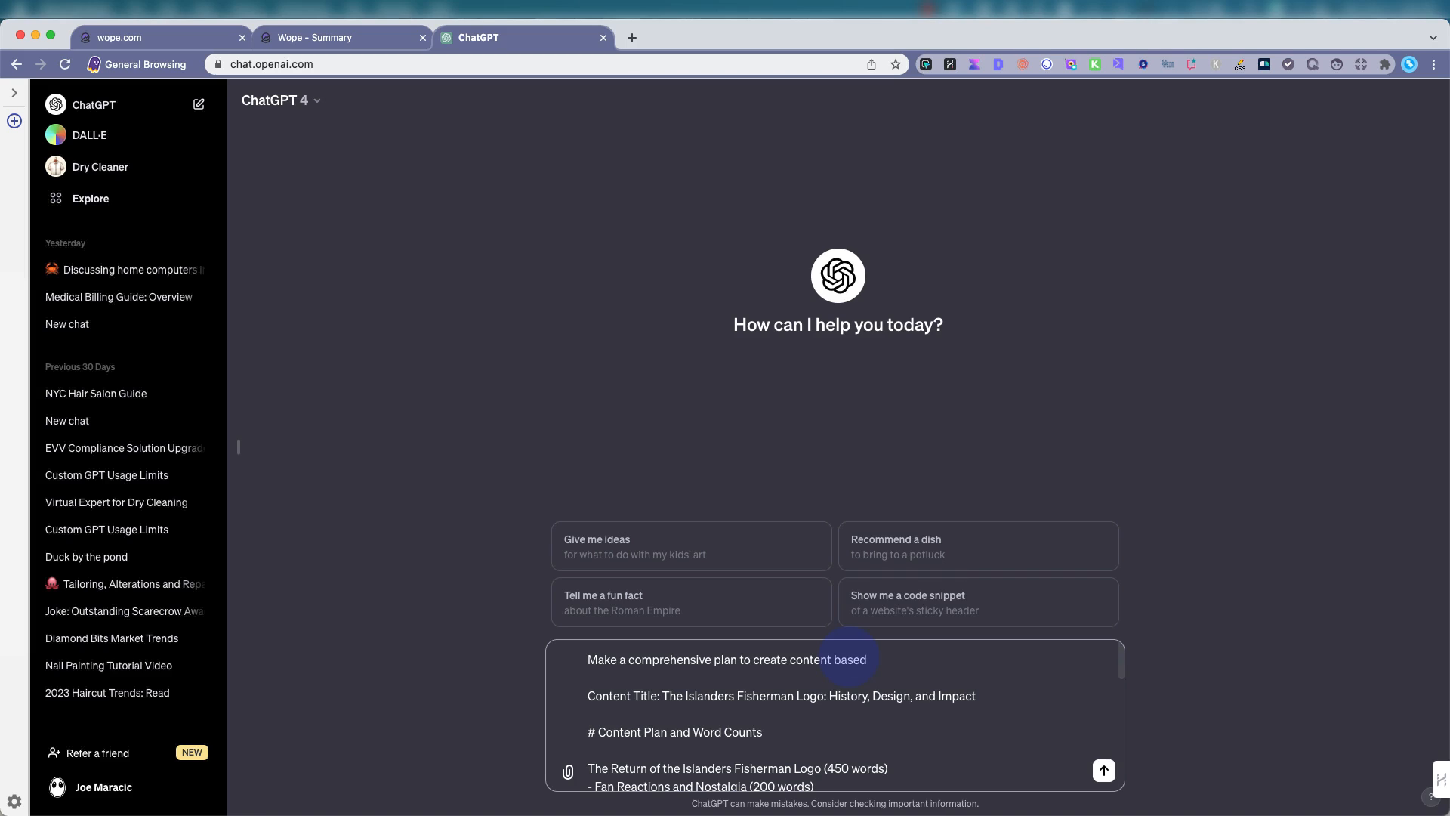
text(on the followi)
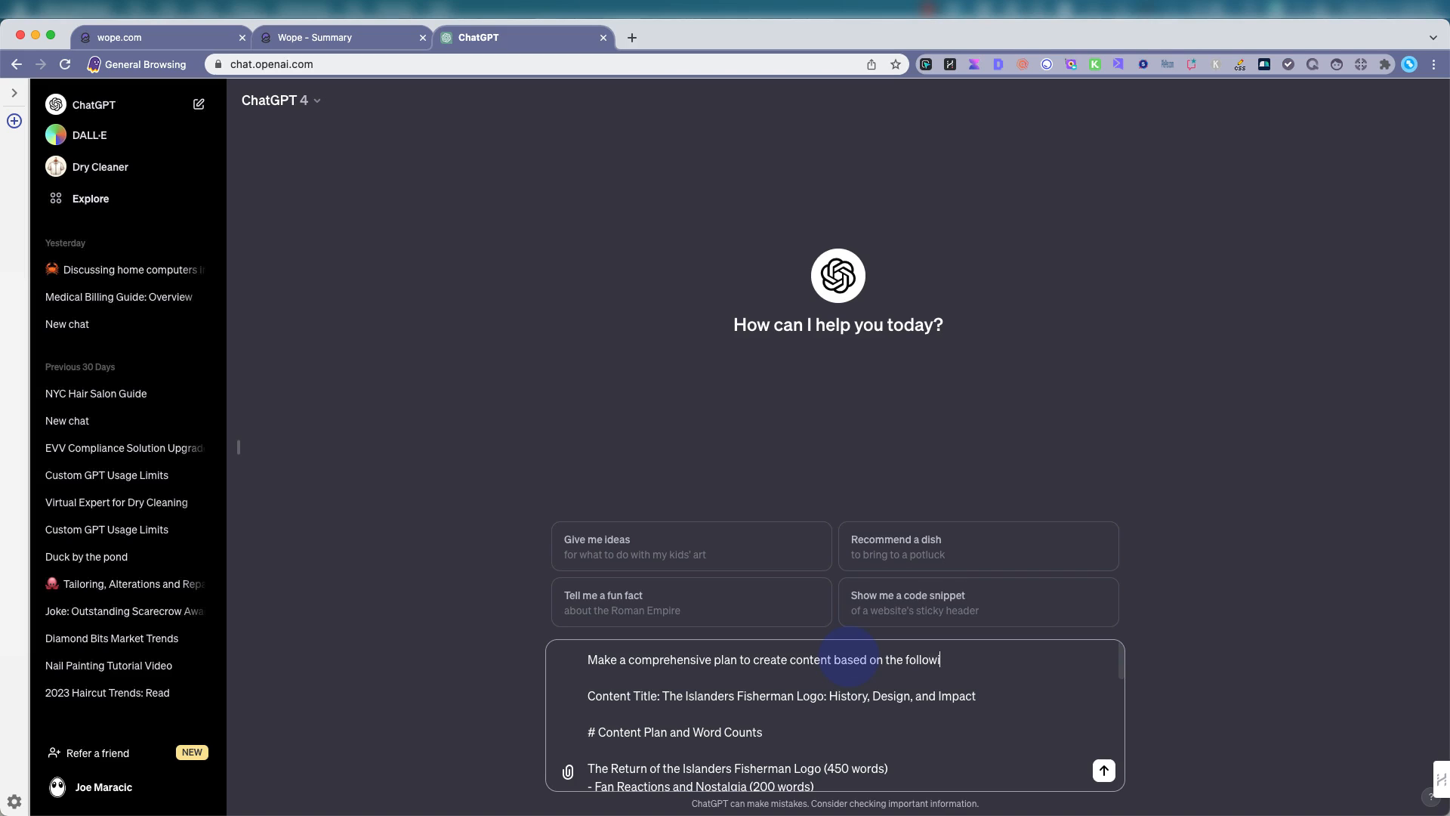
text(ng plan:)
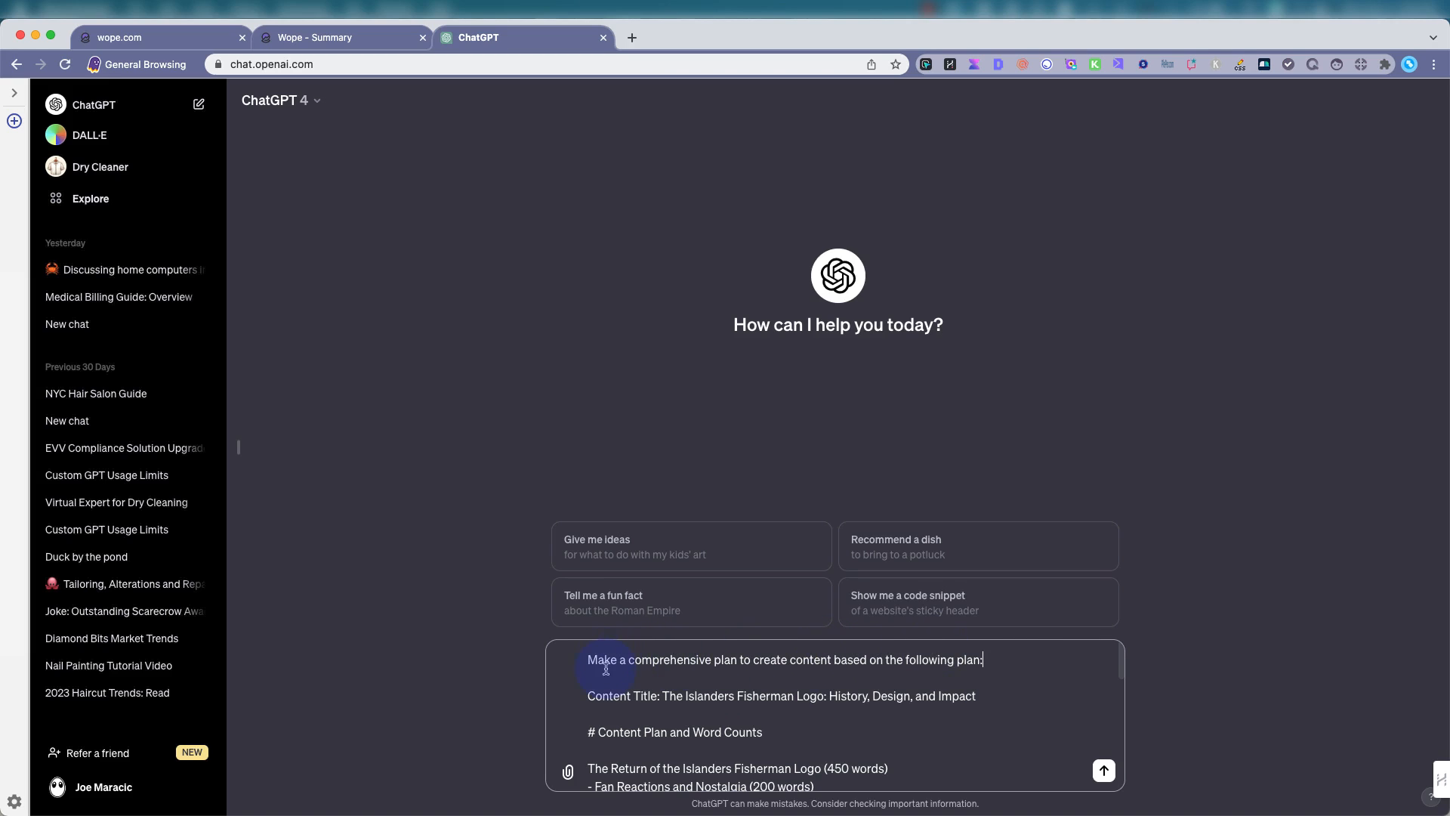
mouse_move(912, 701)
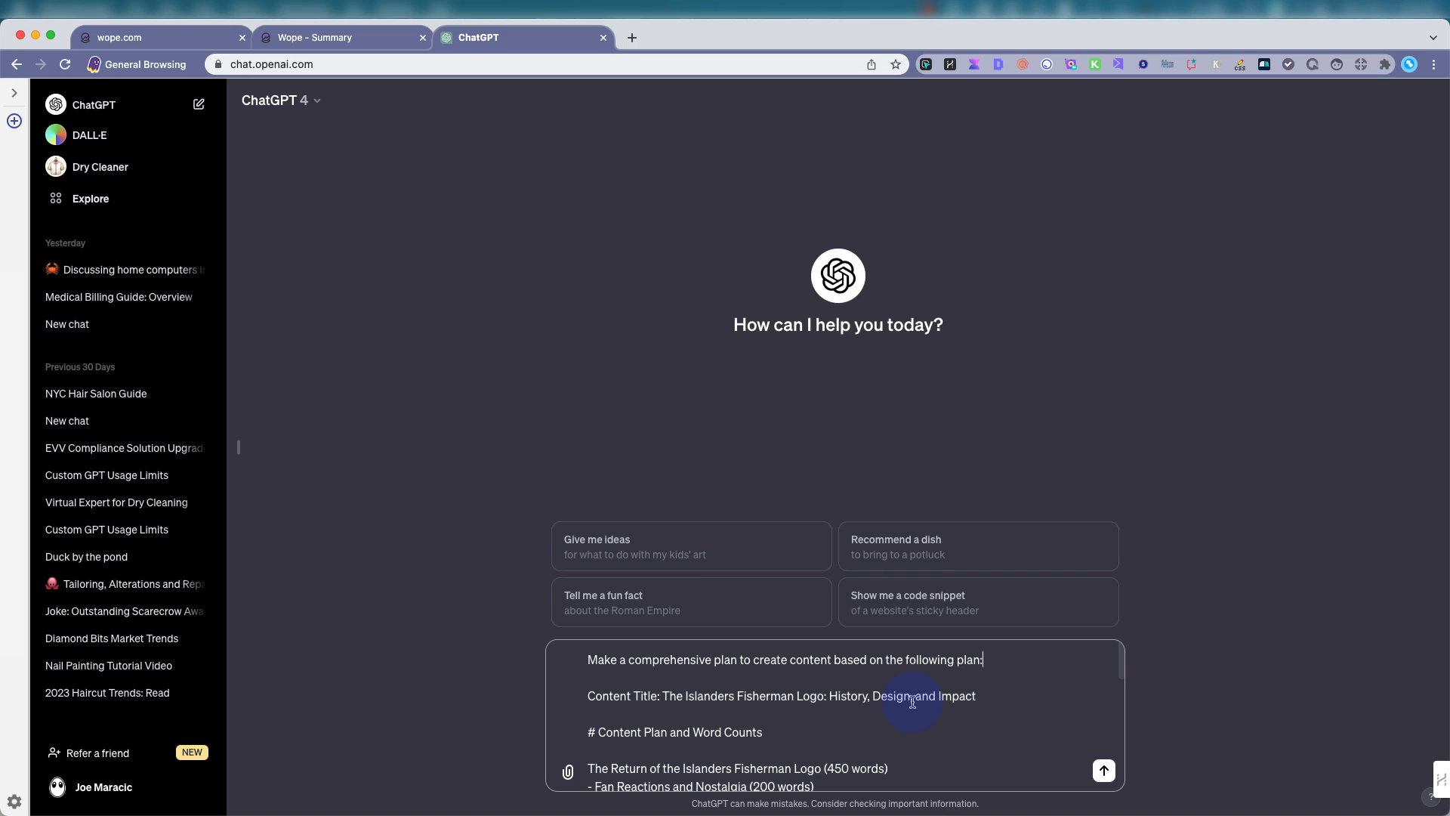
click(1103, 770)
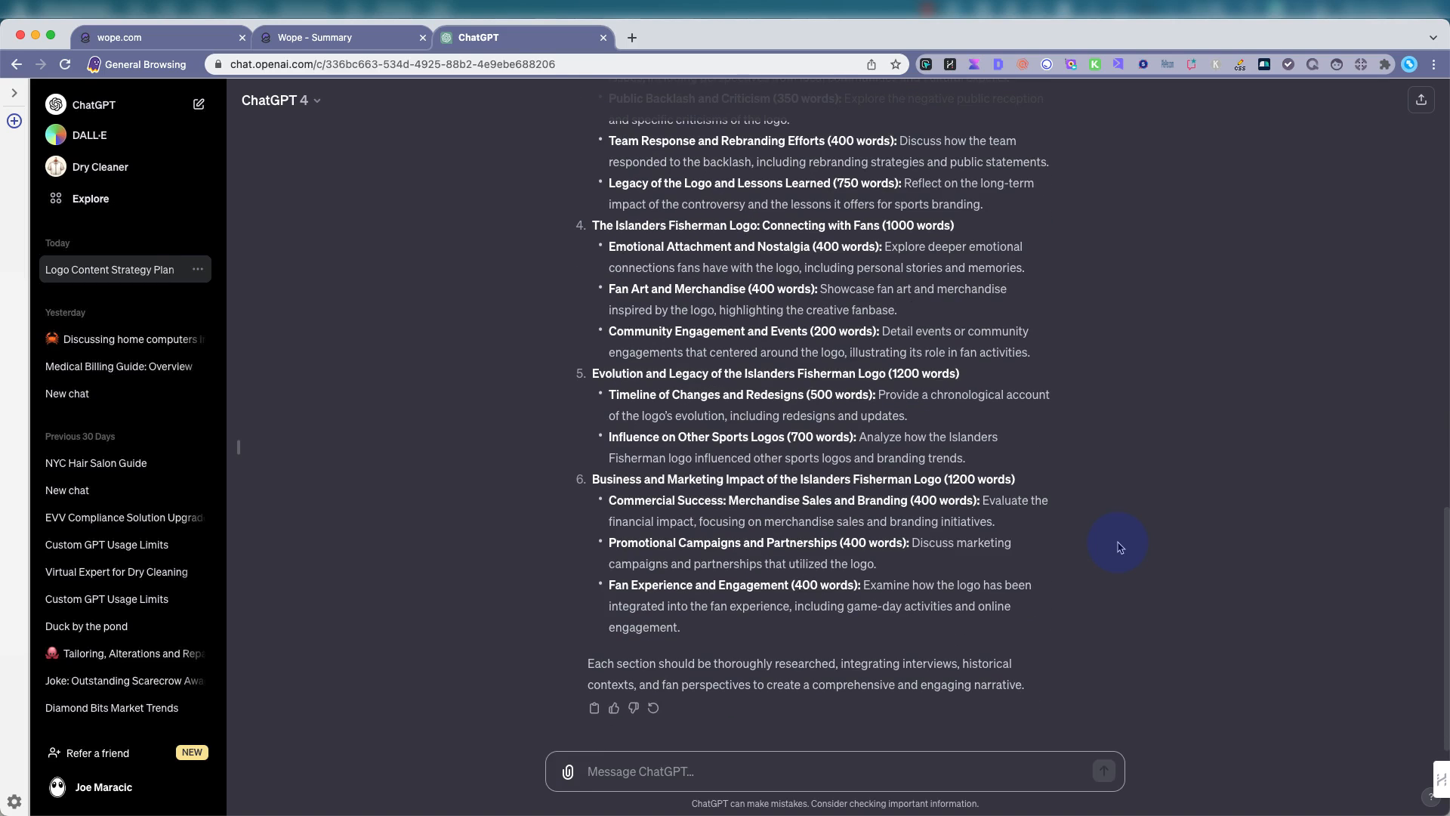
mouse_move(660, 770)
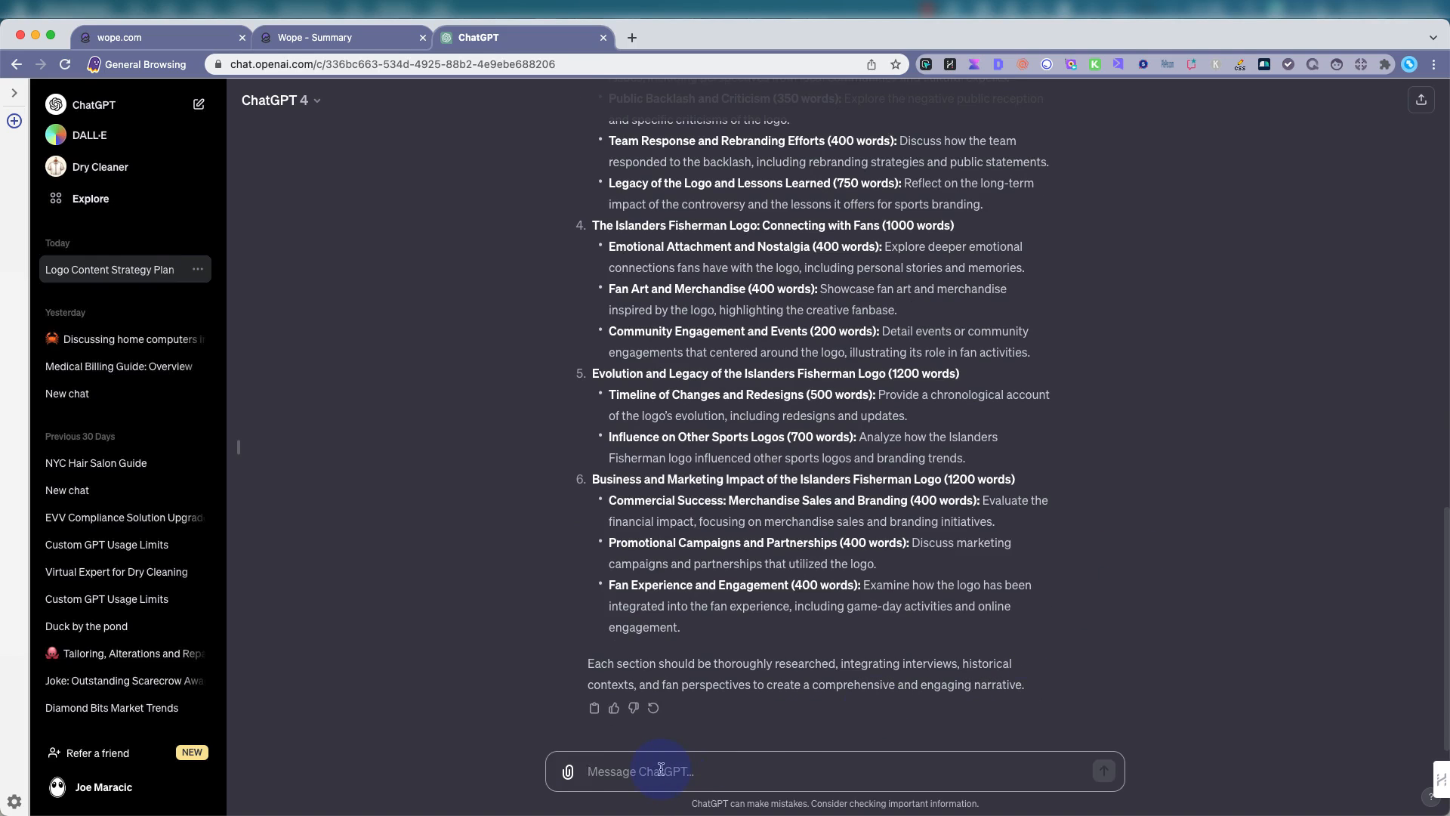
Send 'Please create content based on given word count allocations to make it concise' and watch the article draft.
text(Please crea)
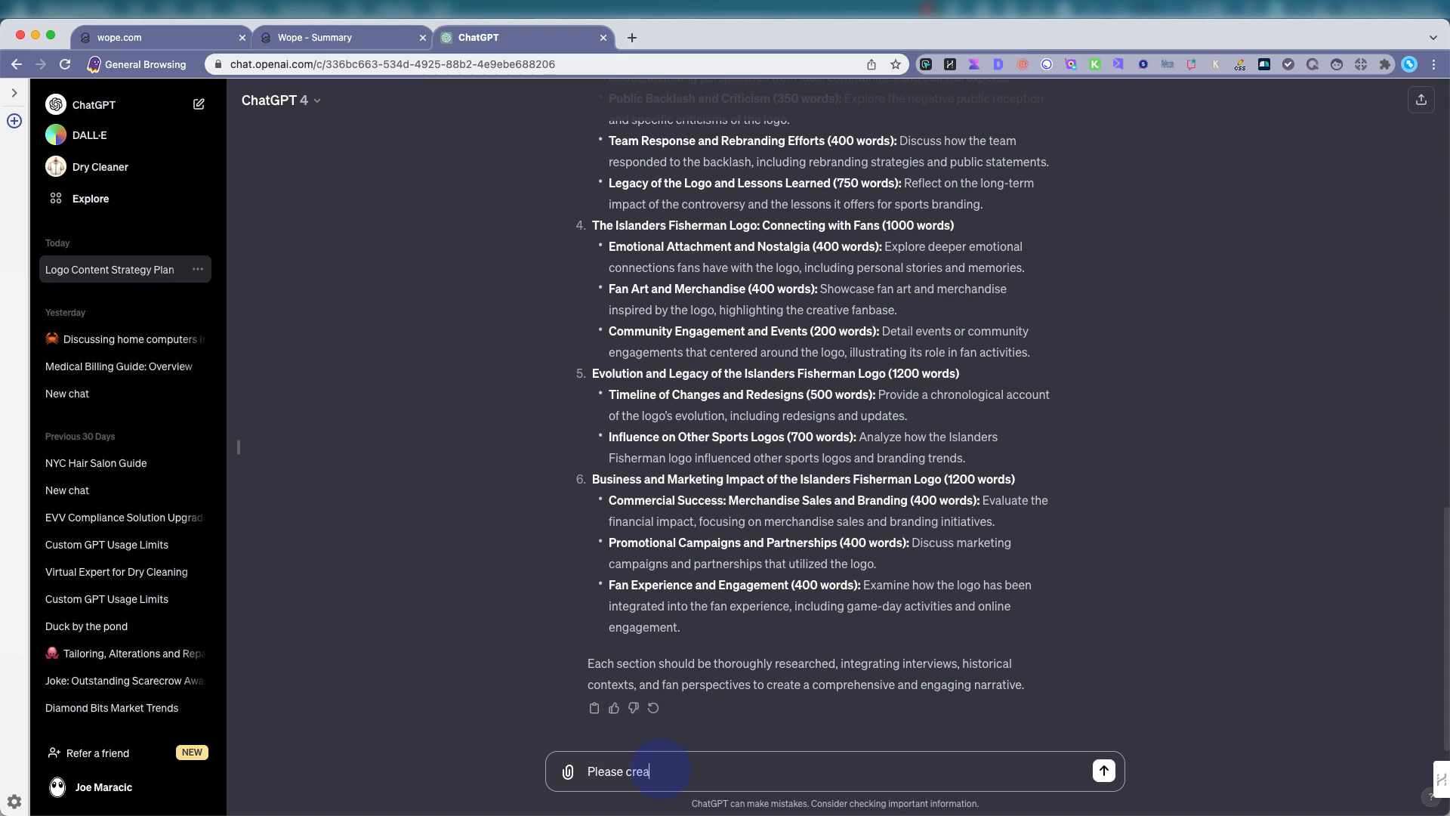
text(te con)
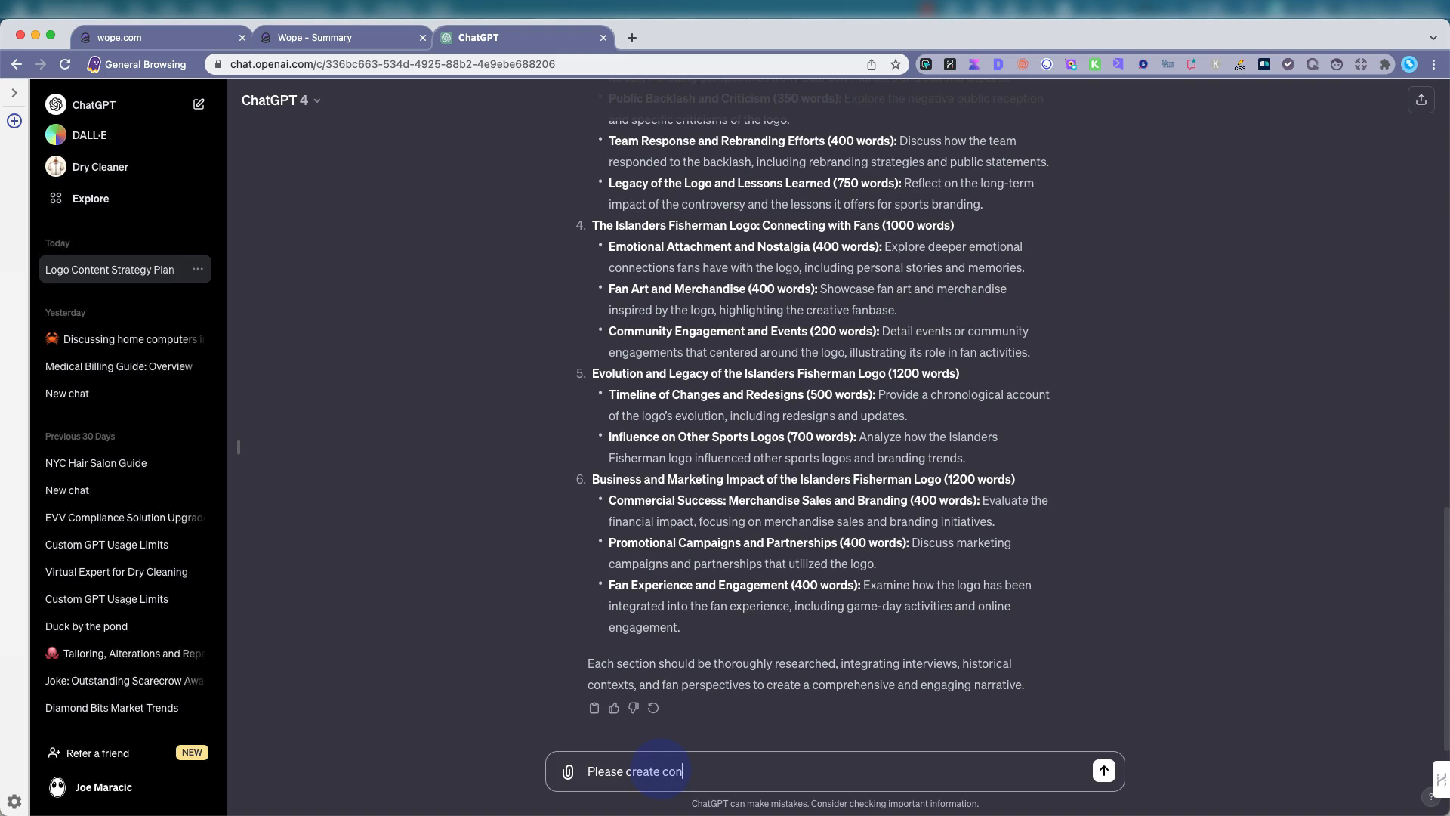
text(tent)
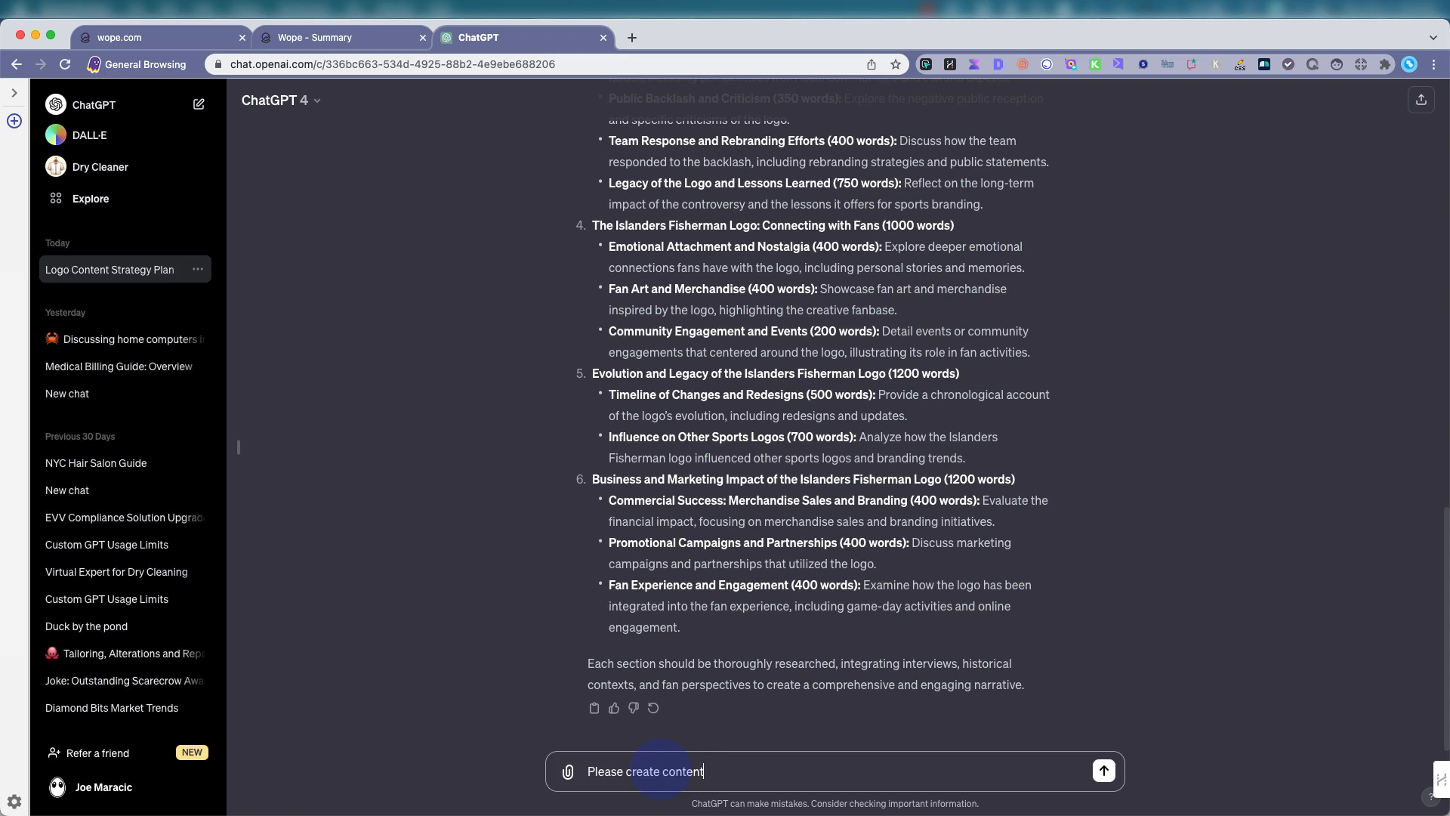
text(based o)
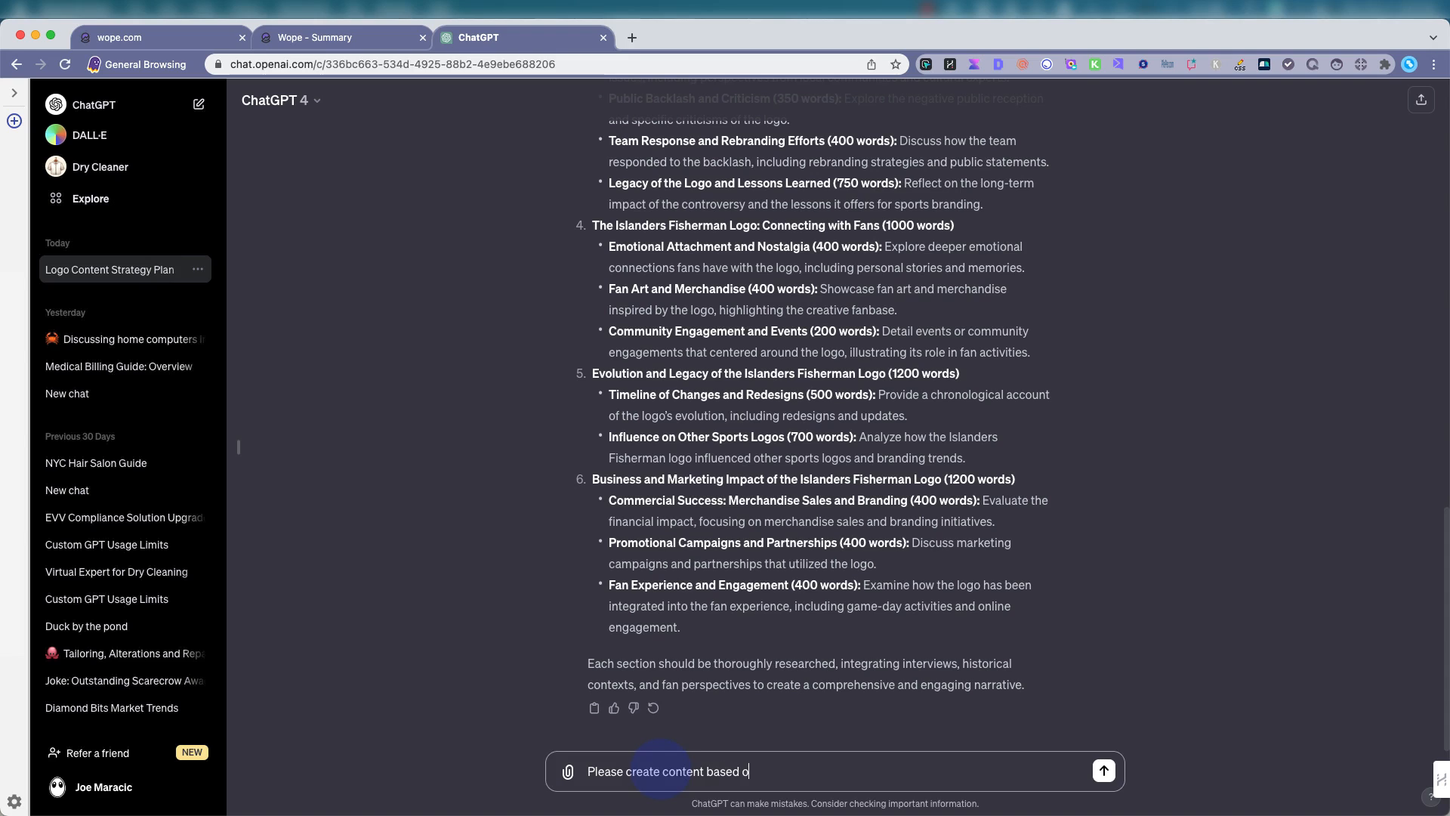
text(n given)
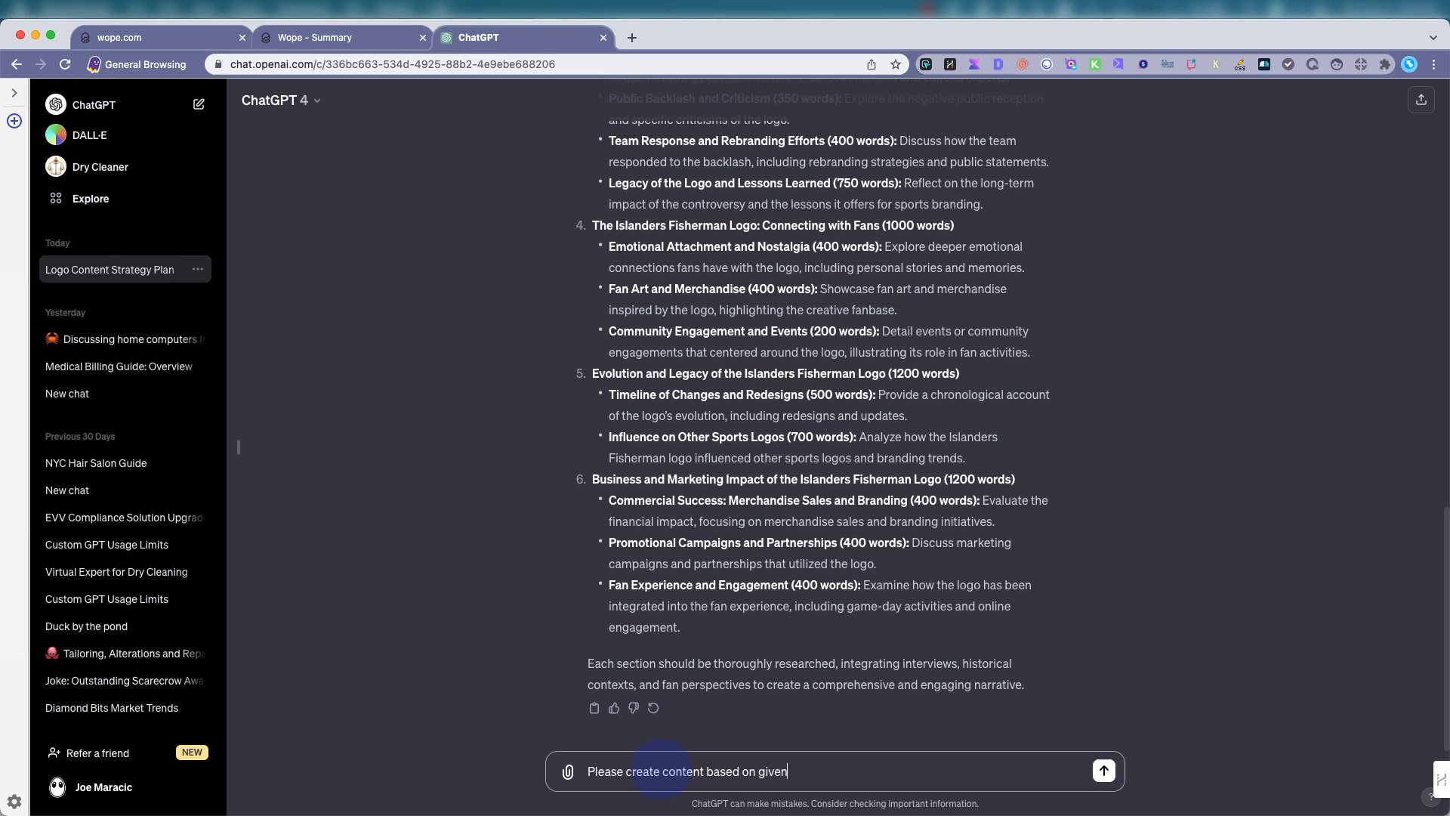
text(word c)
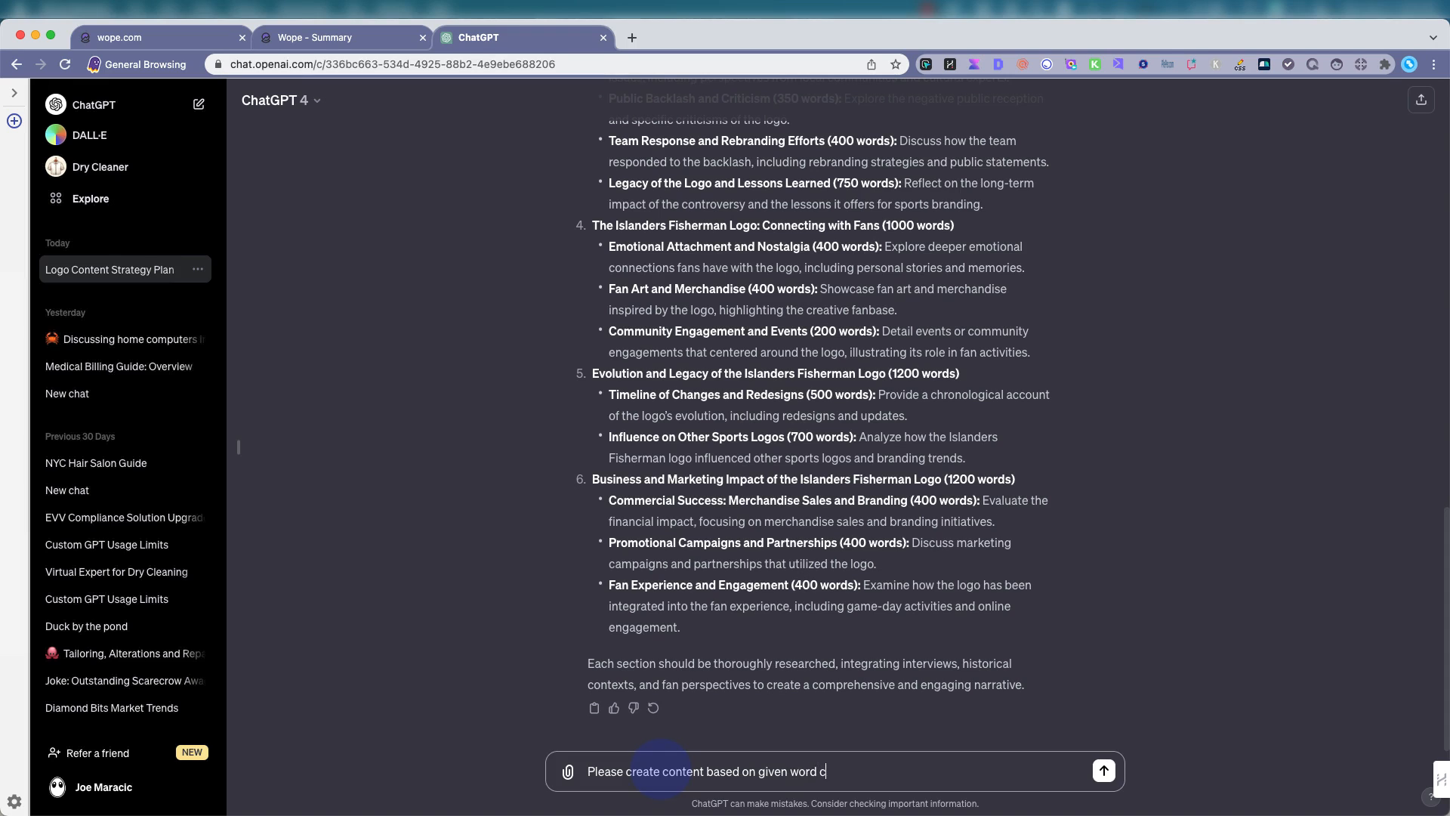
text(ount a)
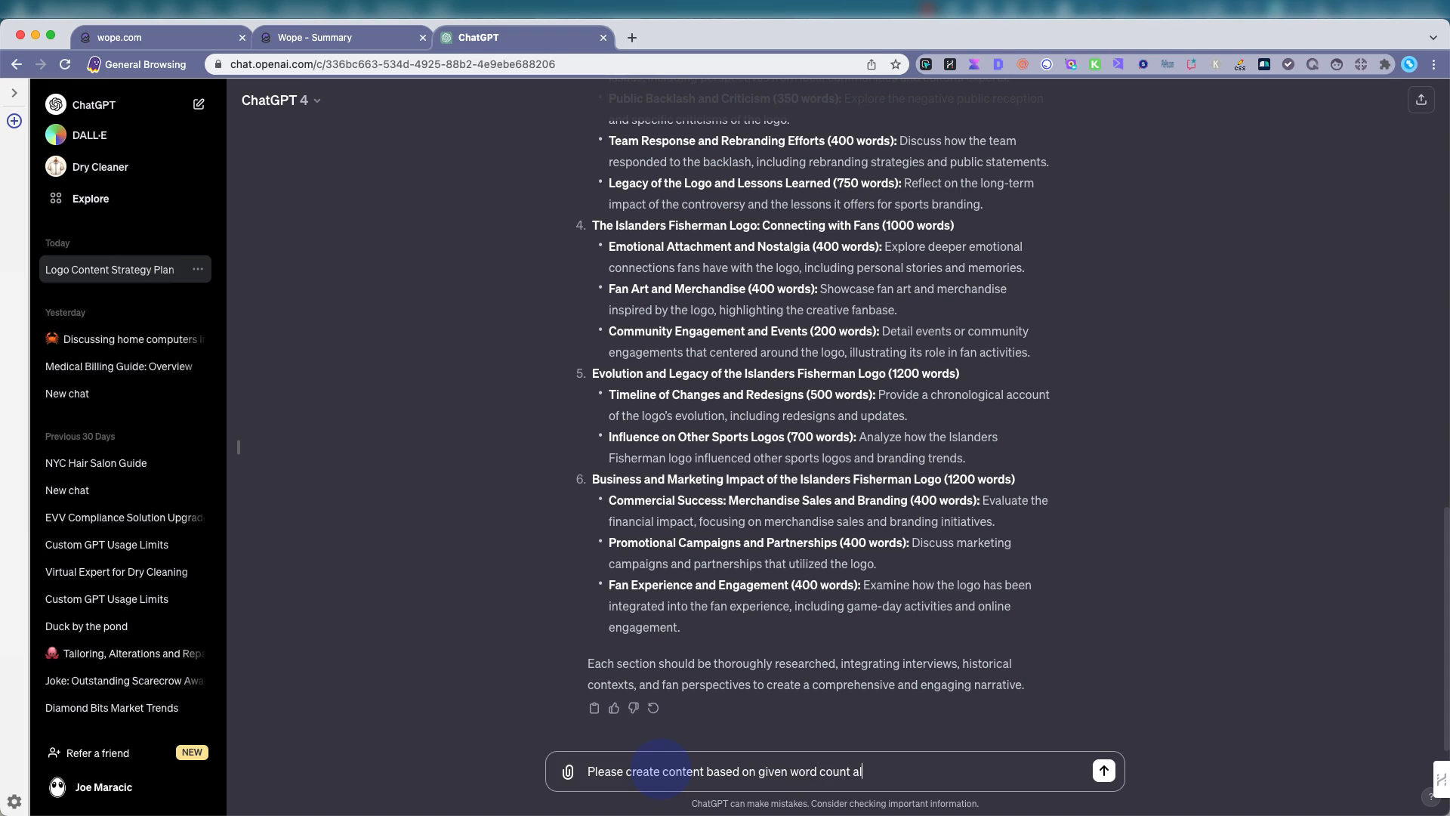
text(llocations)
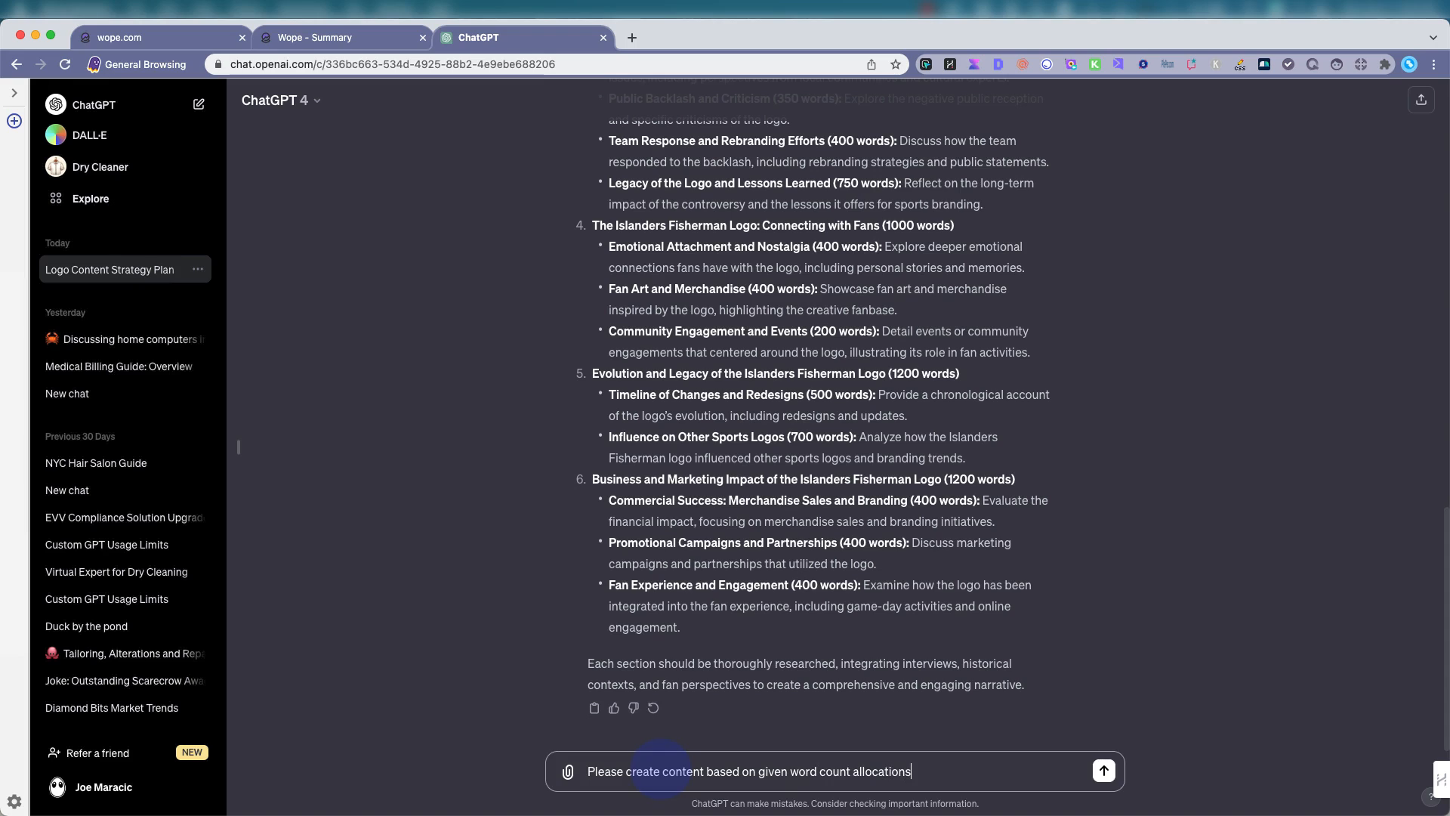
text(to mak)
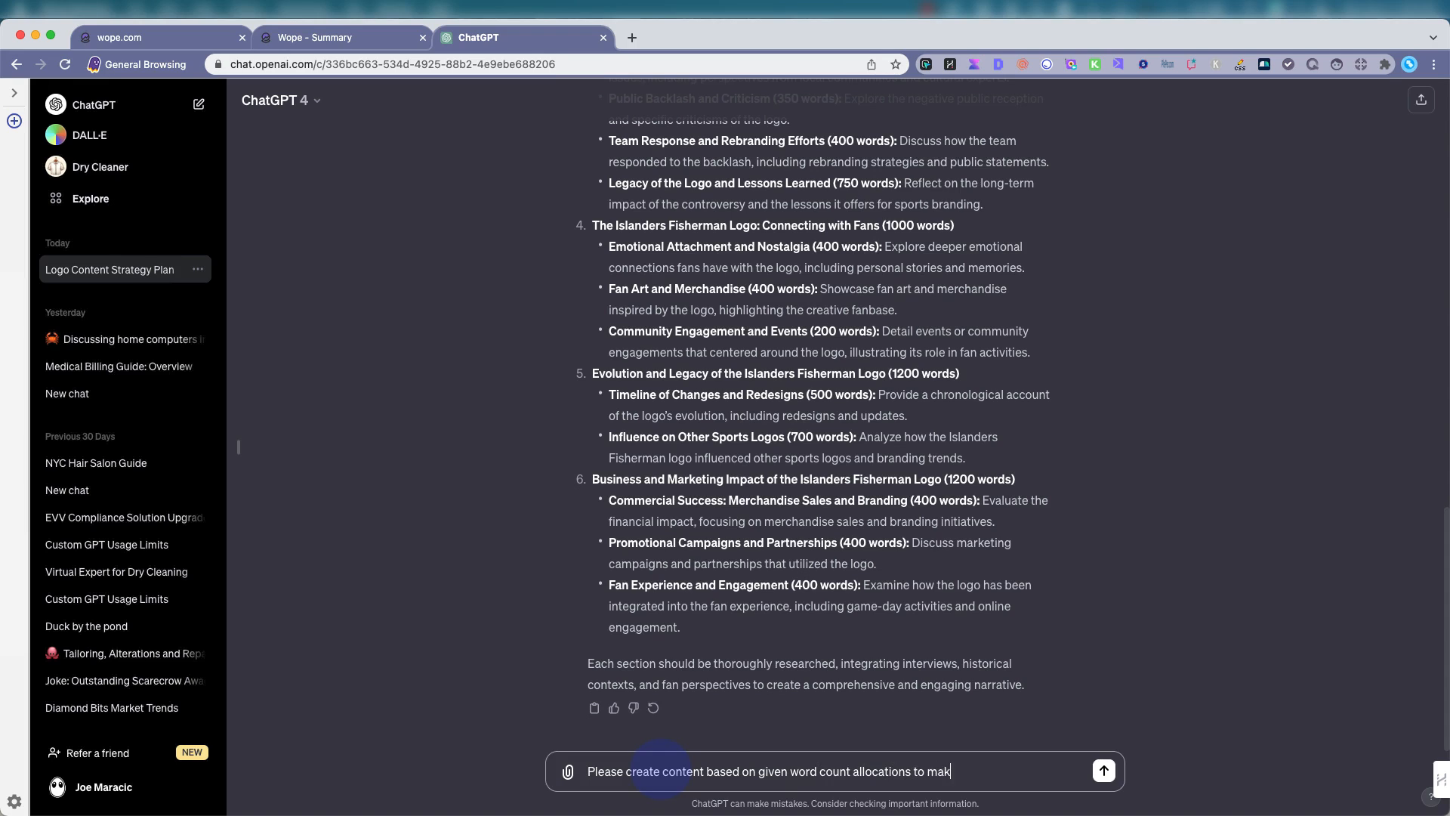
text(e it comprehensive yet)
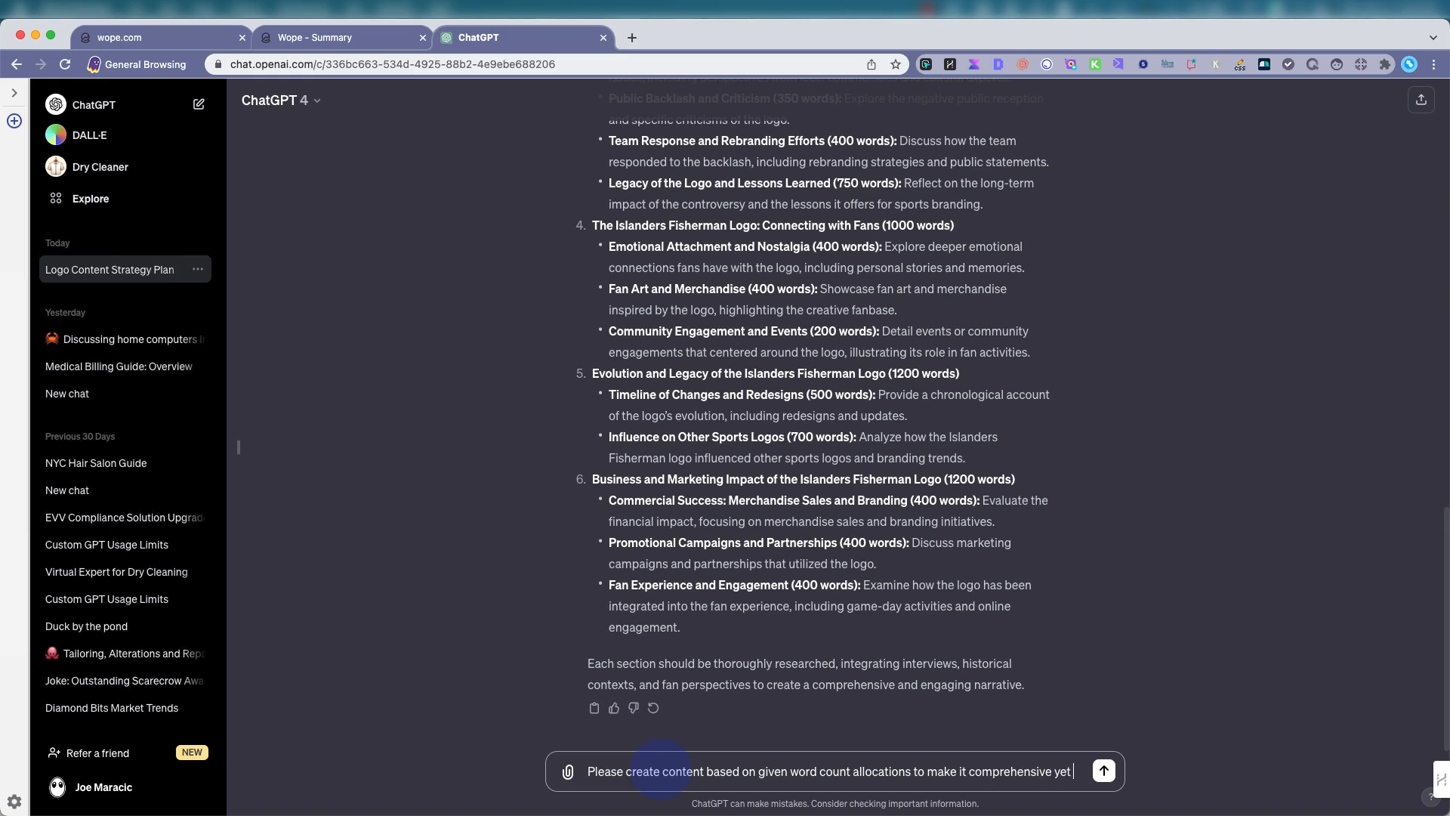
text(concise)
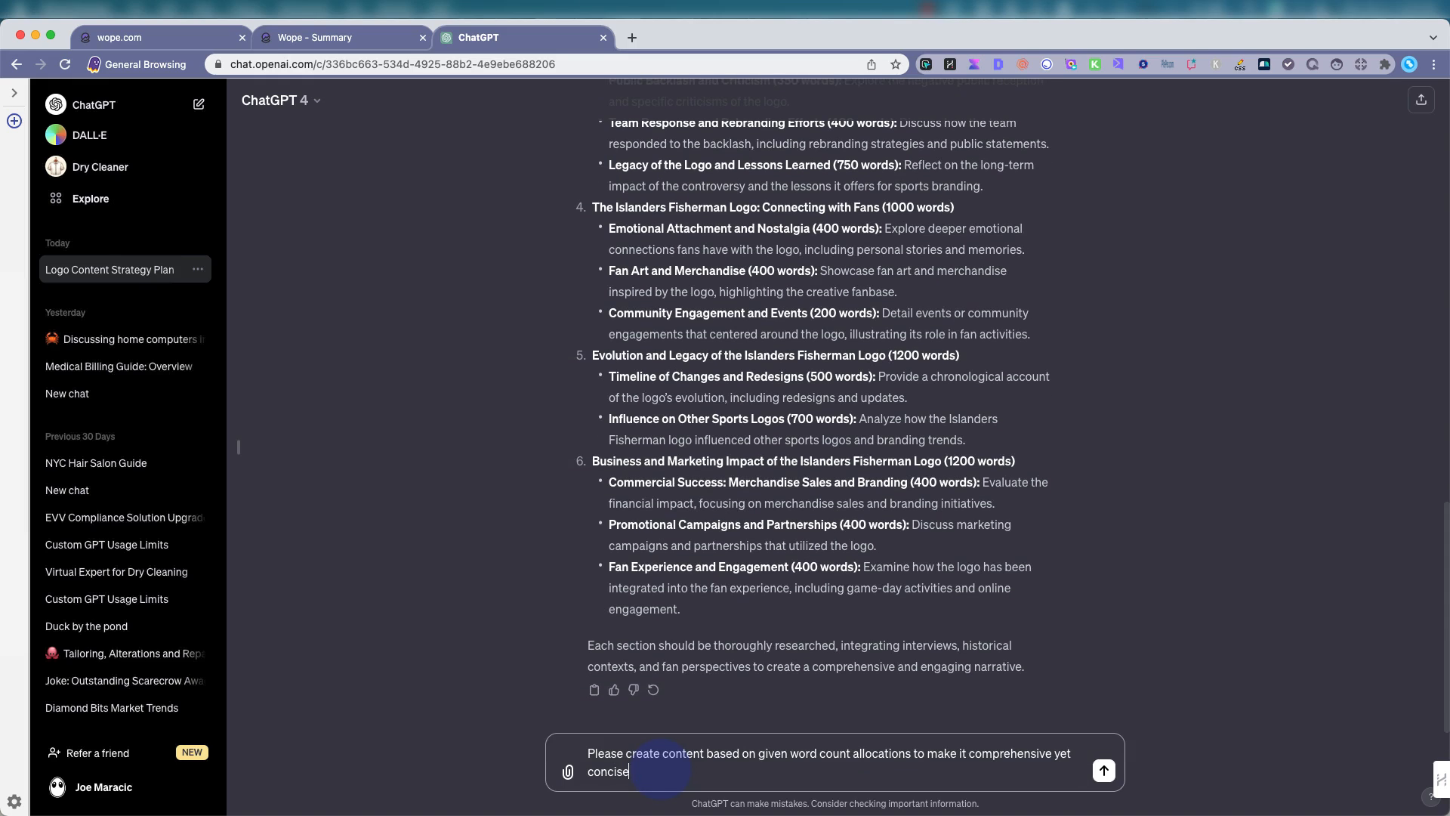
click(1105, 769)
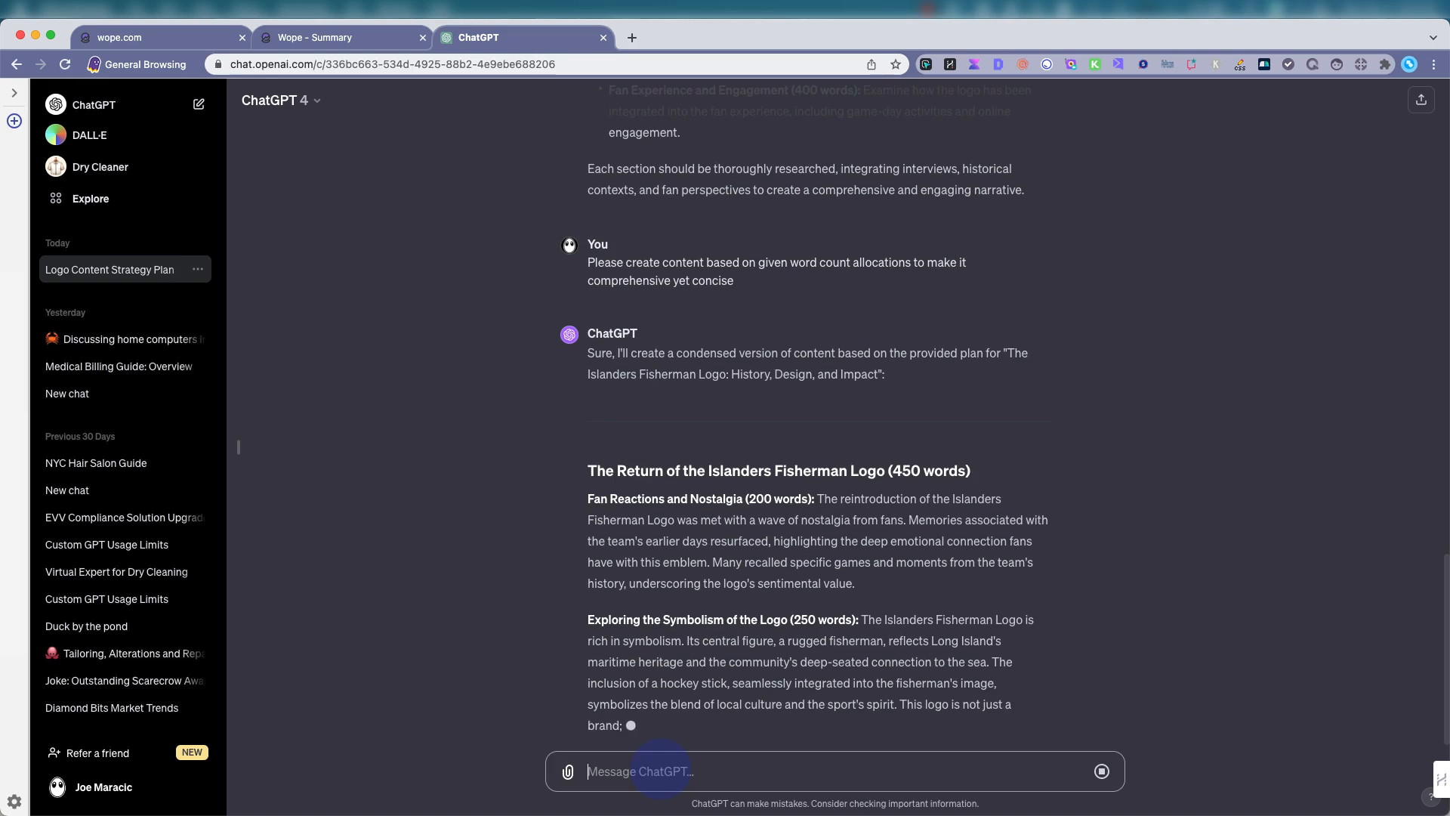
scroll(down, 3)
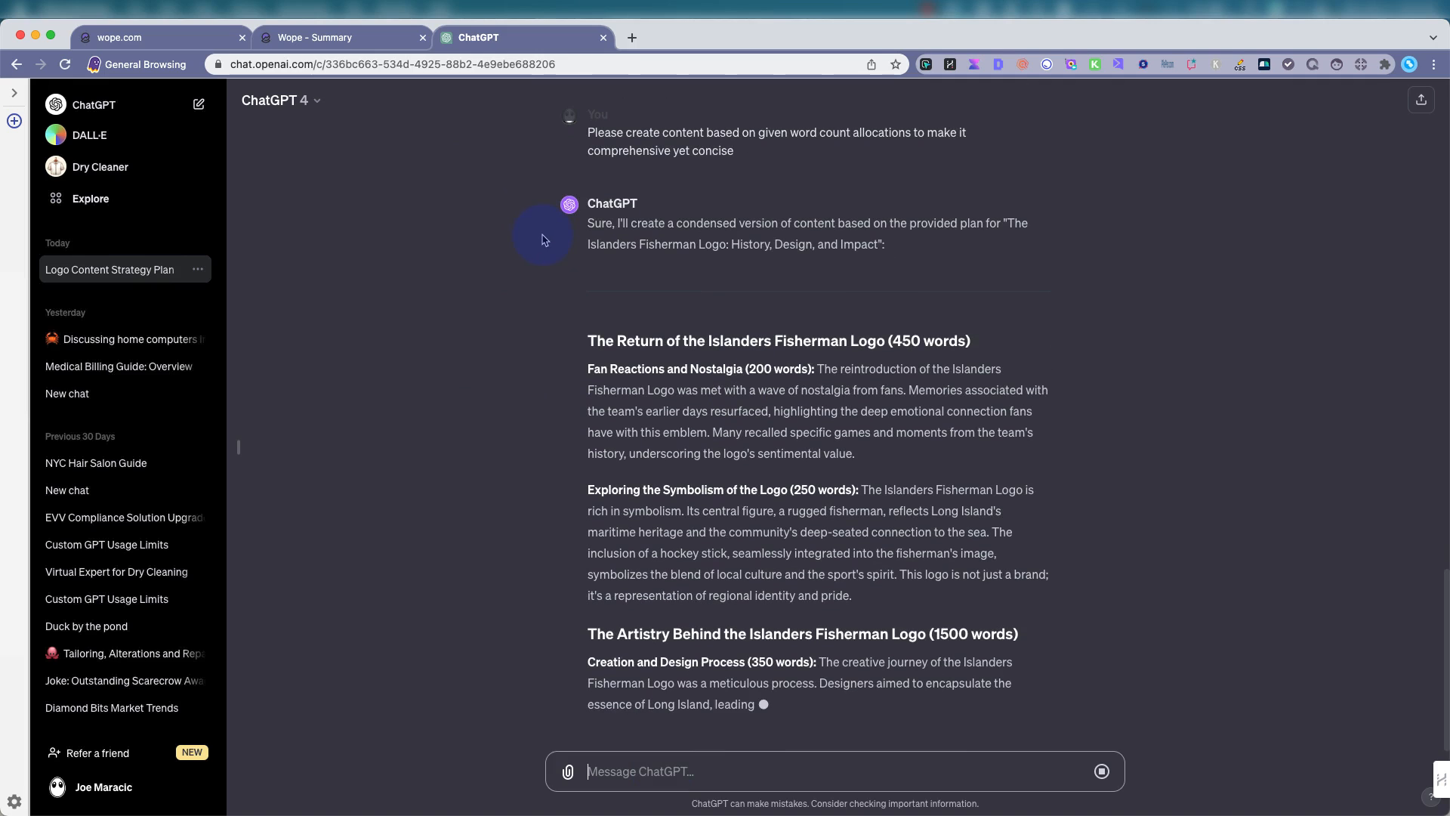
Return to the Wope summary tab and show Daily Progress for the 13 tracked keywords.
click(314, 37)
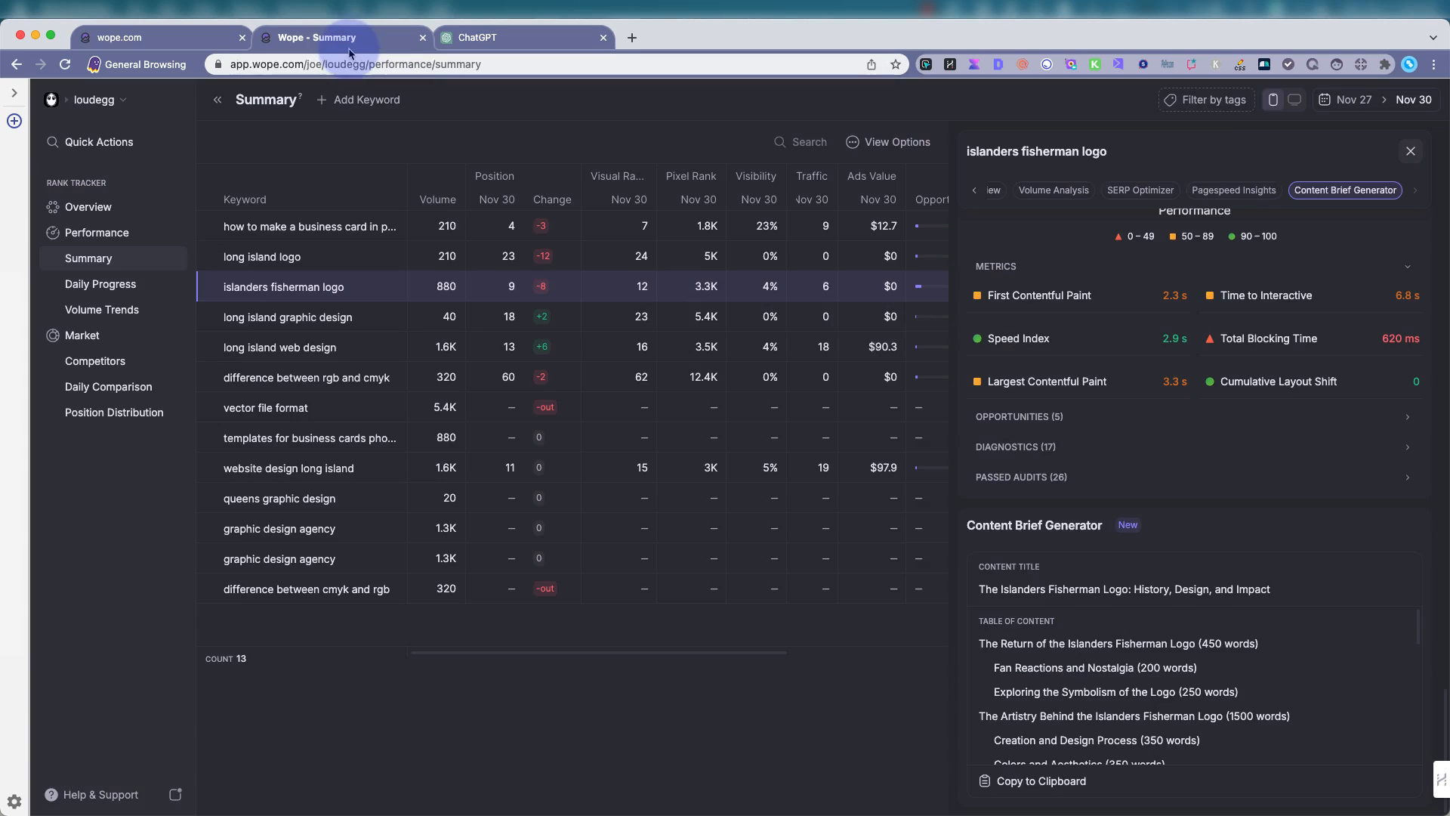
scroll(down, 3)
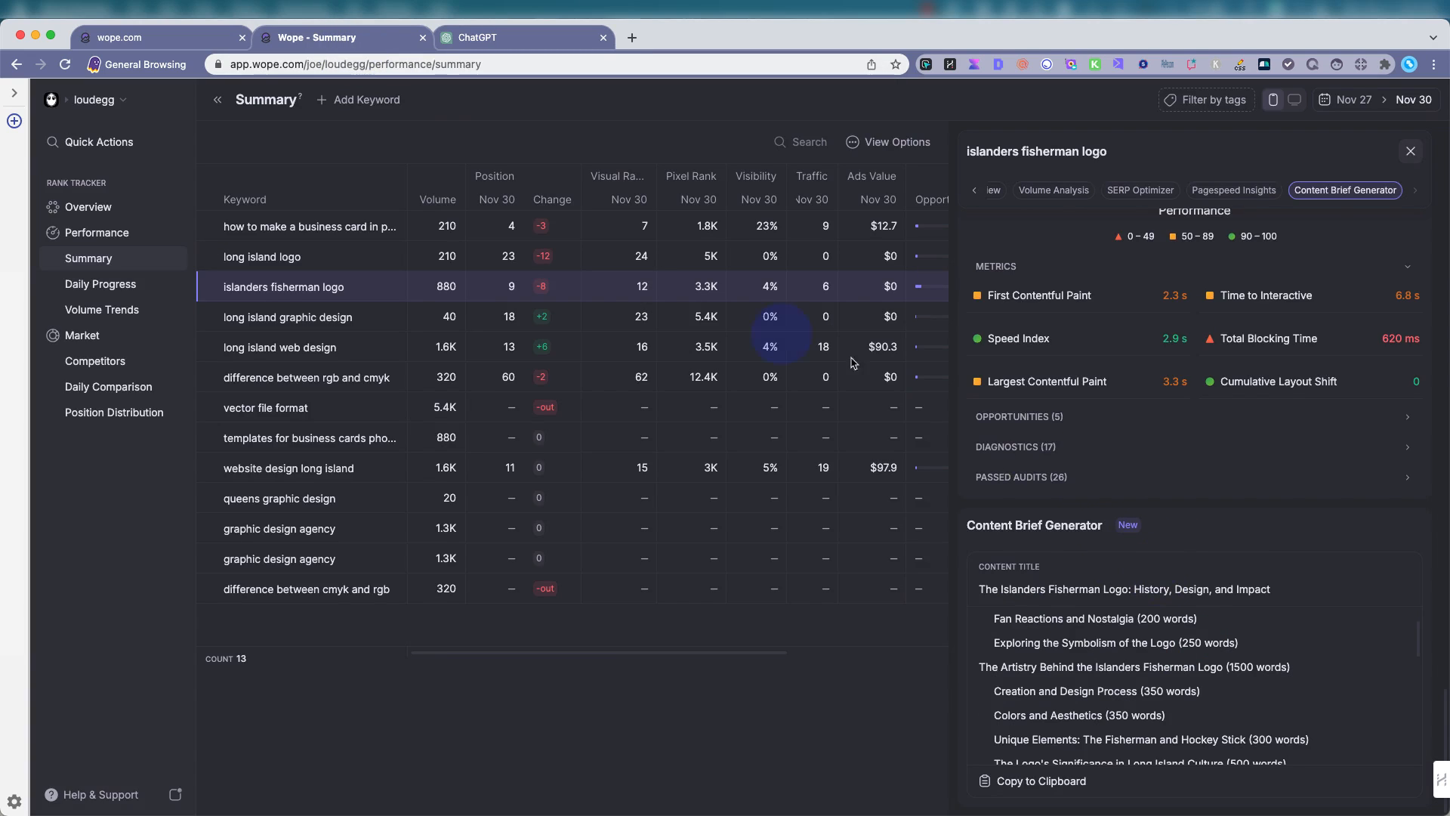
mouse_move(99, 283)
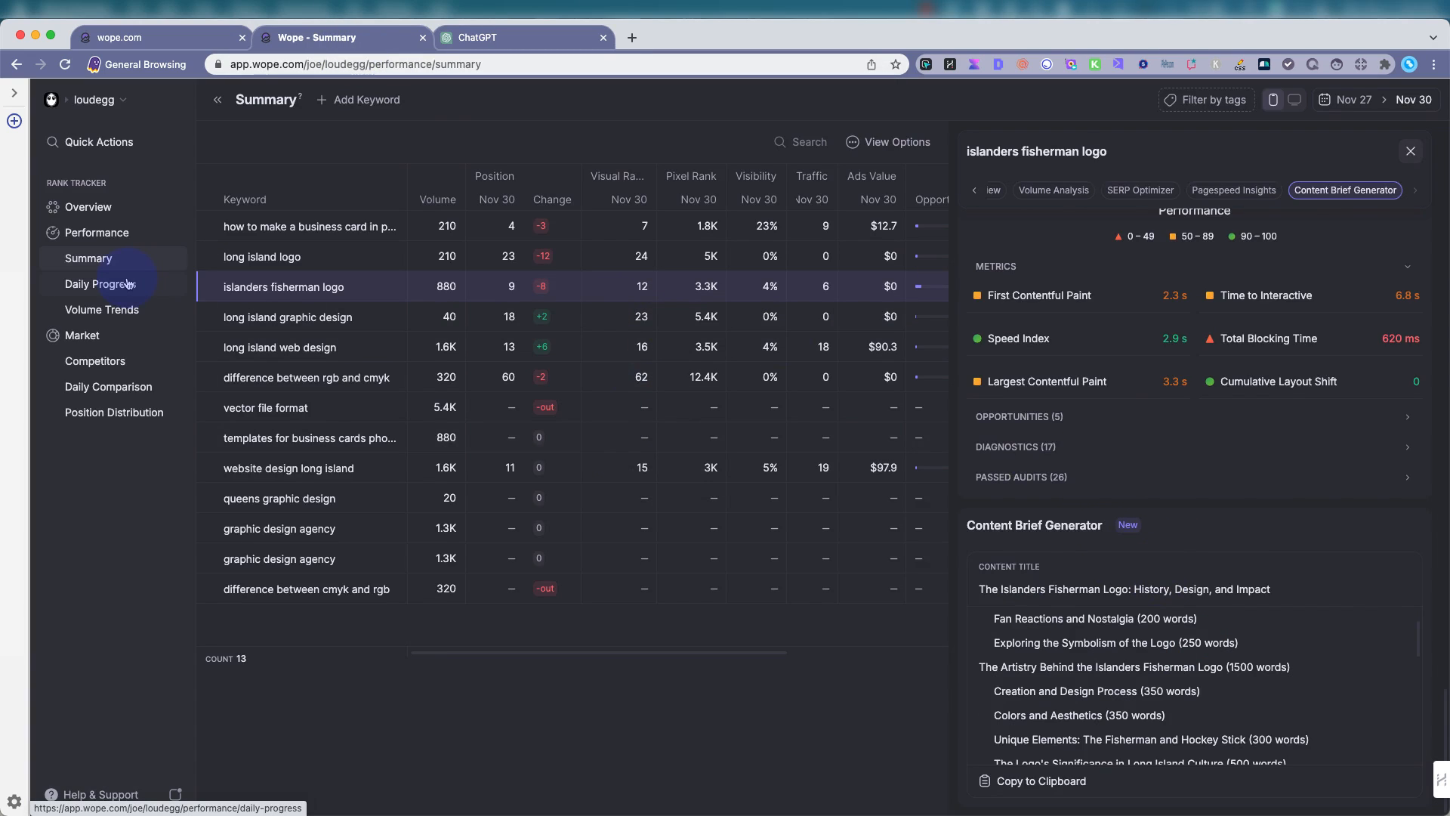
click(99, 284)
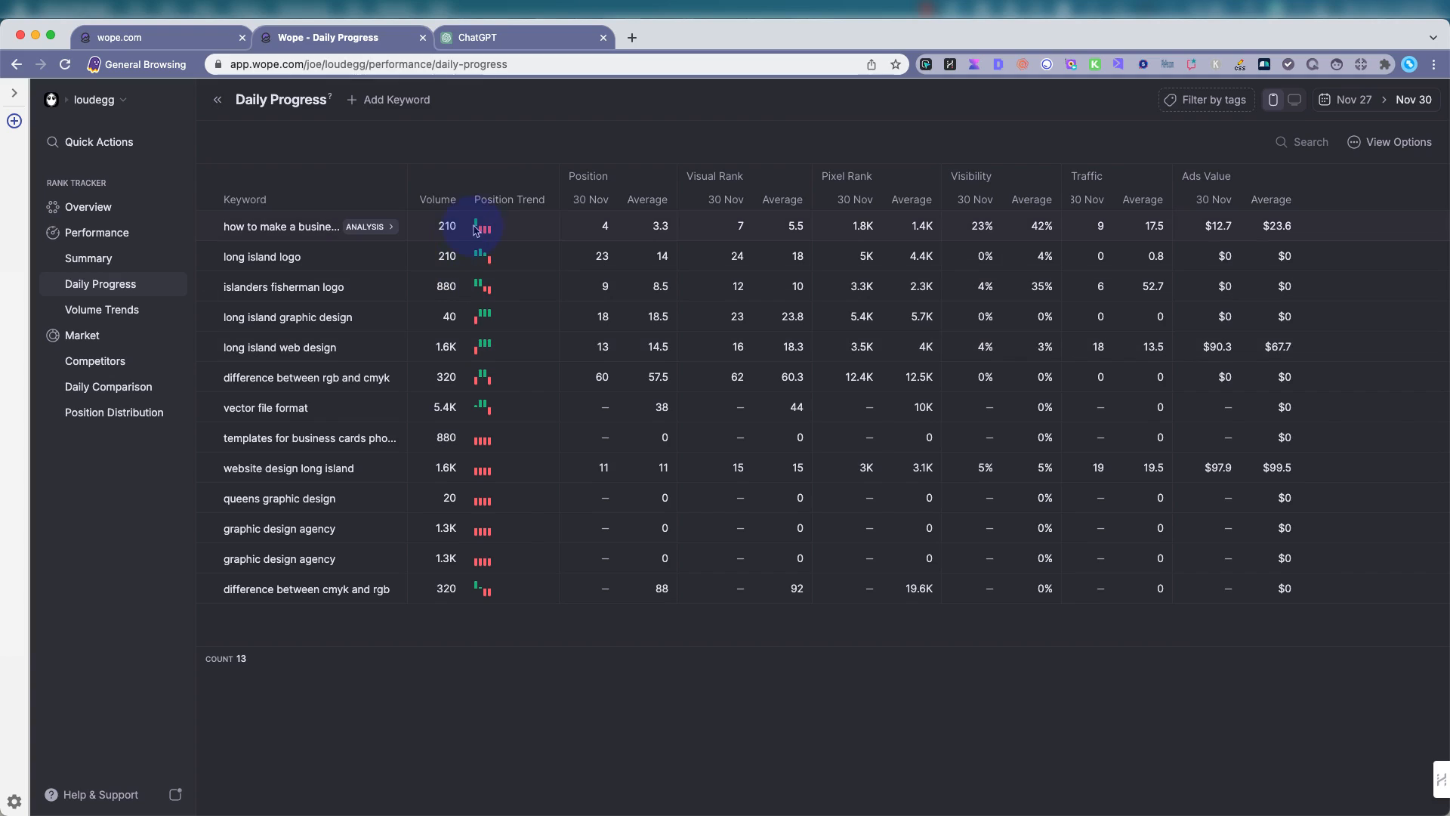
mouse_move(477, 228)
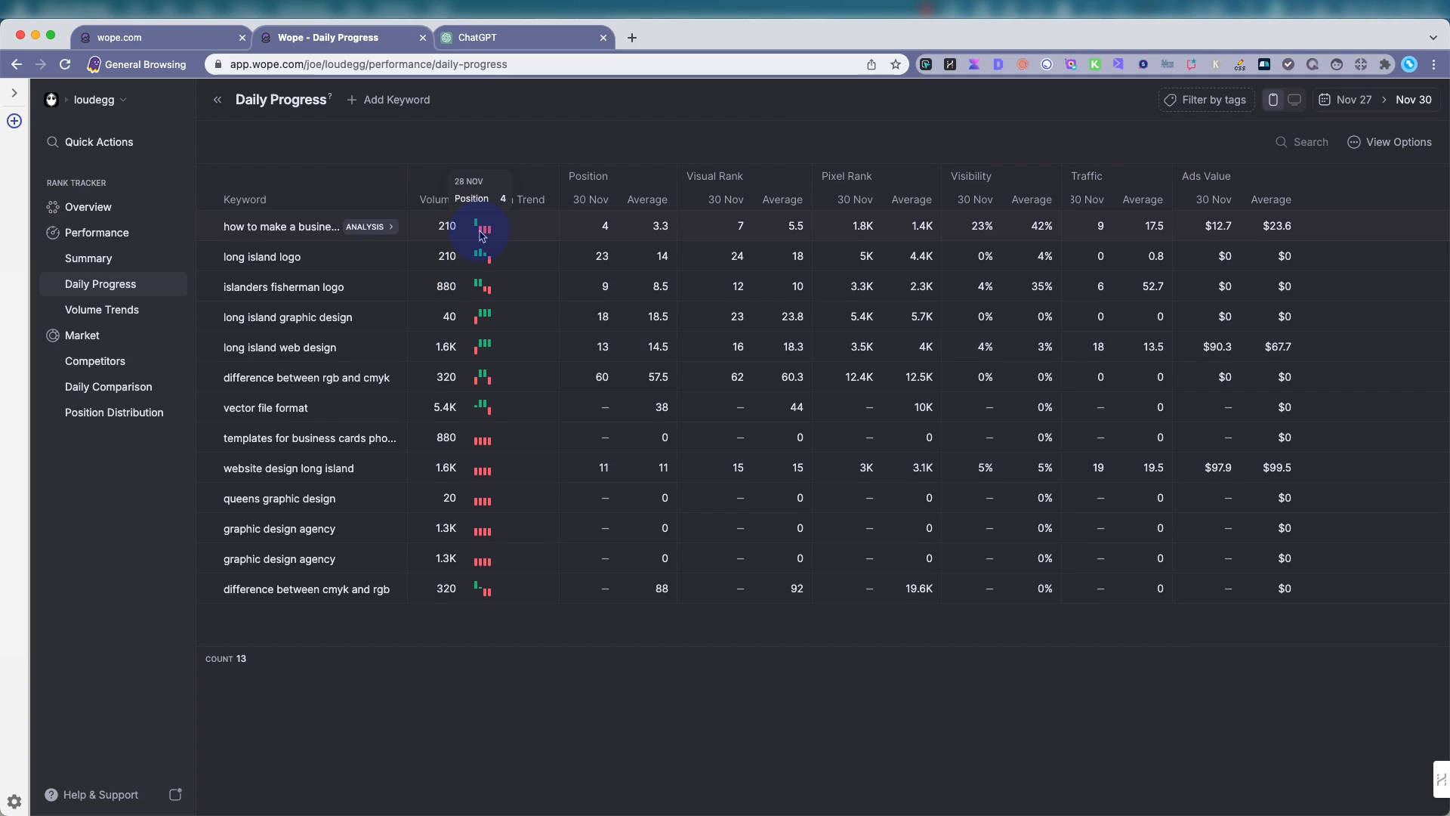
mouse_move(488, 235)
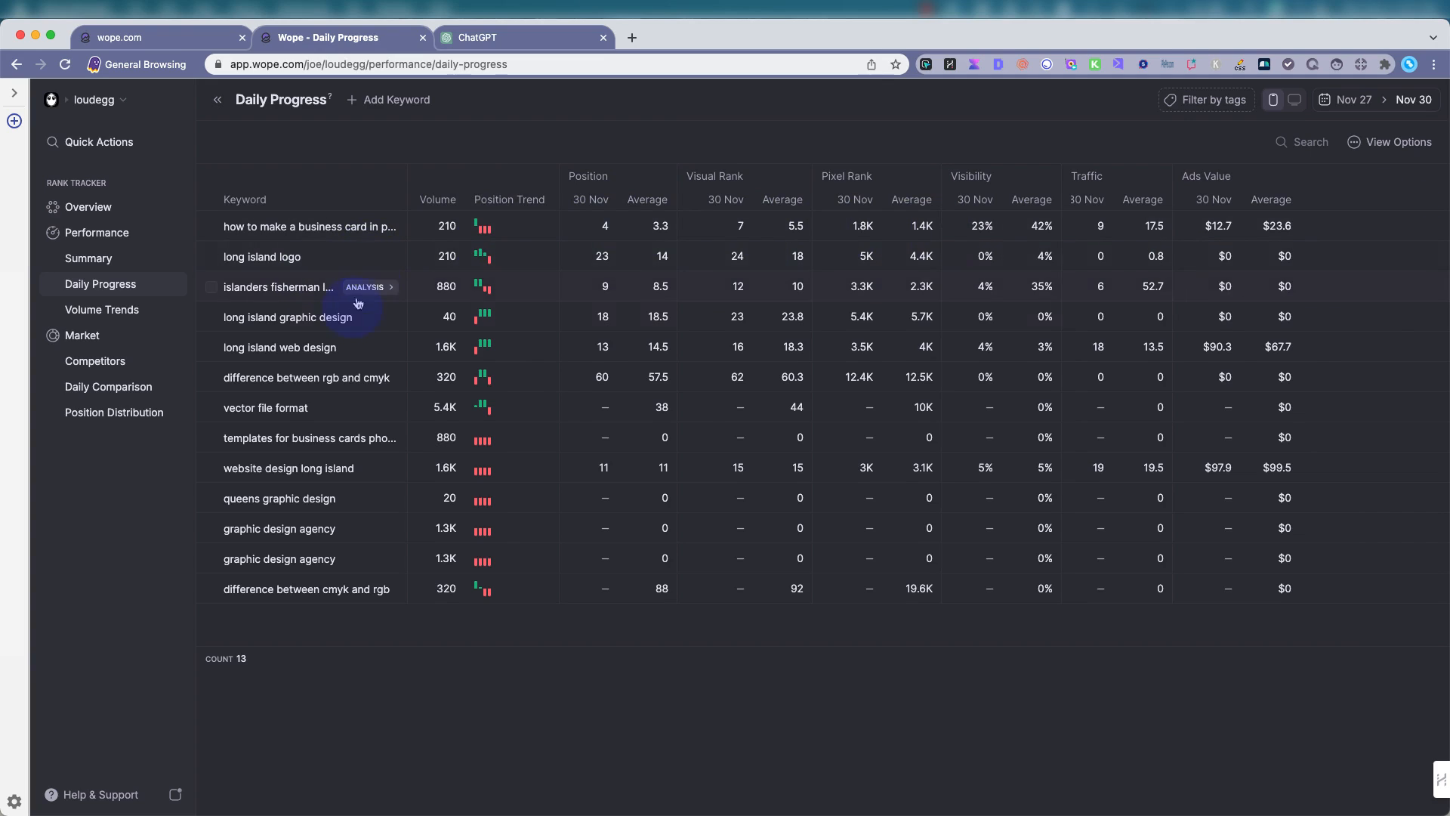
mouse_move(102, 310)
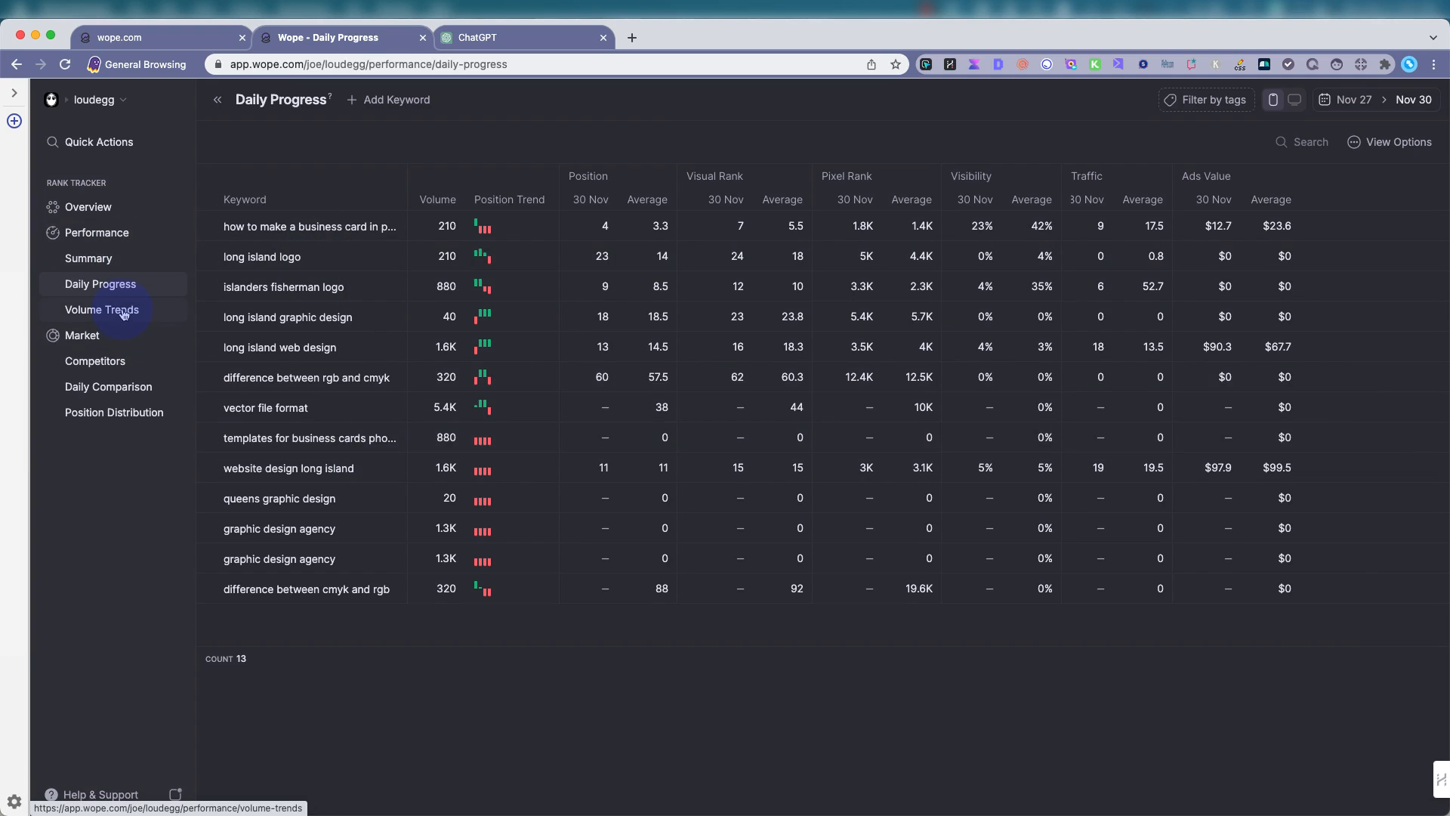
Show Volume Trends for the tracked keywords, then move on to the Competitors comparison.
click(101, 309)
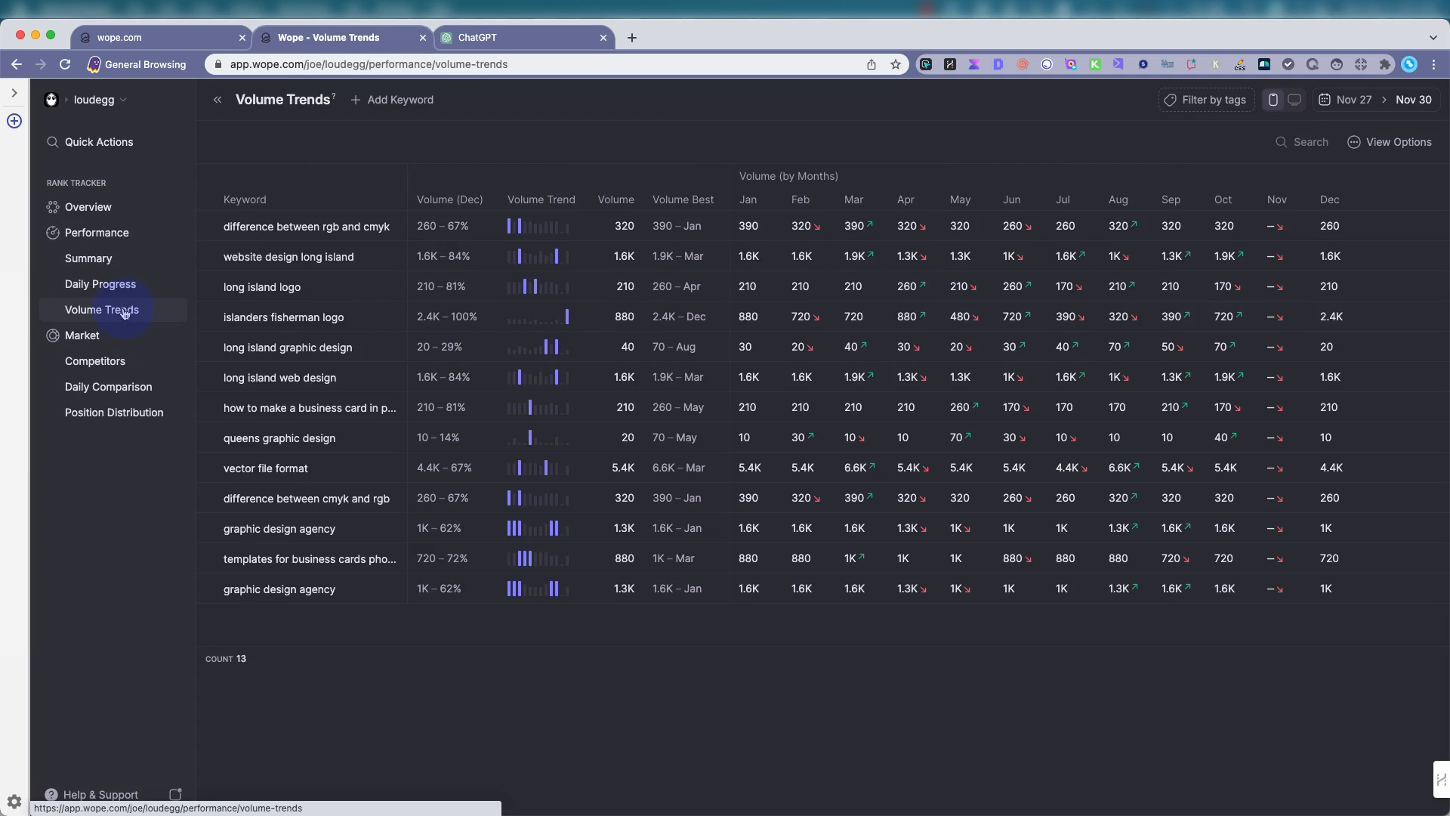
mouse_move(559, 226)
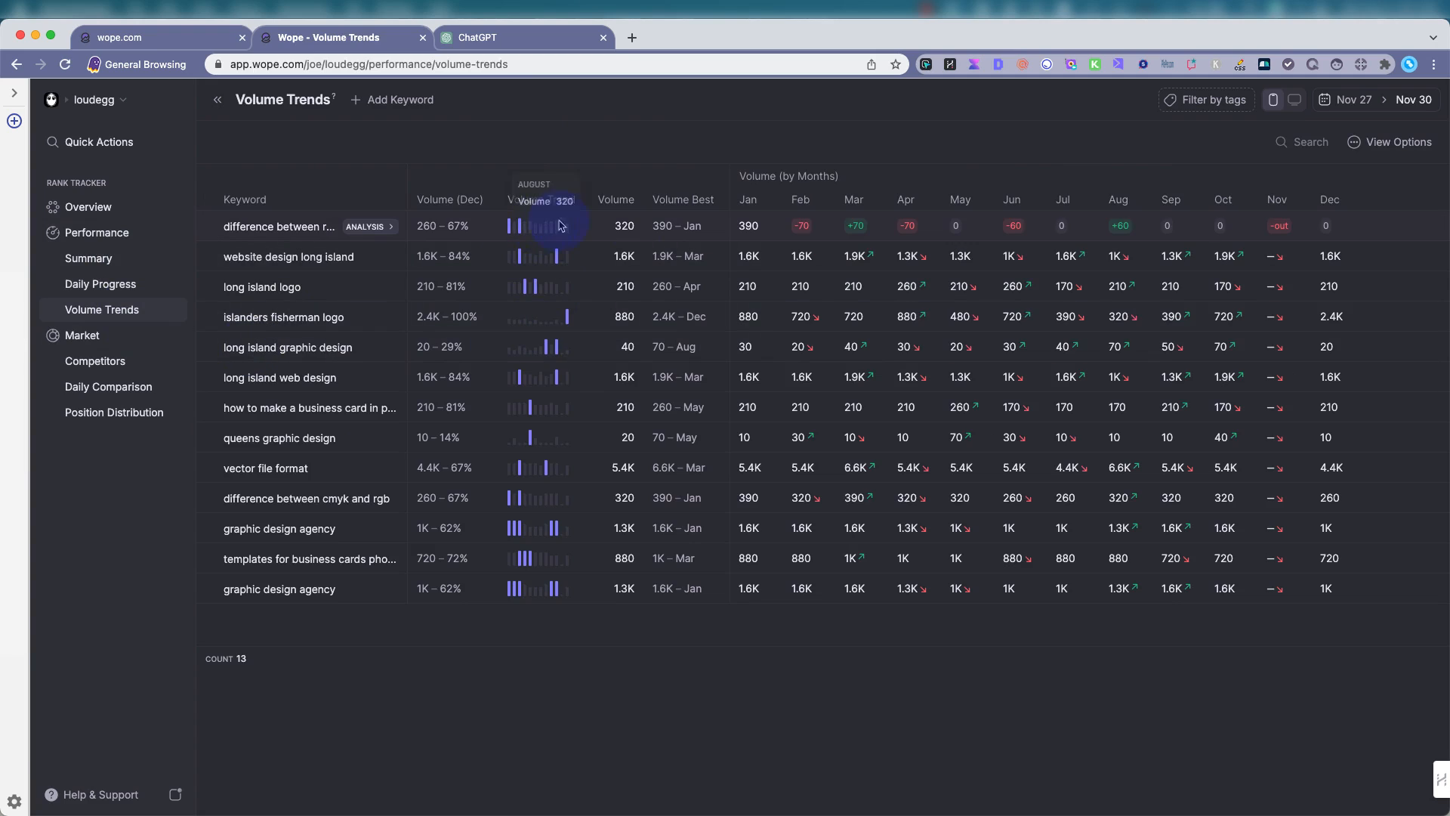
mouse_move(324, 288)
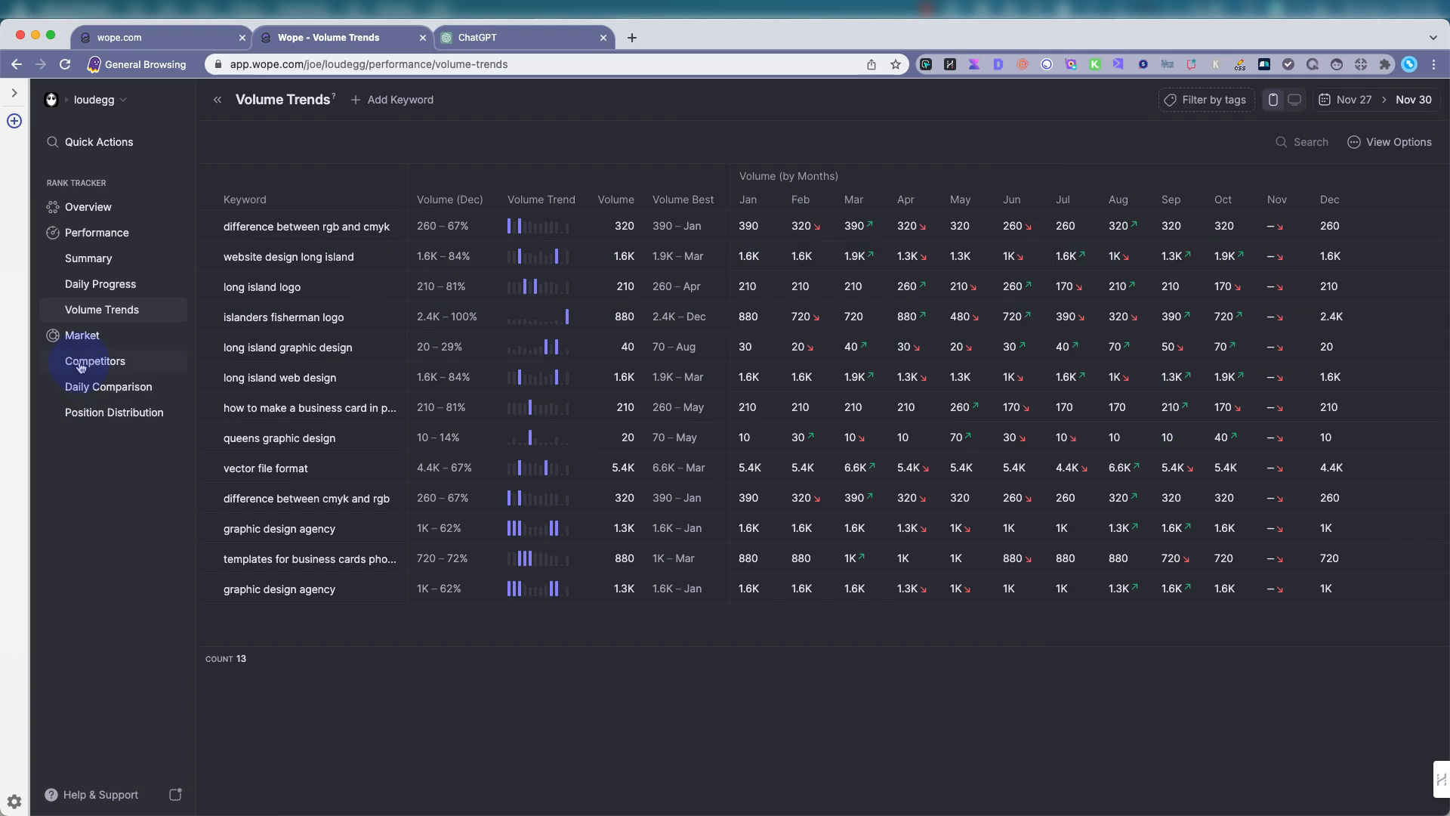
click(93, 361)
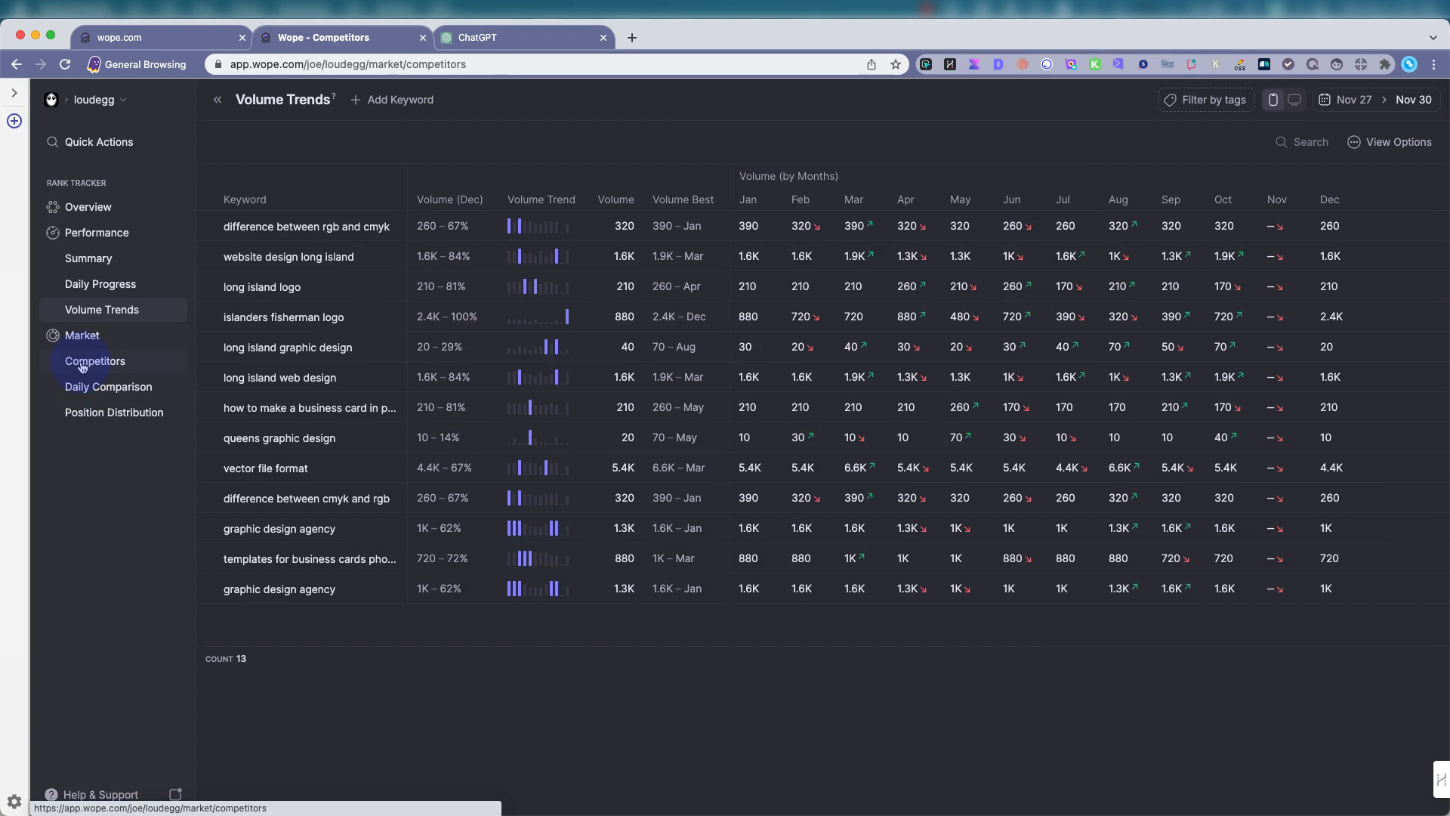
click(95, 361)
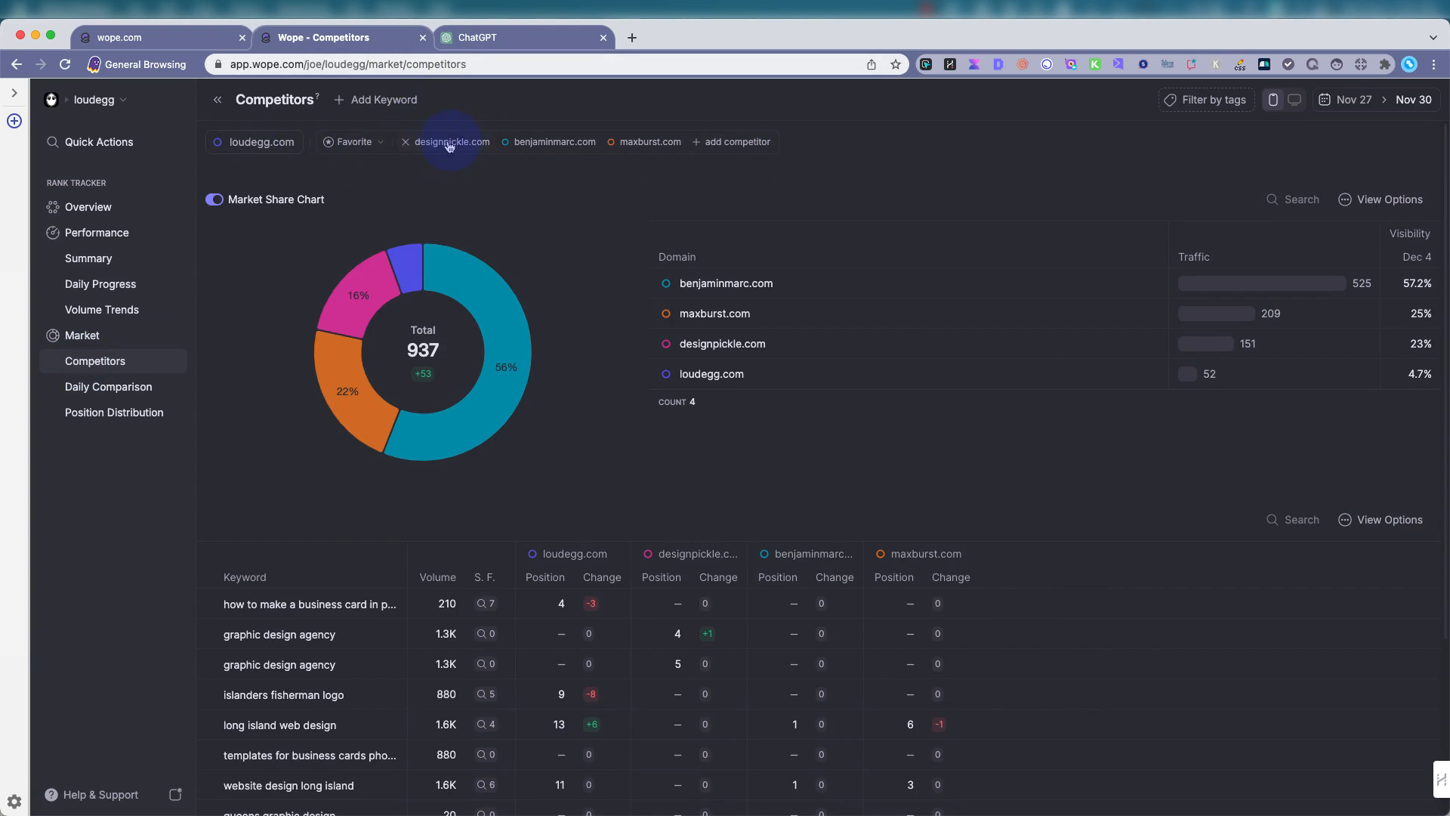
mouse_move(854, 154)
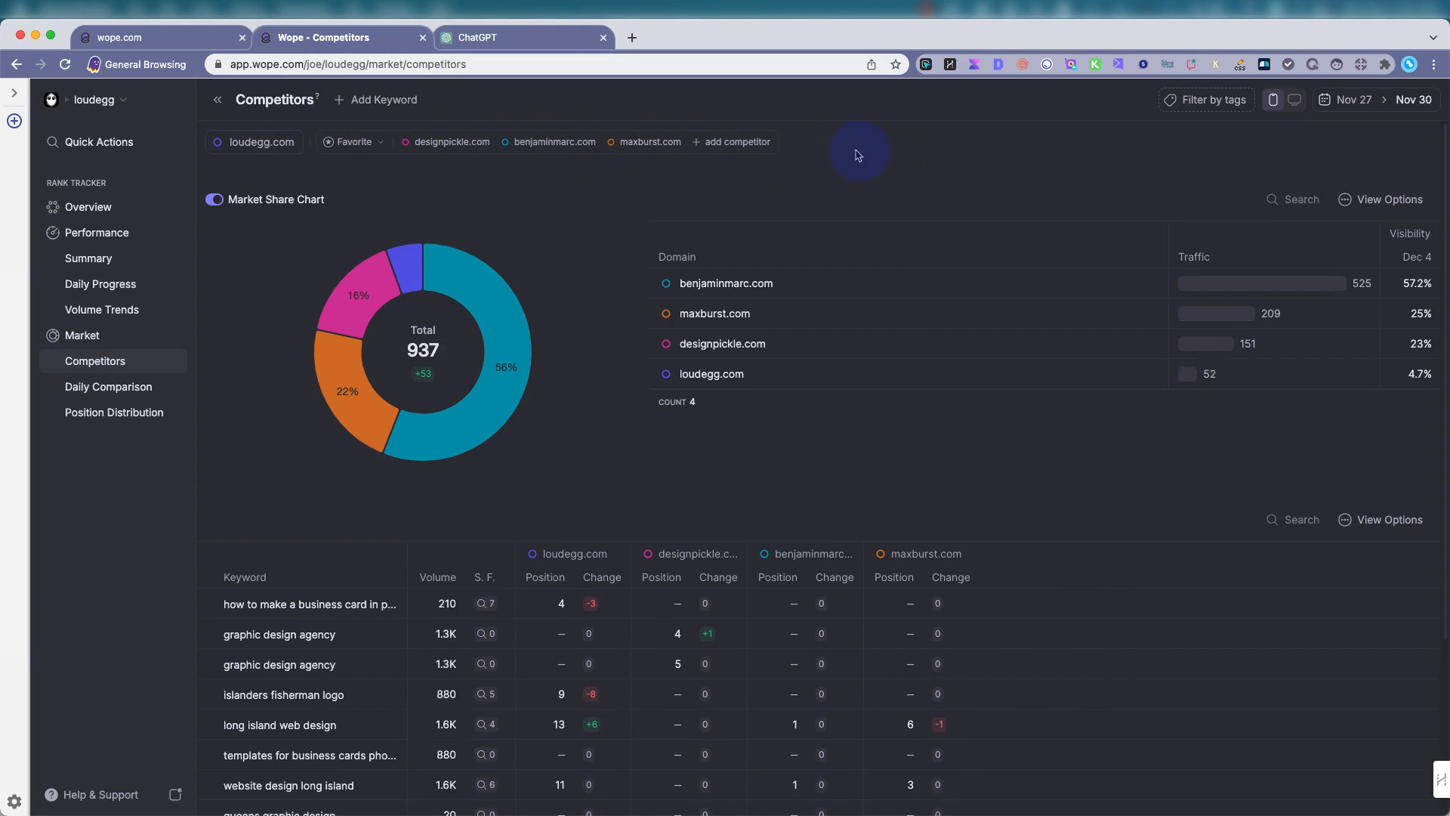
mouse_move(860, 202)
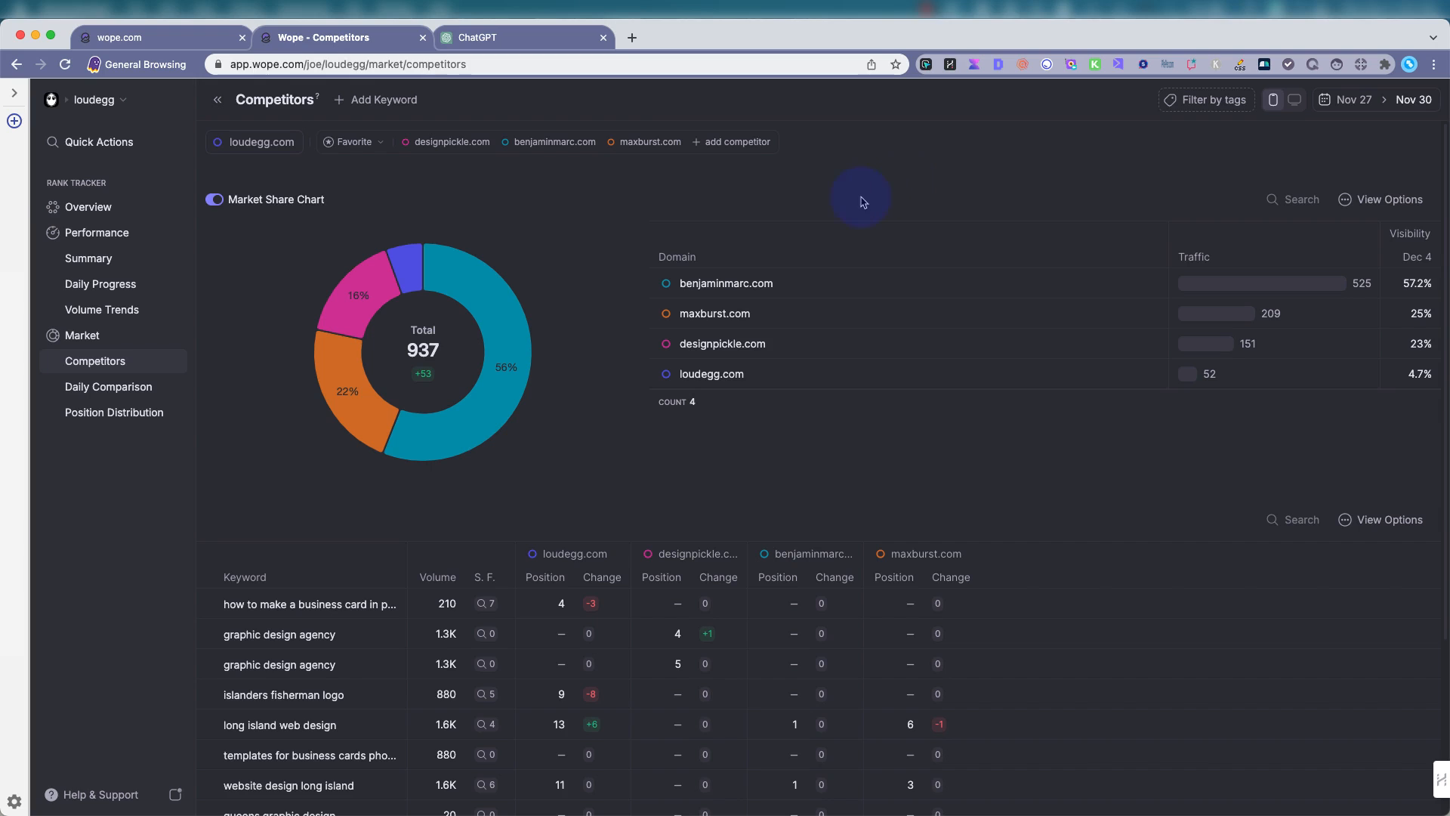
mouse_move(504, 321)
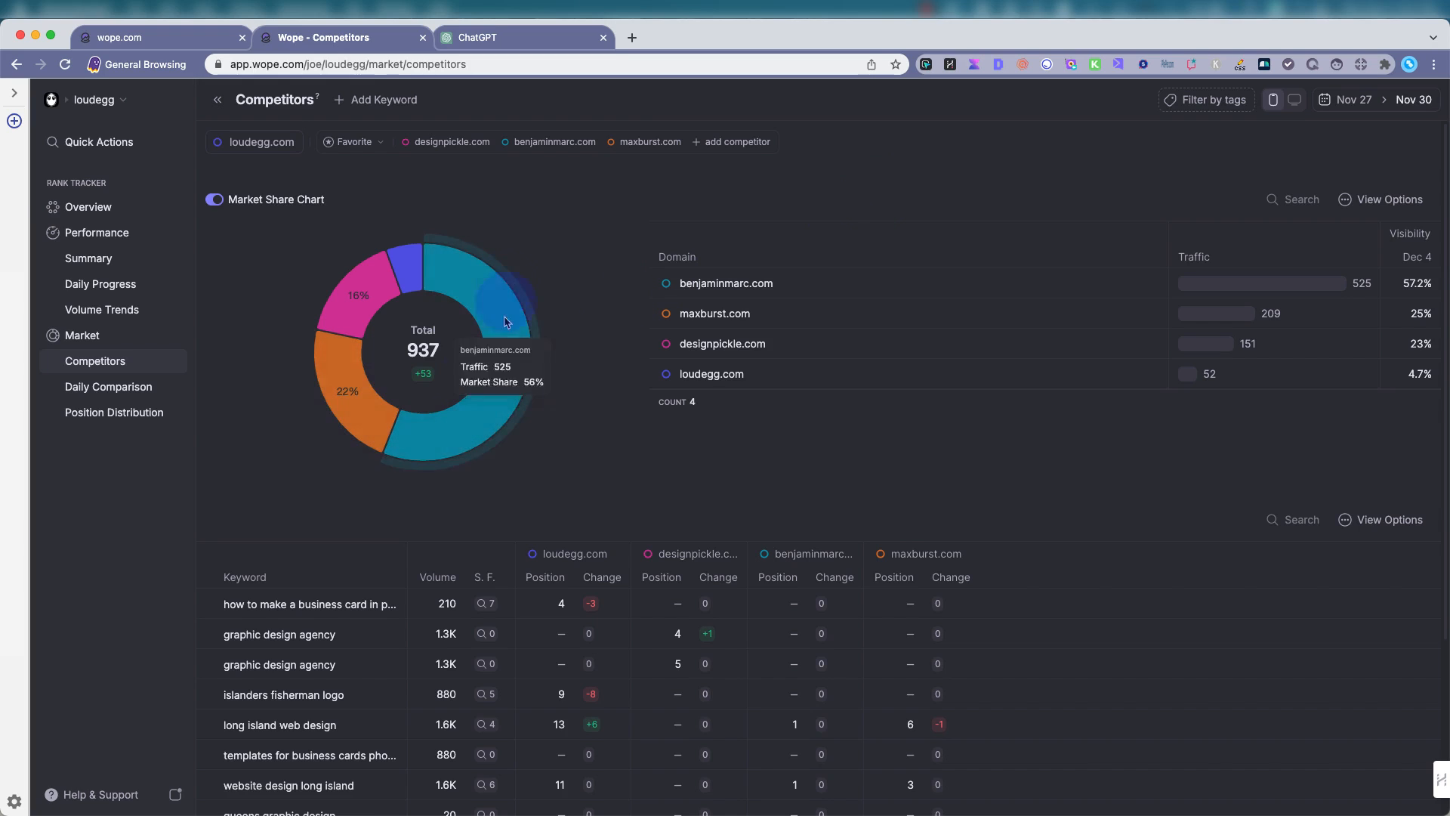
mouse_move(603, 326)
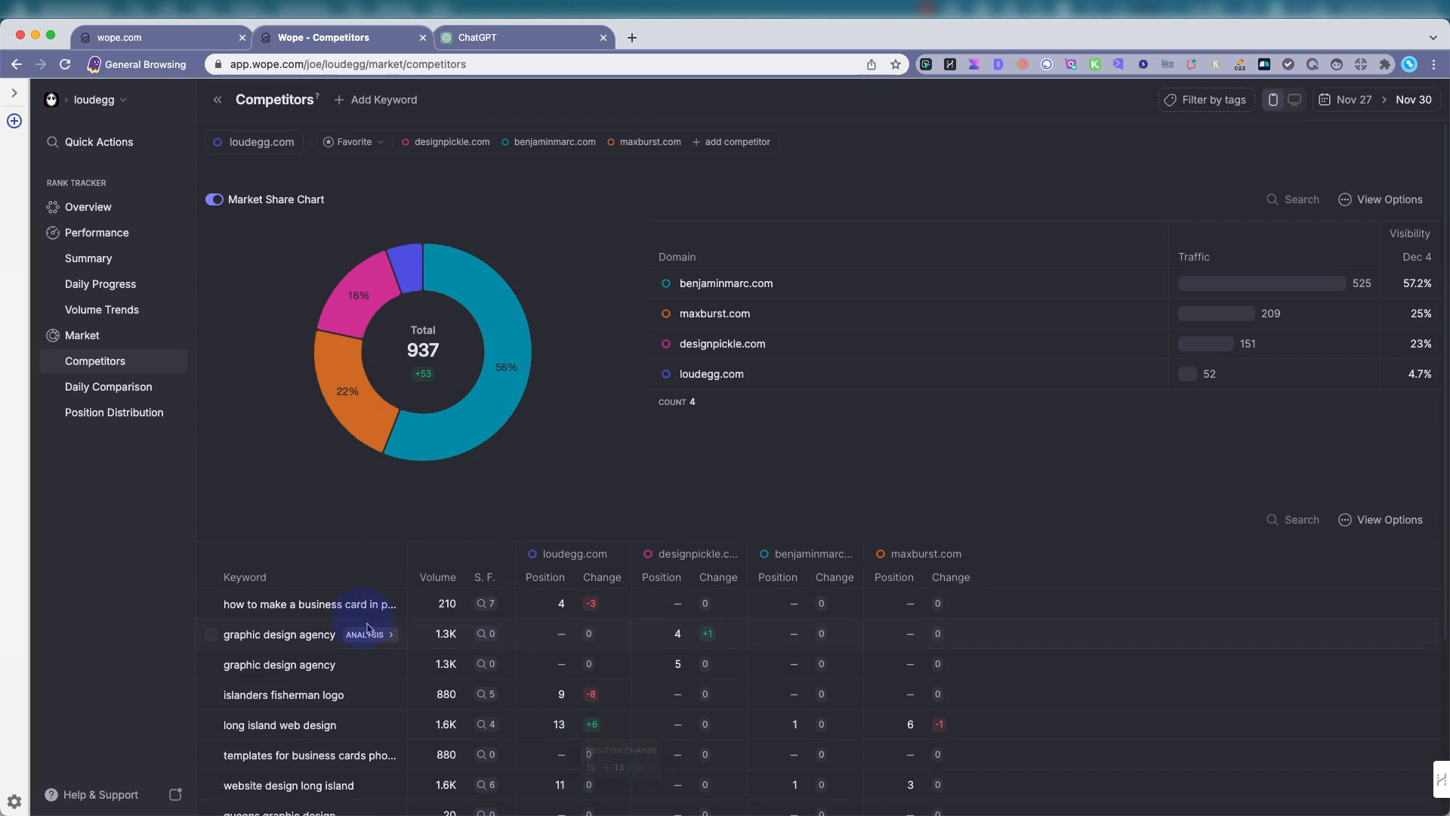
mouse_move(580, 305)
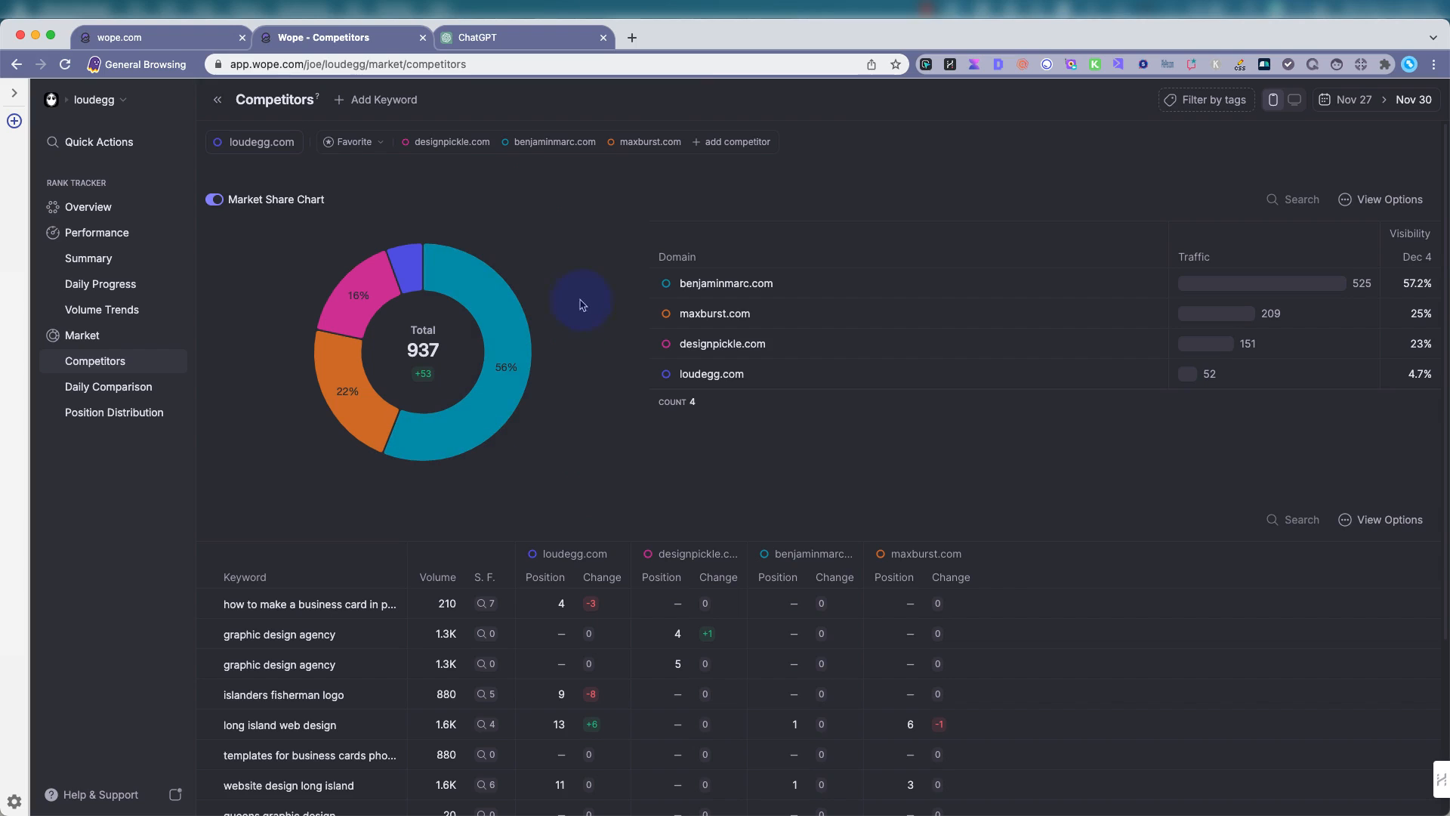
mouse_move(407, 287)
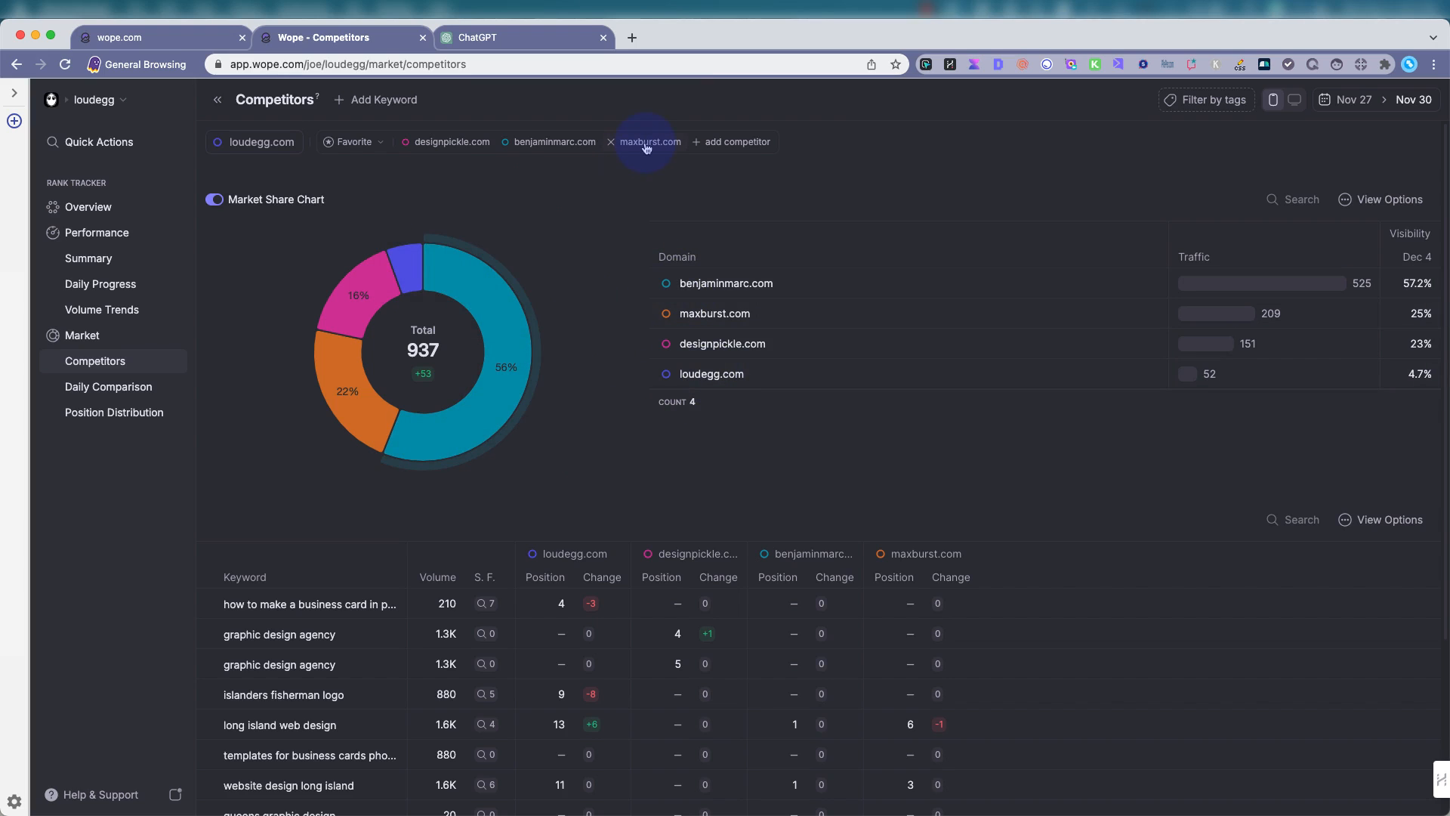
click(609, 141)
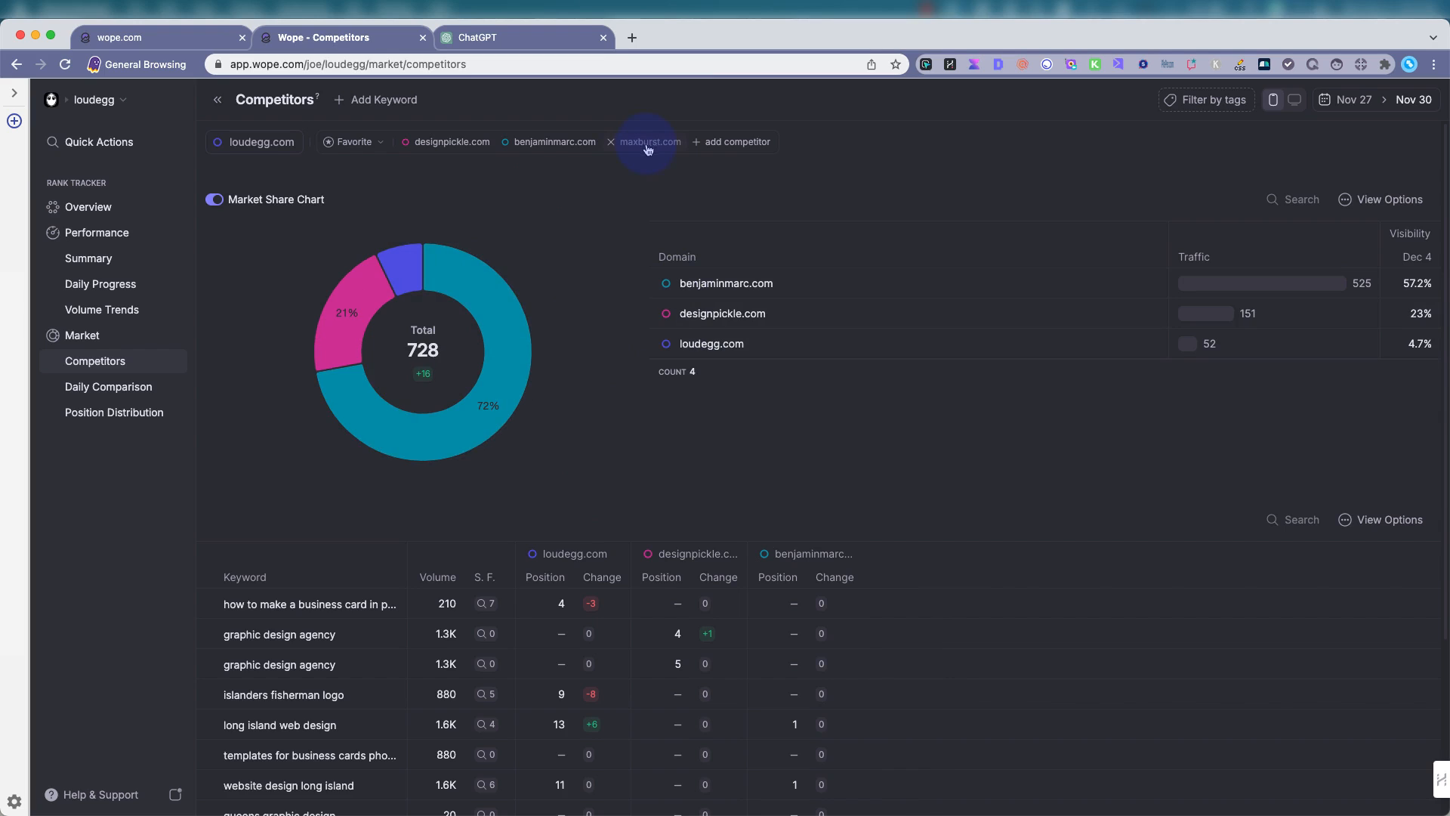
mouse_move(652, 152)
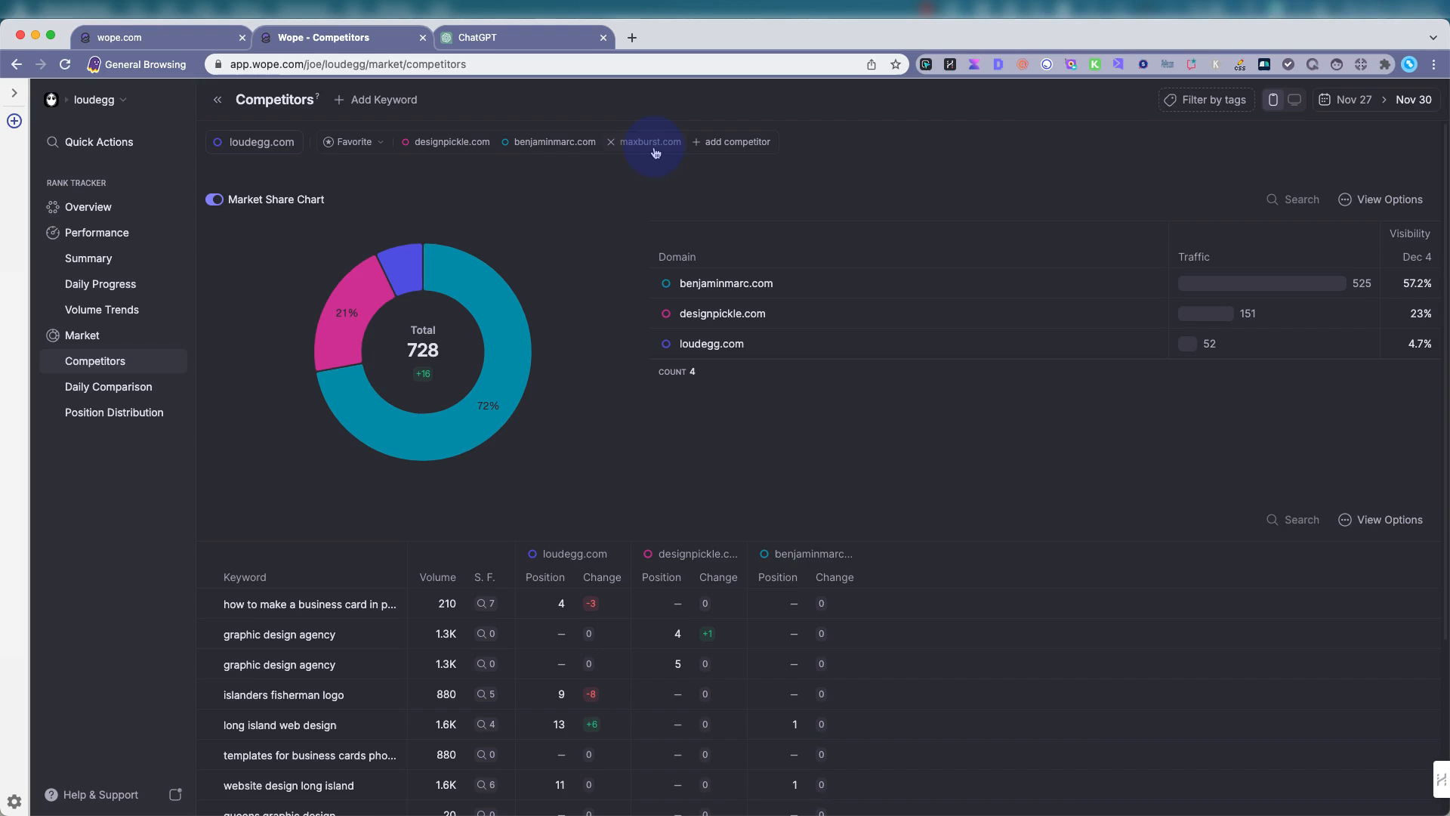
click(648, 142)
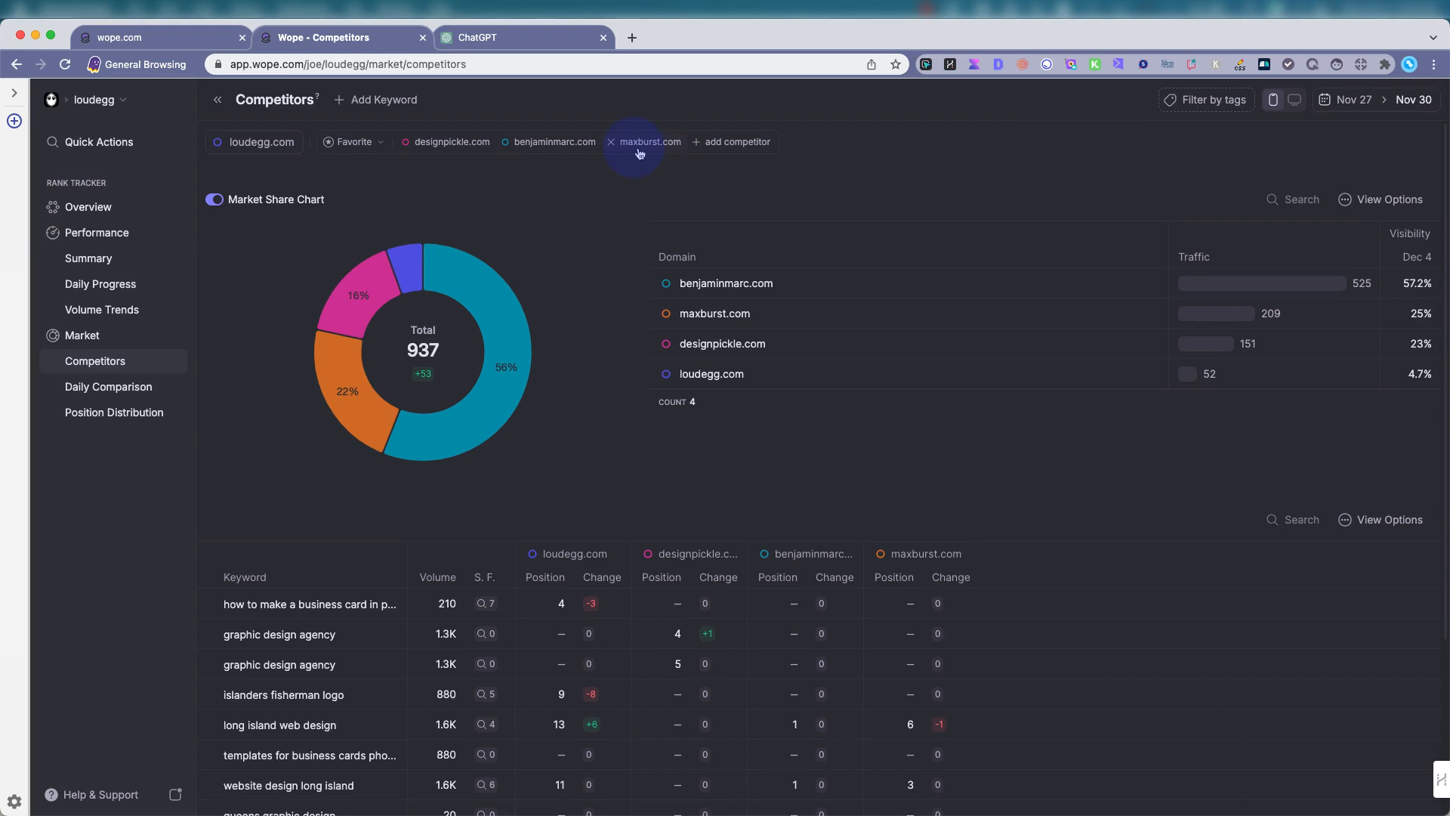
mouse_move(598, 391)
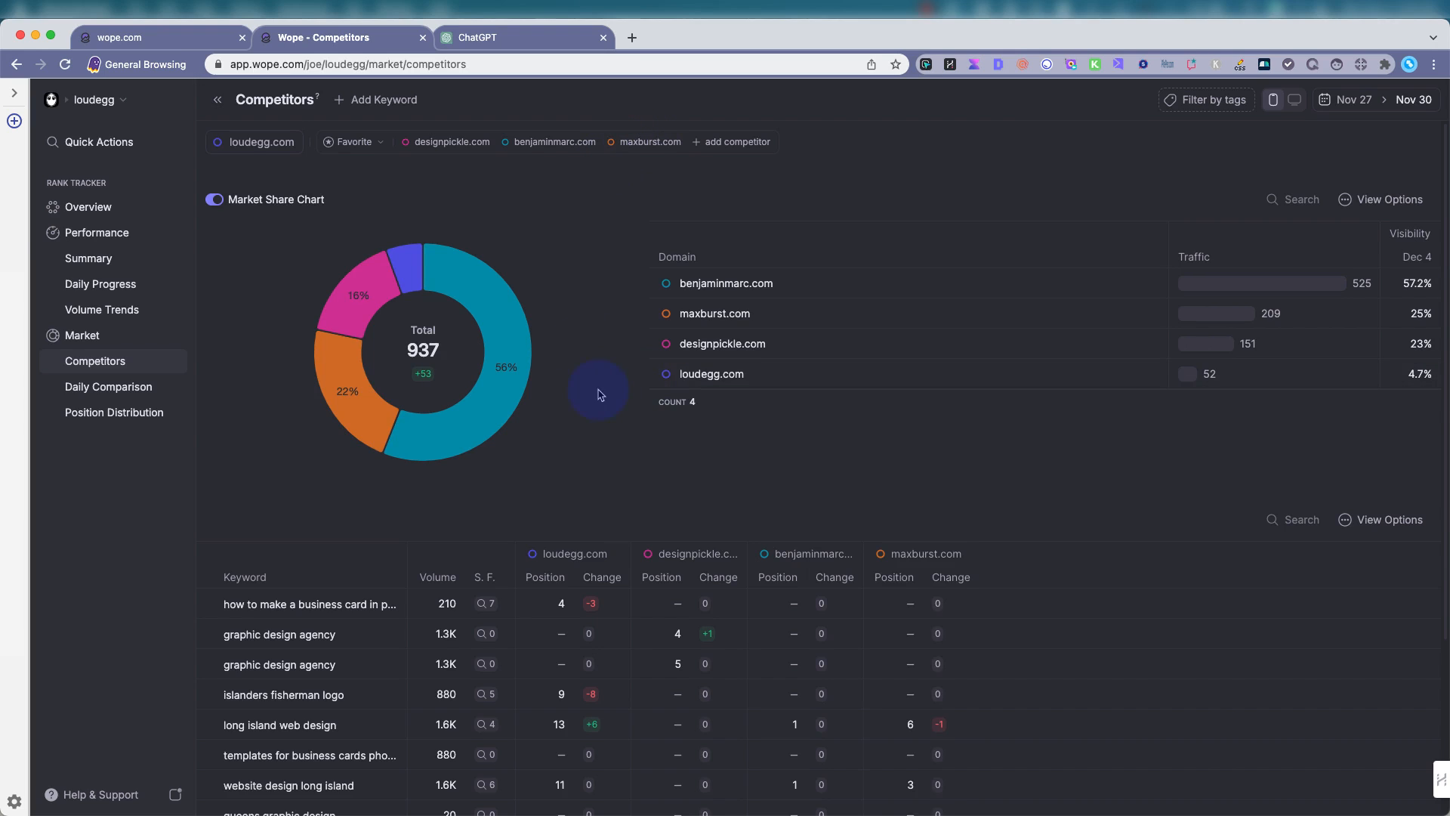
mouse_move(1292, 99)
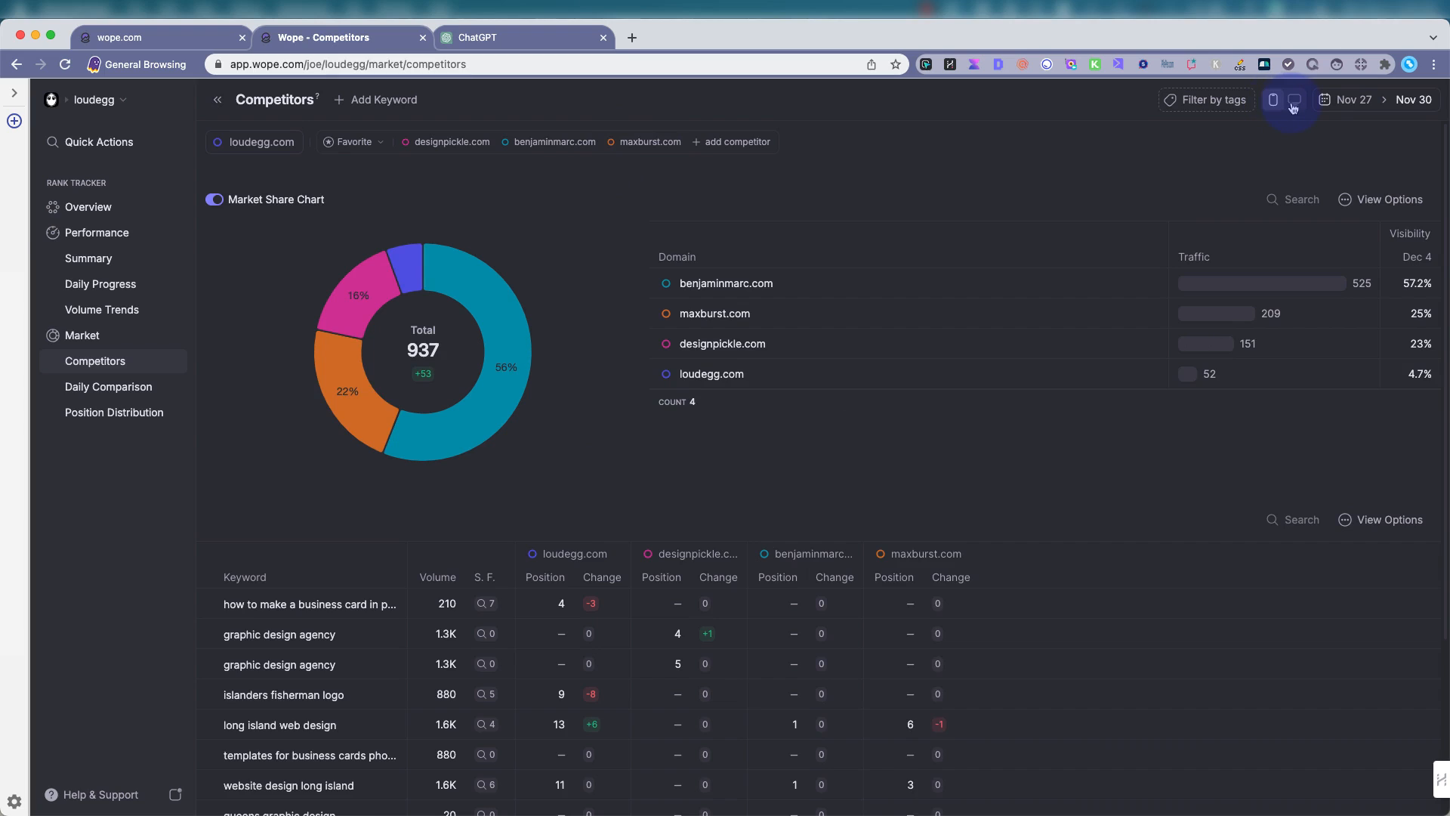
mouse_move(1277, 100)
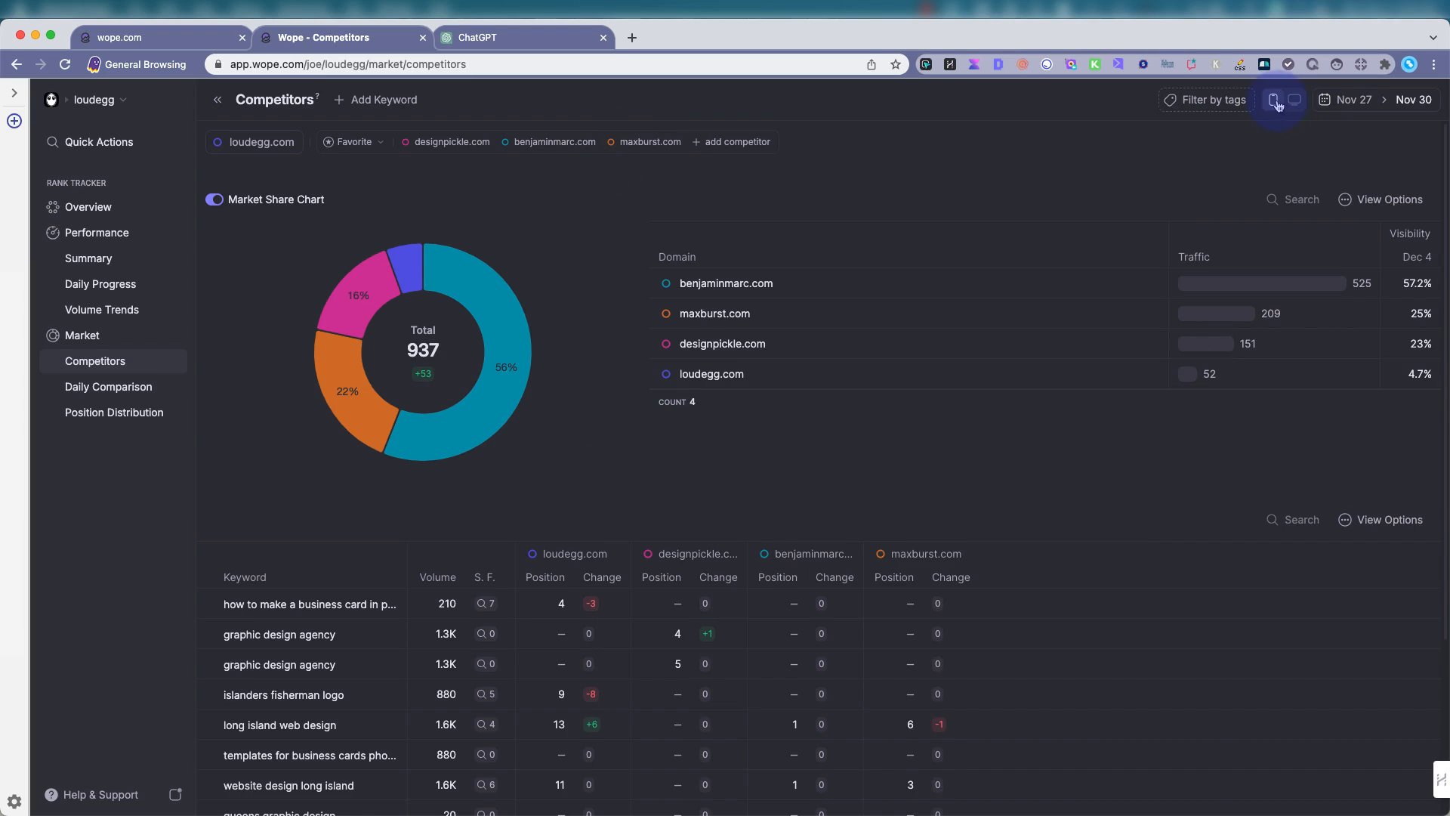
click(1274, 99)
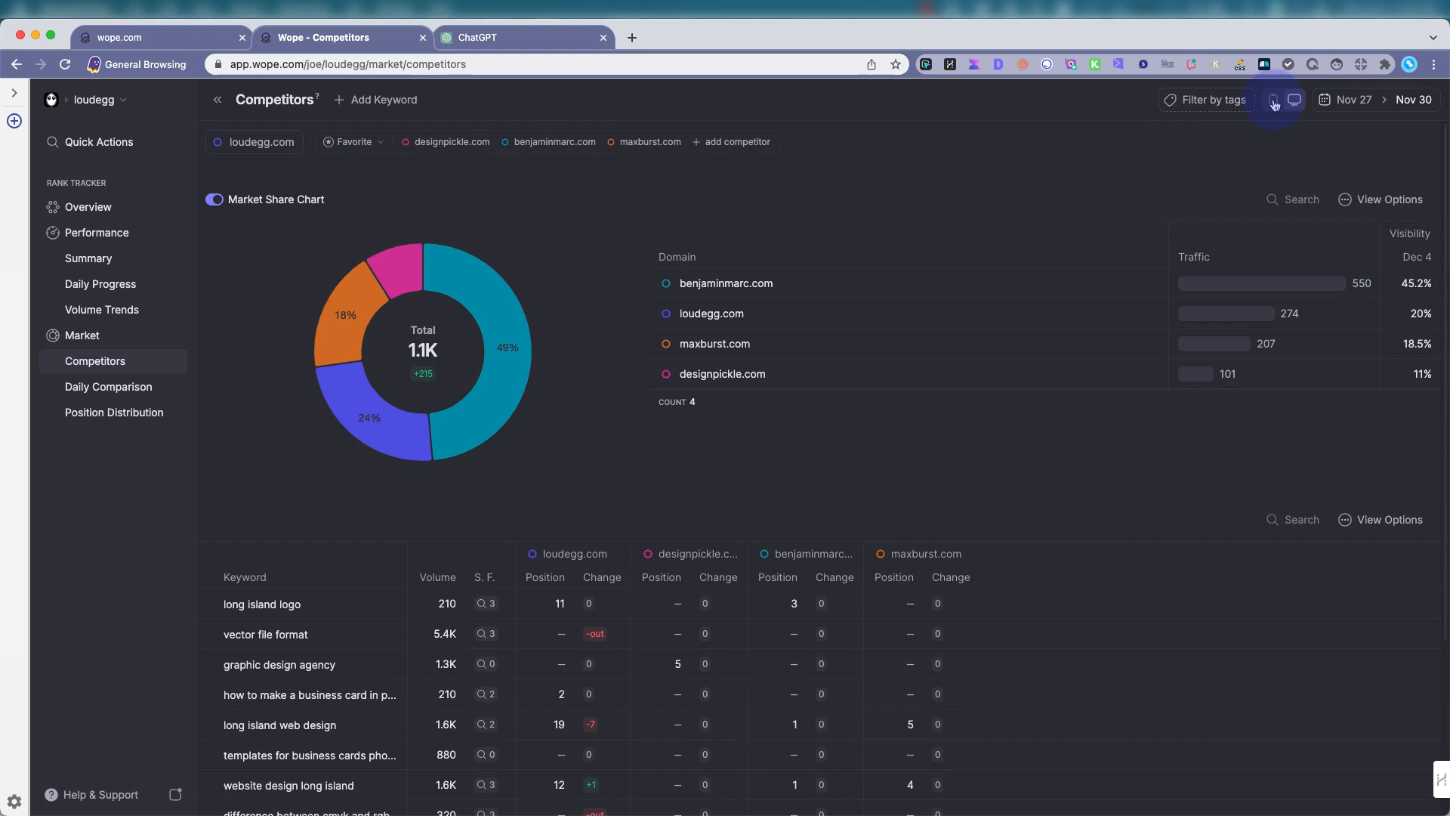
scroll(down, 3)
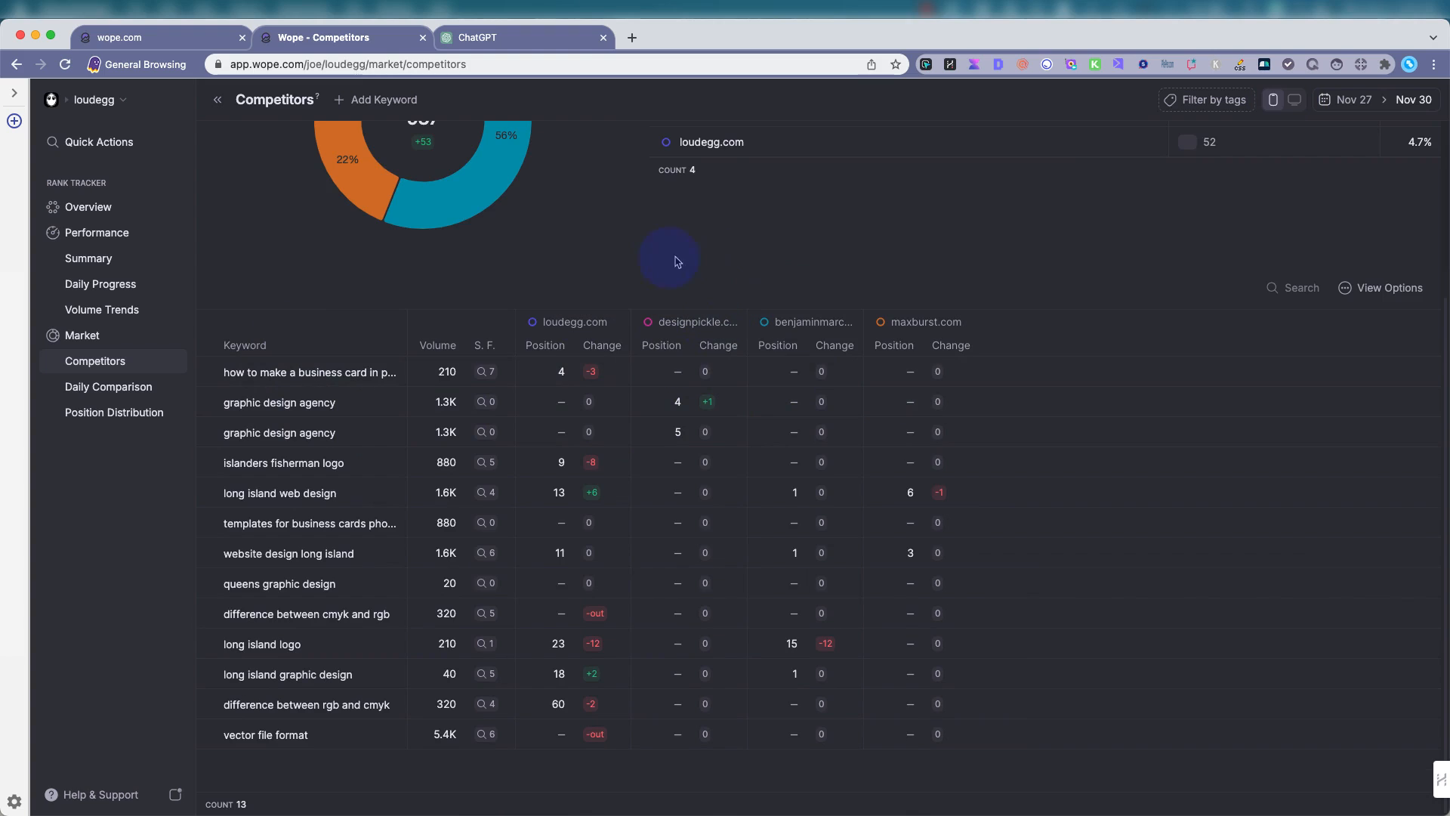
scroll(up, 3)
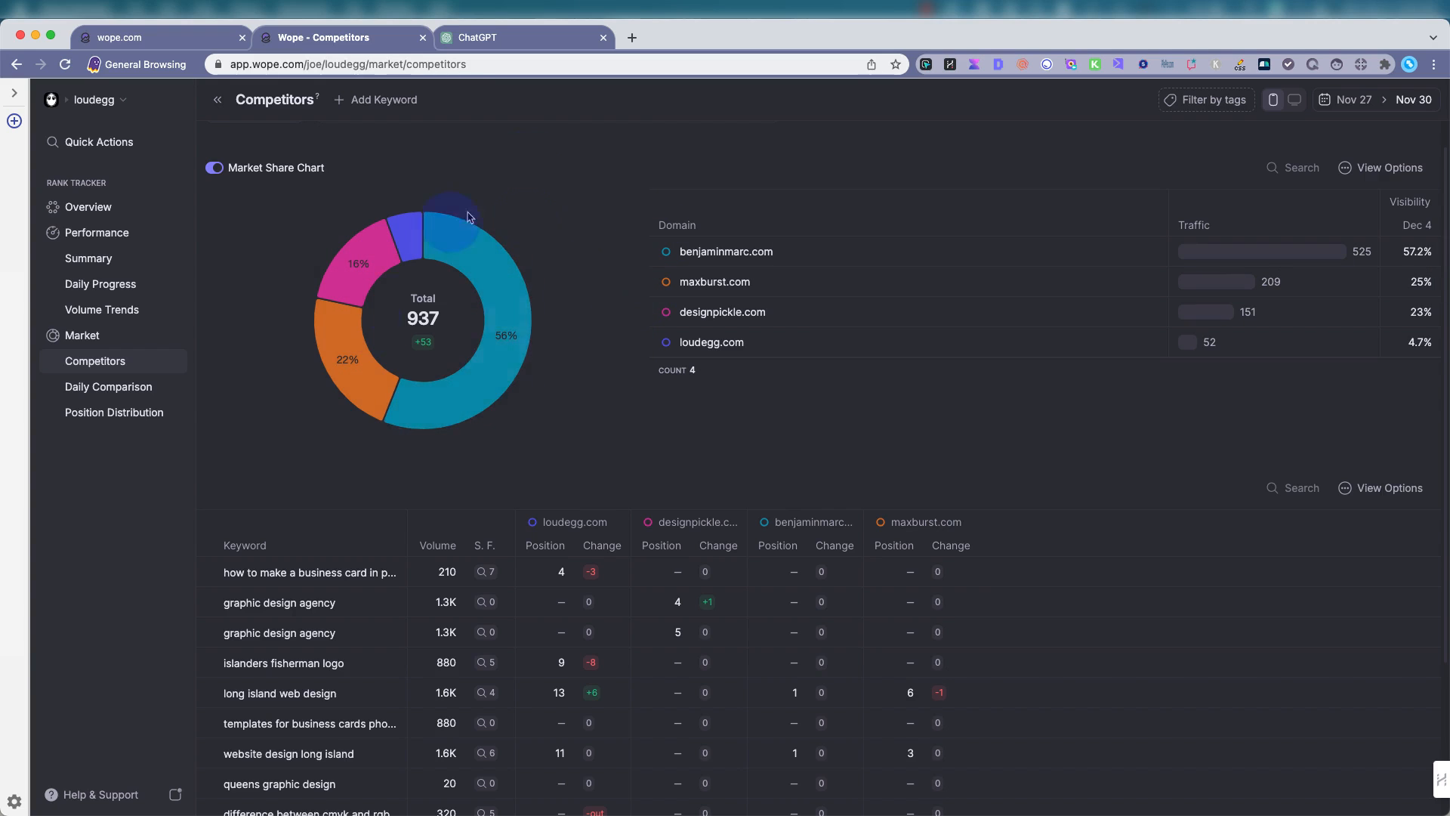
scroll(down, 3)
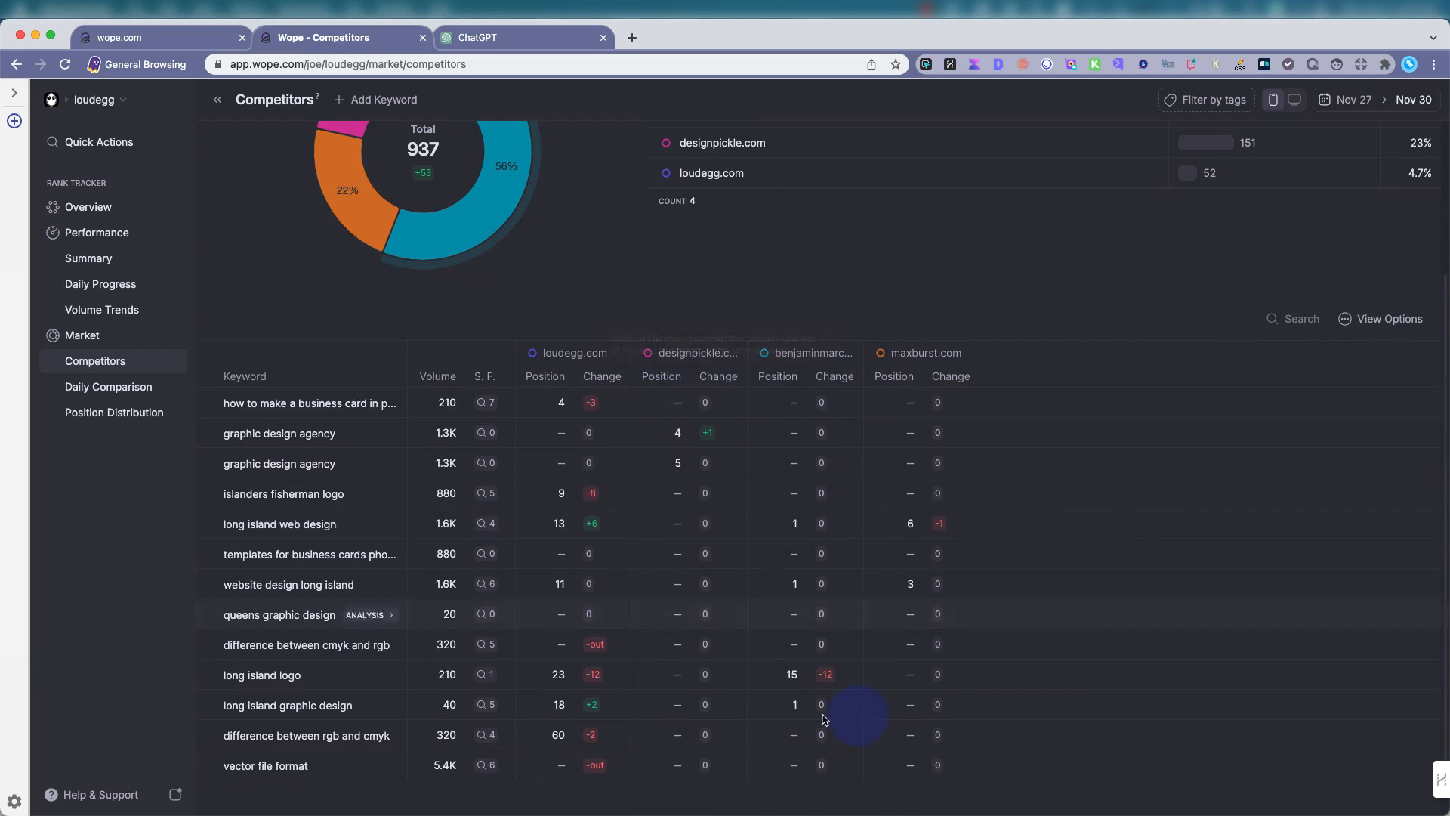
View the Daily Comparison of positions against competitors, then move on to Position Distribution.
click(108, 386)
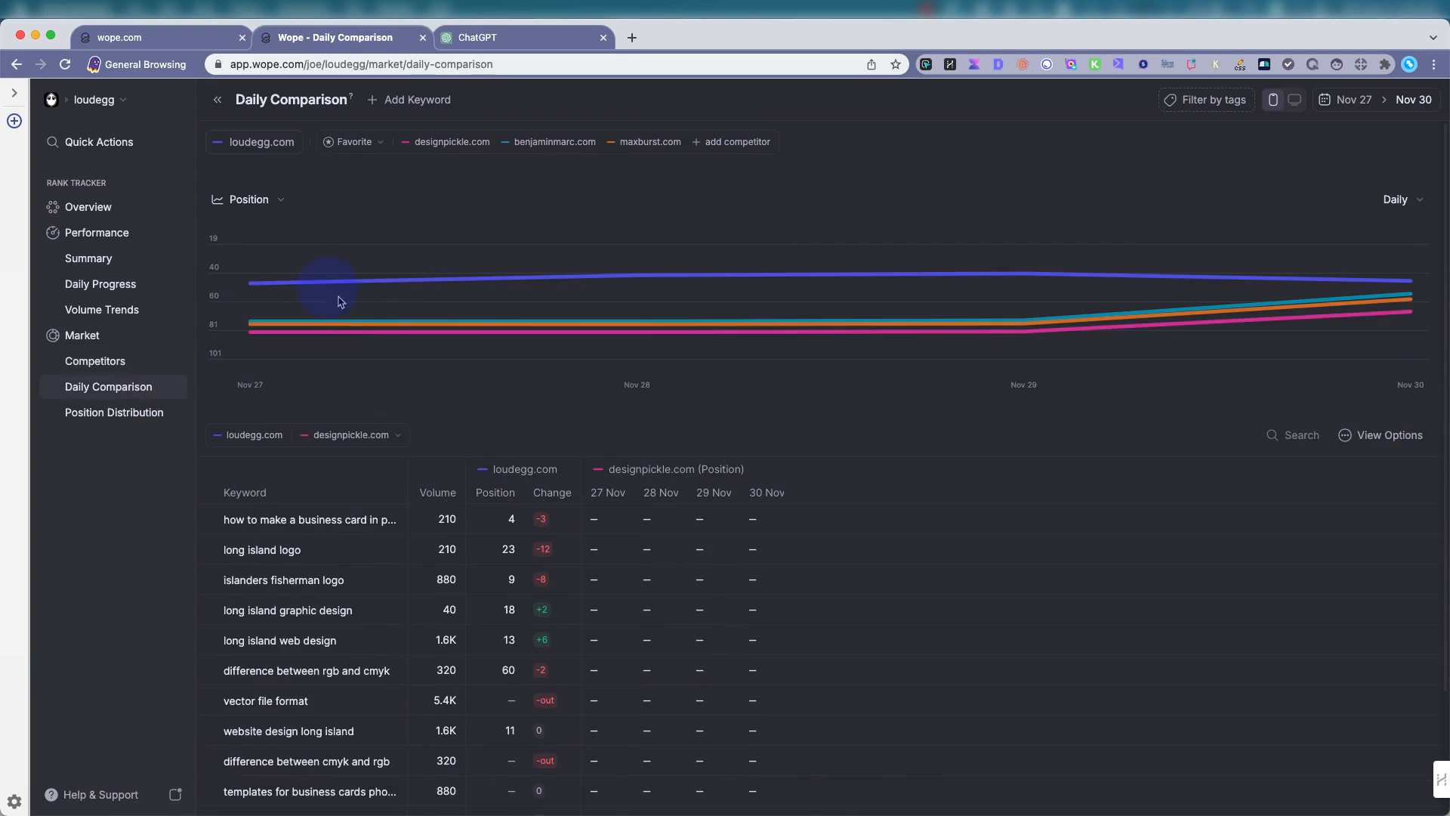
mouse_move(392, 349)
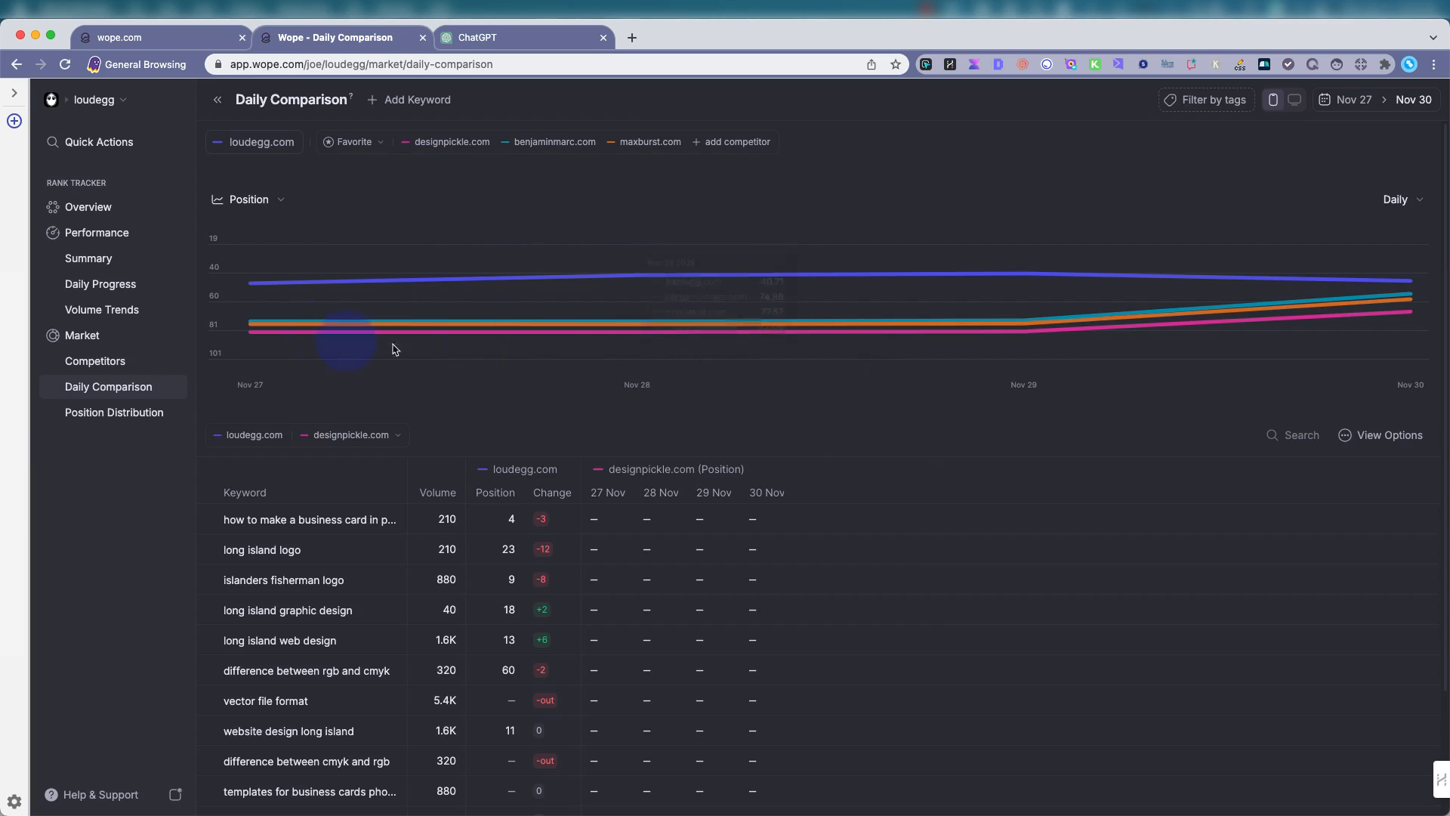
mouse_move(866, 189)
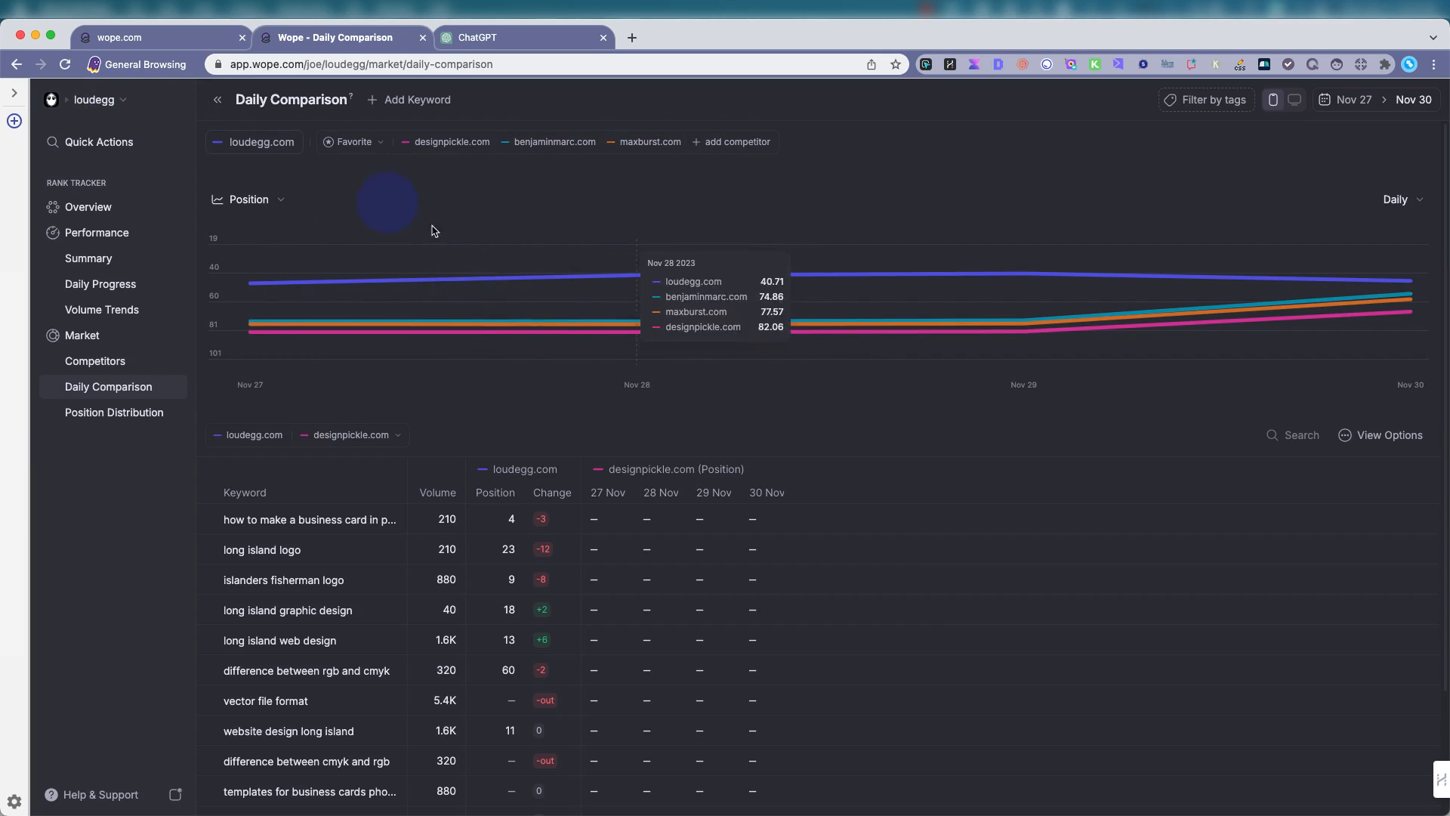
mouse_move(479, 370)
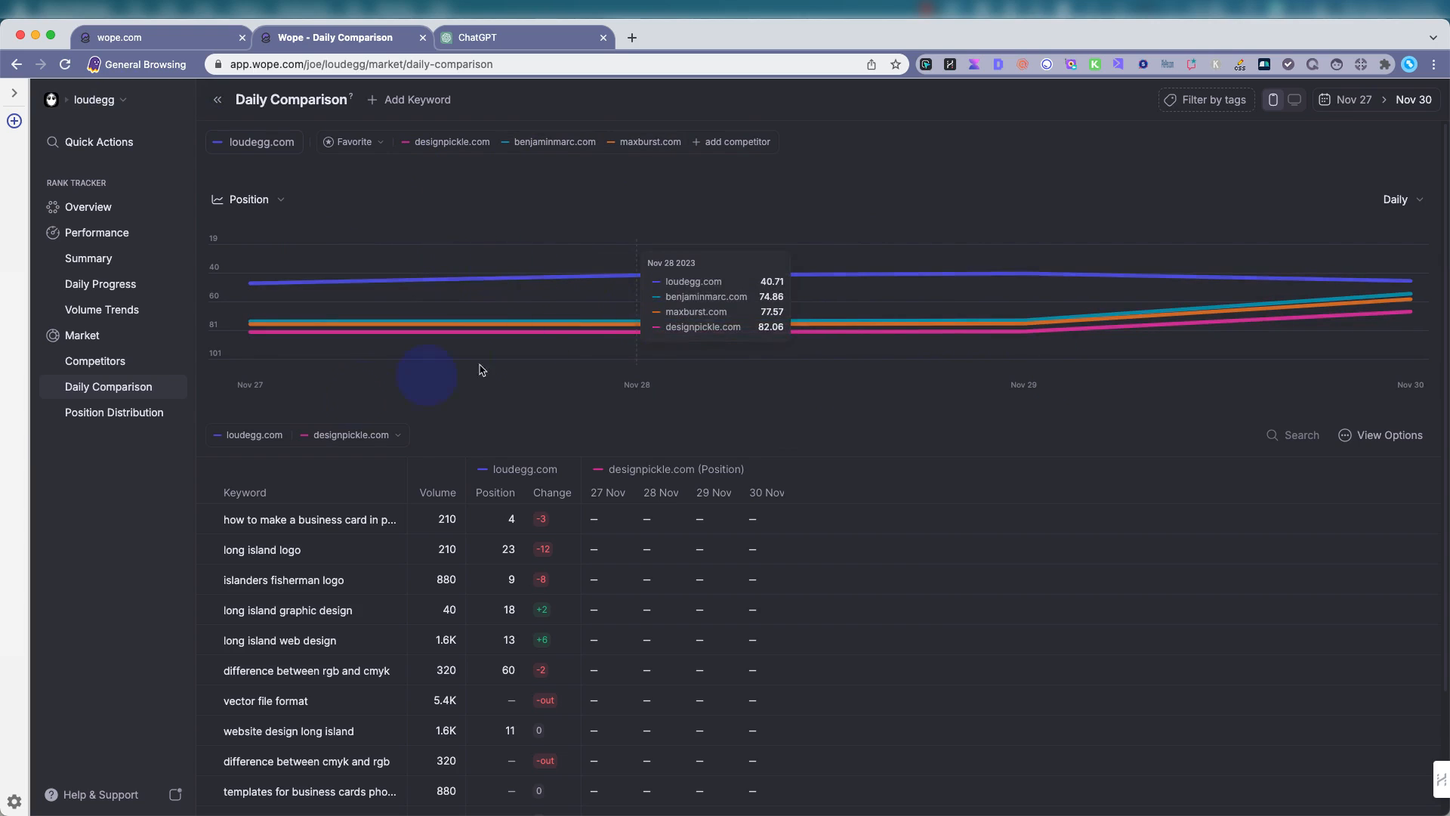
mouse_move(453, 142)
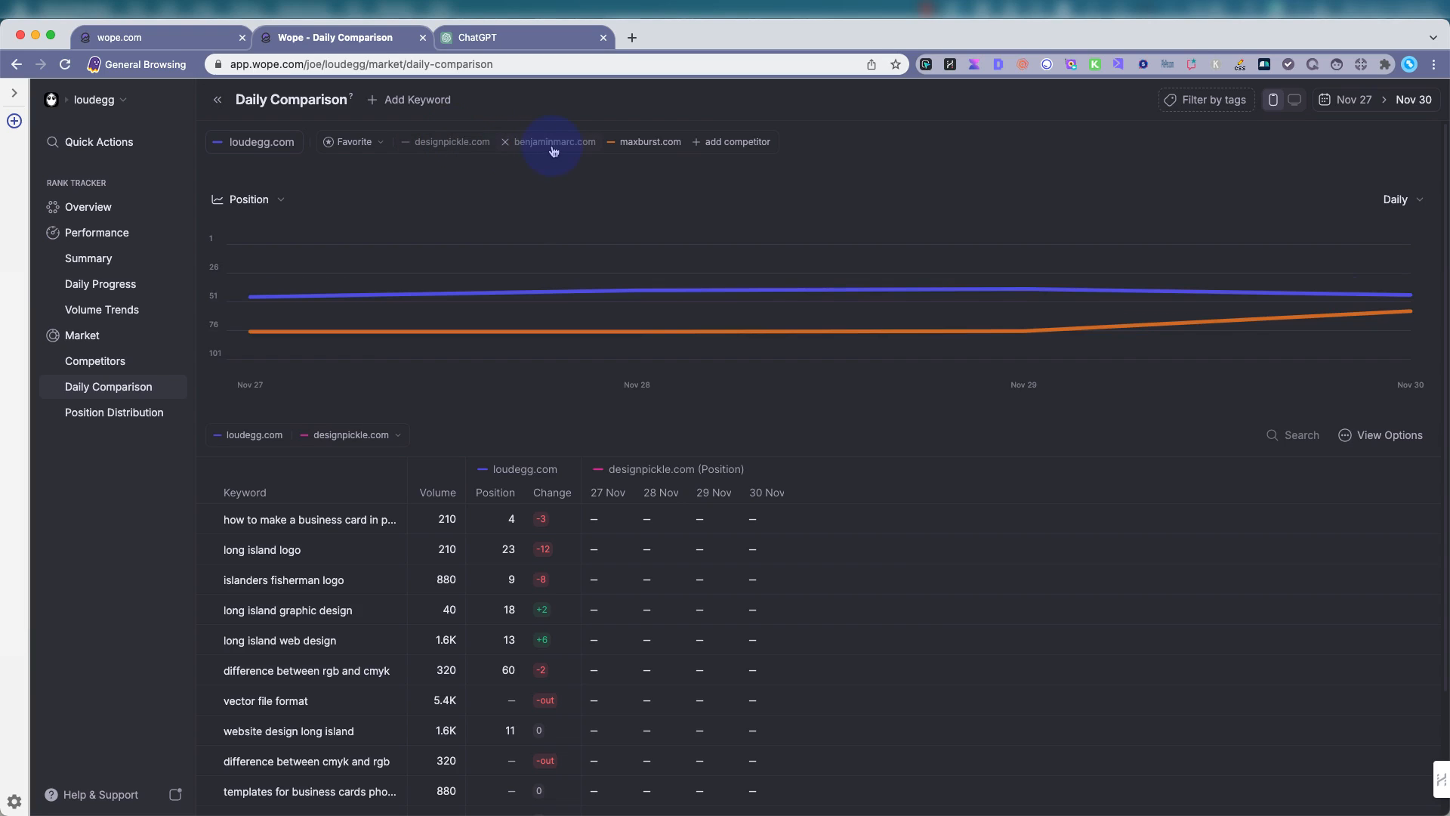
mouse_move(662, 150)
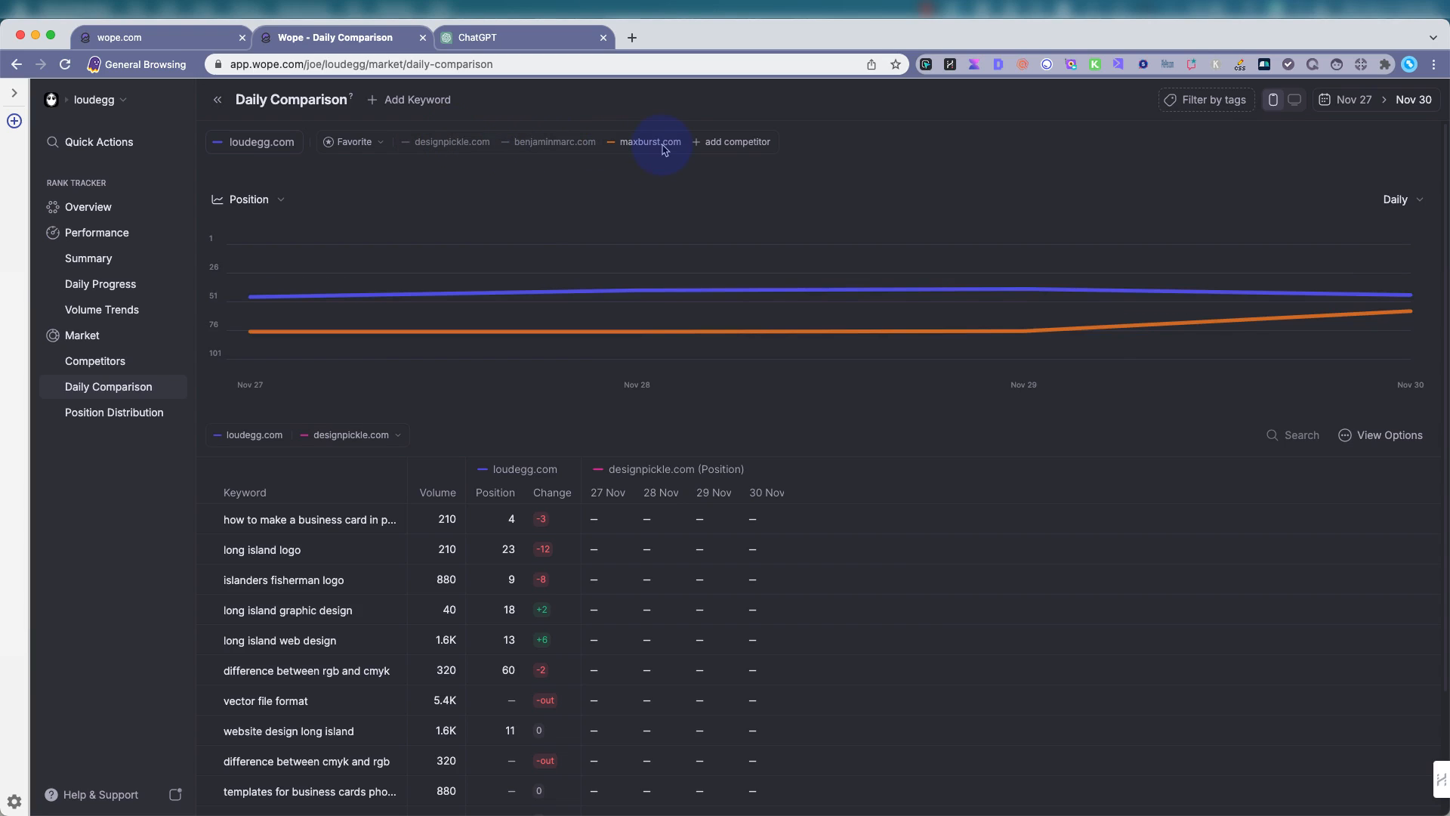
mouse_move(680, 157)
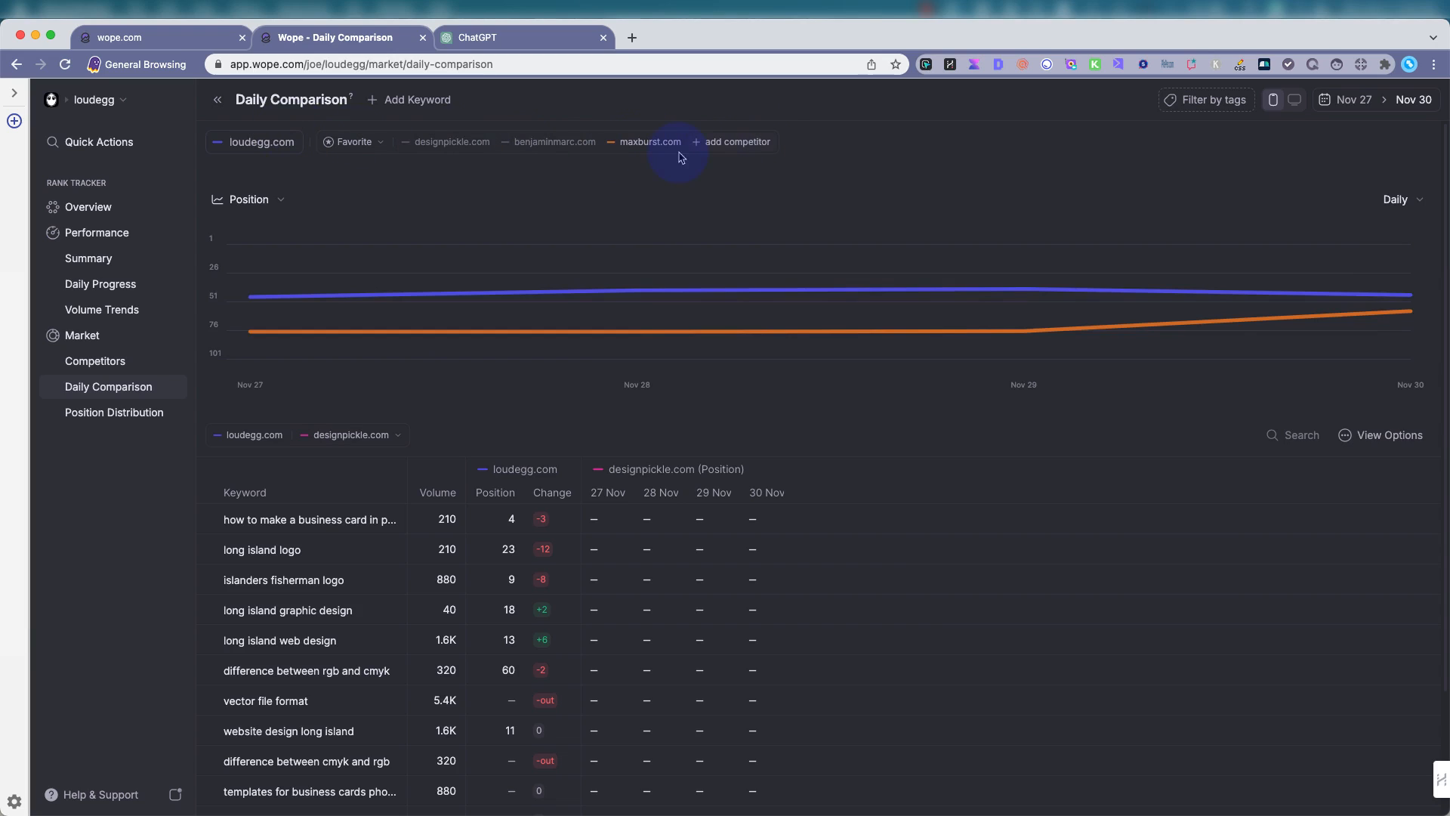
mouse_move(647, 148)
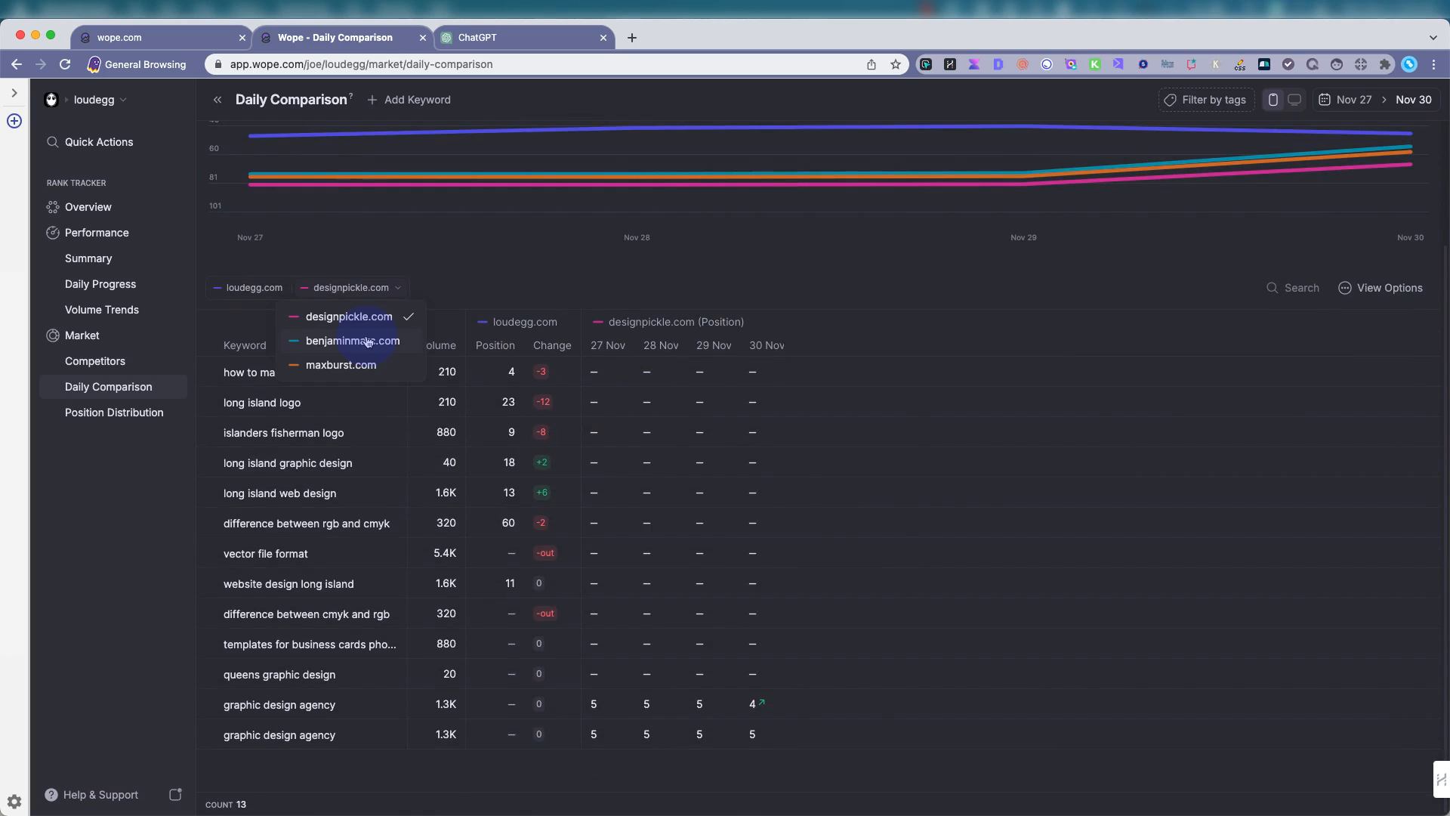
click(114, 413)
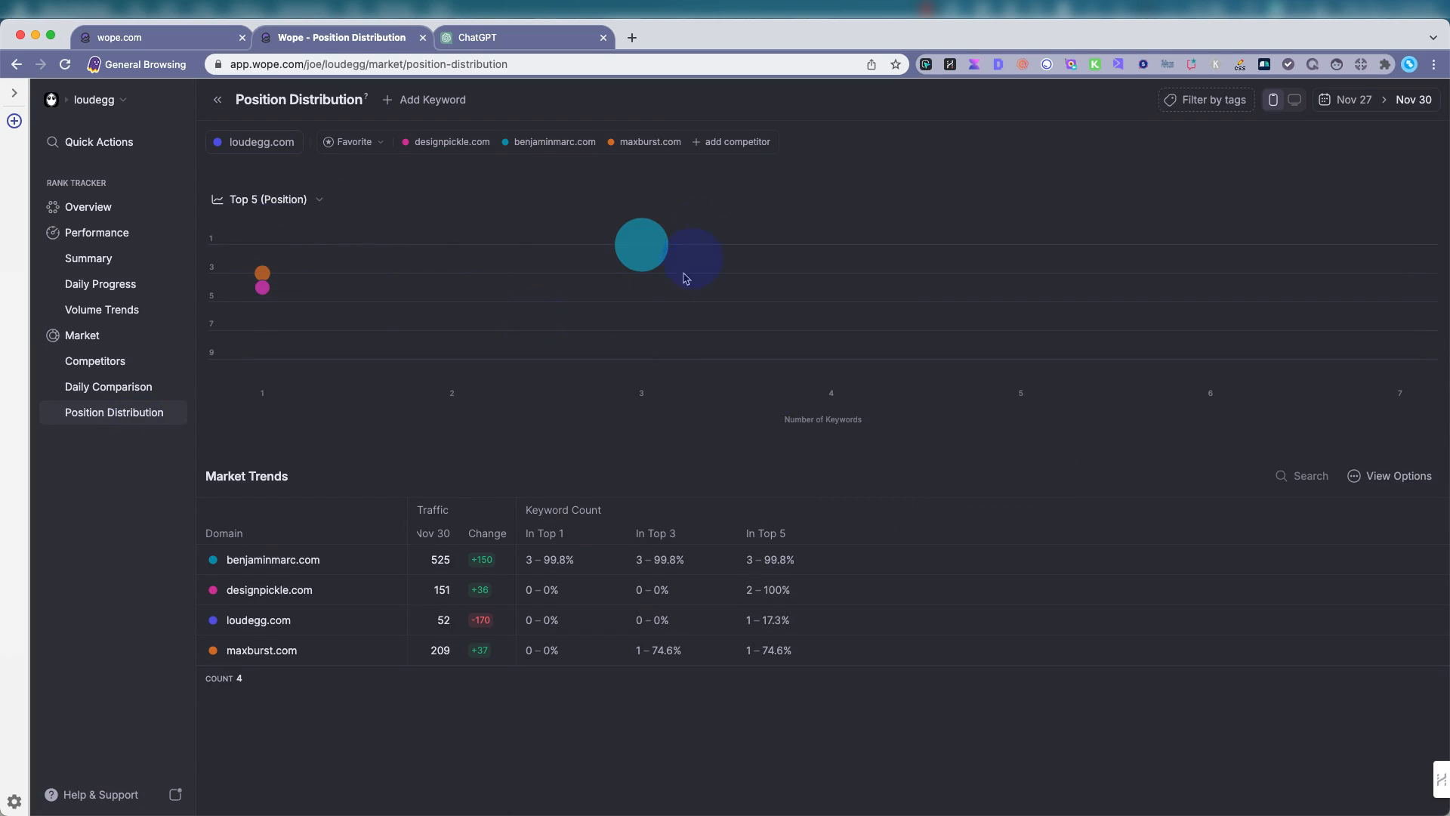
mouse_move(629, 246)
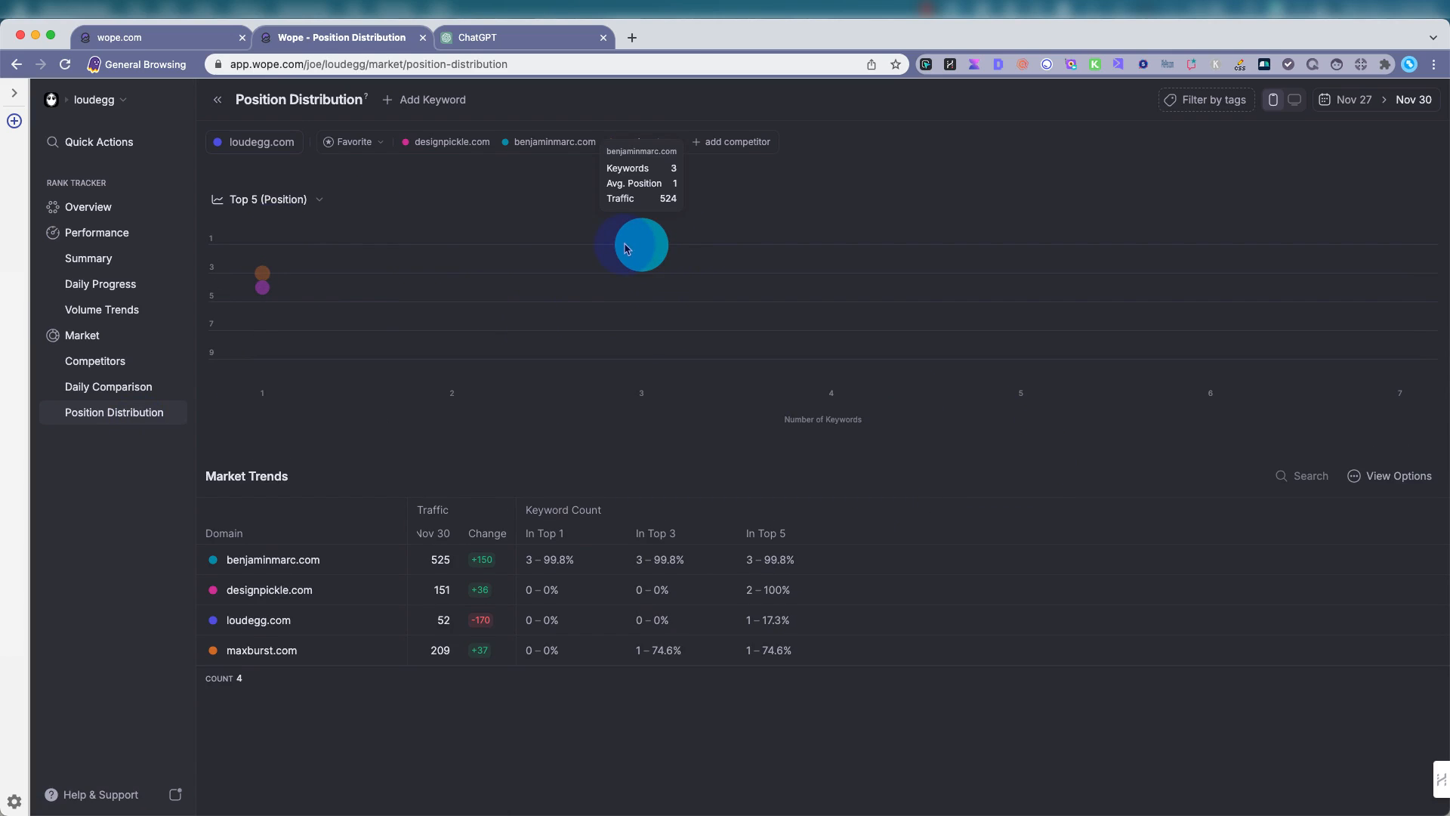
mouse_move(633, 231)
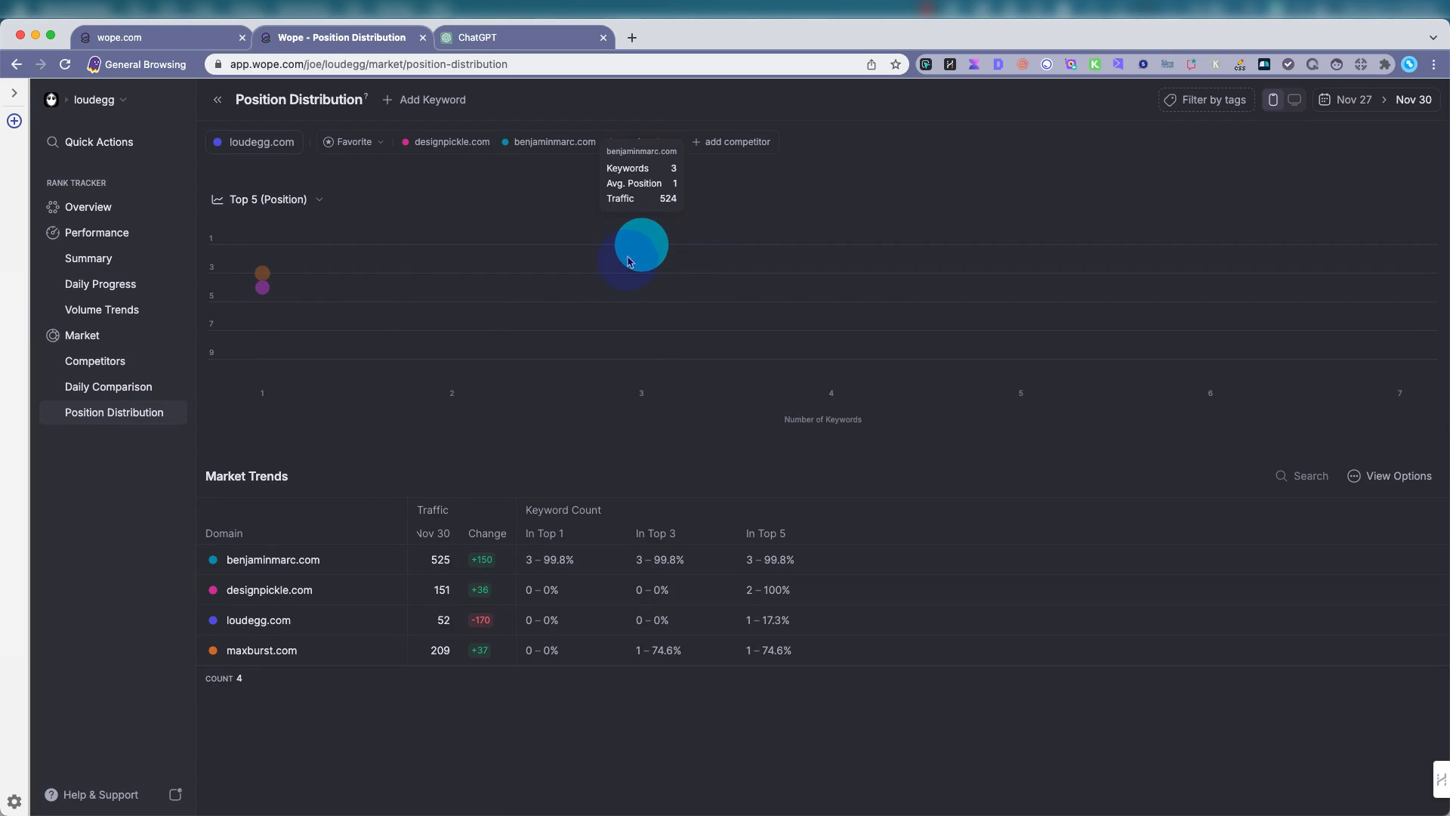
mouse_move(262, 289)
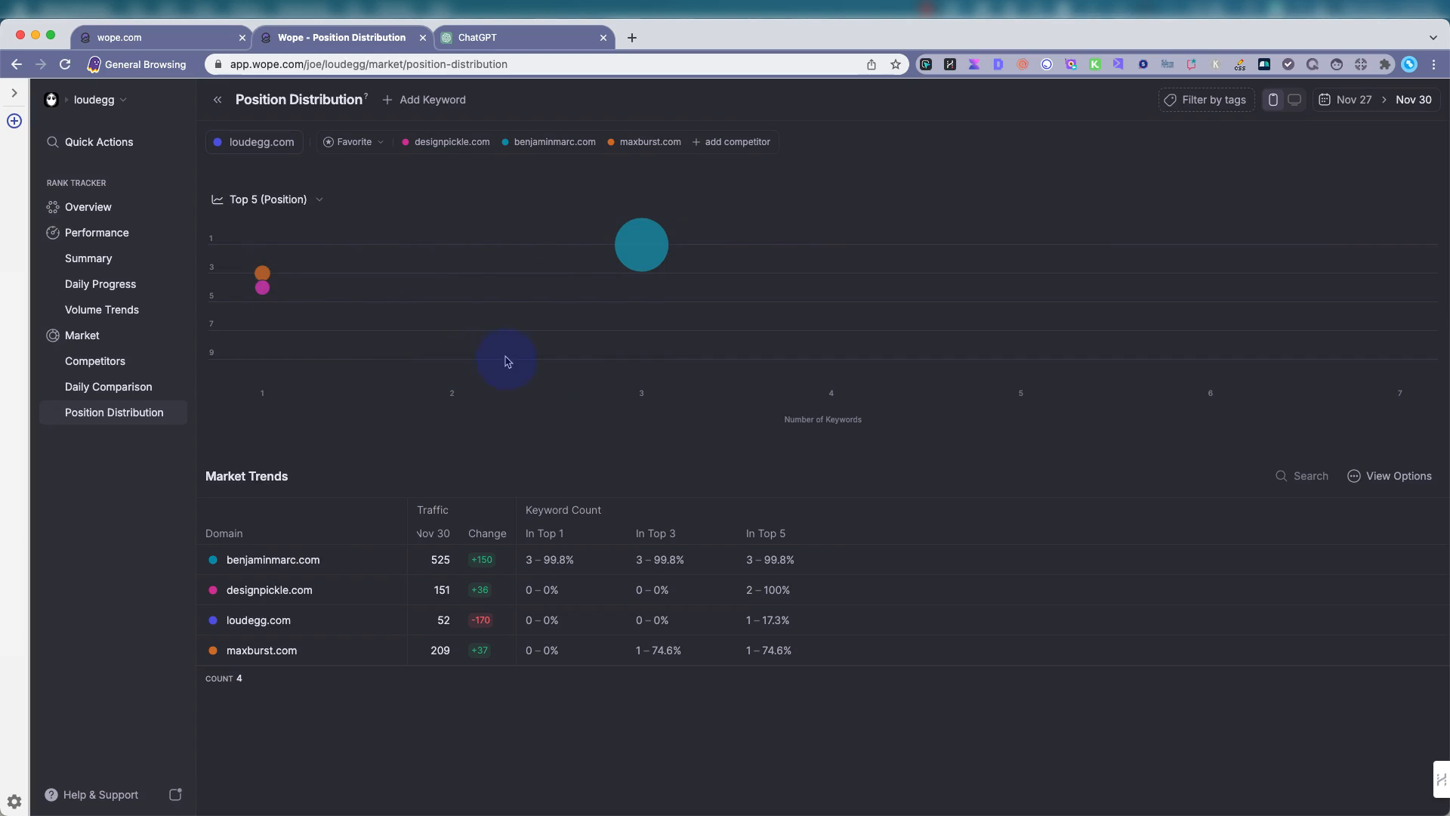
mouse_move(444, 619)
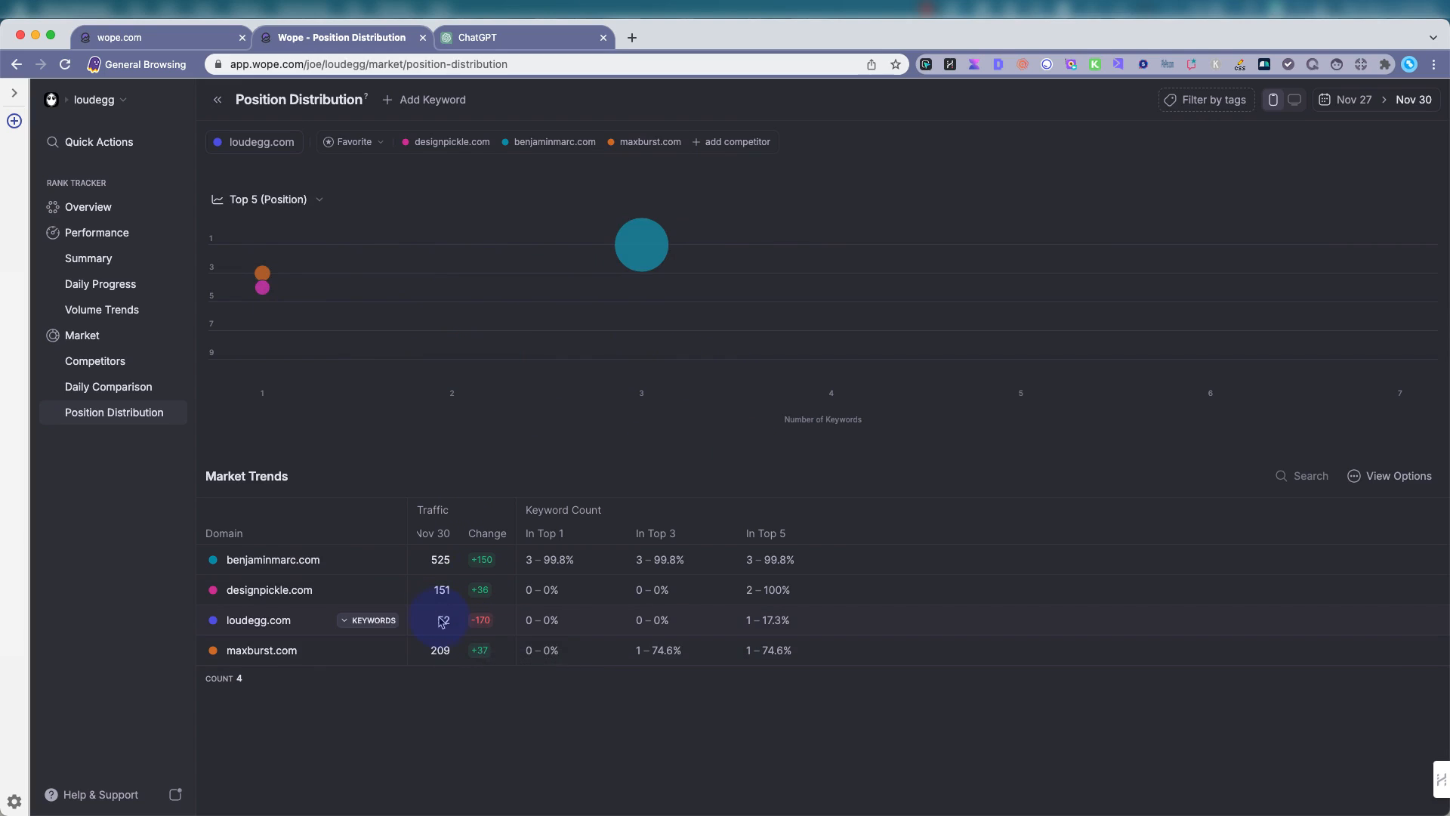
mouse_move(492, 181)
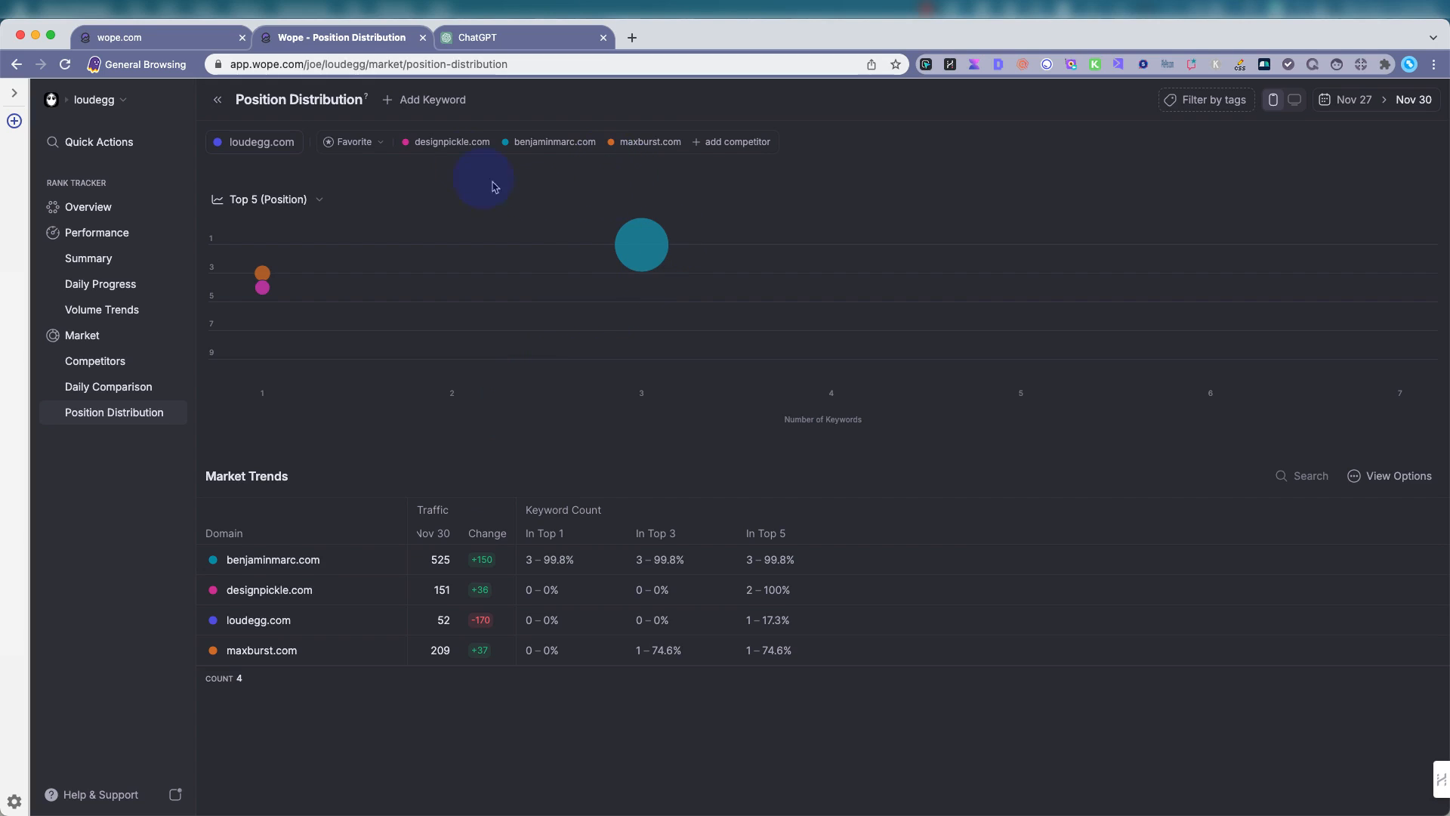
mouse_move(547, 220)
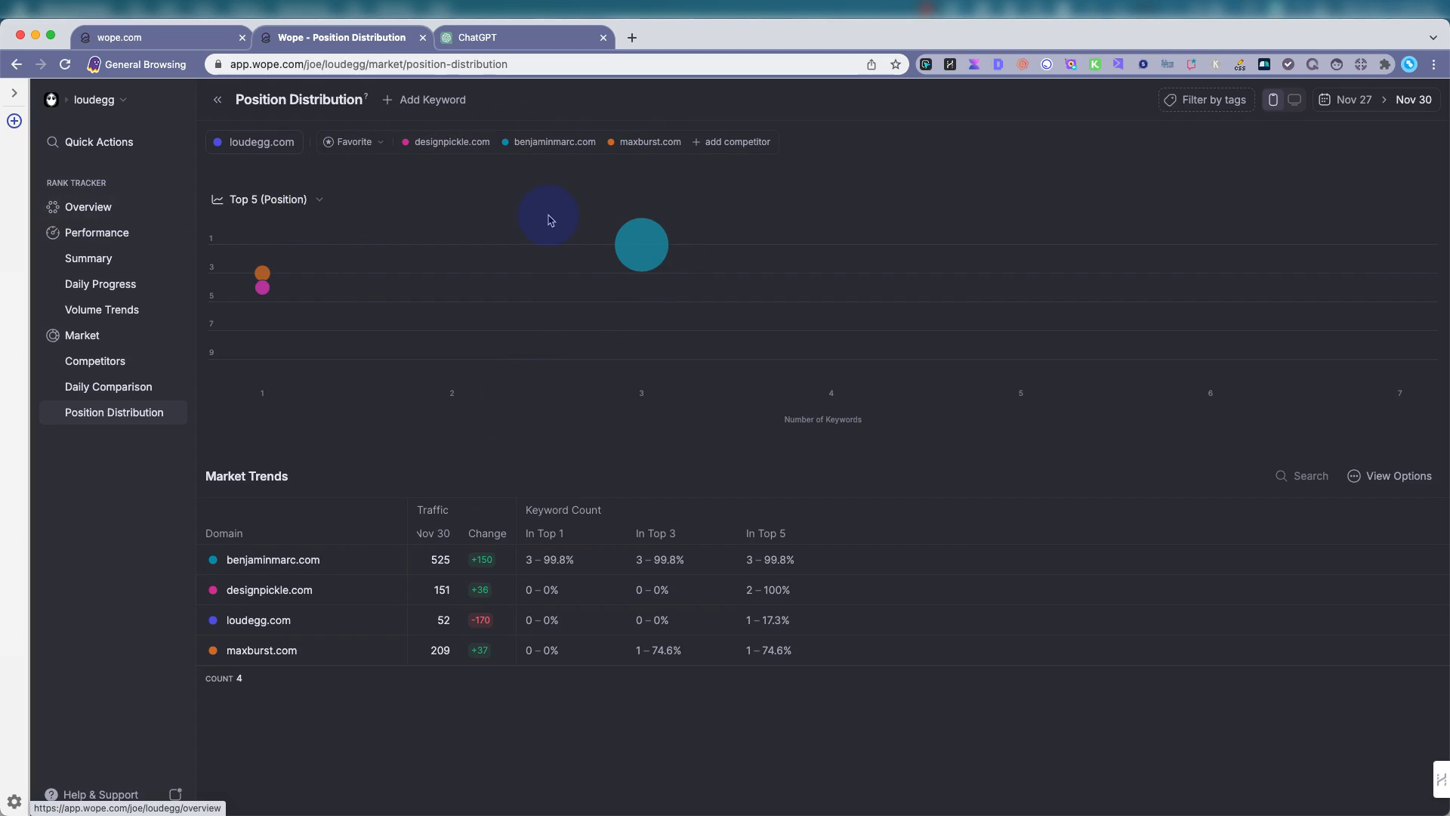
mouse_move(649, 209)
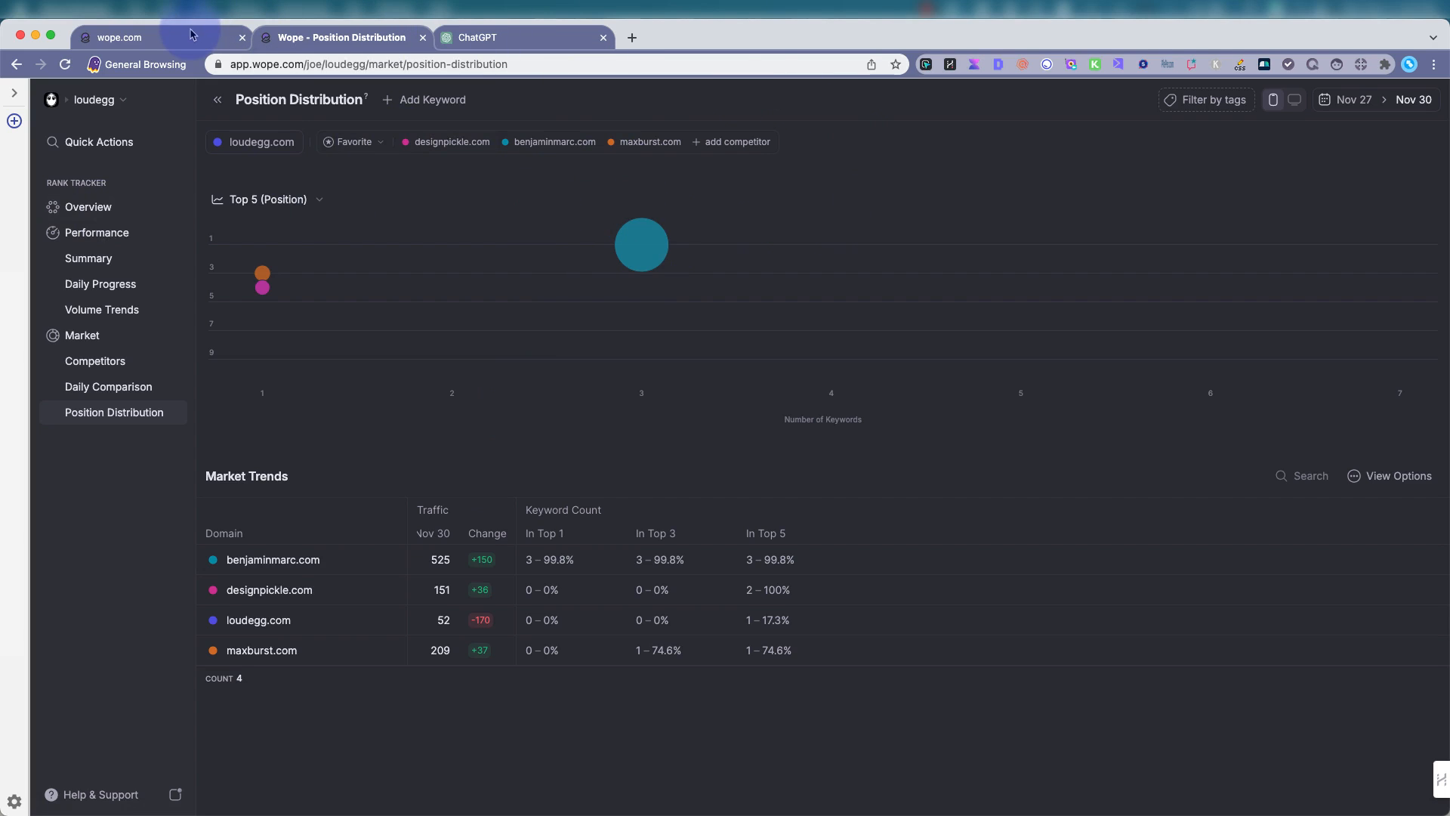
Browse the Download Wope App page with desktop and mobile options, then return to Position Distribution.
click(139, 37)
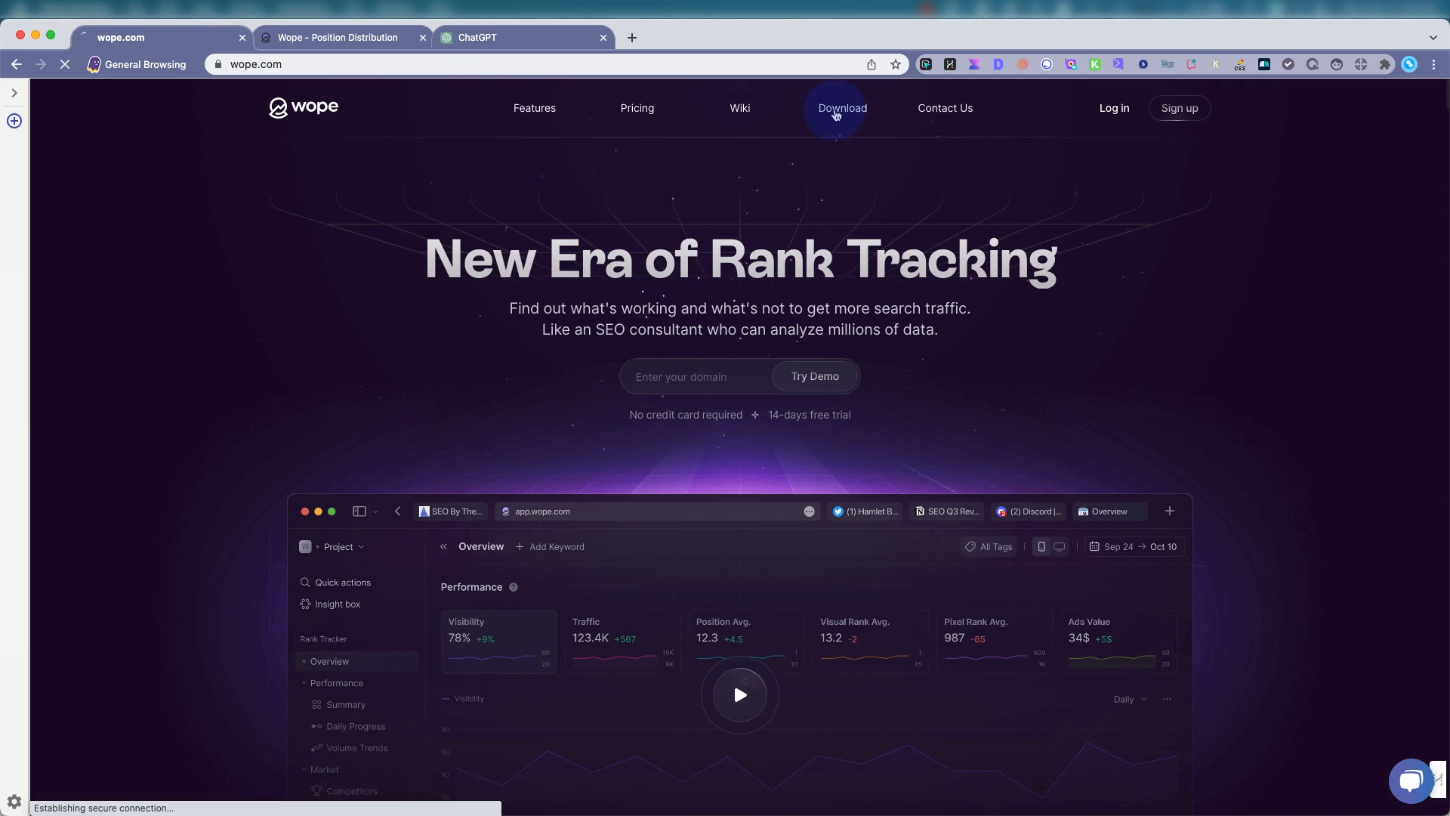
click(841, 107)
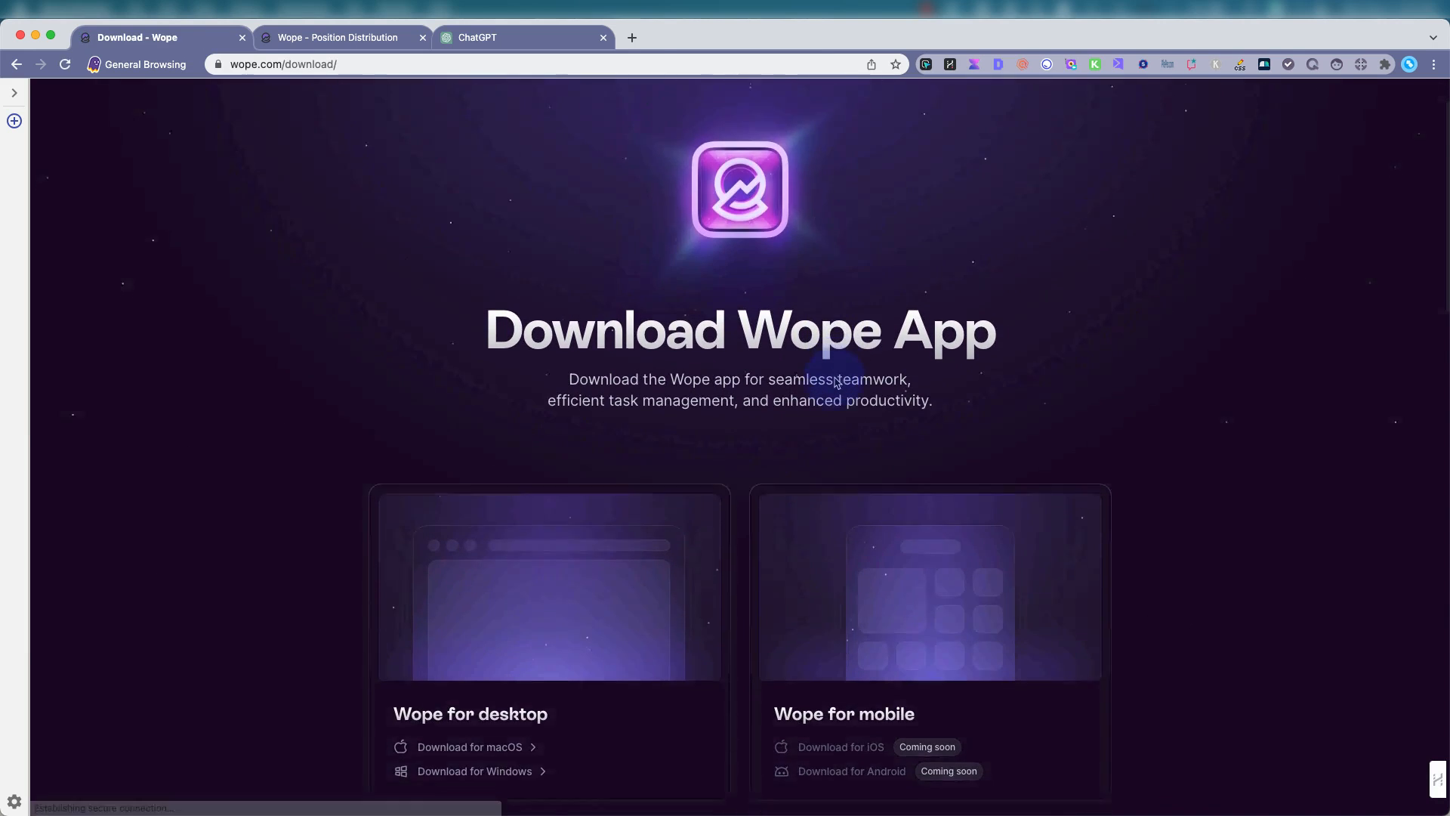
scroll(down, 3)
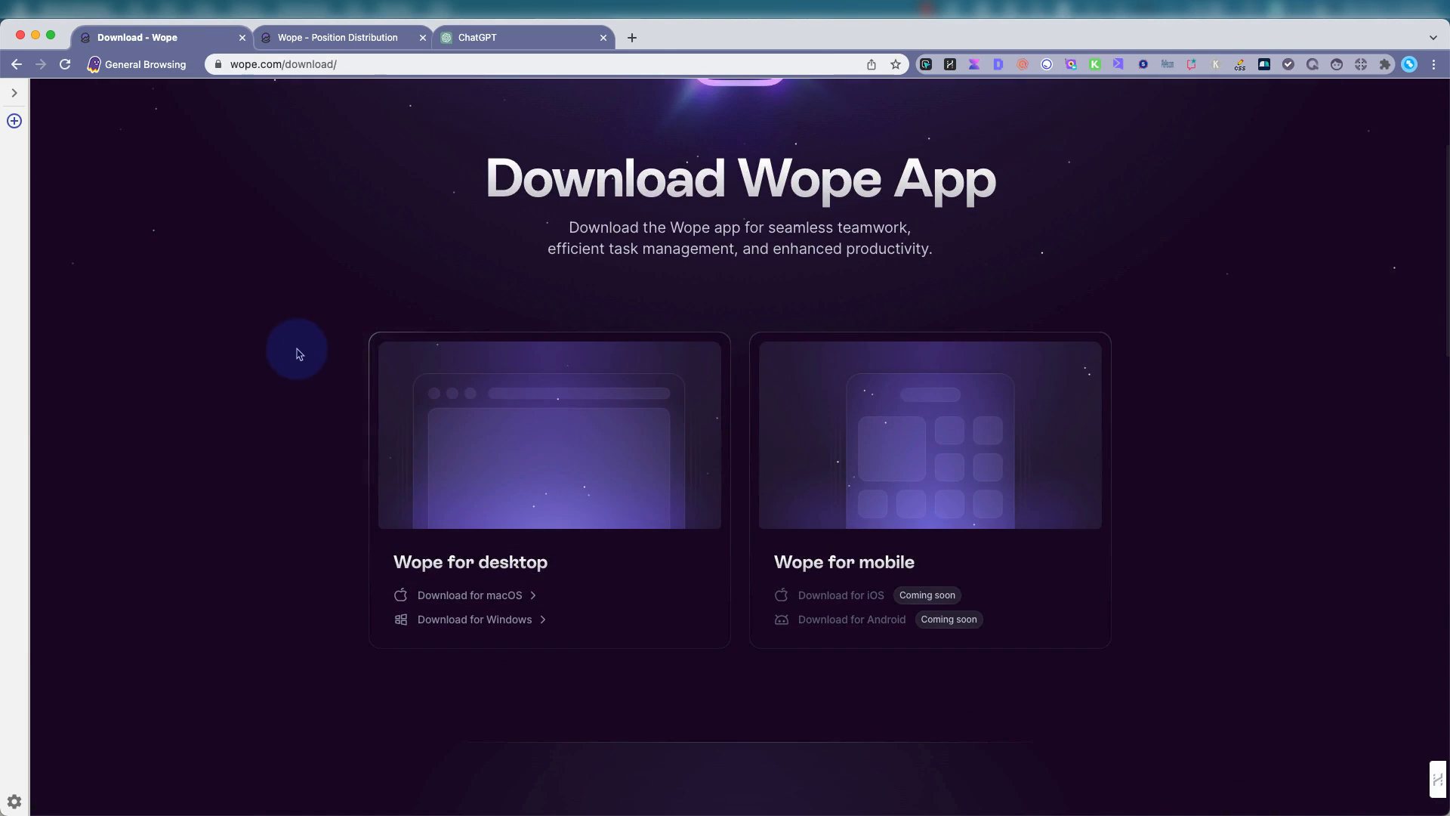
mouse_move(485, 619)
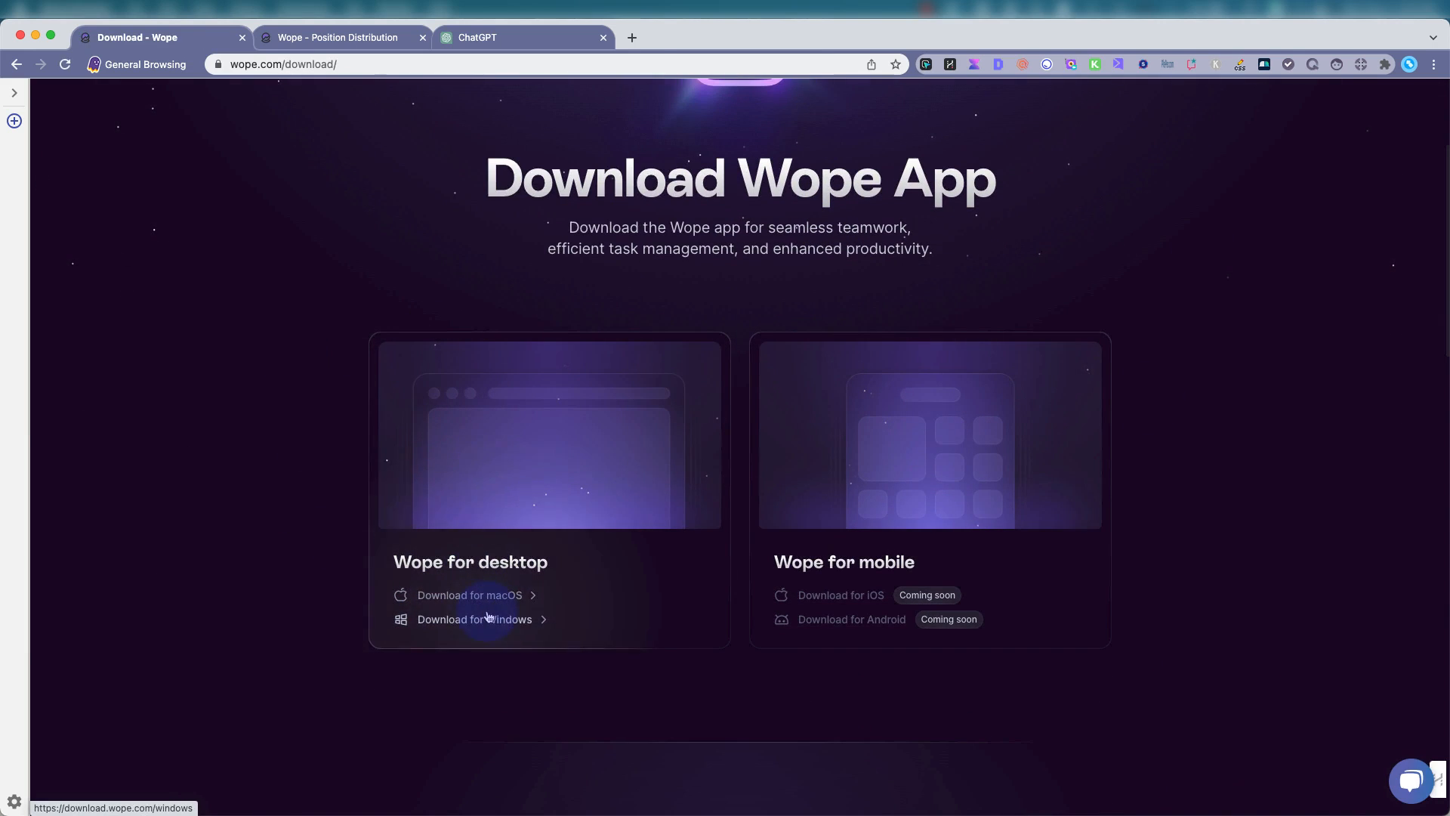
mouse_move(849, 580)
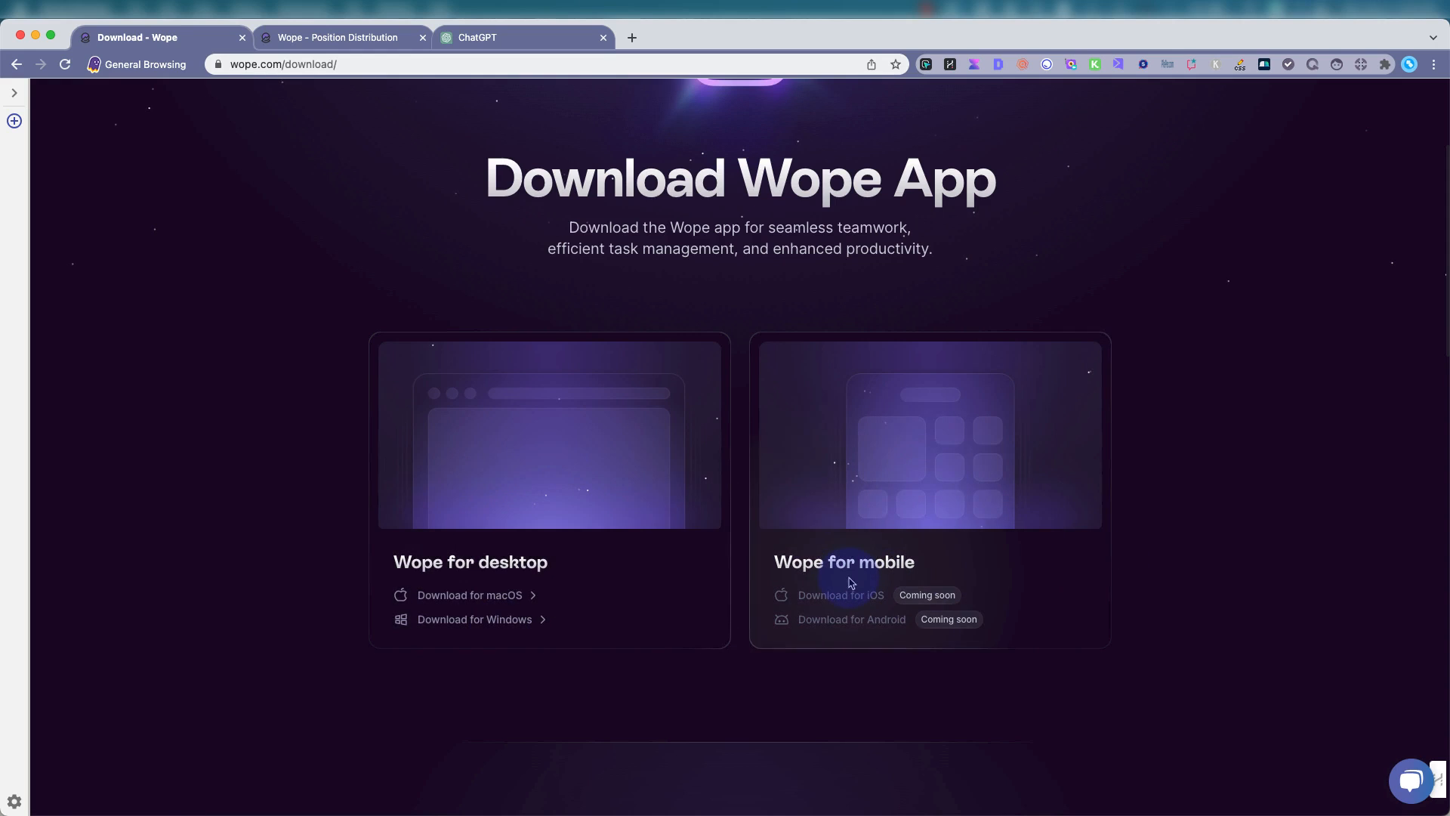
scroll(up, 3)
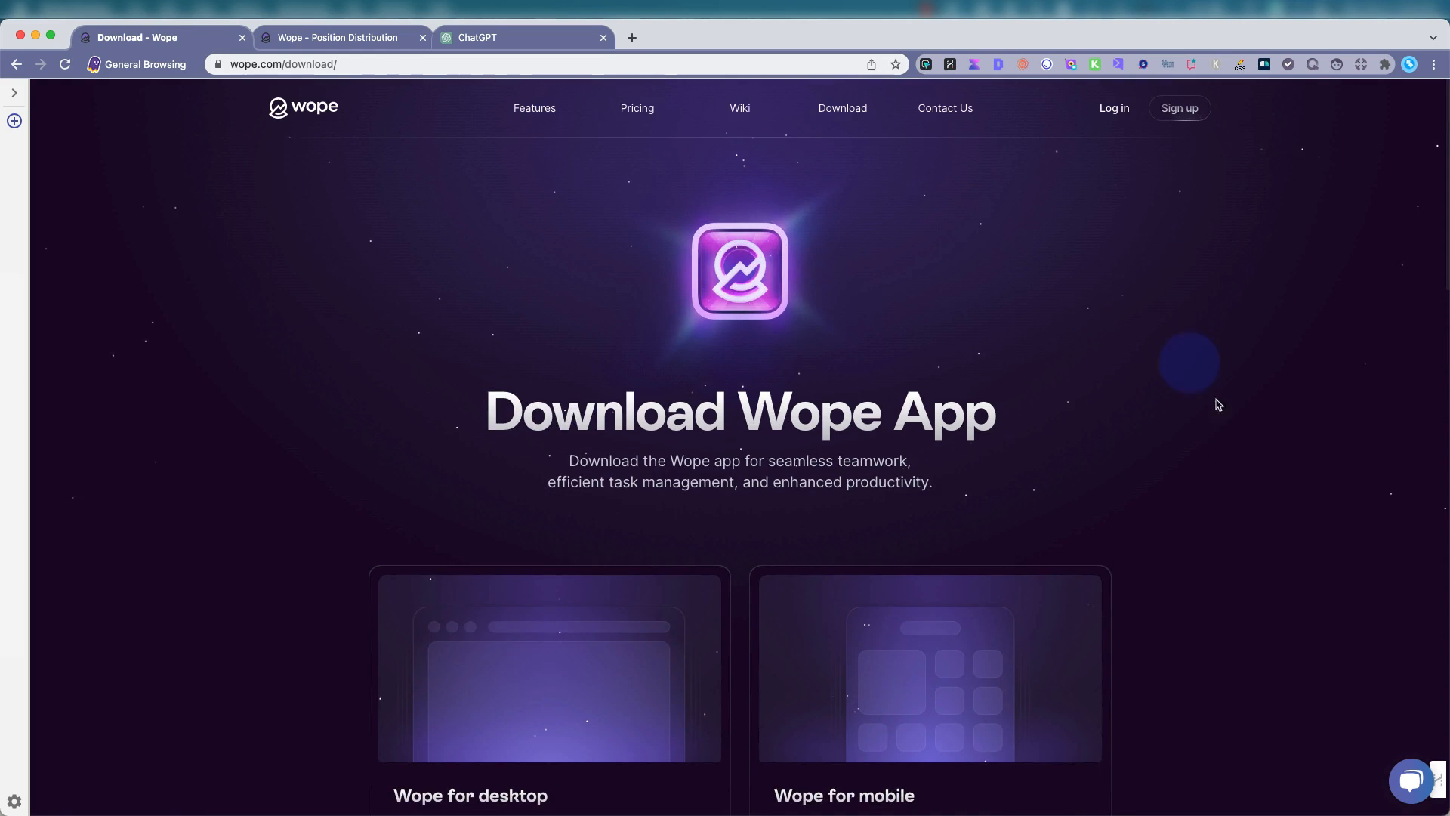
click(341, 37)
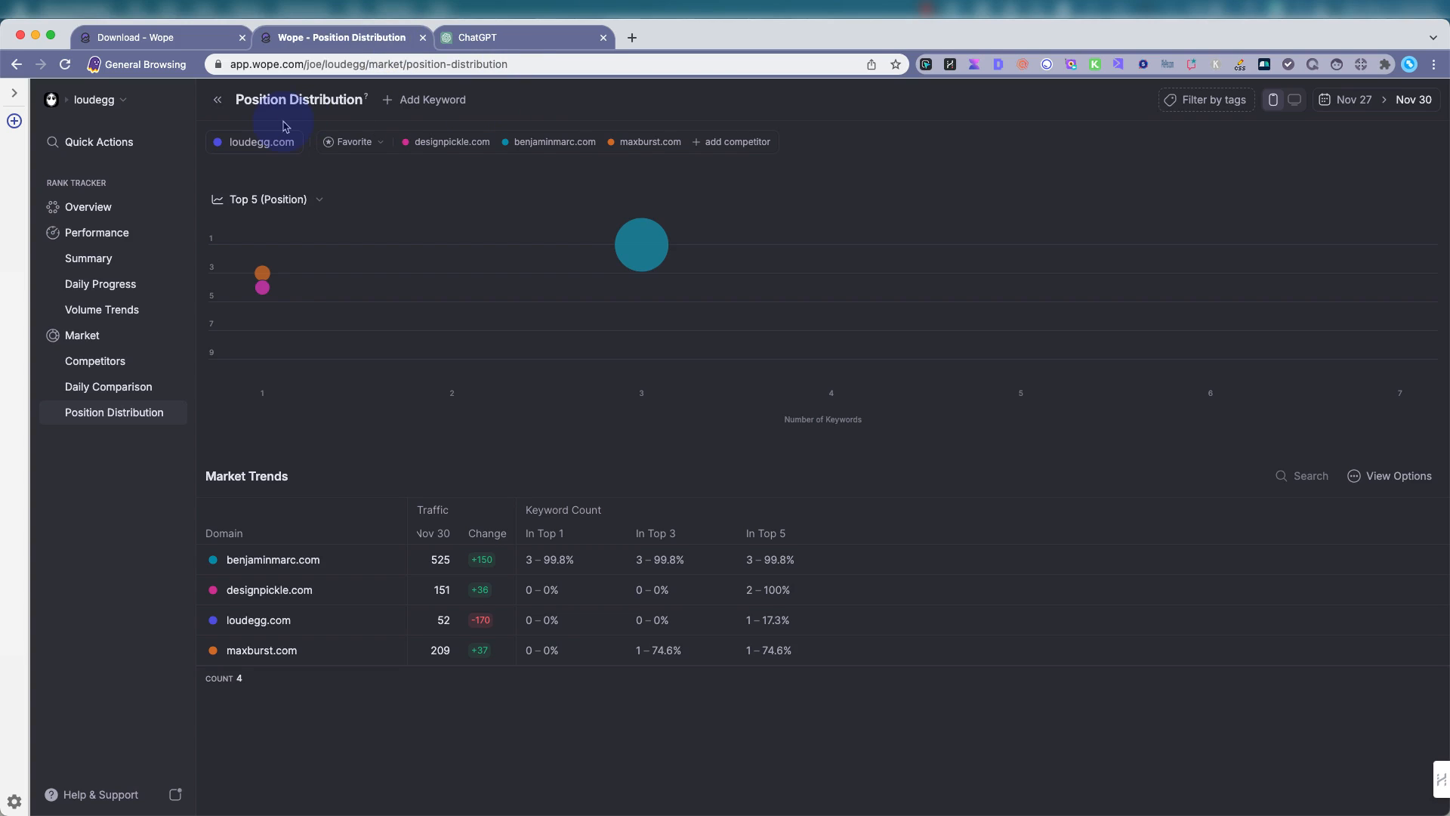
Show the rank tracker Overview with traffic of 52, its Nov 27–30 chart and AI-grouped tags.
click(88, 206)
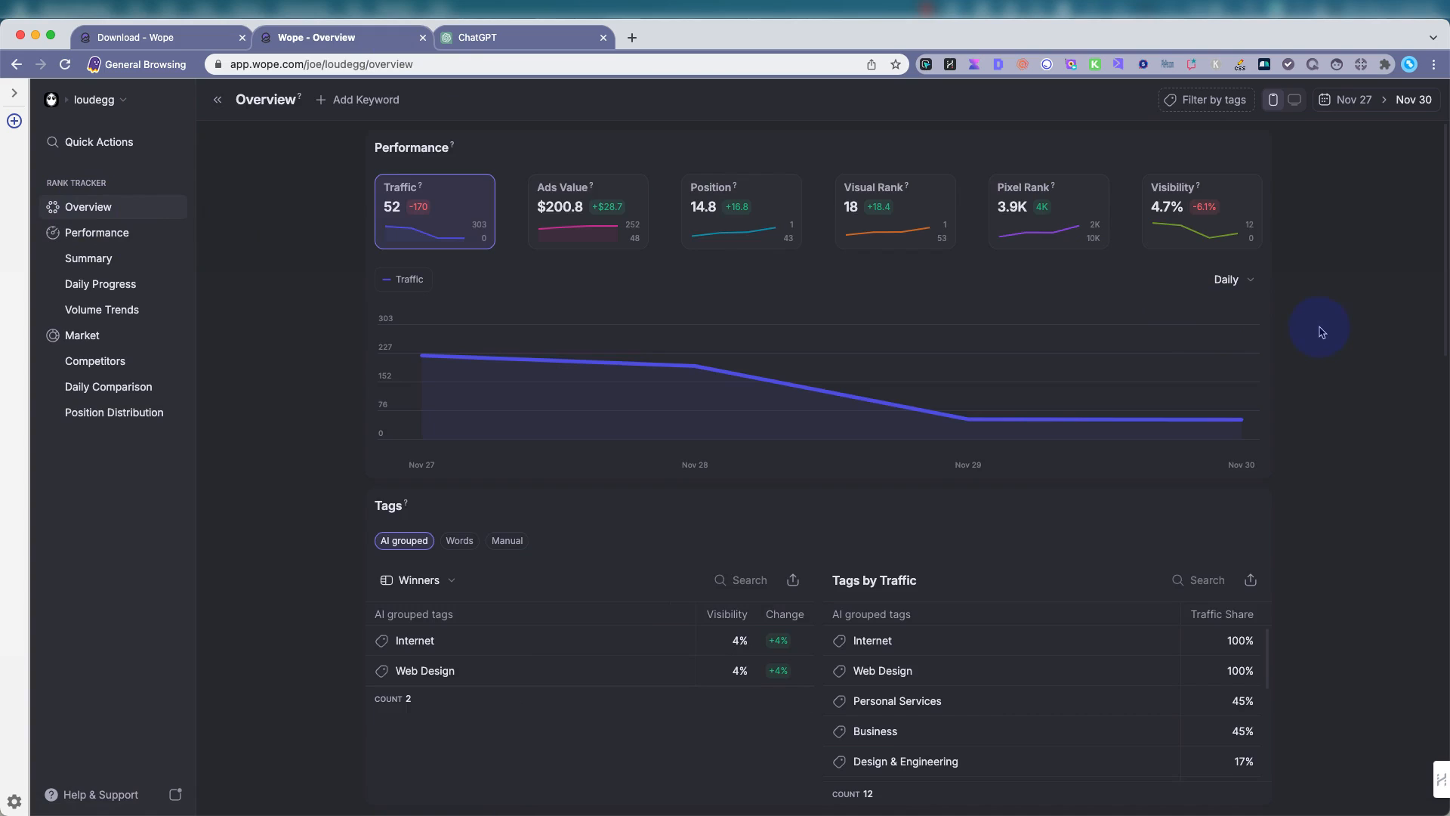
mouse_move(327, 267)
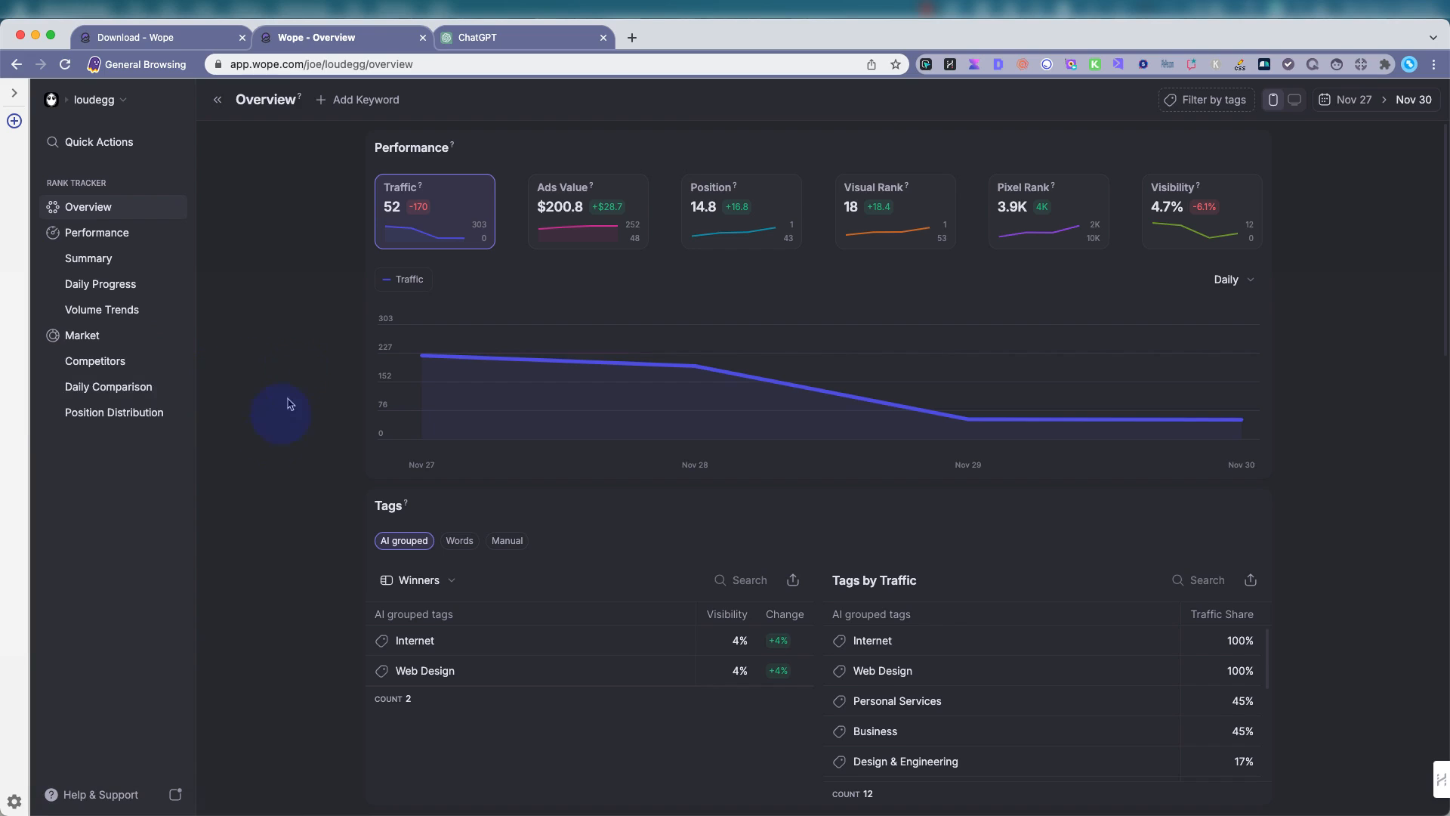
mouse_move(269, 423)
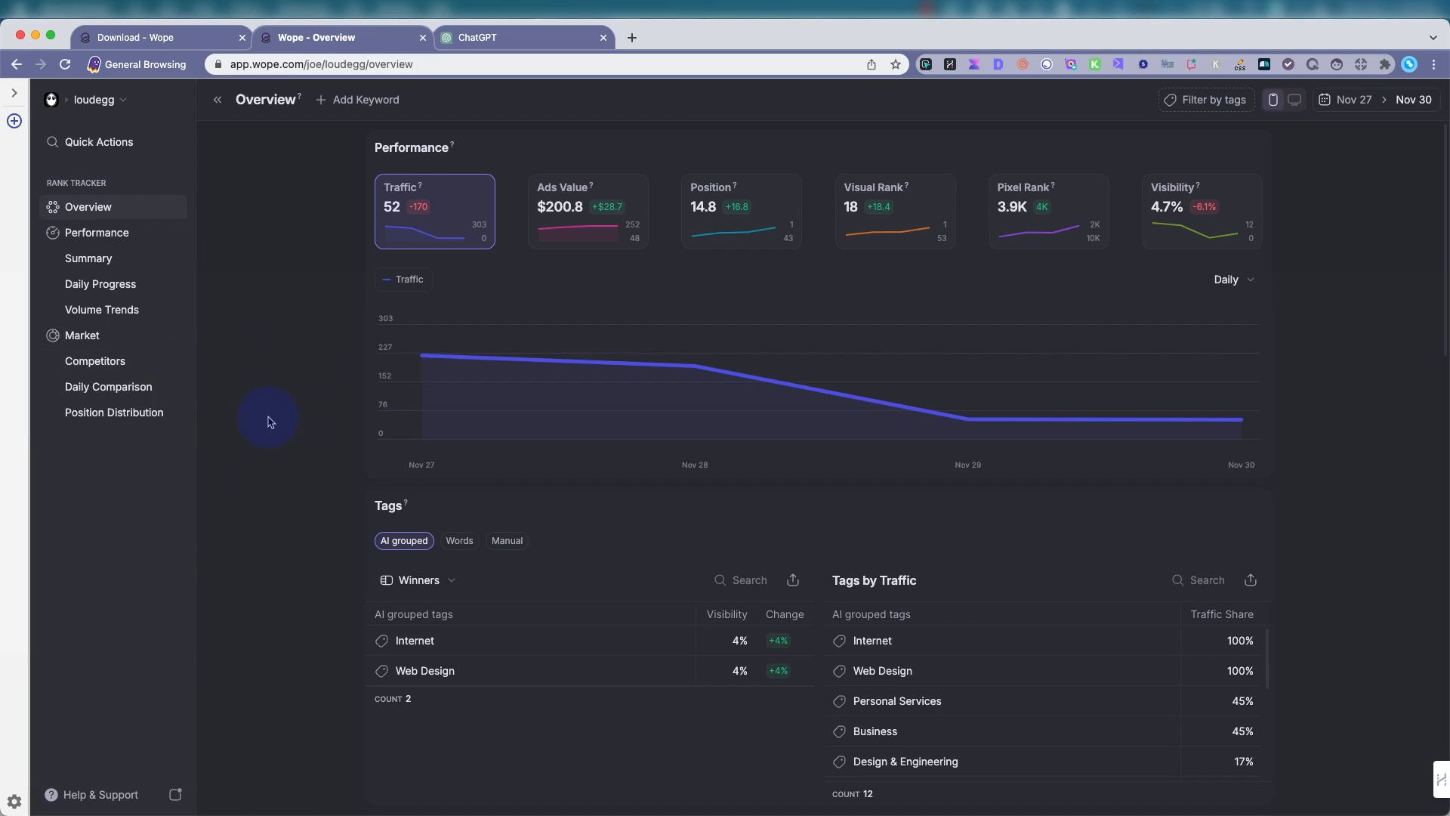
mouse_move(621, 243)
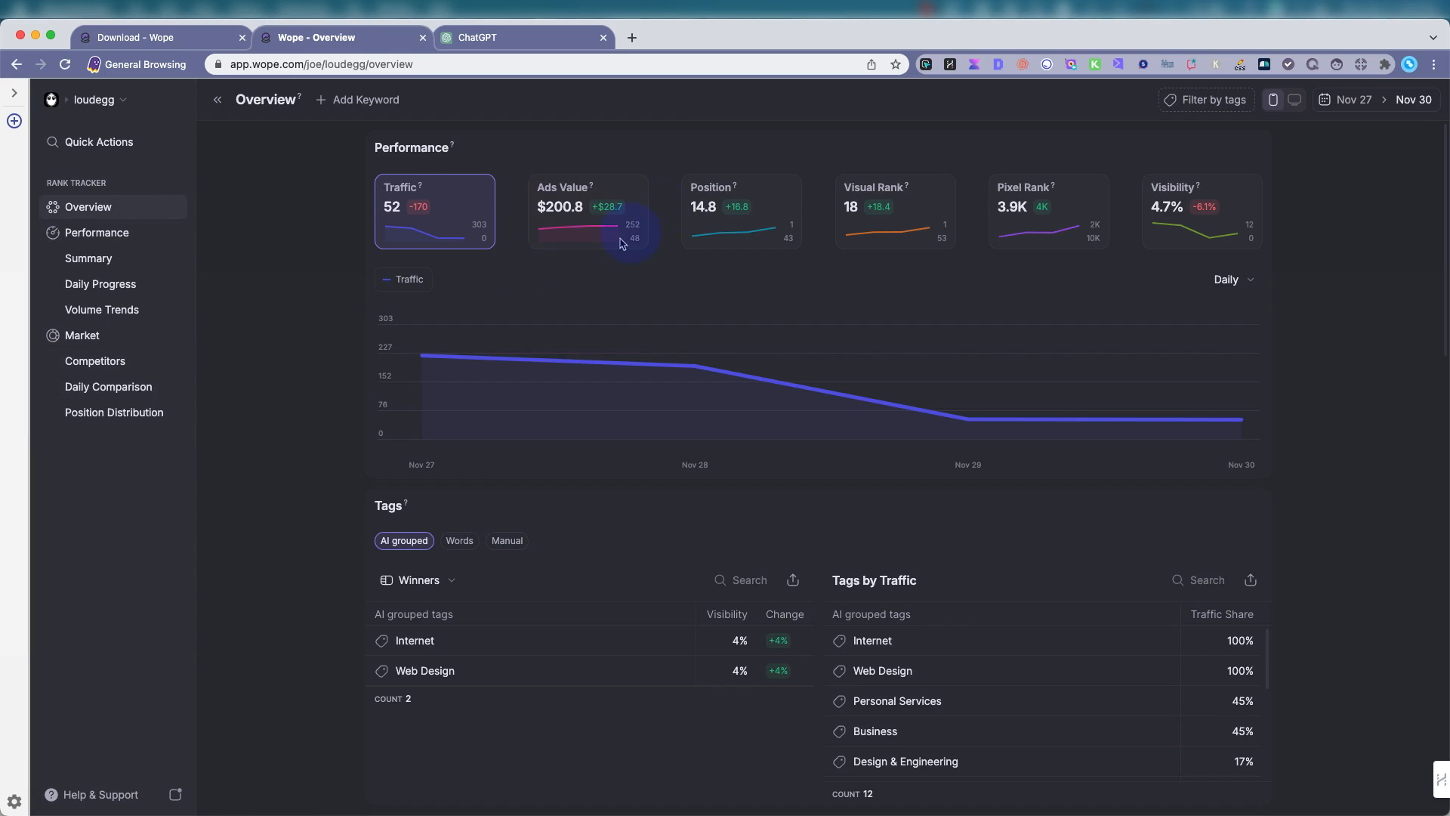
mouse_move(1142, 519)
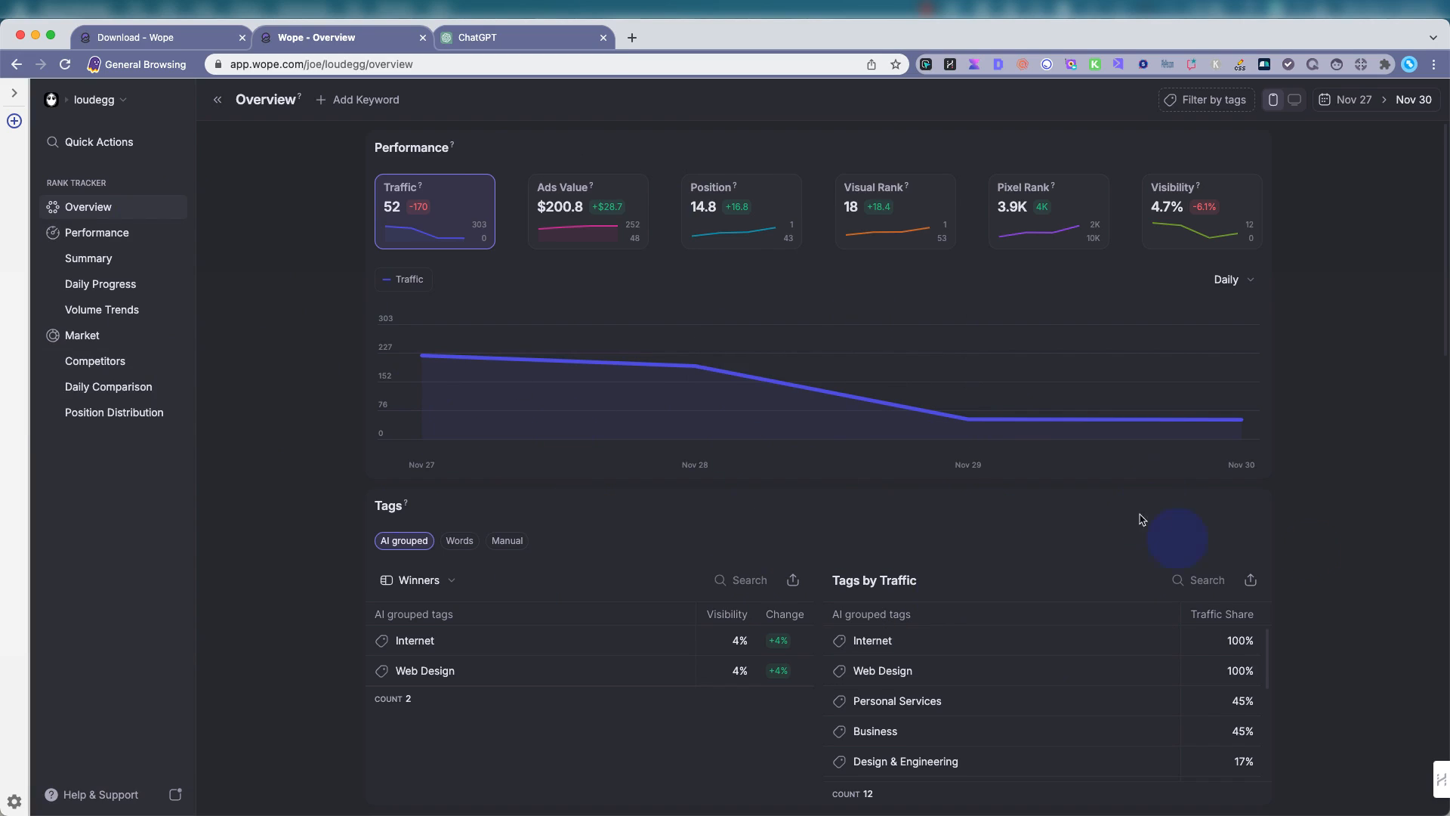
mouse_move(1372, 481)
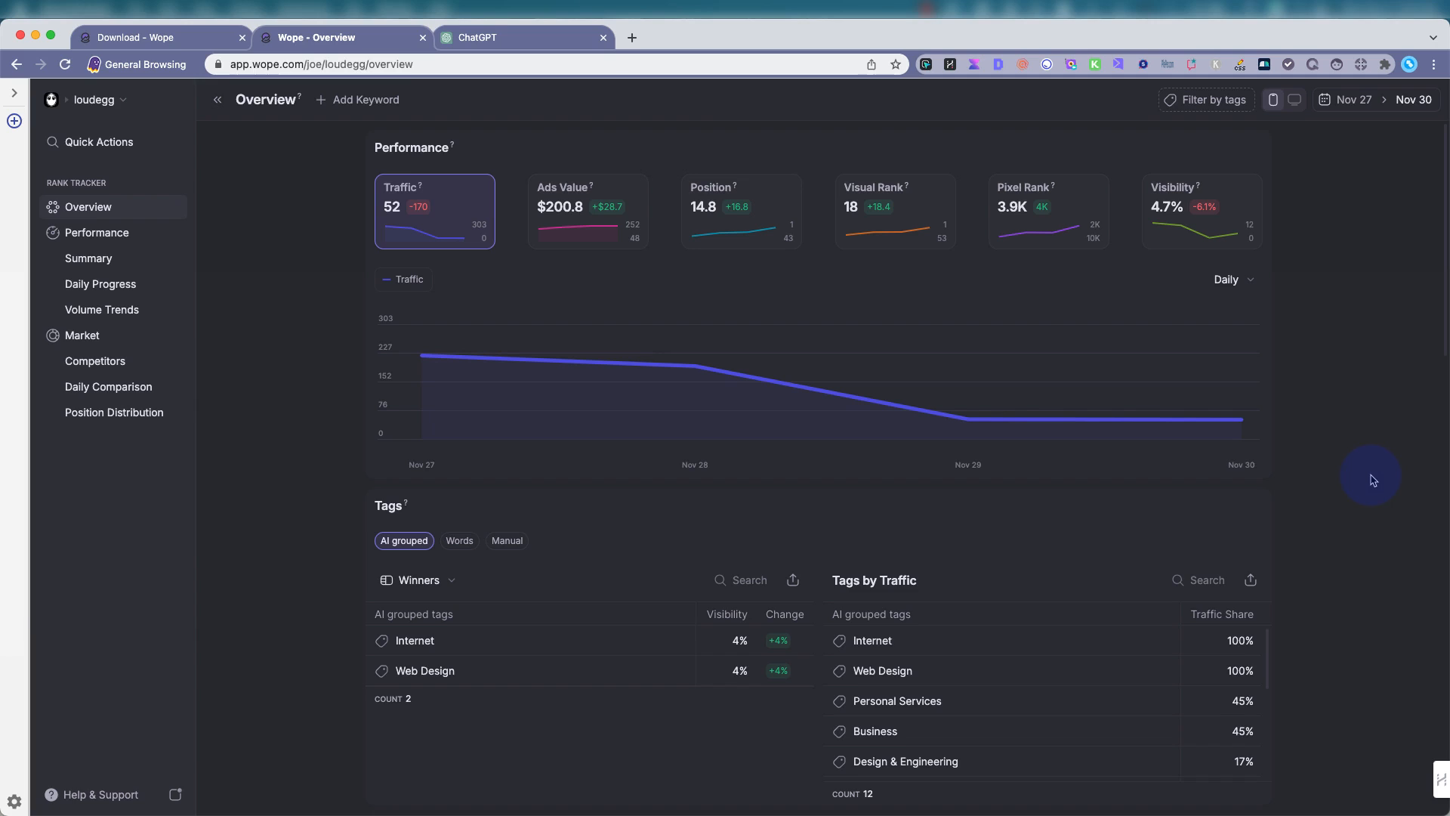
mouse_move(89, 259)
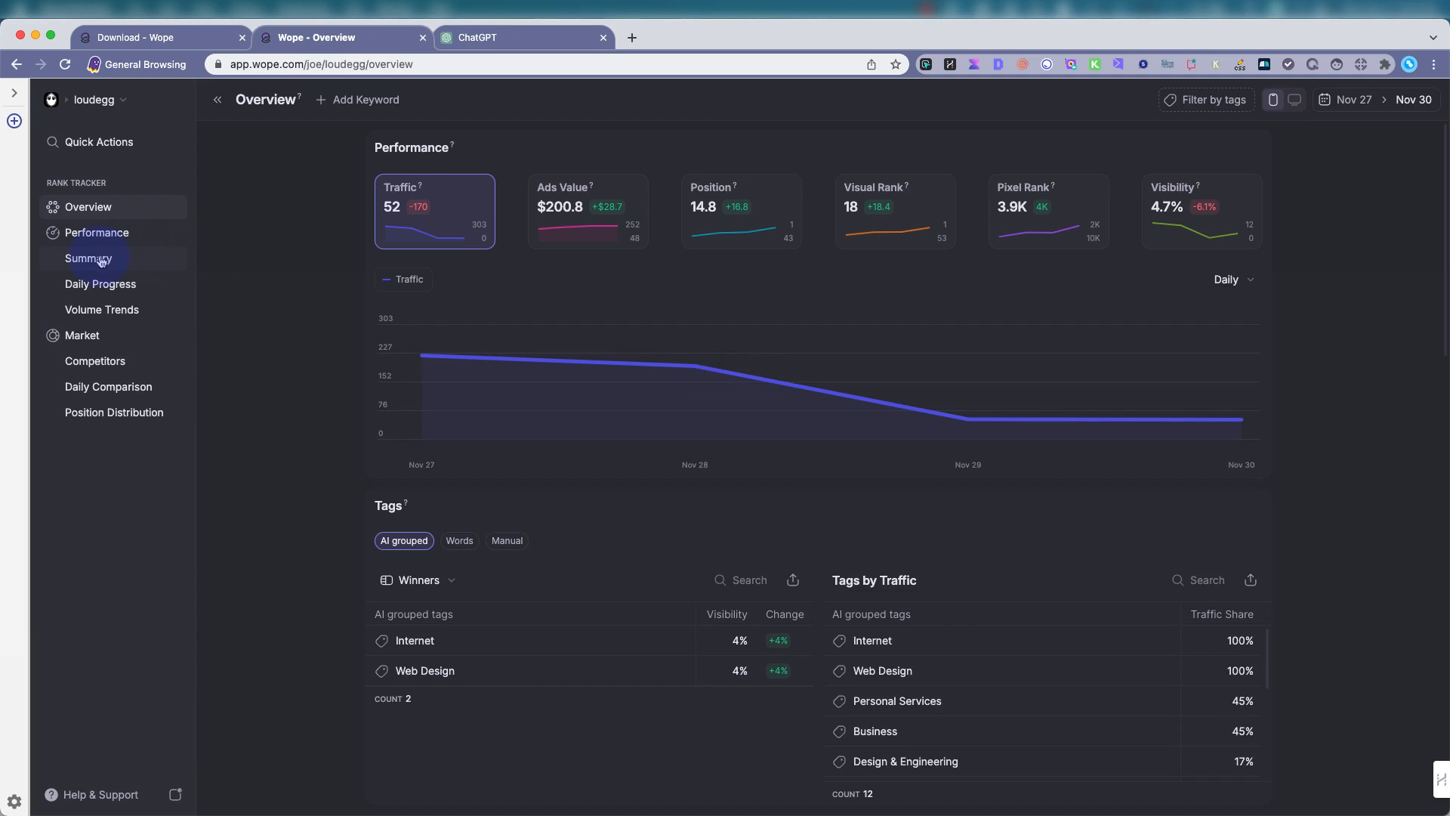
Show the keyword Summary table and the long island logo report with volume 210.
click(90, 259)
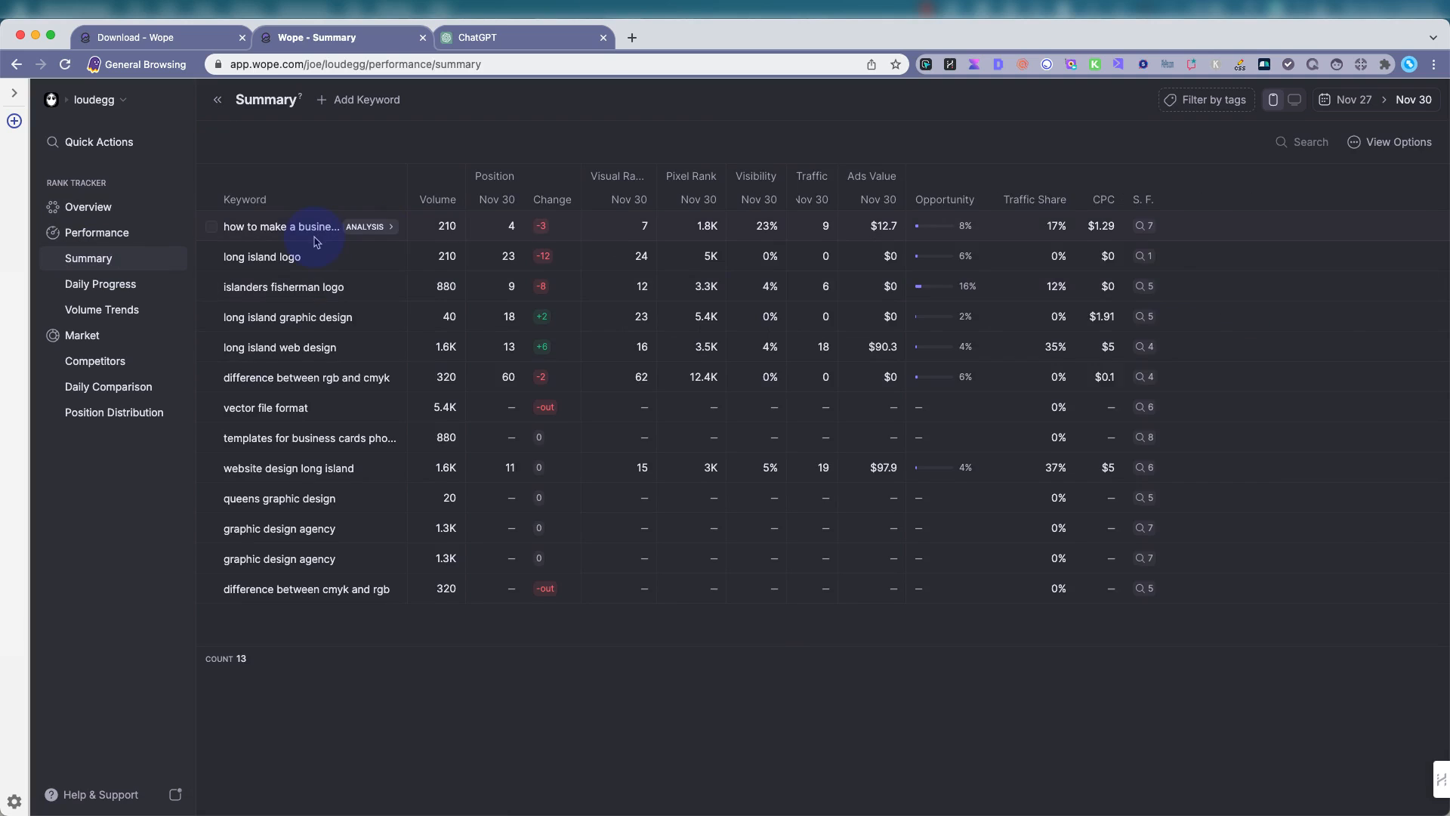
click(262, 256)
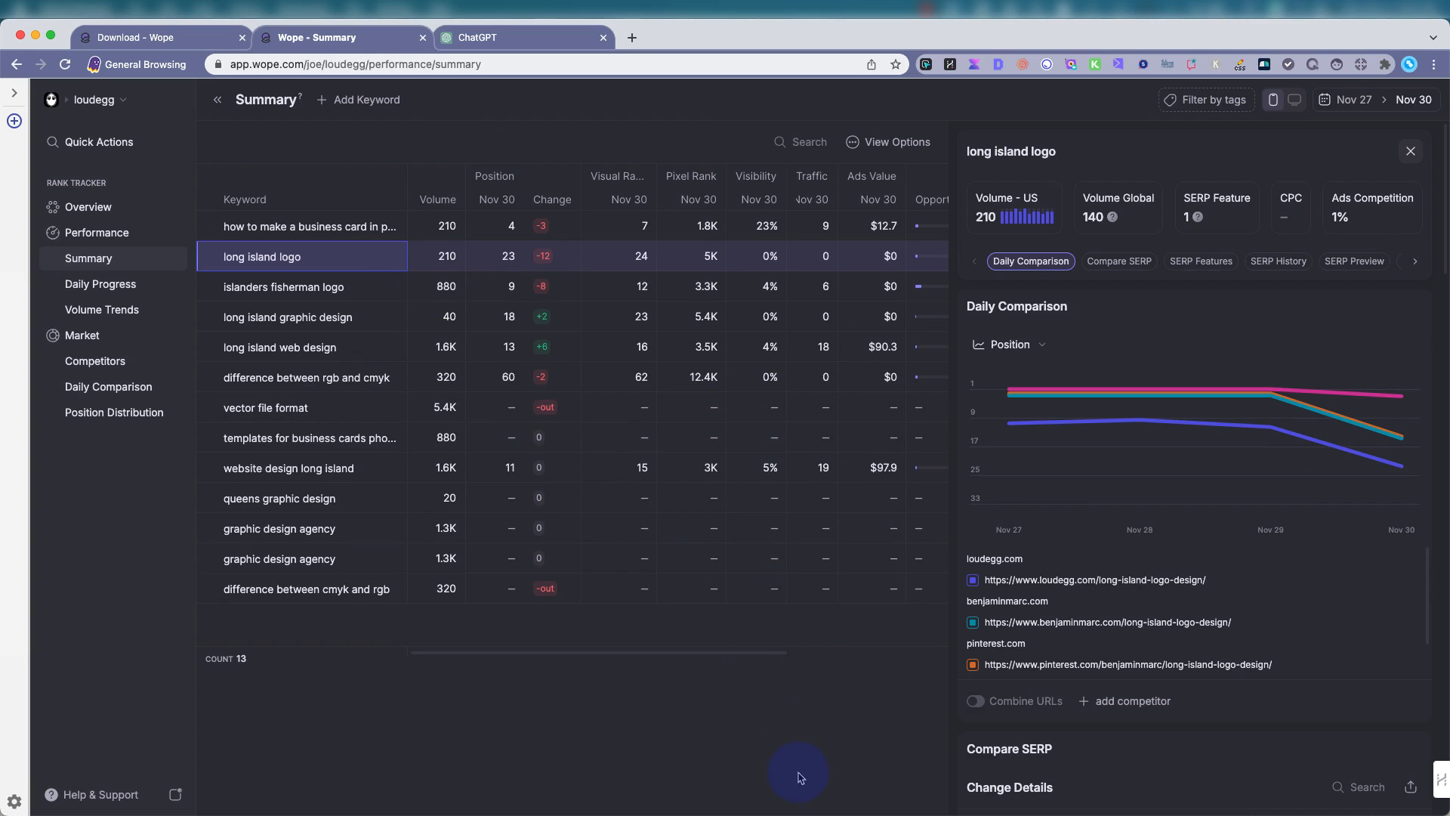
mouse_move(750, 763)
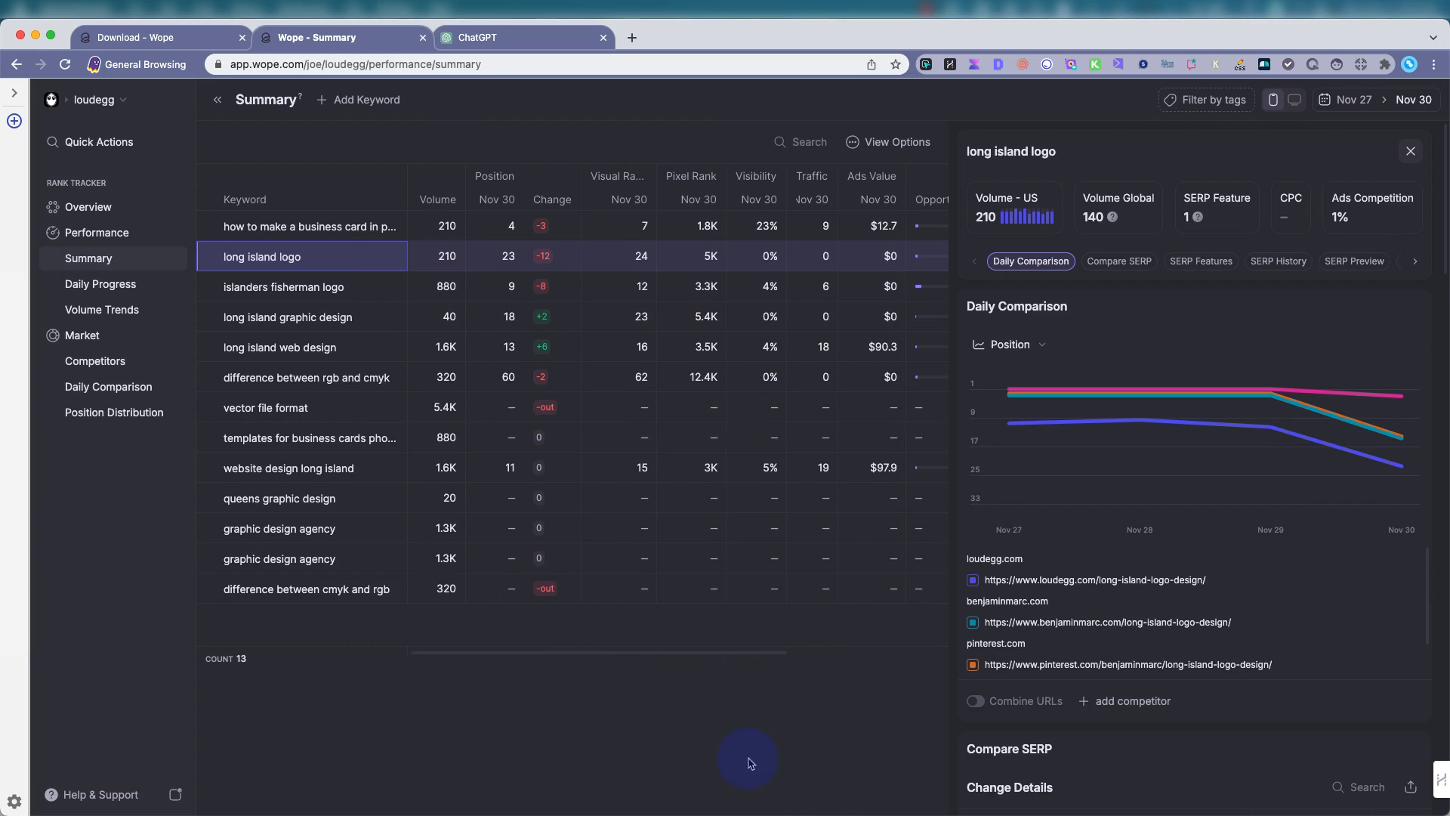
mouse_move(344, 739)
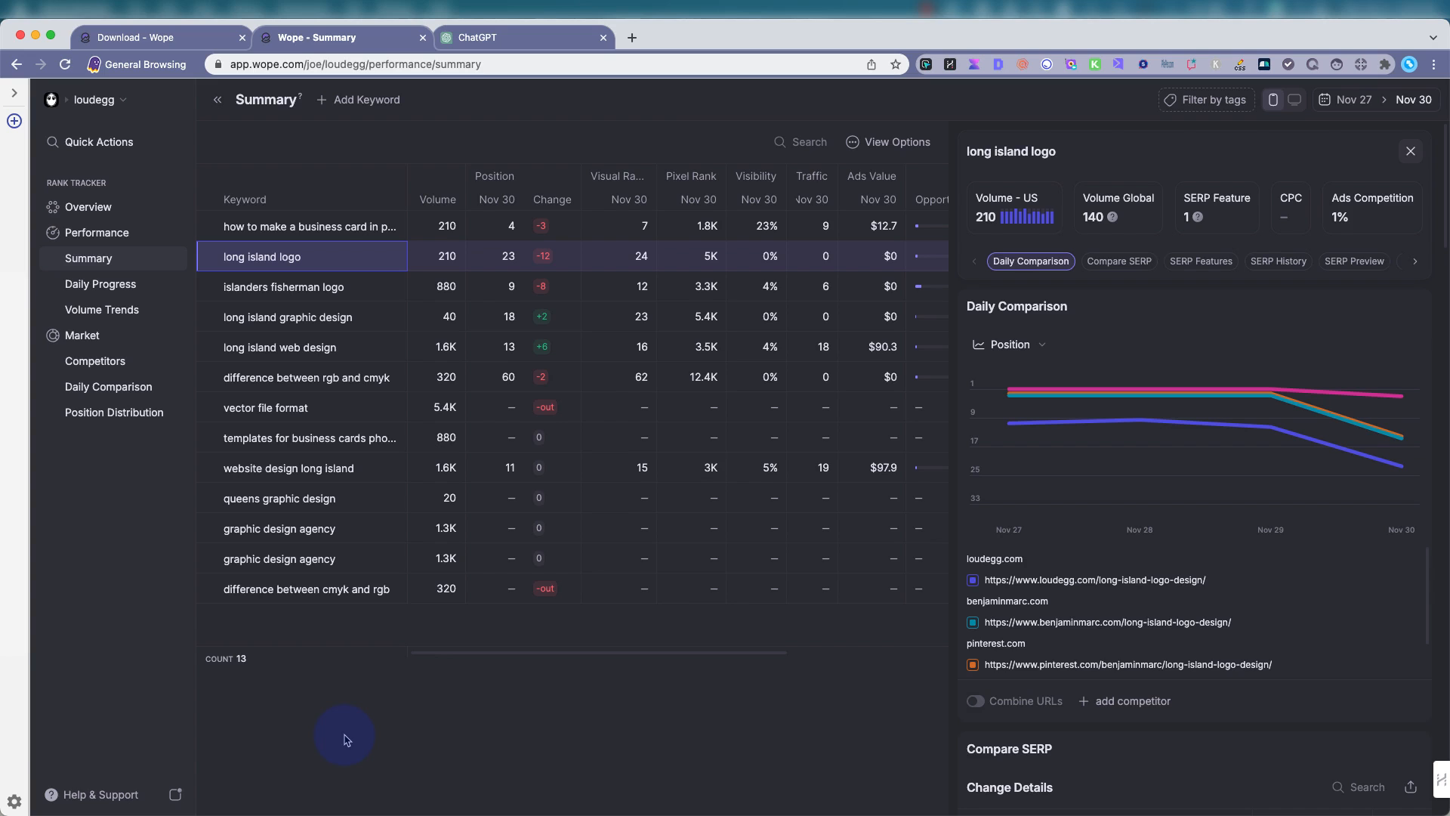
Reach the Content Brief Generator for long island logo via SERP Optimizer, showing the 'Exploring Long Island' outline.
click(1204, 190)
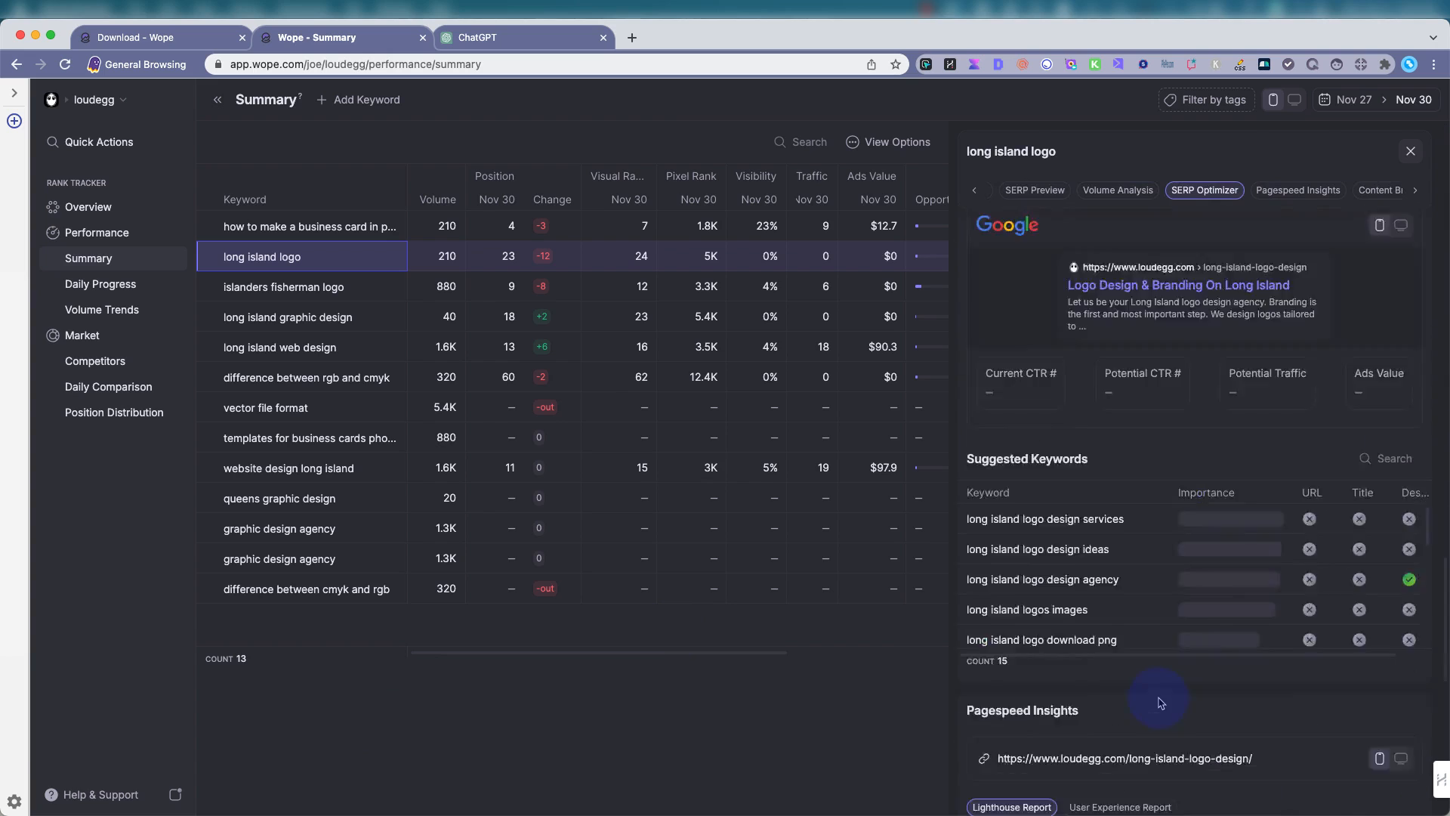
click(1344, 189)
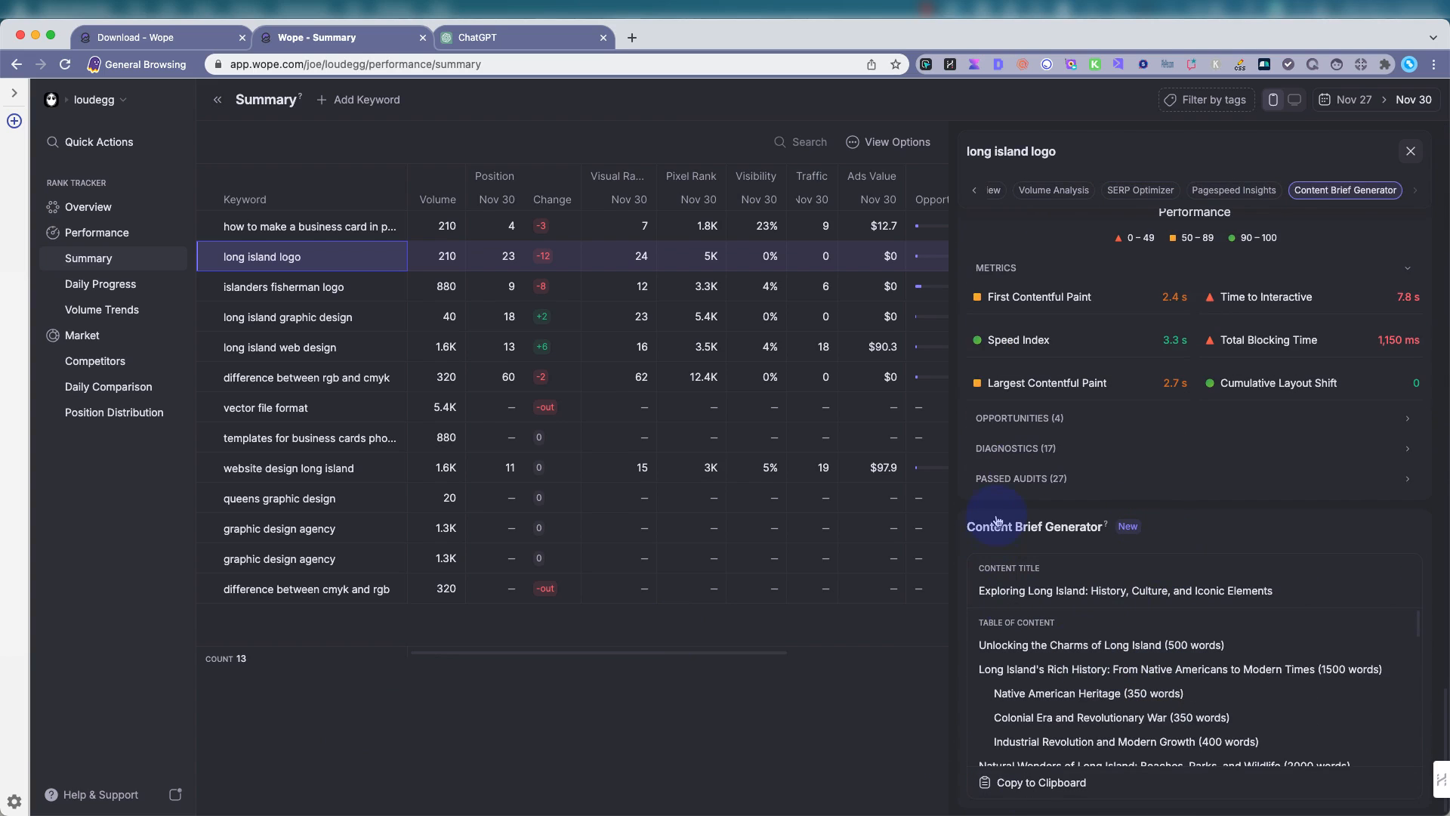
mouse_move(723, 493)
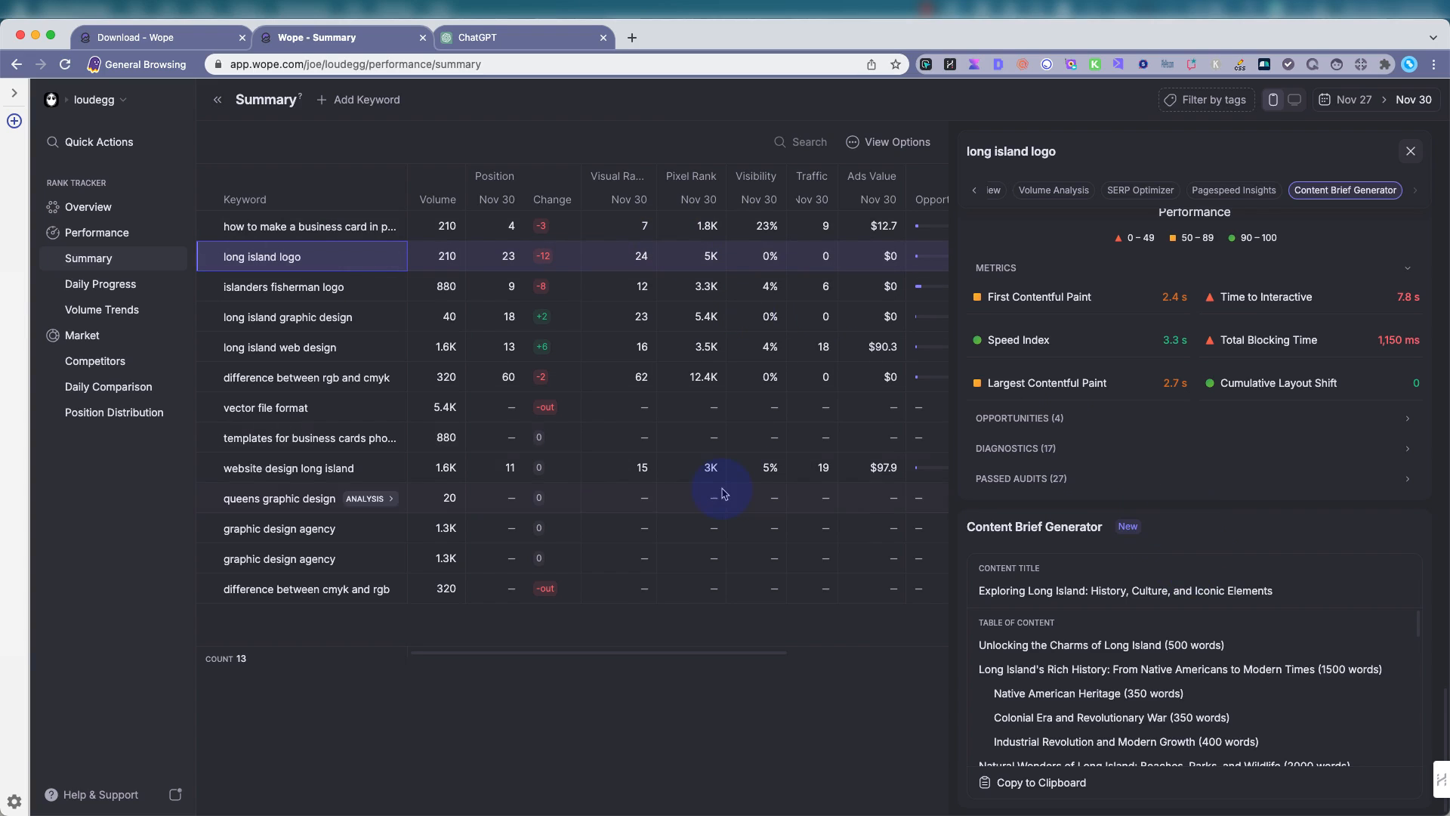
mouse_move(507, 539)
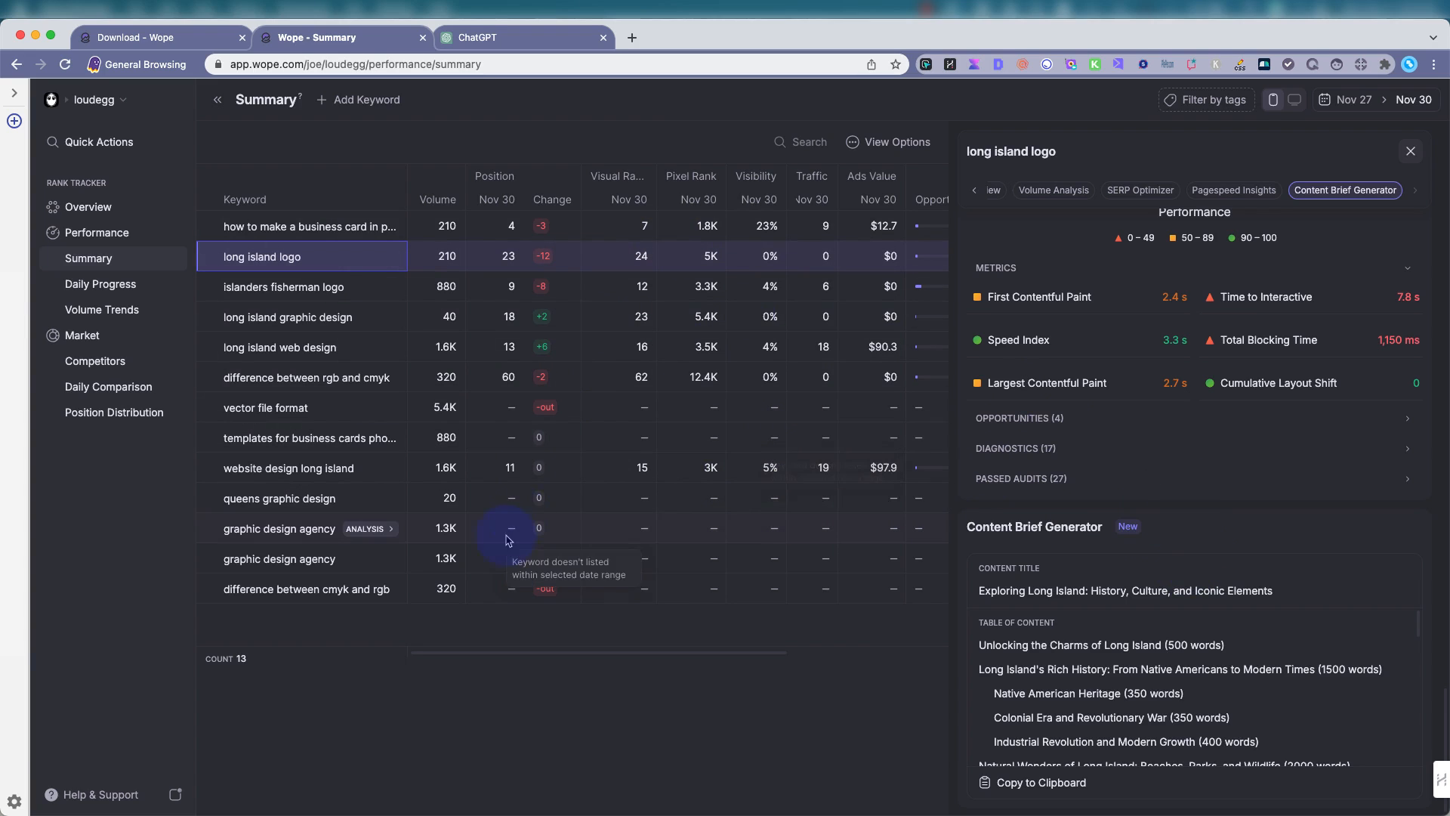
mouse_move(929, 46)
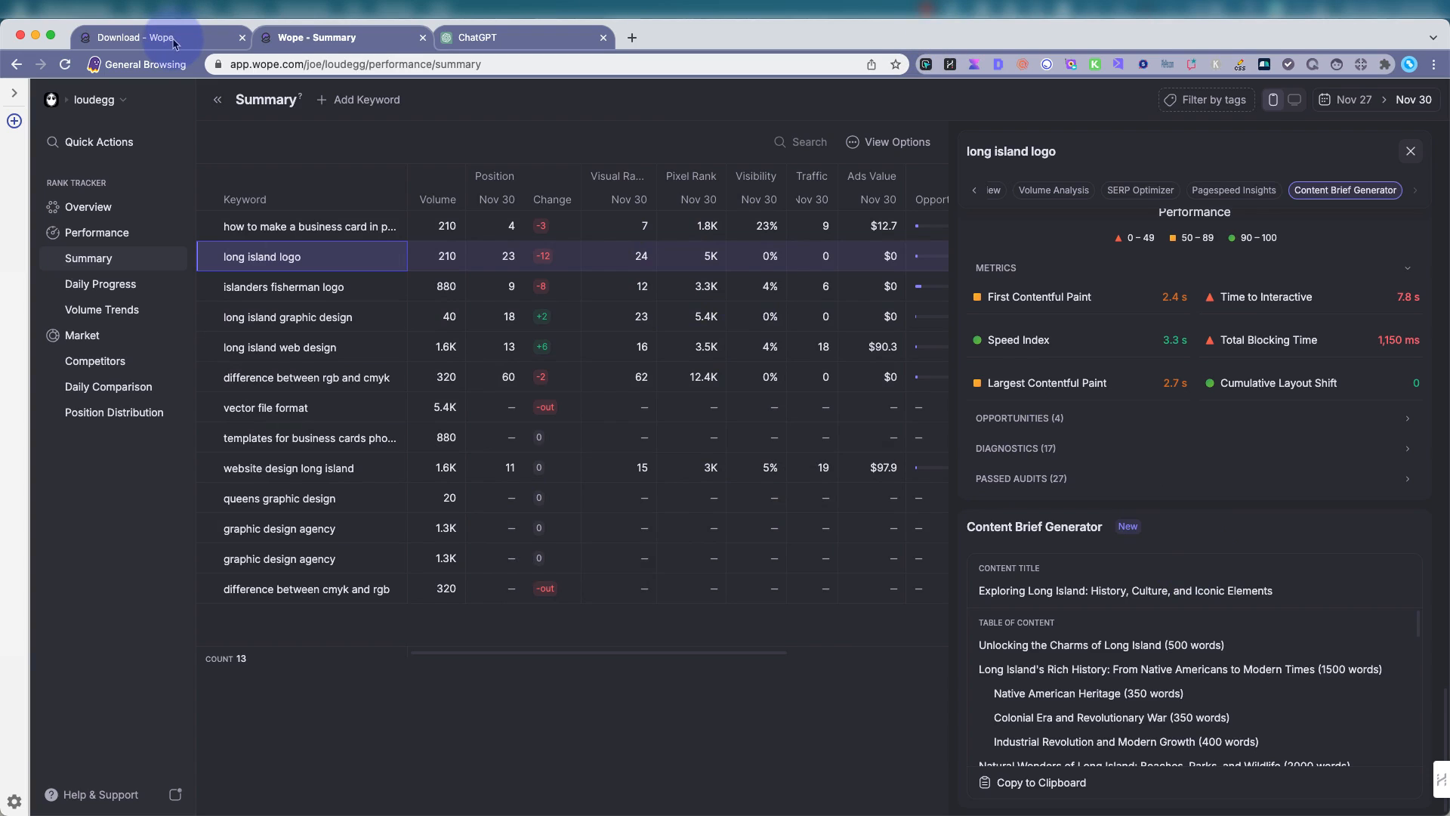
mouse_move(148, 37)
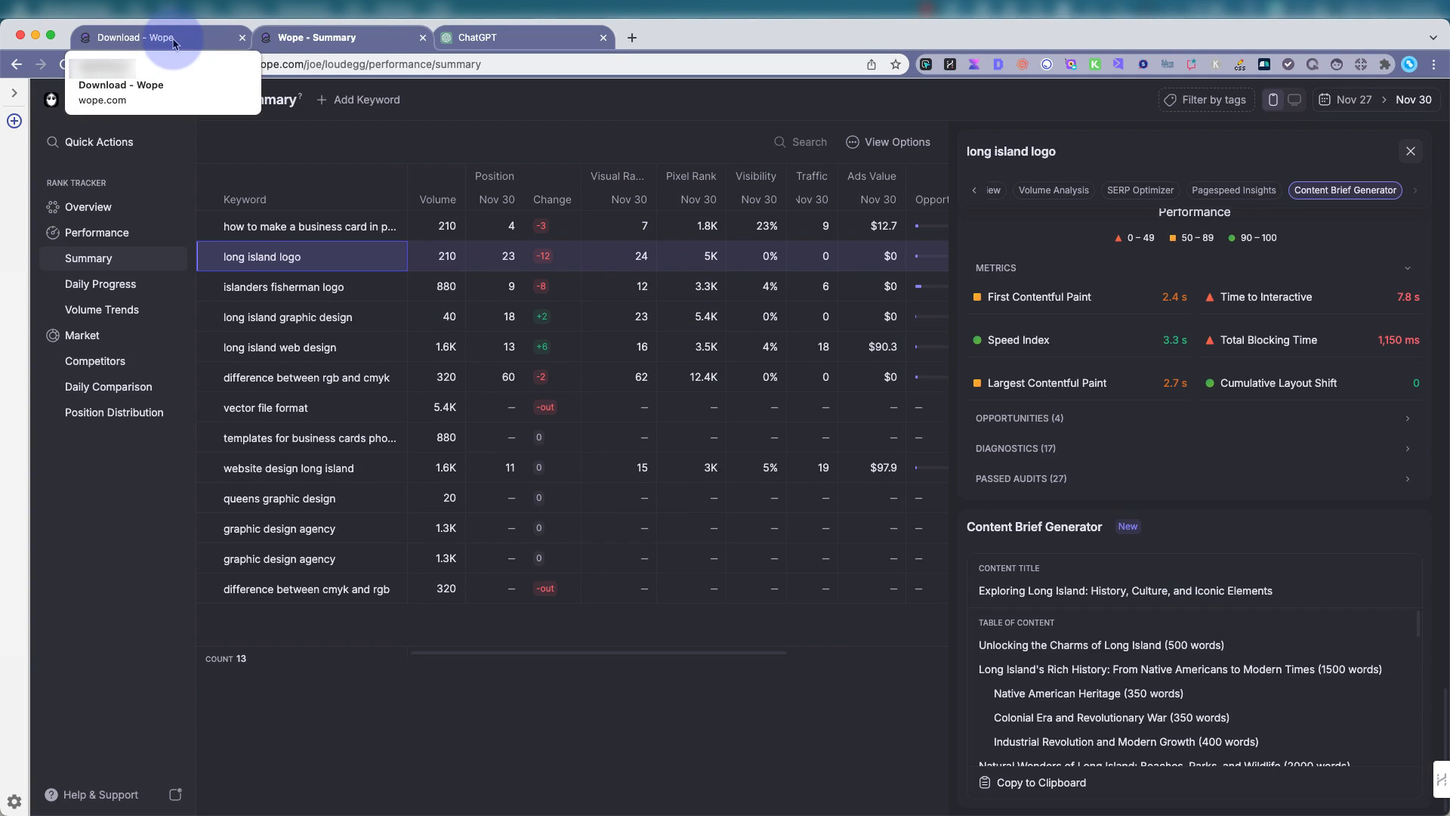